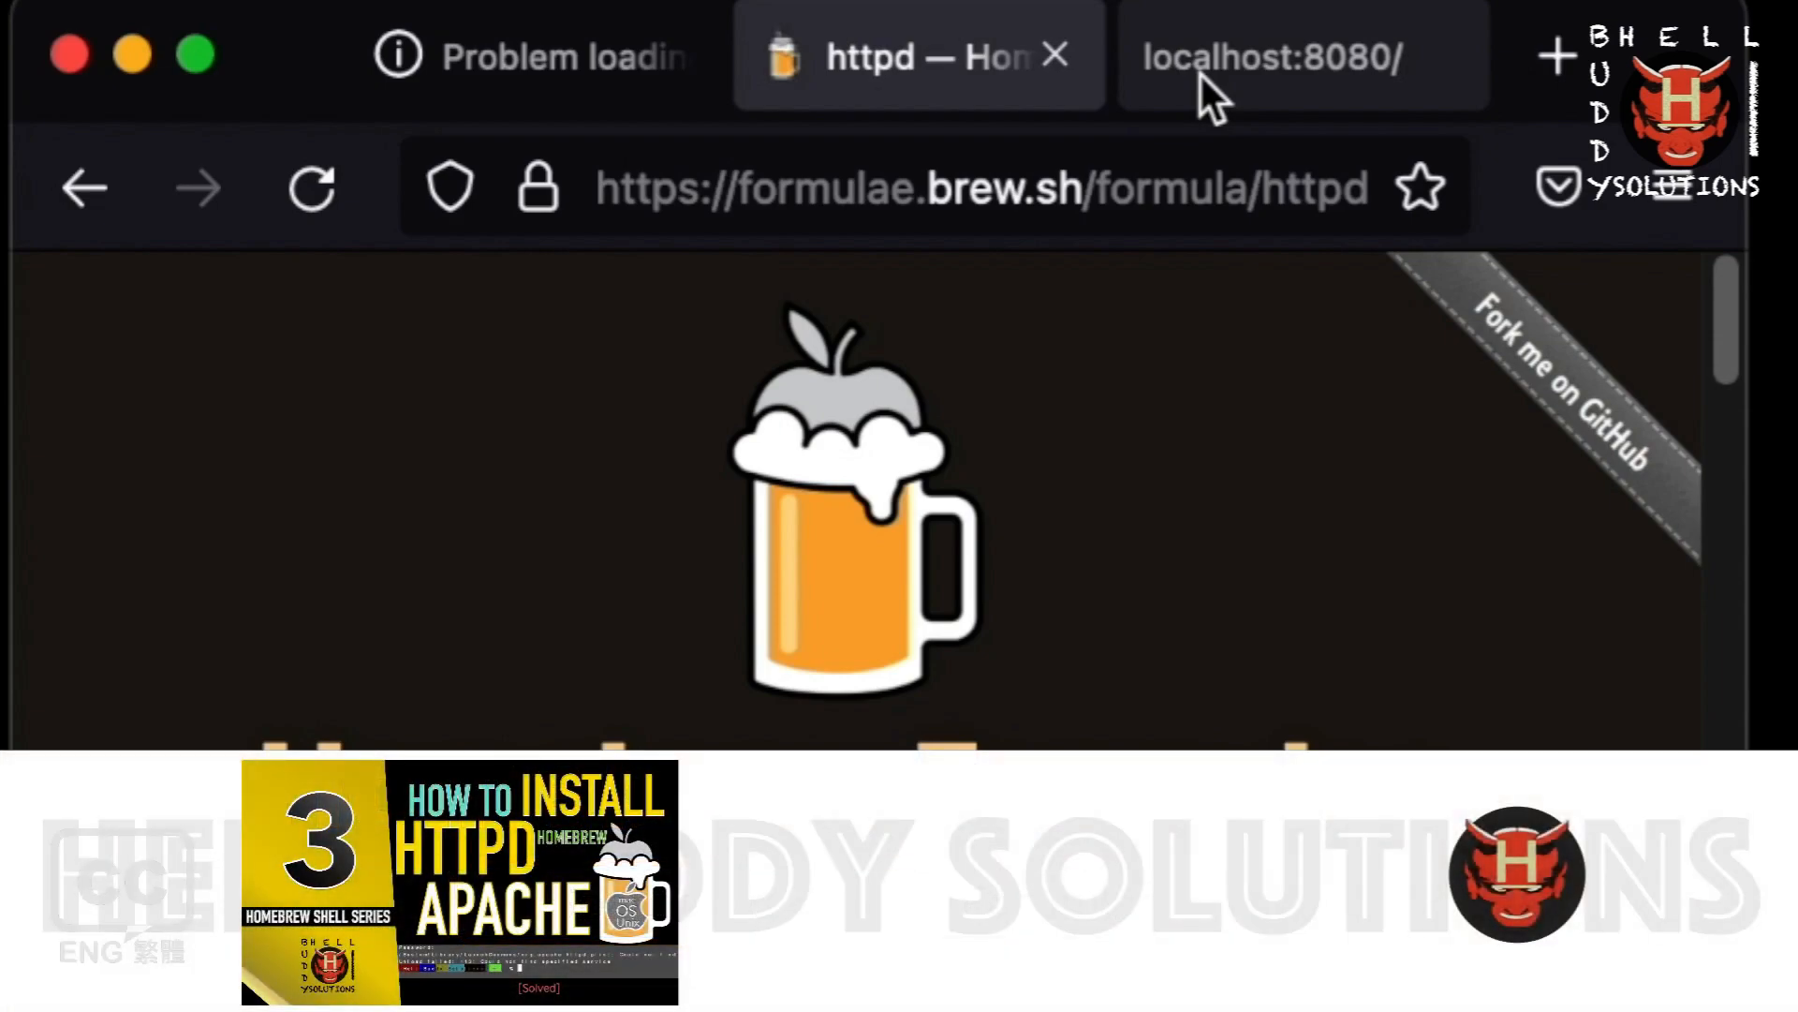
left_click(1262, 55)
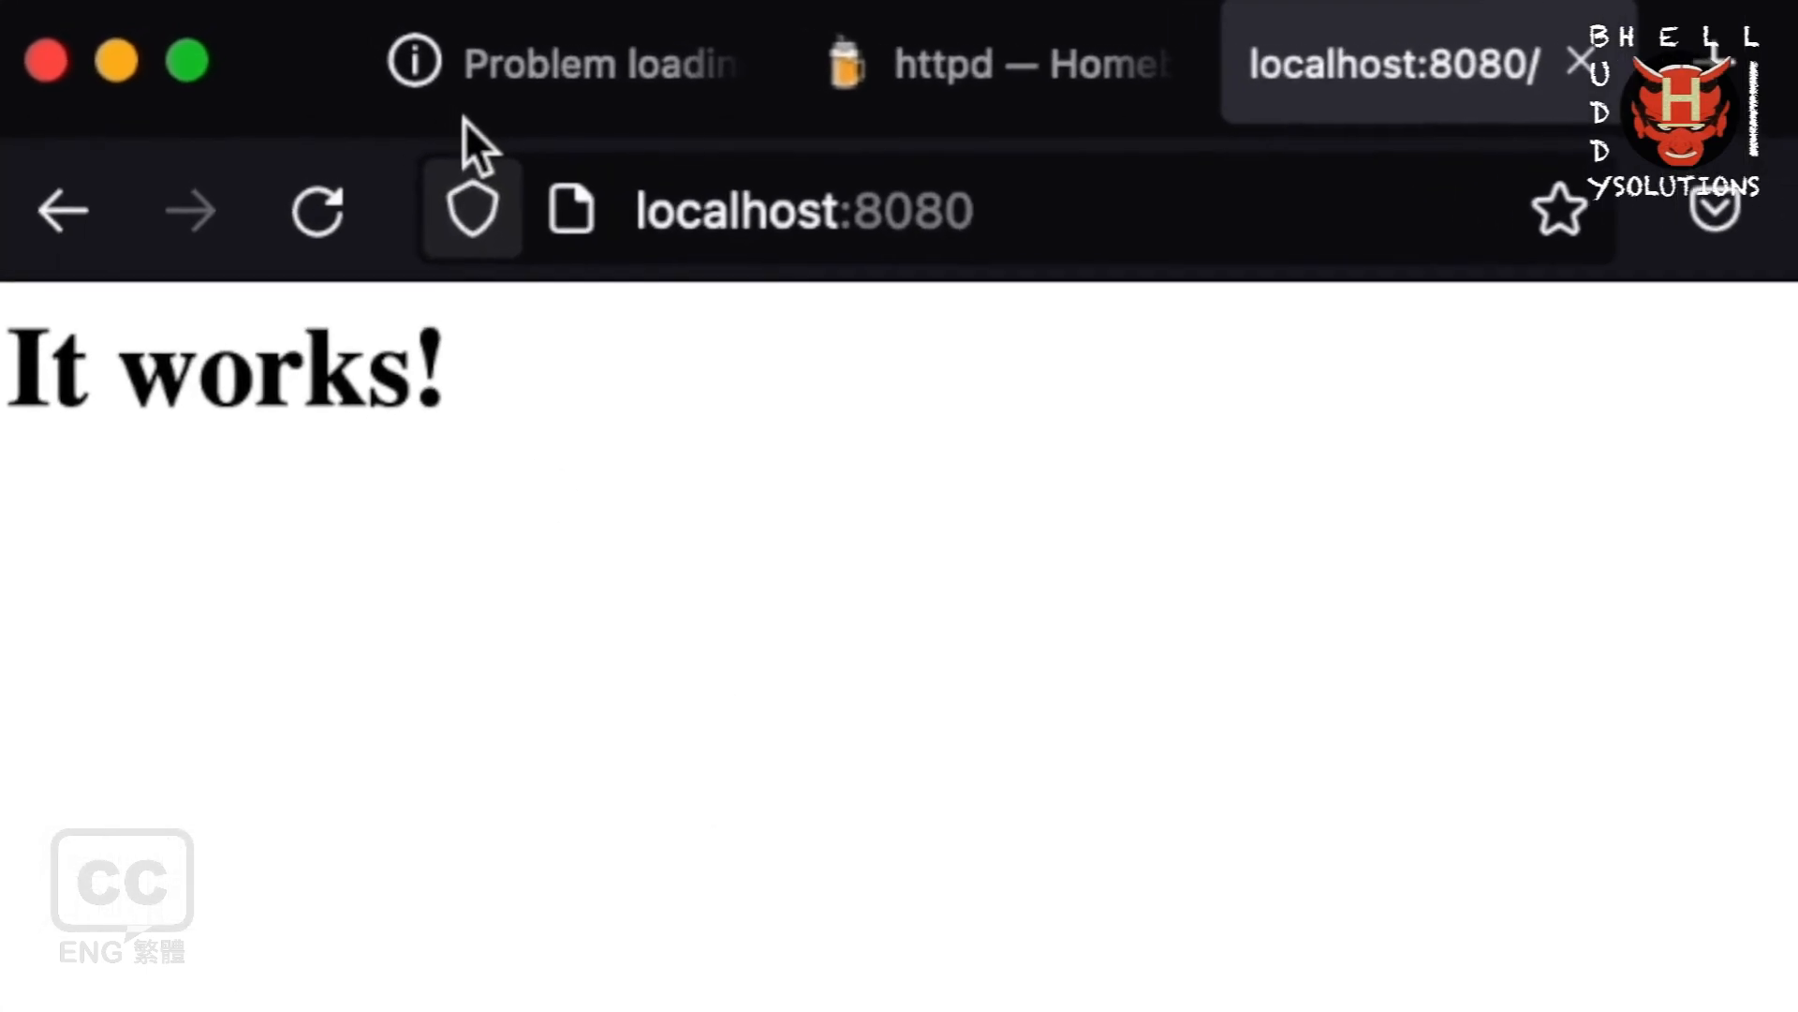
left_click(562, 62)
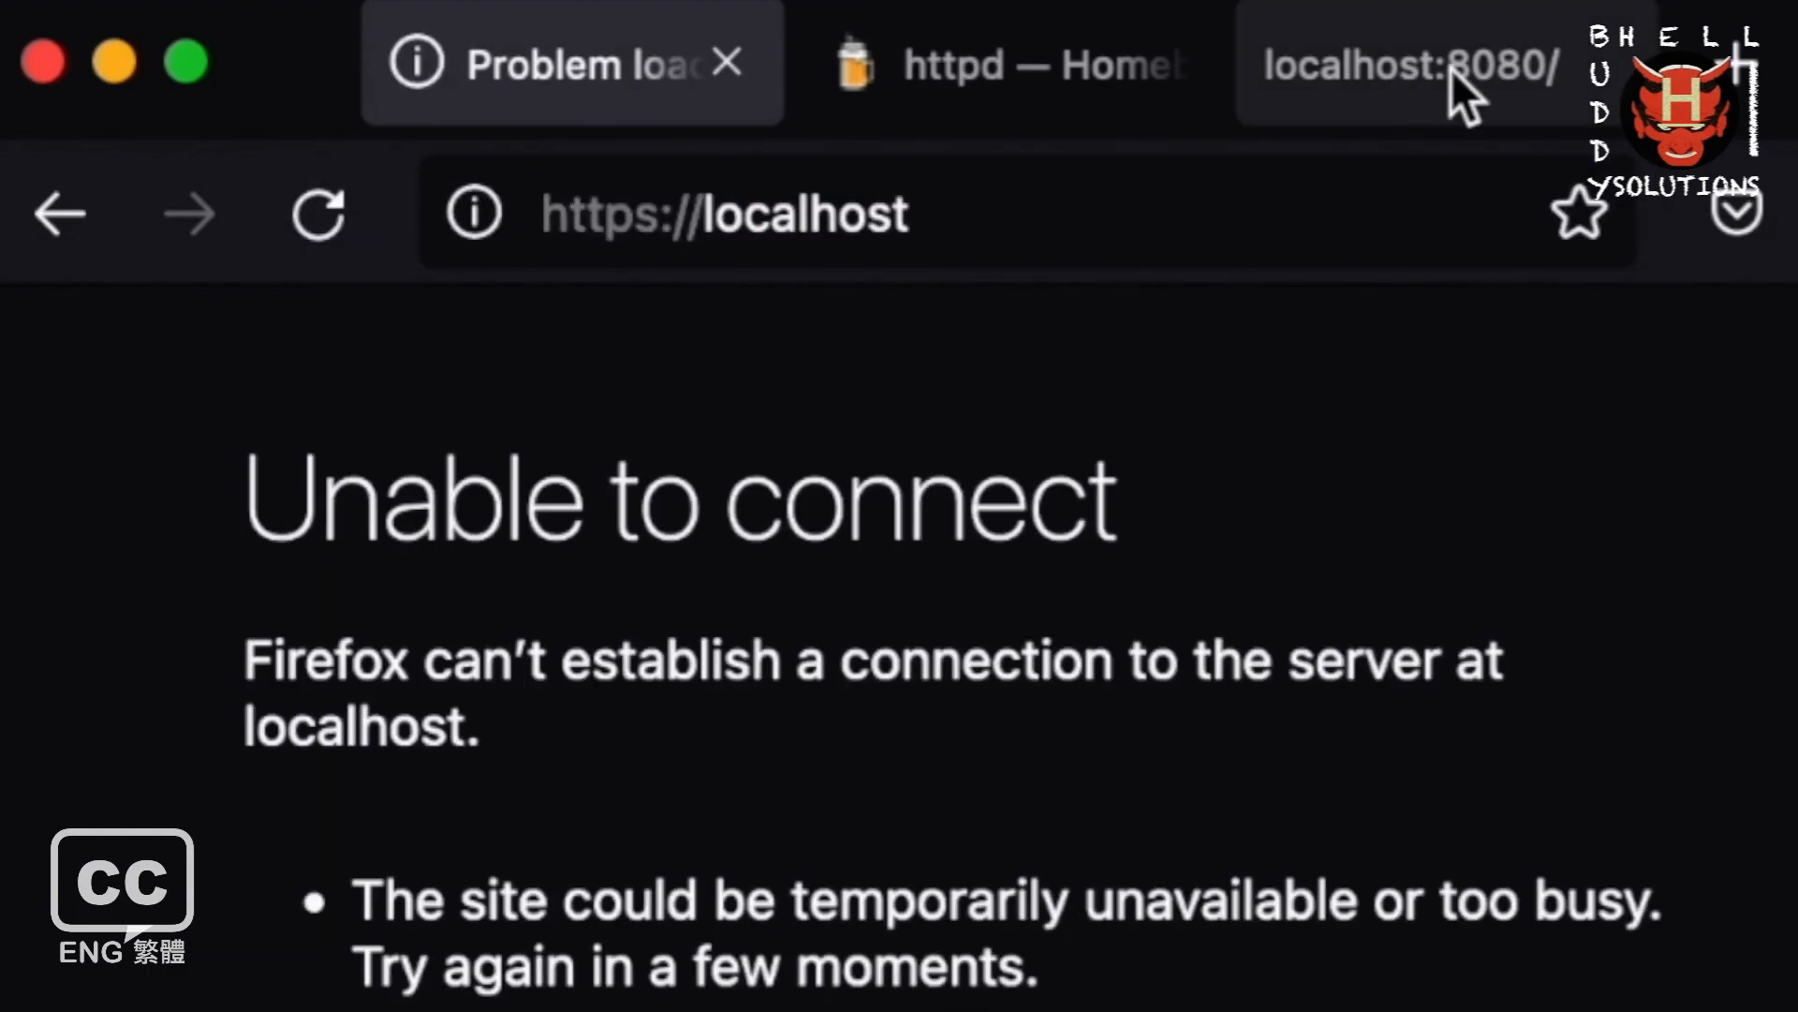
left_click(1410, 65)
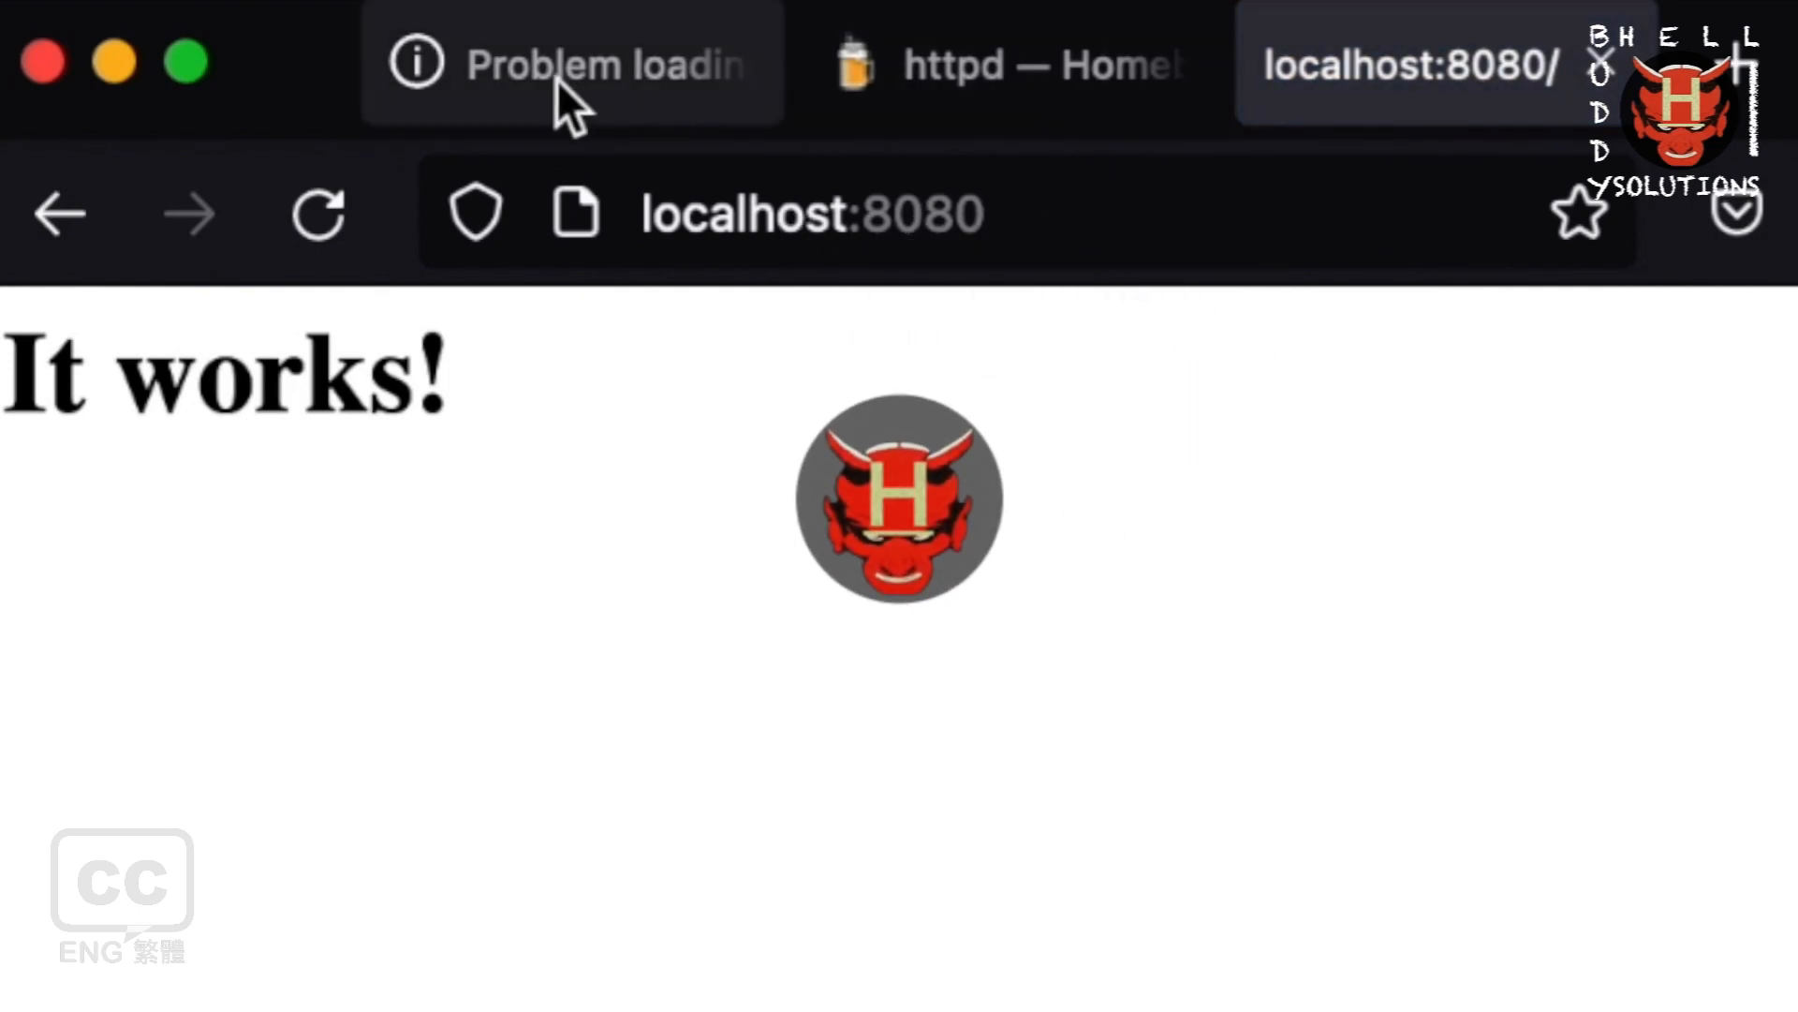
left_click(571, 62)
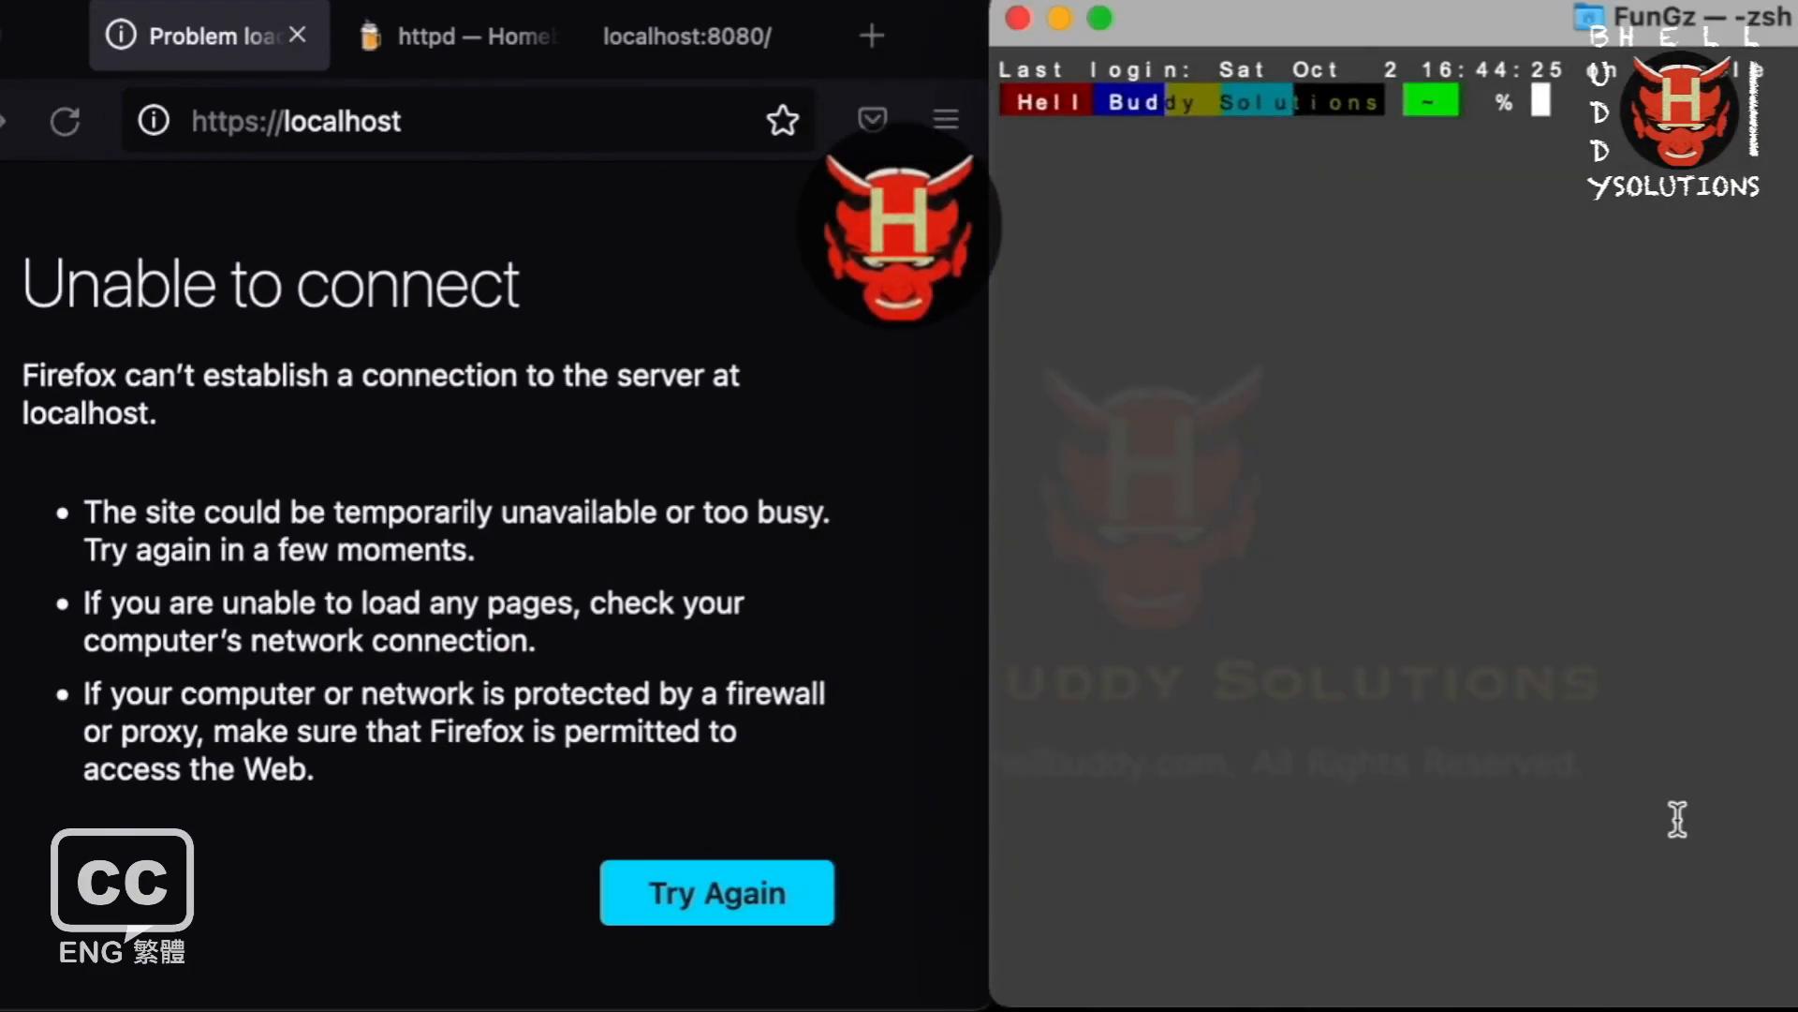
mouse_move(1763, 689)
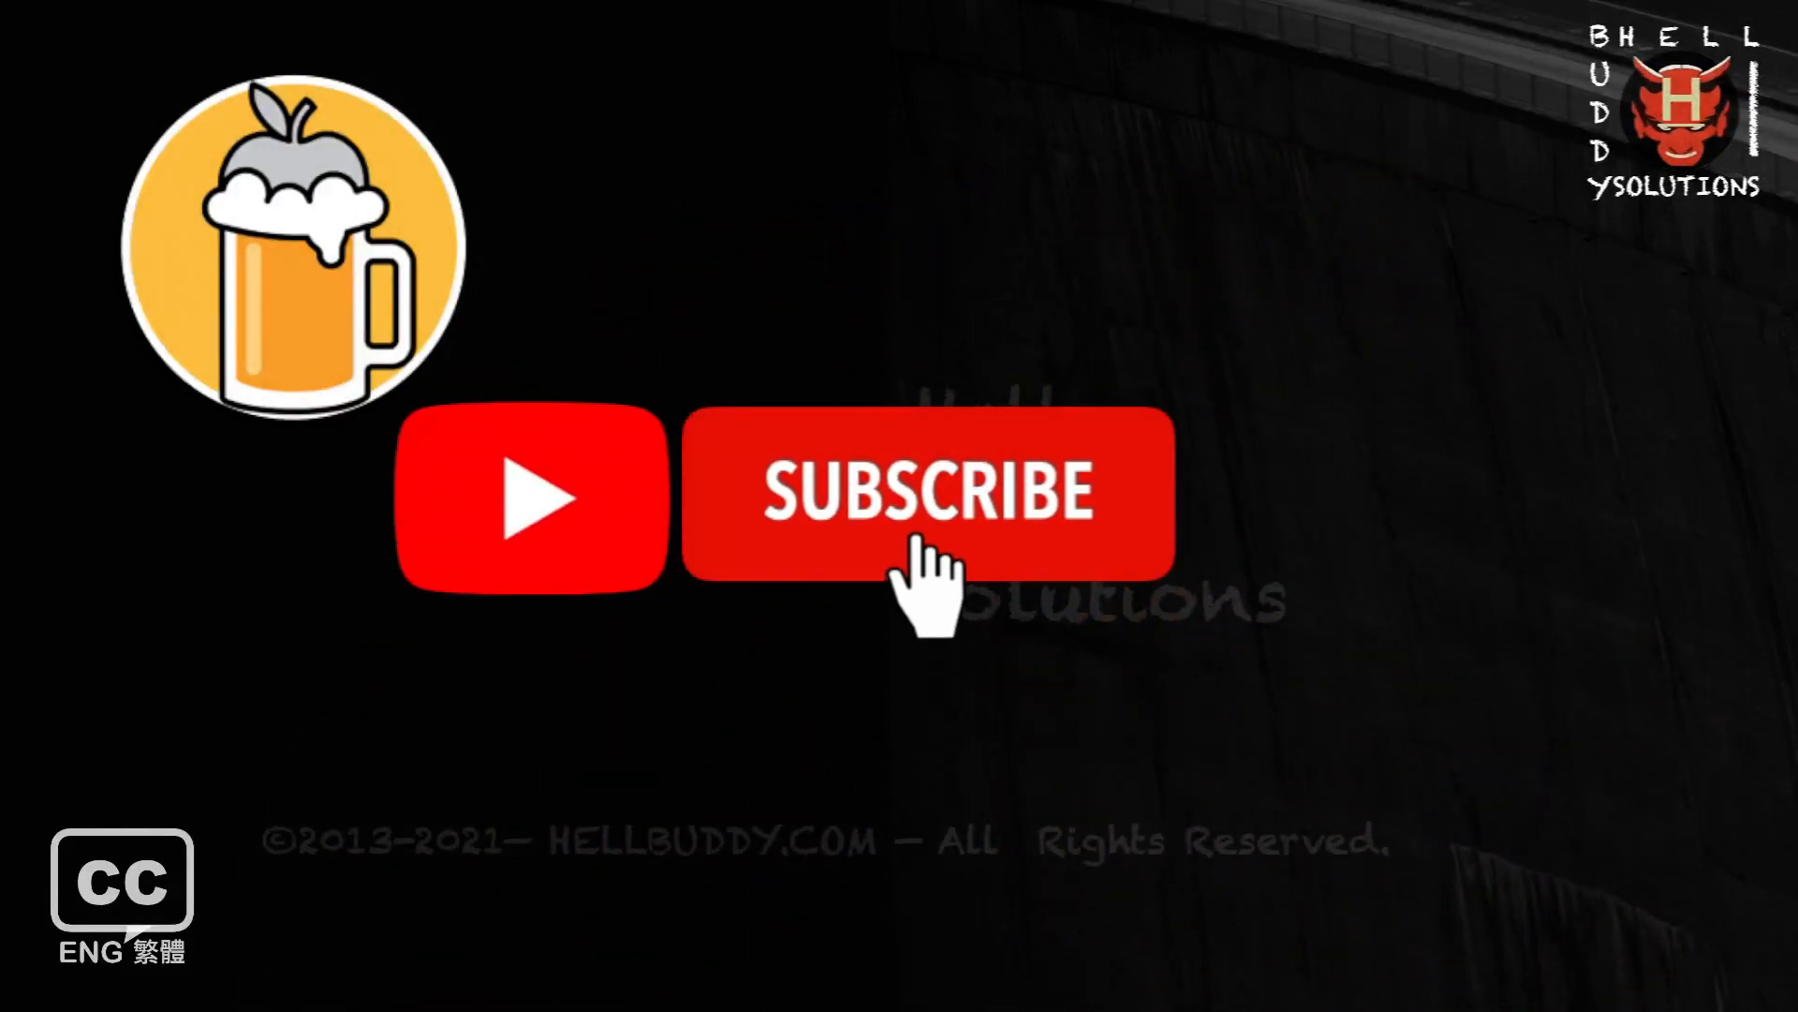
left_click(926, 494)
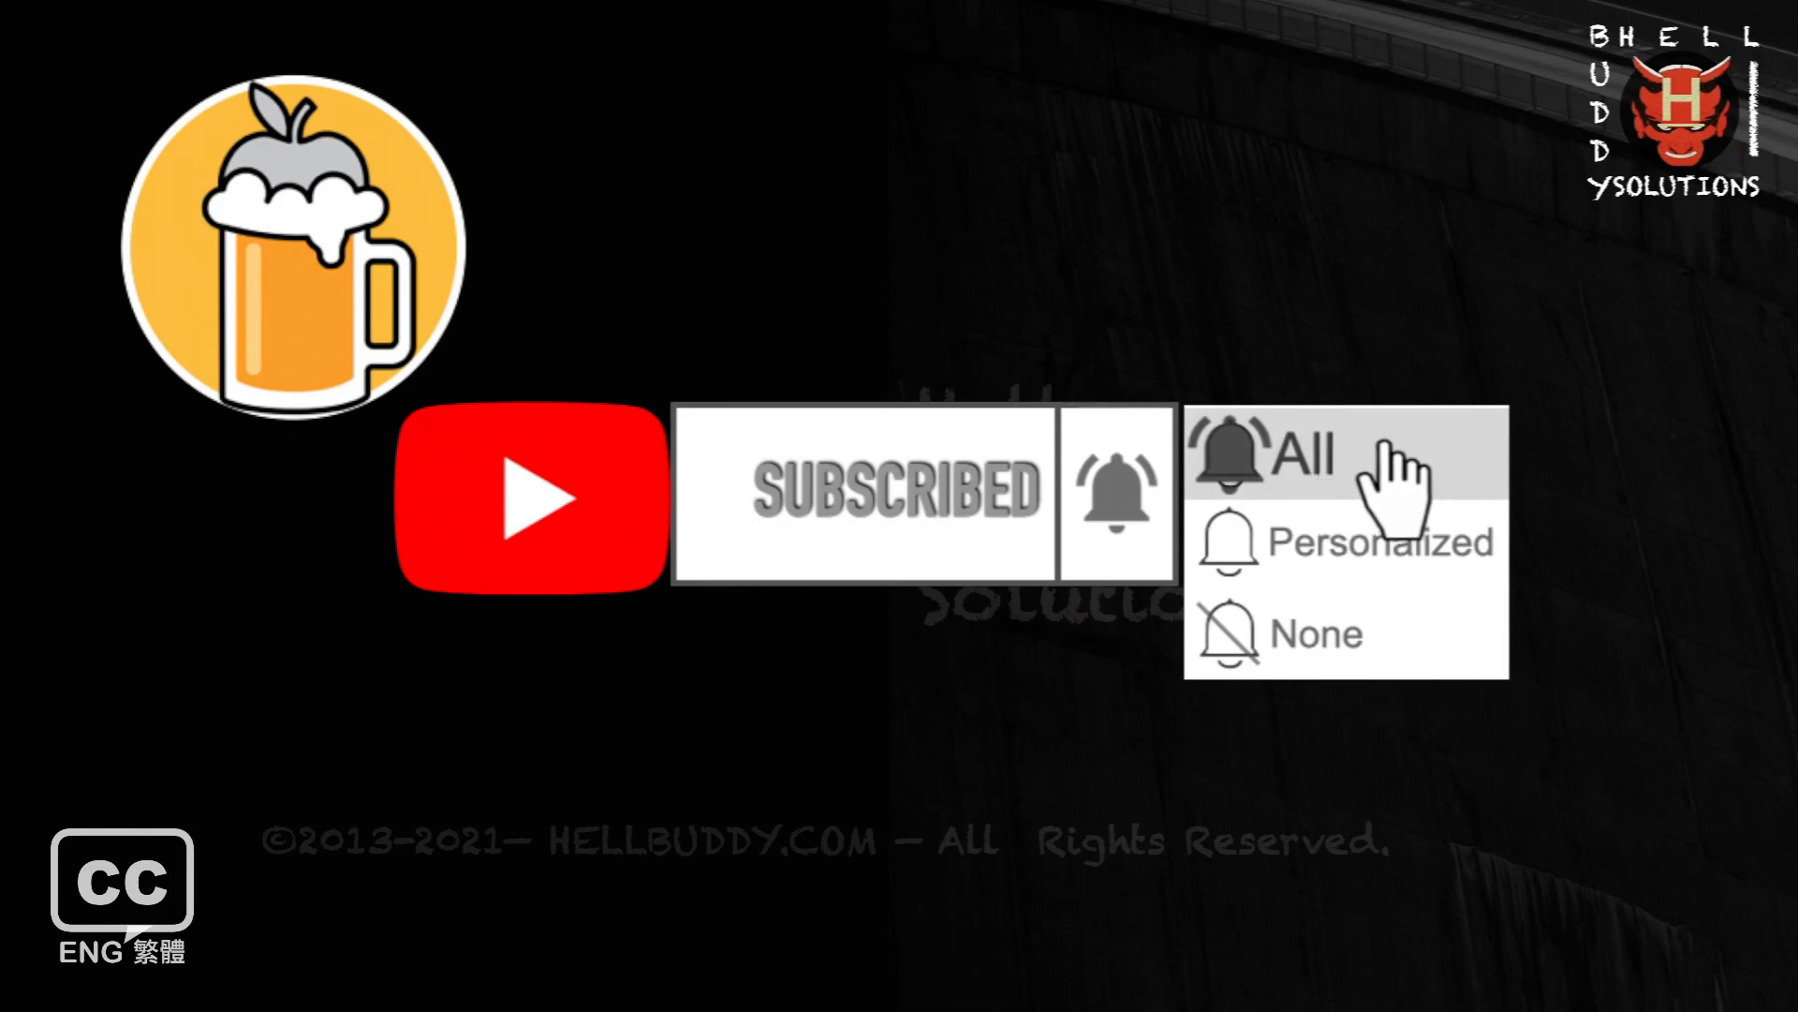
left_click(1297, 456)
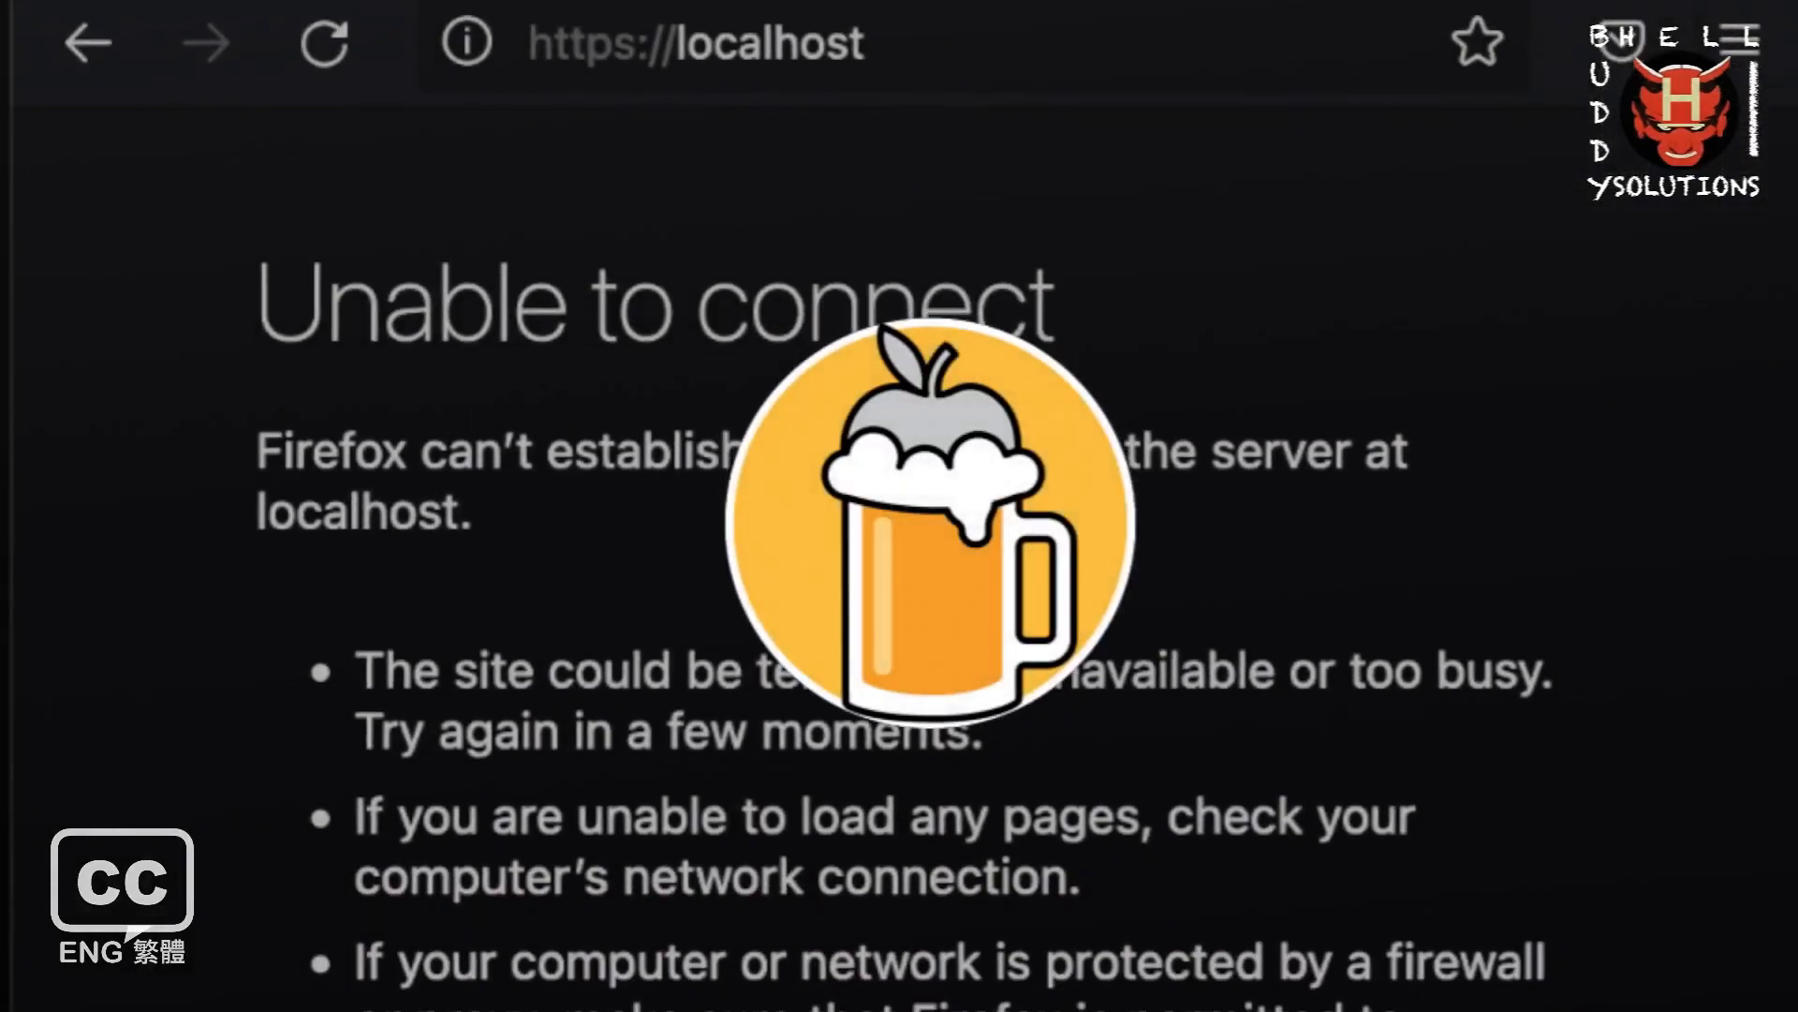
scroll("down", 3)
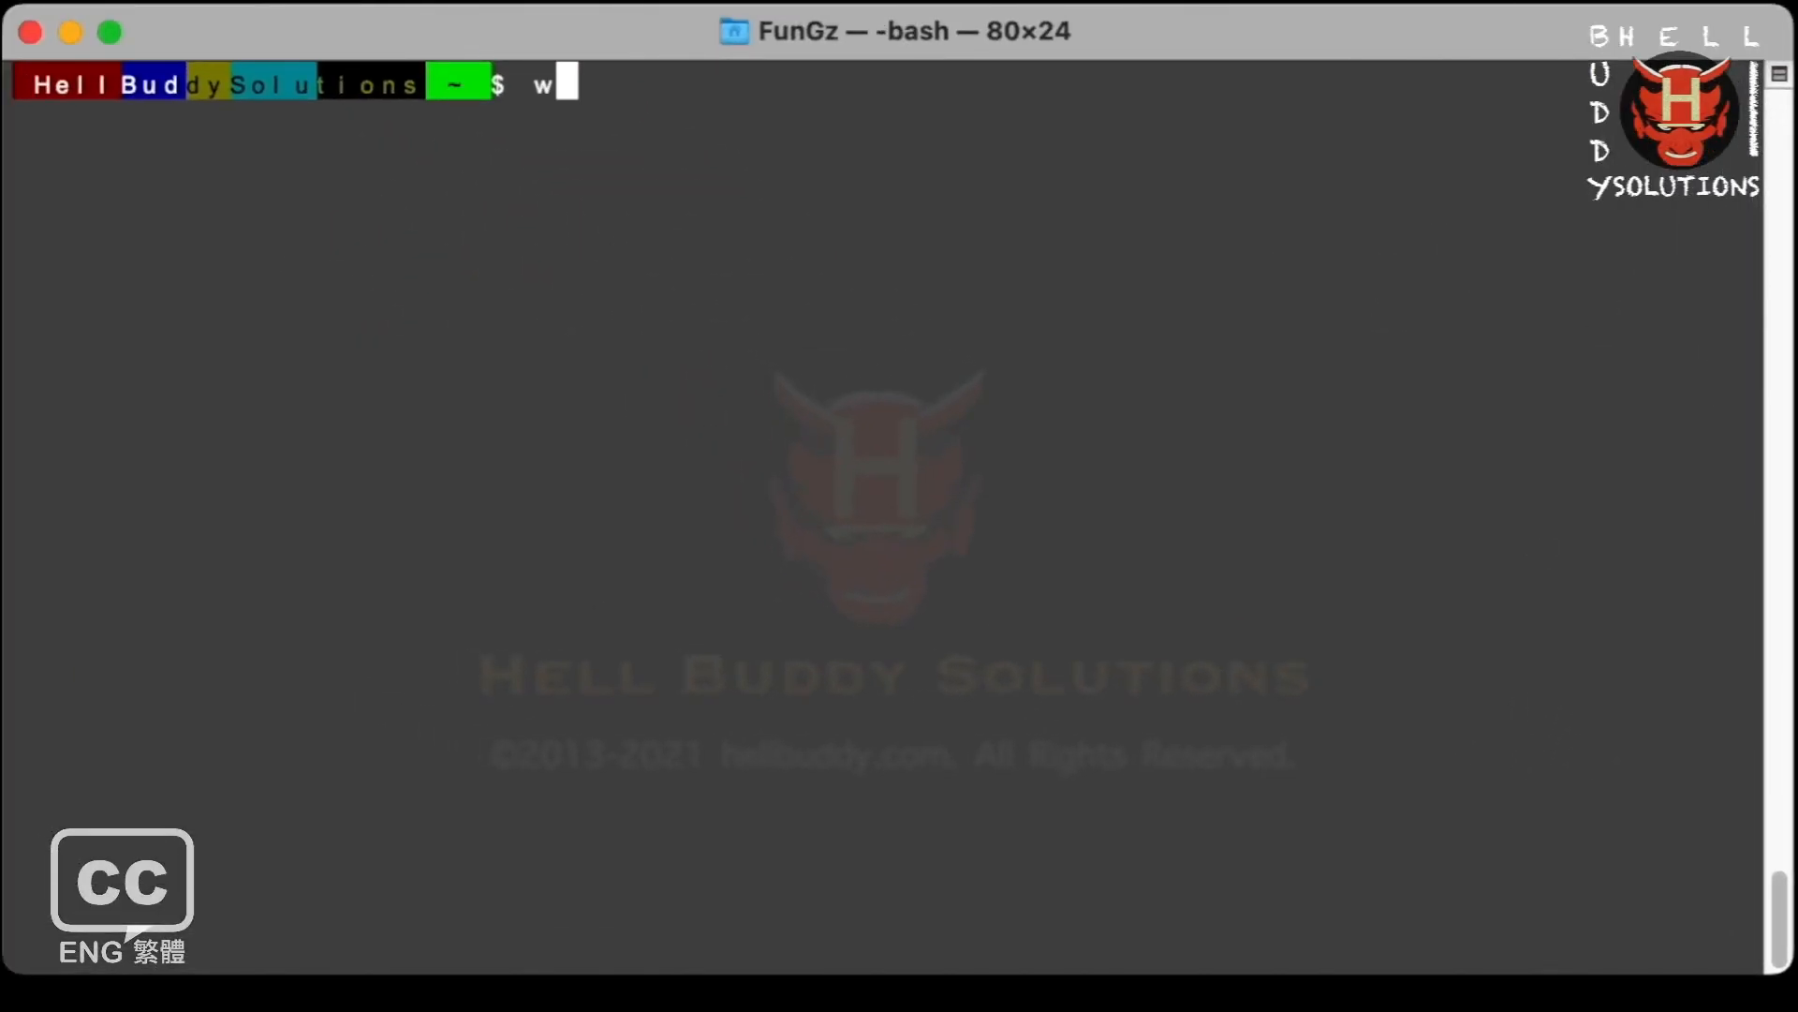
Run which -a httpd to list every httpd location on the path.
type("hich")
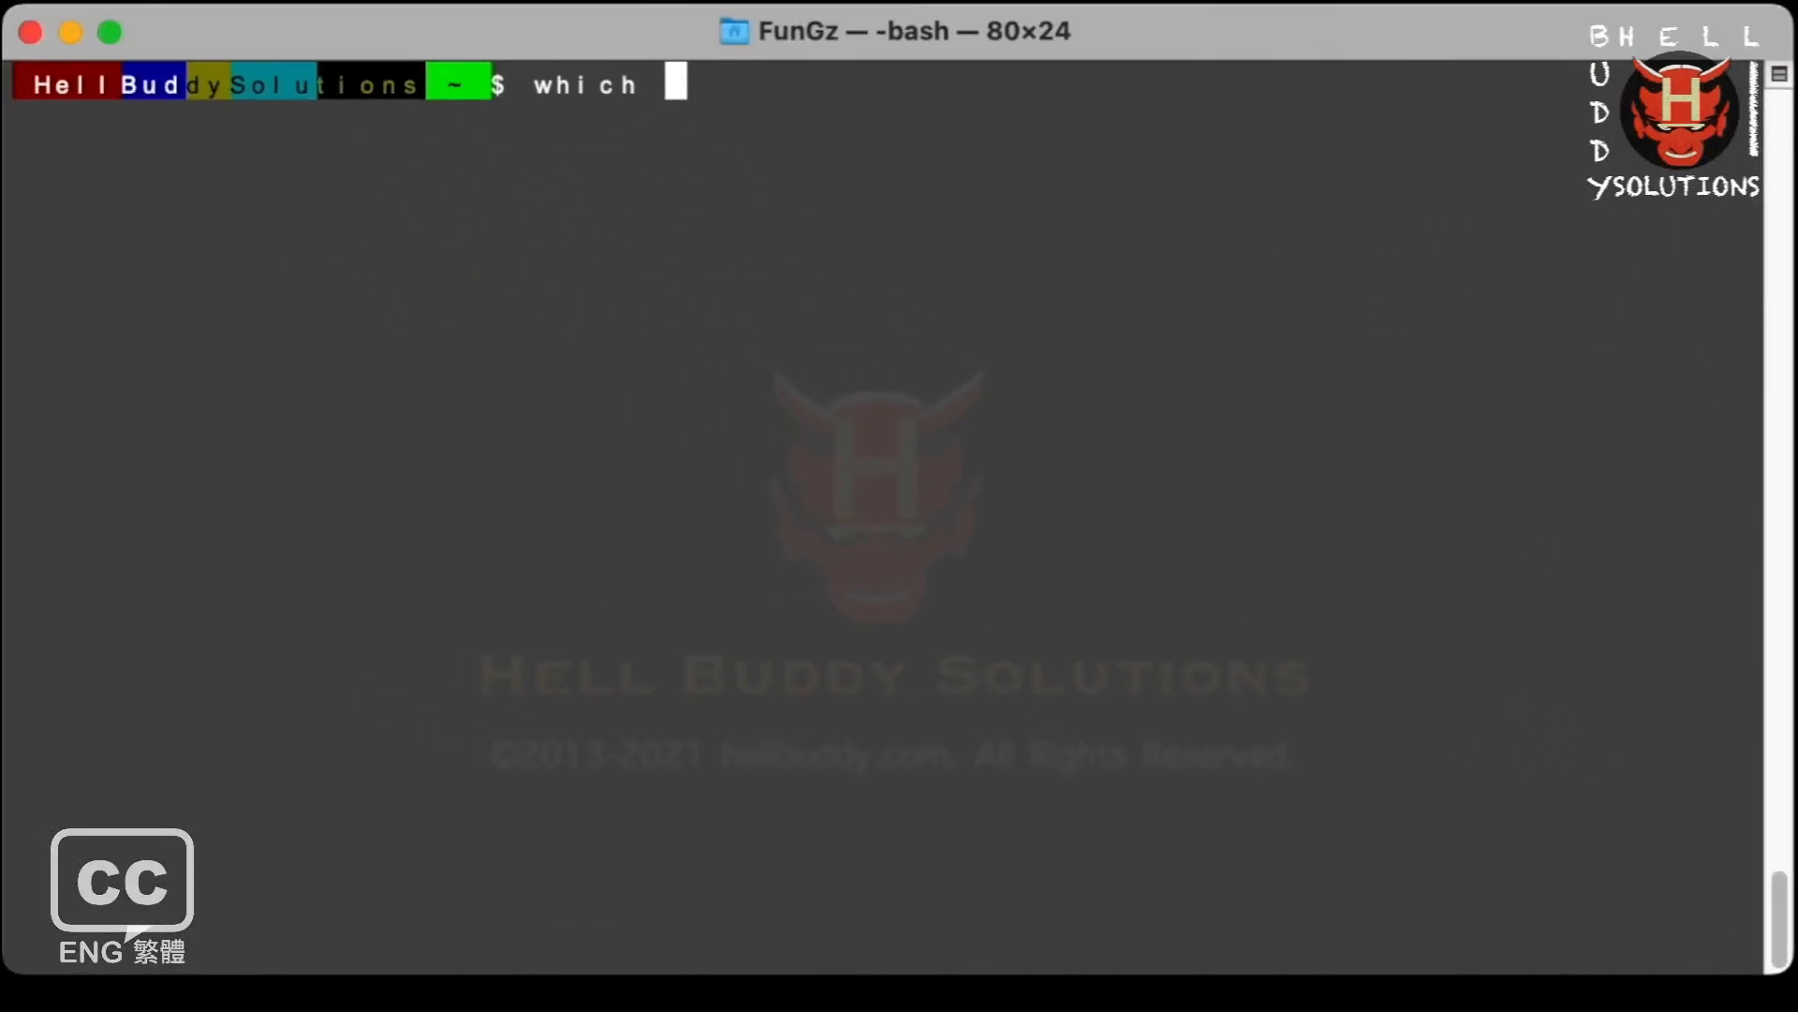
type("-a")
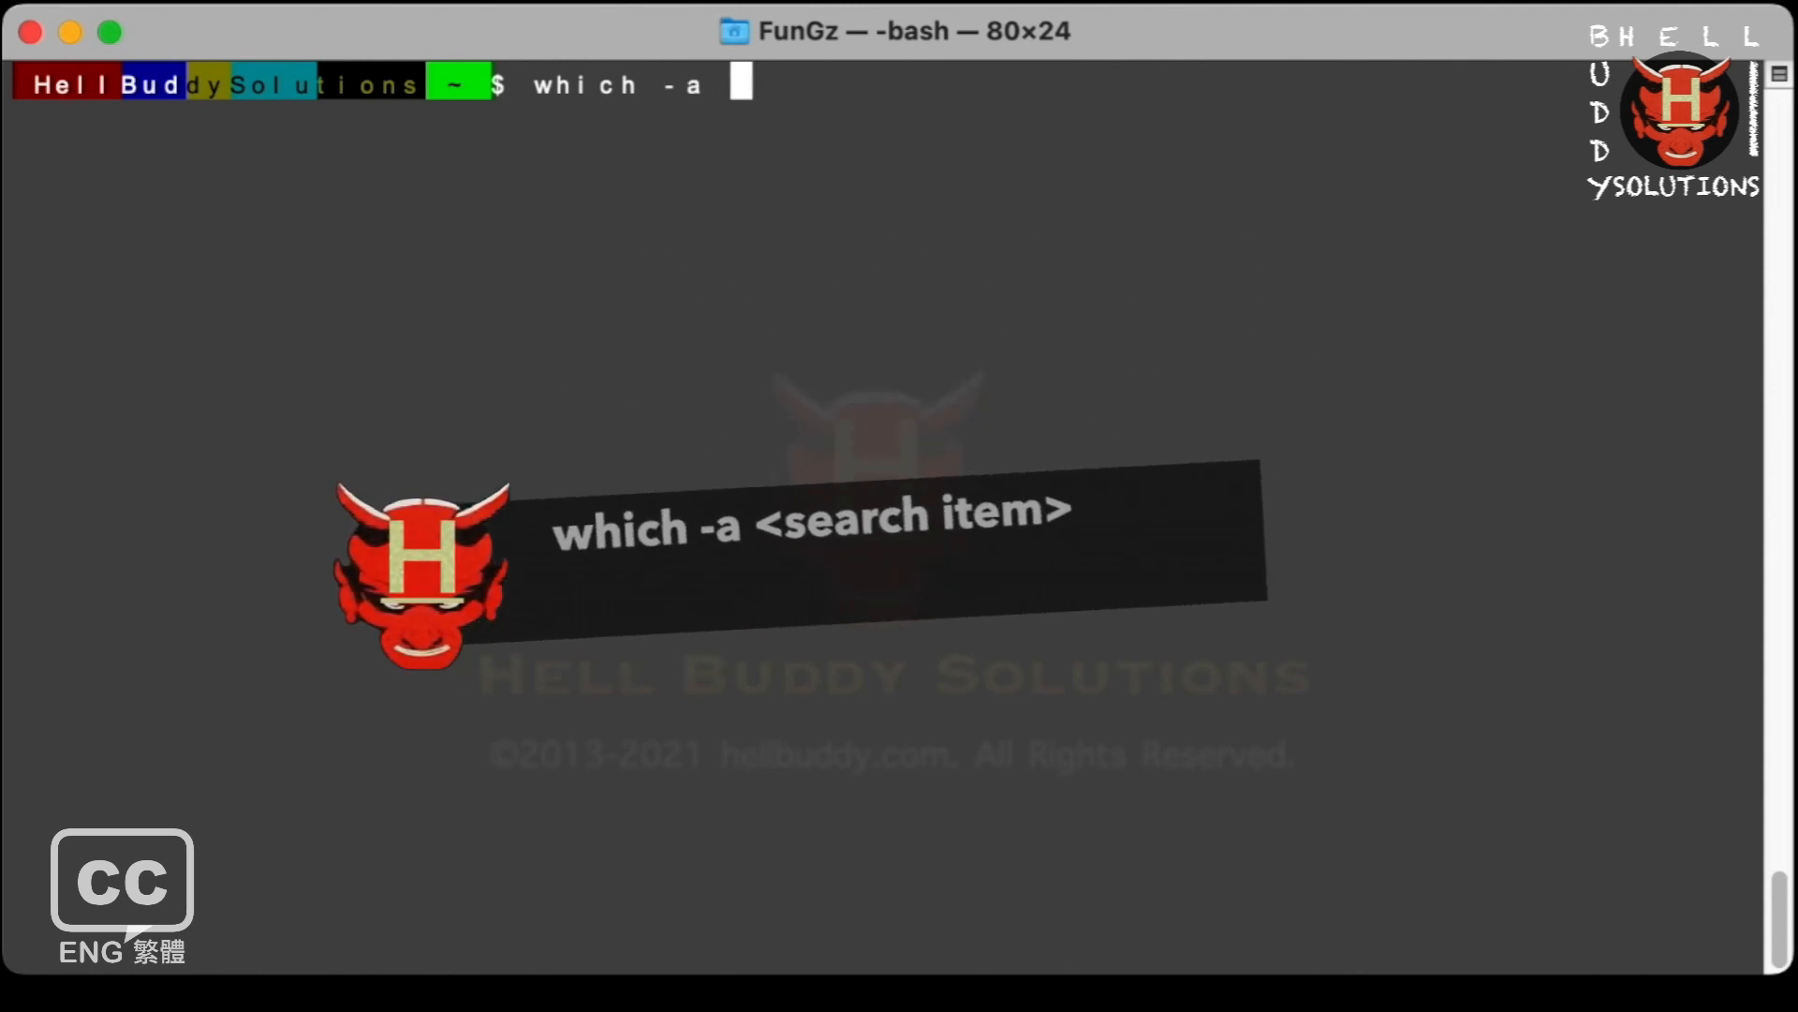
type("ht")
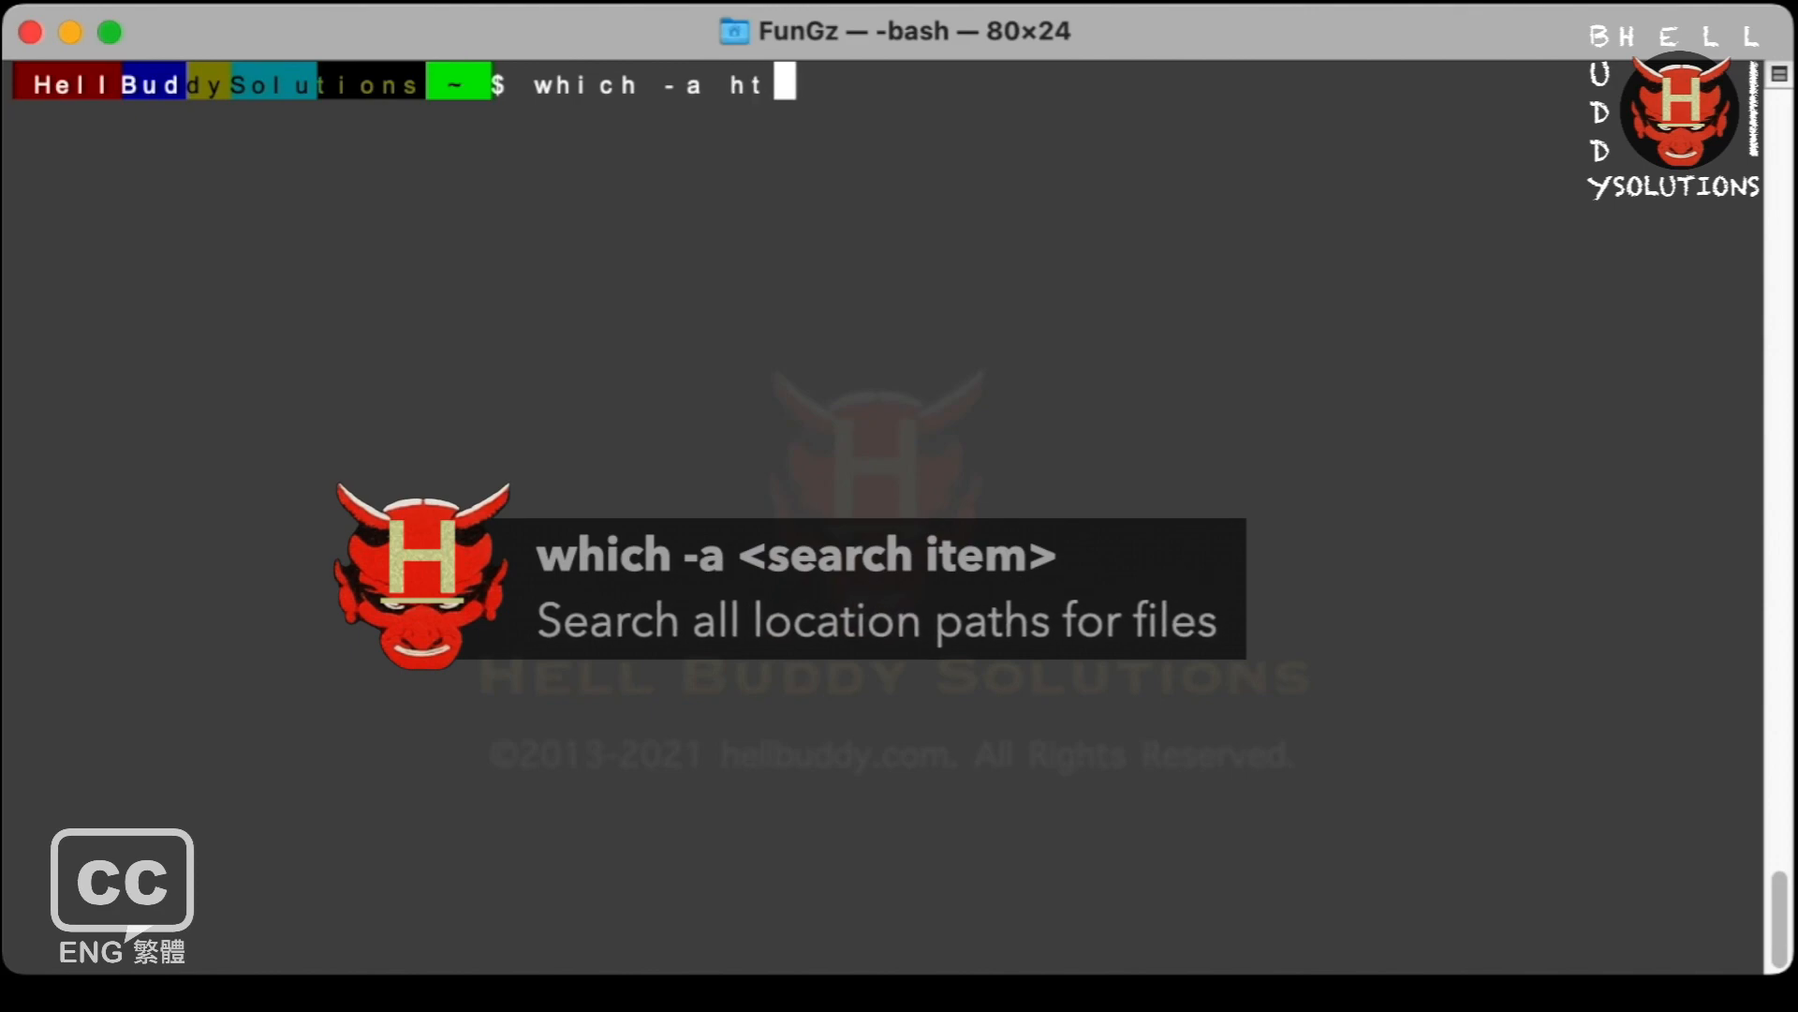
key("Return")
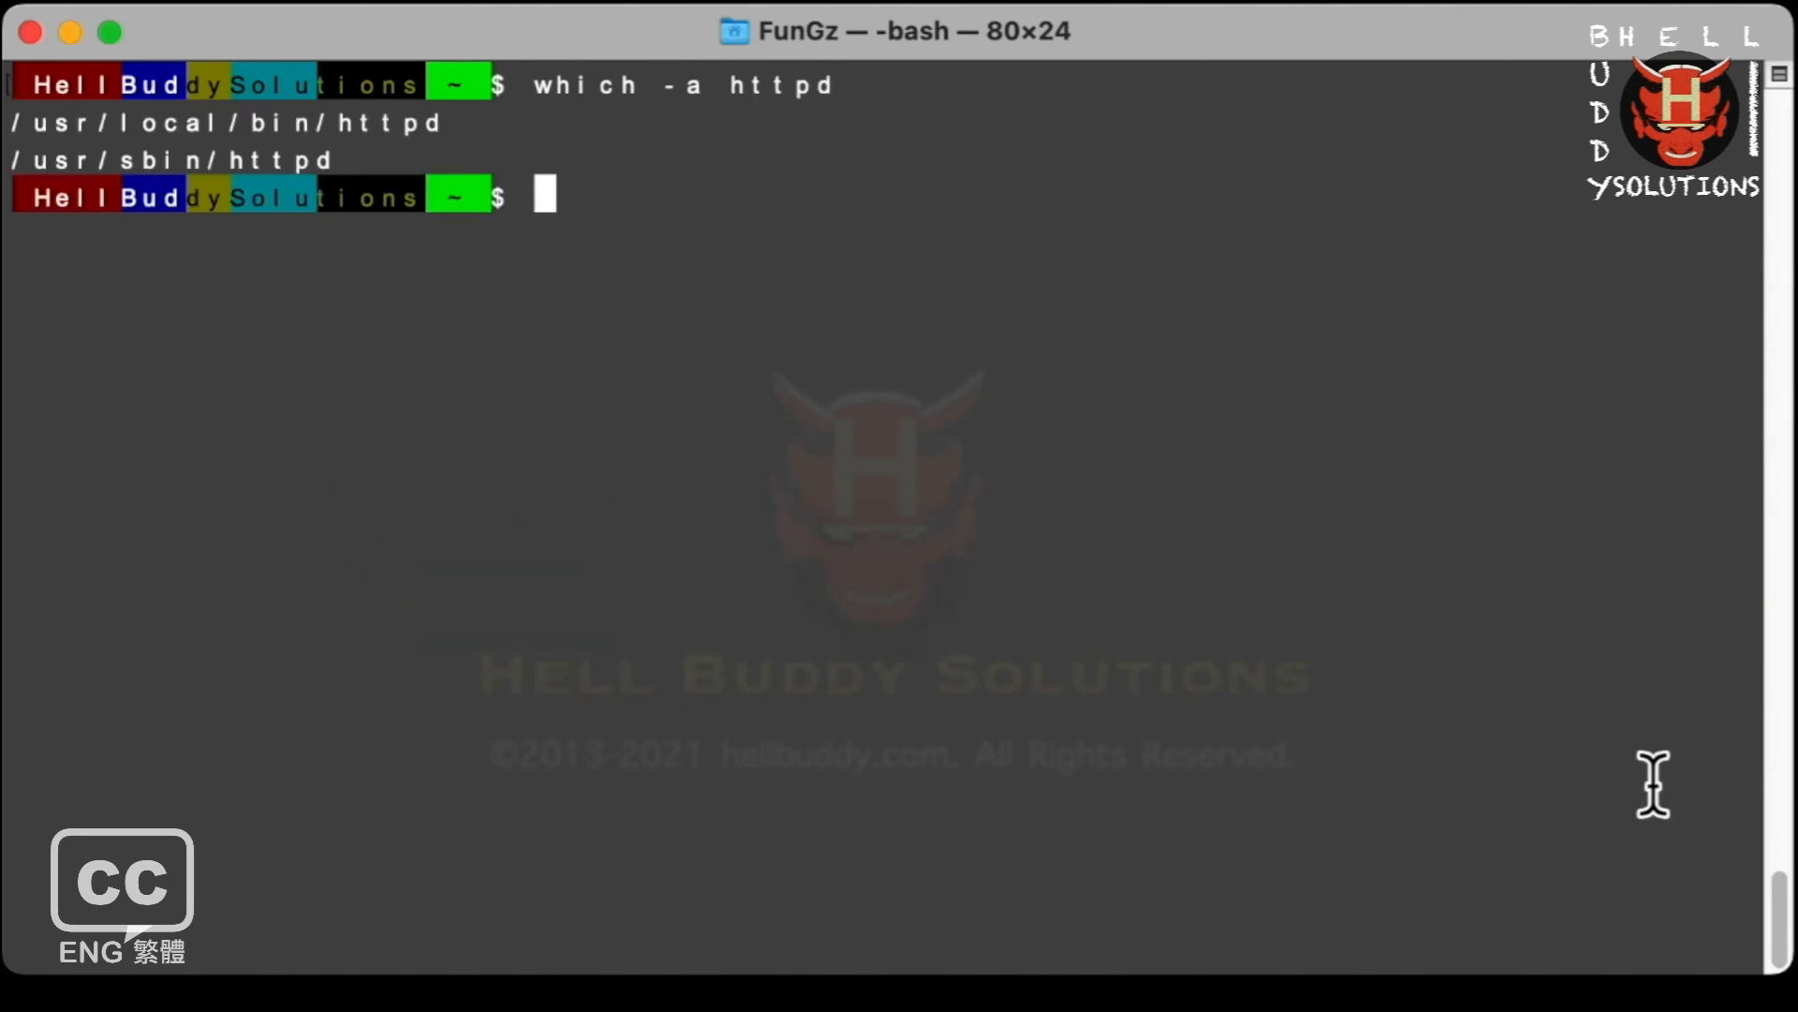
Run which -a apachectl and select the /usr/sbin/httpd path in the output.
type("which")
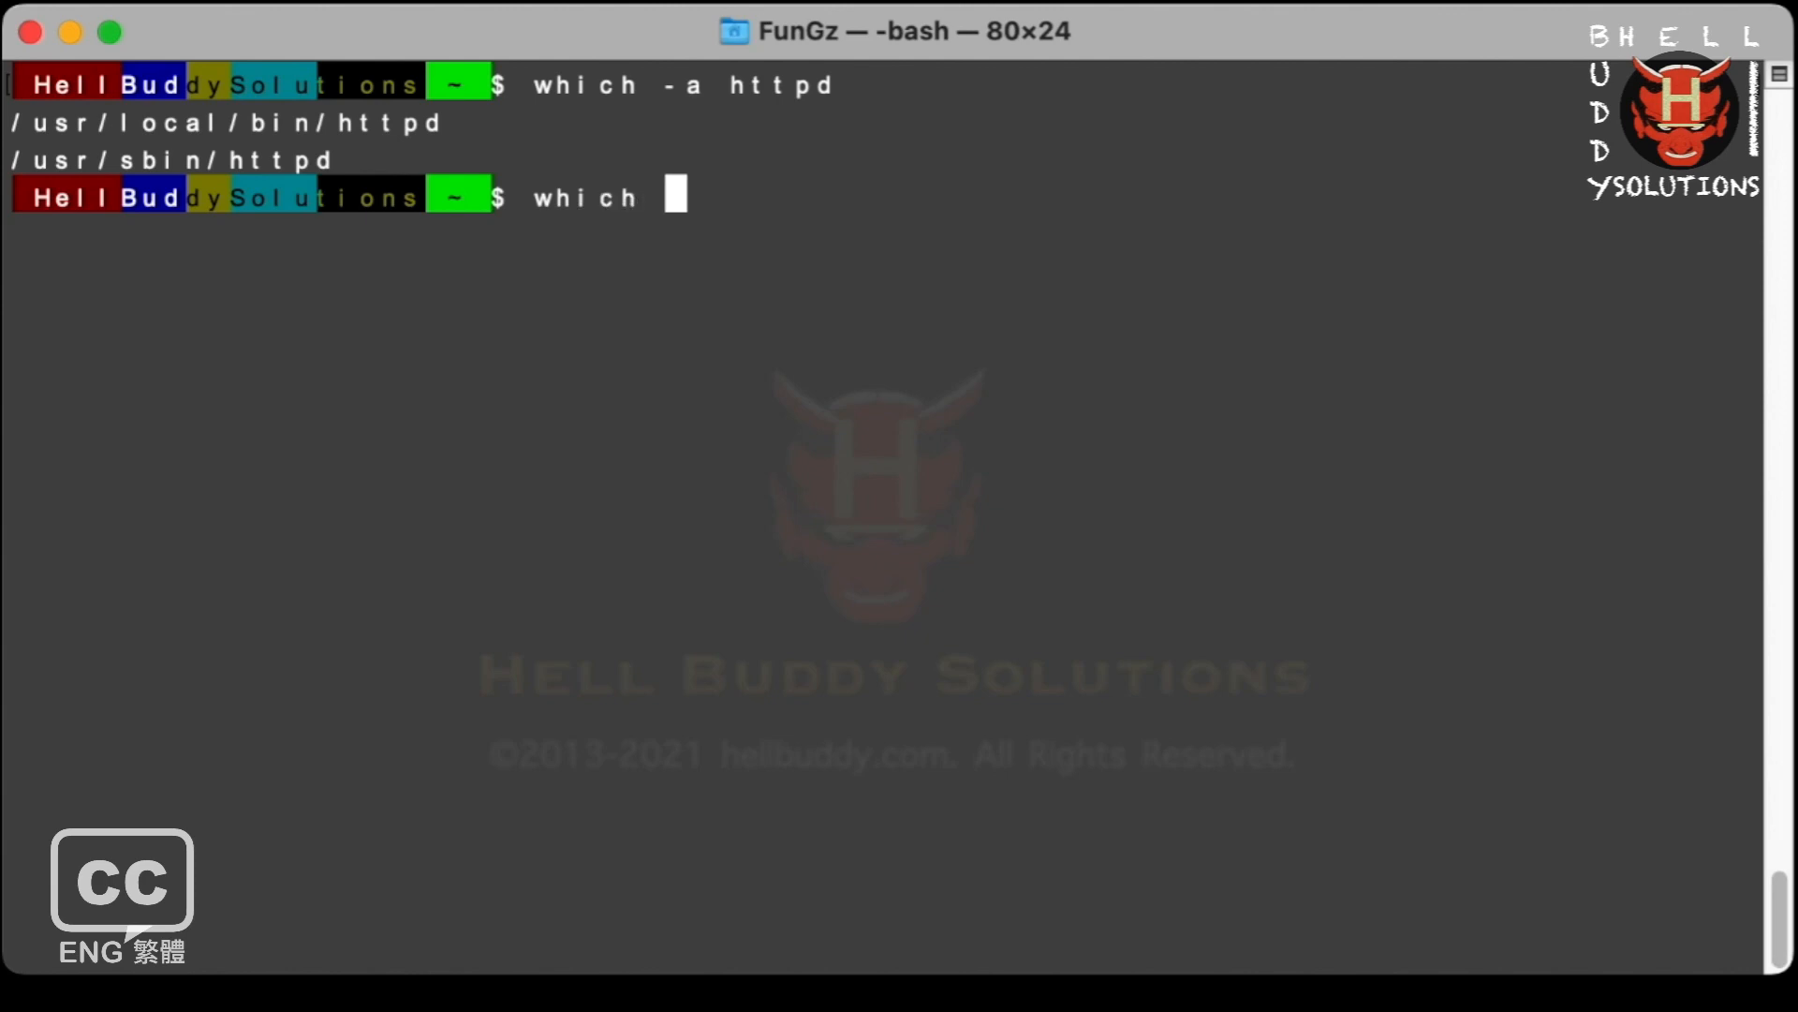
type("-a apach")
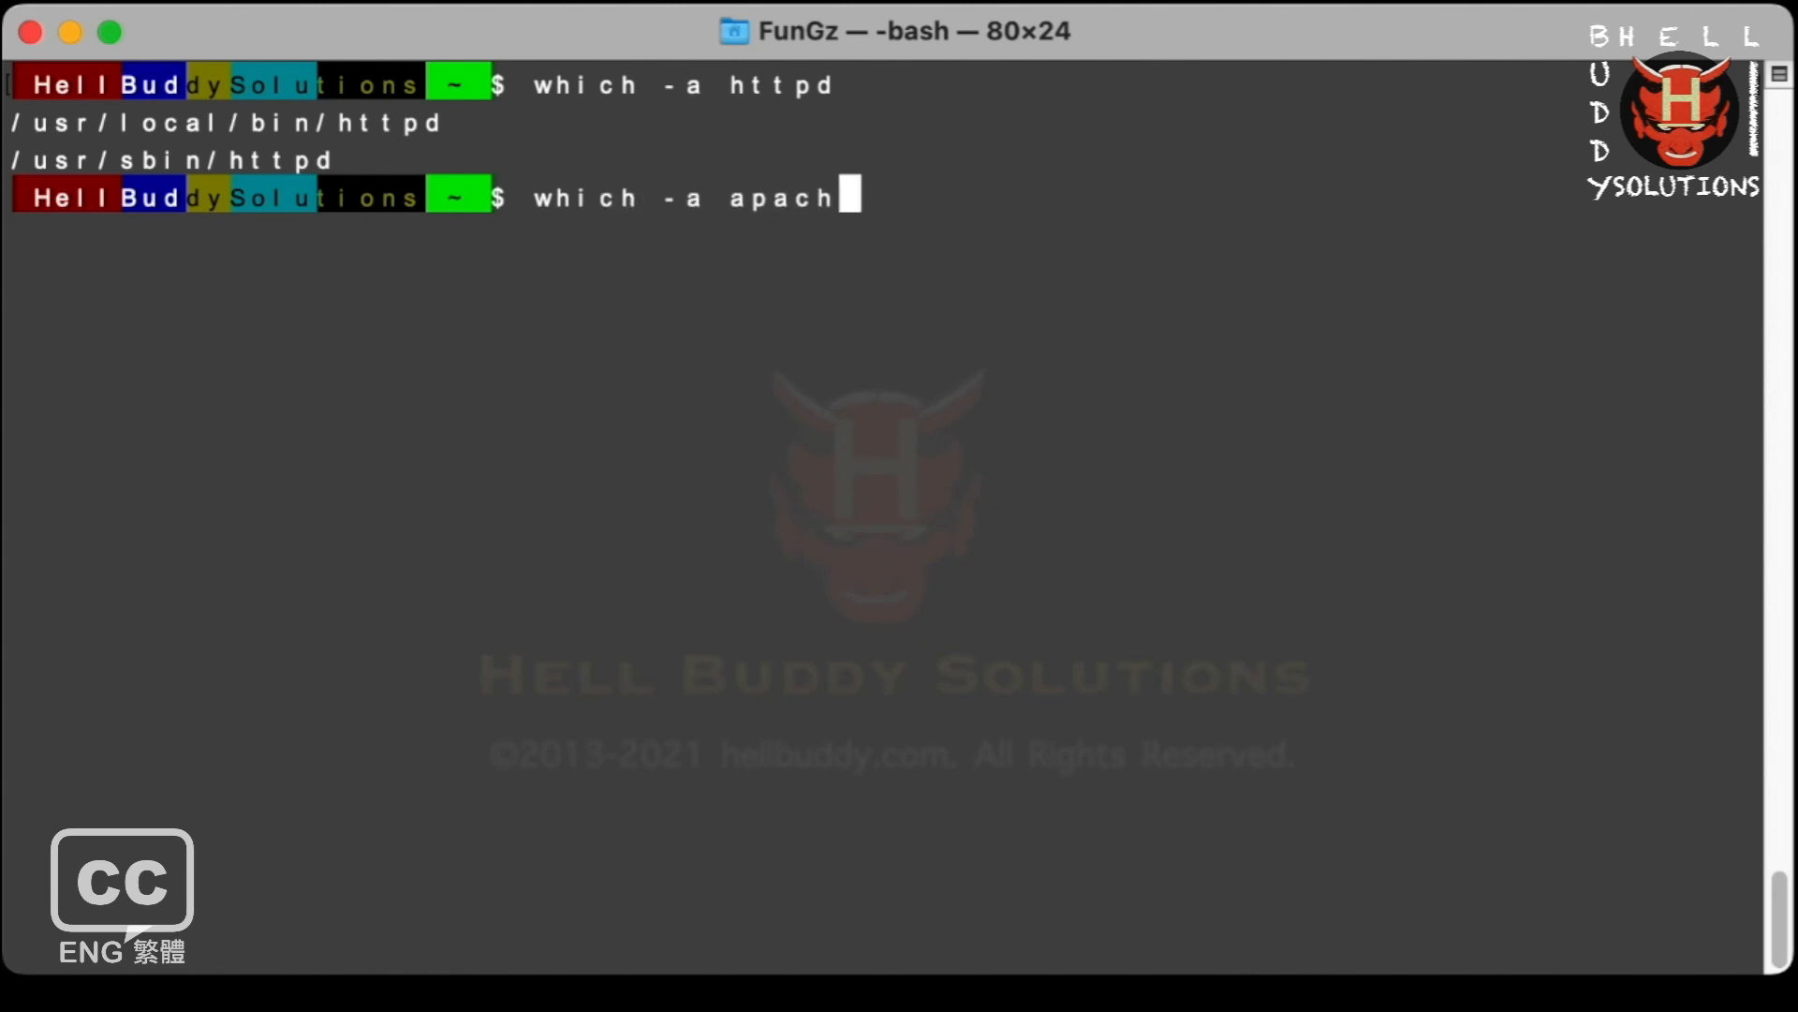
key("Return")
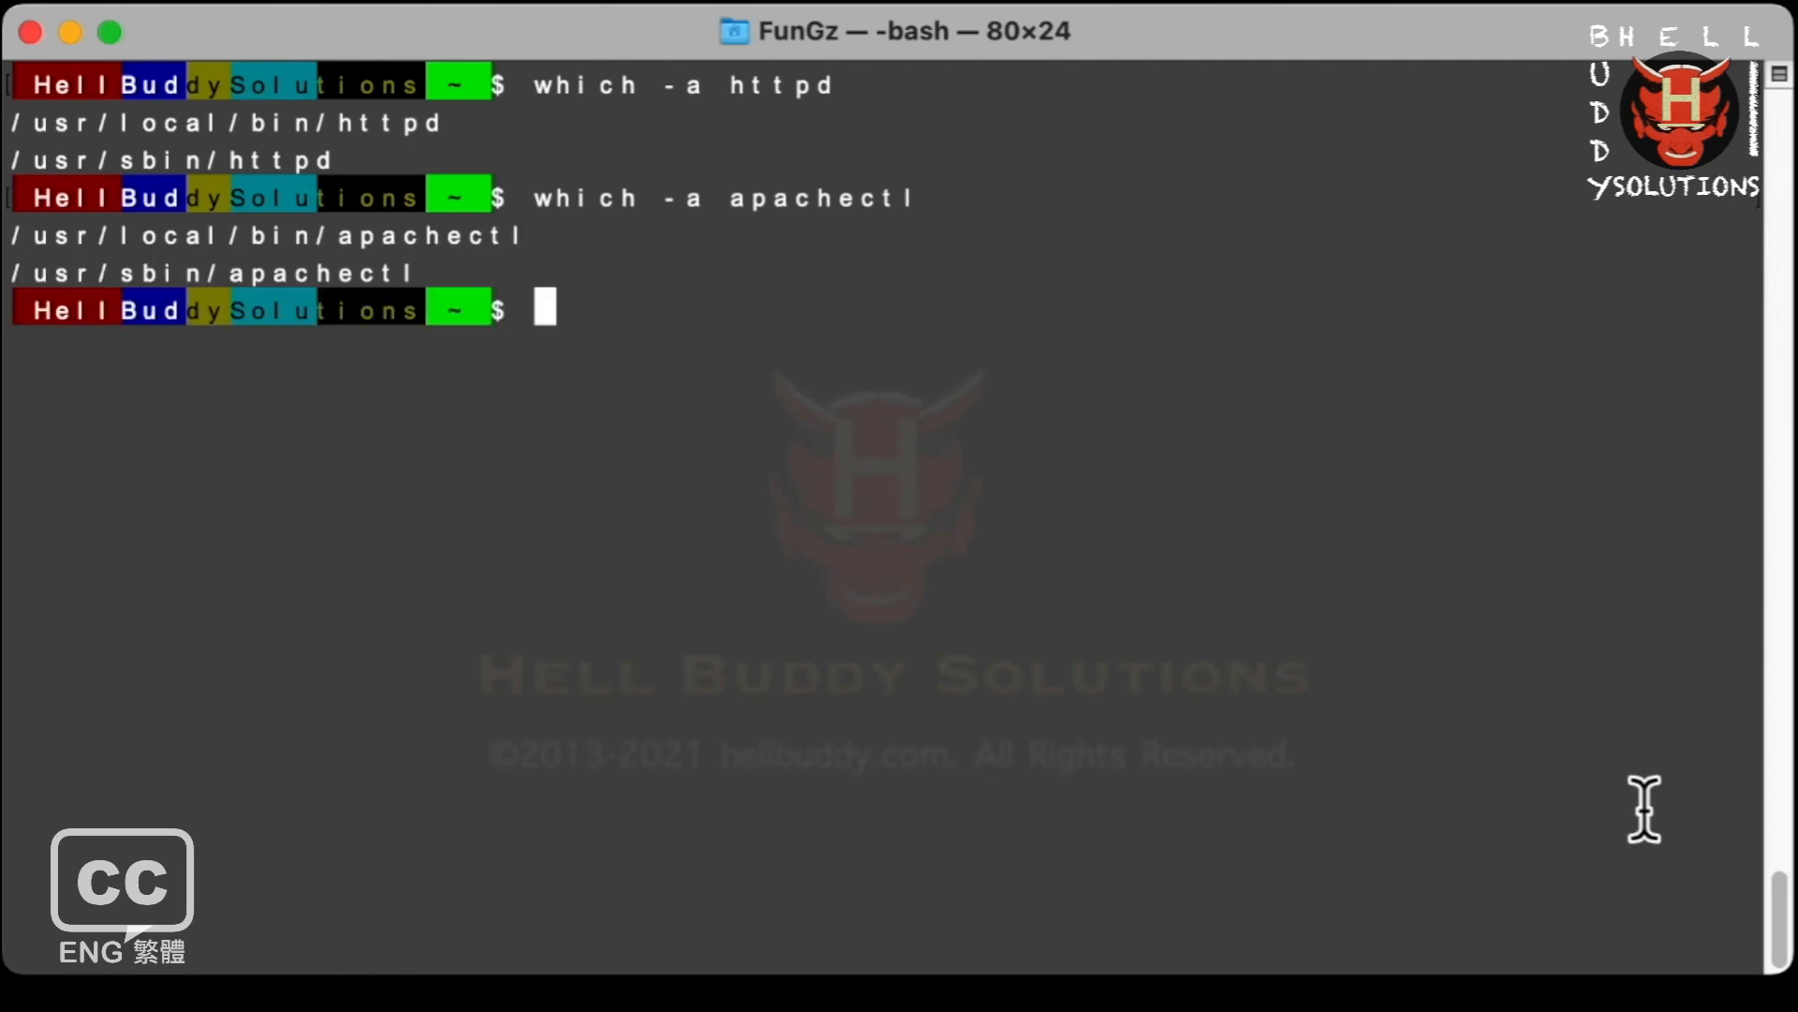
double_click(173, 159)
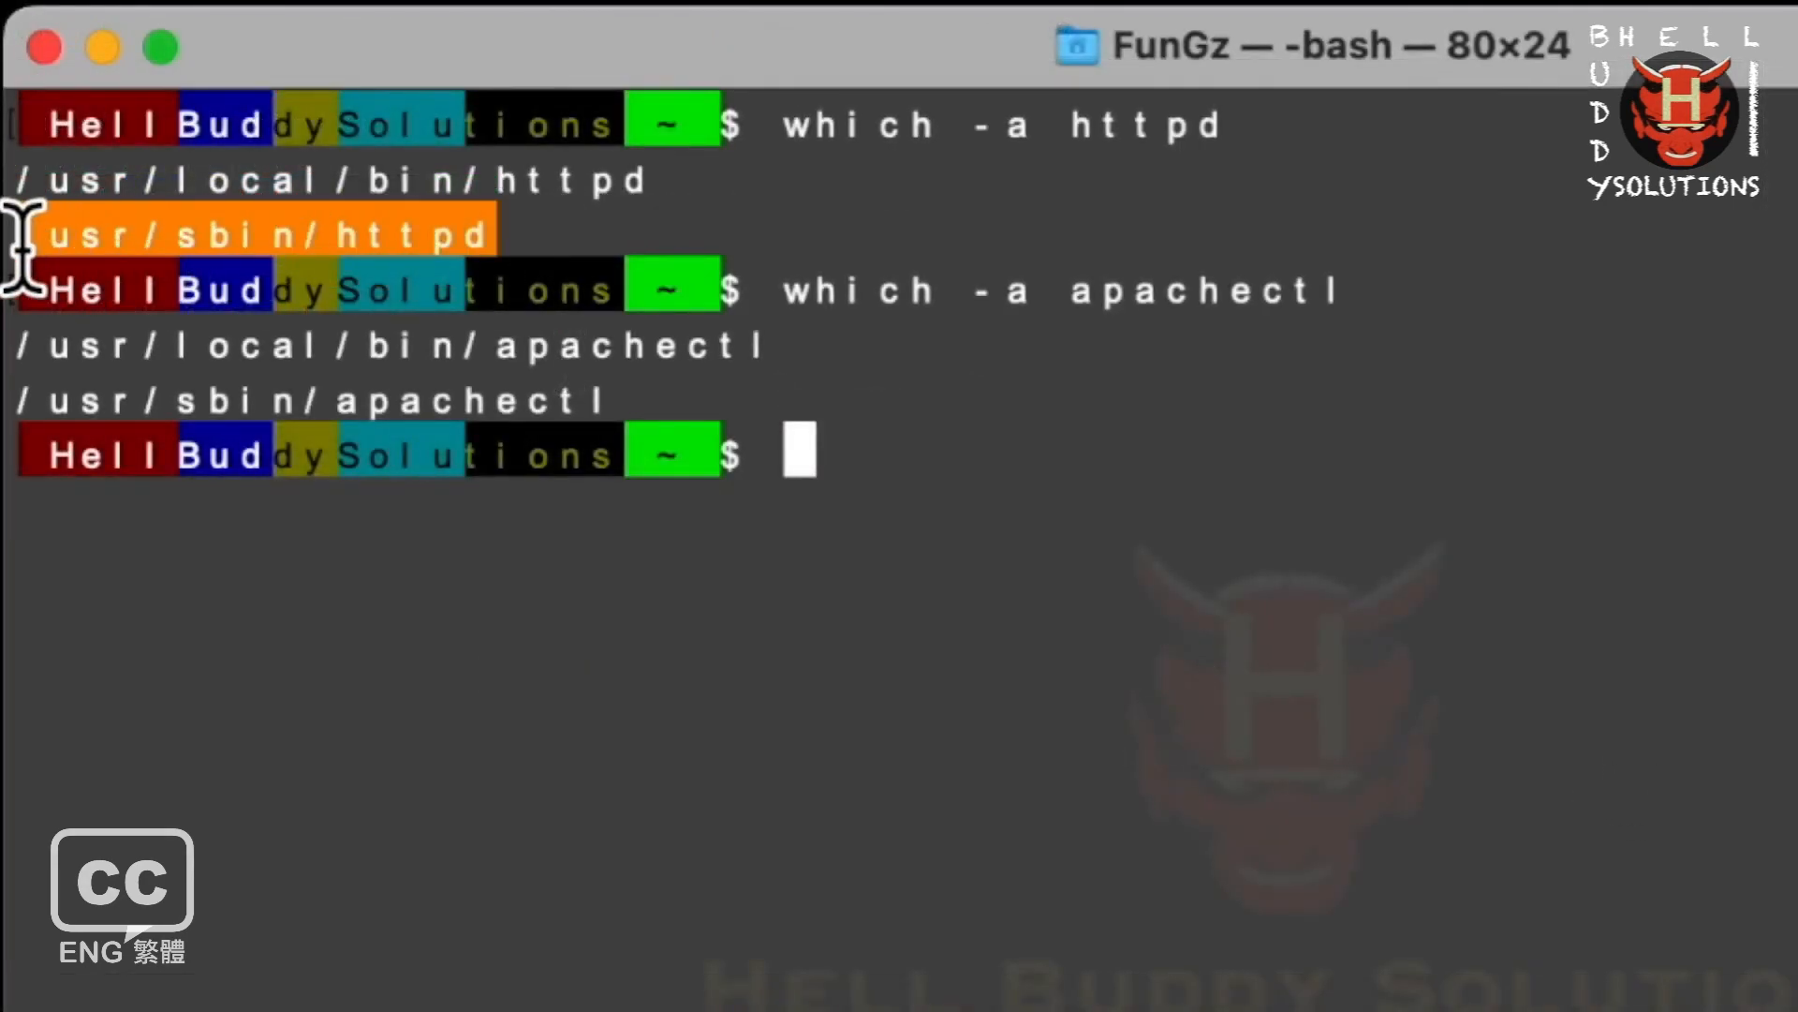
left_click(418, 40)
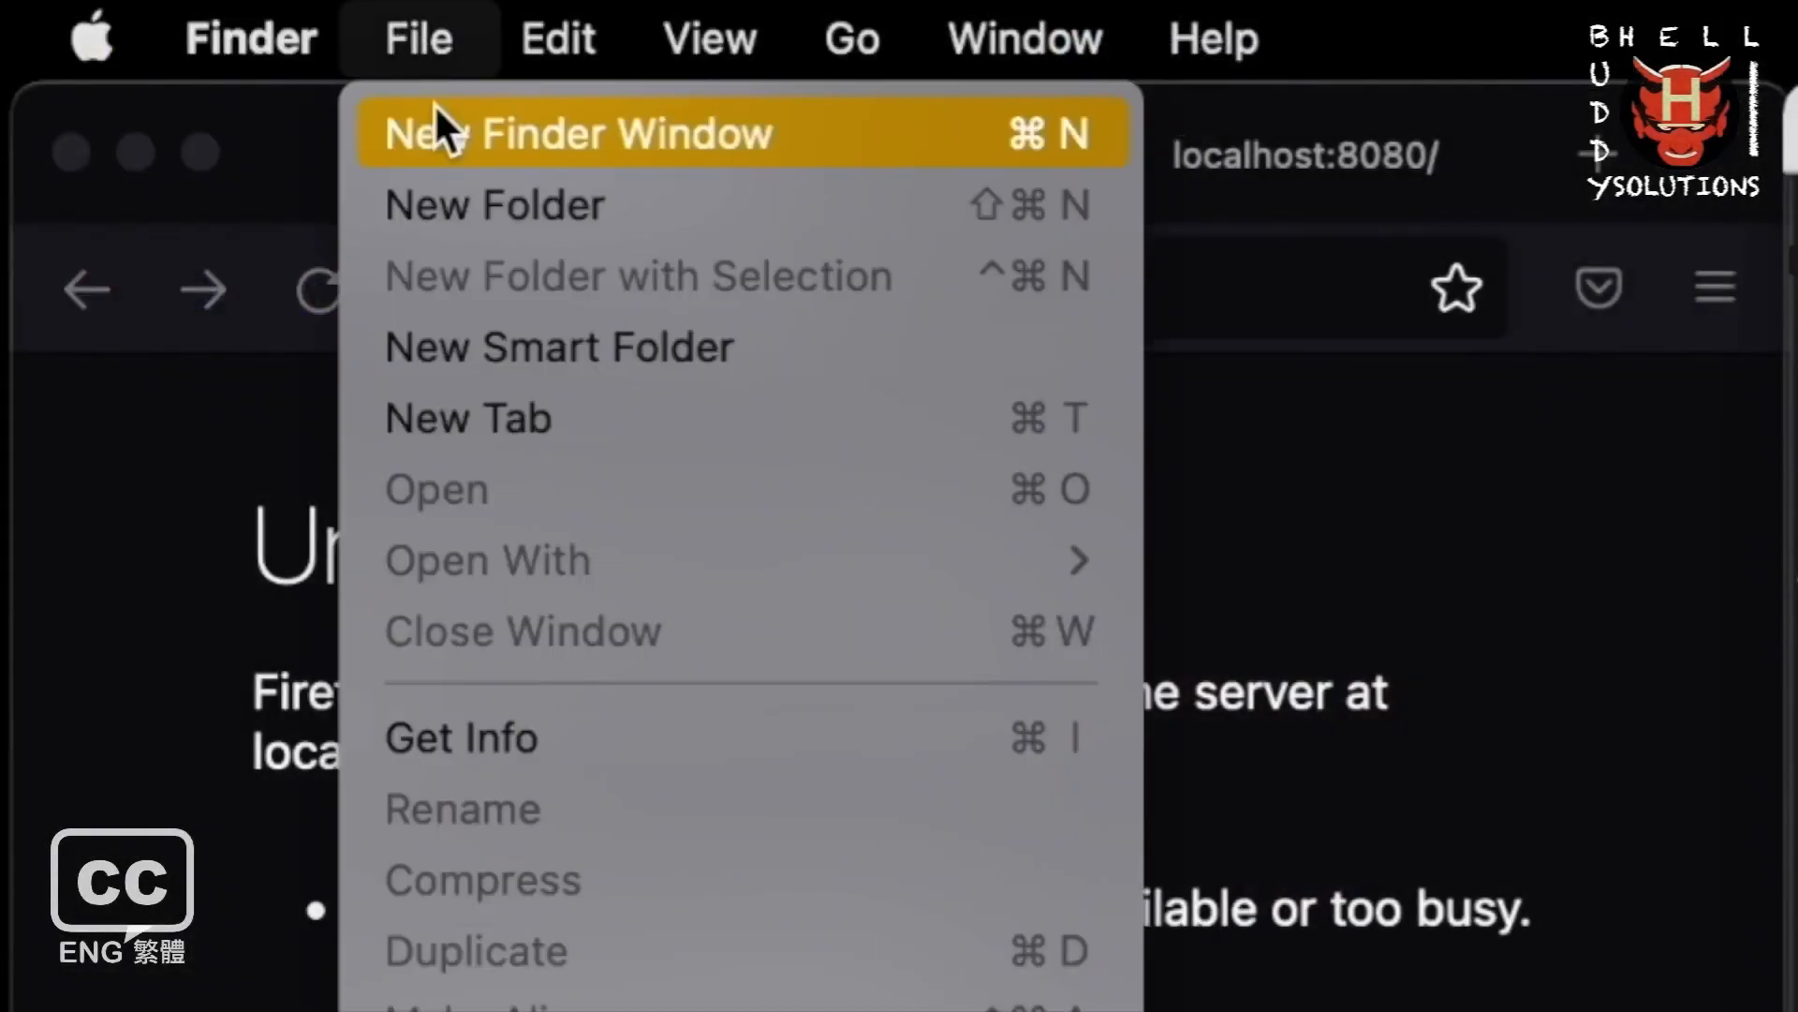
left_click(577, 132)
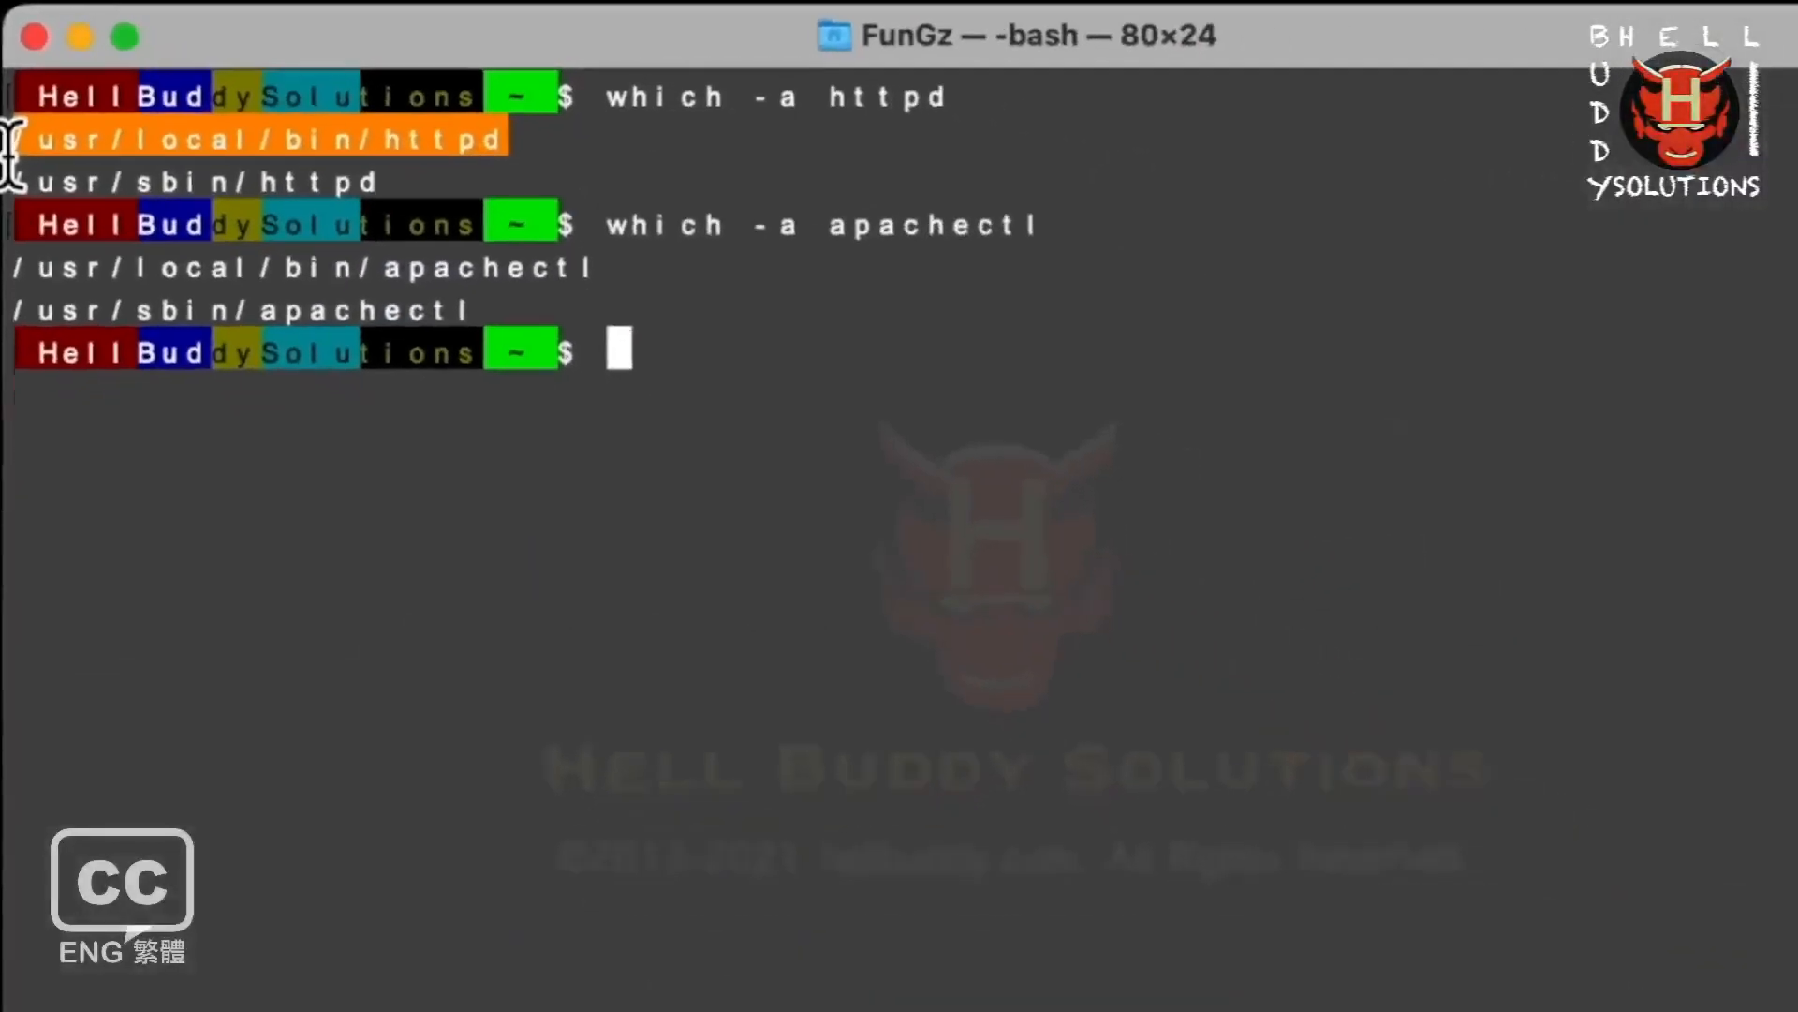
Run brew list to show installed formulae including httpd, and select /usr/sbin/httpd.
type("br")
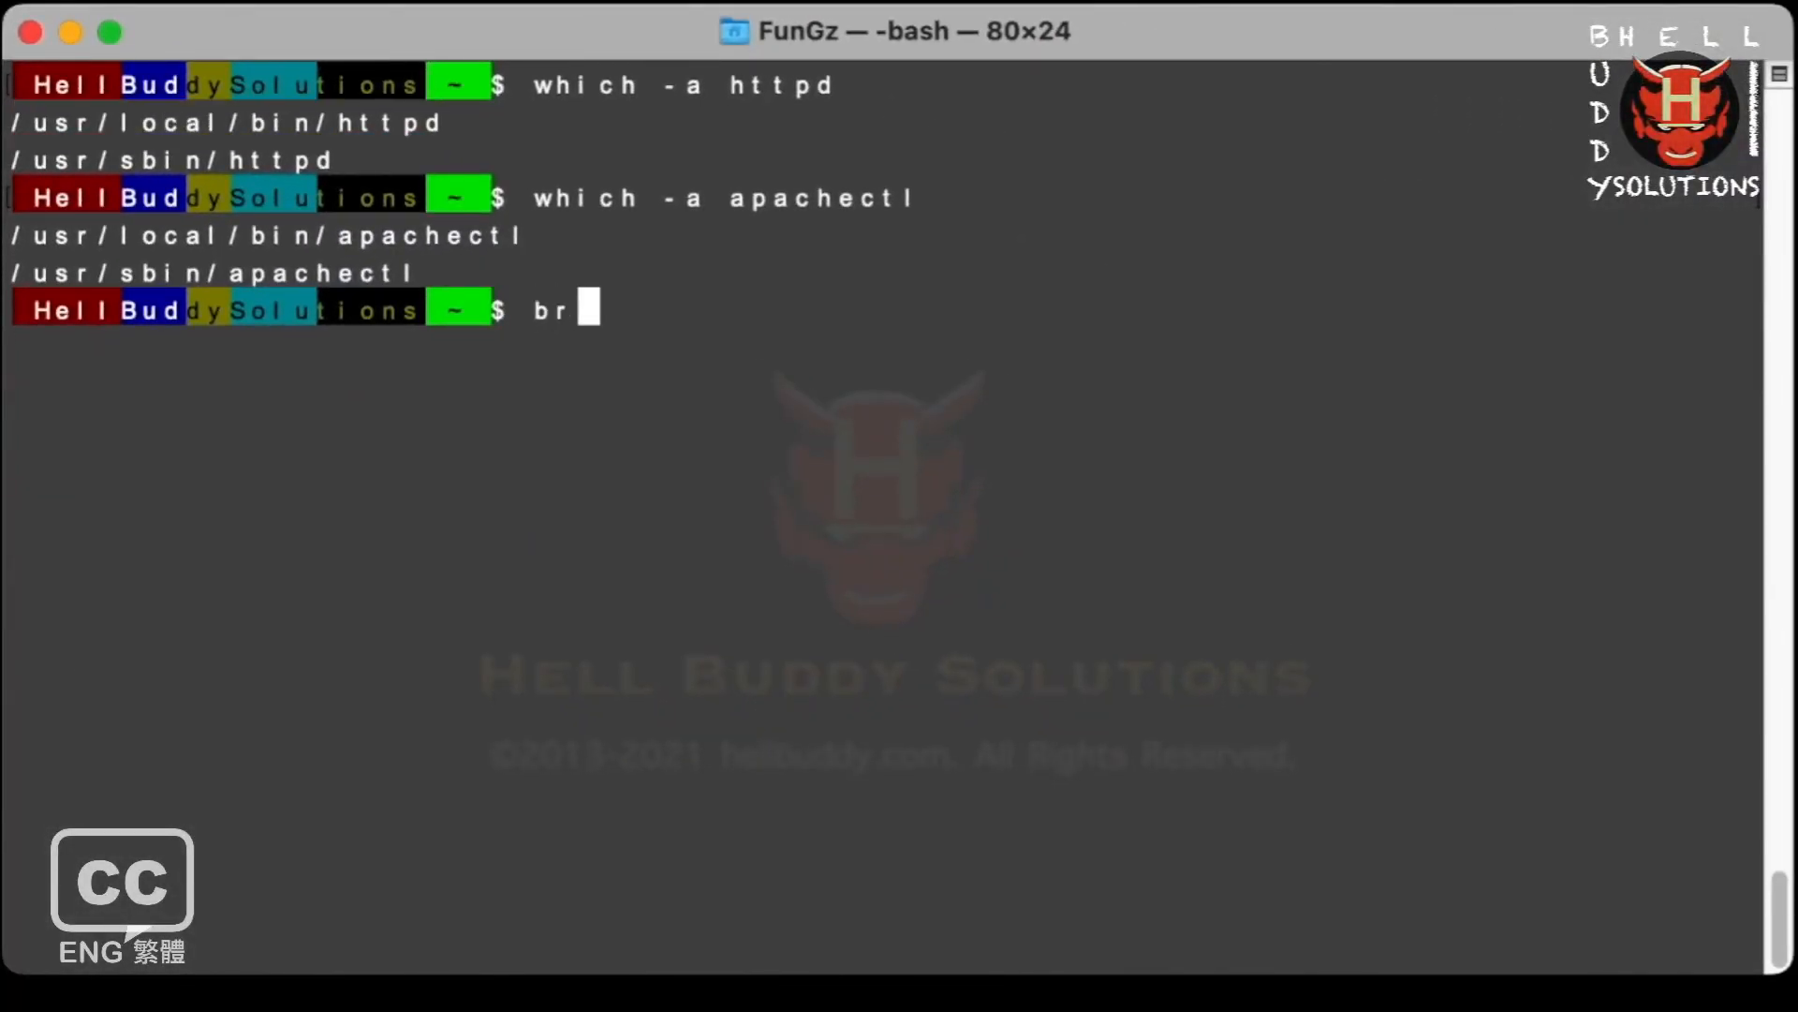
type("ew li")
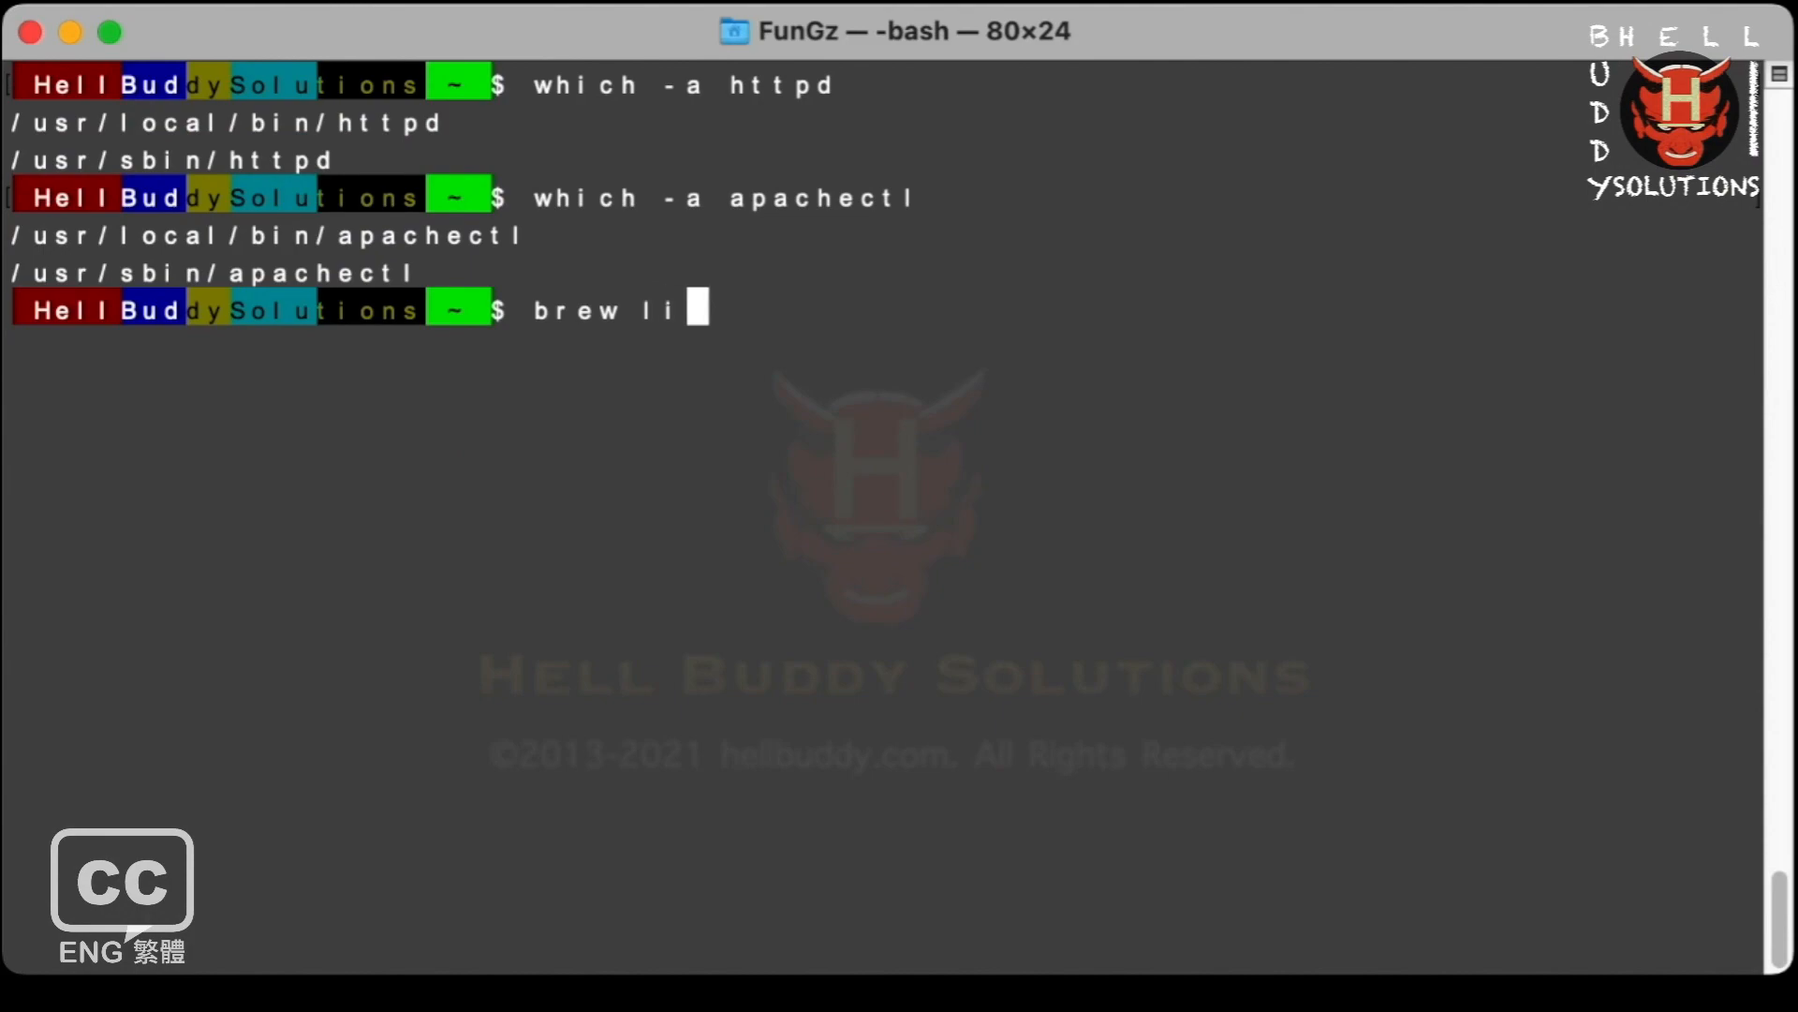
key("Return")
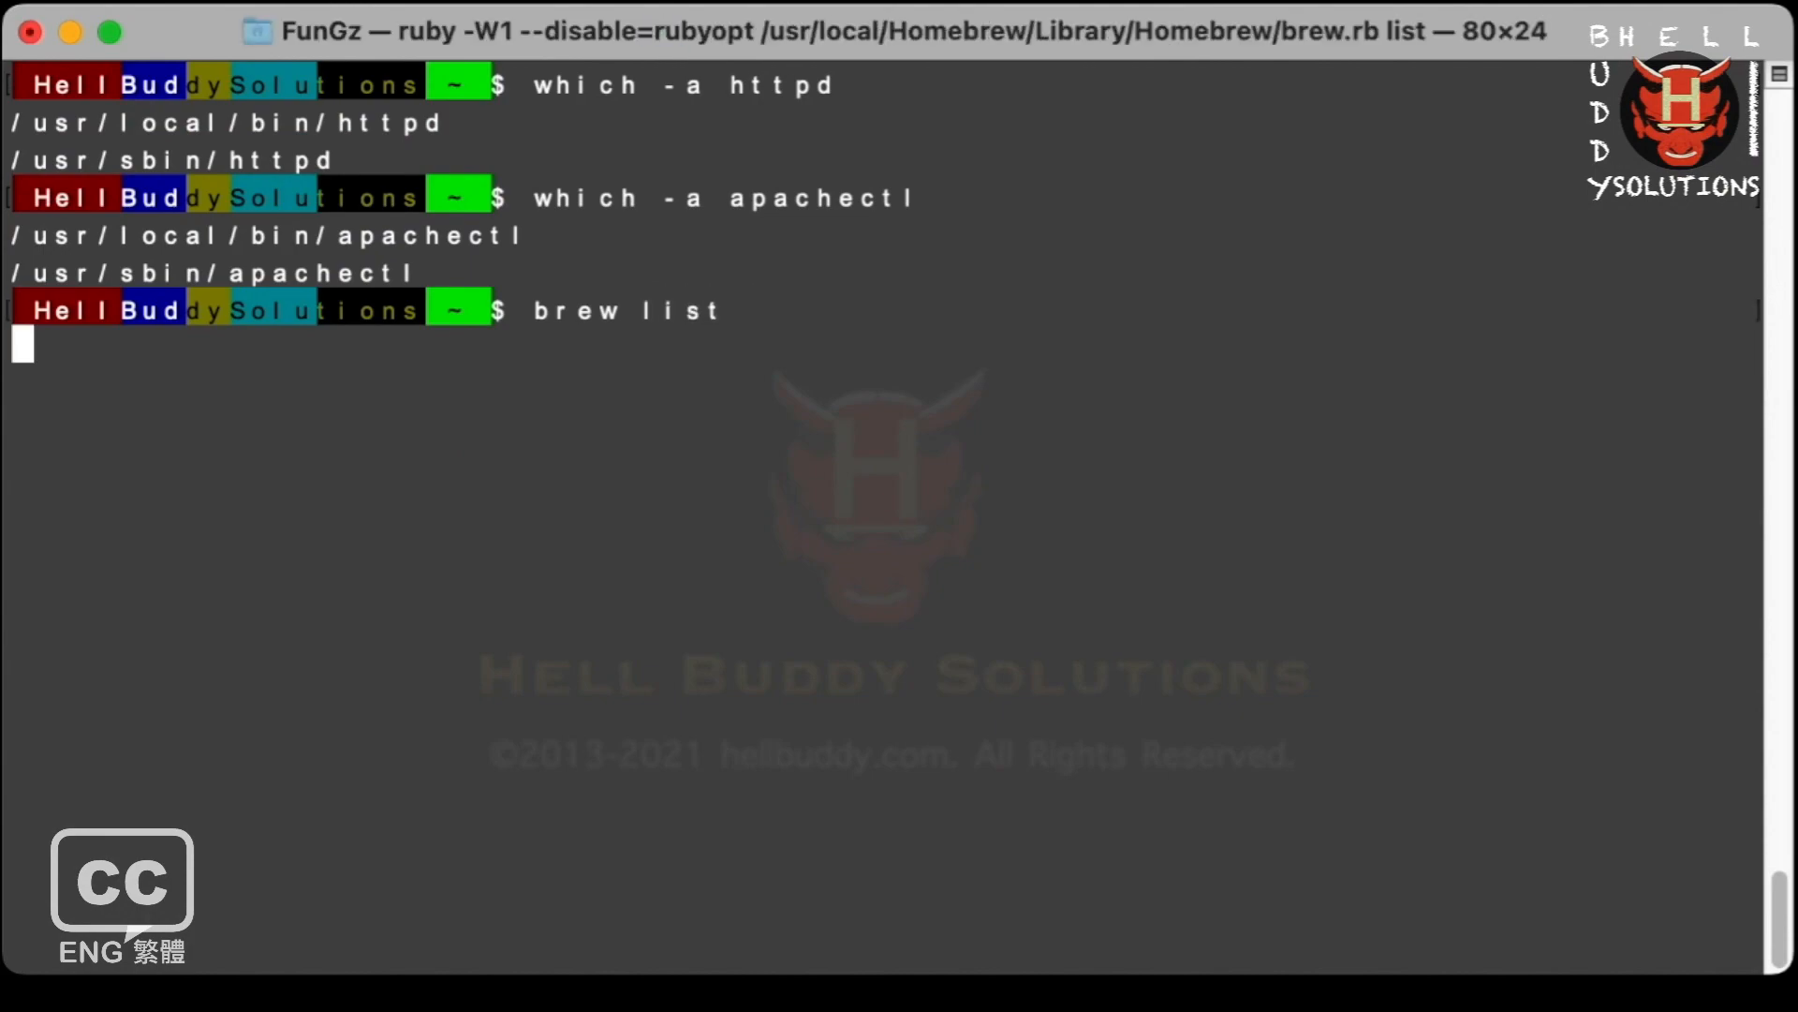
key("Return")
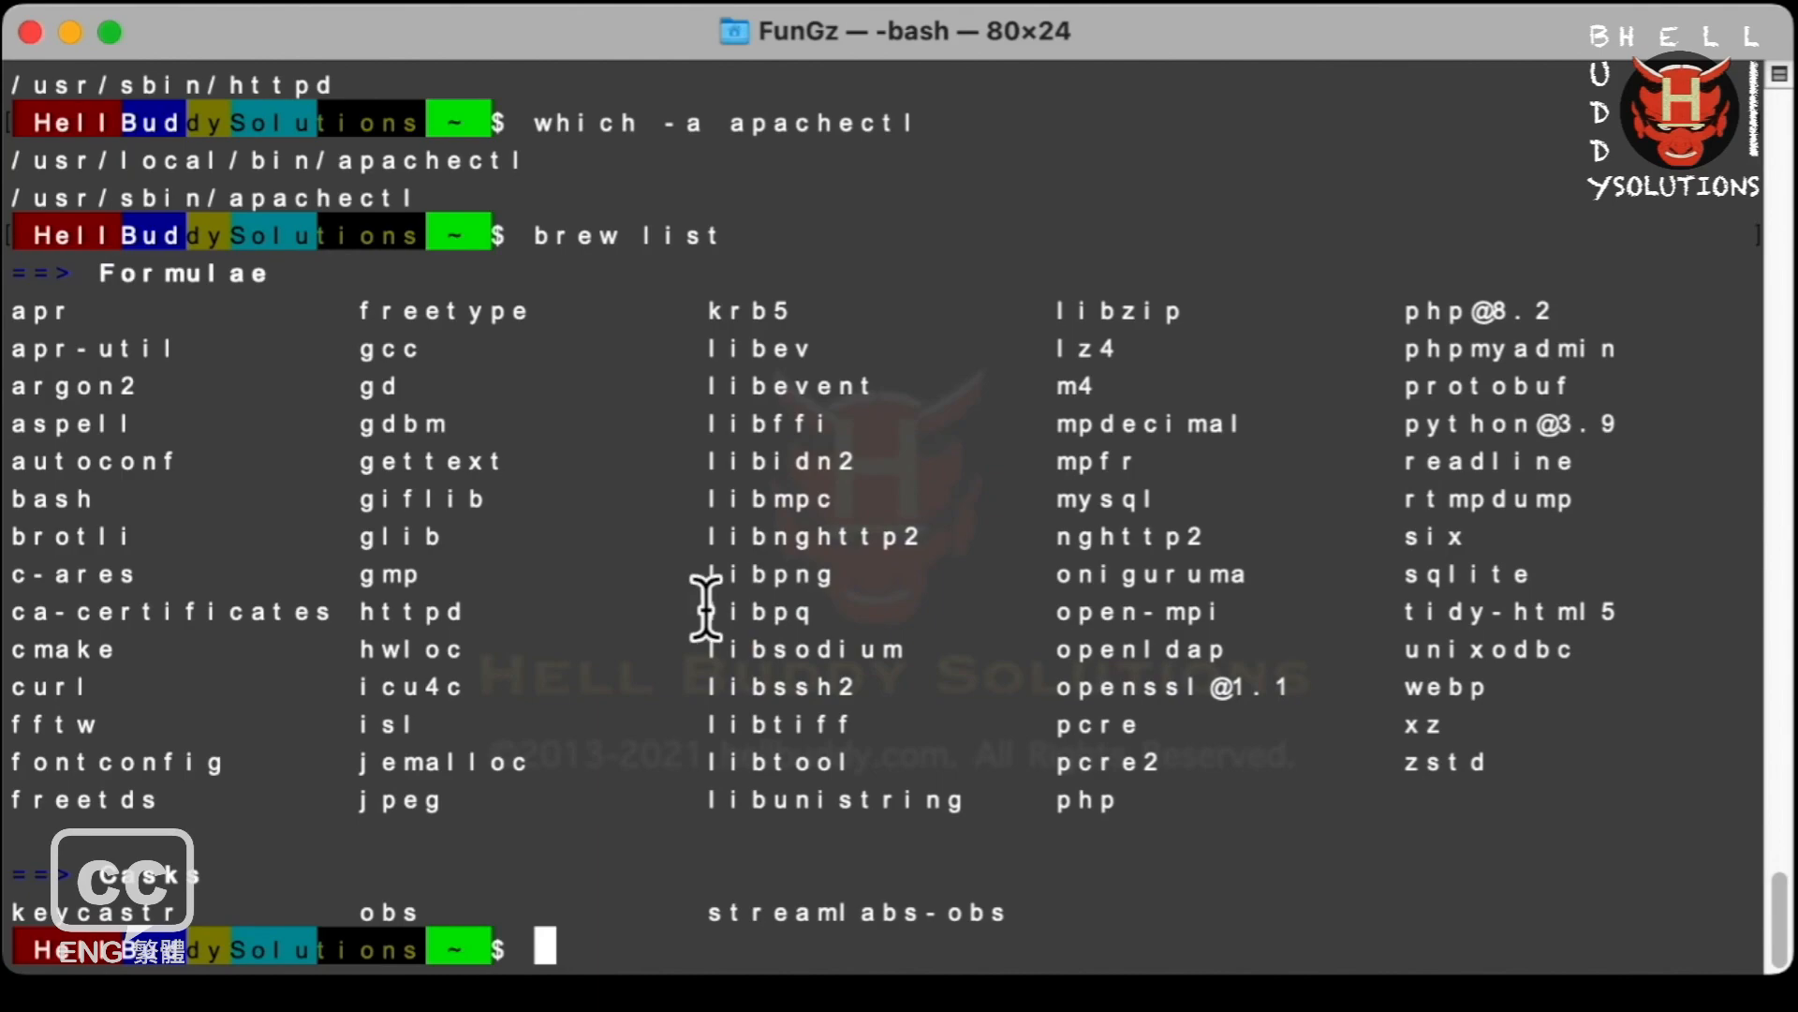
double_click(413, 609)
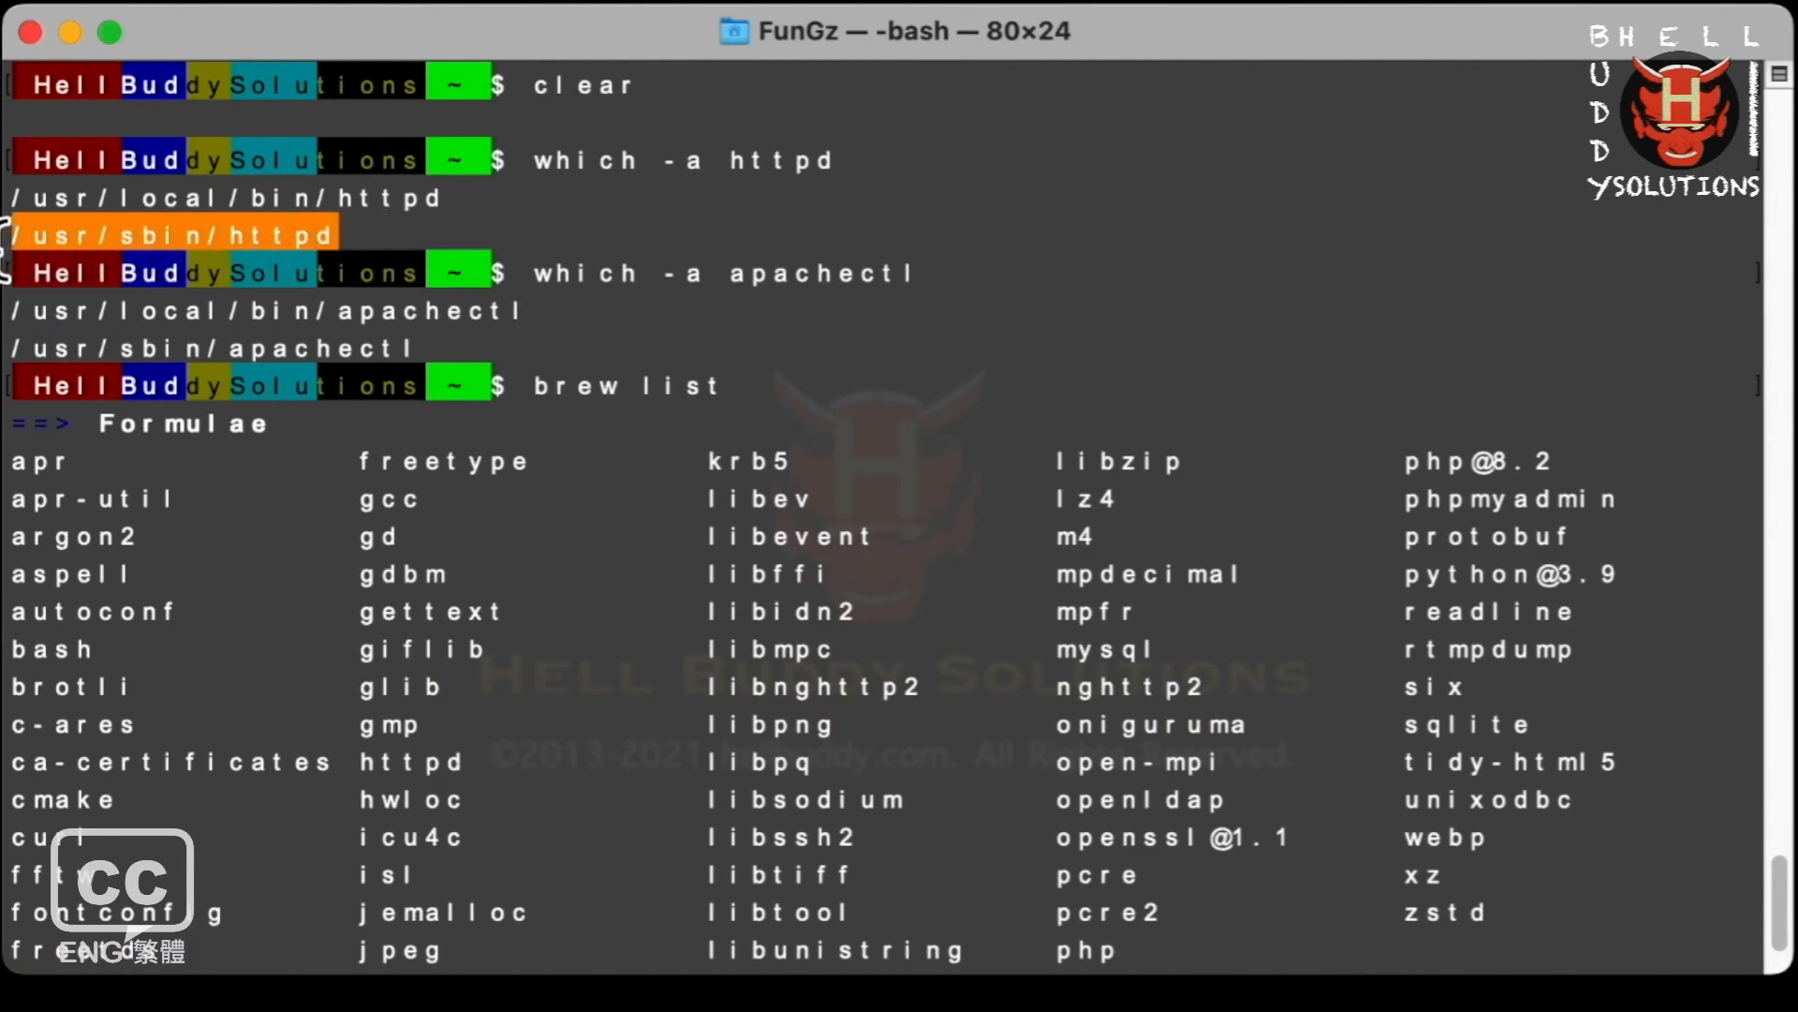
scroll("down", 3)
type("/usr/sbin/httpd -")
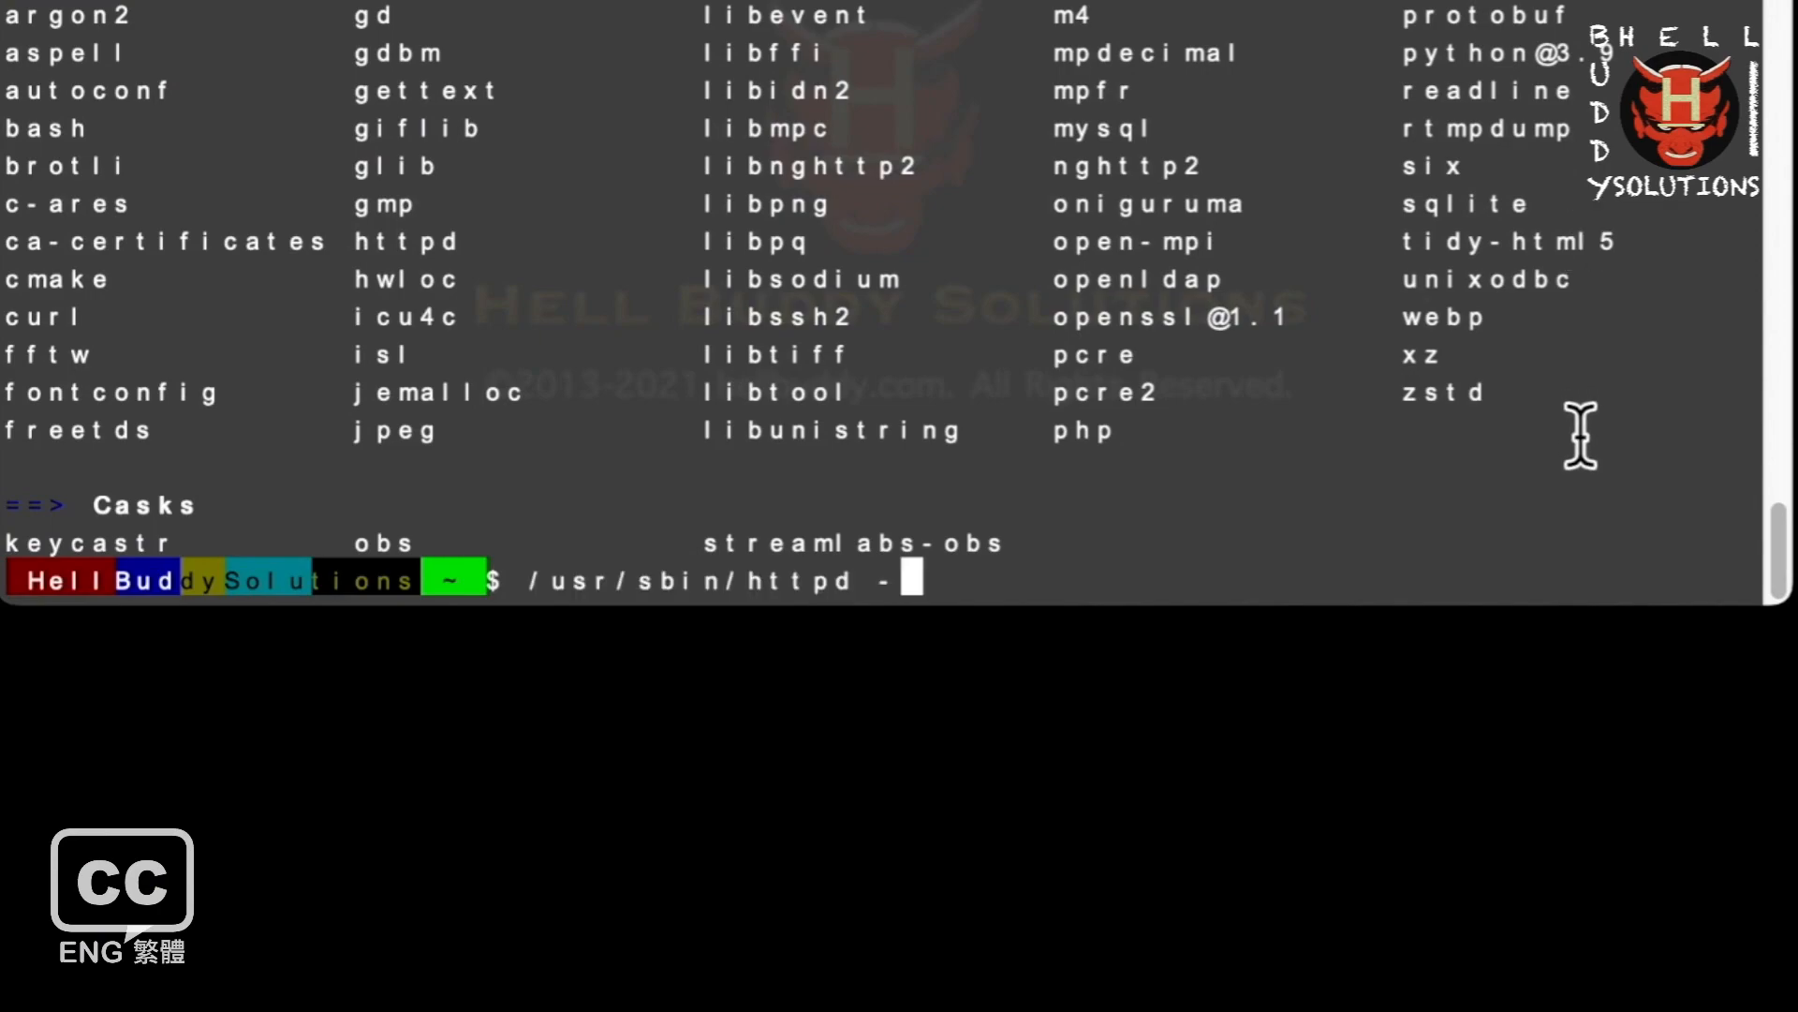
Show versions: /usr/sbin/httpd gives 2.4.53, /usr/local/bin/httpd gives 2.4.51, then run httpd -v.
key("Return")
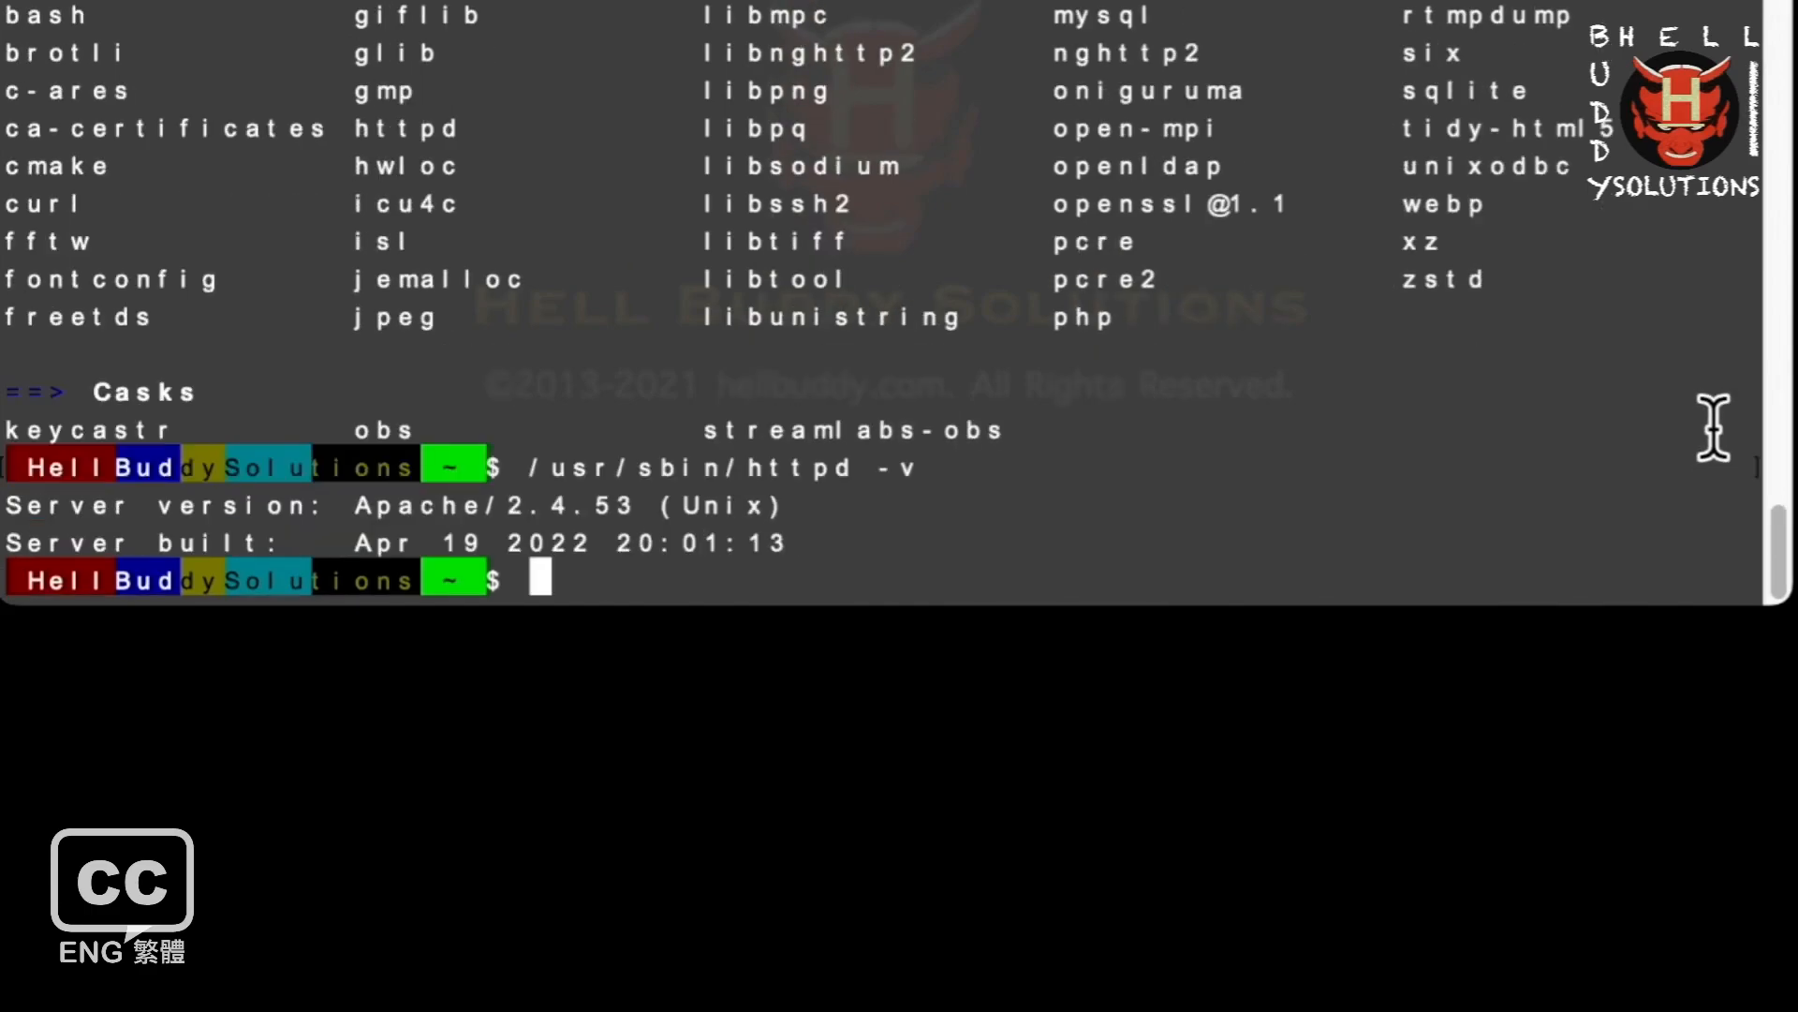
mouse_move(670, 526)
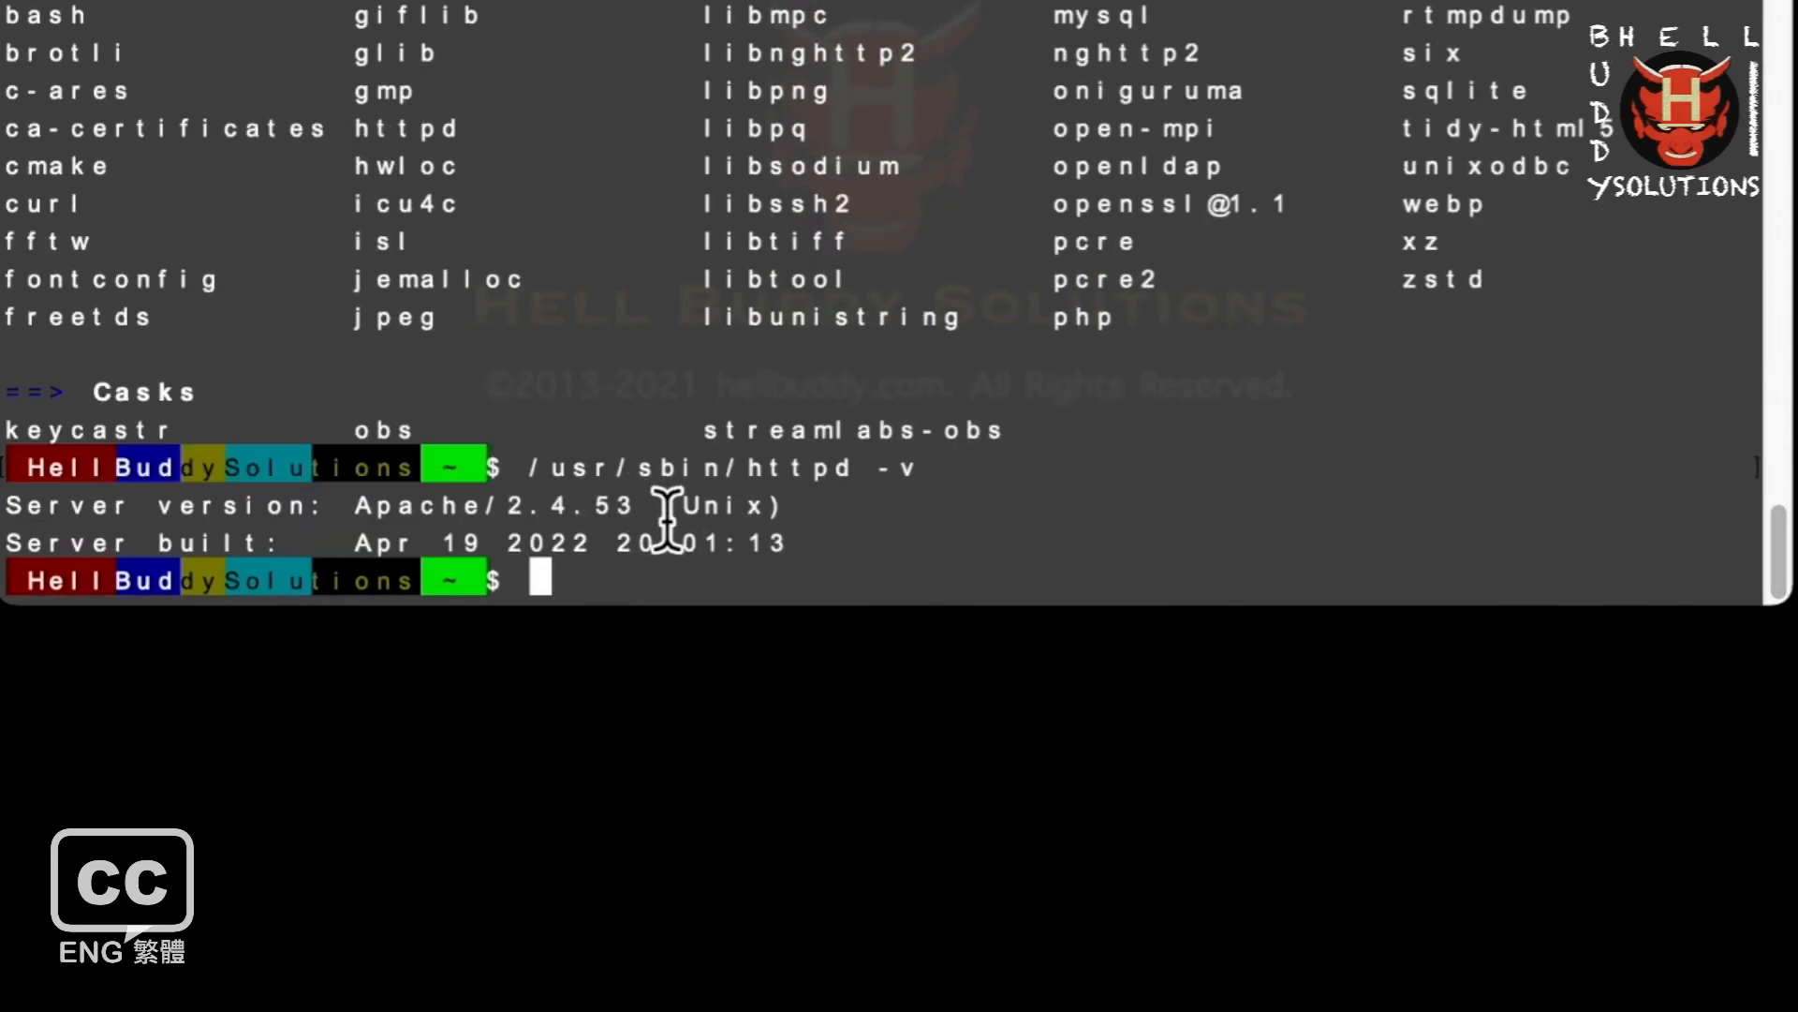
double_click(570, 505)
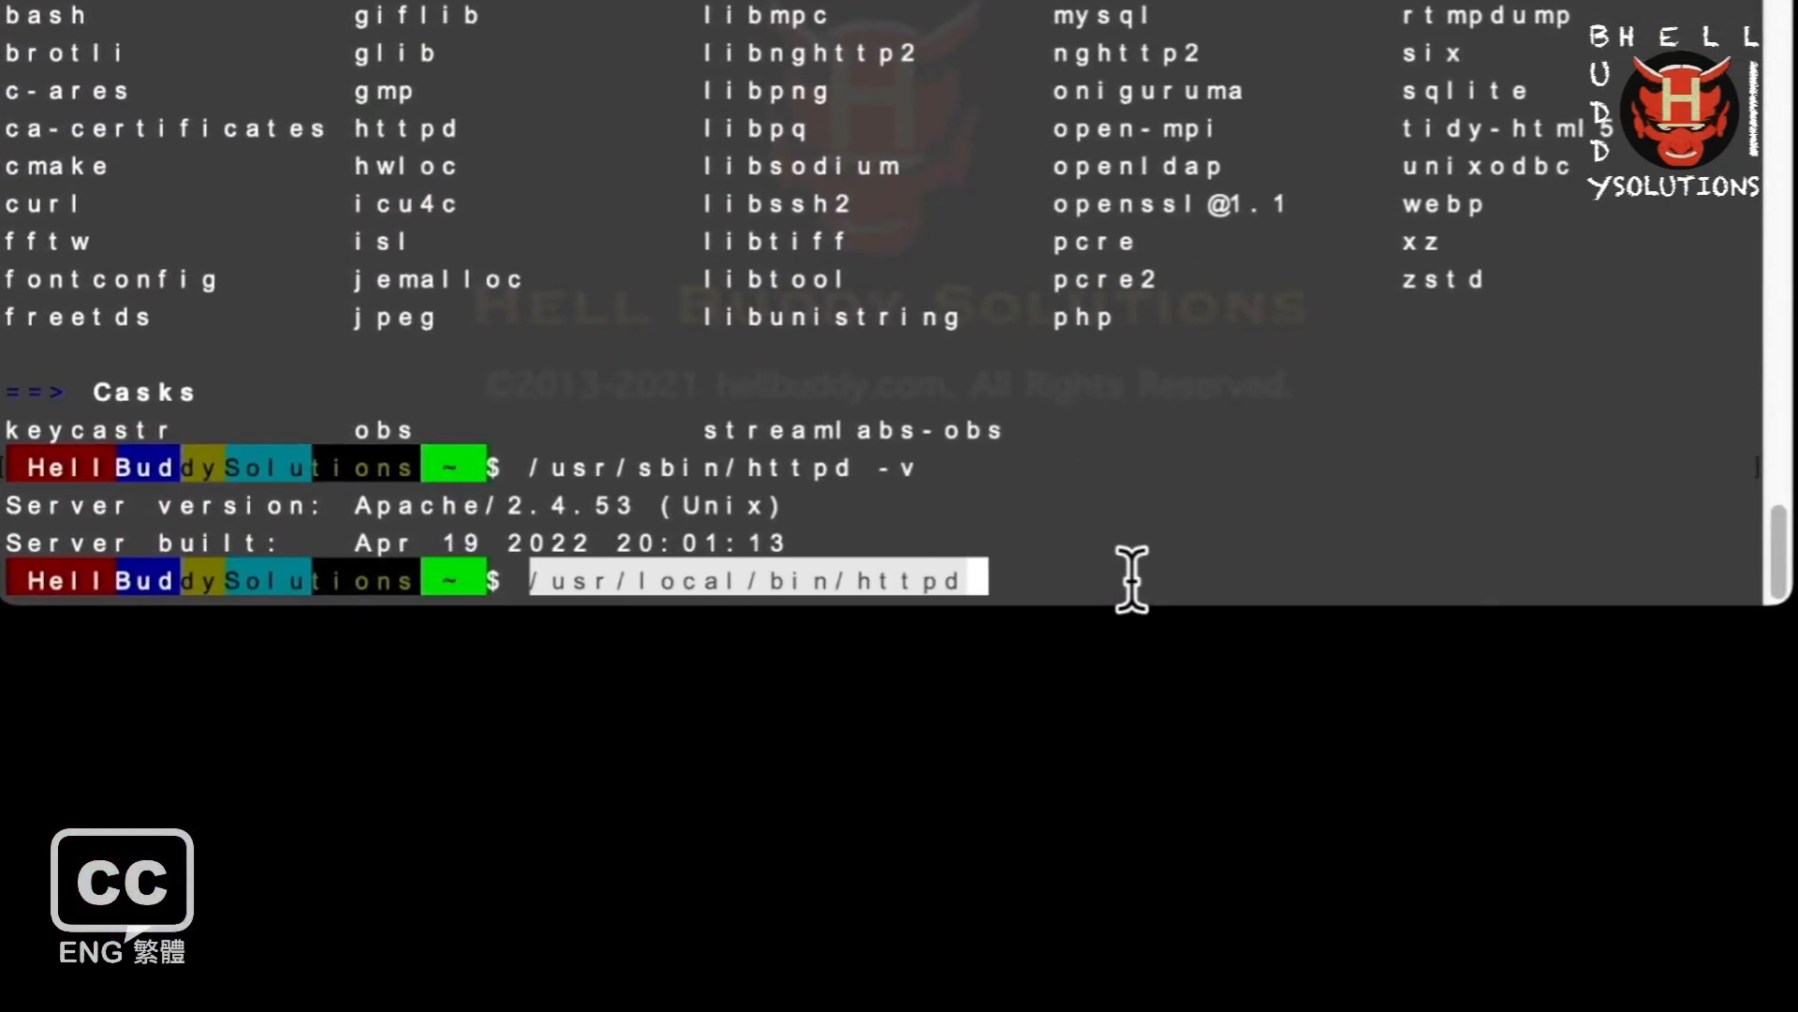
type("-v")
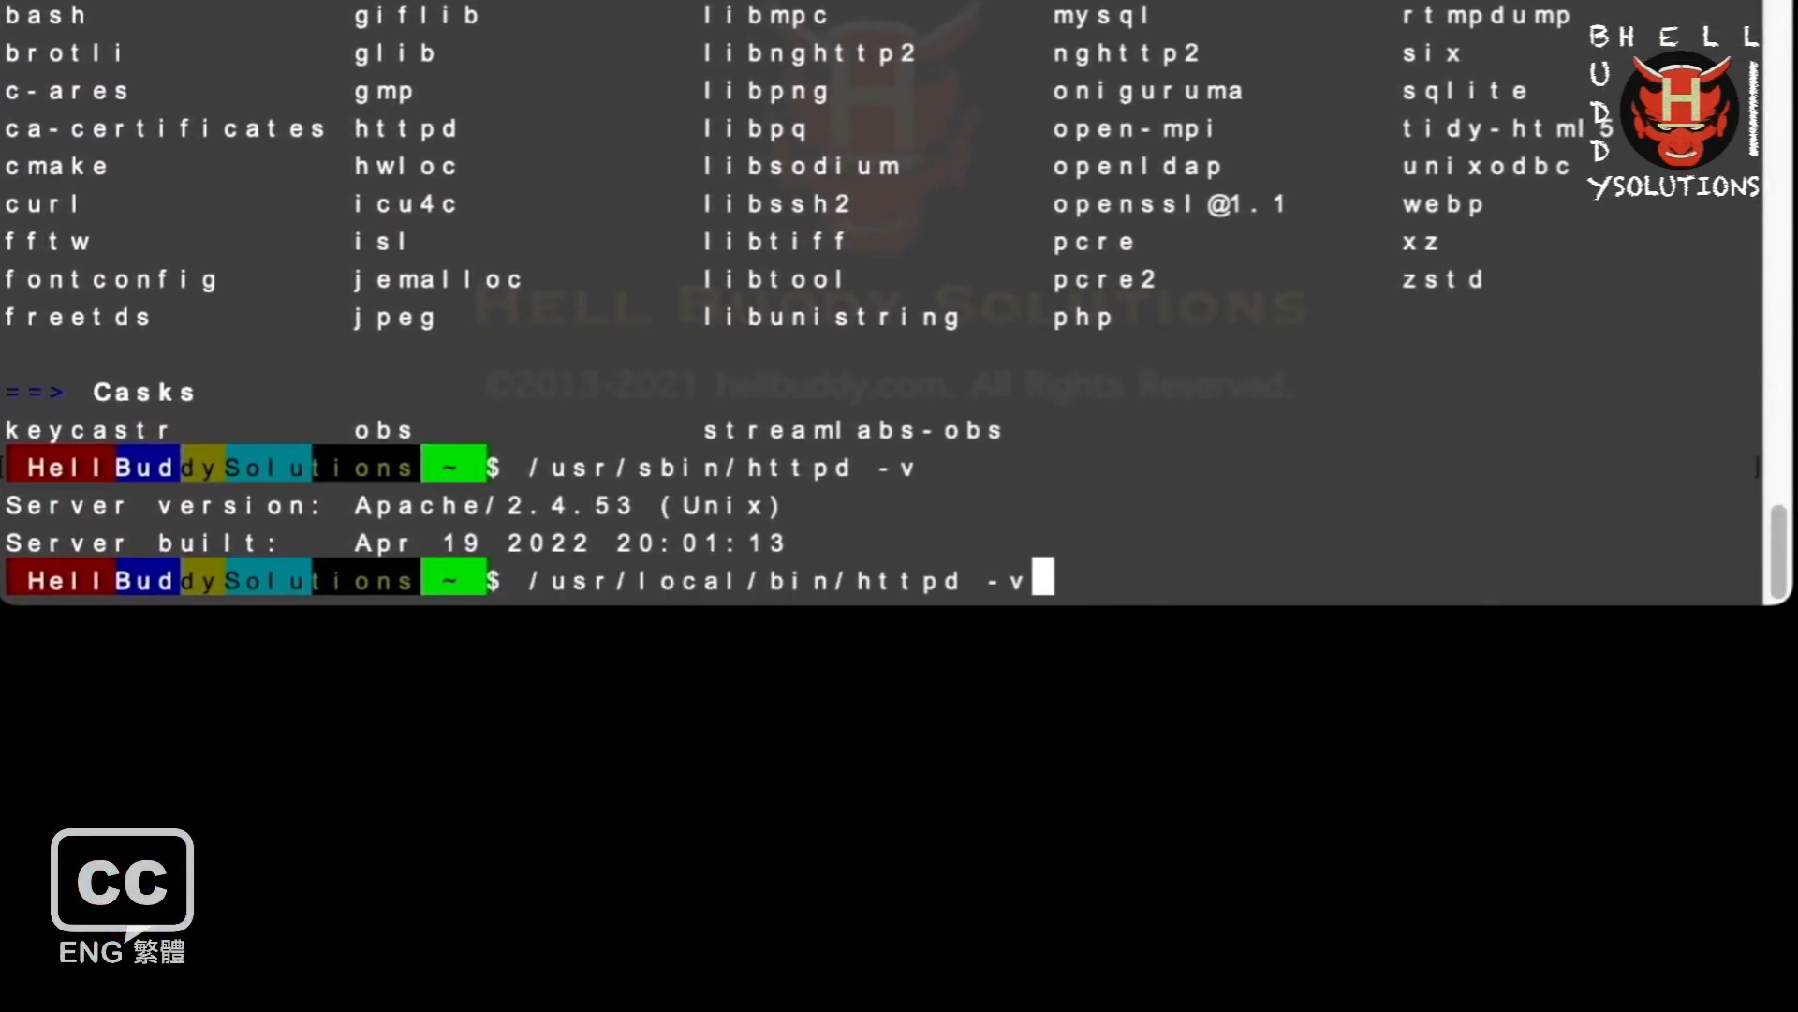
key("Return")
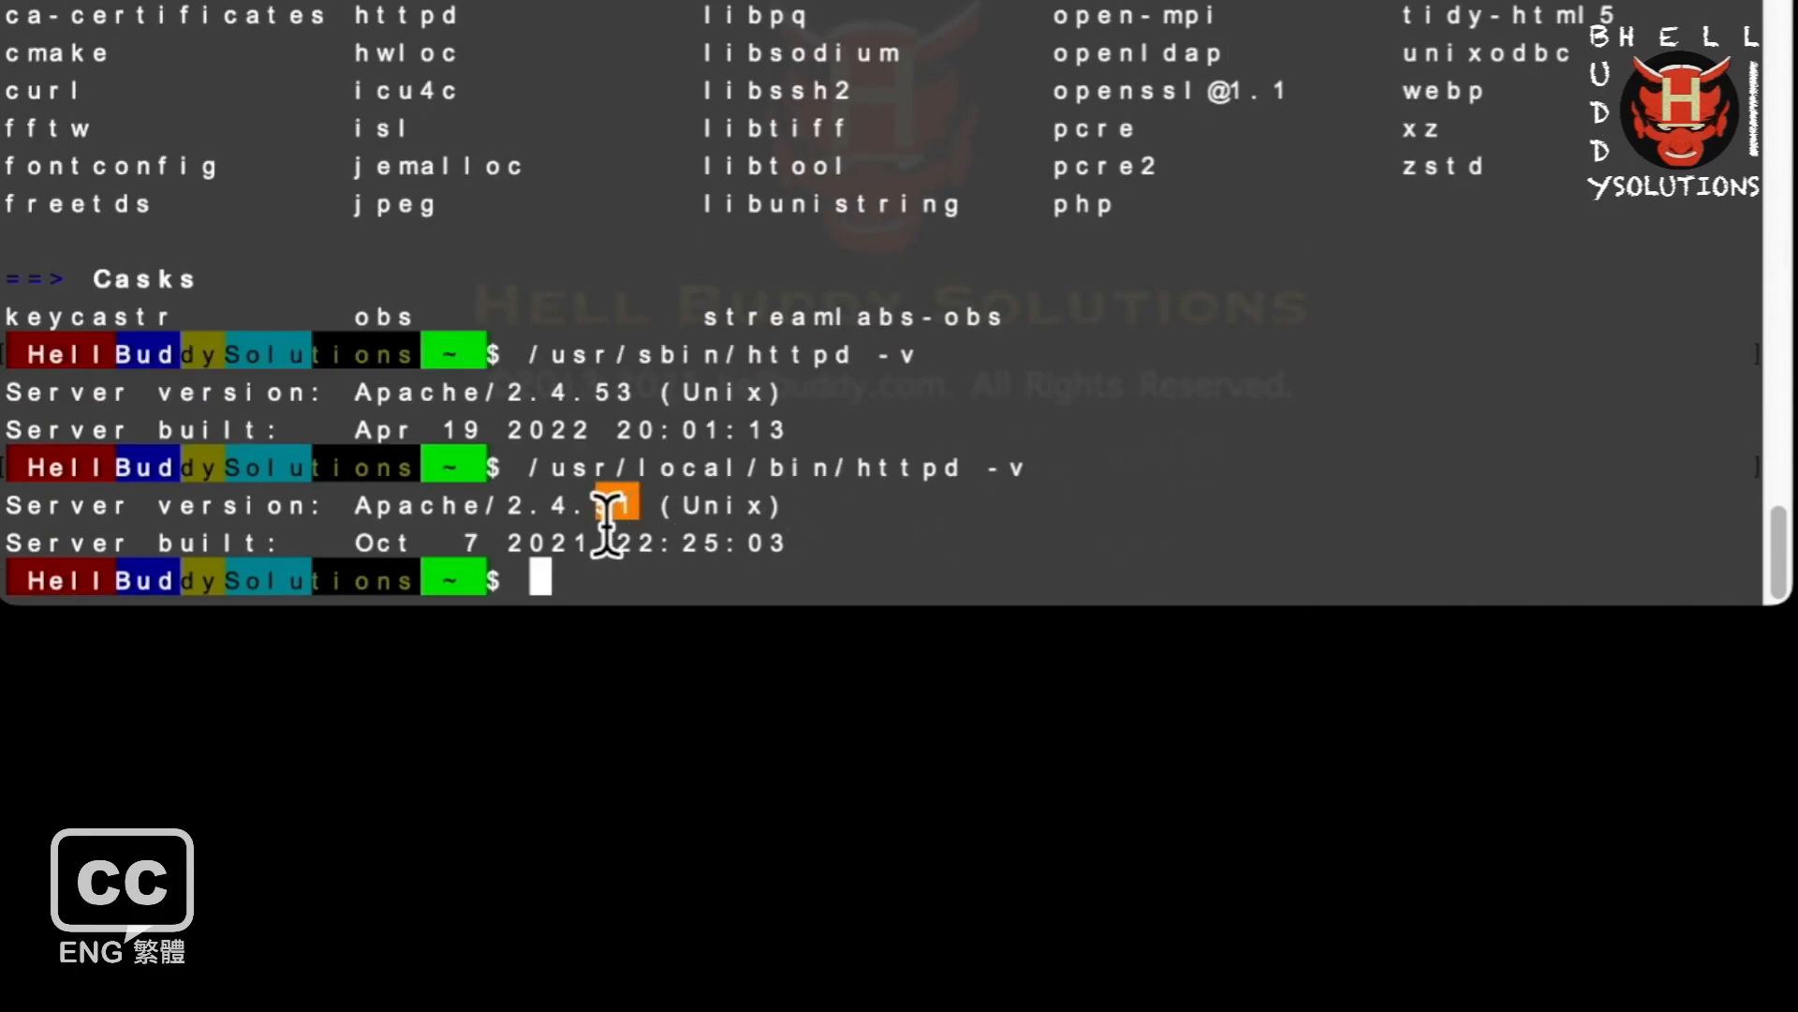
mouse_move(935, 413)
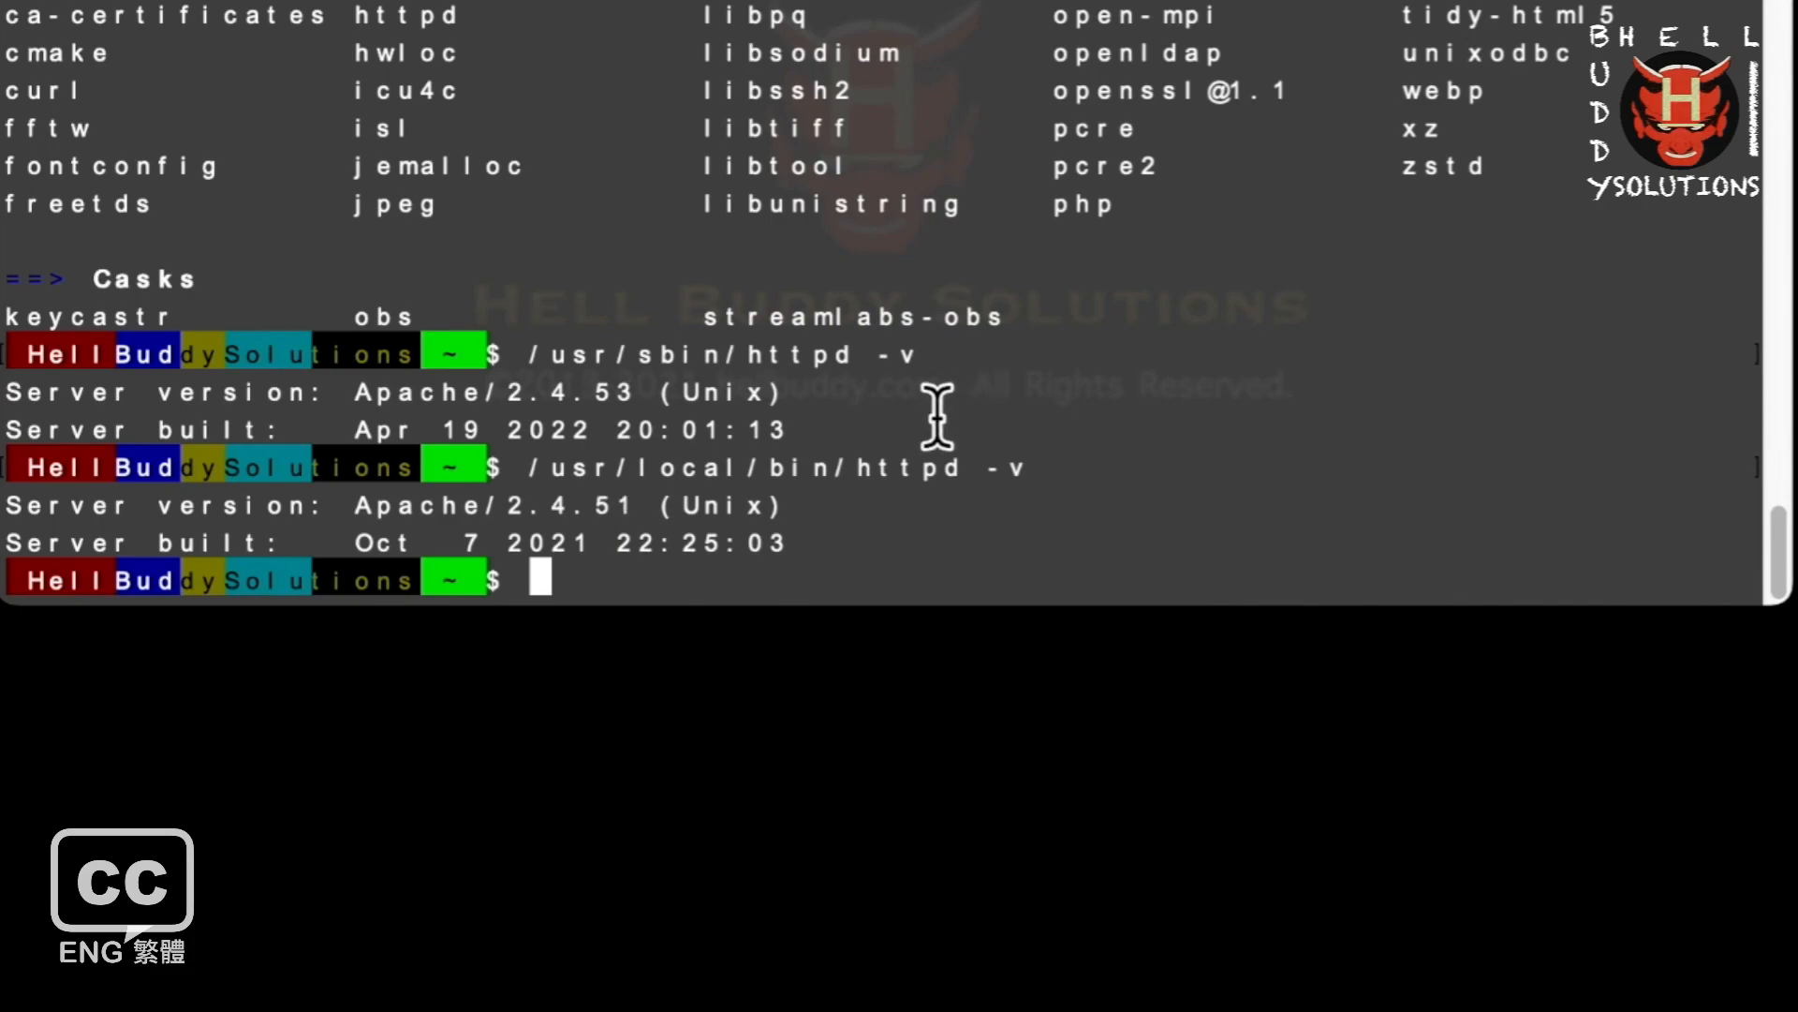
double_click(735, 429)
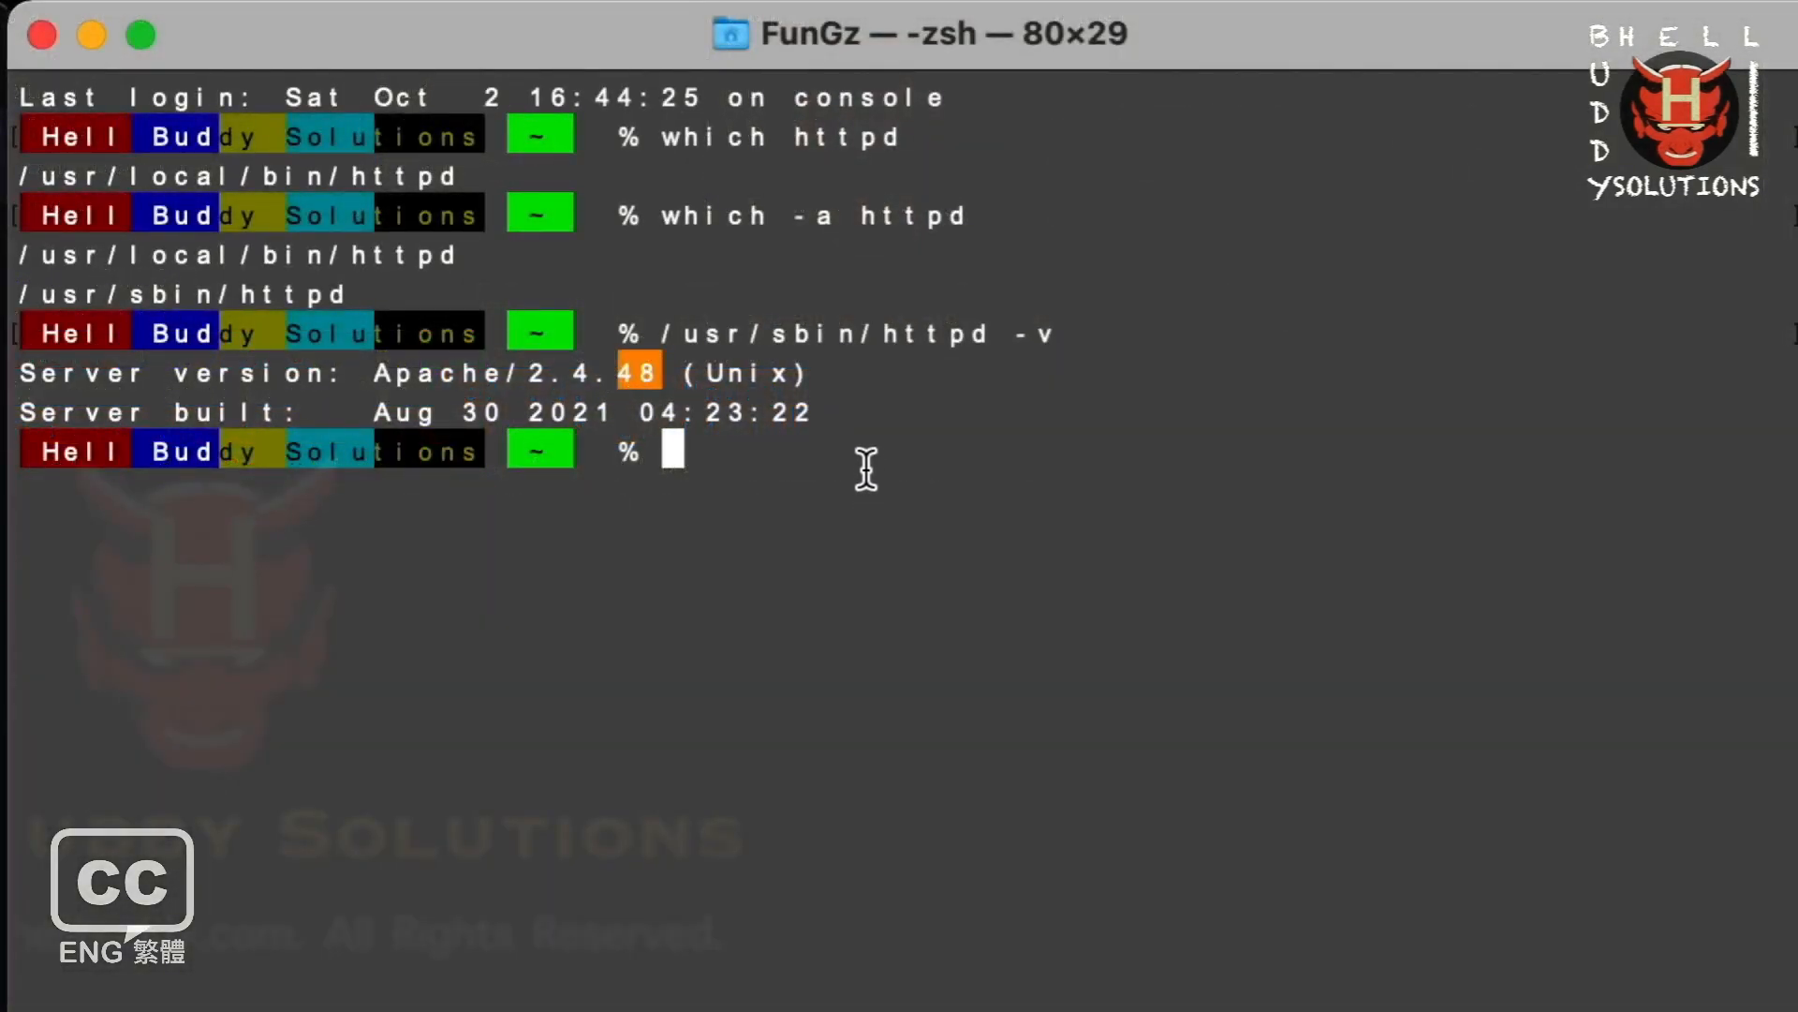
type("httpd -v")
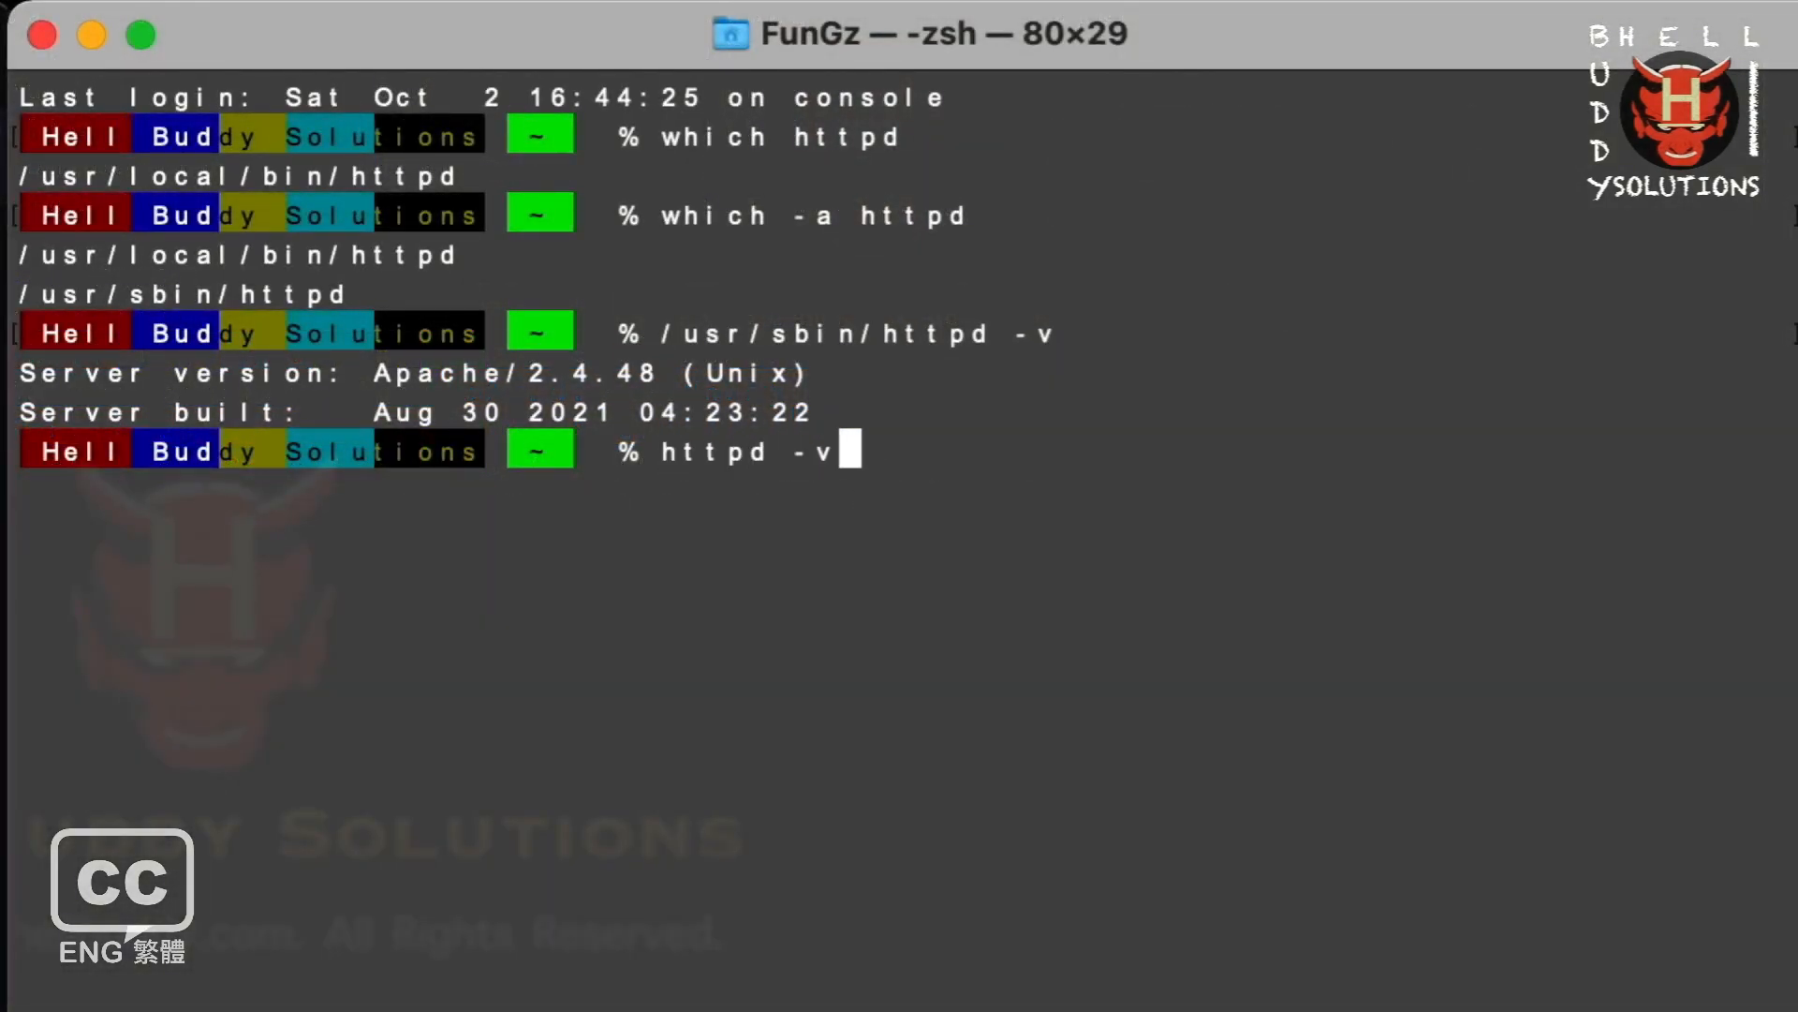
key("Return")
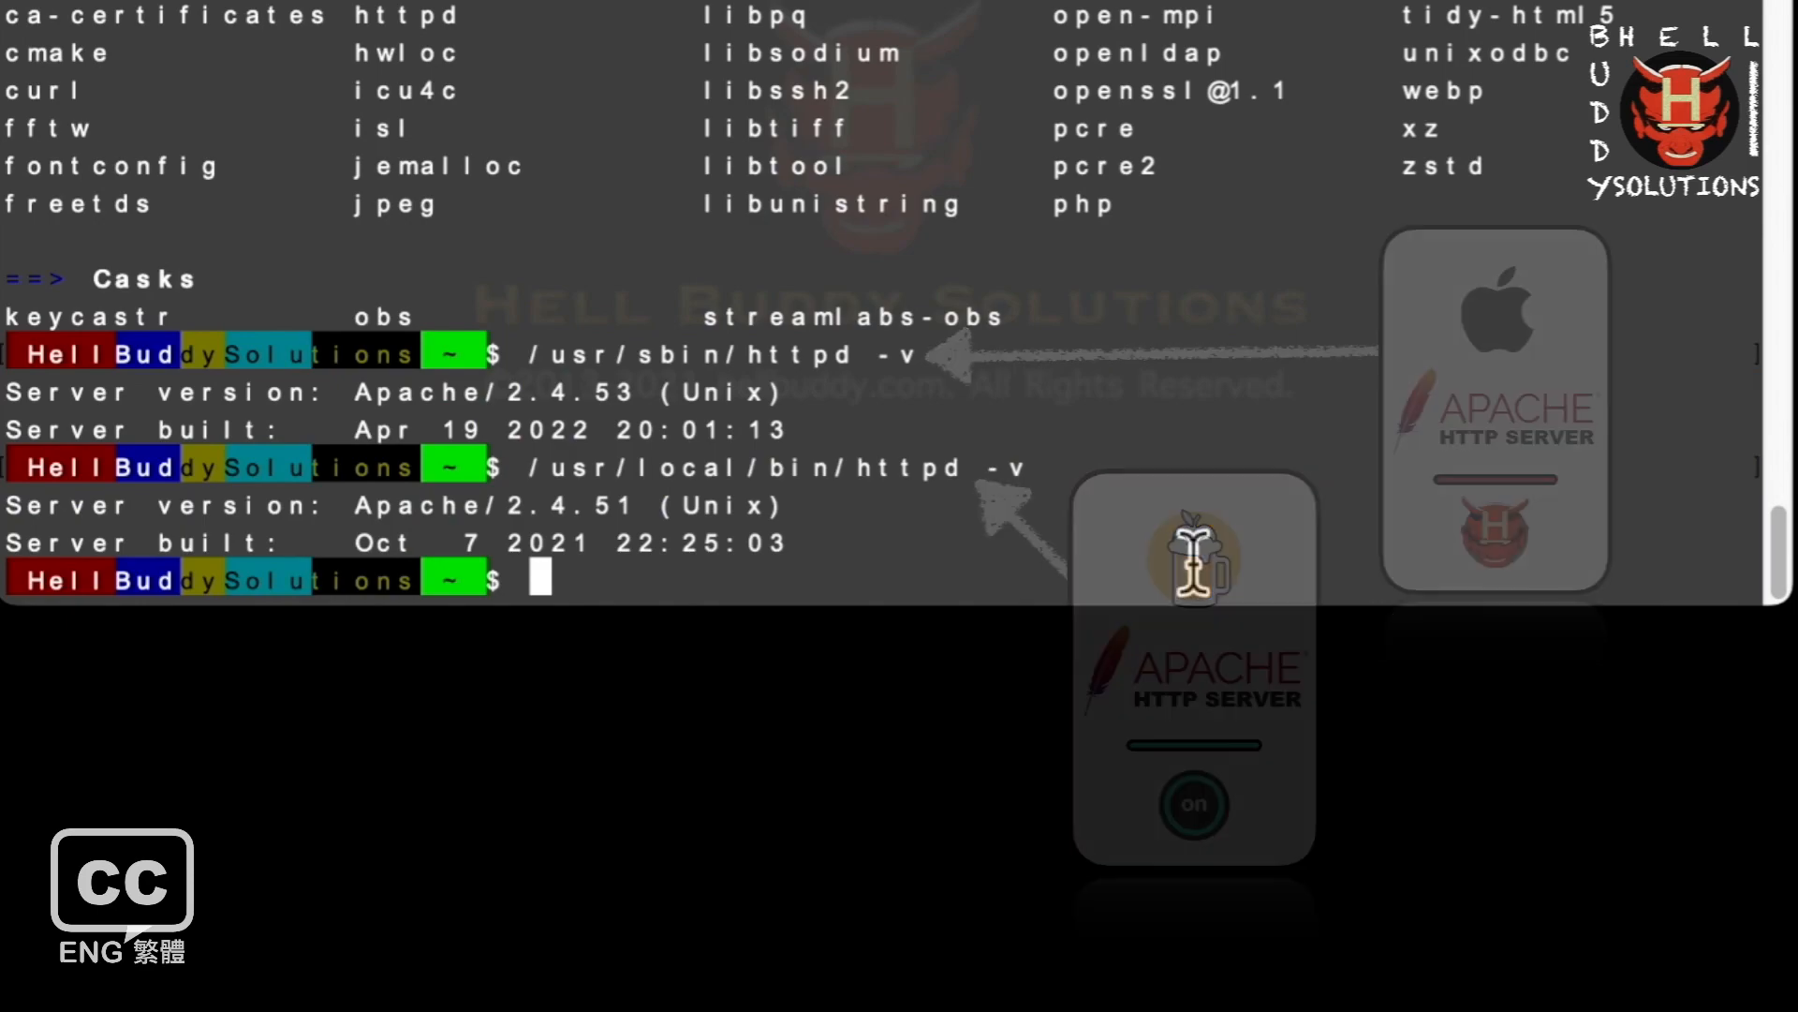
Run httpd -v and apachectl -v, both reporting Homebrew Apache 2.4.51.
type("h")
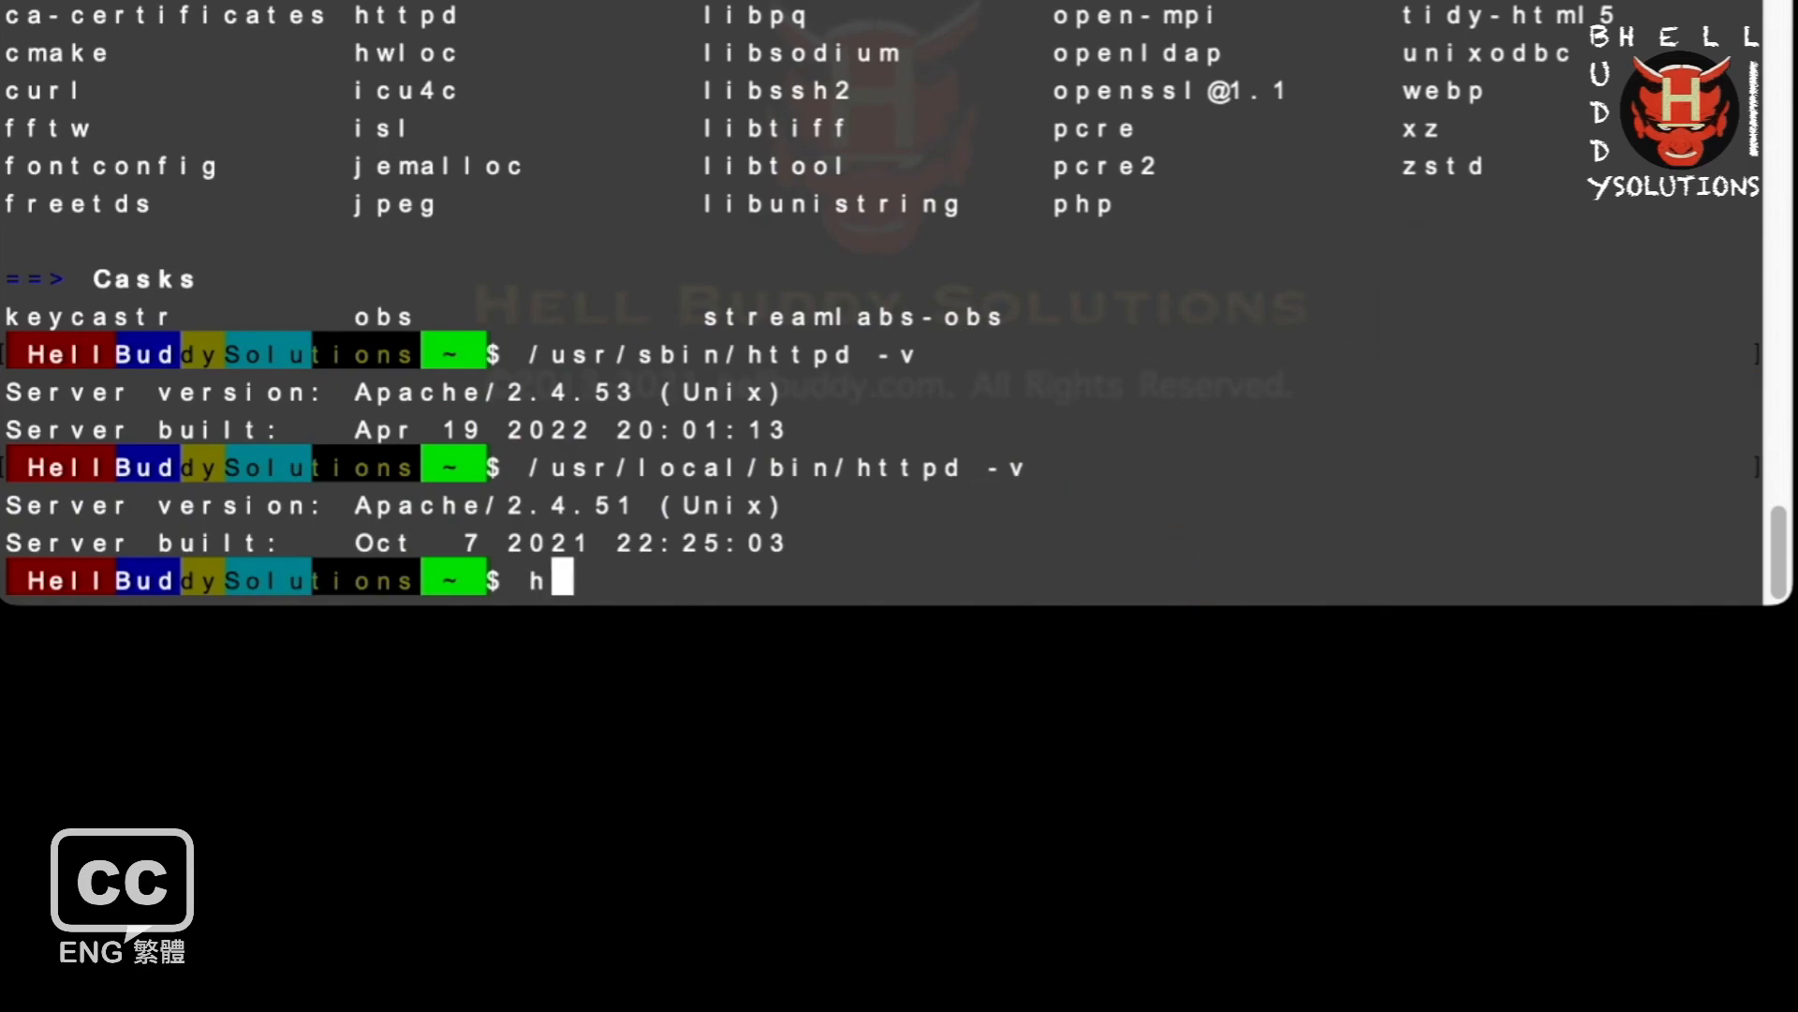
type("ttpd")
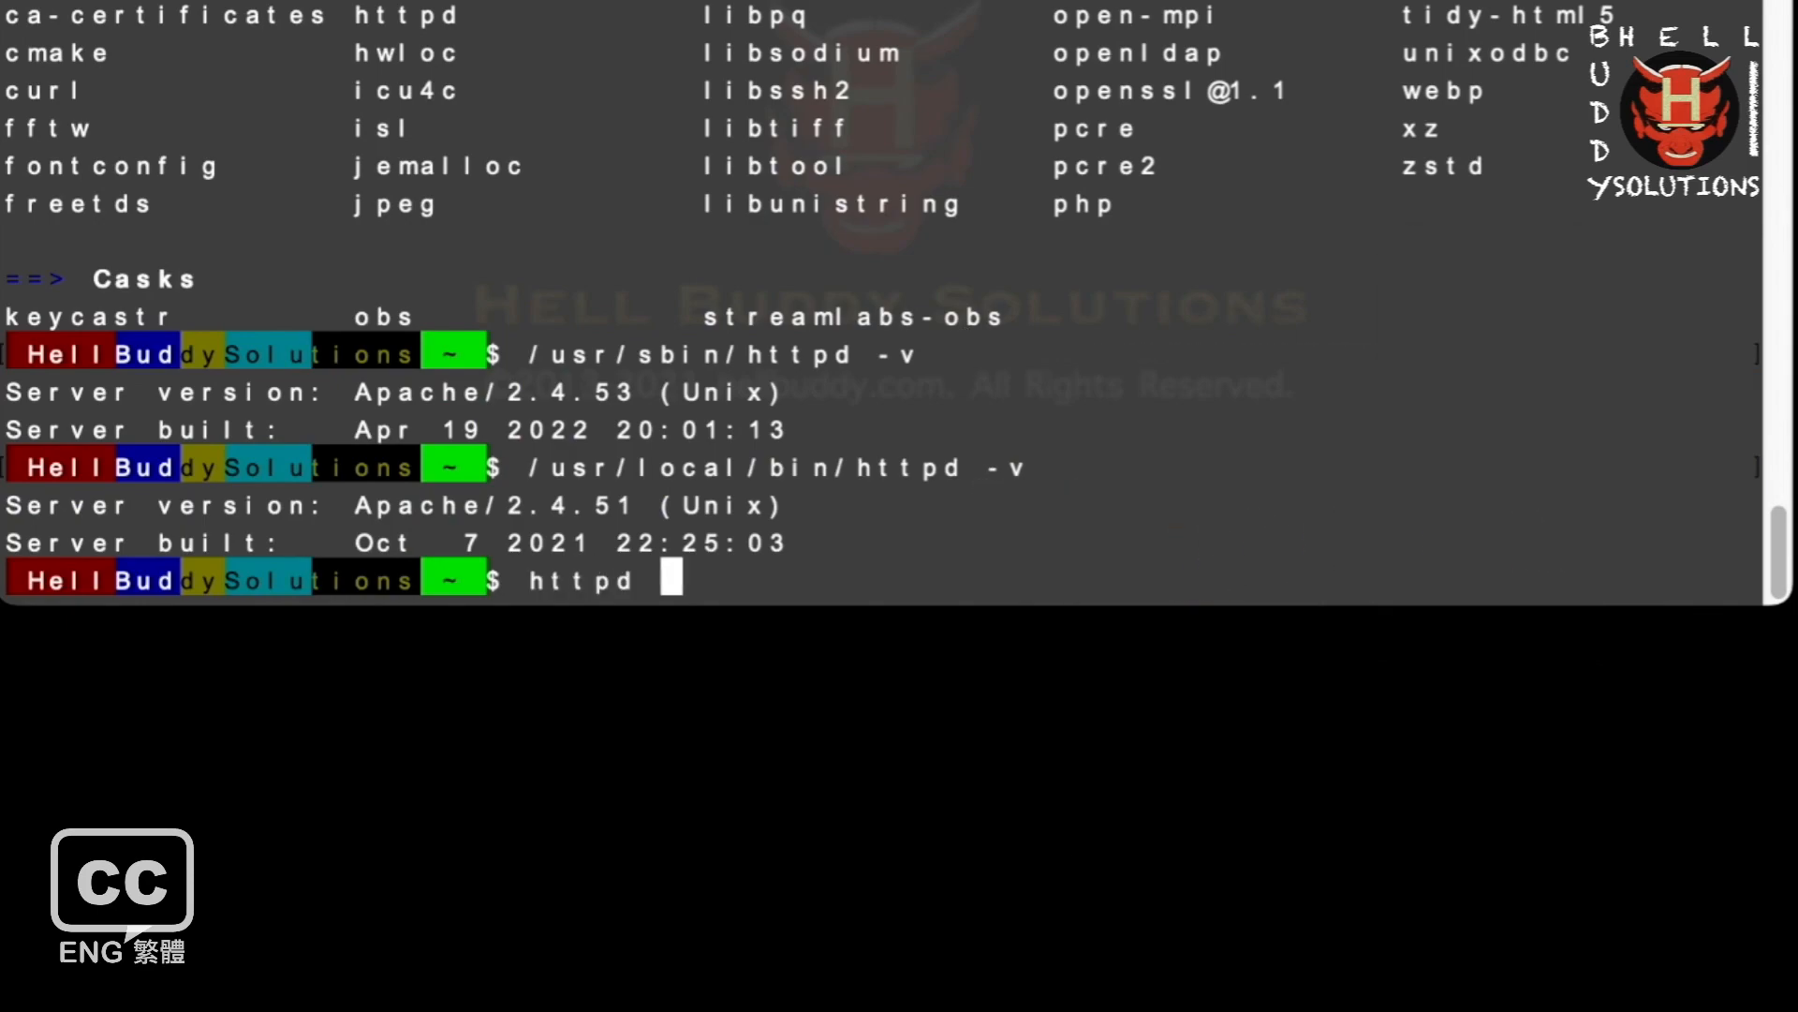
key("Return")
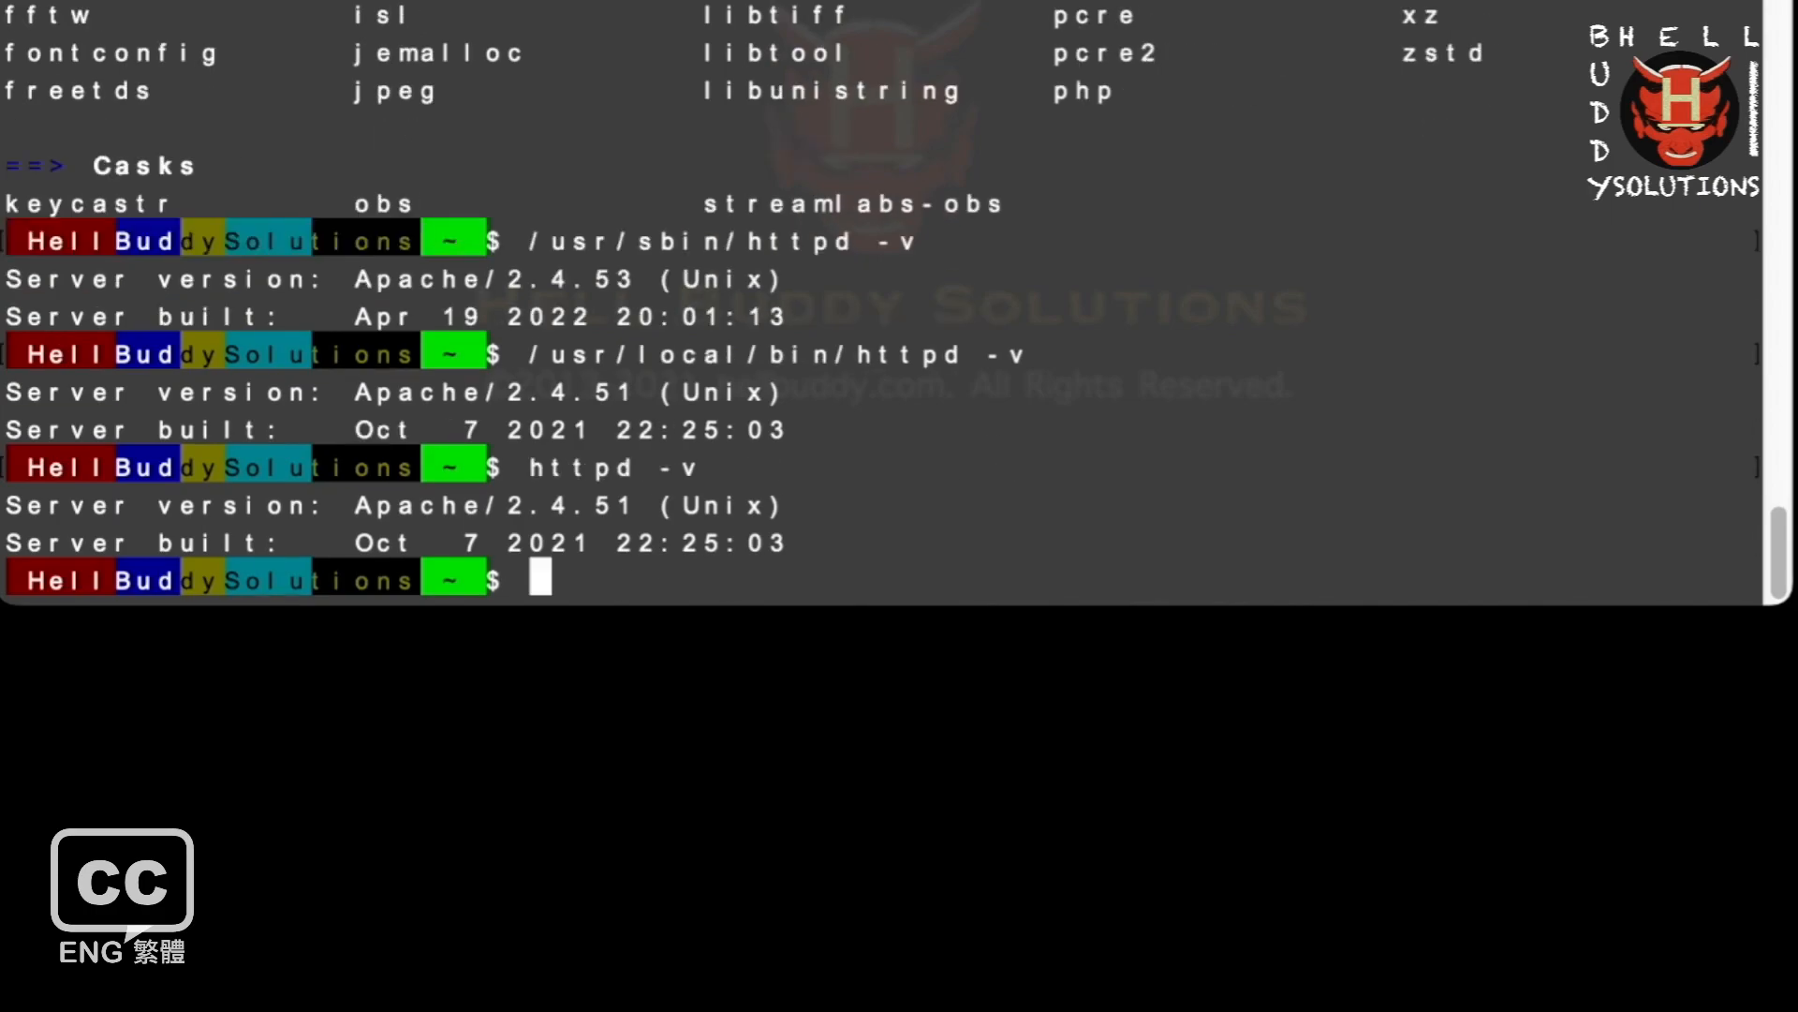
type("apa")
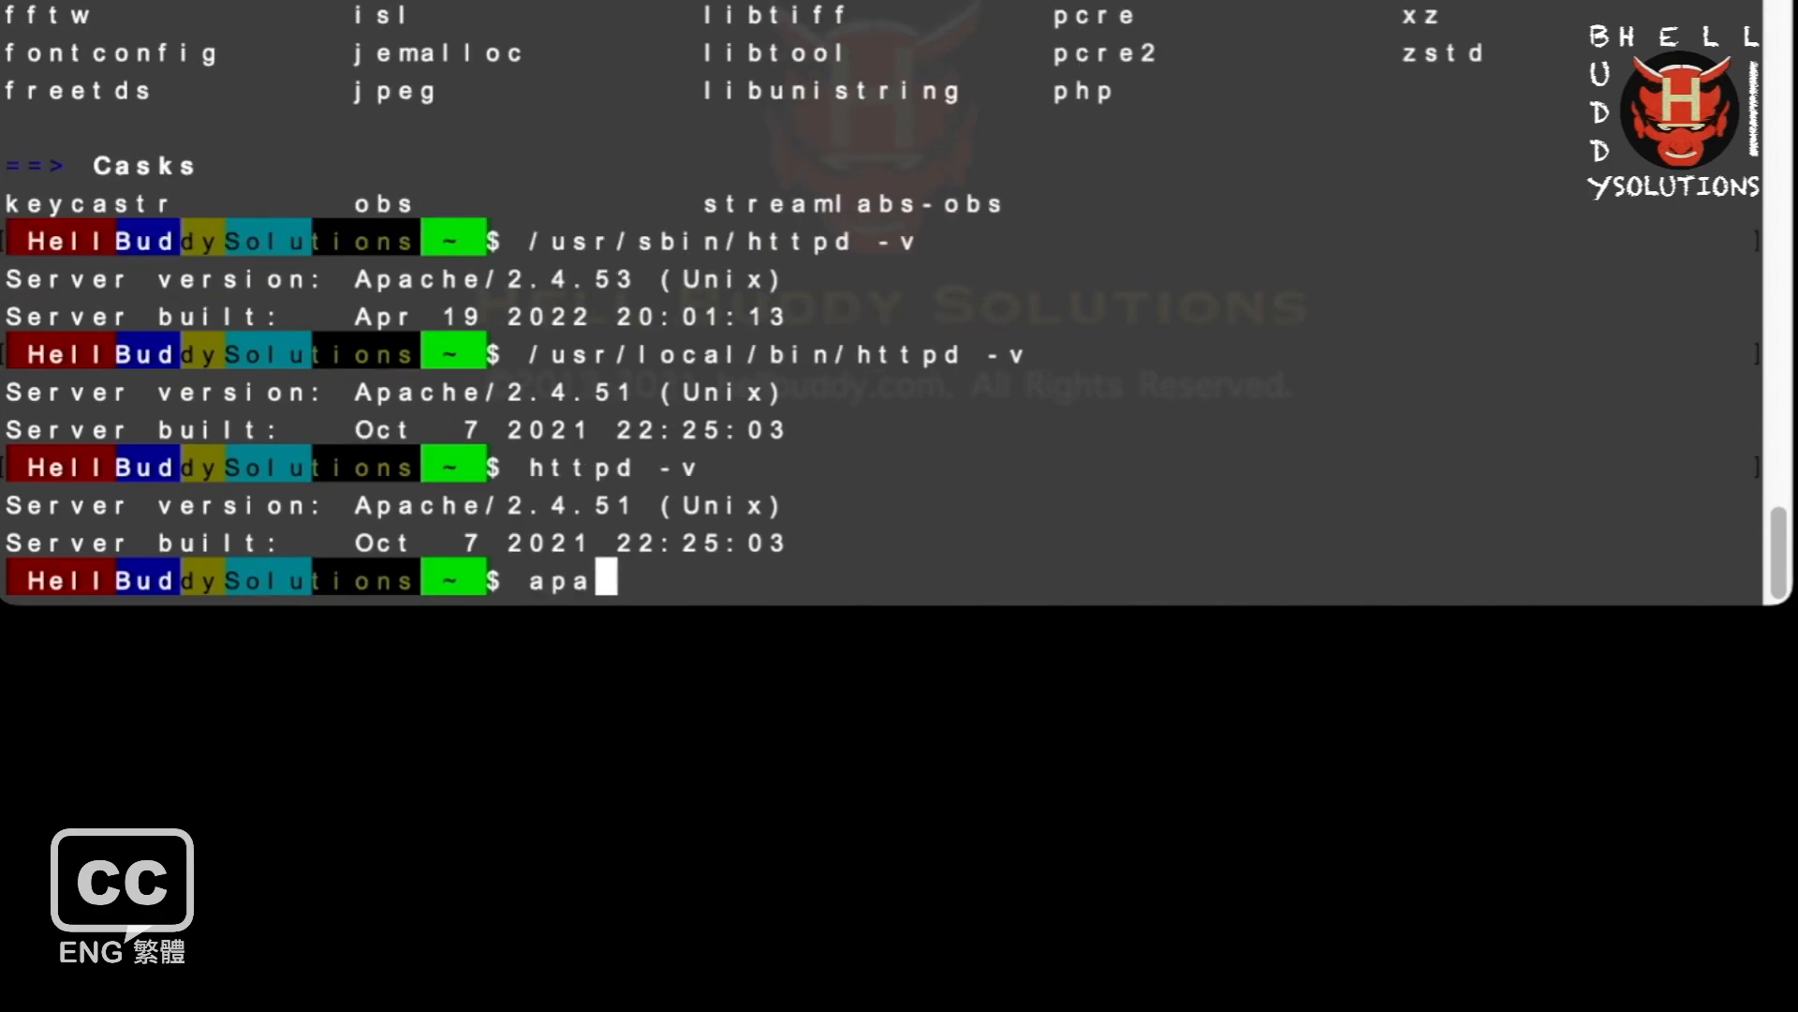
type("chectl -")
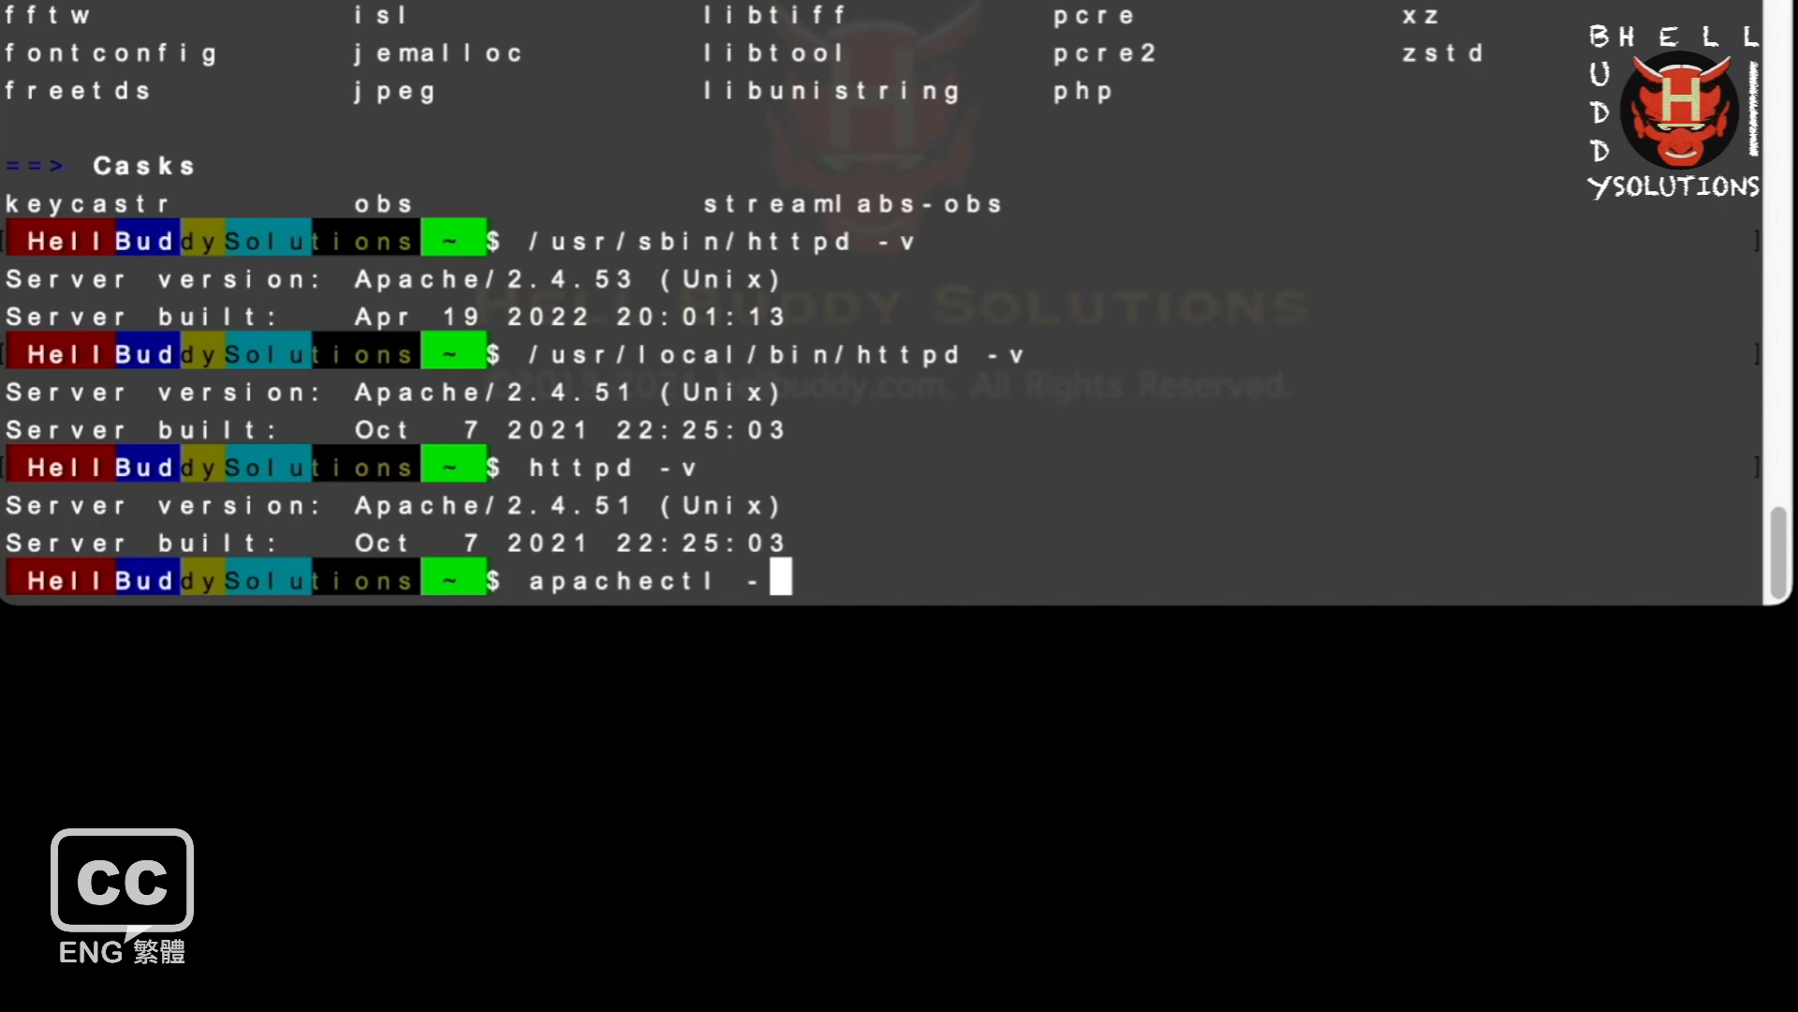
key("Return")
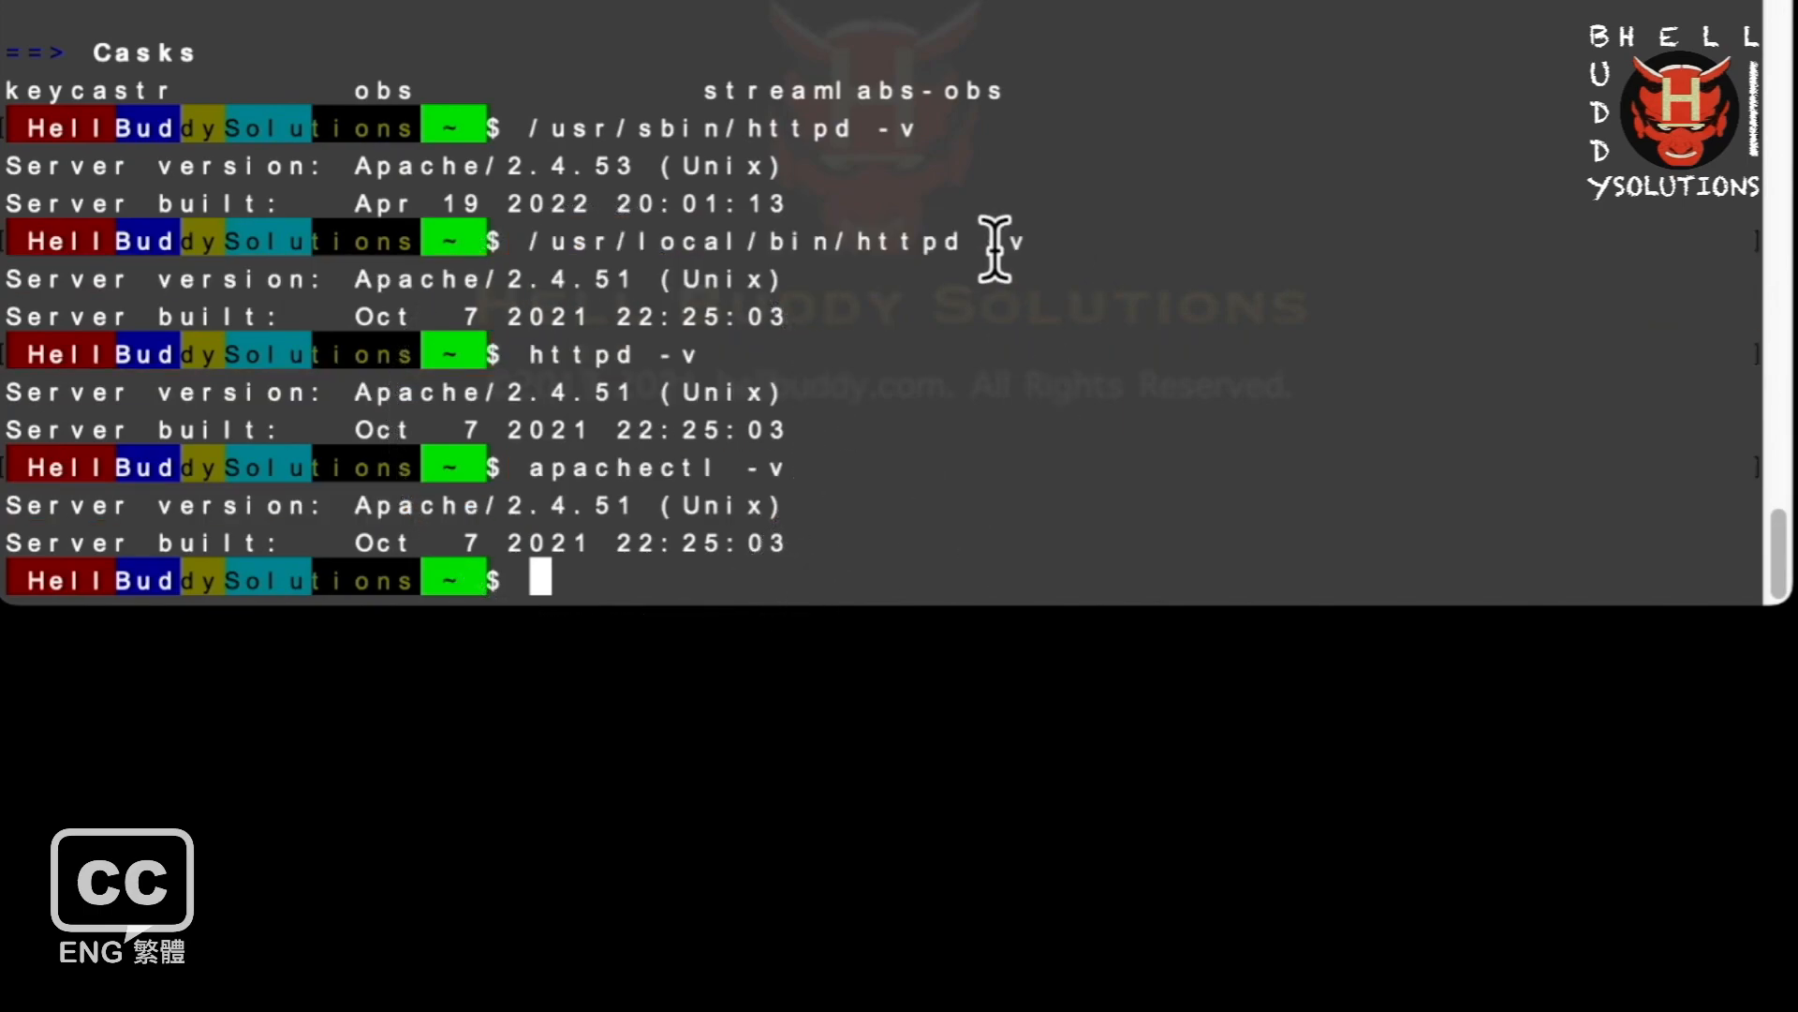
Run httpd -V to list build settings, including config file /usr/local/etc/httpd/httpd.conf.
double_click(642, 467)
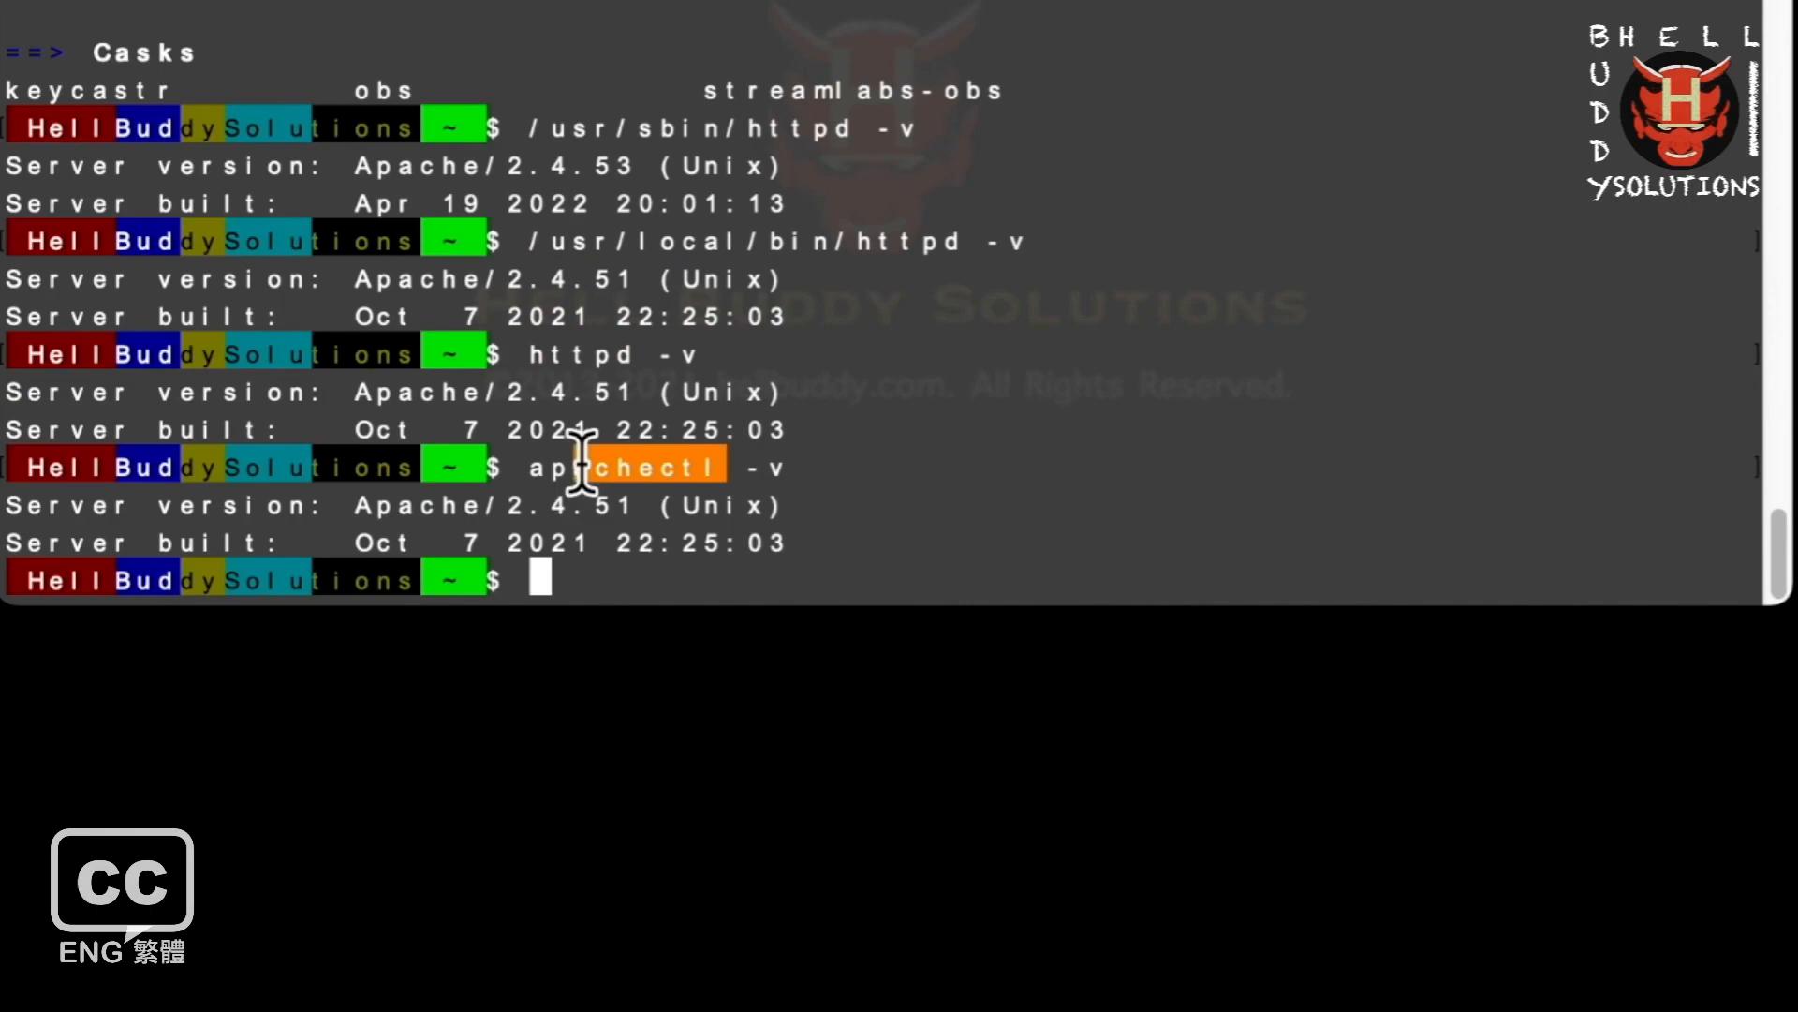
type("h")
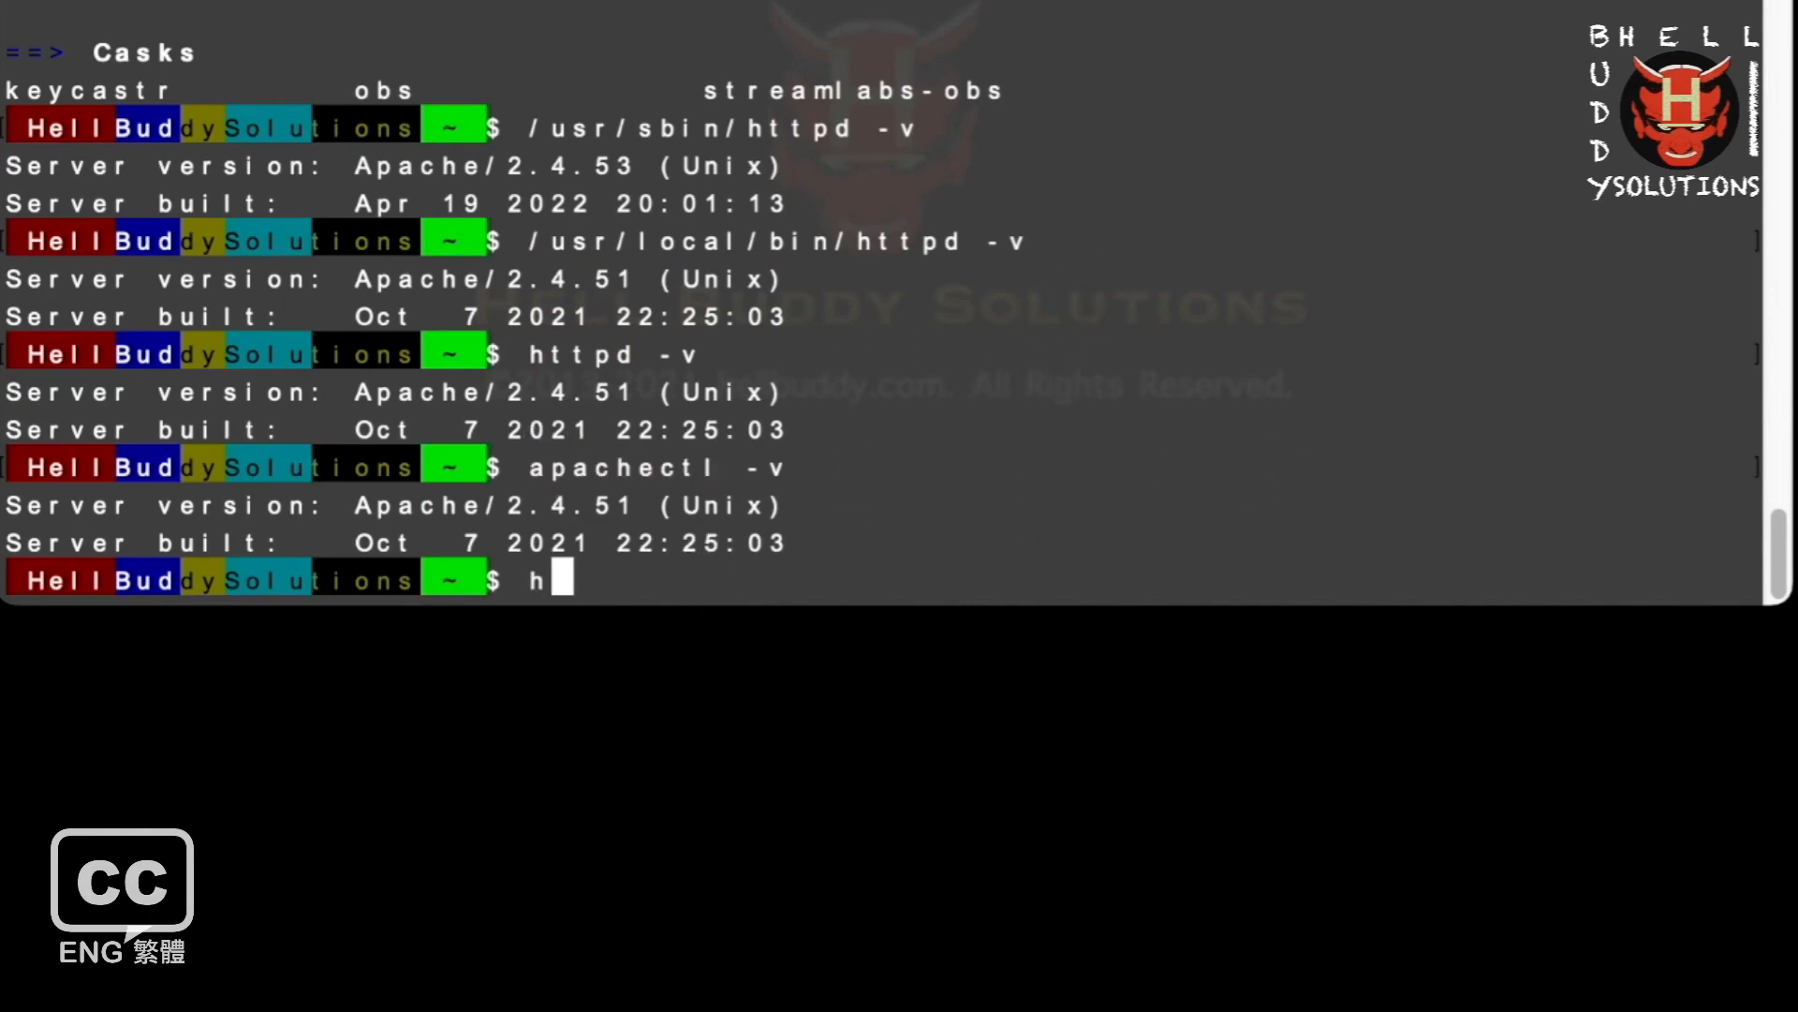
type("ttpd -")
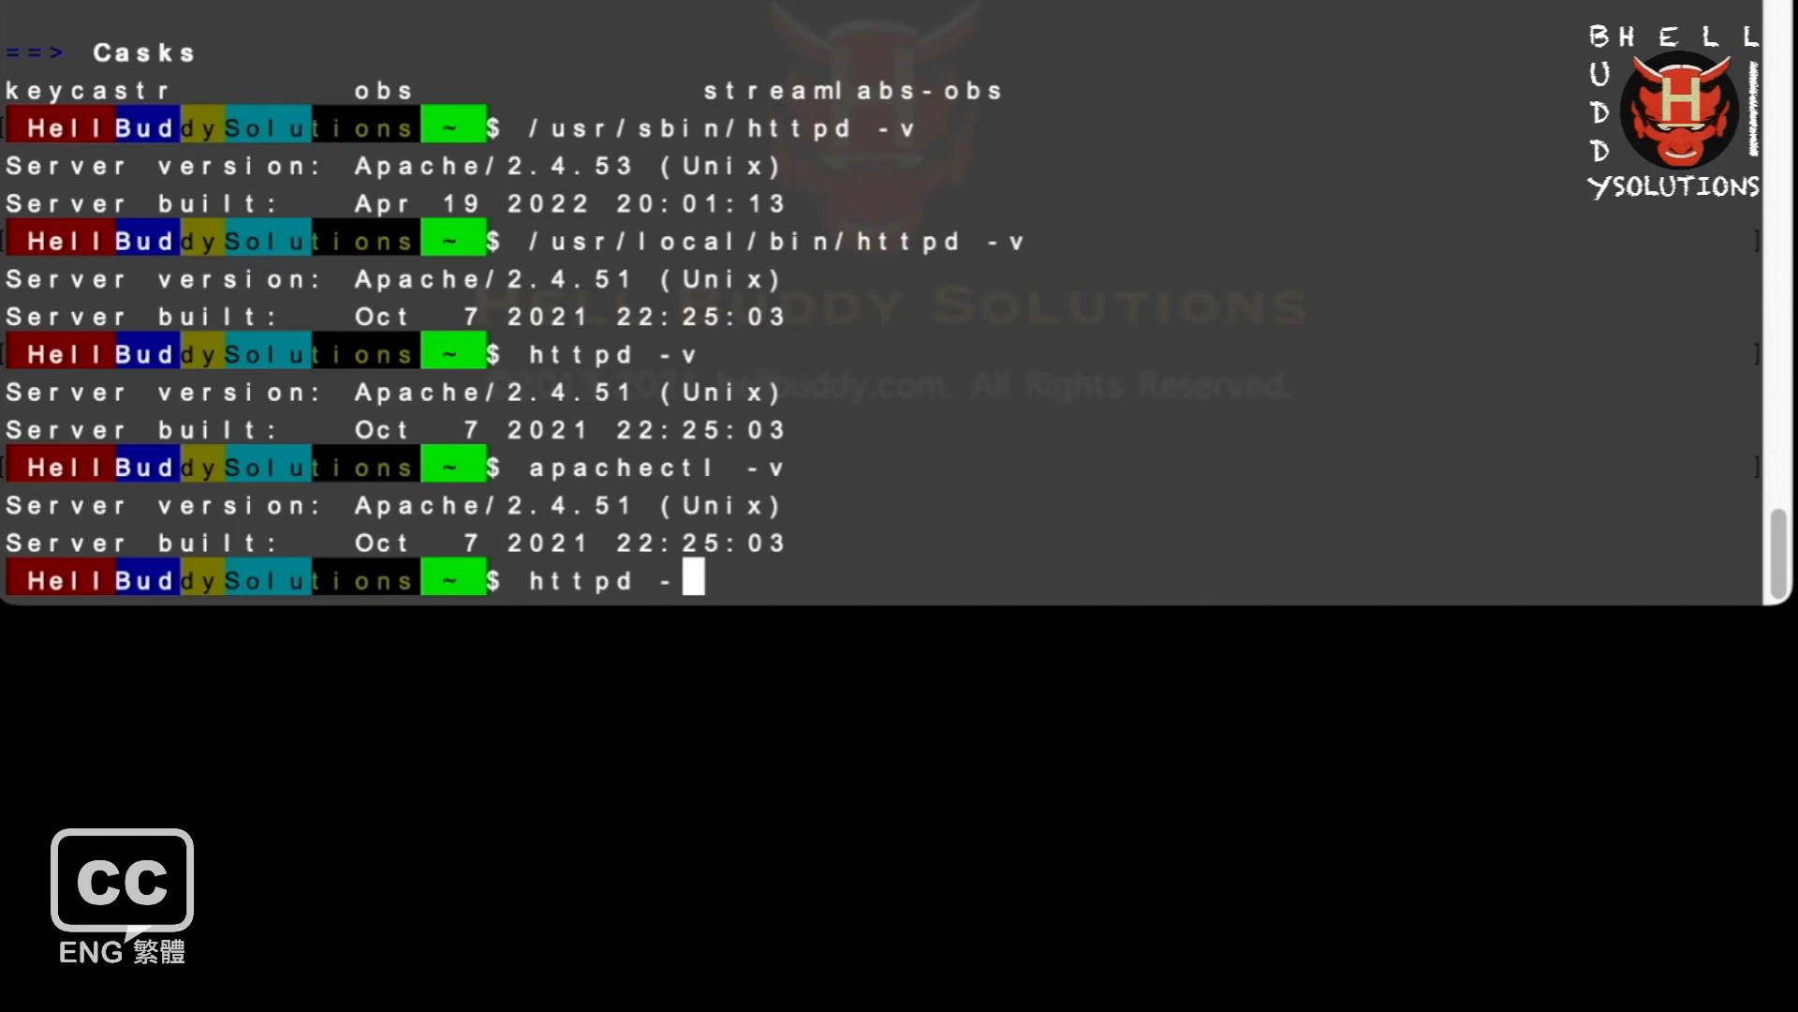
type("V")
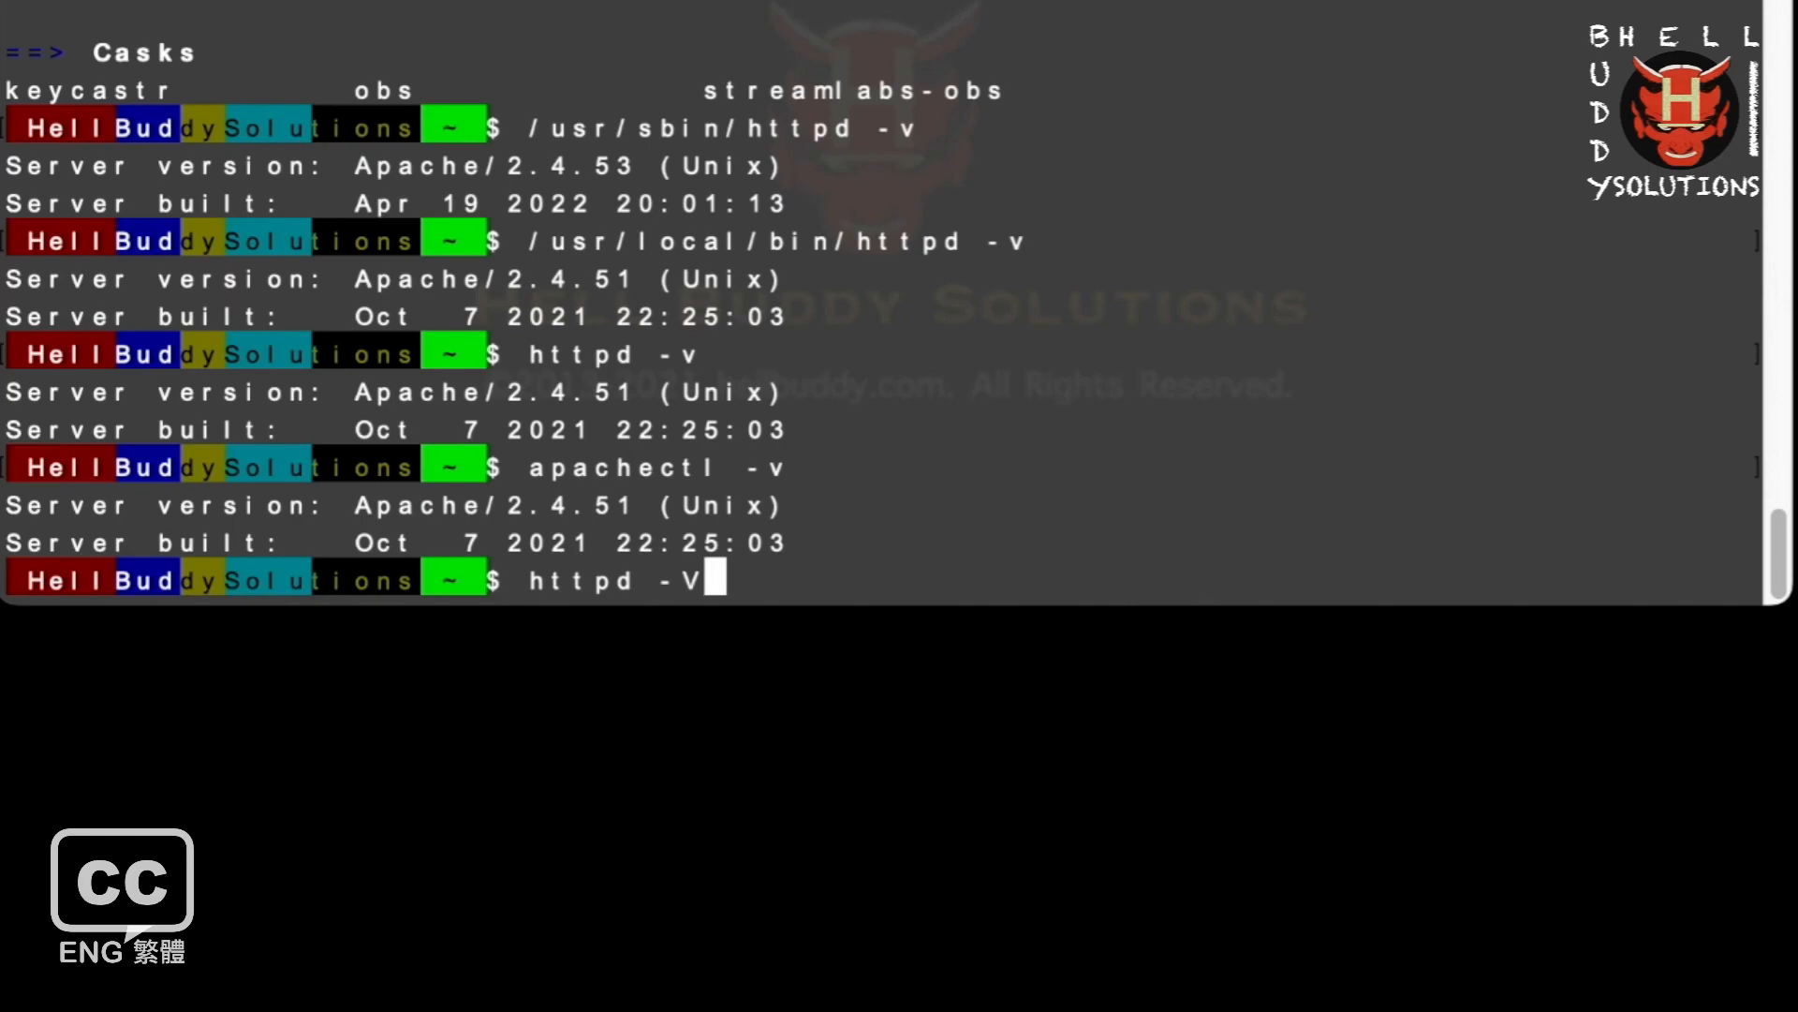
key("Return")
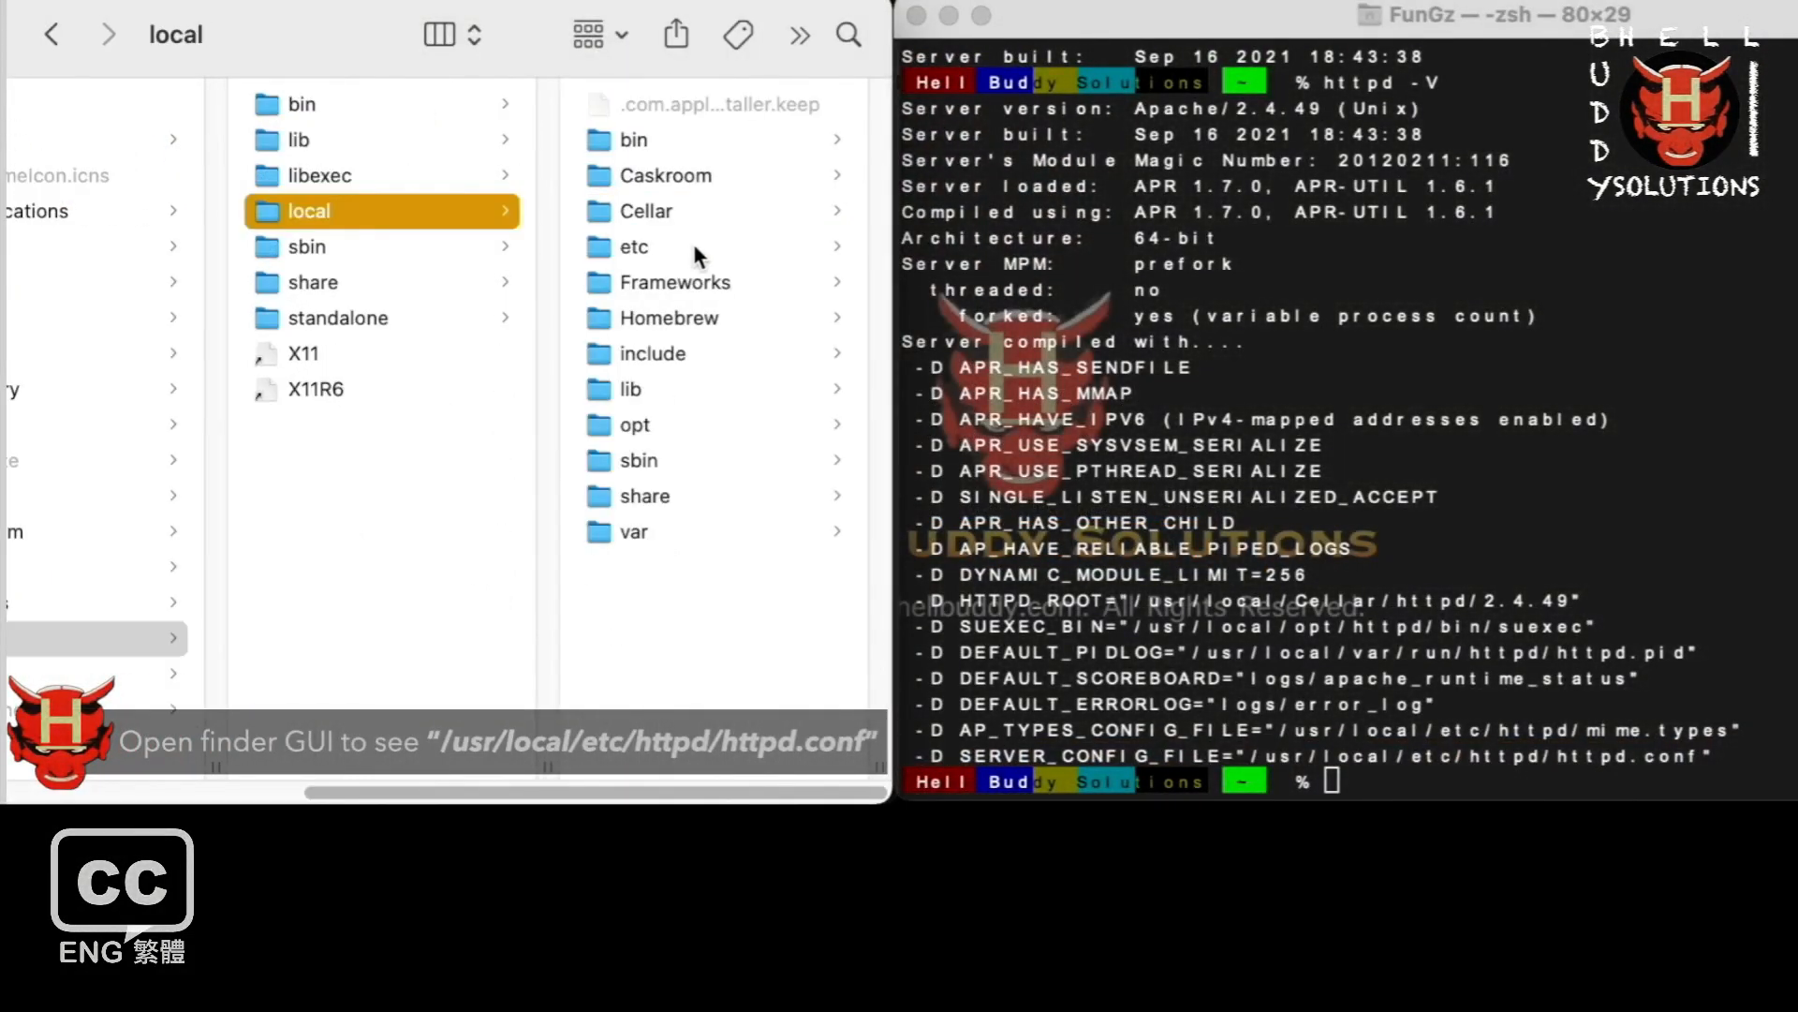
Browse Finder to /usr/local/etc/httpd and select httpd.conf.
left_click(634, 246)
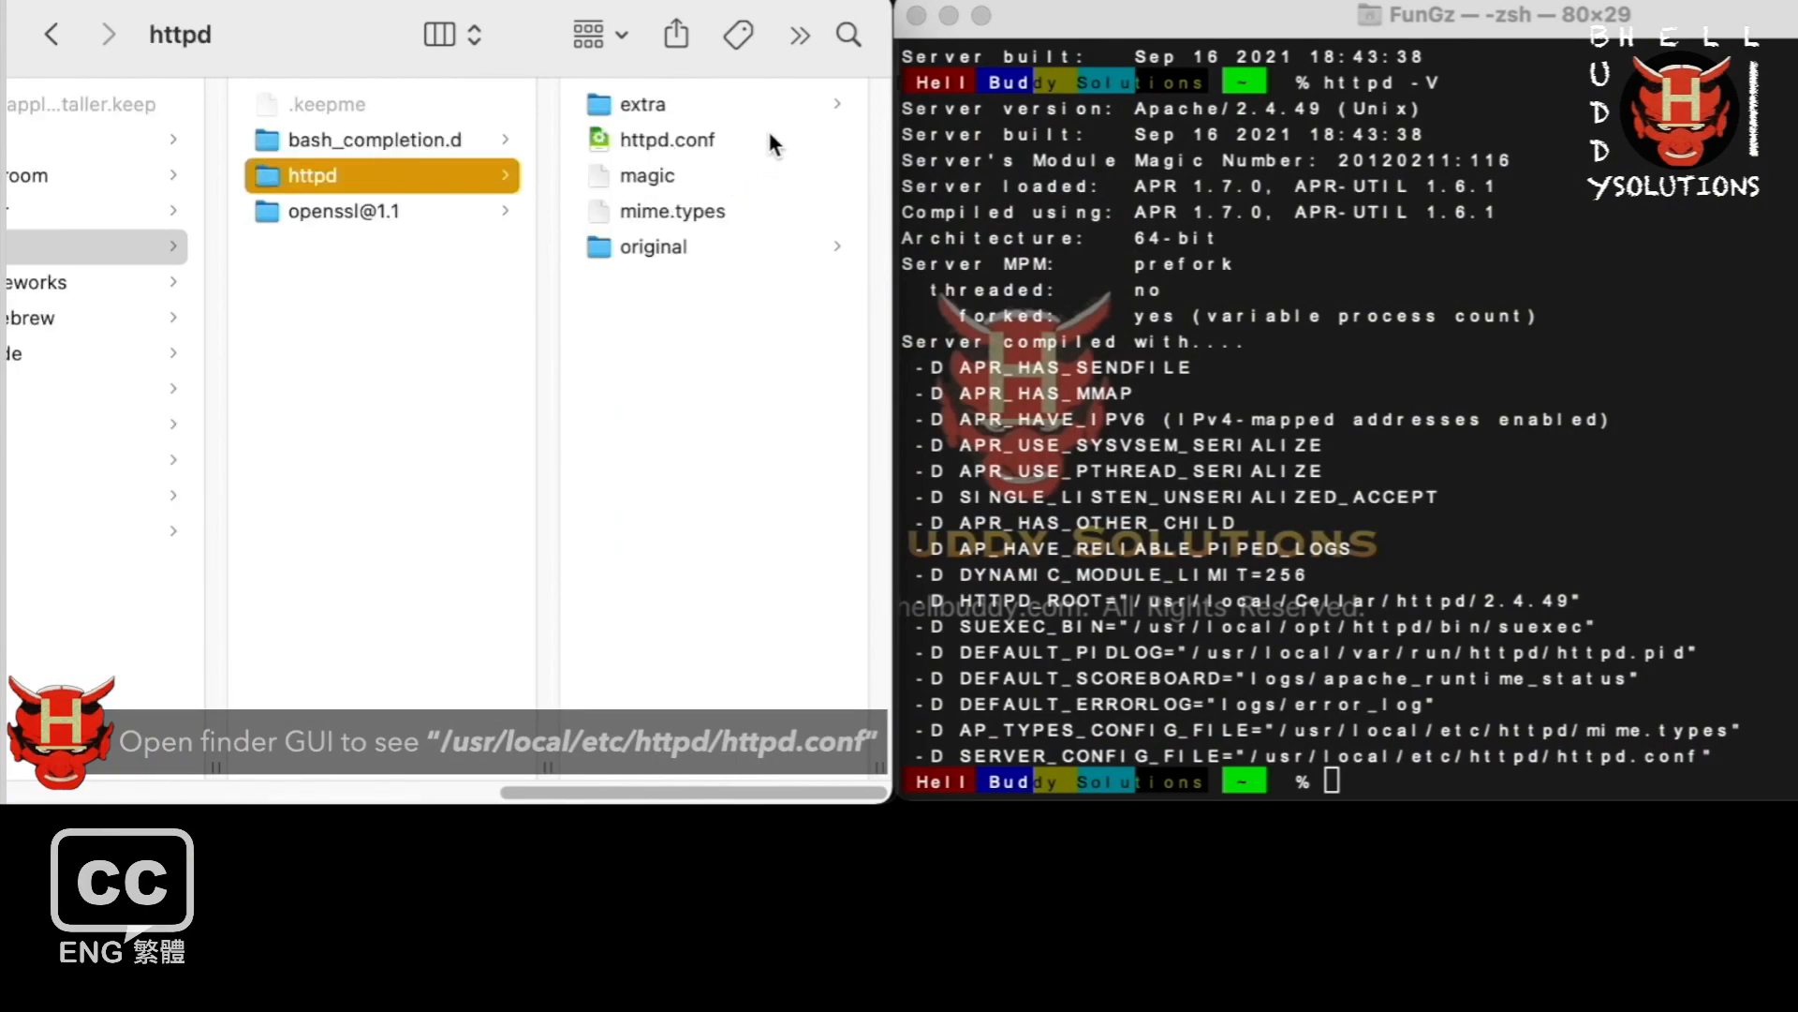
left_click(667, 139)
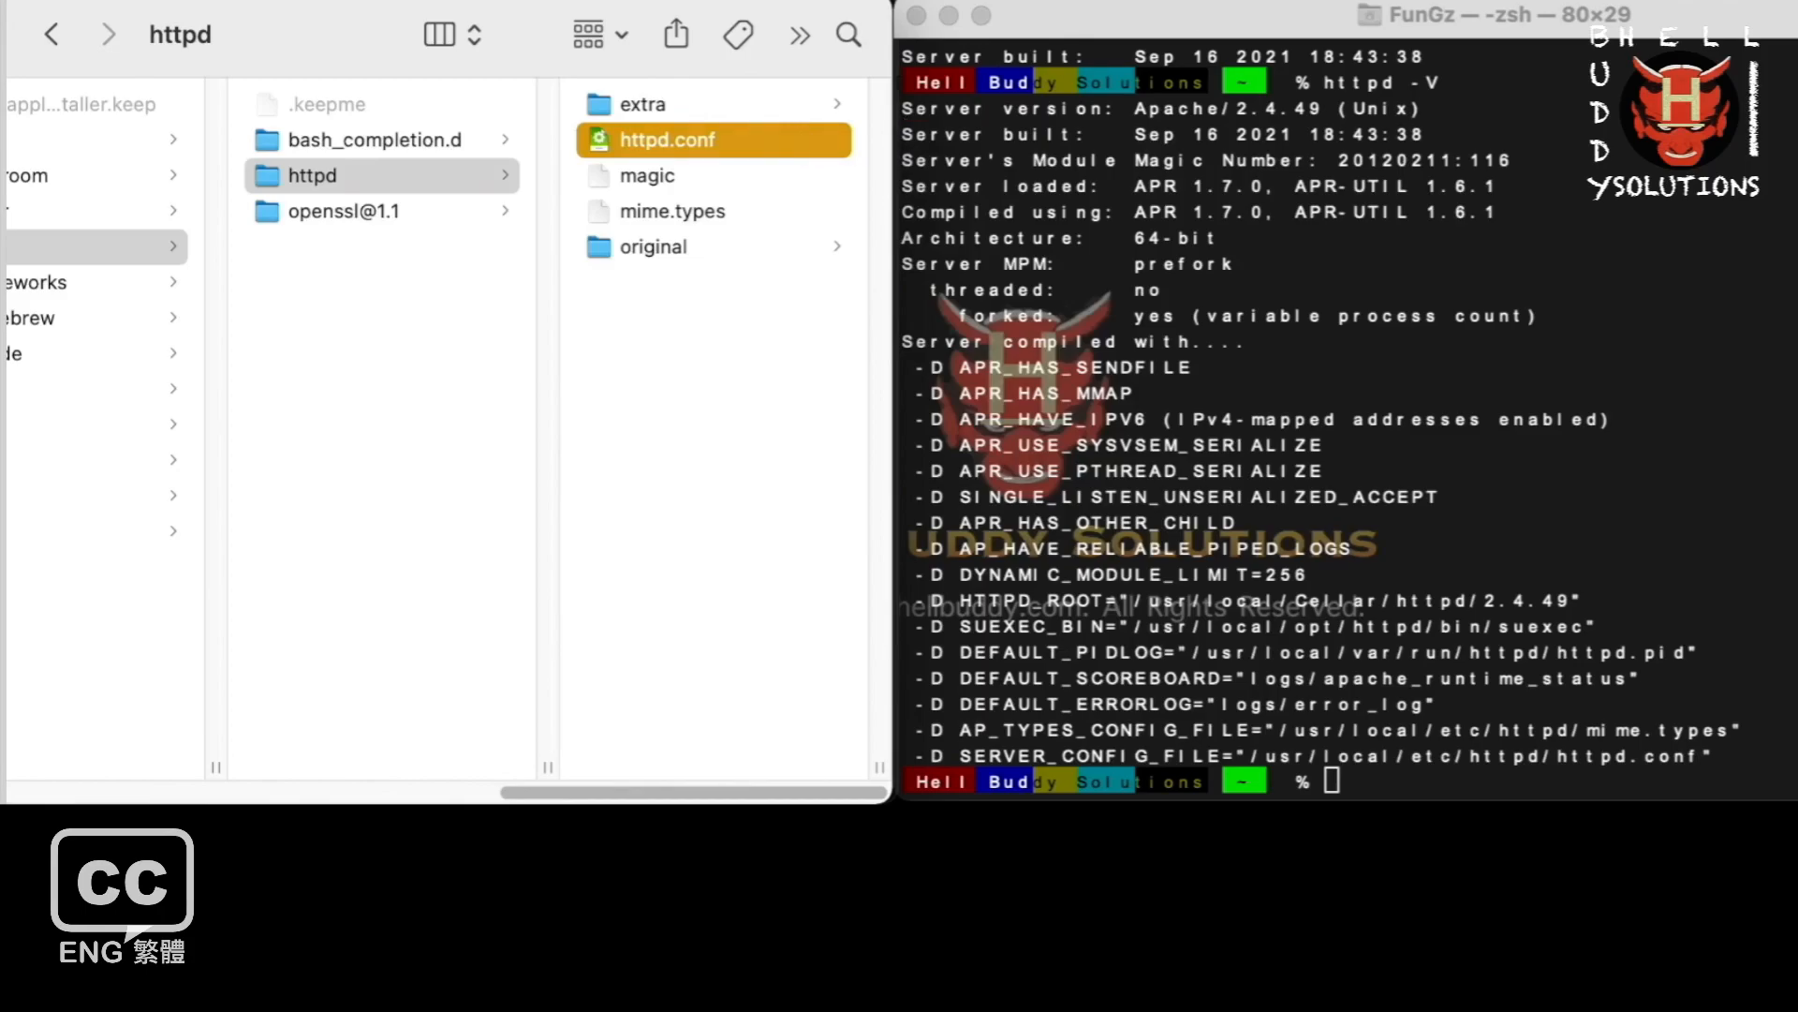
left_click(311, 174)
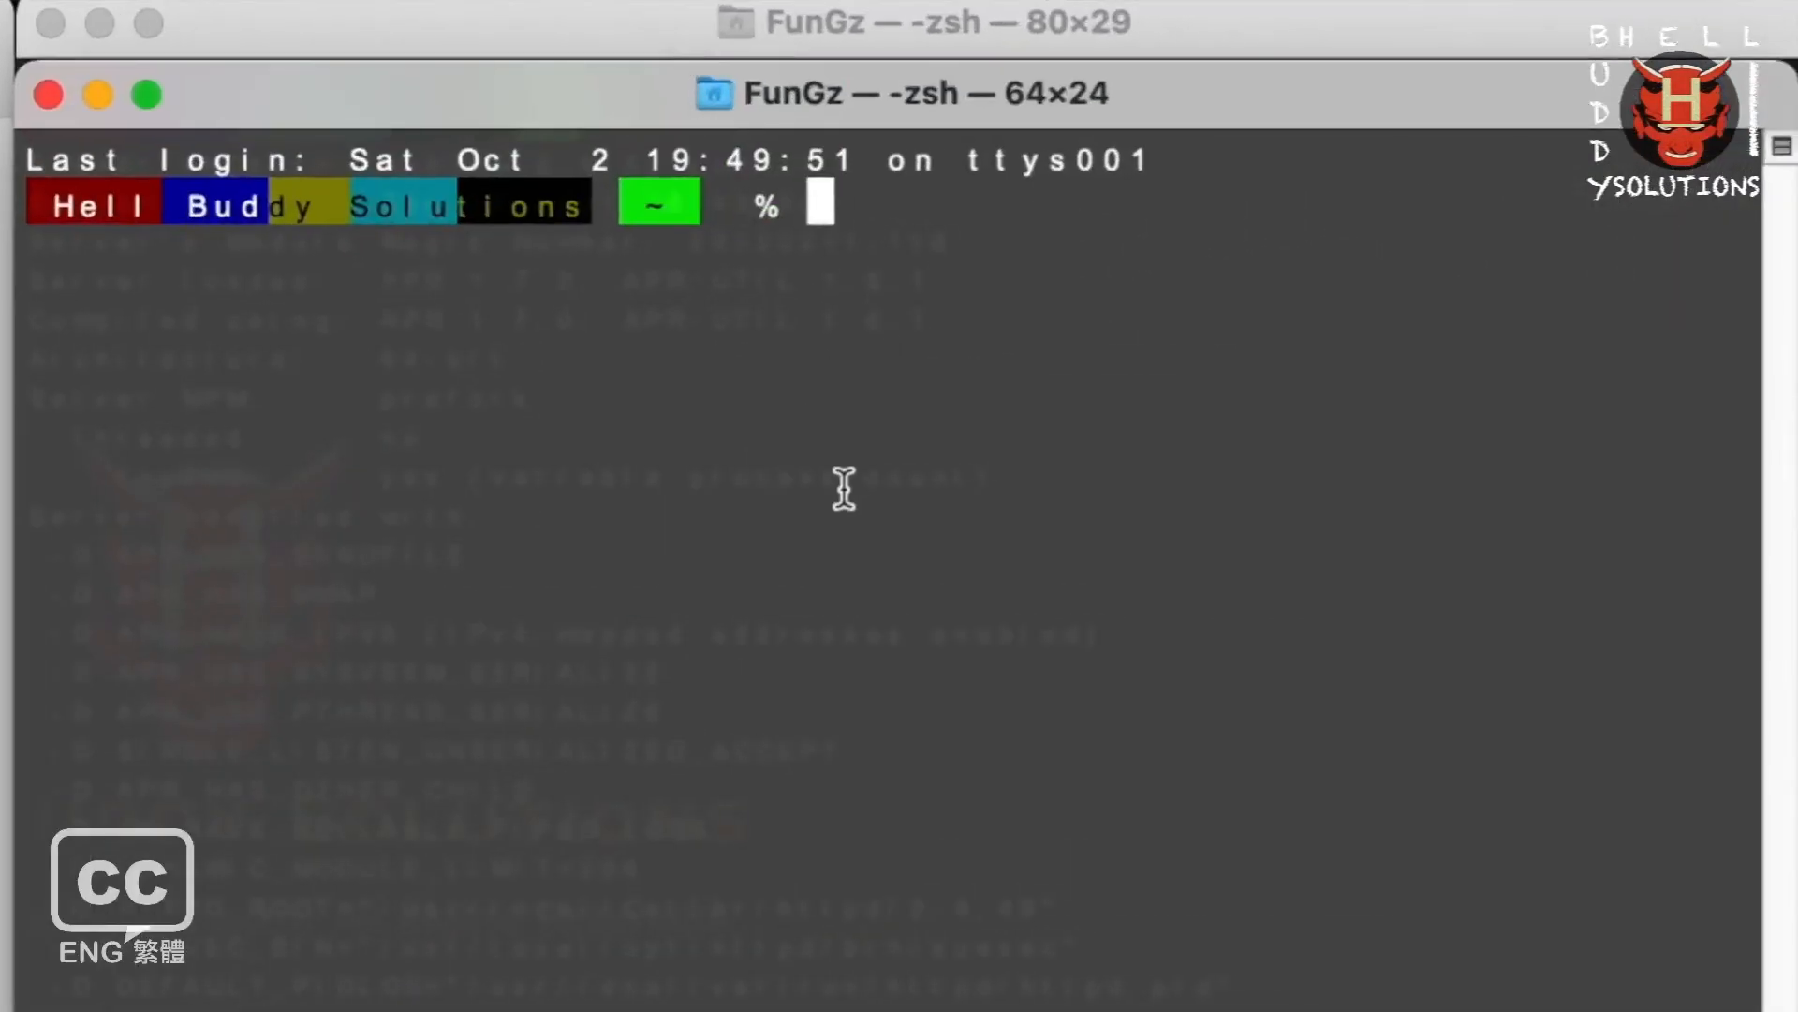
Run pwd showing /Users/FunGz, cd / into root, then start cd ~ home.
type("pwd")
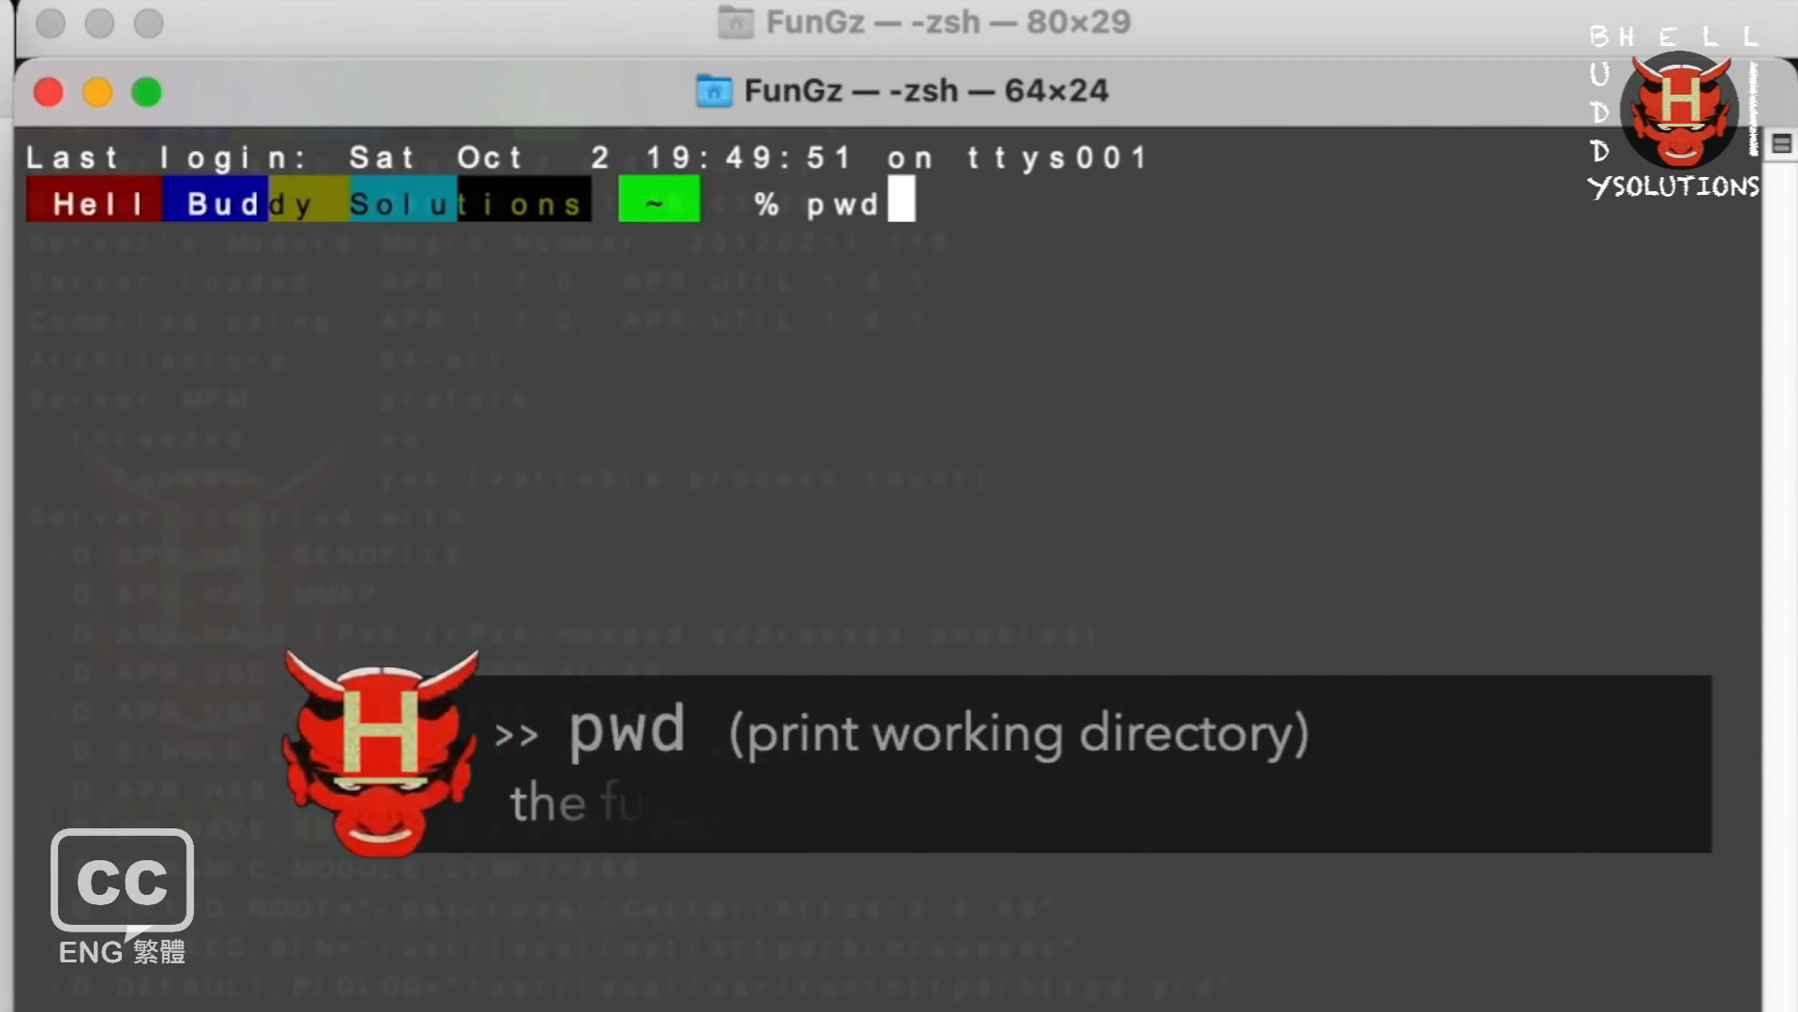
key("Return")
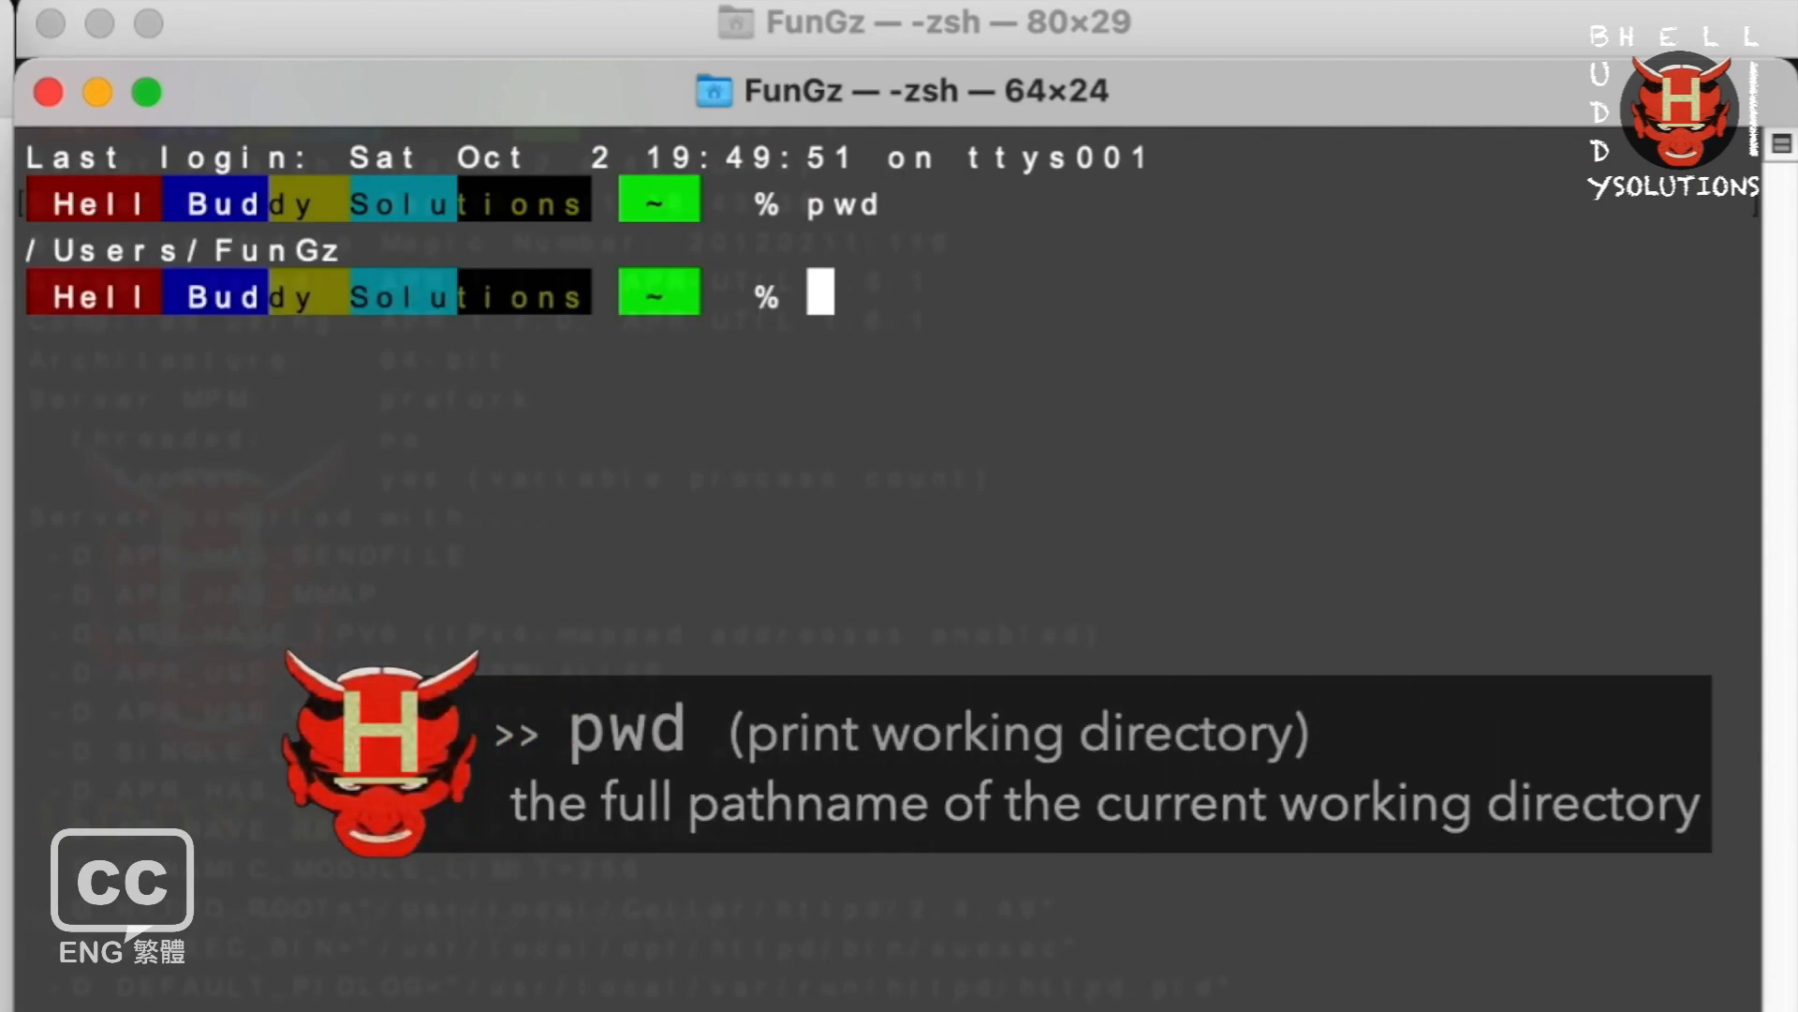
mouse_move(516, 230)
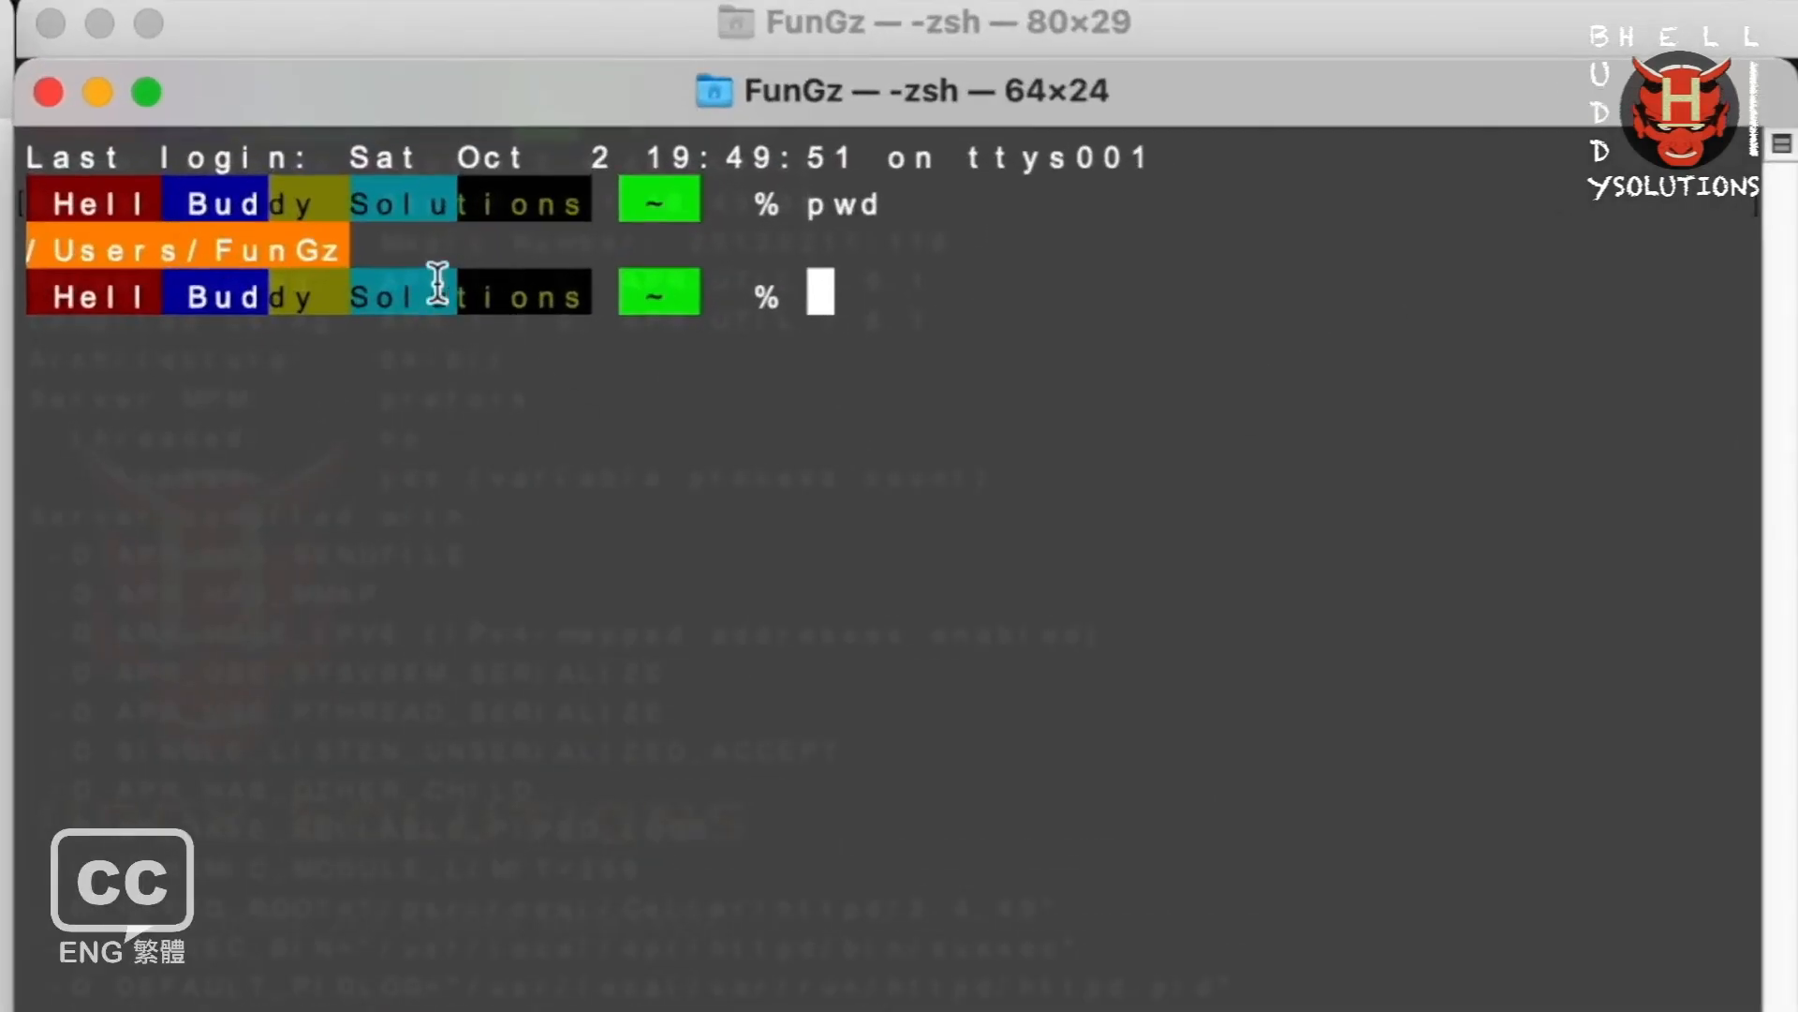
type("cd")
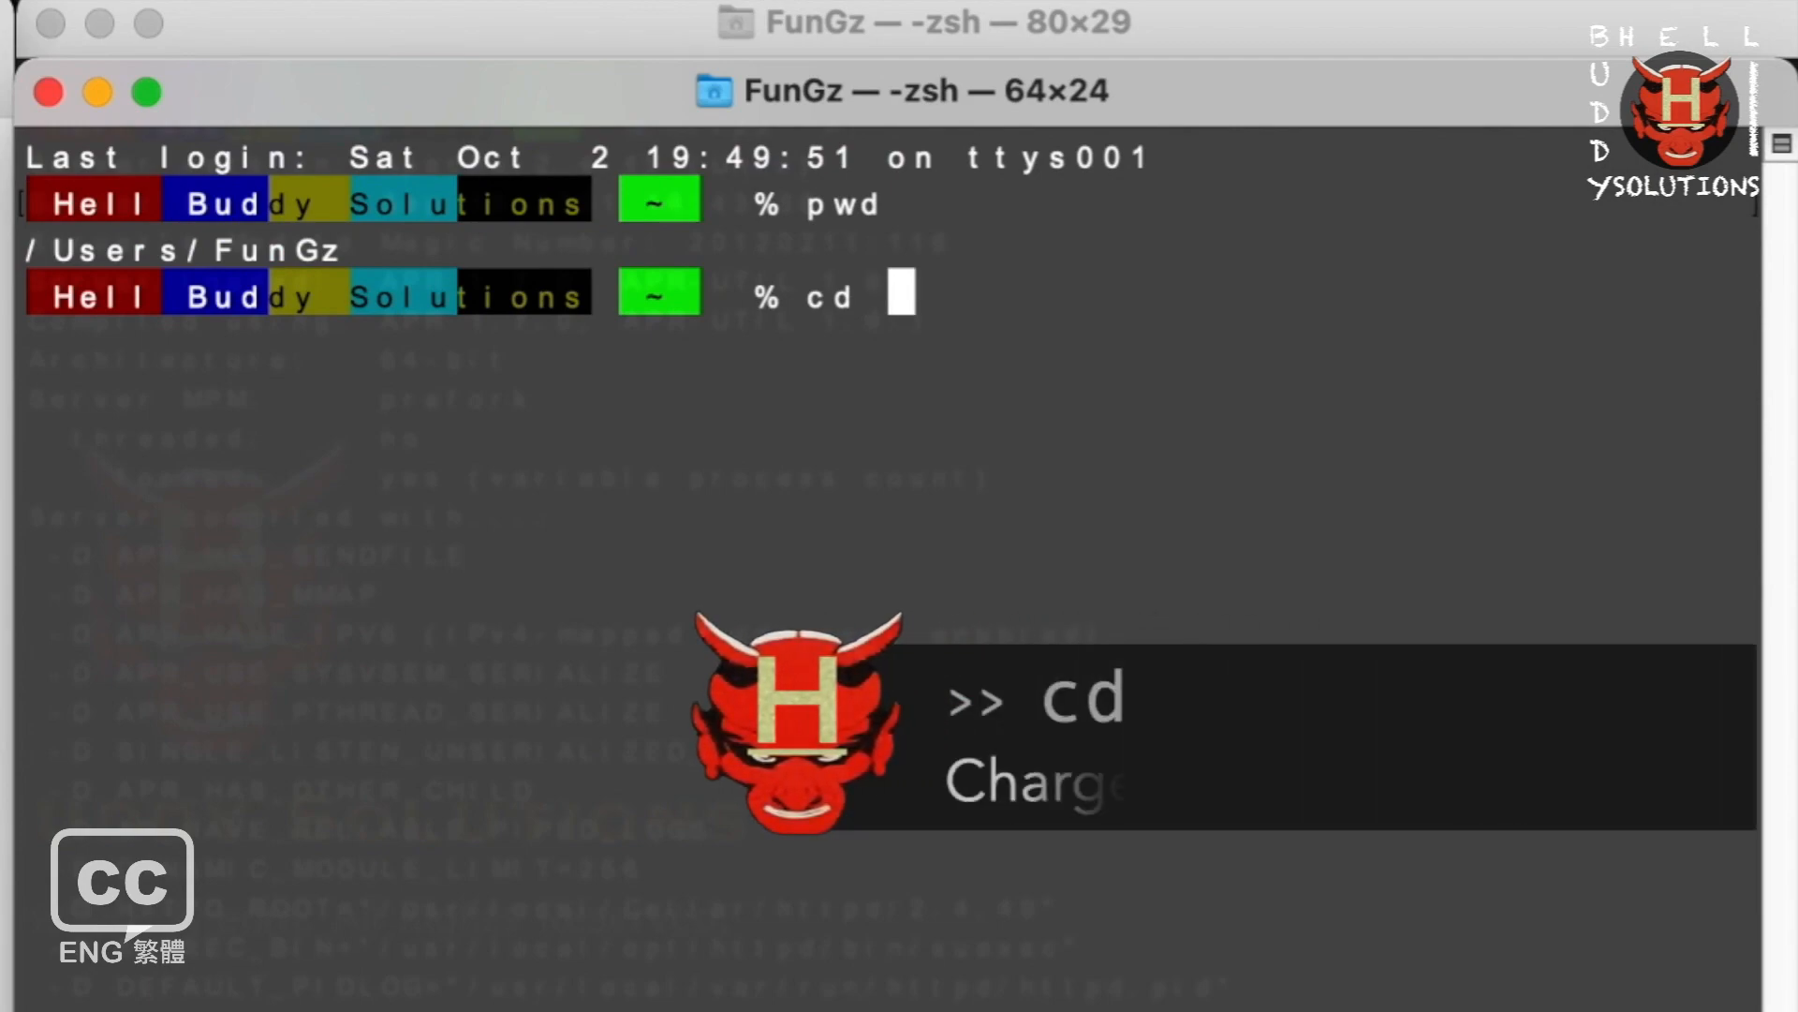
type("/")
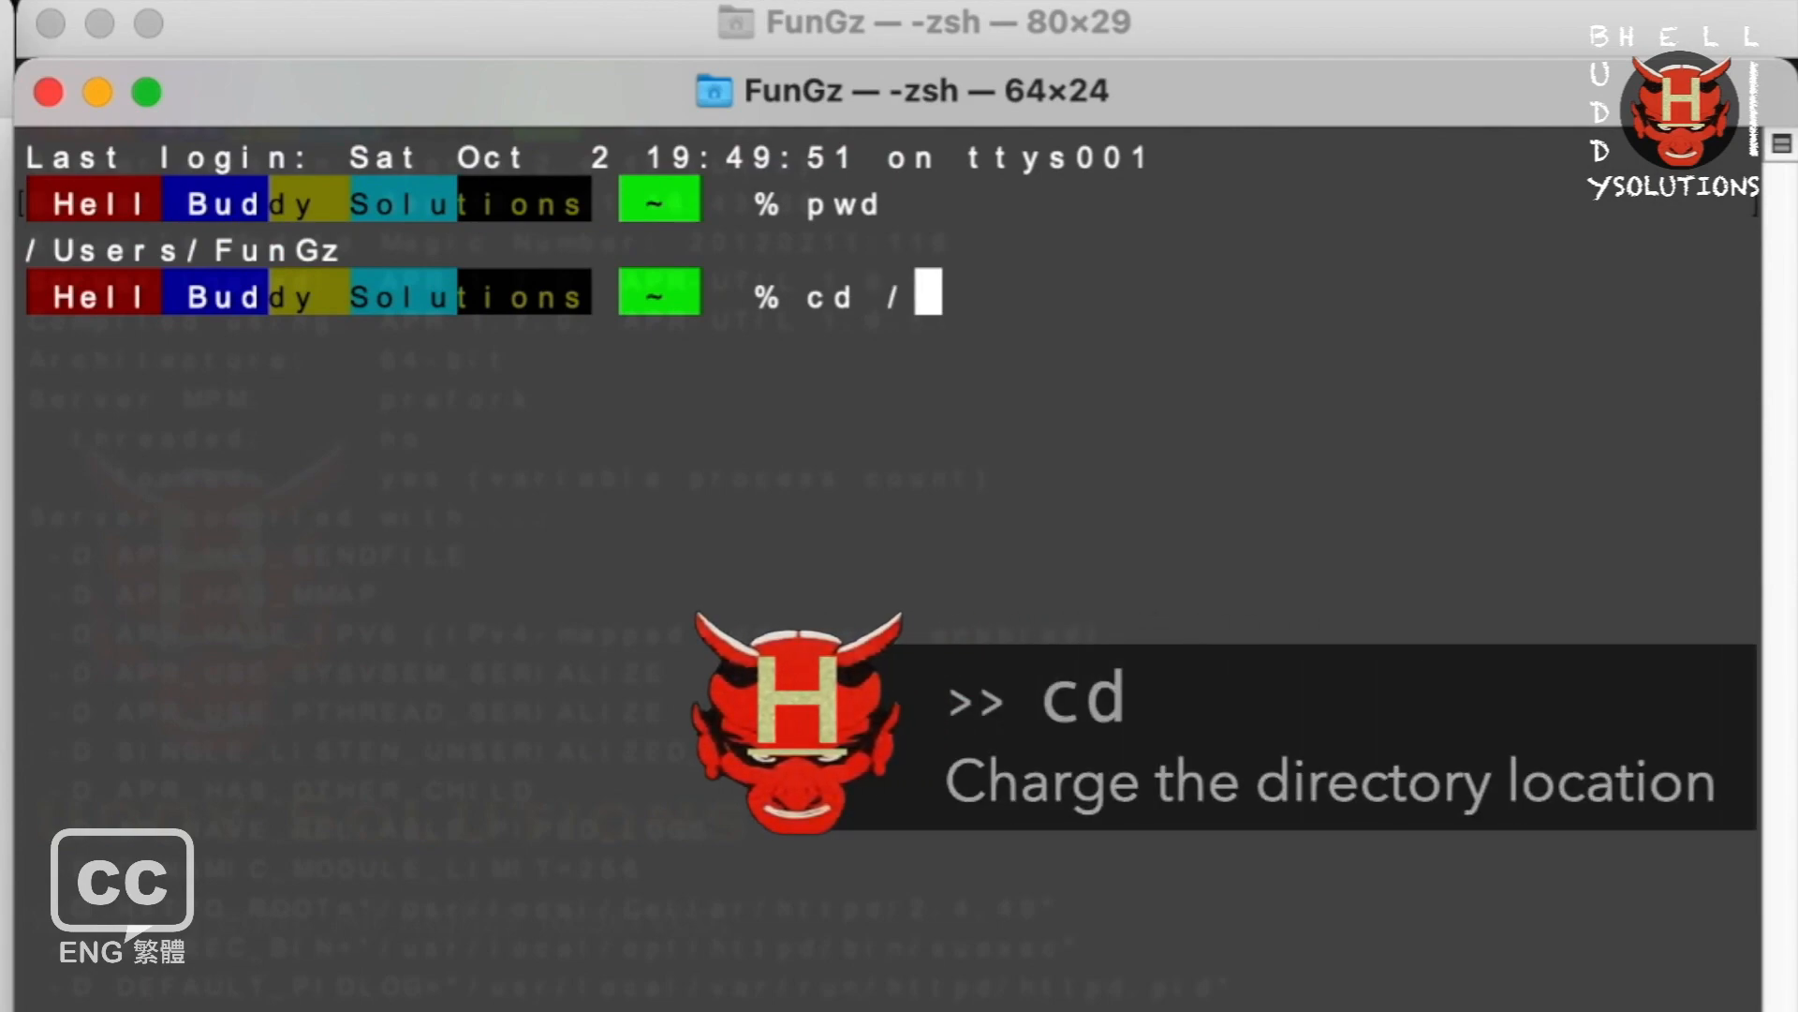
key("Return")
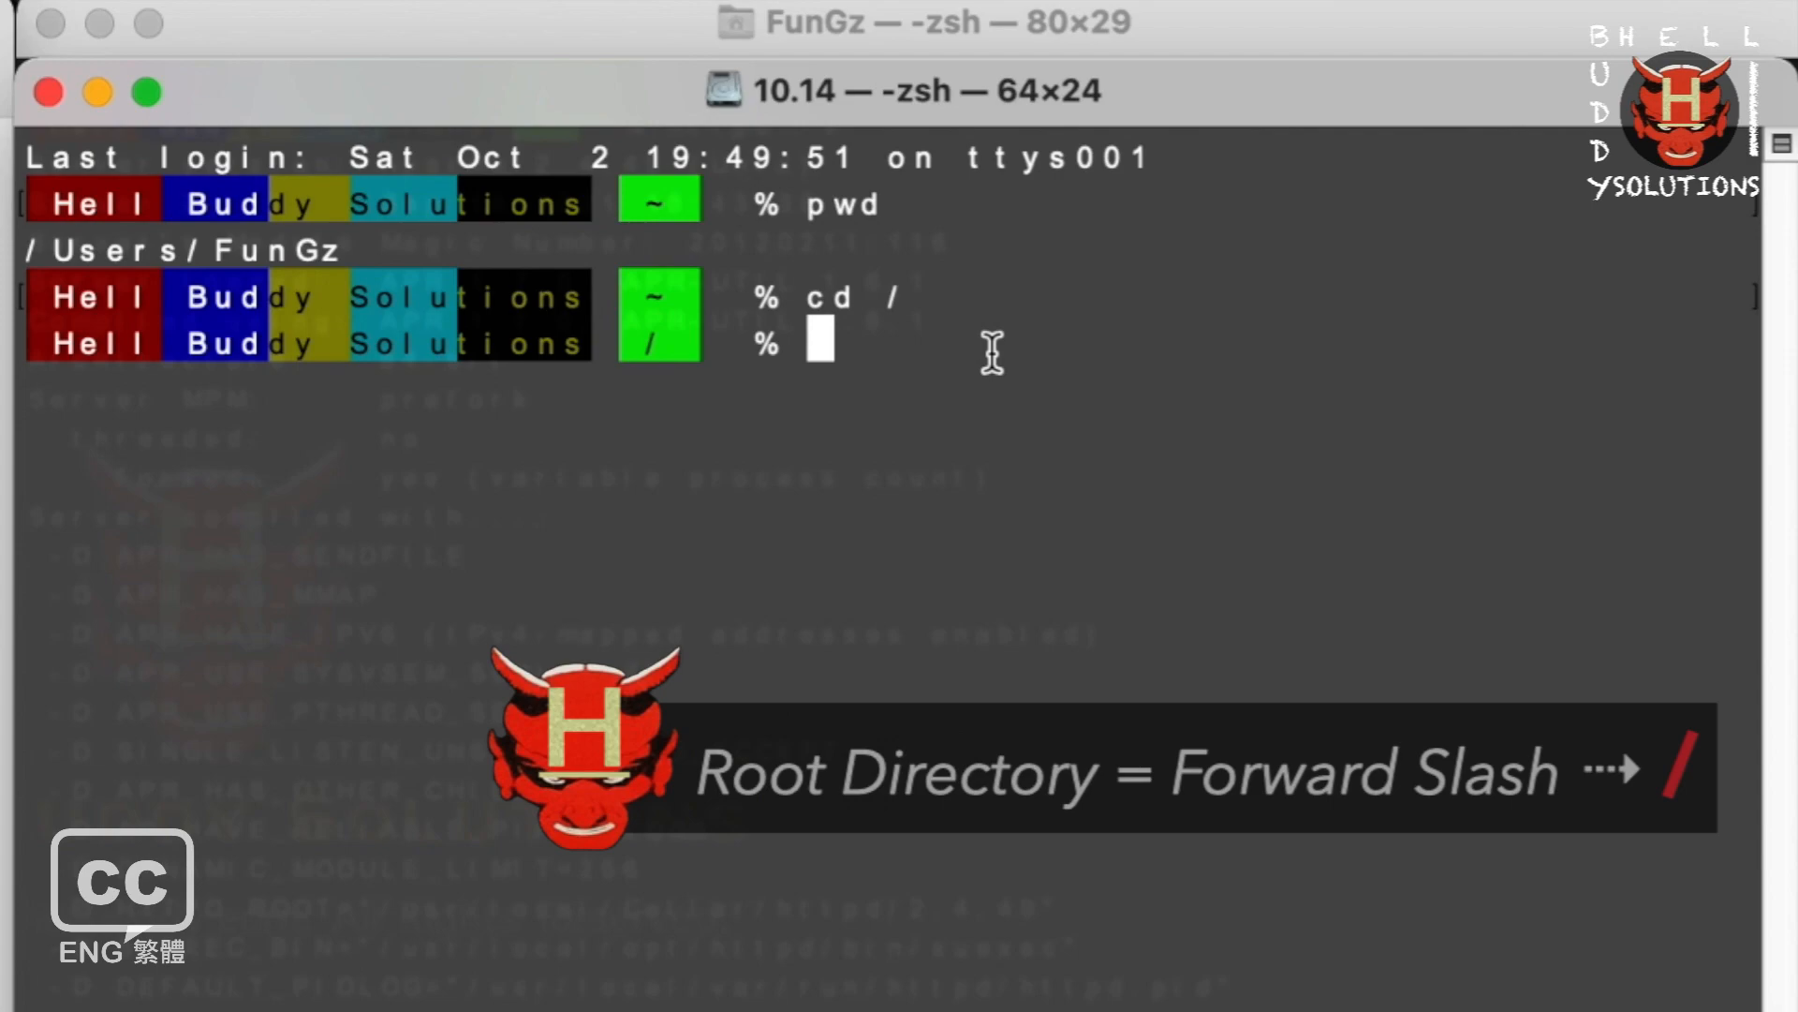
type("cd ~")
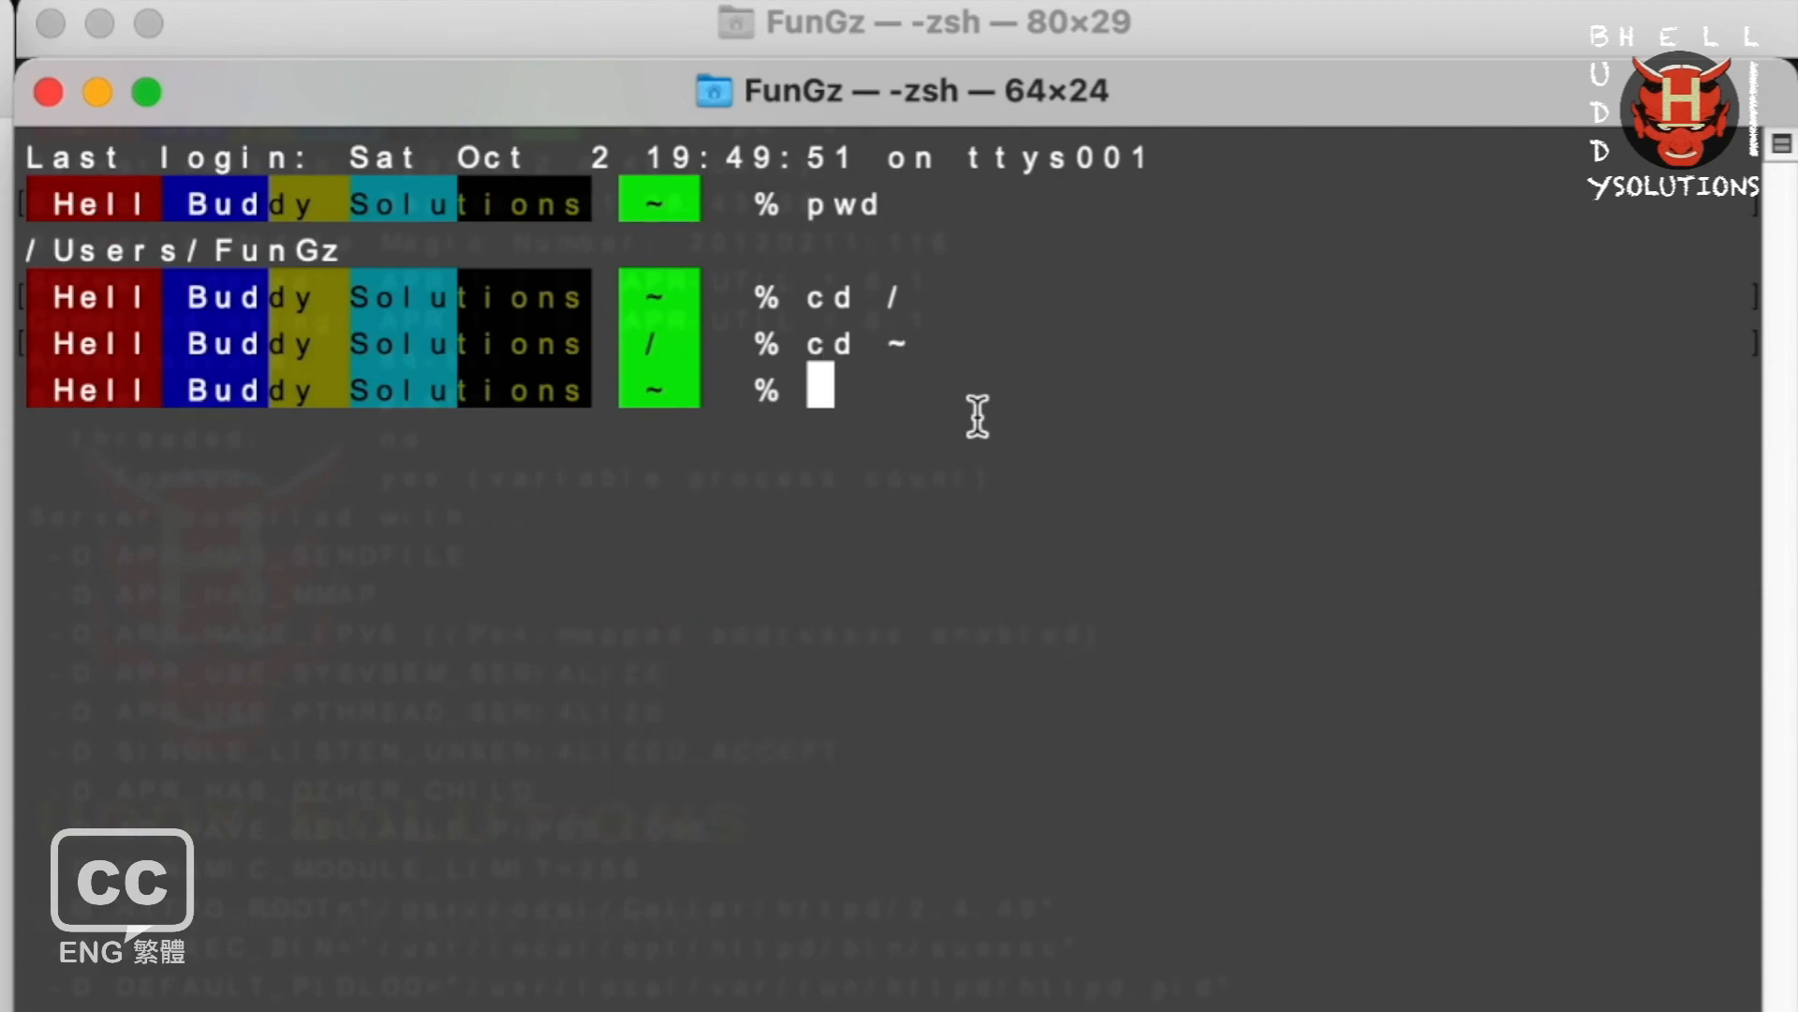
Run sudo mkdir ~/Projects to create the Projects folder in the home directory.
type("sudo")
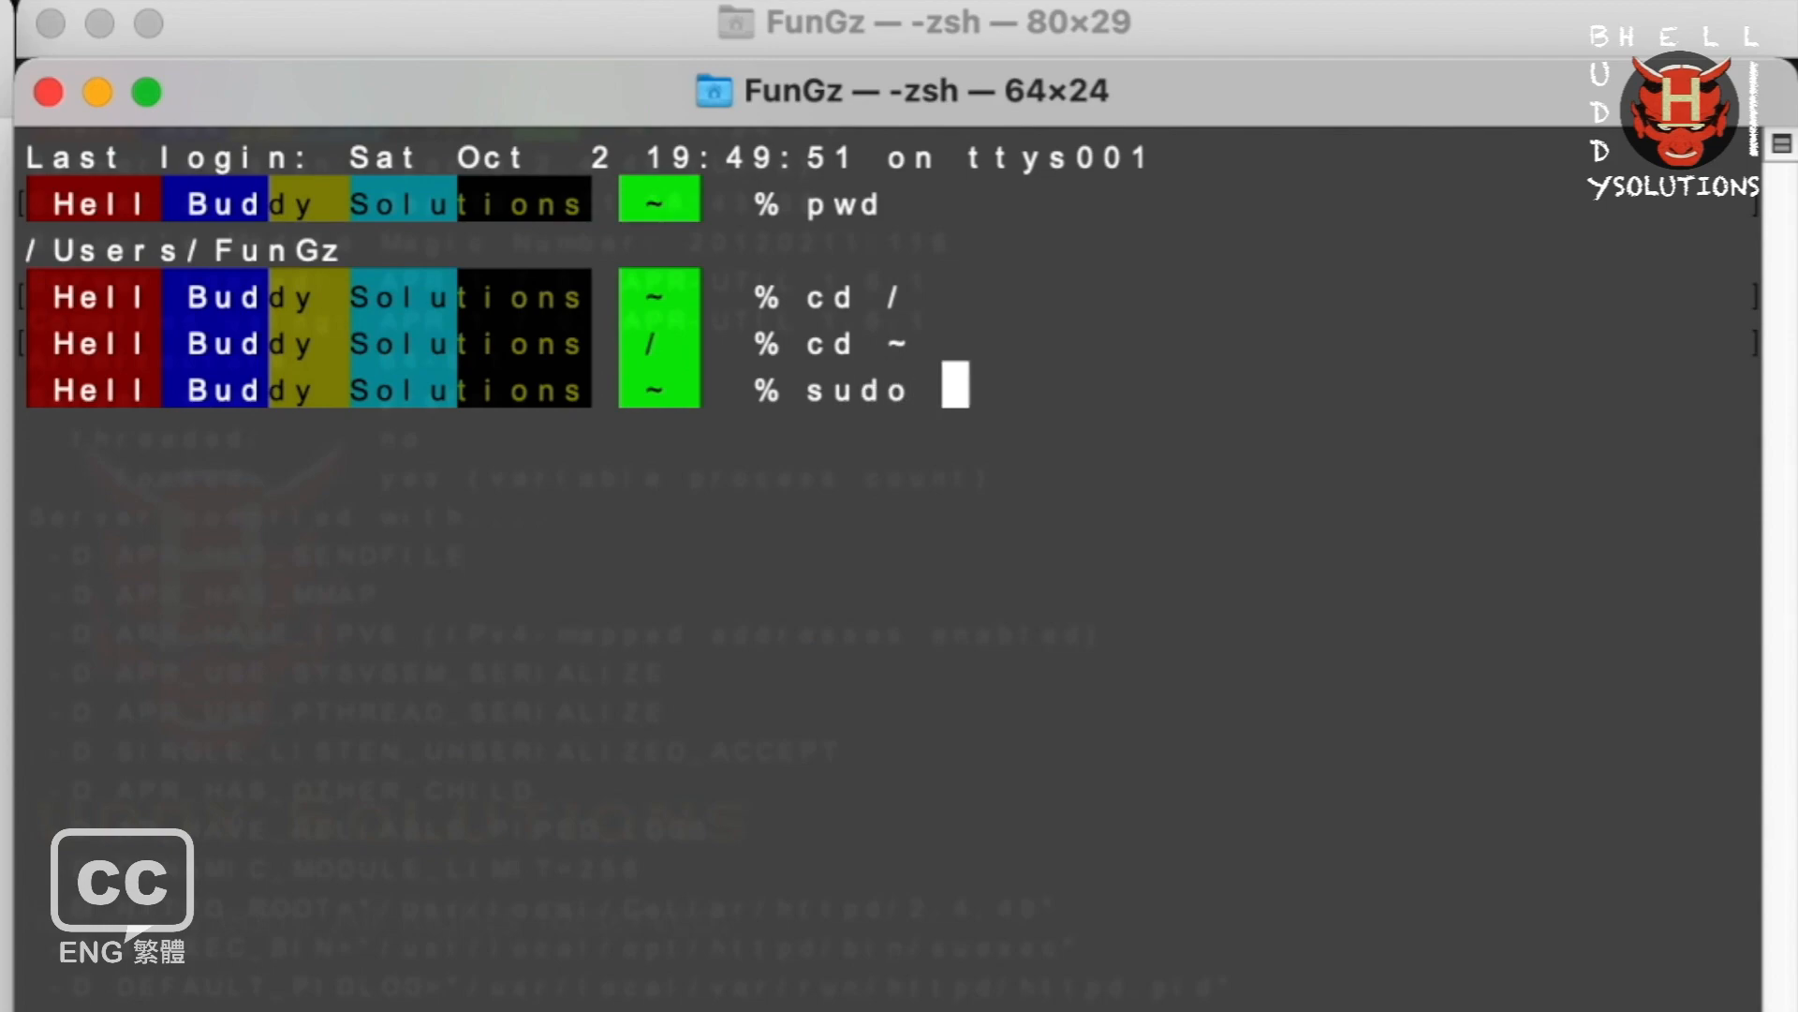
type("mk")
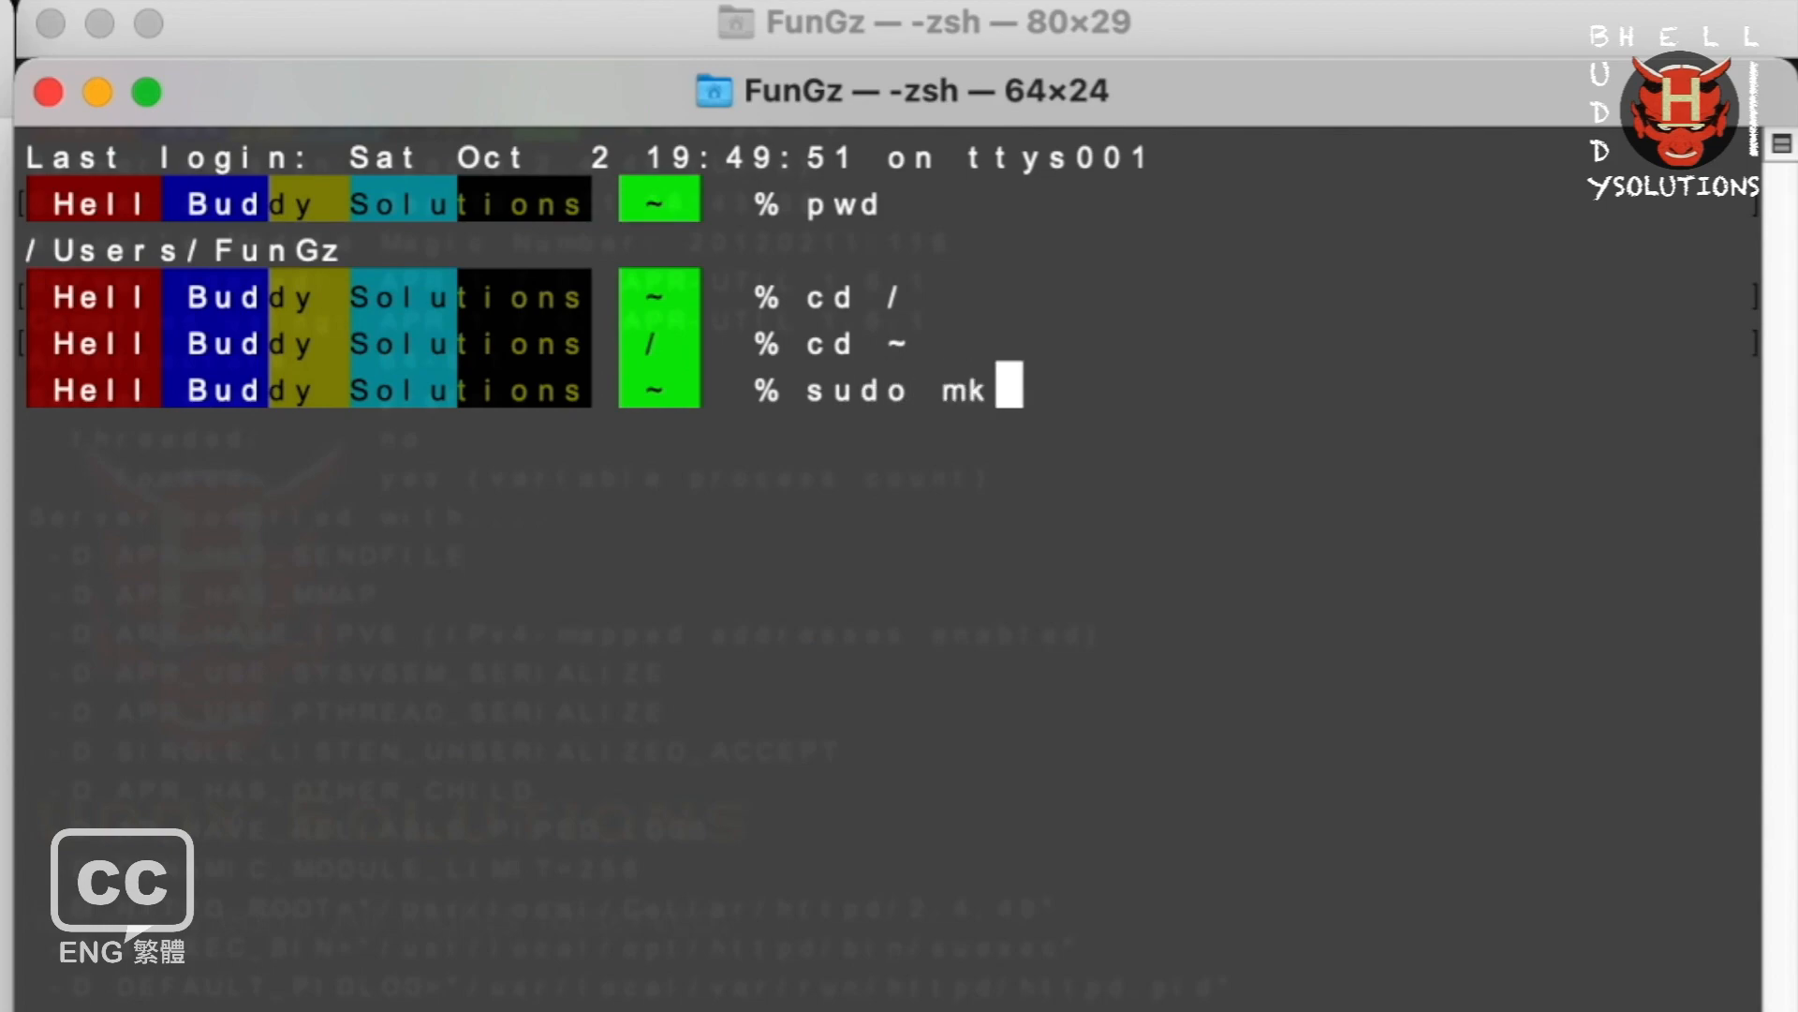
type("dir")
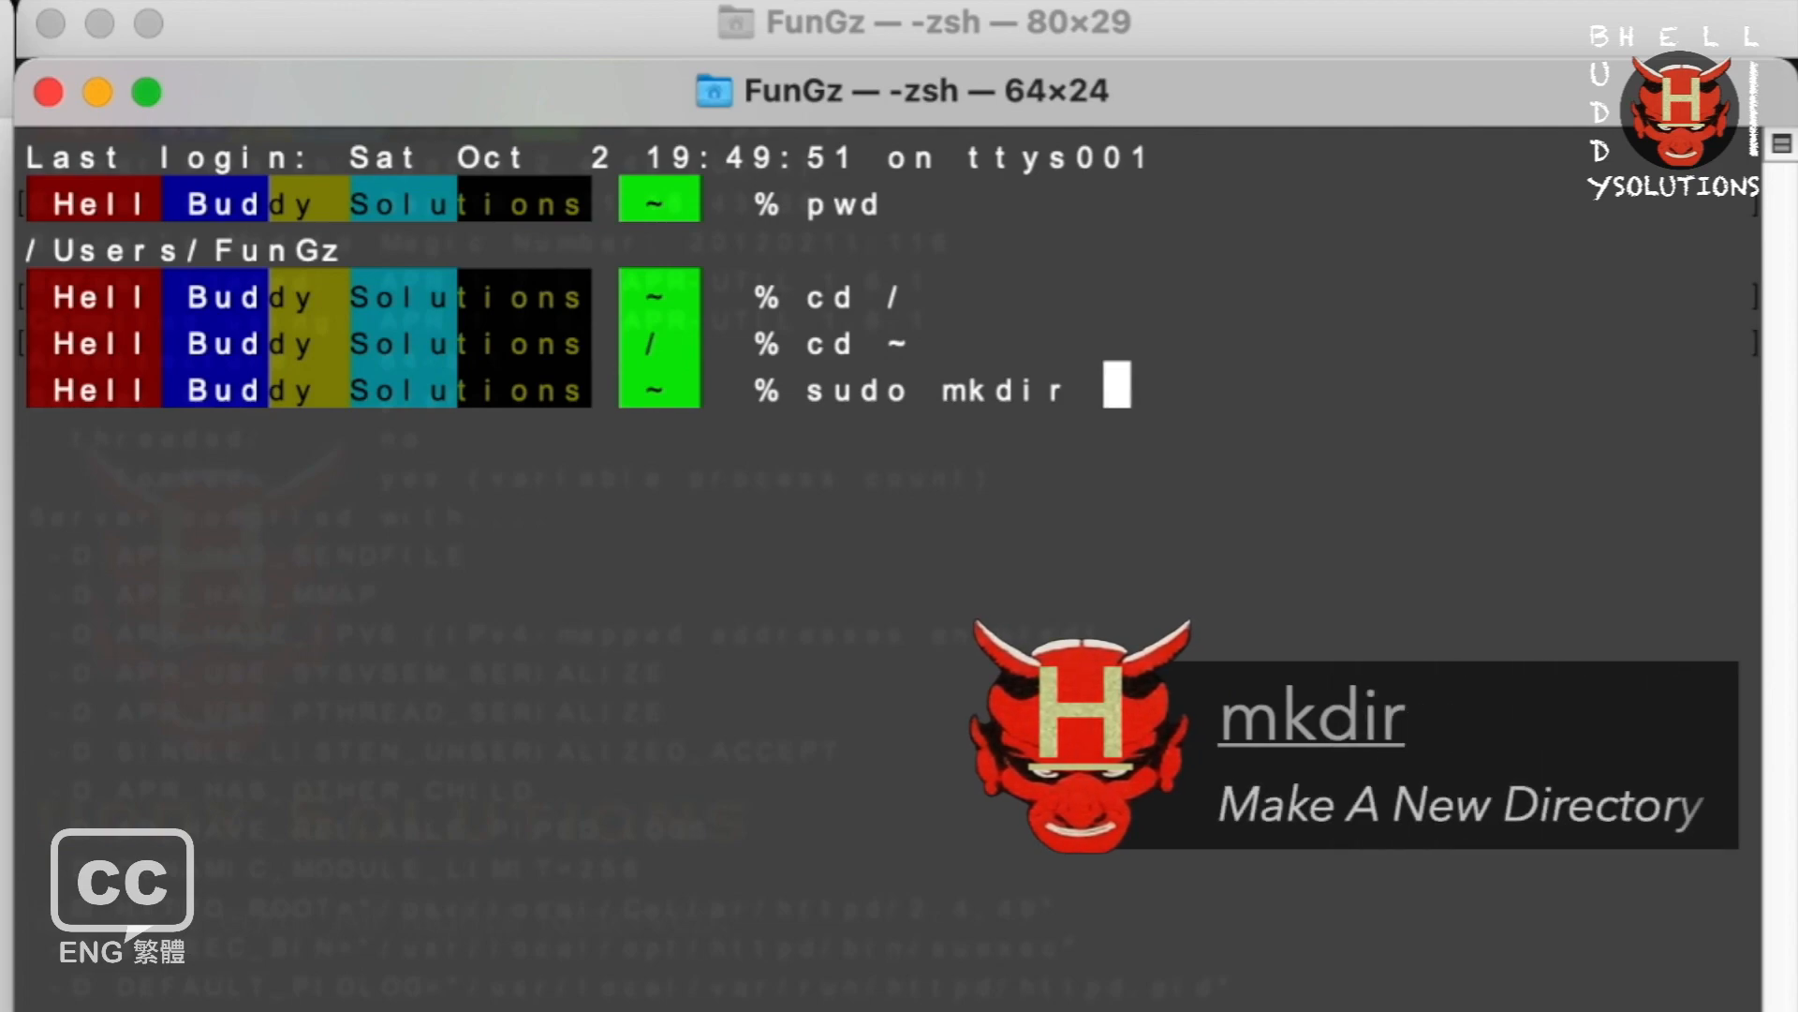
type("/Users/FunGz")
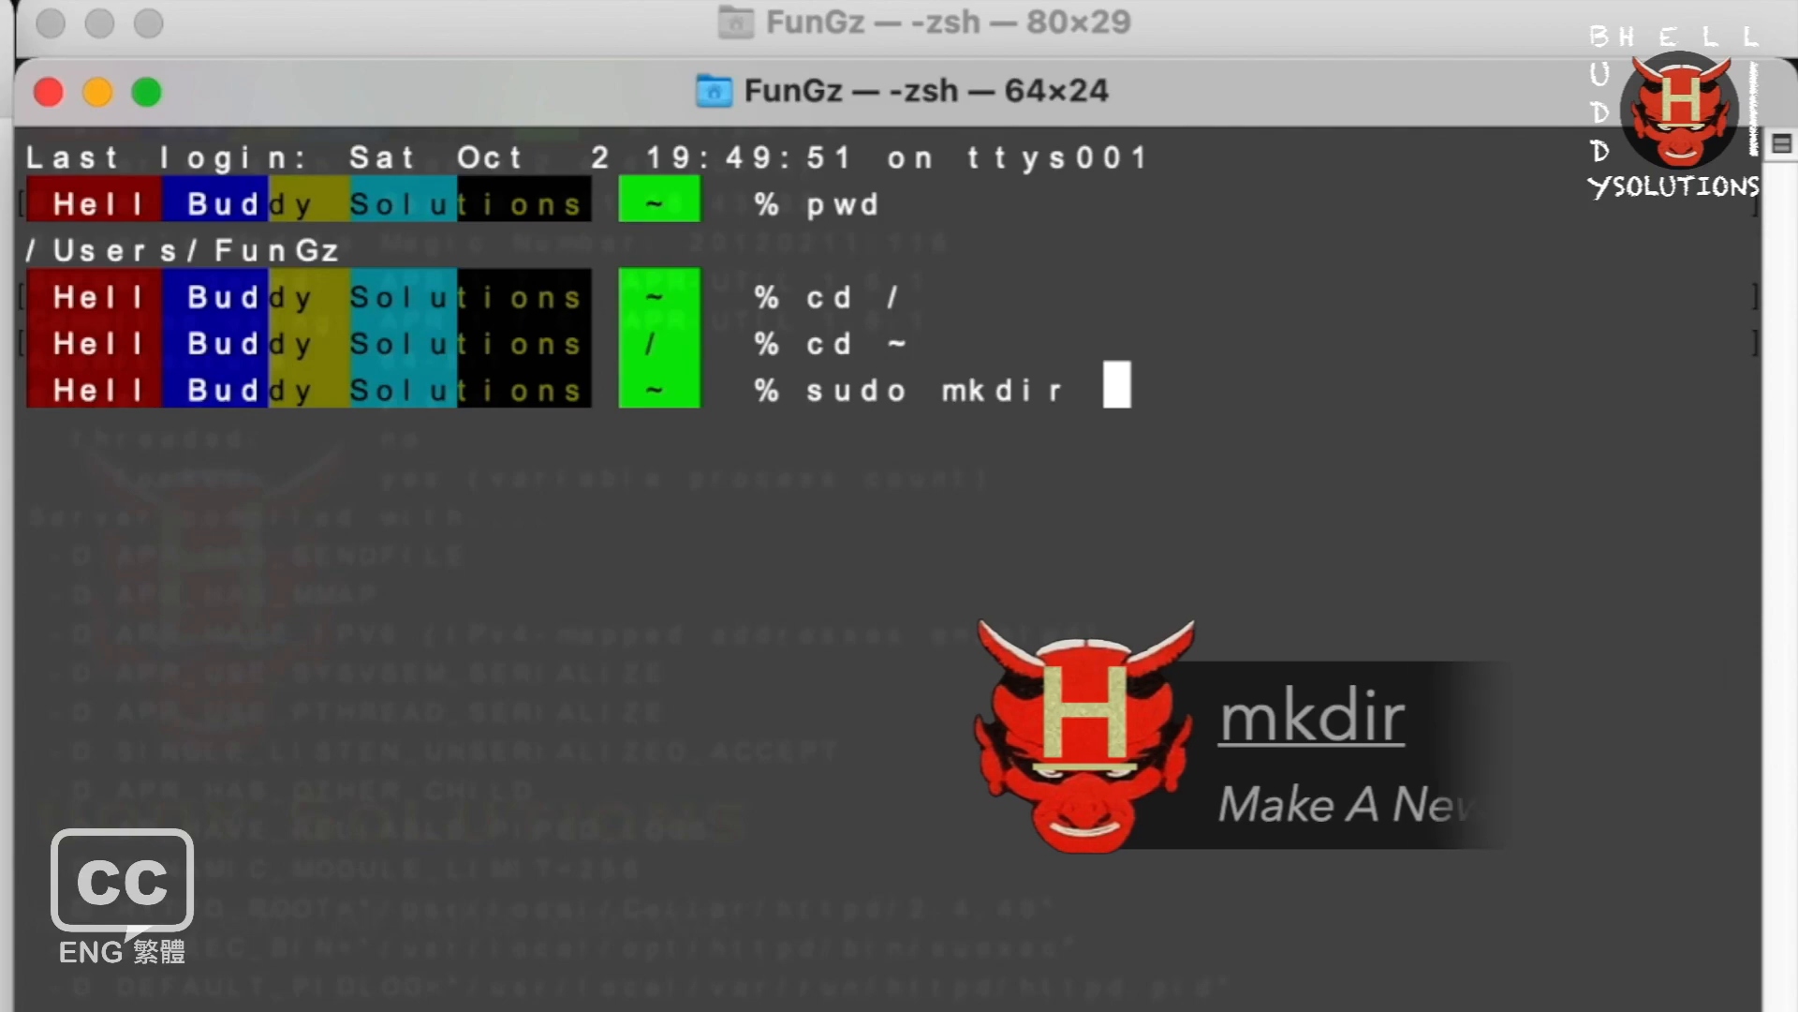
type("~")
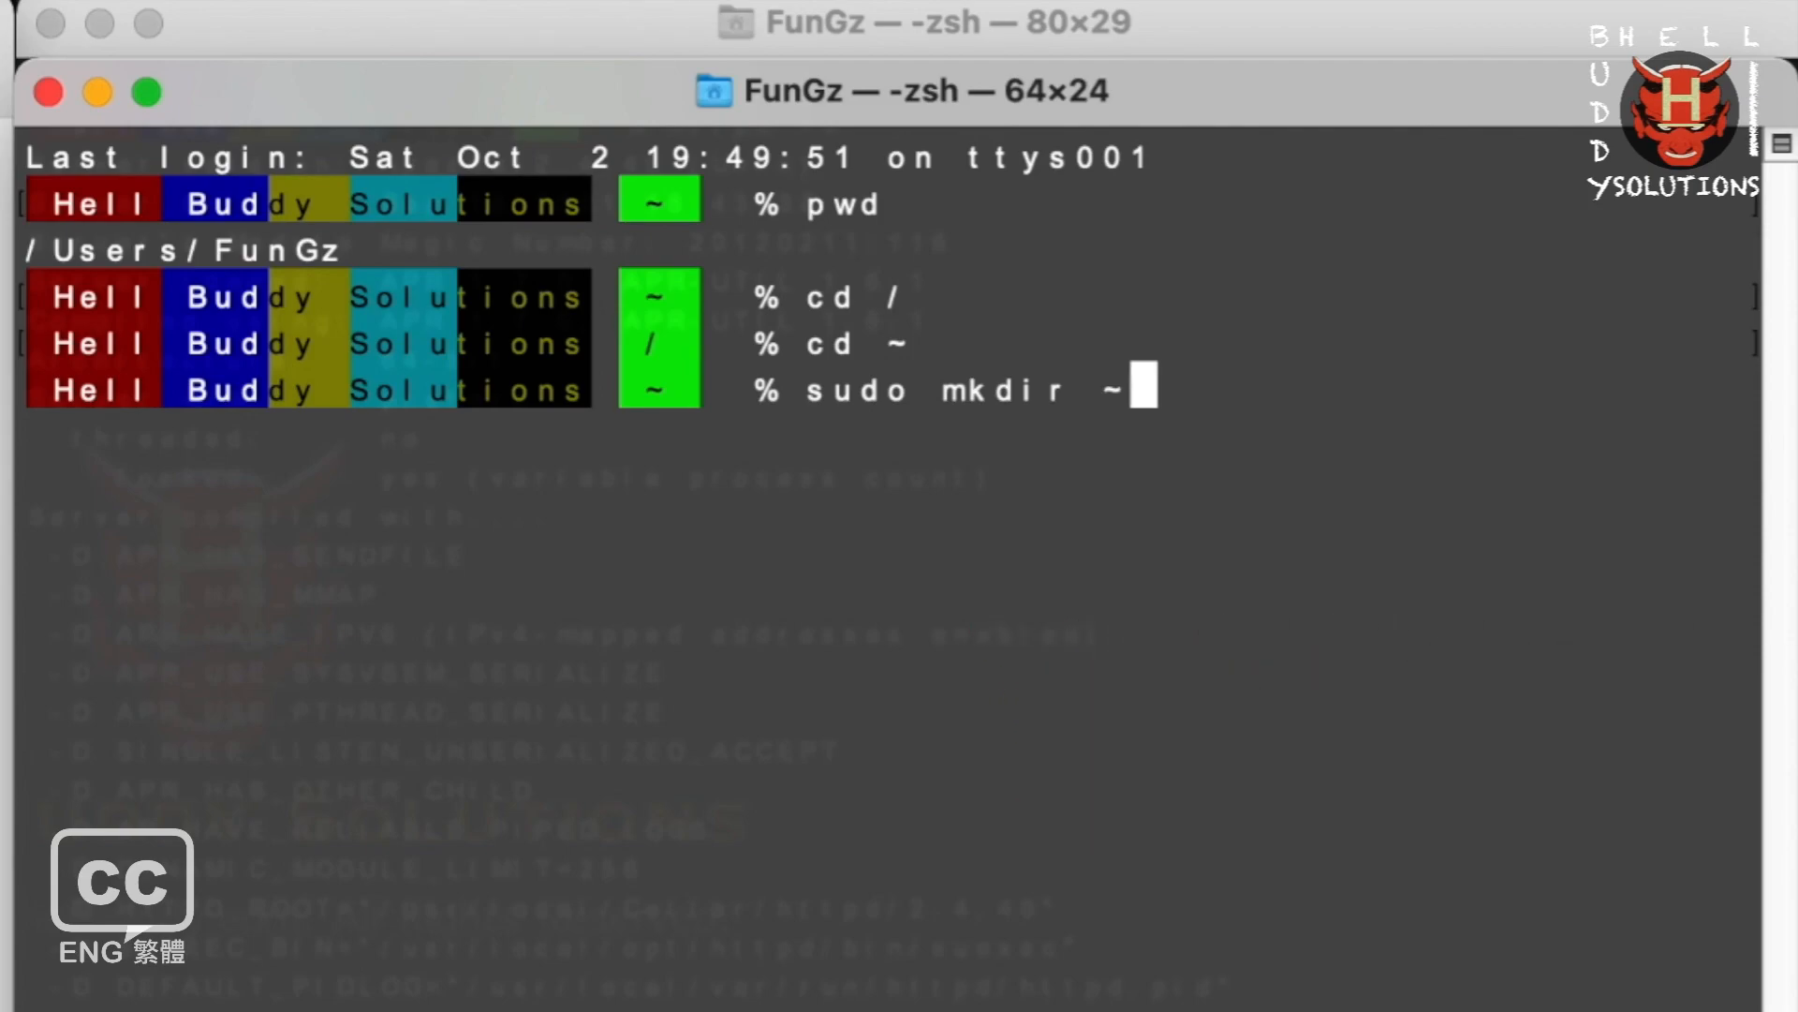
type("/")
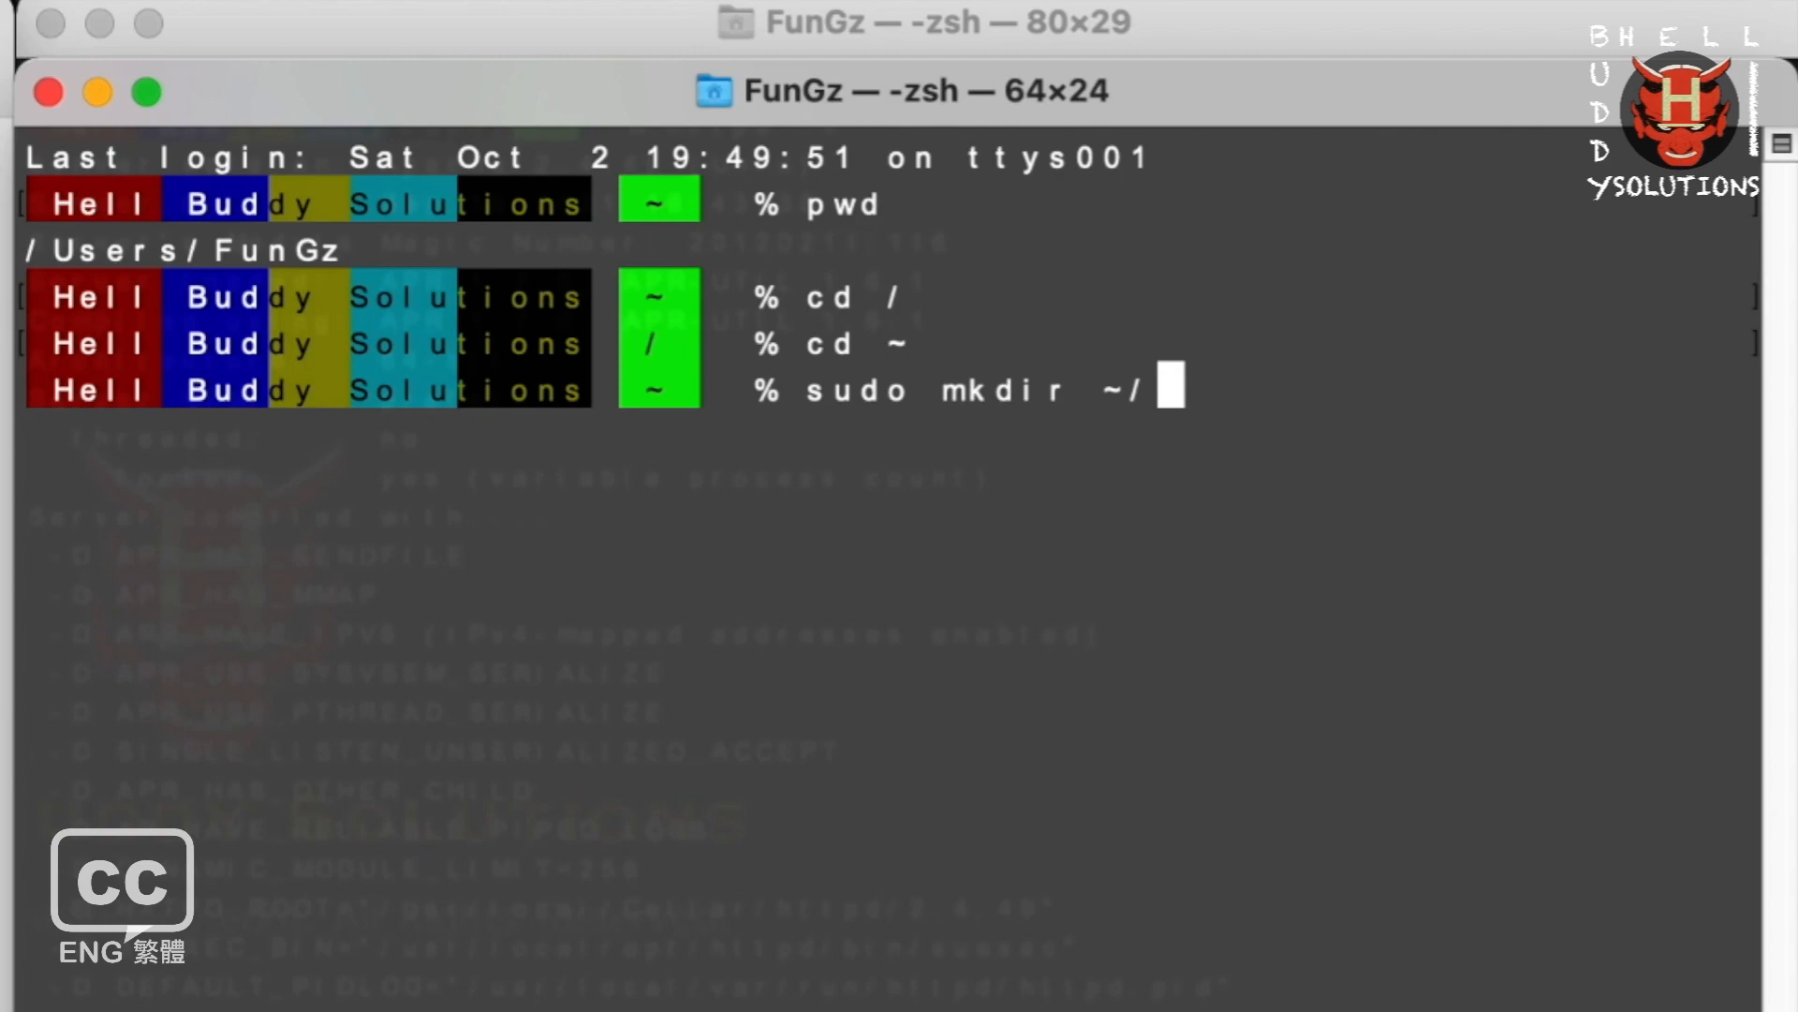
type("Projects")
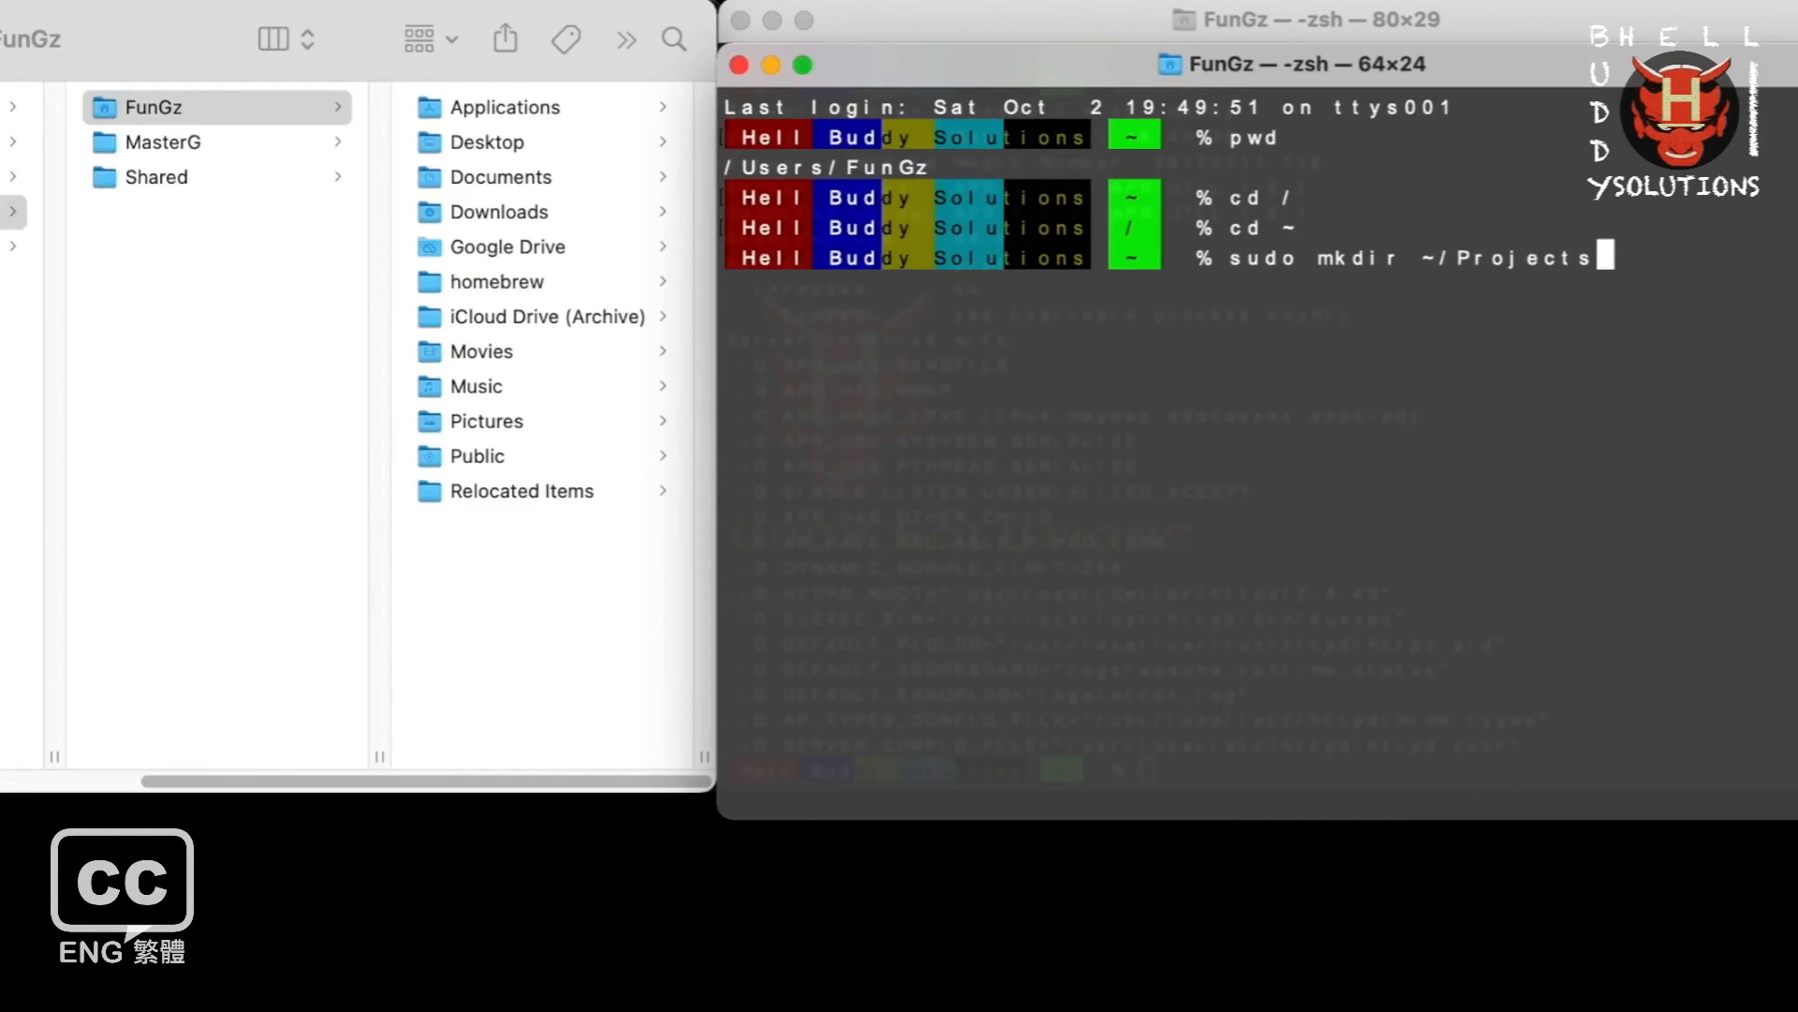
mouse_move(1737, 260)
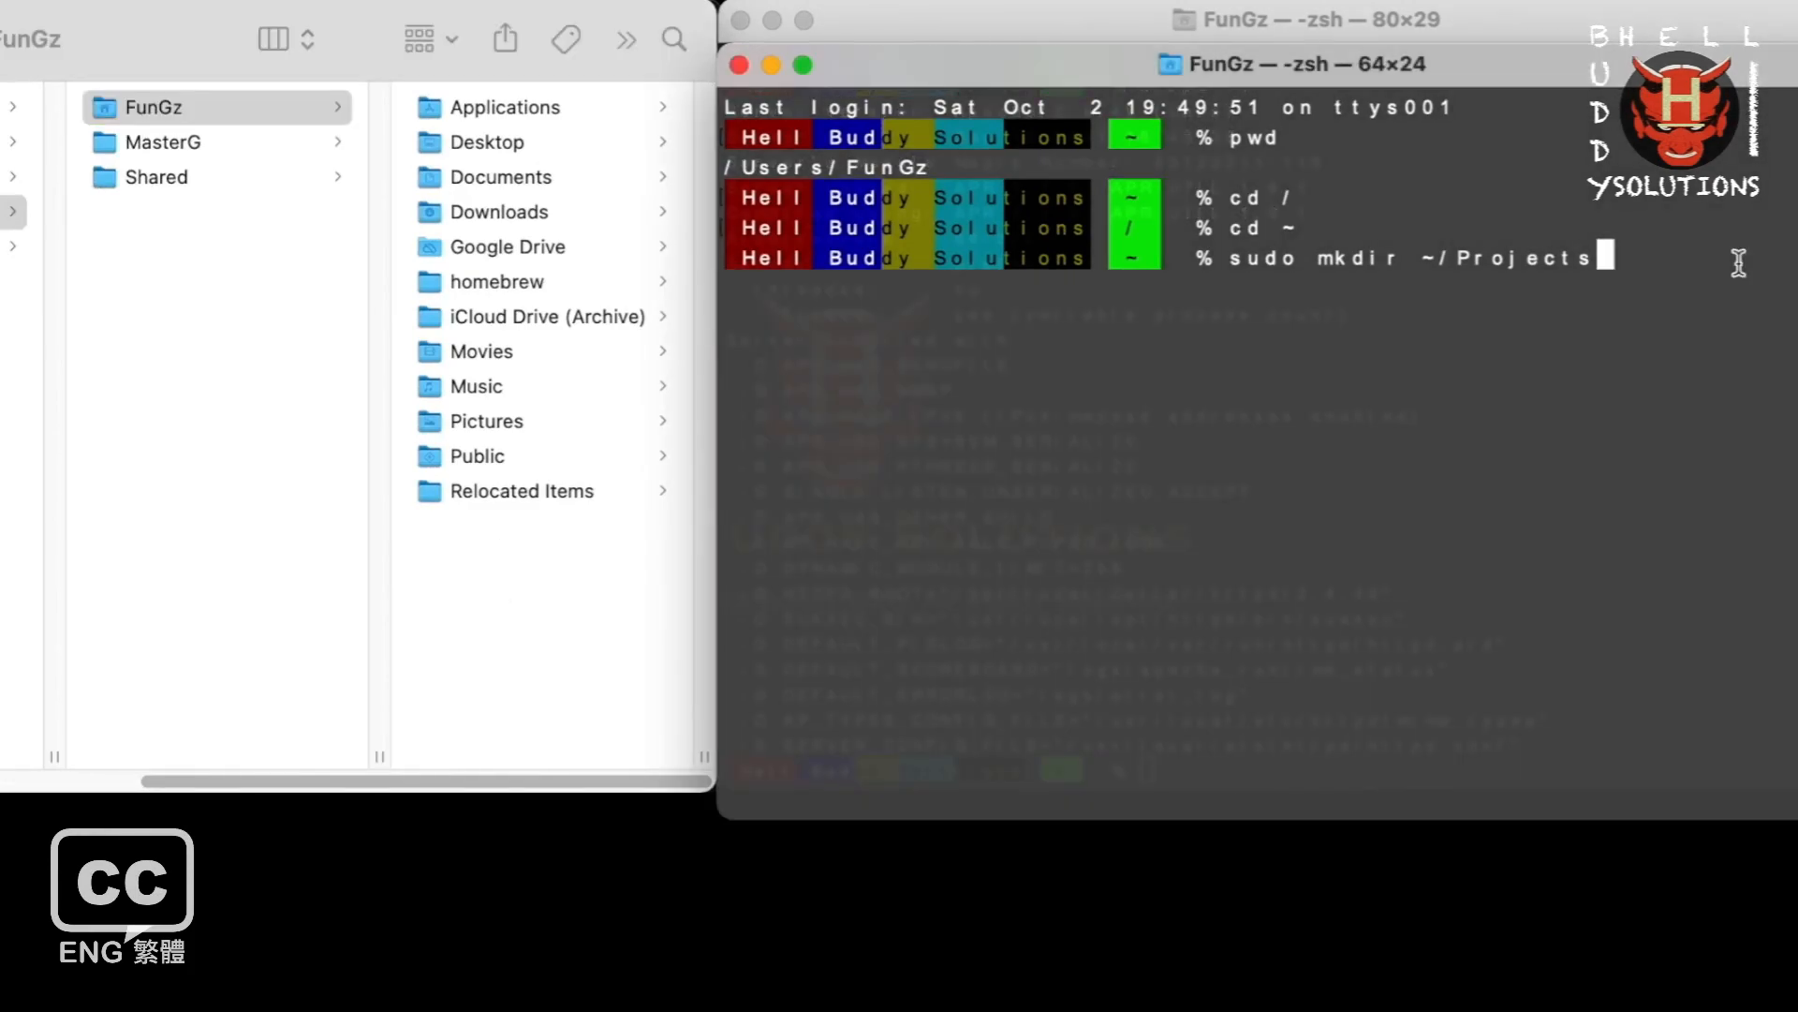
key("Return")
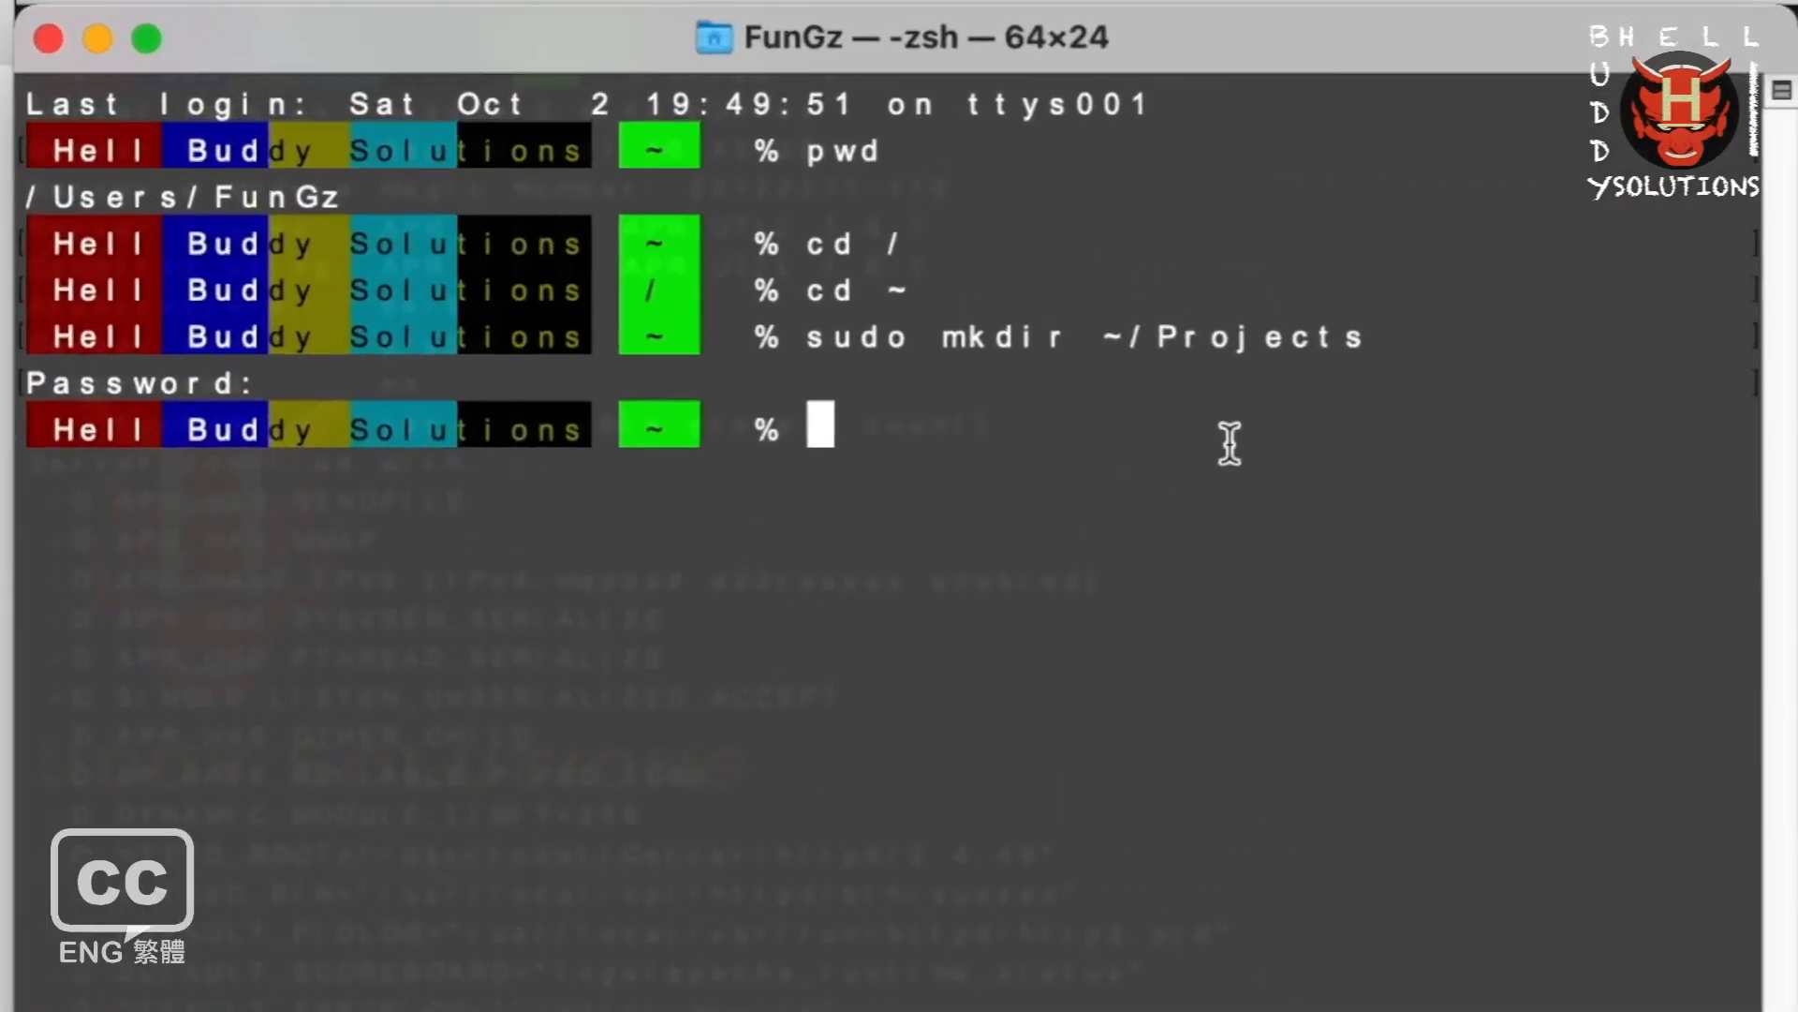
Enter sudo vi ~/Projects/info.php to create the info.php file.
type("sudo")
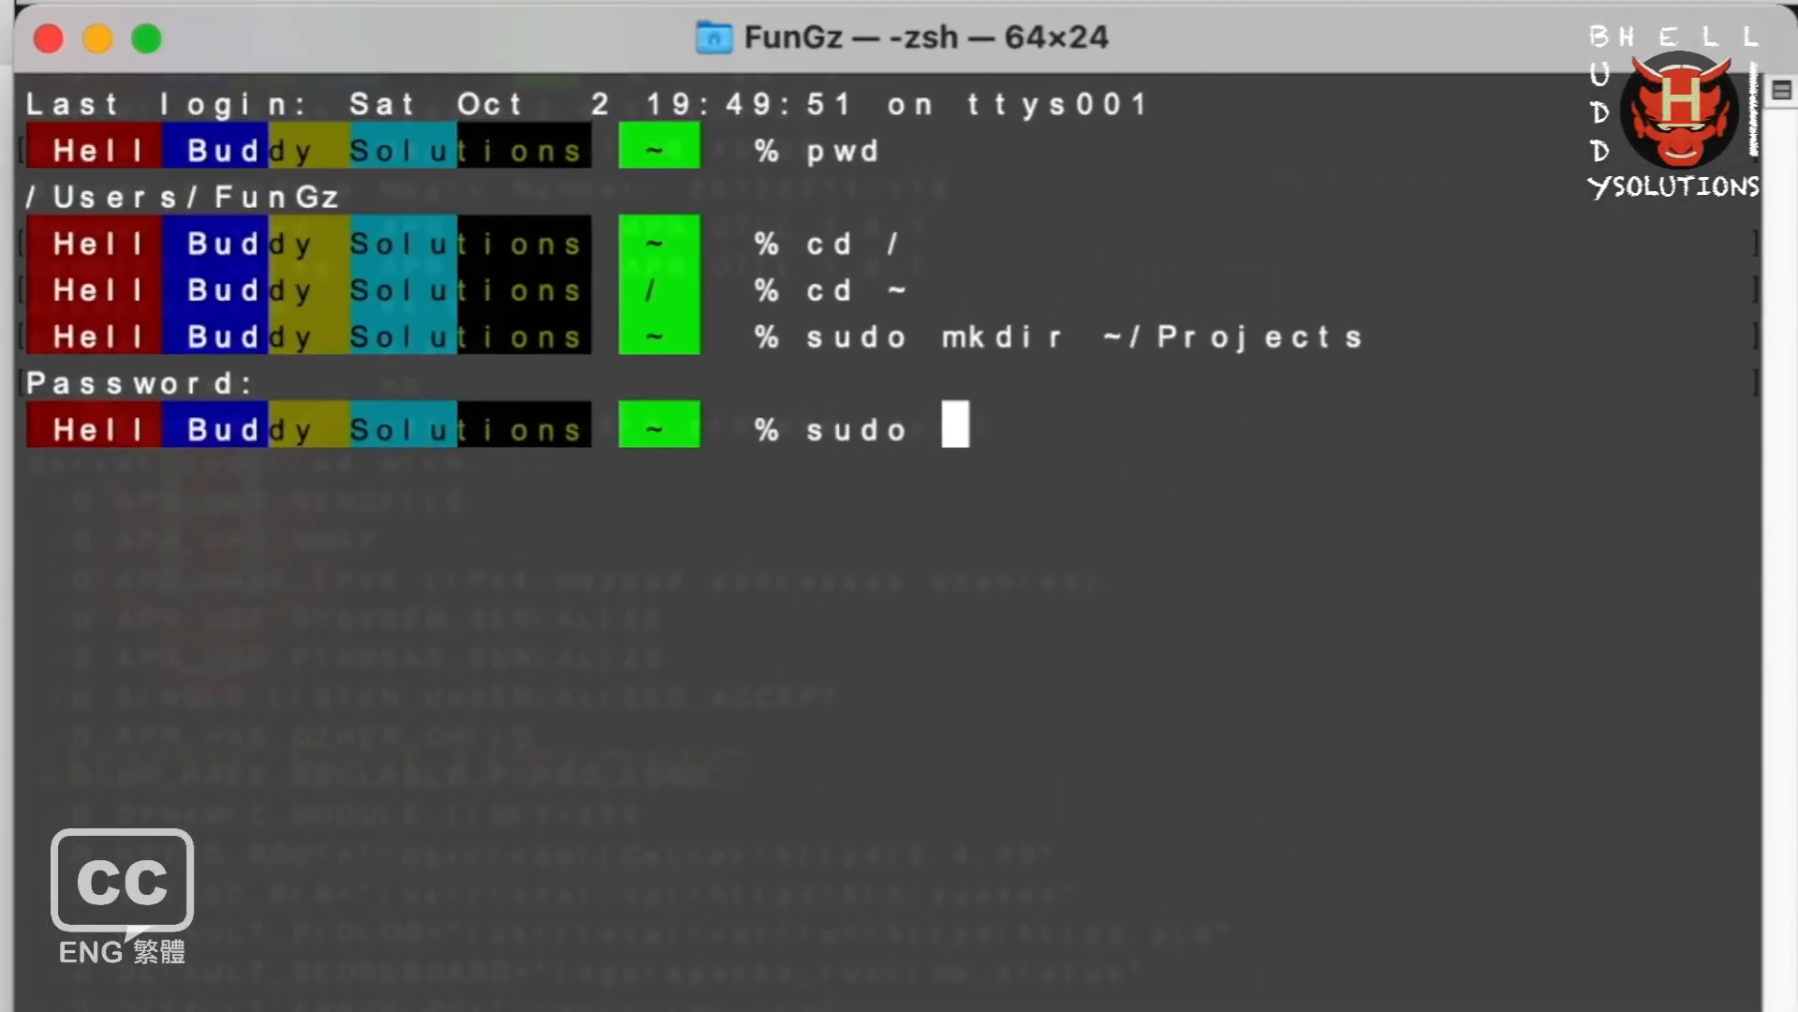
type("vi")
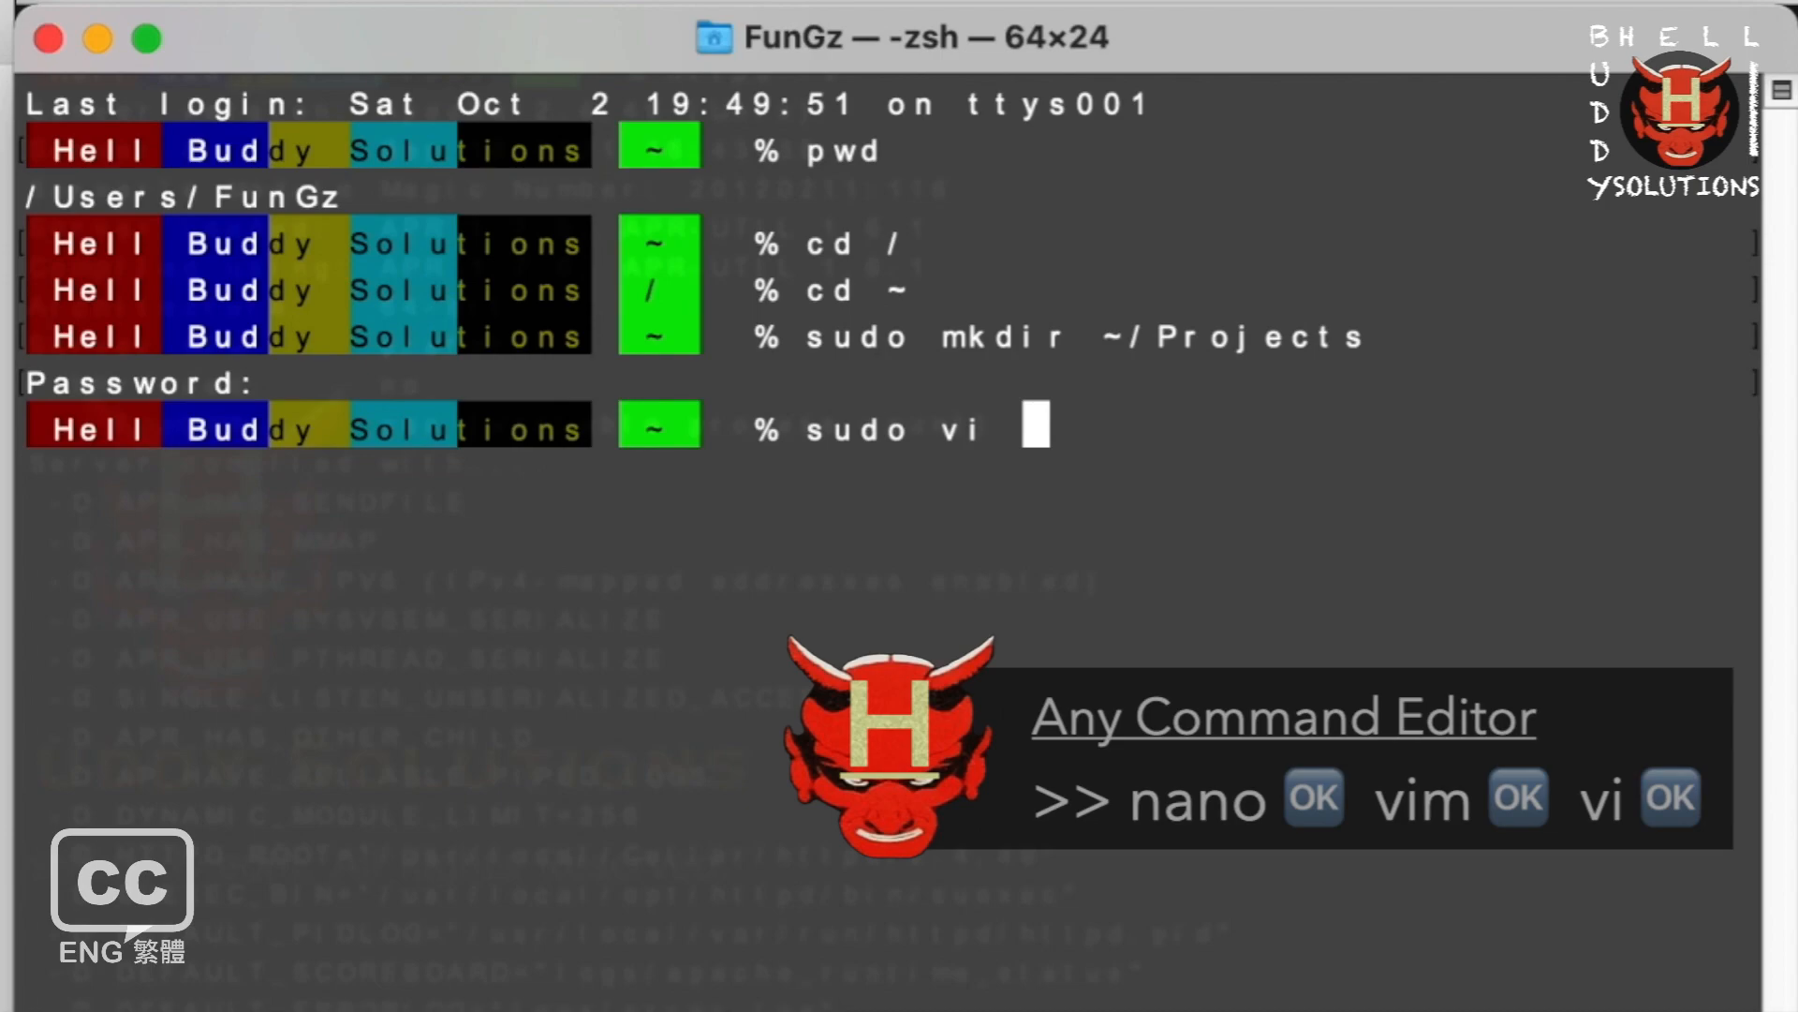
type("~/Proj")
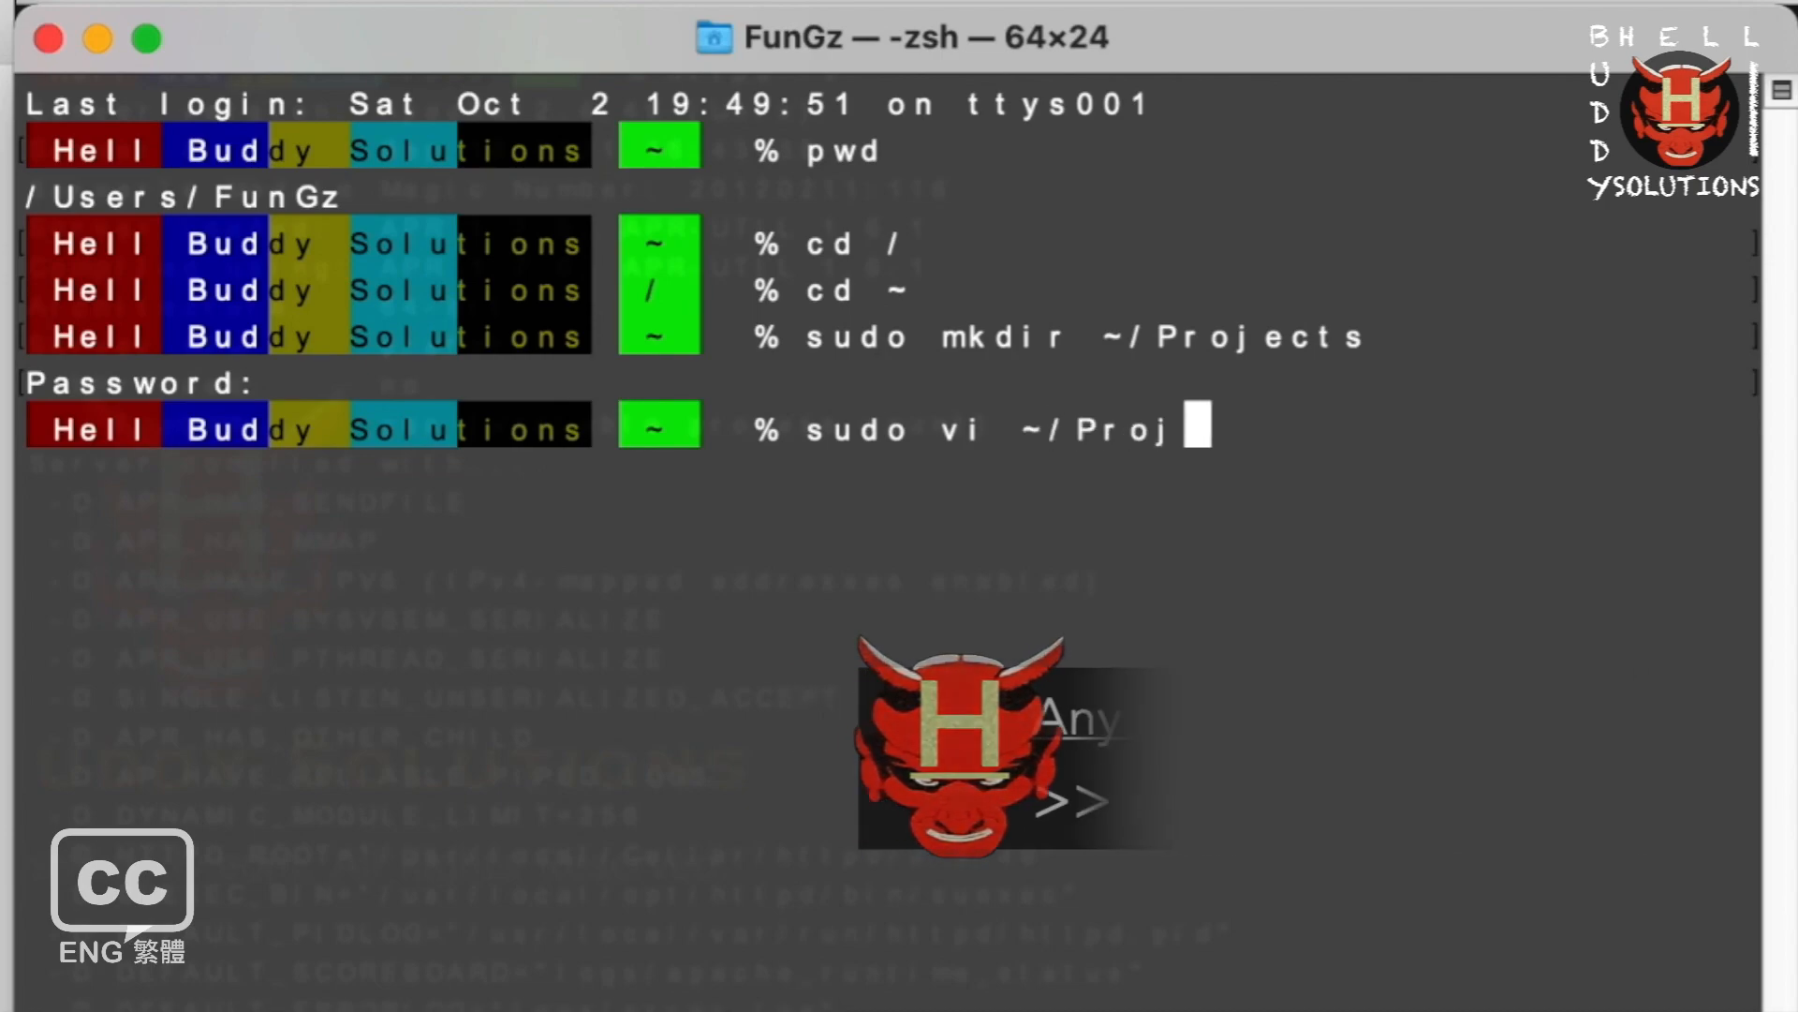
type("ects/i")
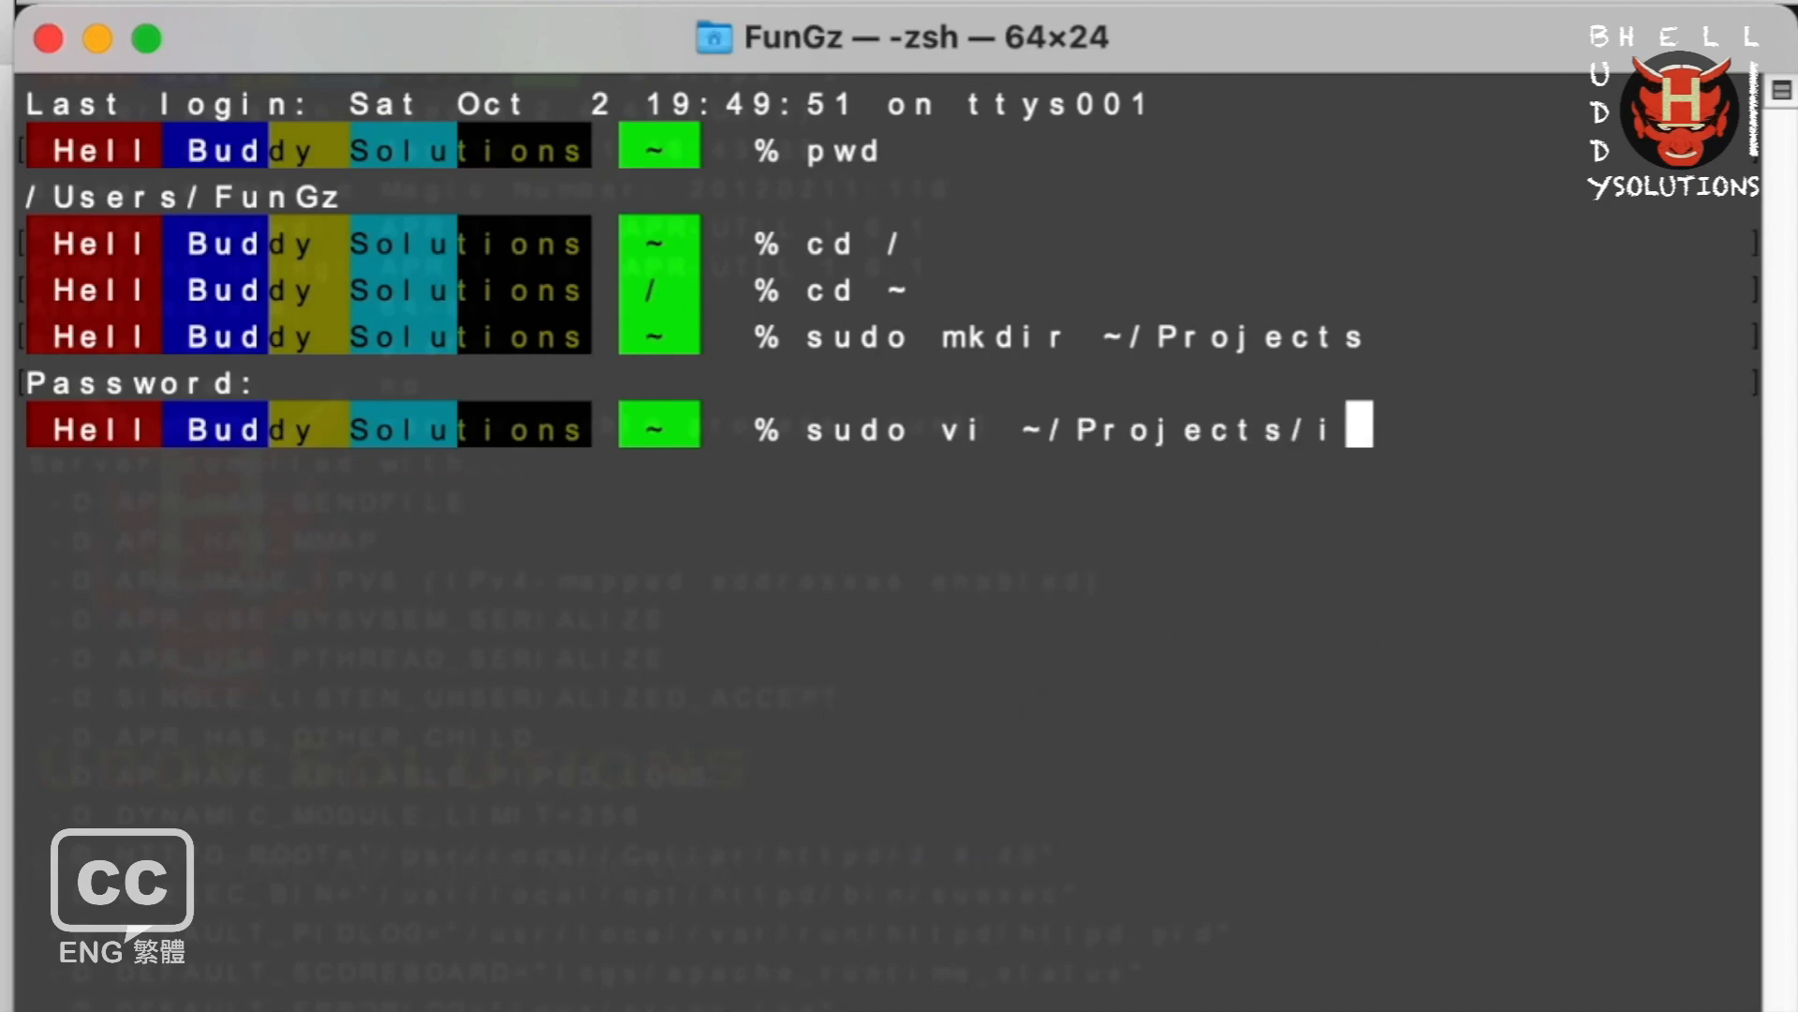
type("nfo.php")
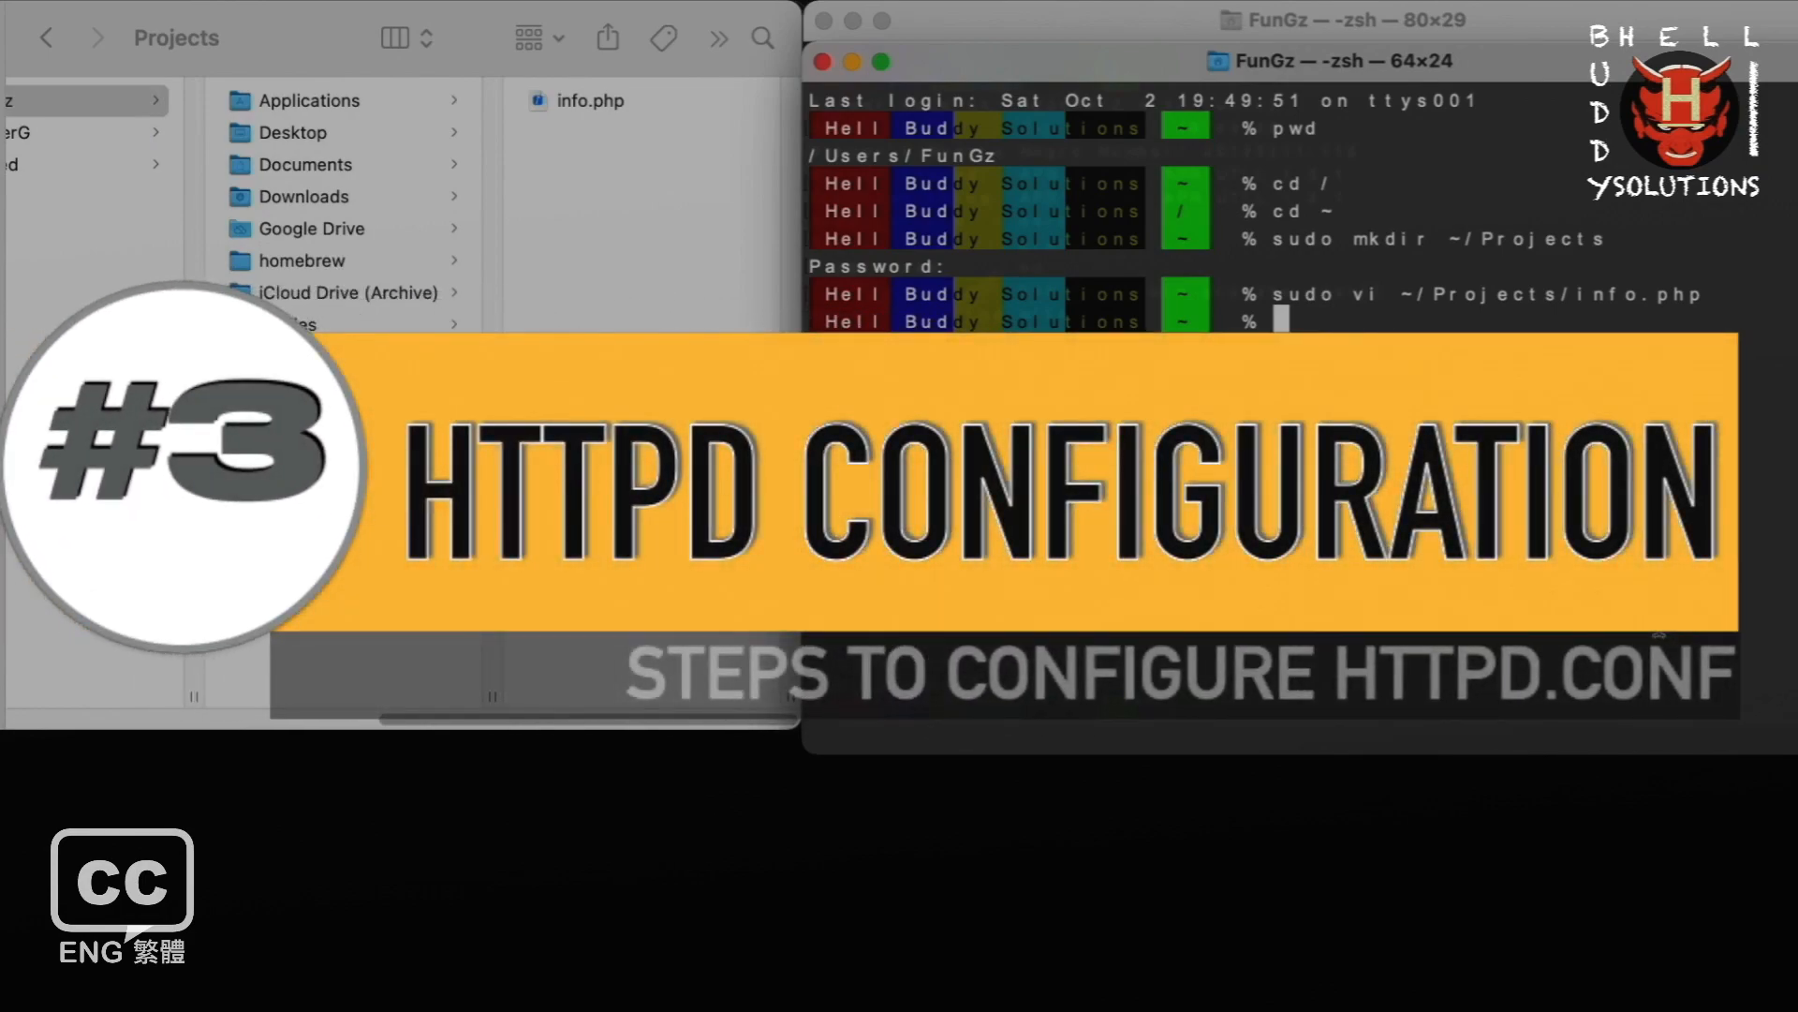
mouse_move(855, 61)
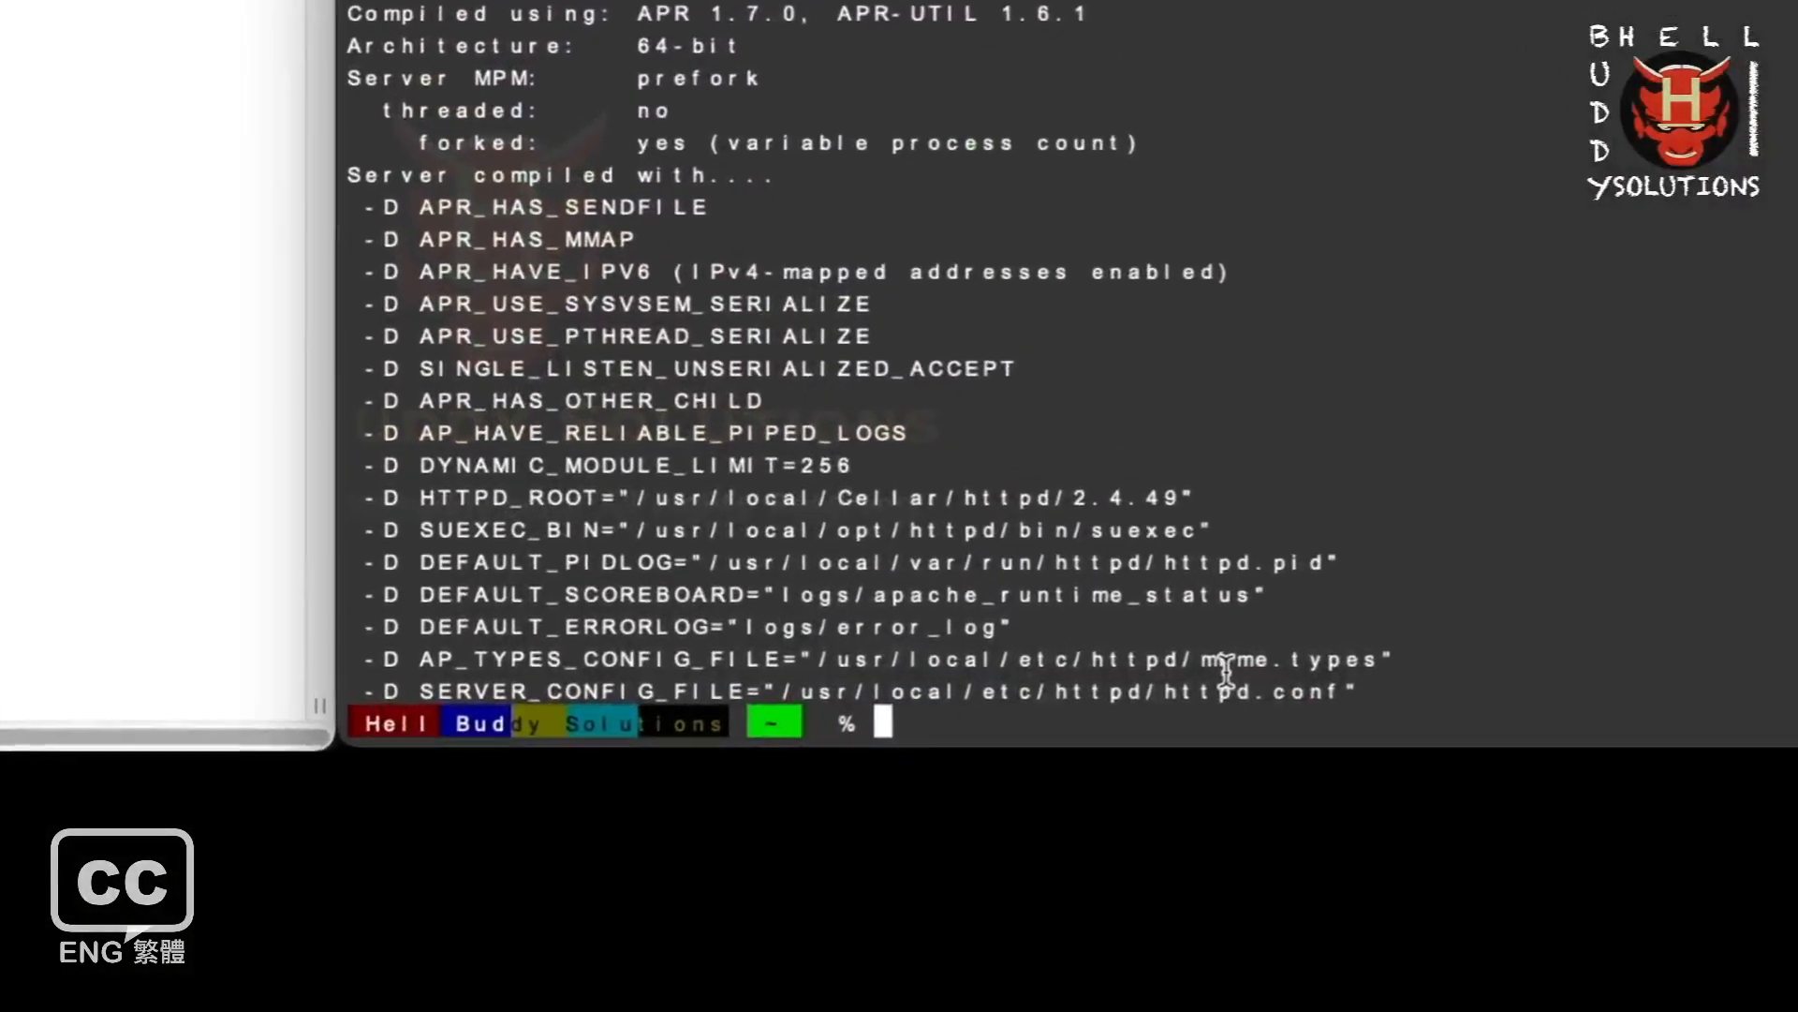
Run sudo vi /usr/local/etc/httpd/httpd.conf to edit Apache's main config.
type("s")
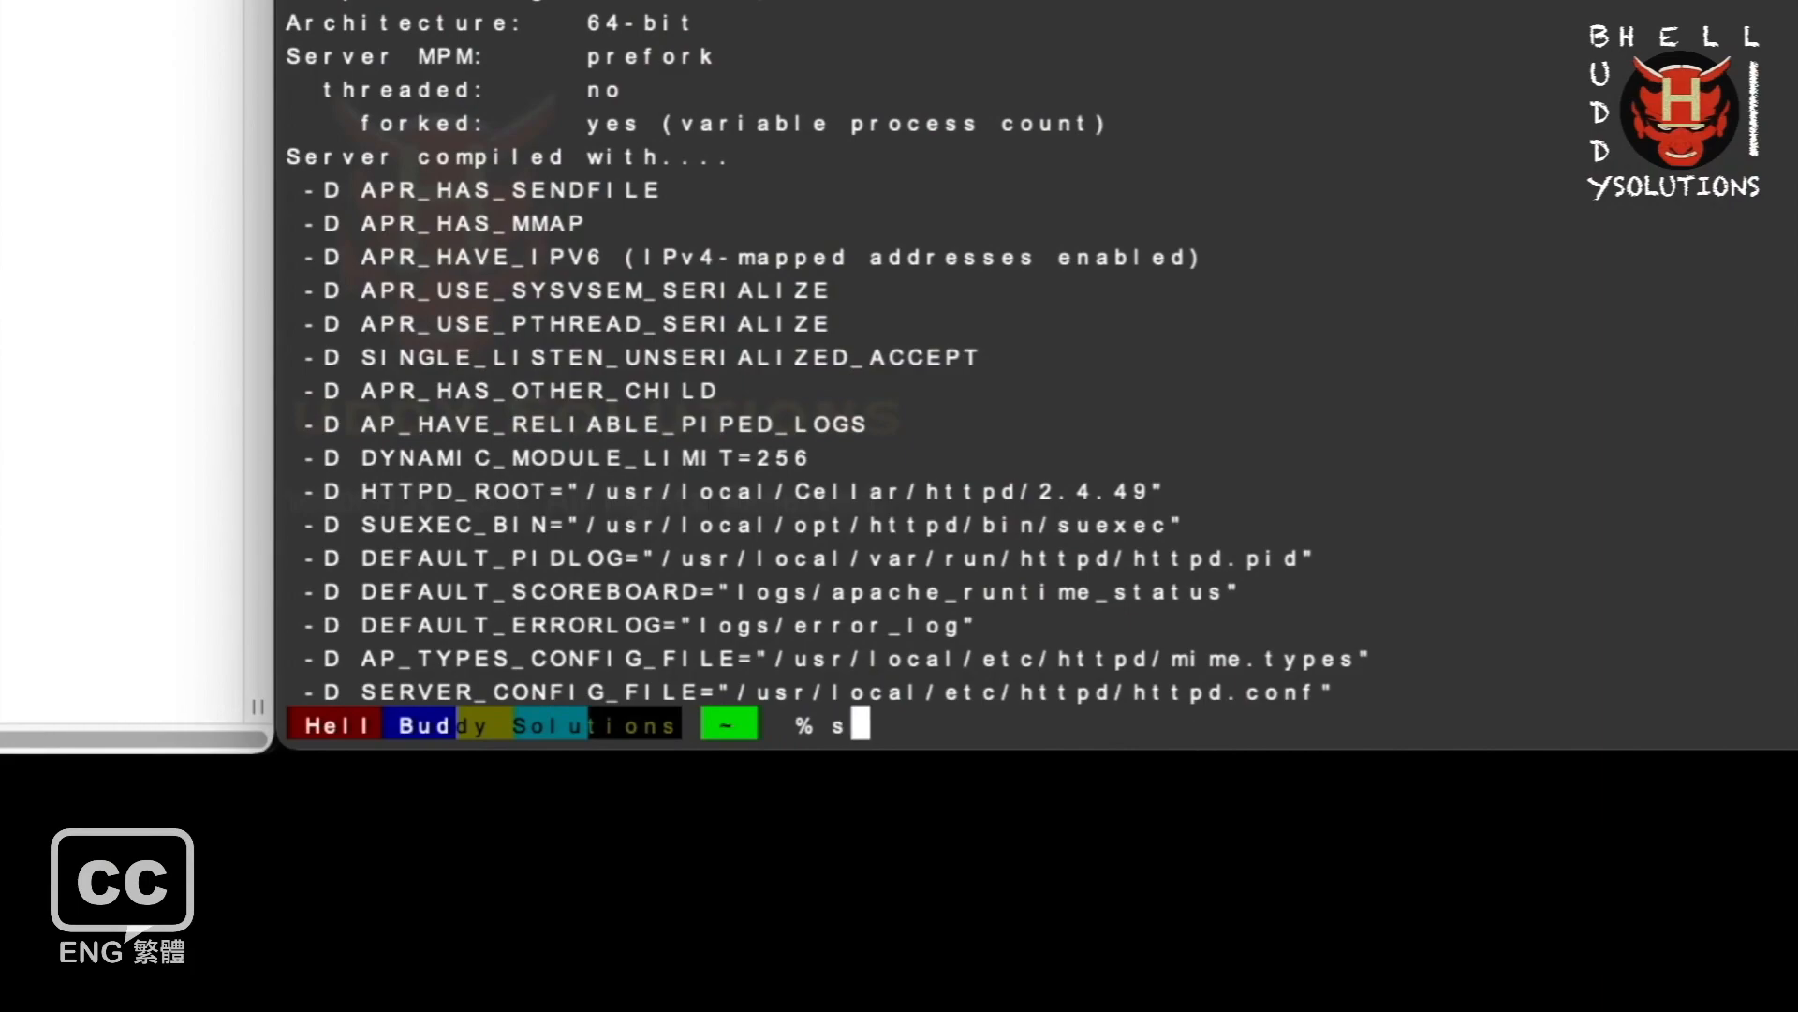
type("udo")
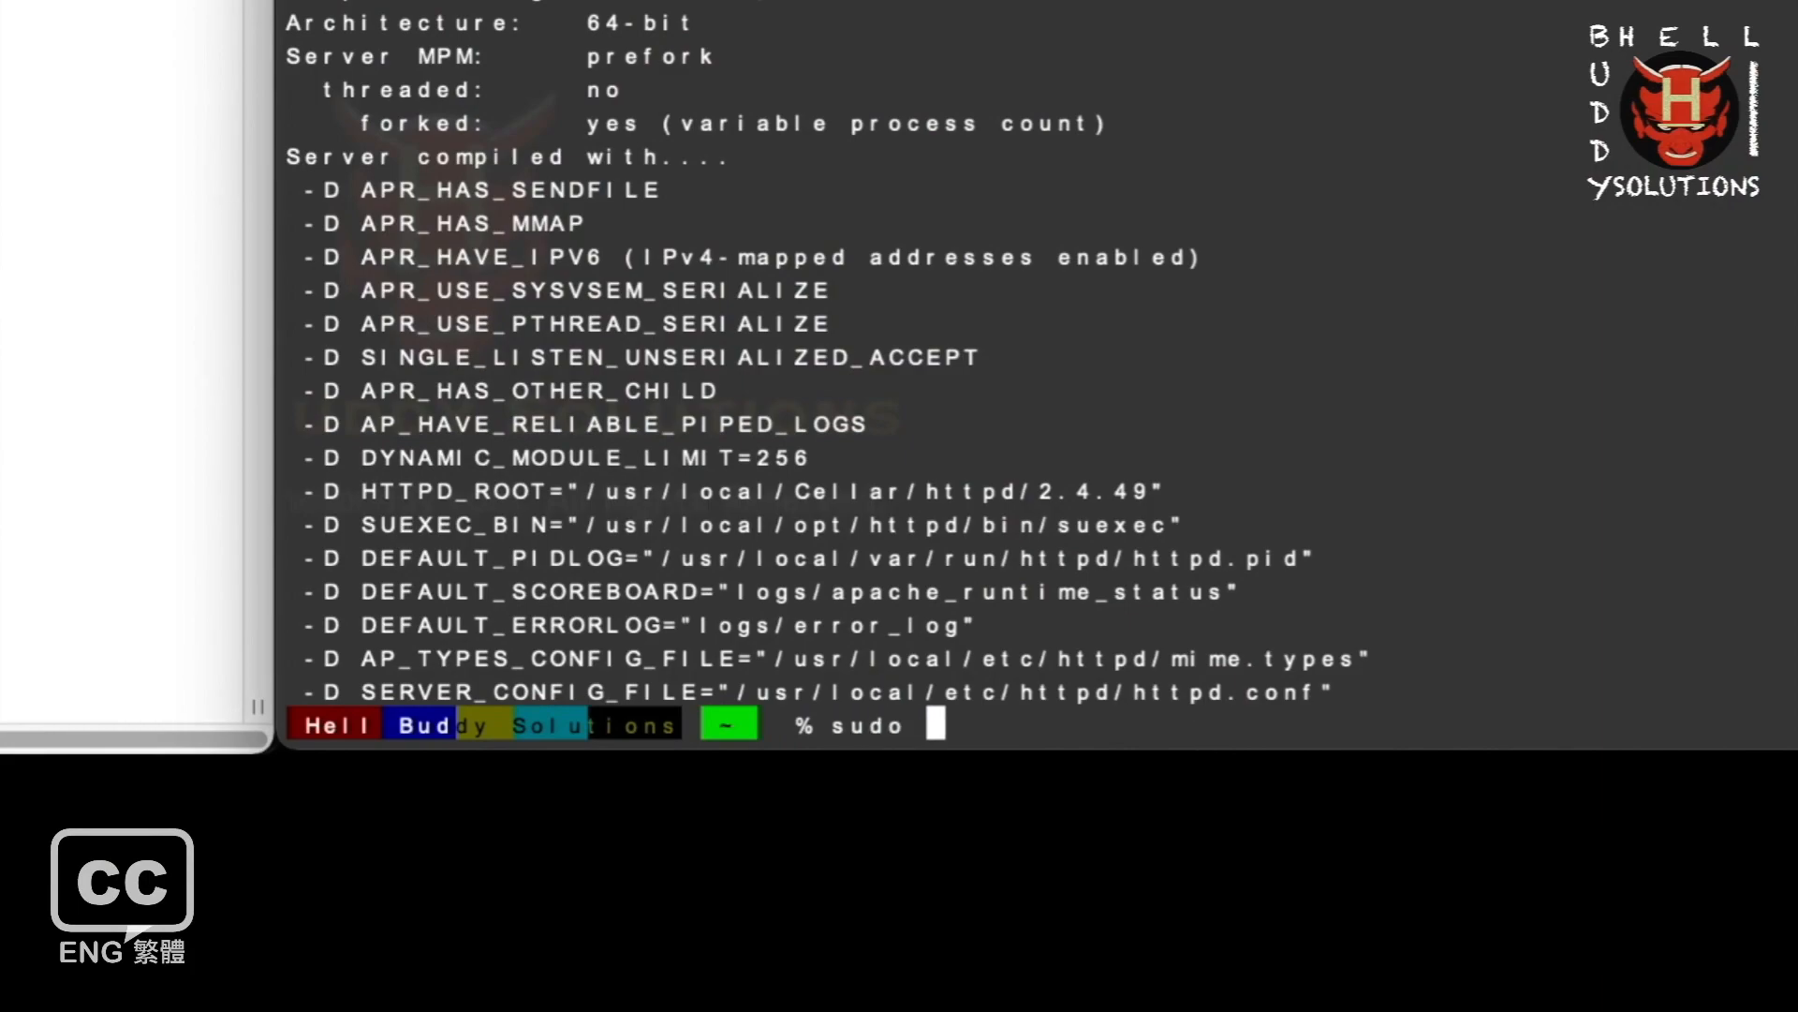
type("vi")
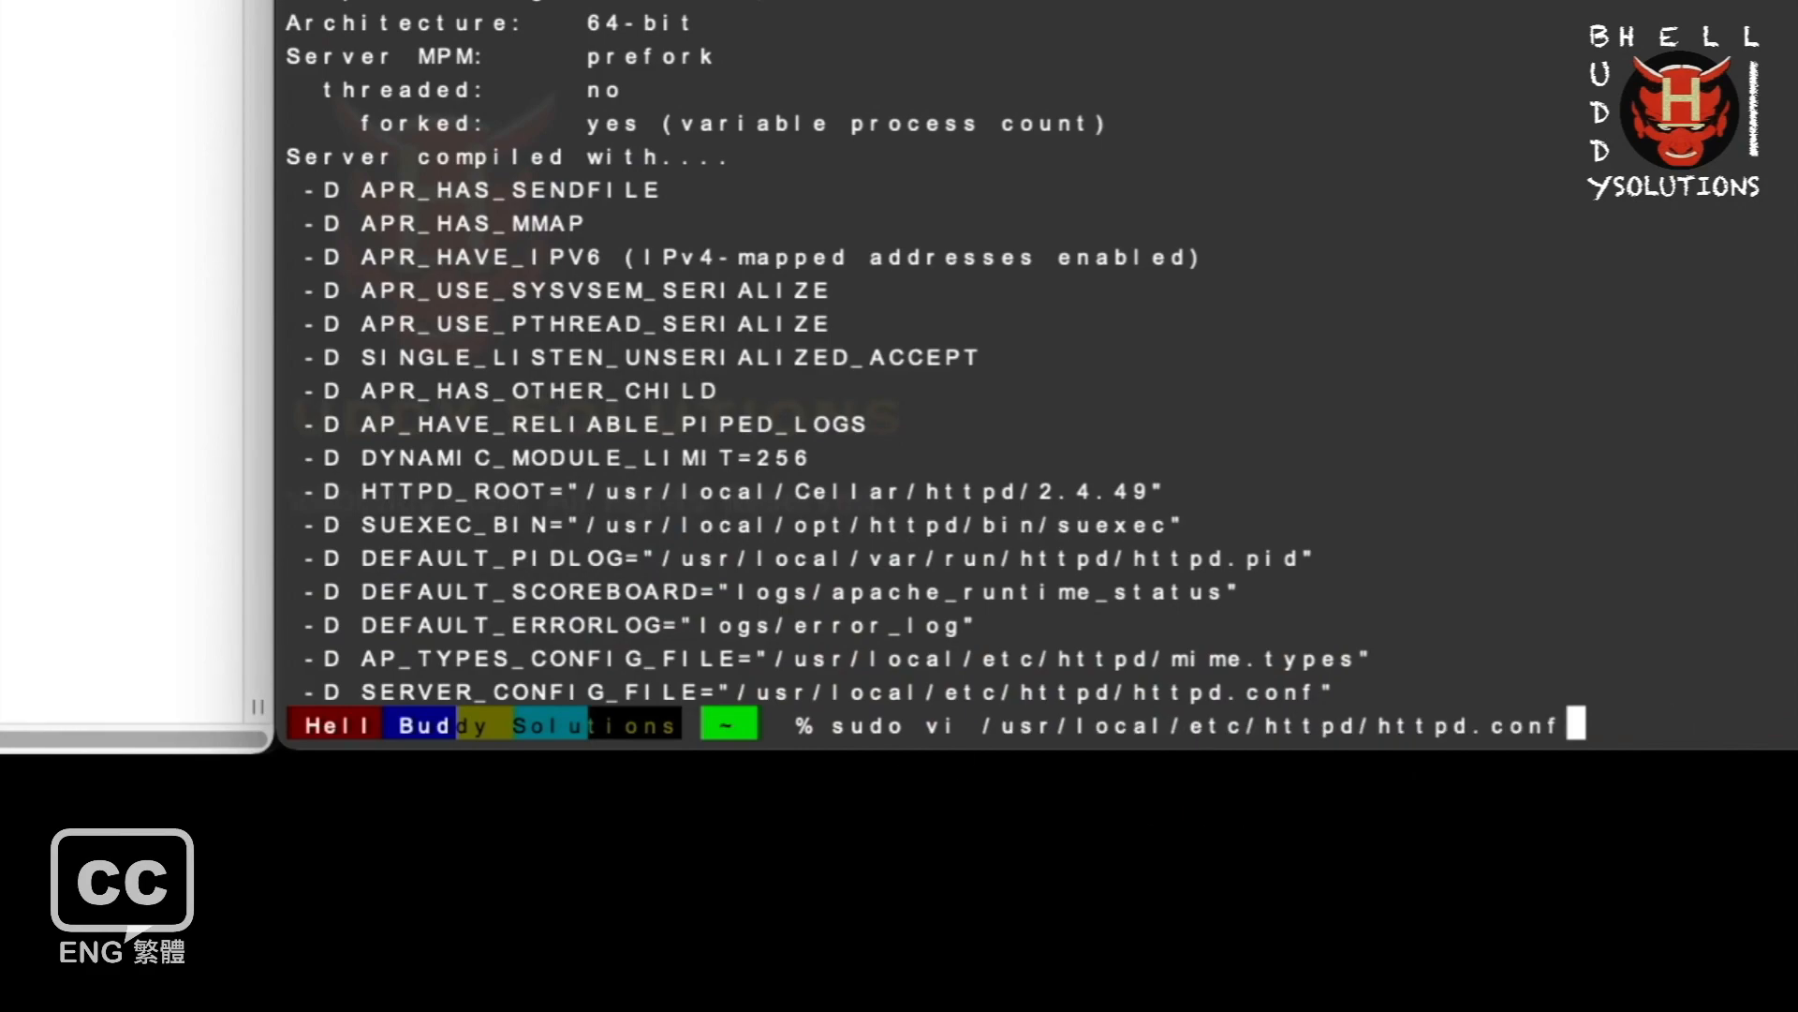
key("Return")
type("/")
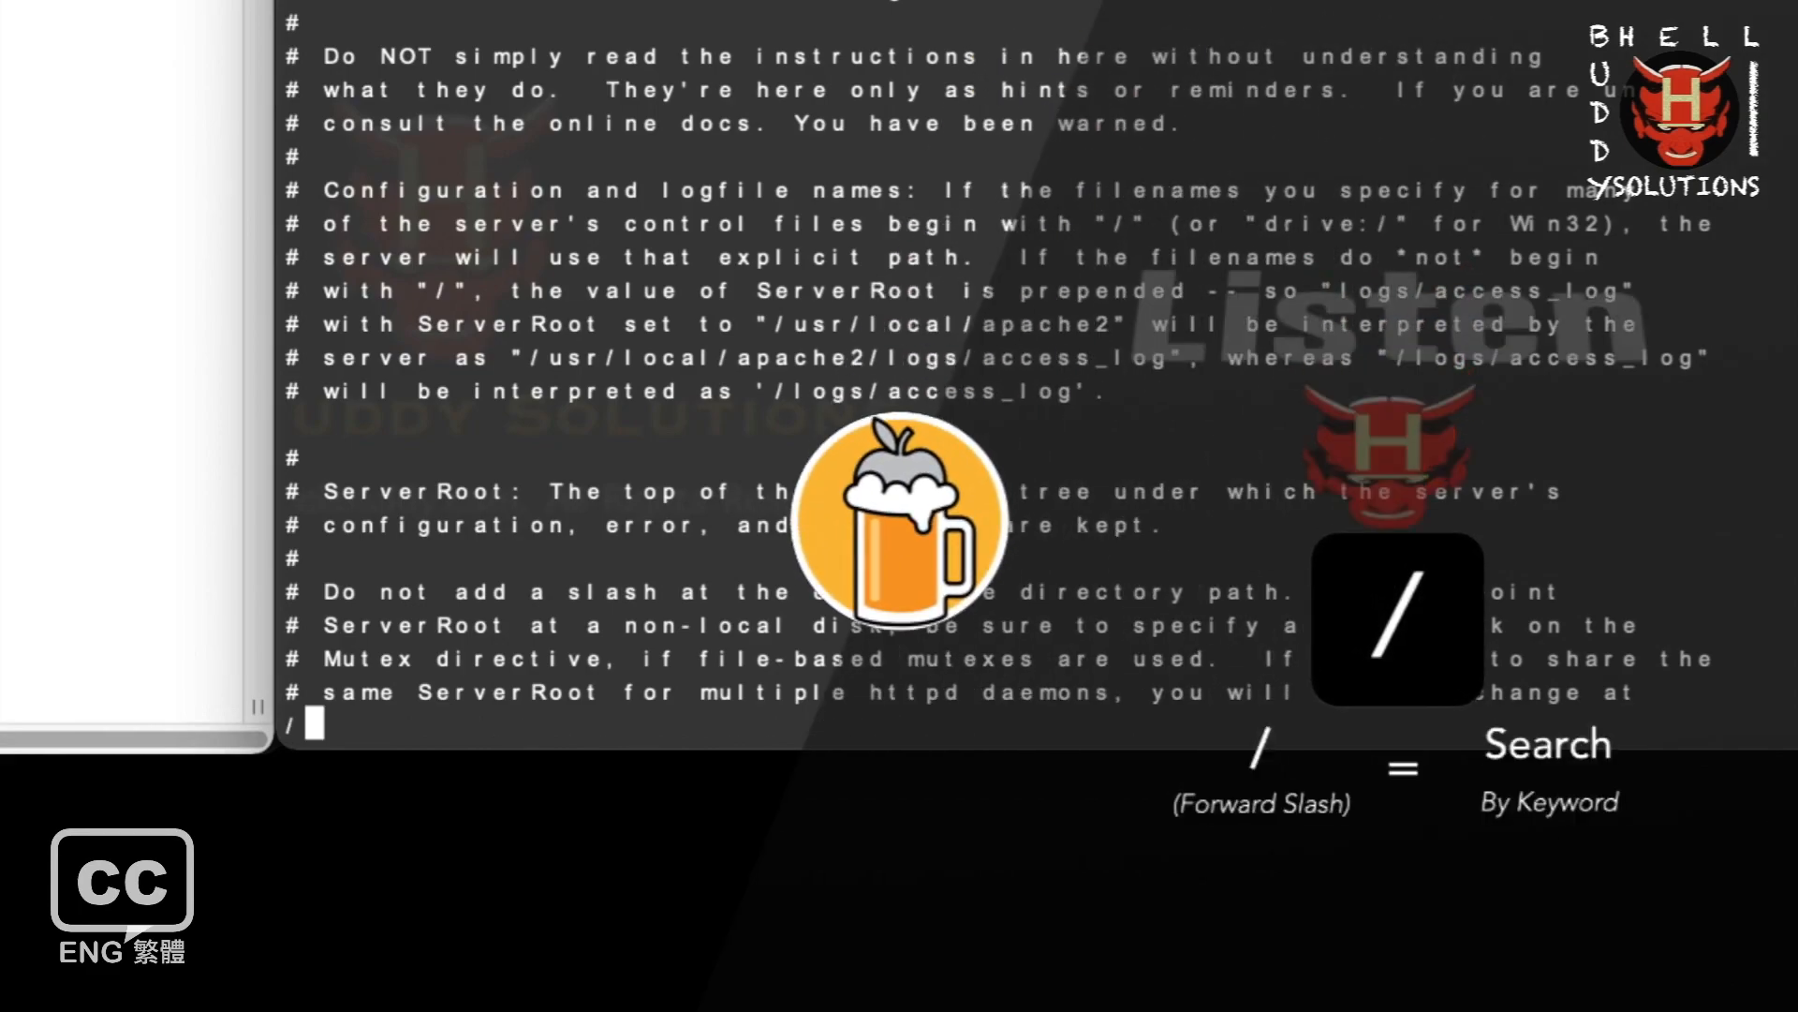
Find the Listen directive in httpd.conf and change 'Listen 8080' to 'Listen 80'.
type("List")
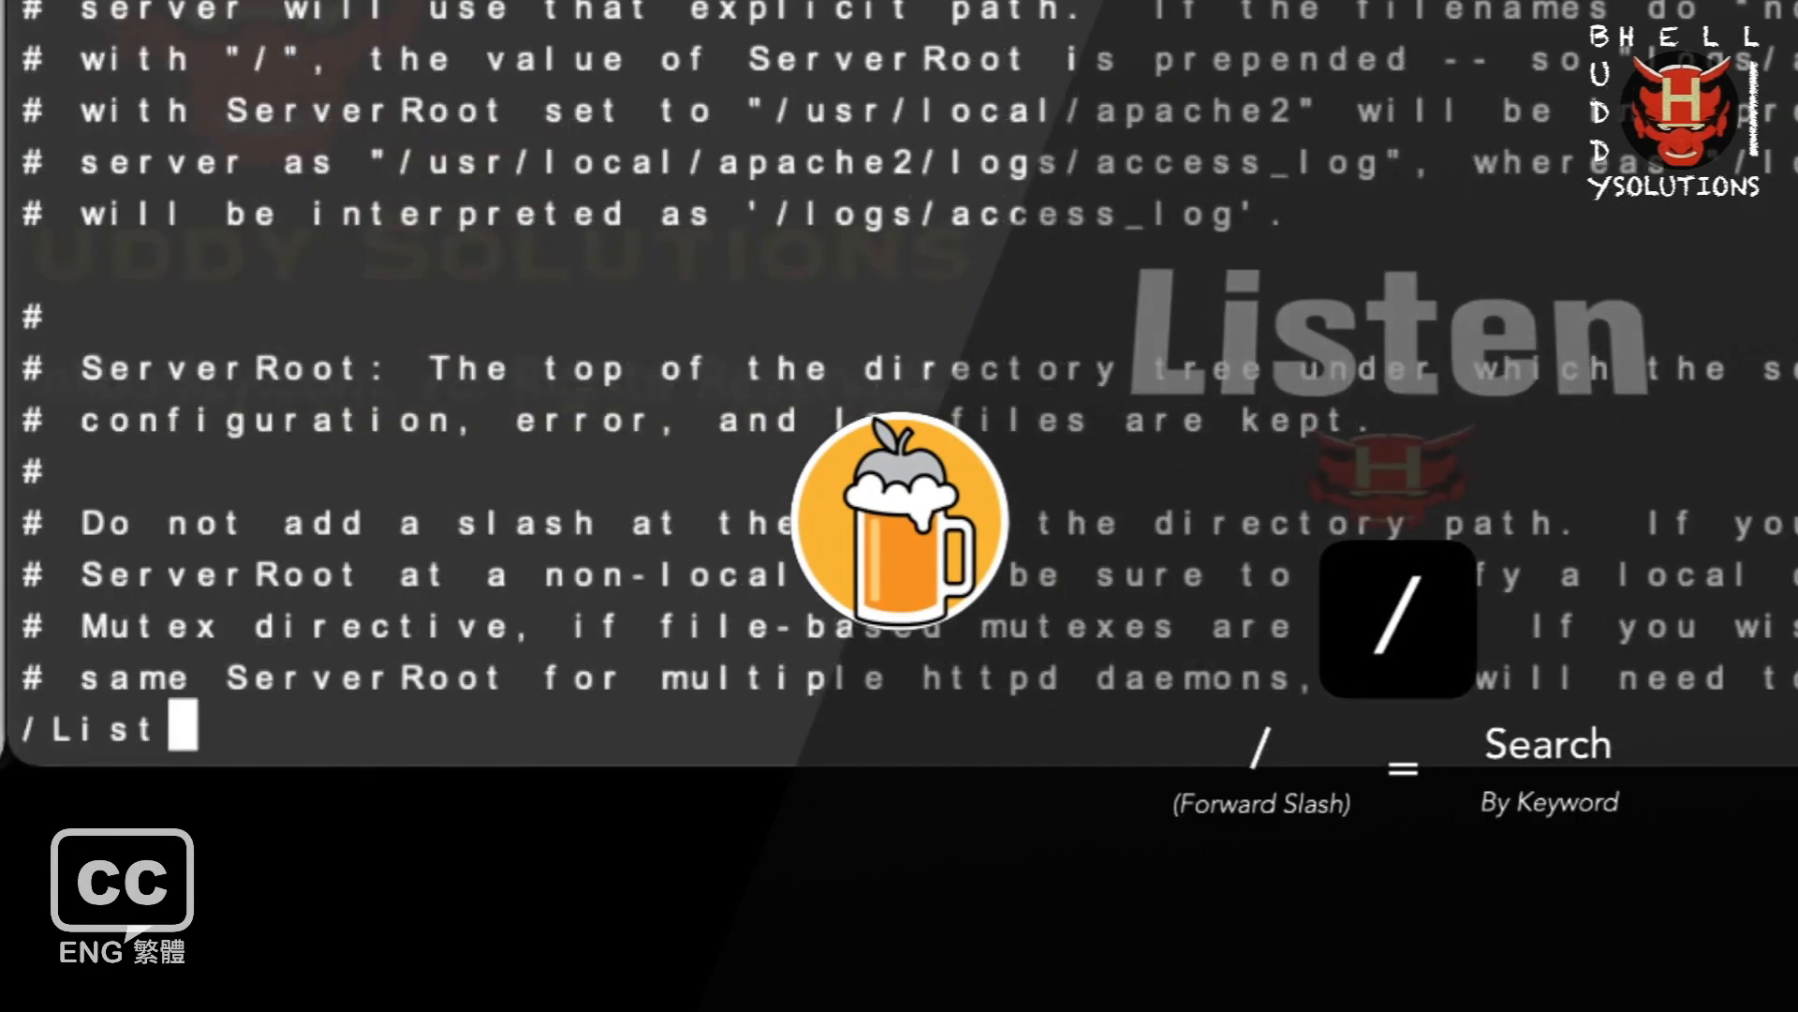
type("en")
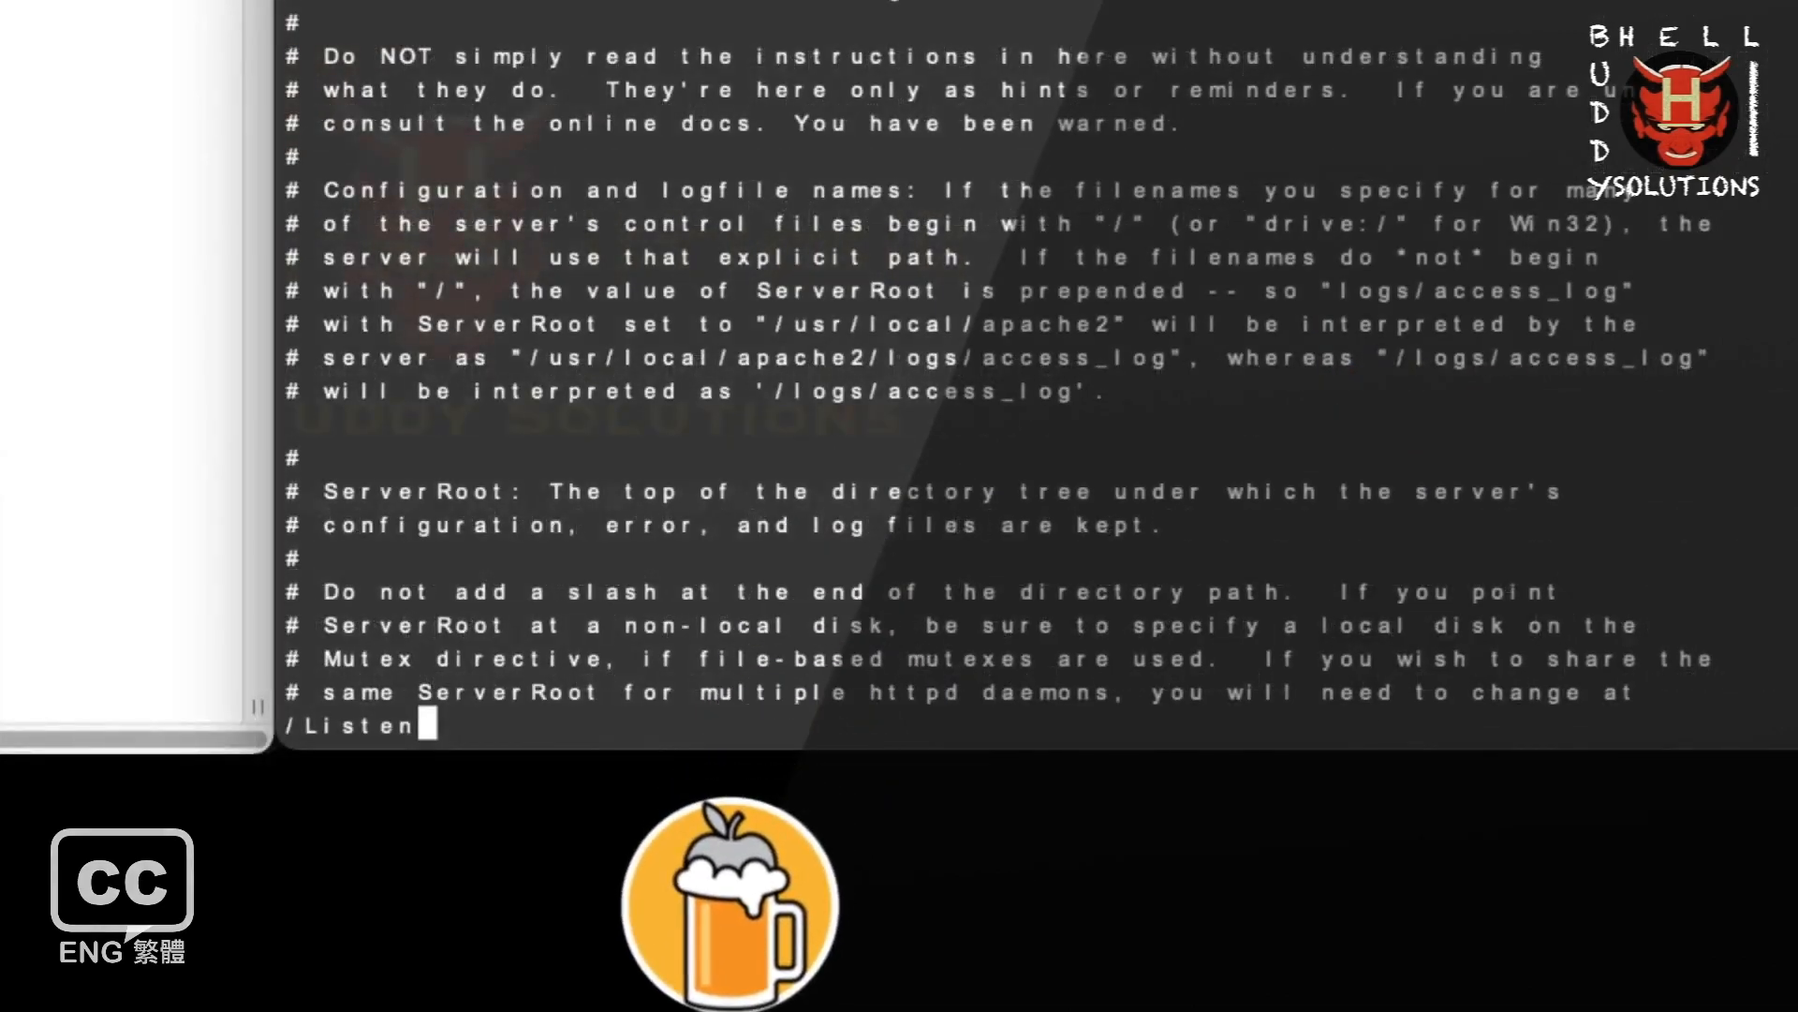
scroll("down", 3)
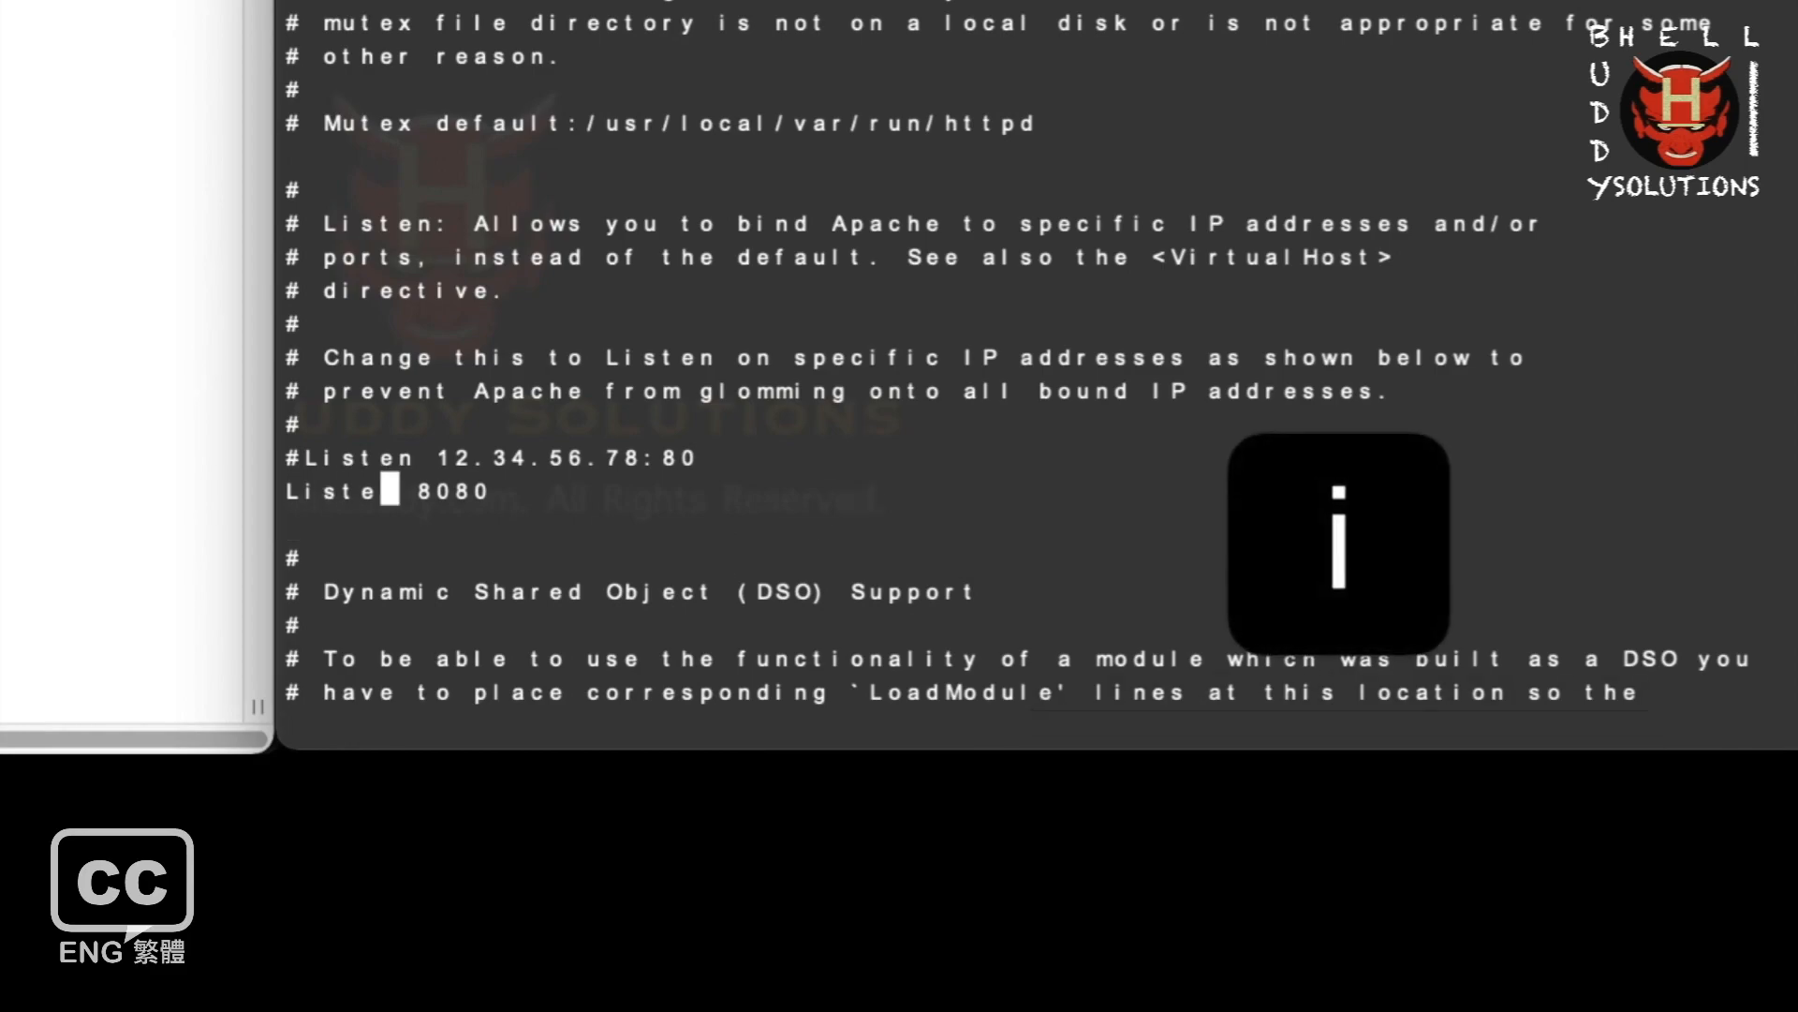
key("i")
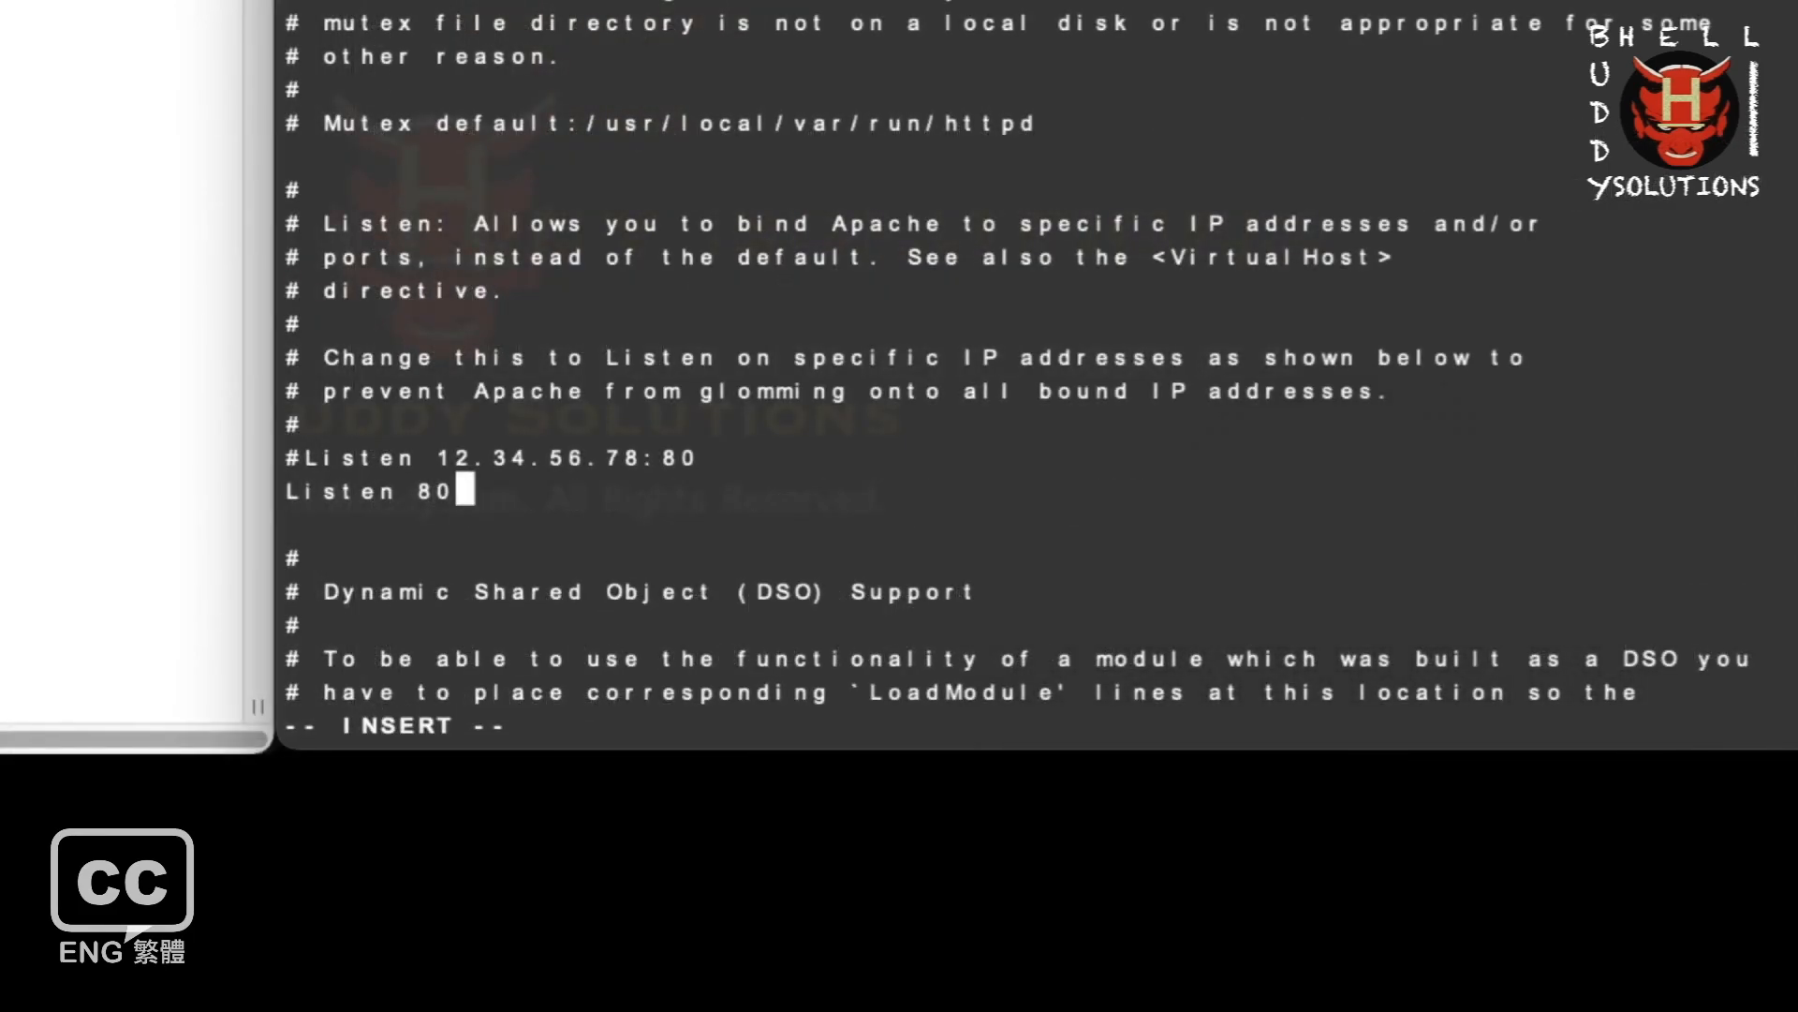
key("Escape")
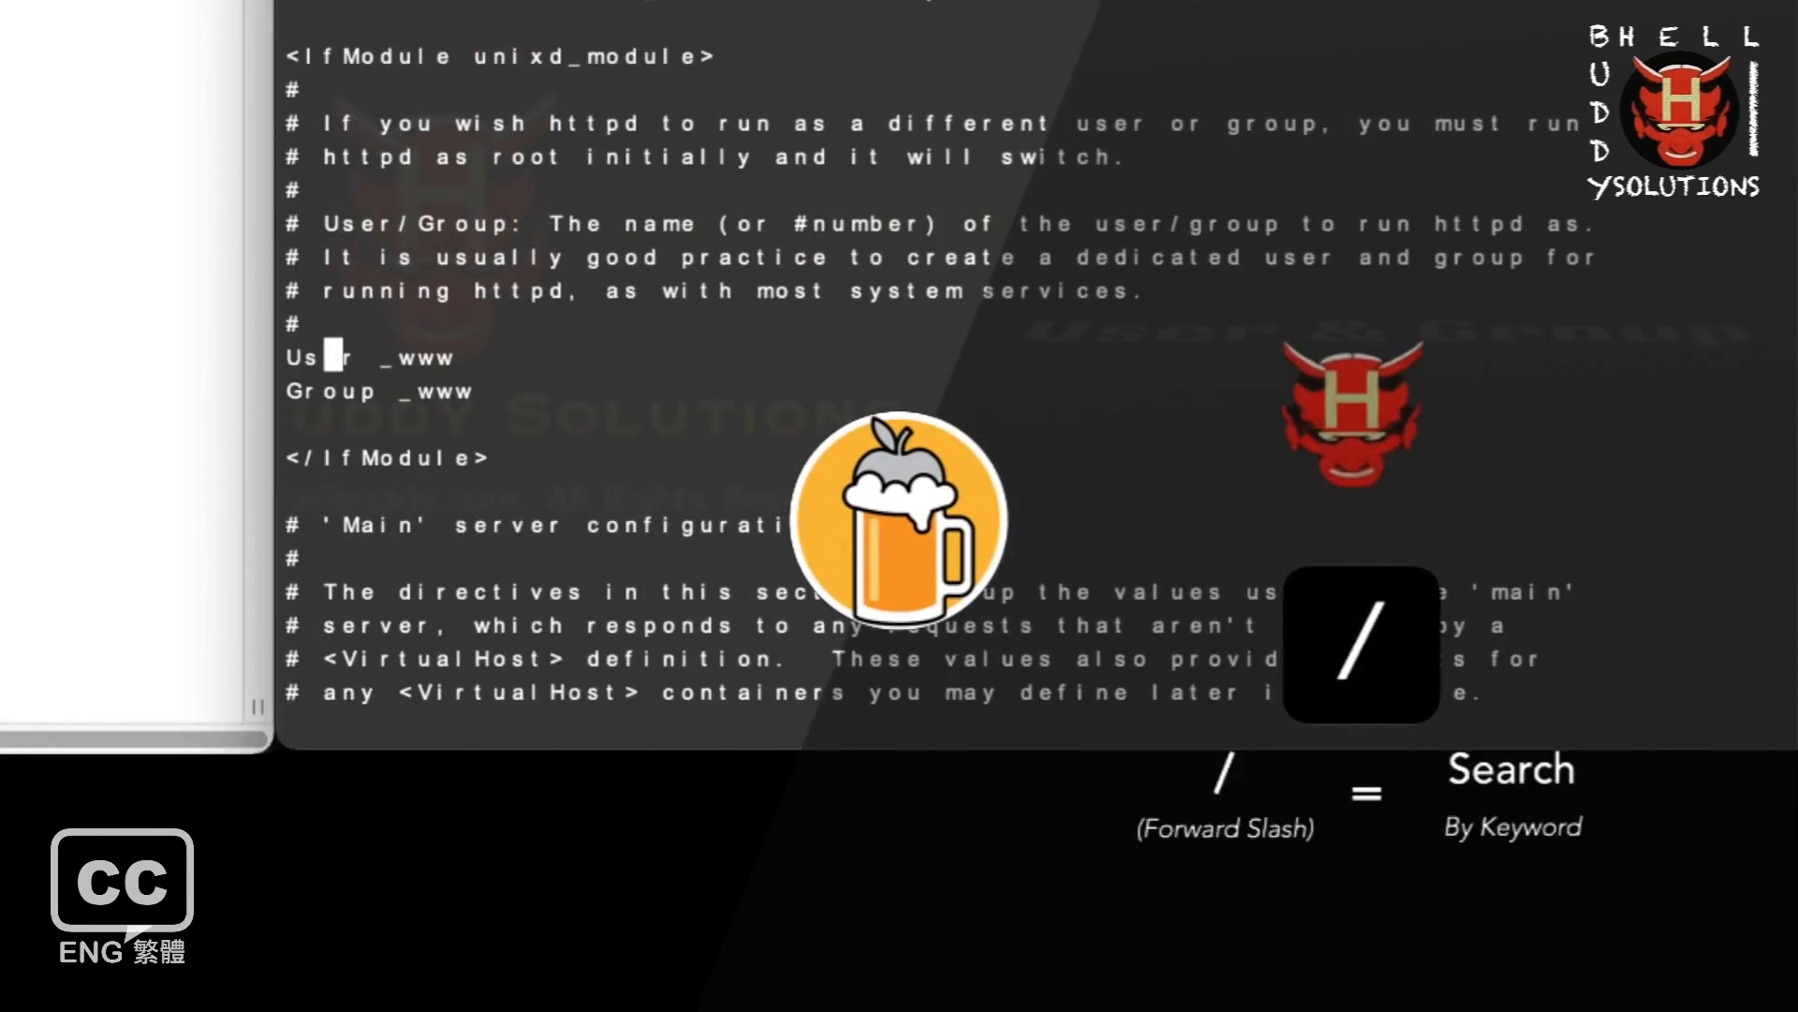
Set User to FunGz and Group to staff, replacing _www in httpd.conf.
key("i")
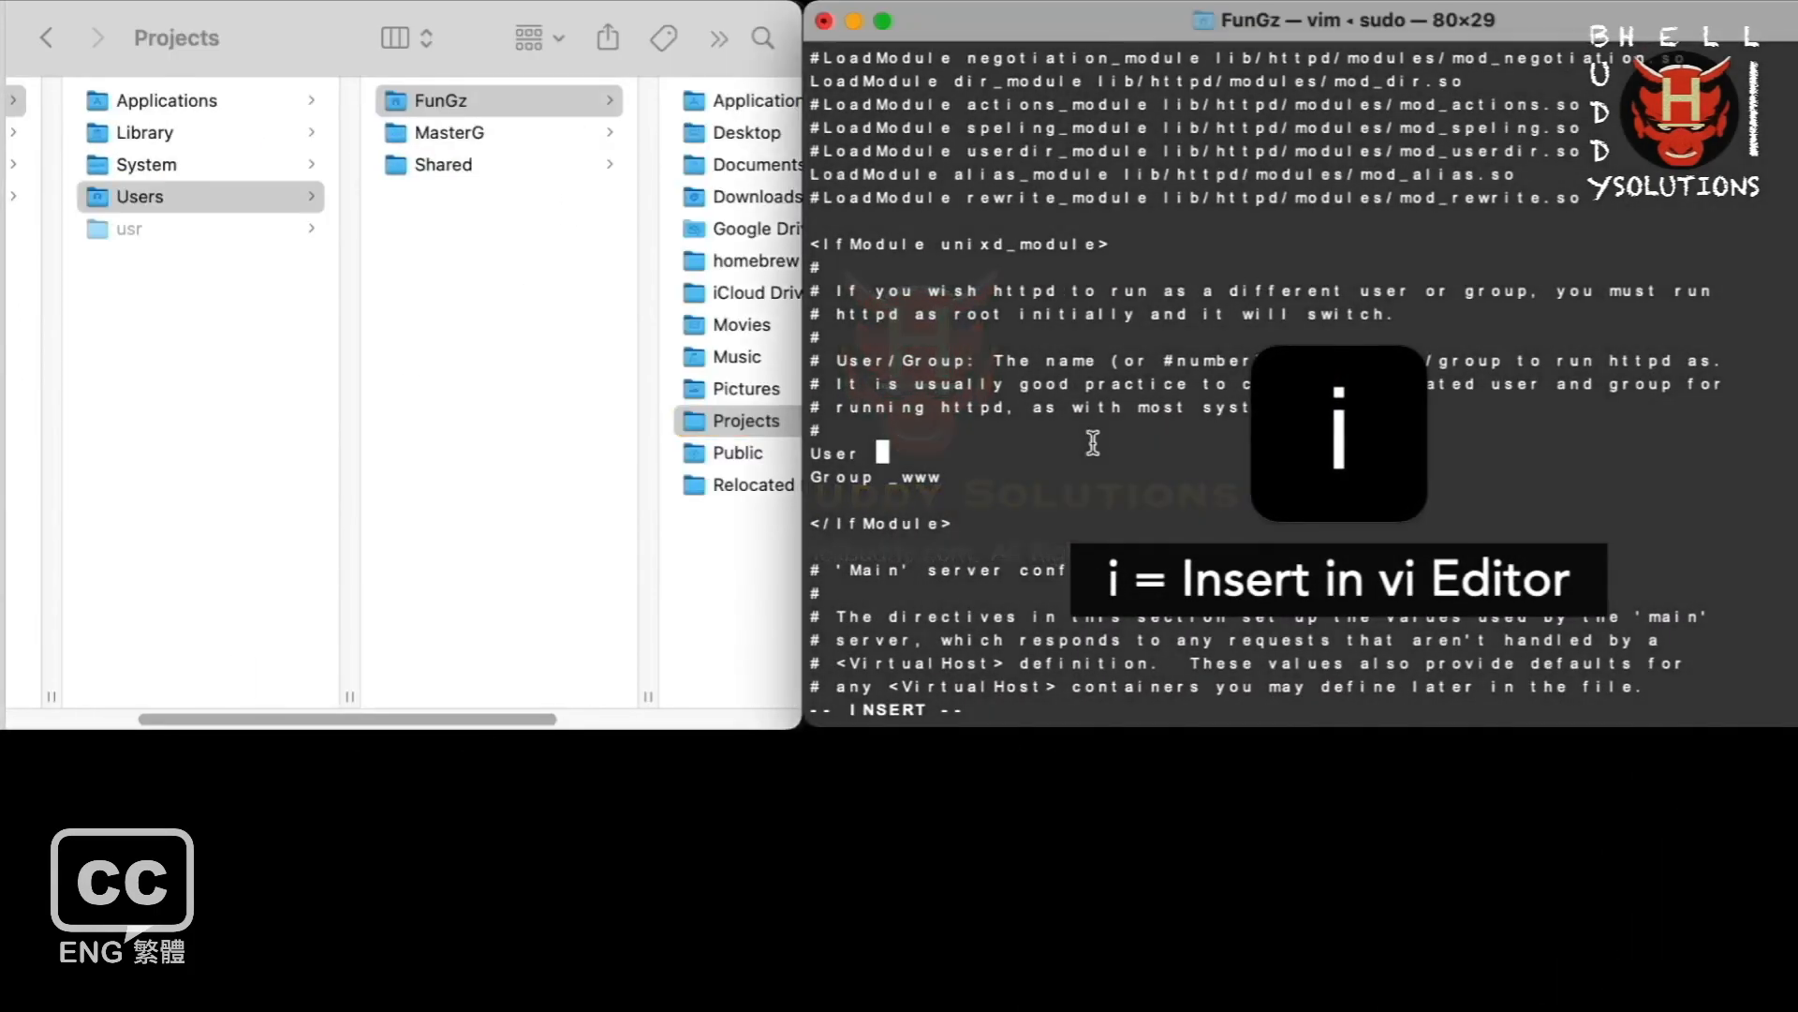
type("FunGz")
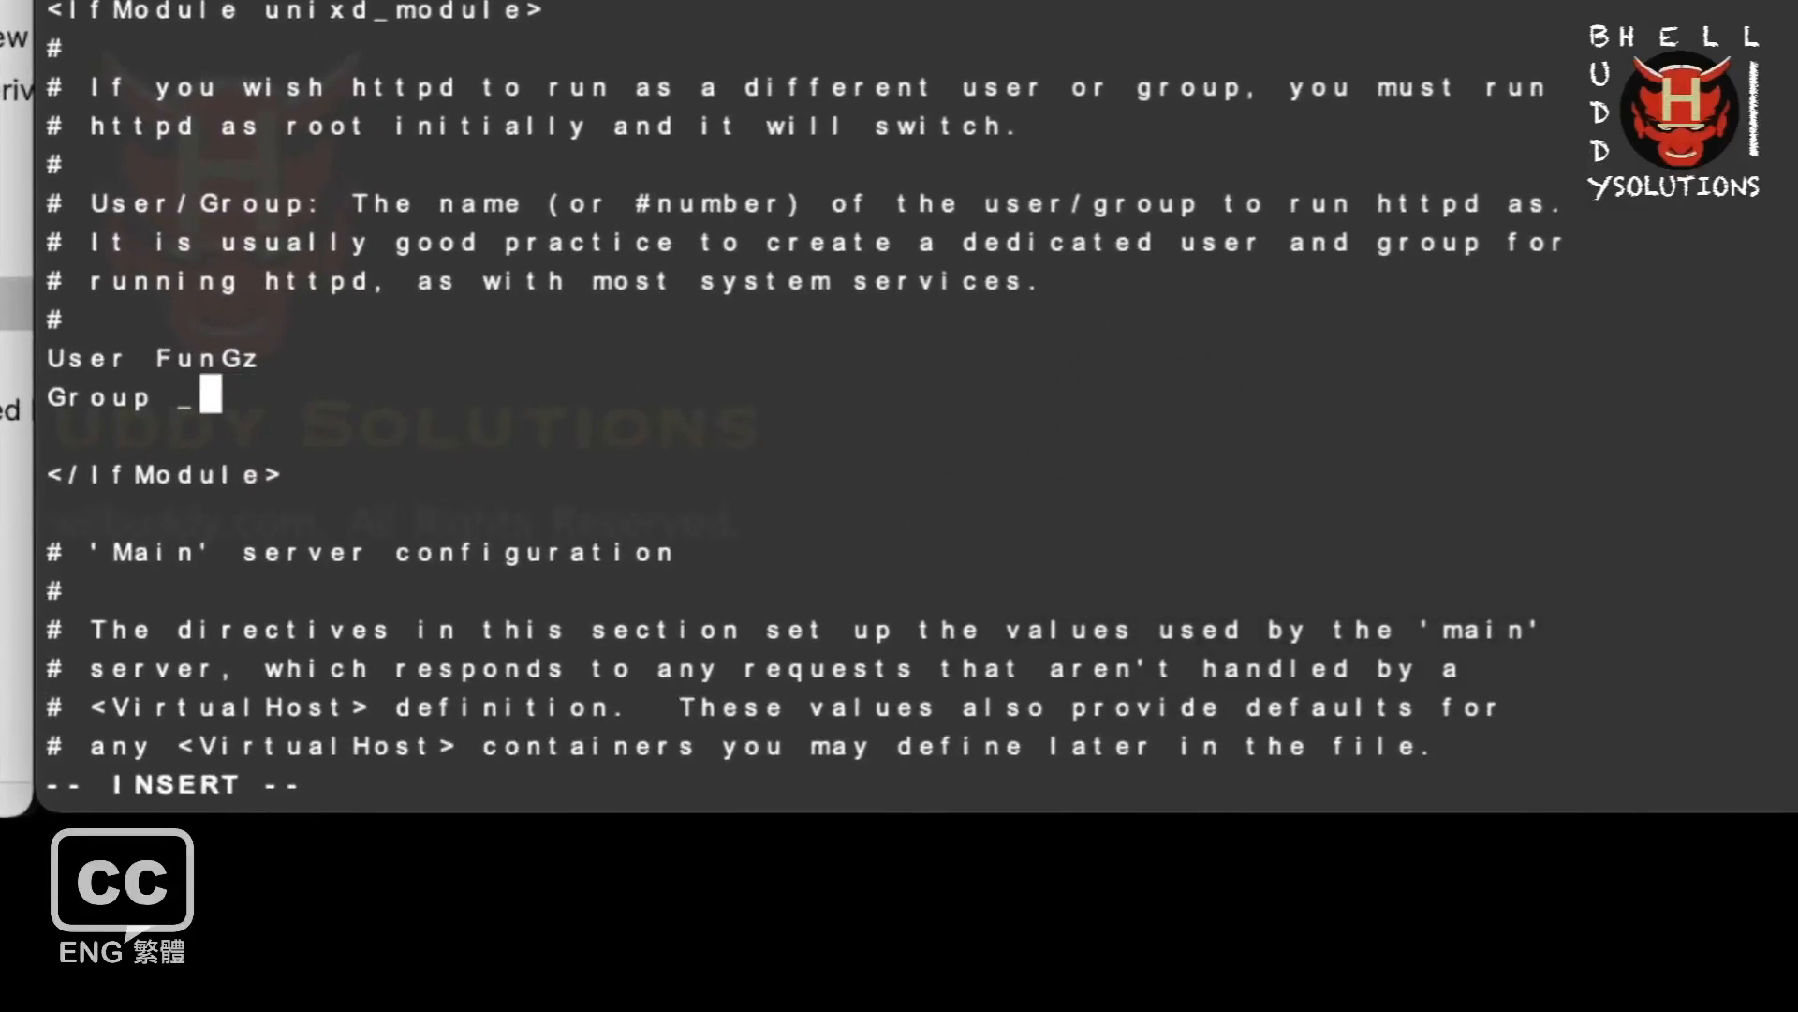
type("staff")
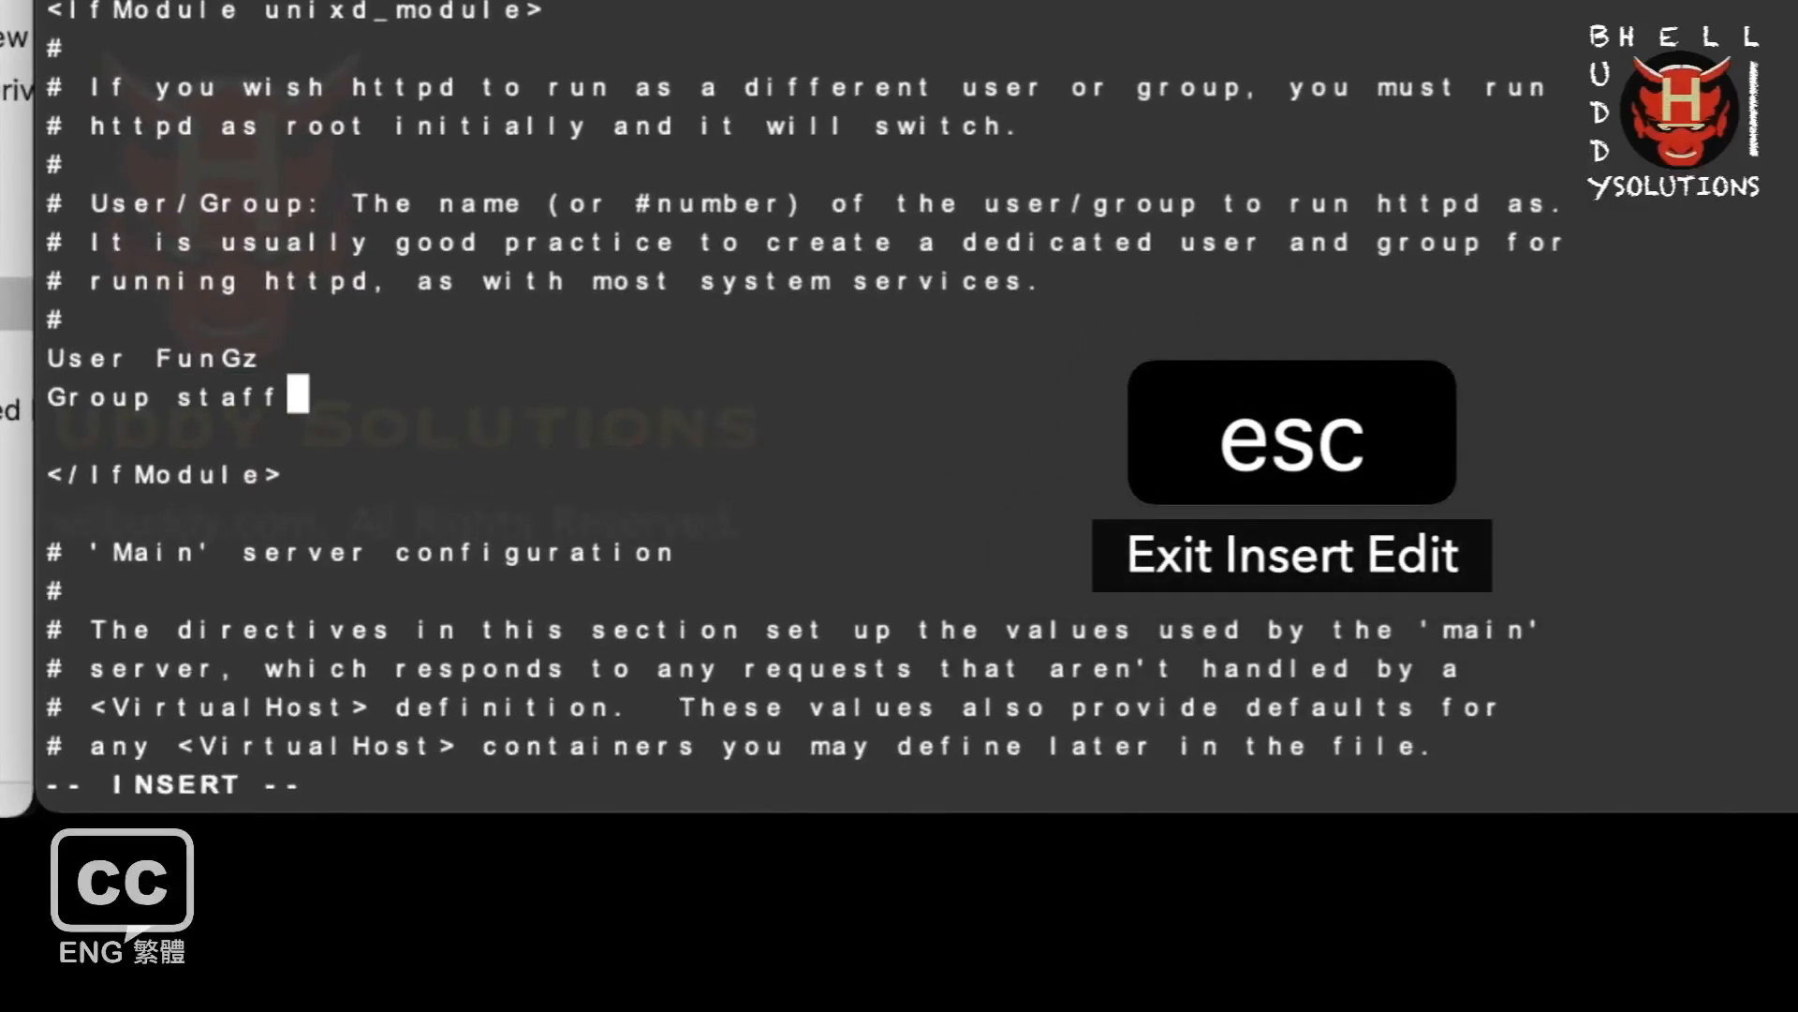
key("Backspace")
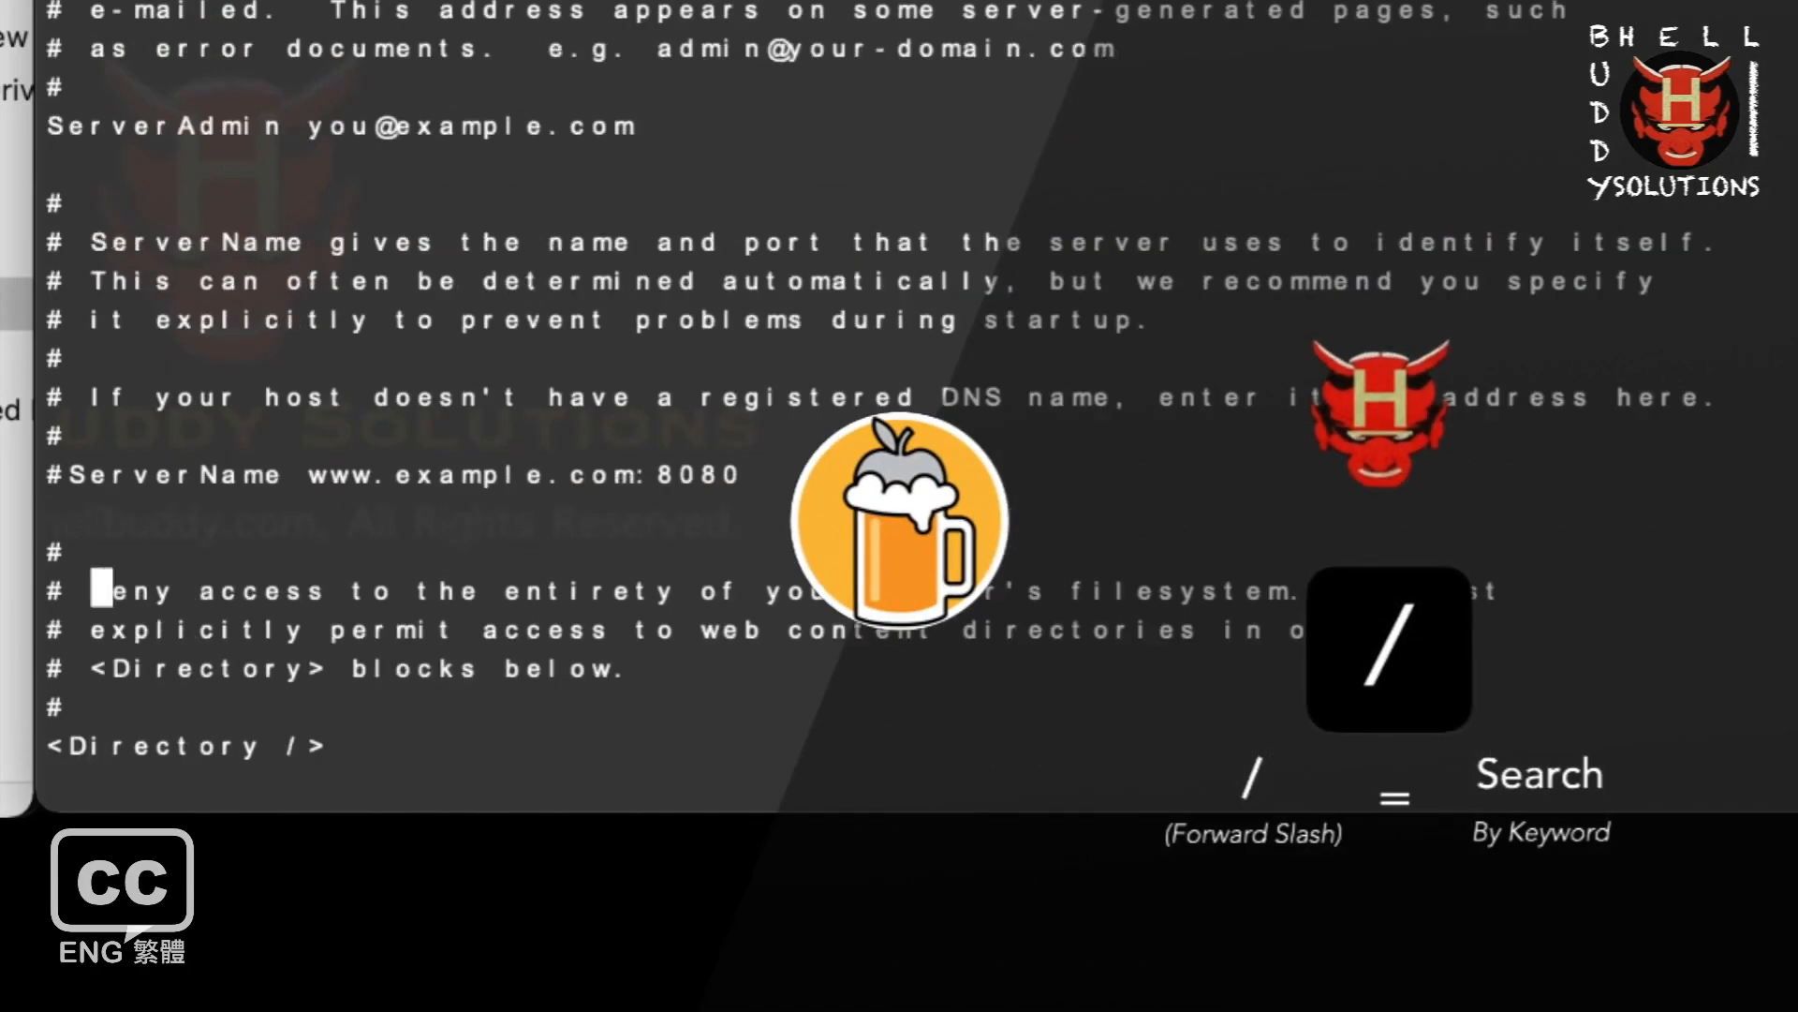
Add a 'ServerName localhost' line below the commented ServerName example.
key("i")
type("Server")
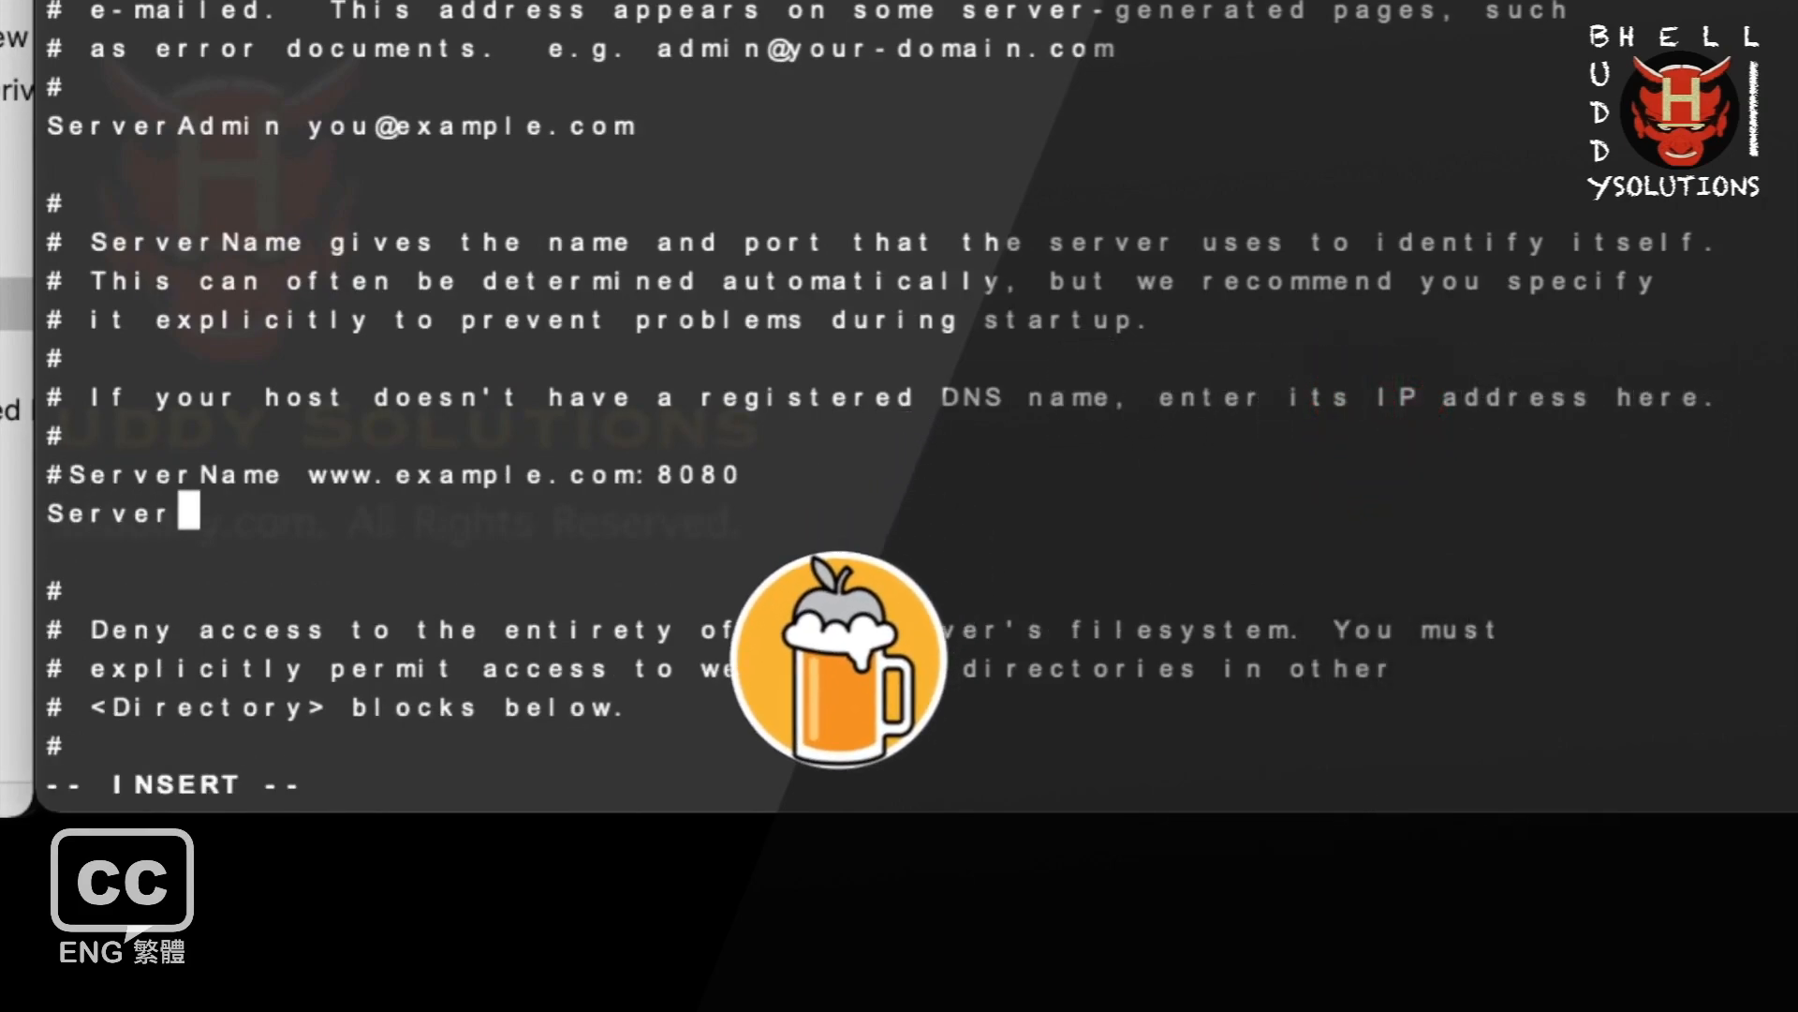
type("Name loc")
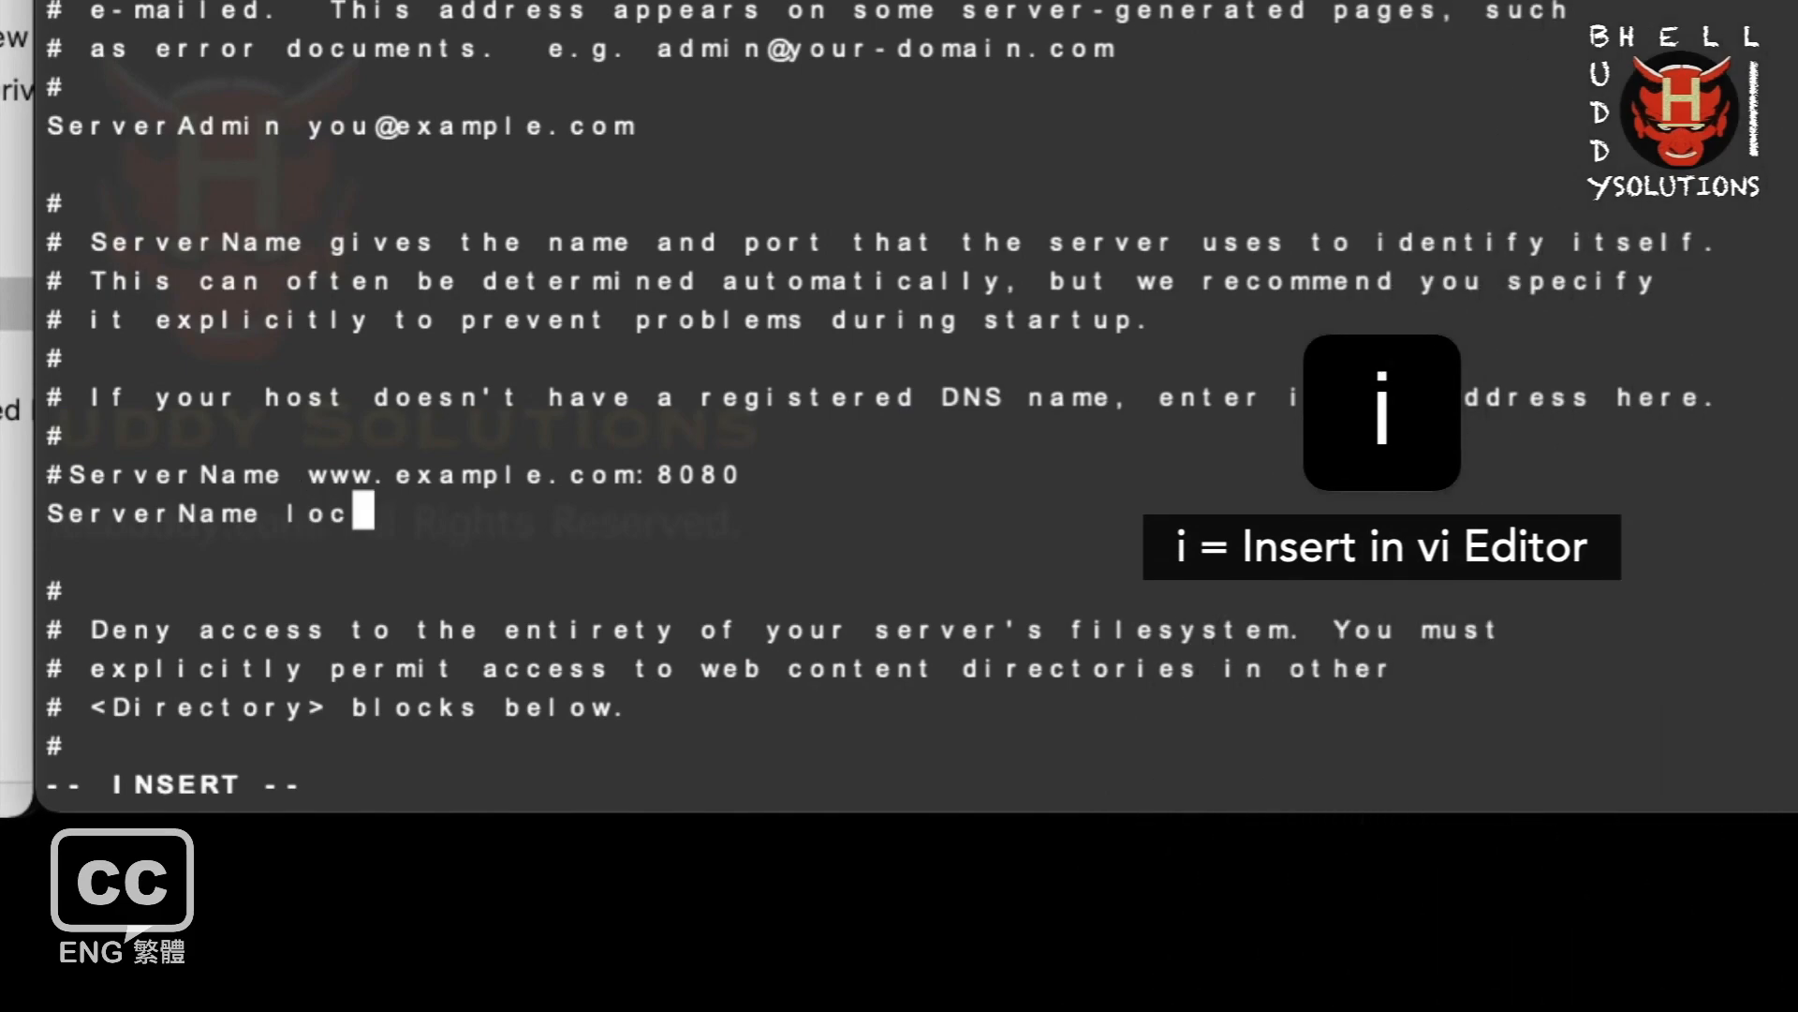
type("alhost")
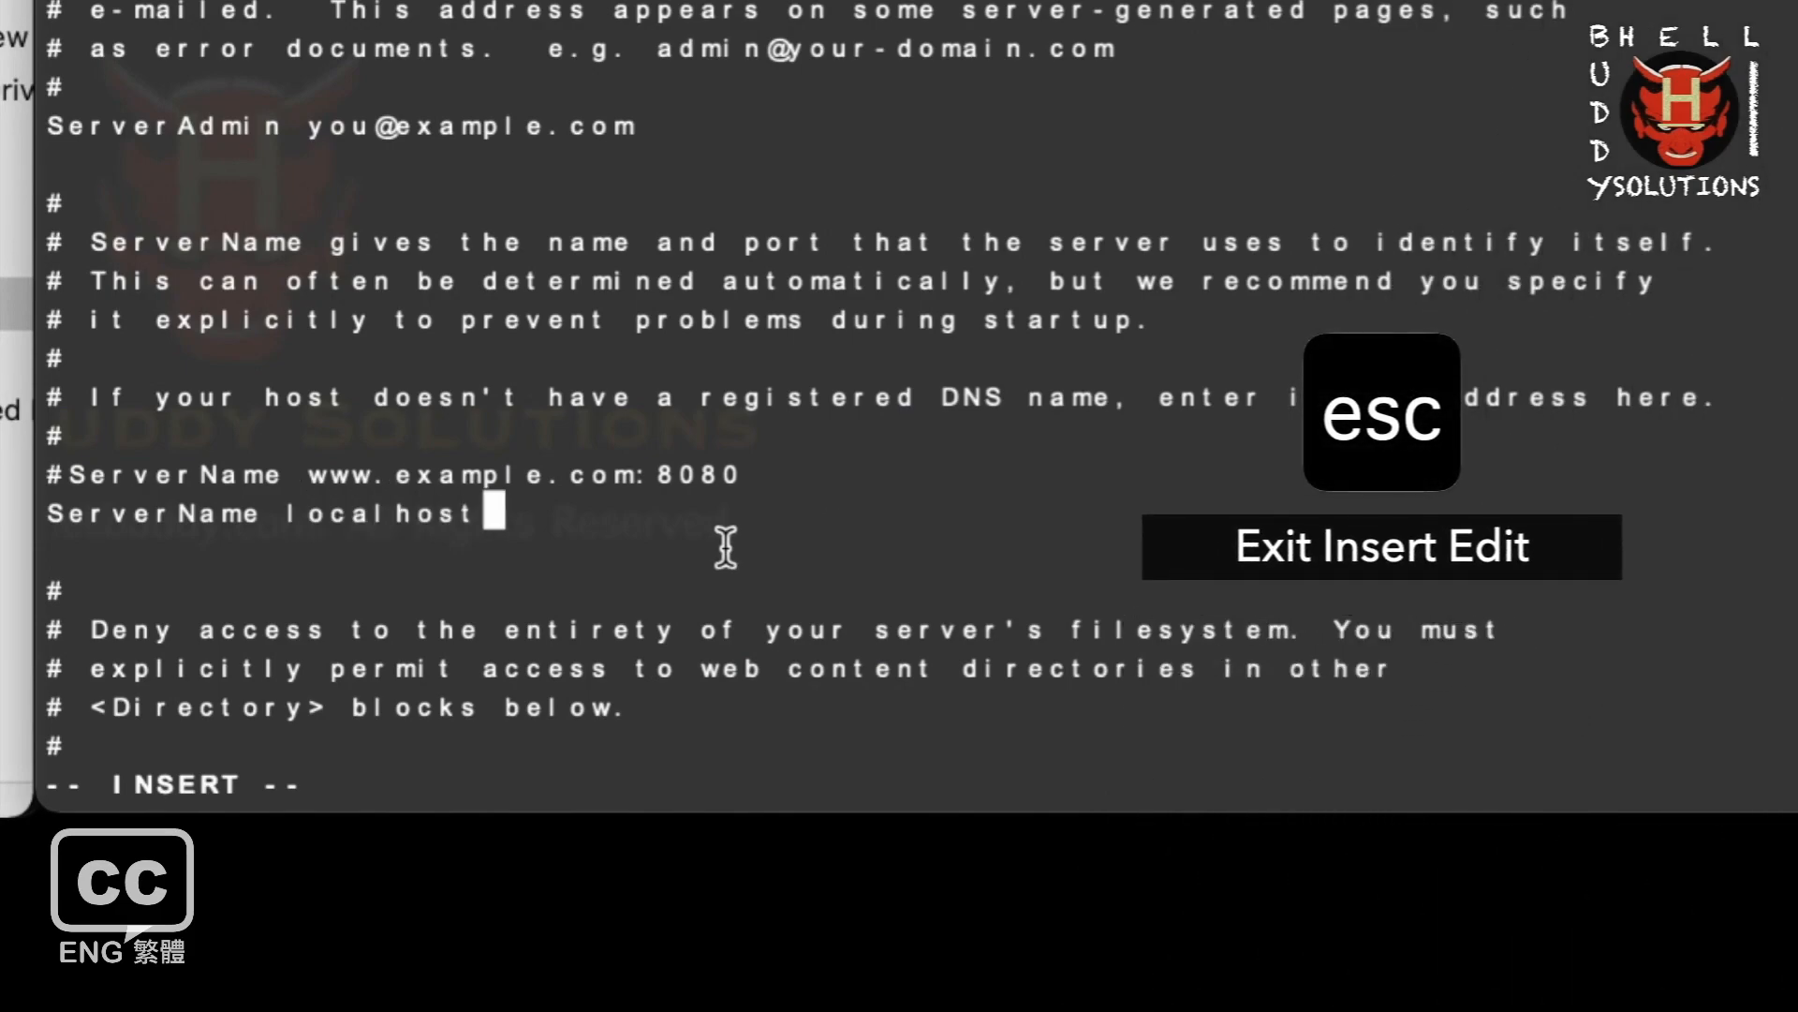
key("Escape")
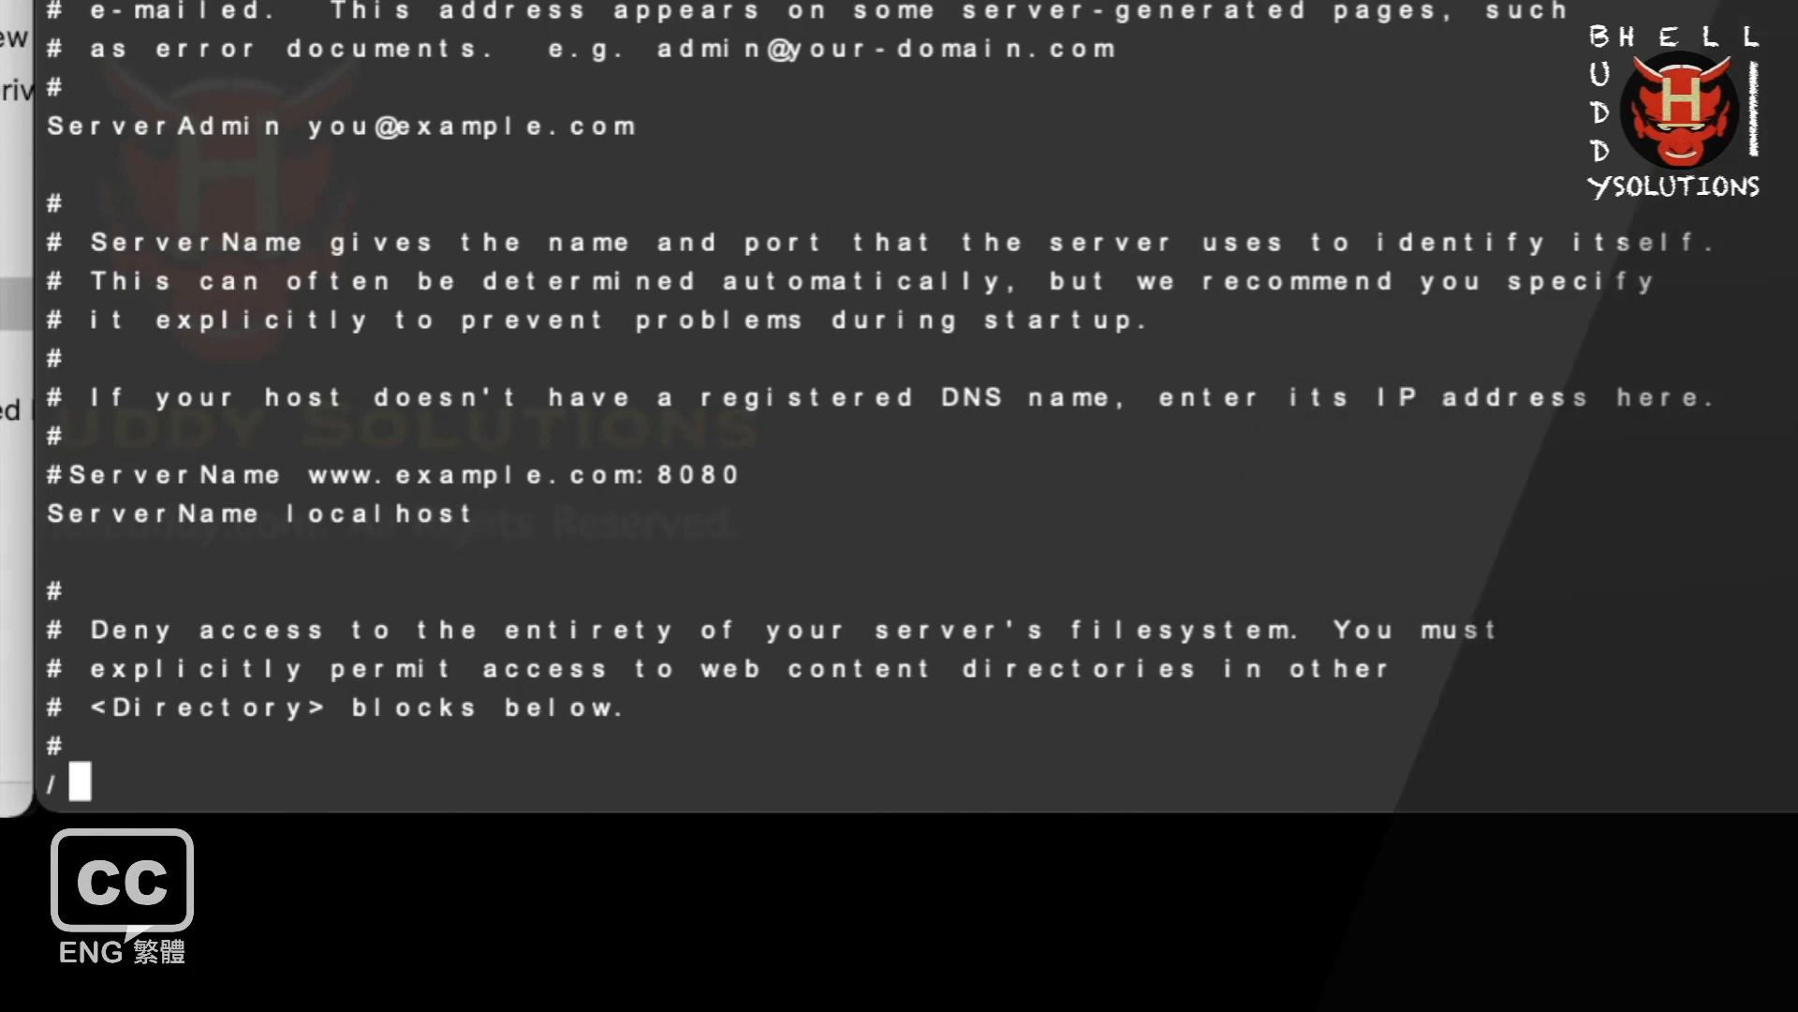
Set DocumentRoot and its matching <Directory> block to /Users/FunGz/Projects.
type("Document Ro")
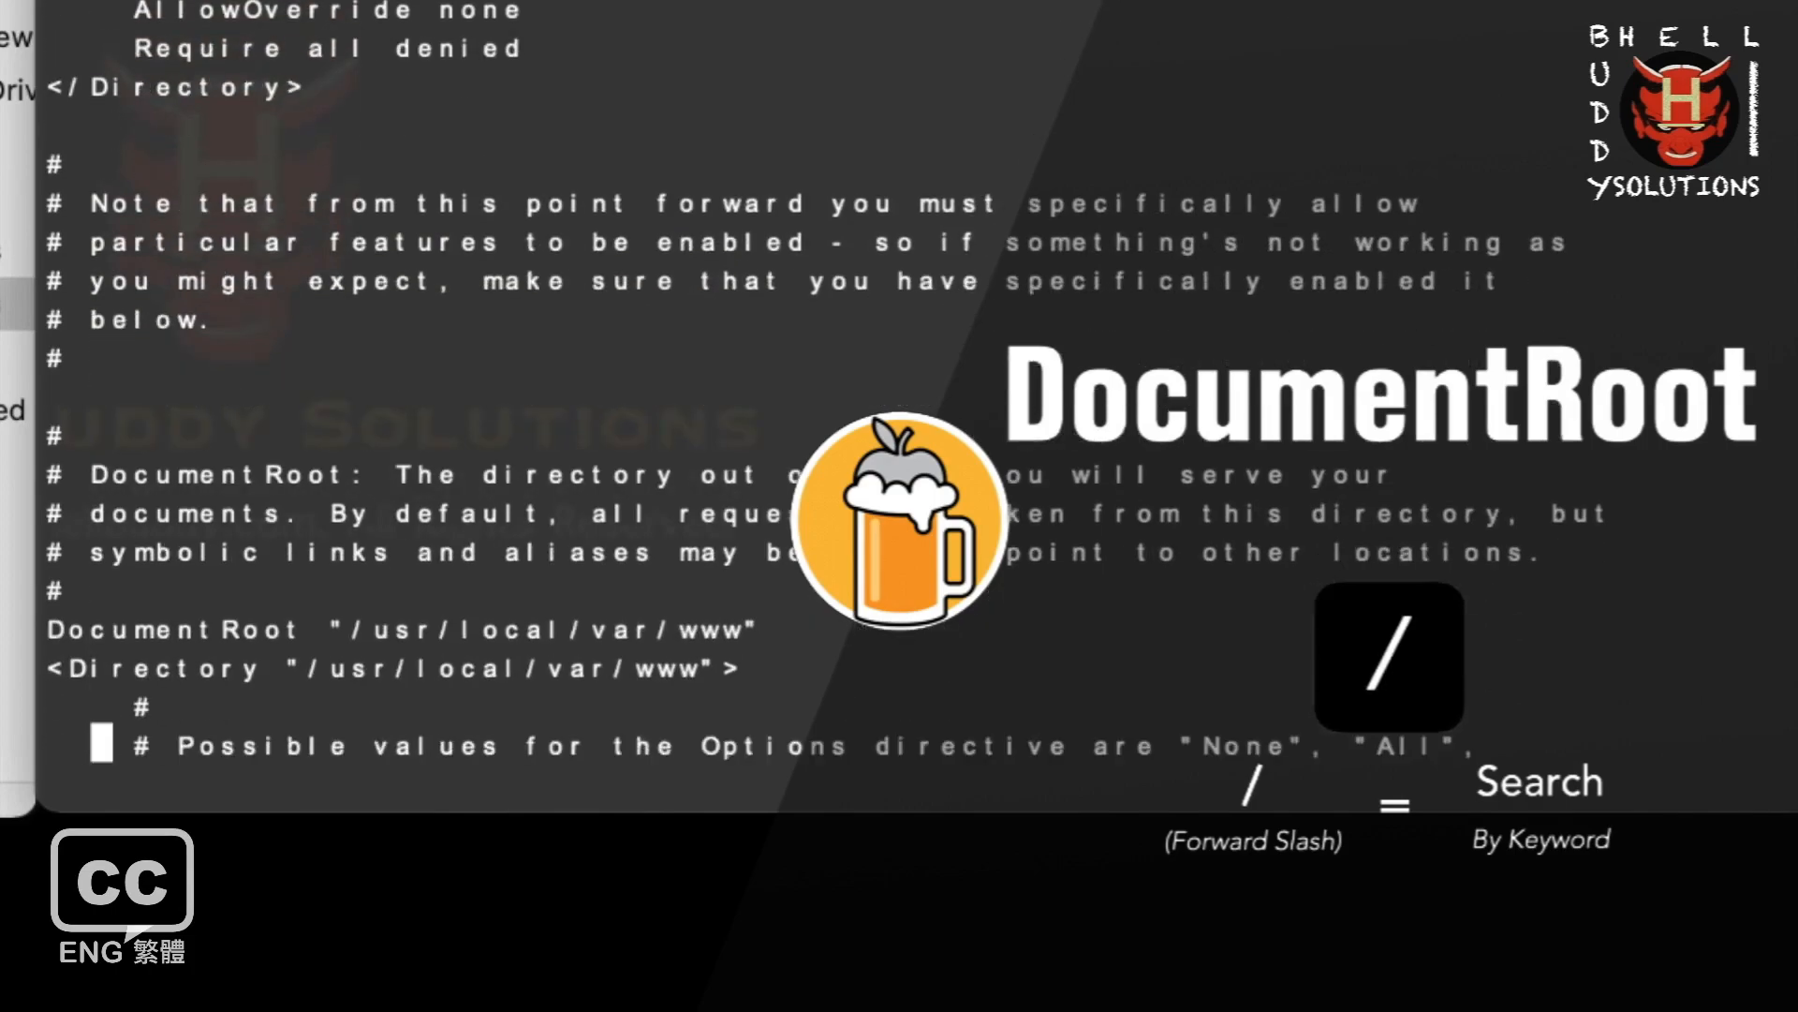
scroll("down", 3)
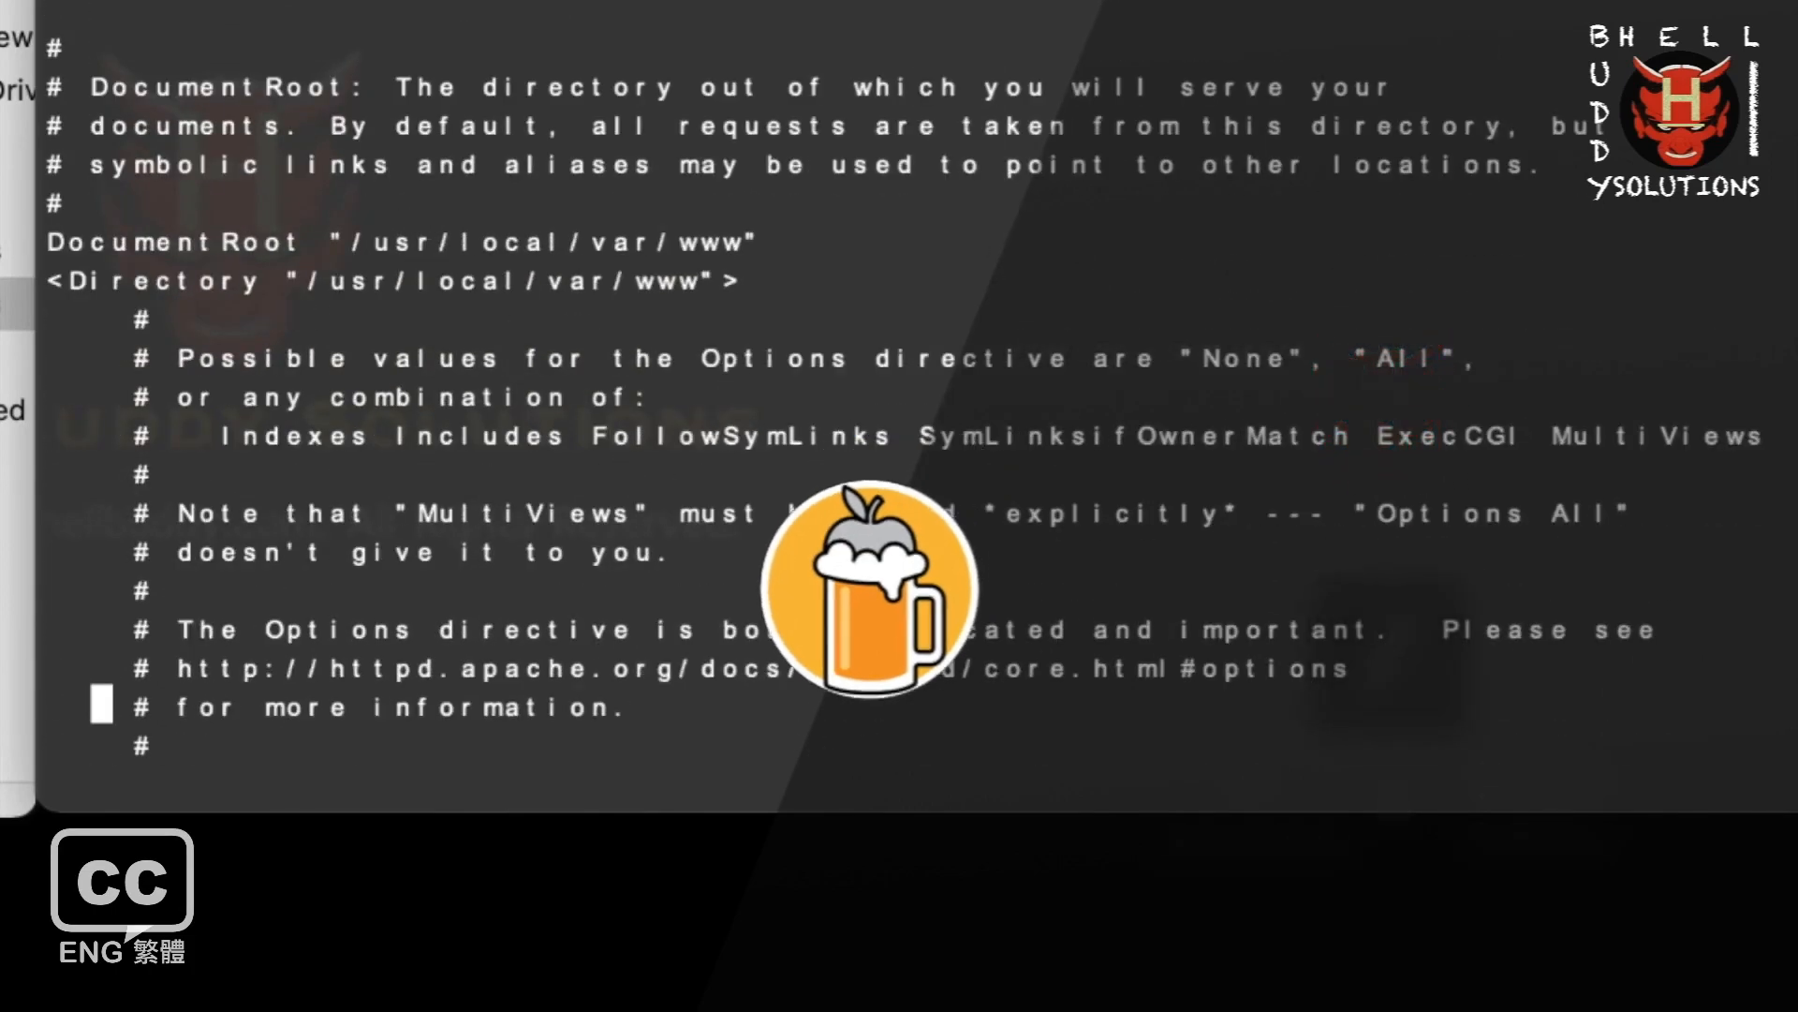
key("i")
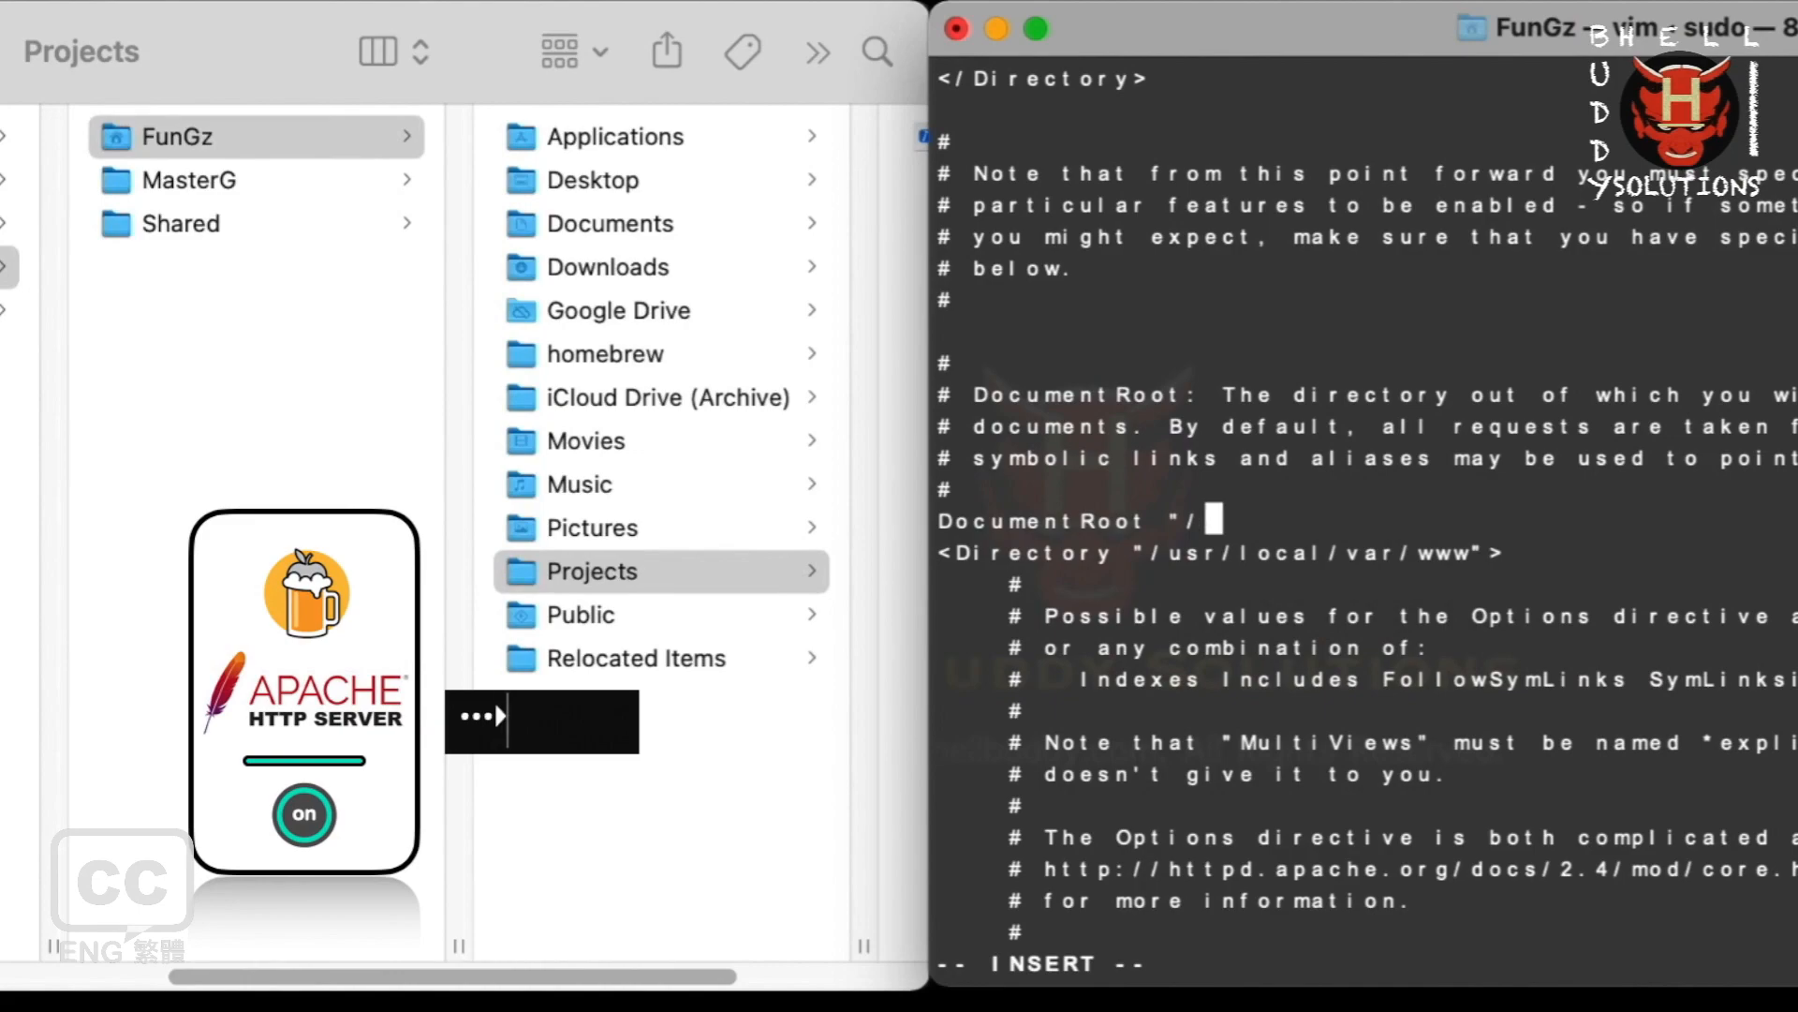
type("Users/FunGz")
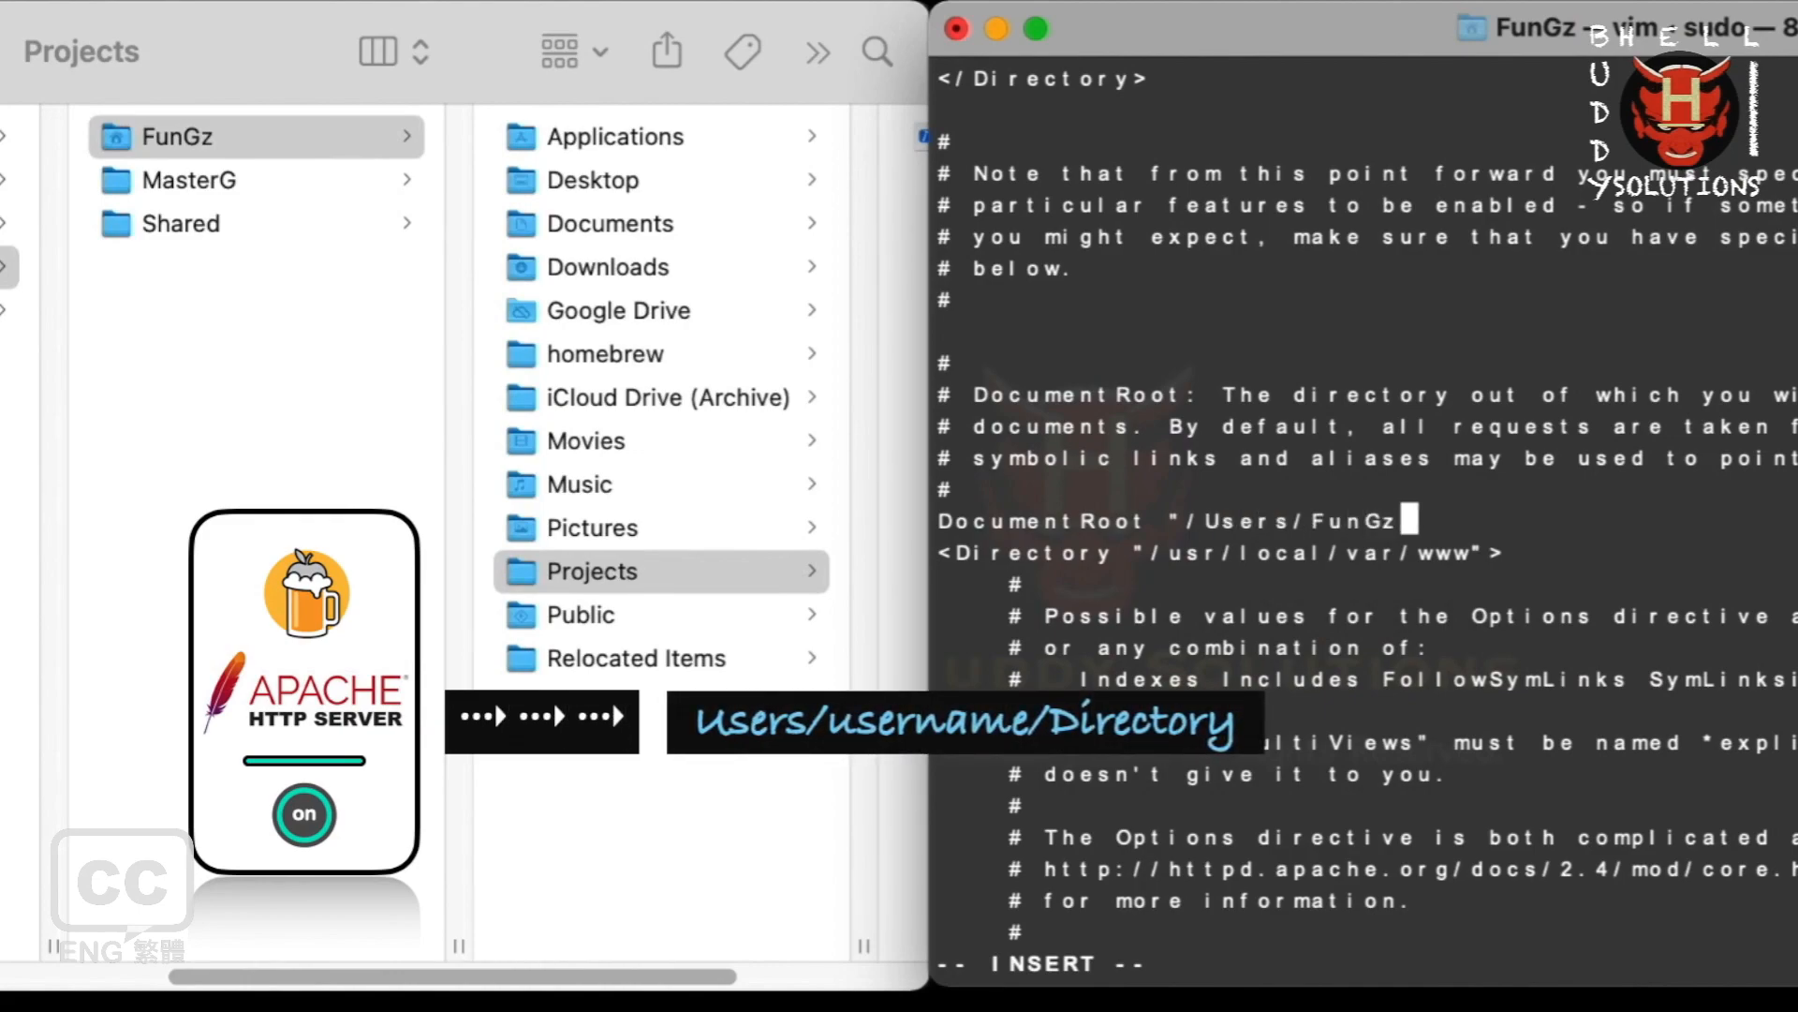
type("/Projects\"")
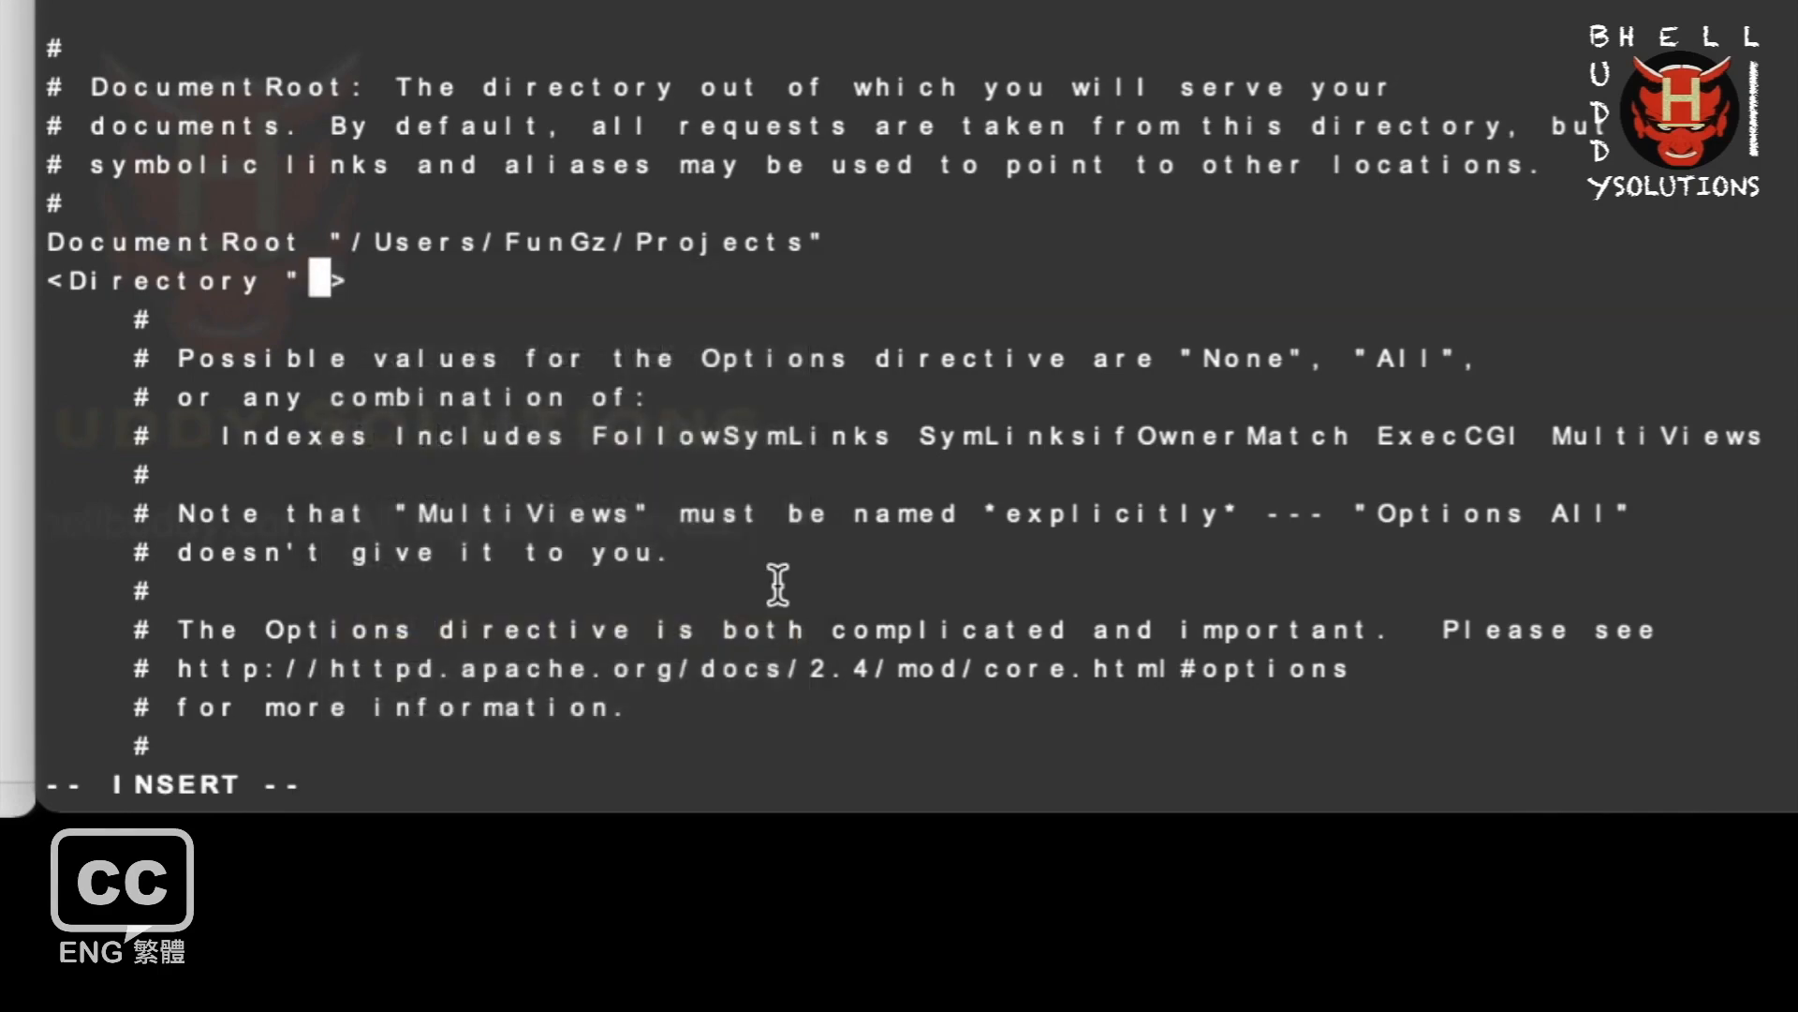
type("/Users/FunGz/Projects")
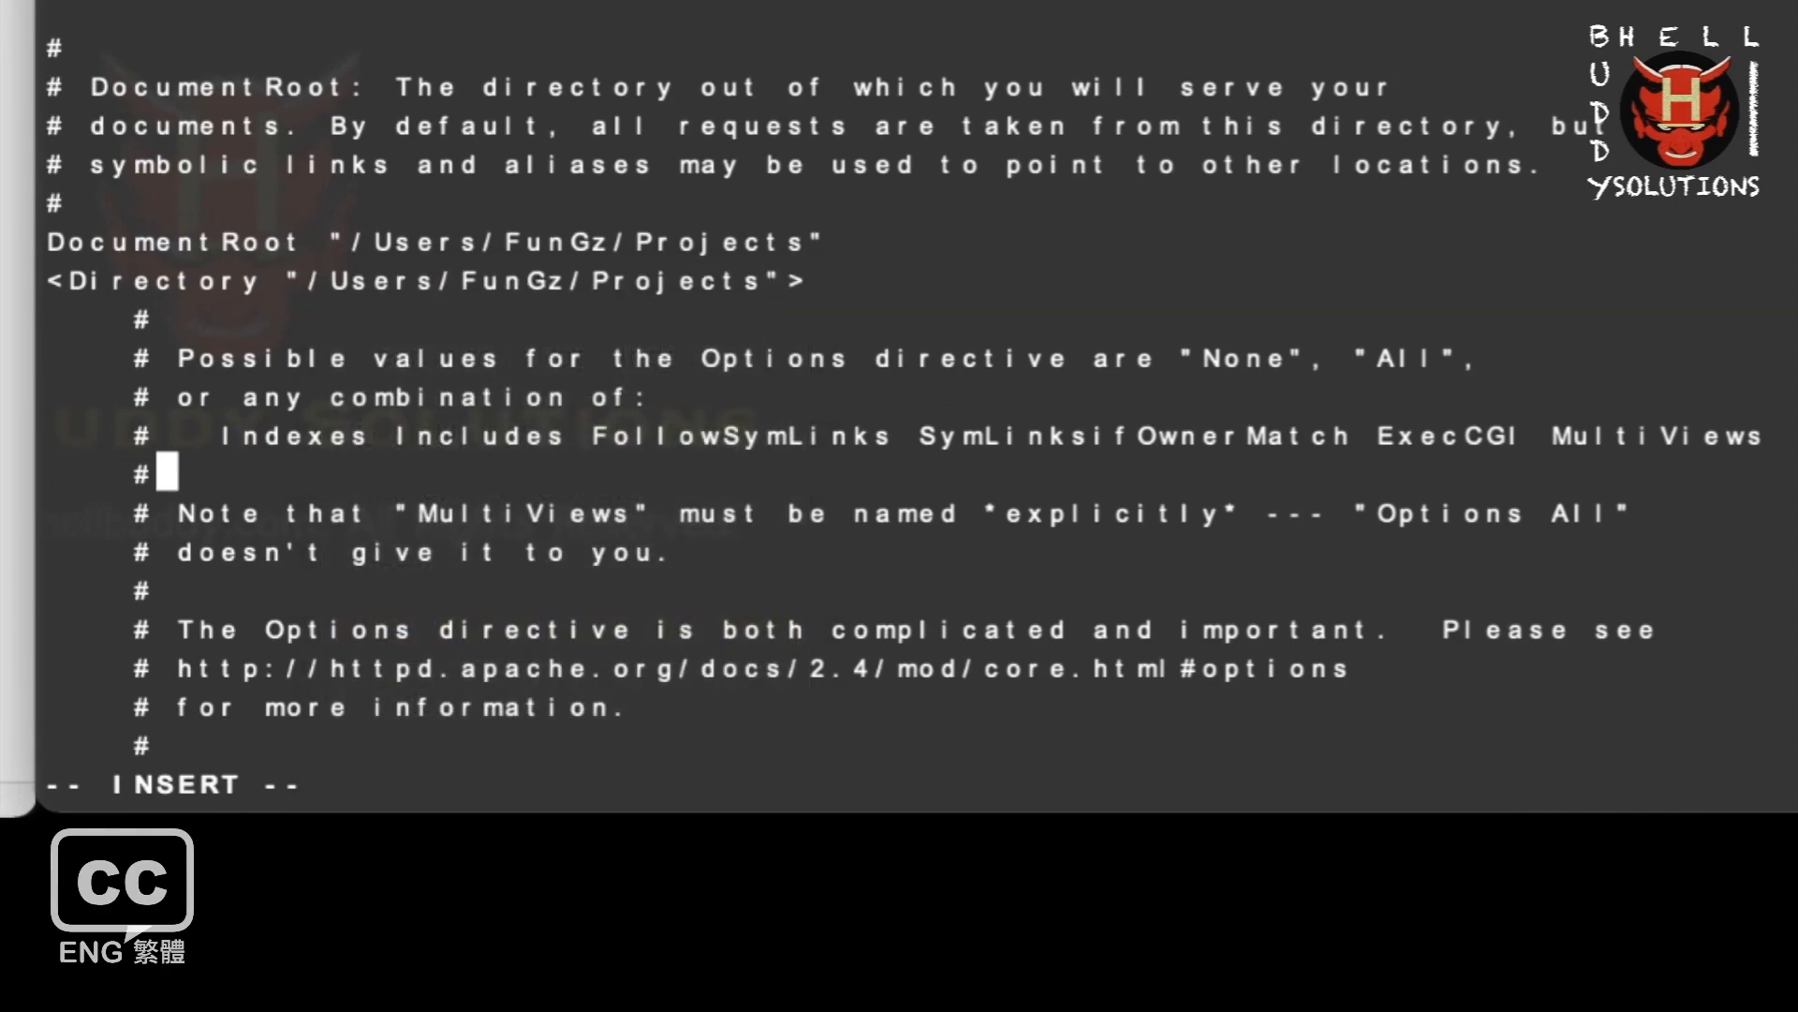
scroll("down", 3)
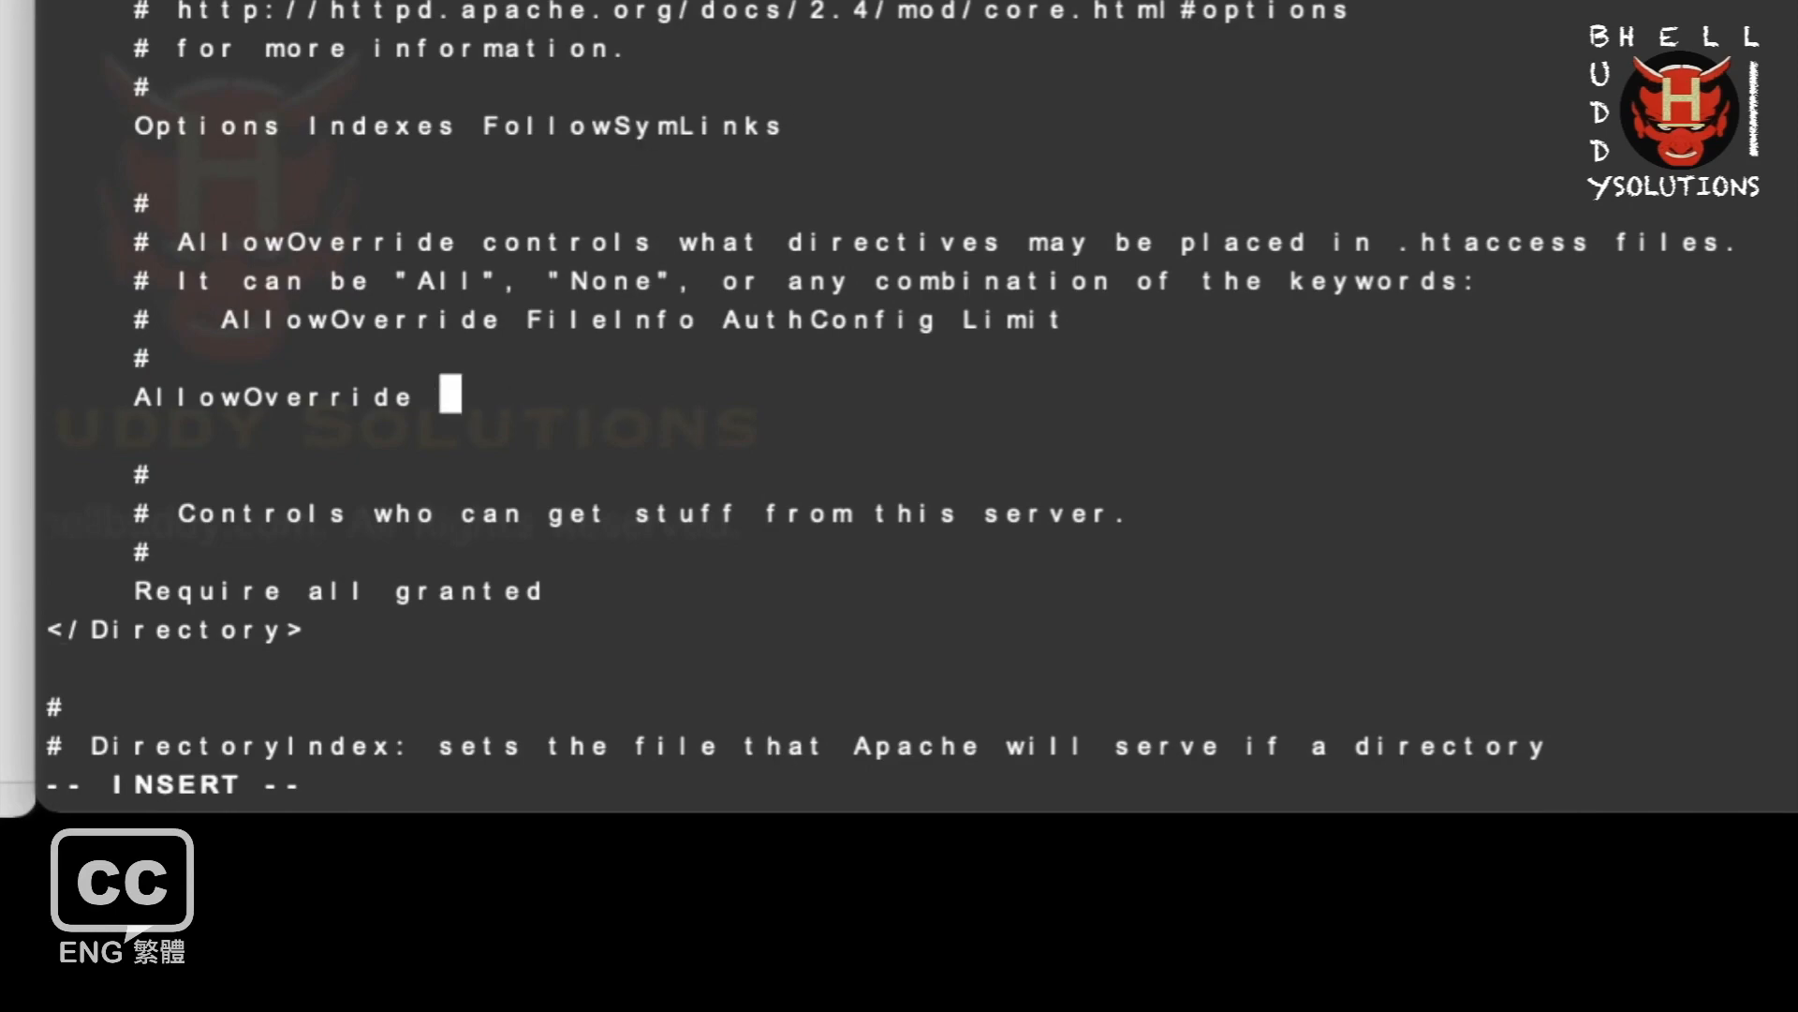
Change AllowOverride from None to All inside the Projects Directory block.
type("All")
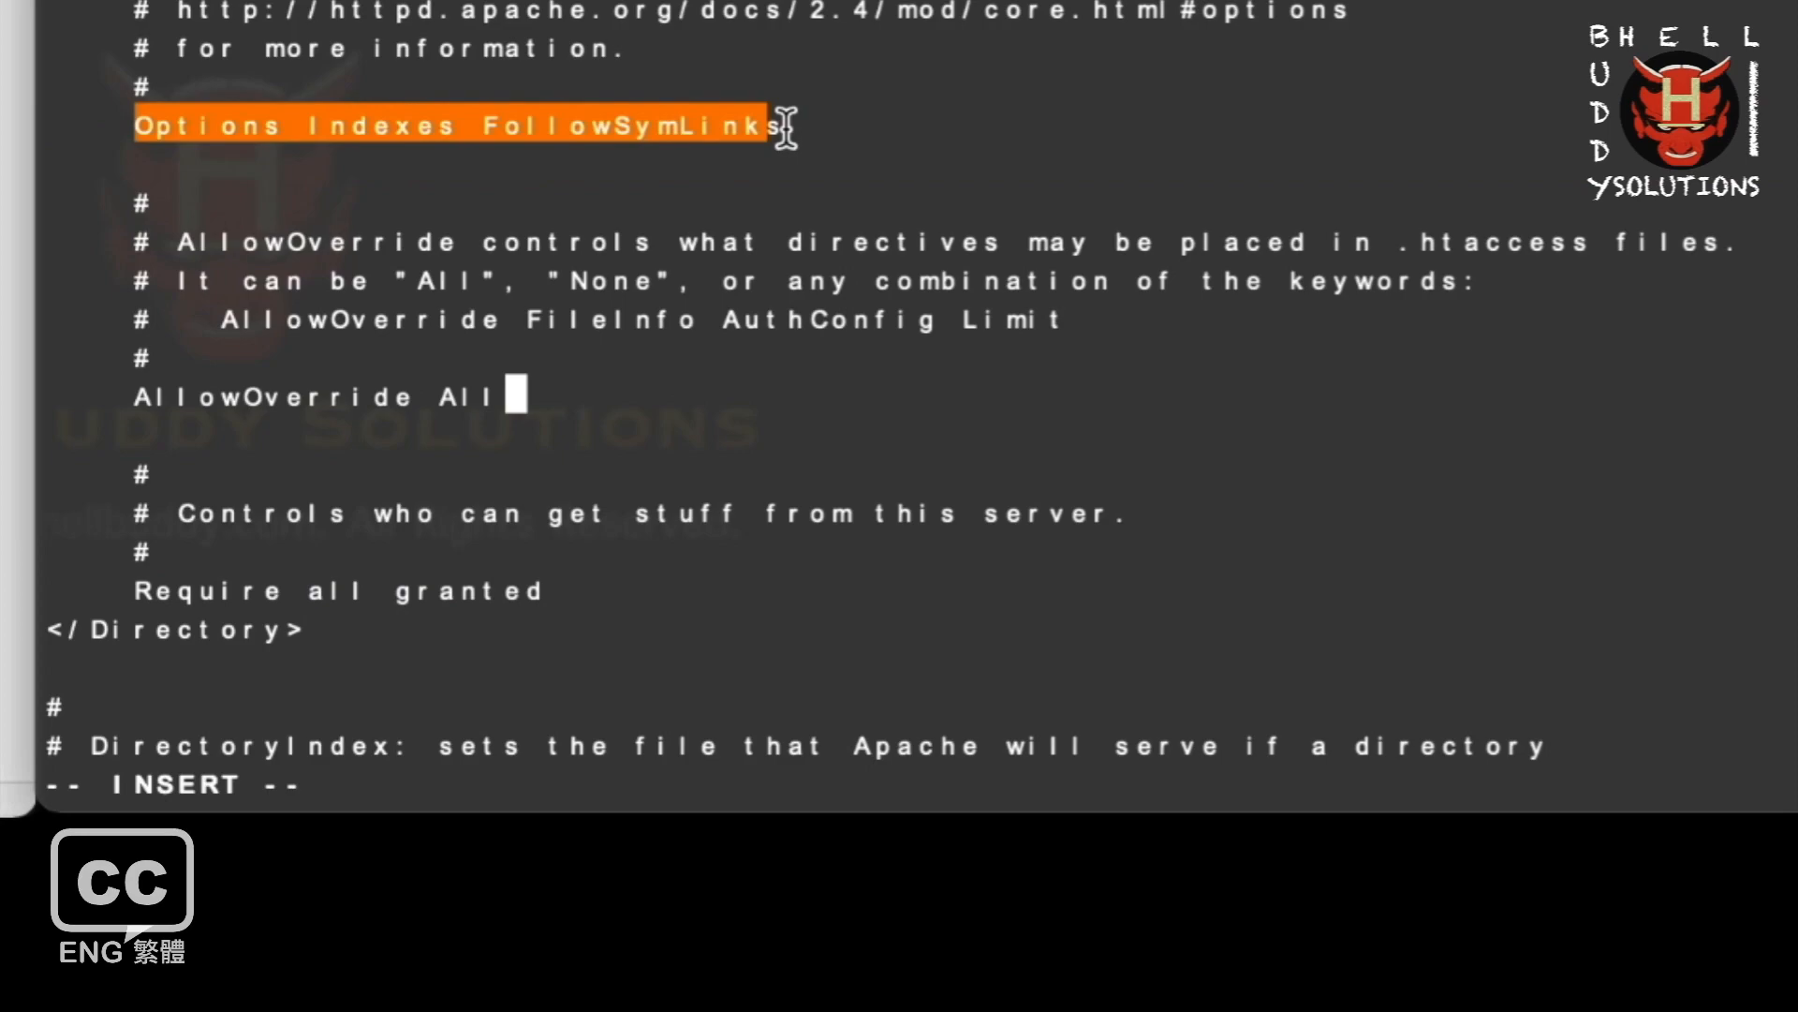
mouse_move(929, 768)
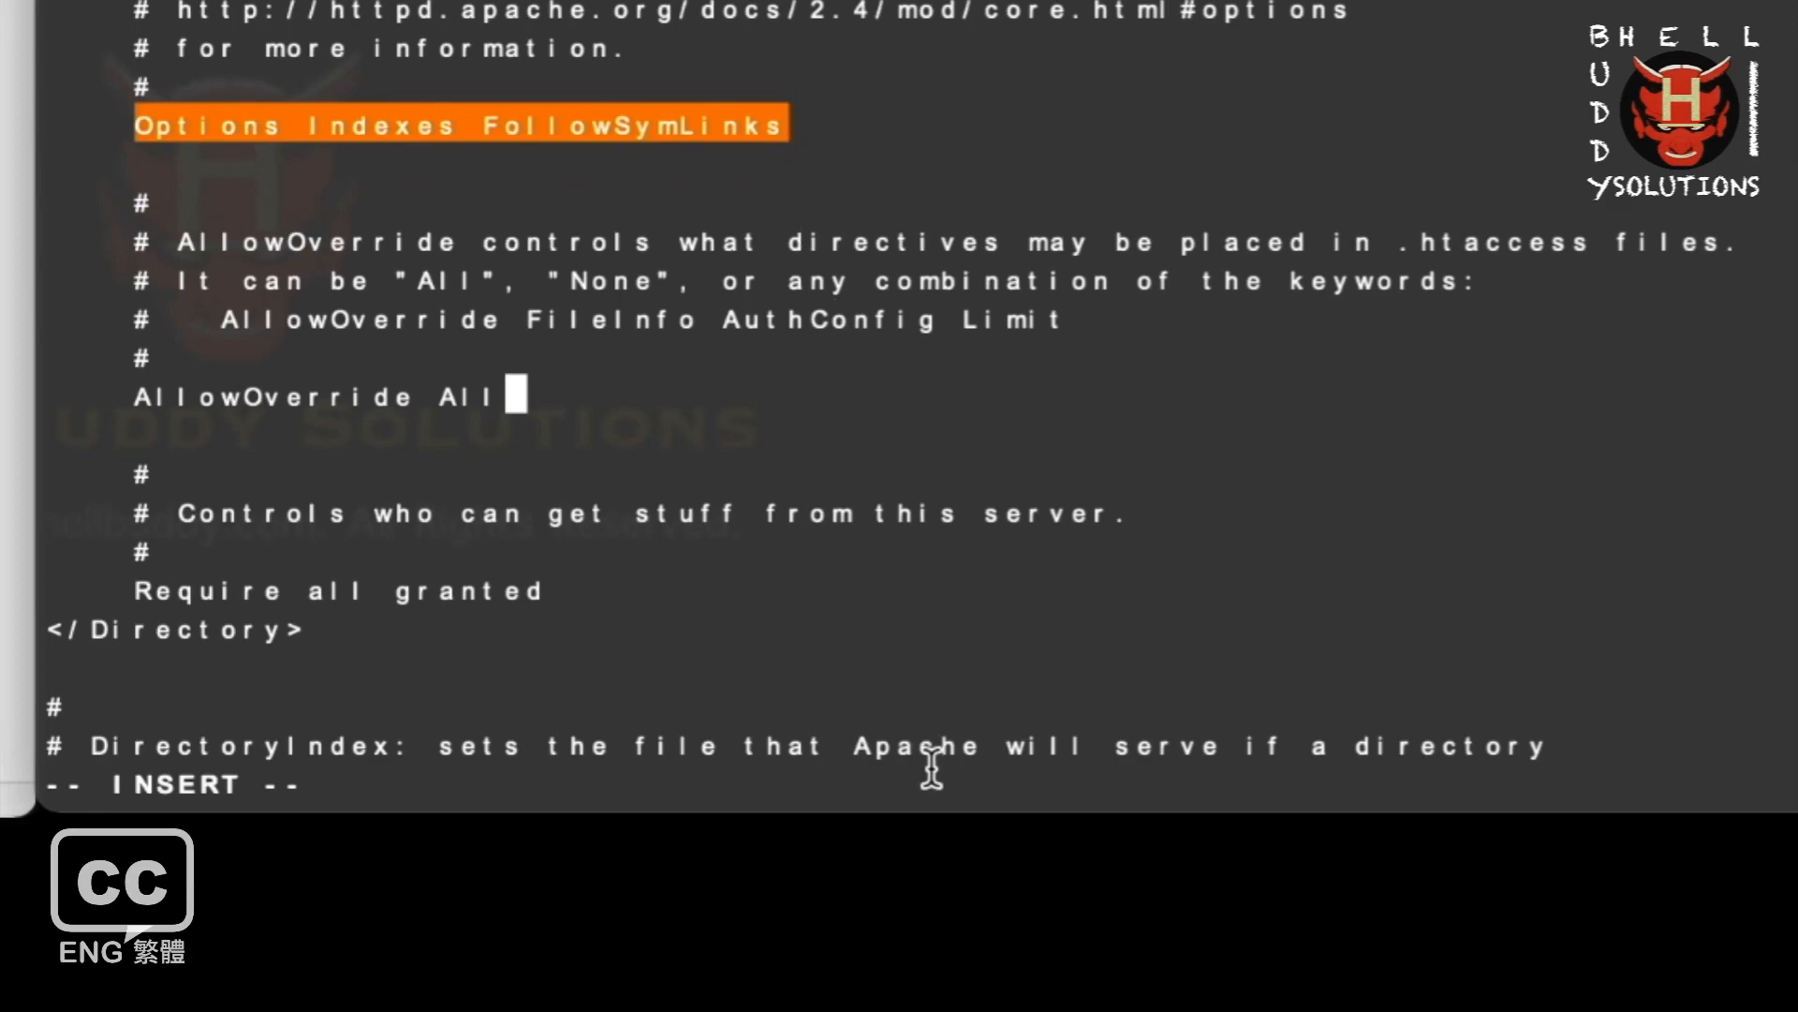
scroll("down", 3)
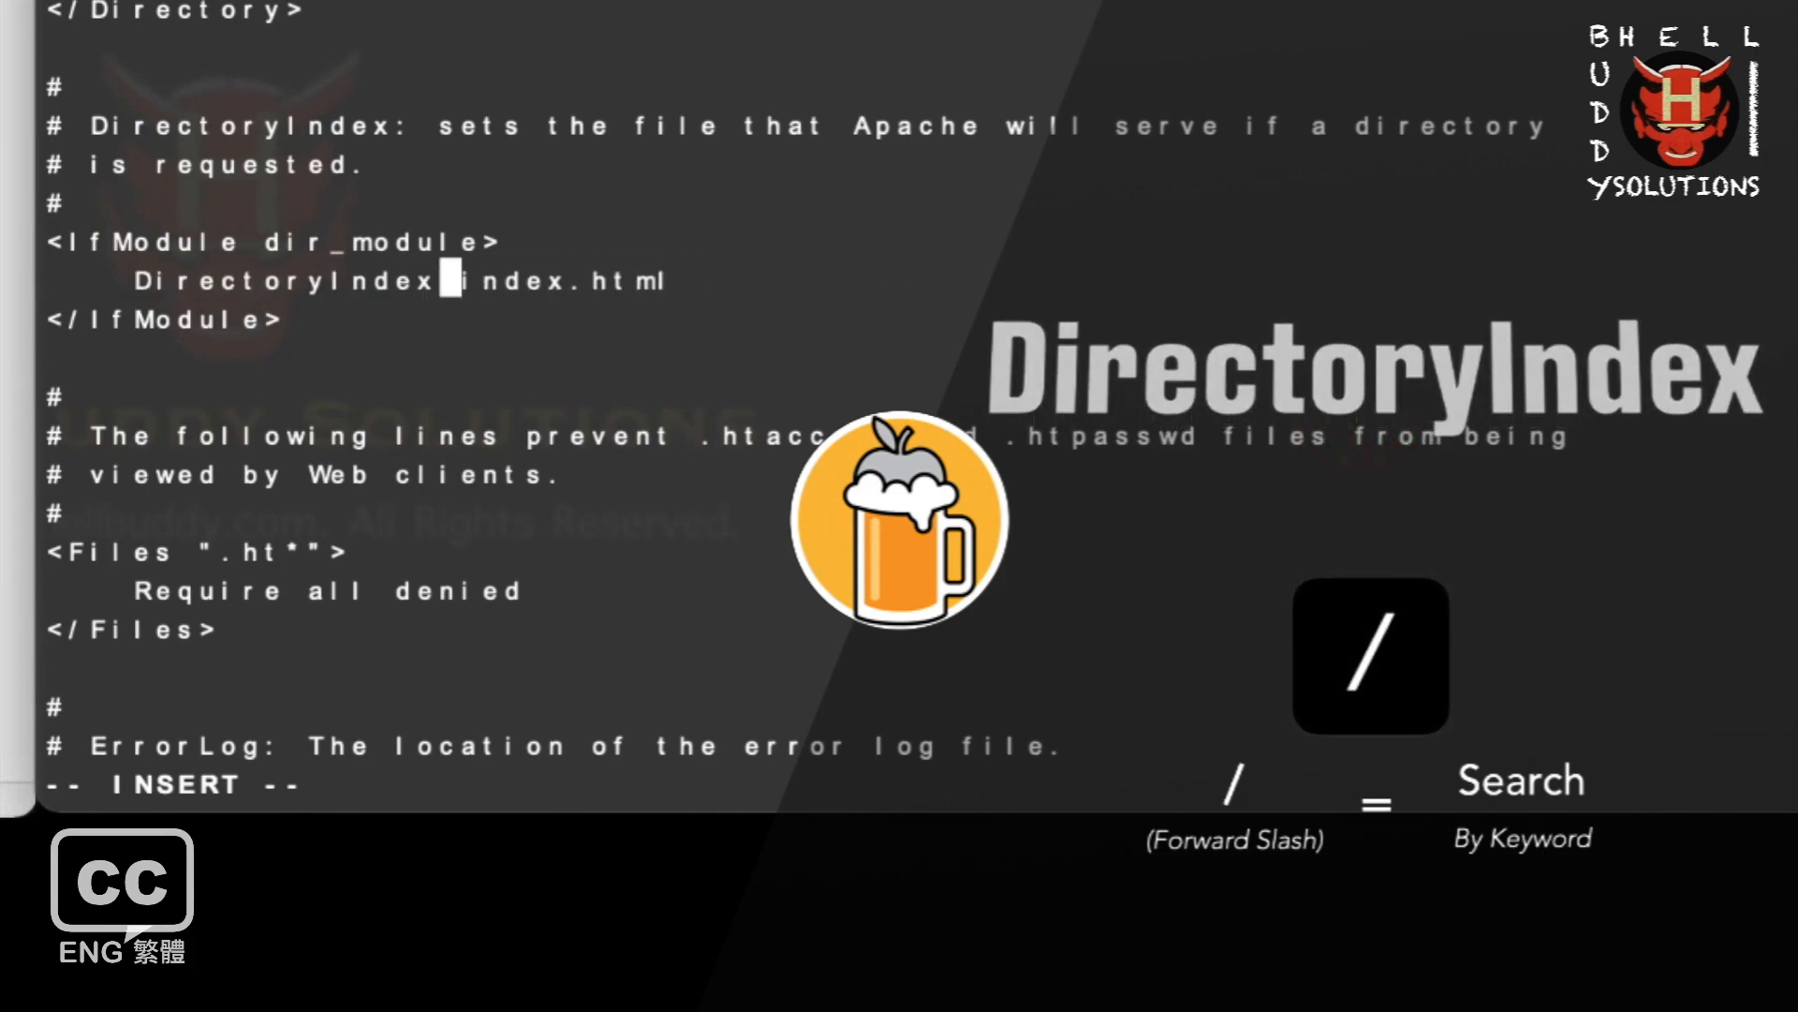
Insert index.php ahead of index.html on the DirectoryIndex line.
type("index.php index.")
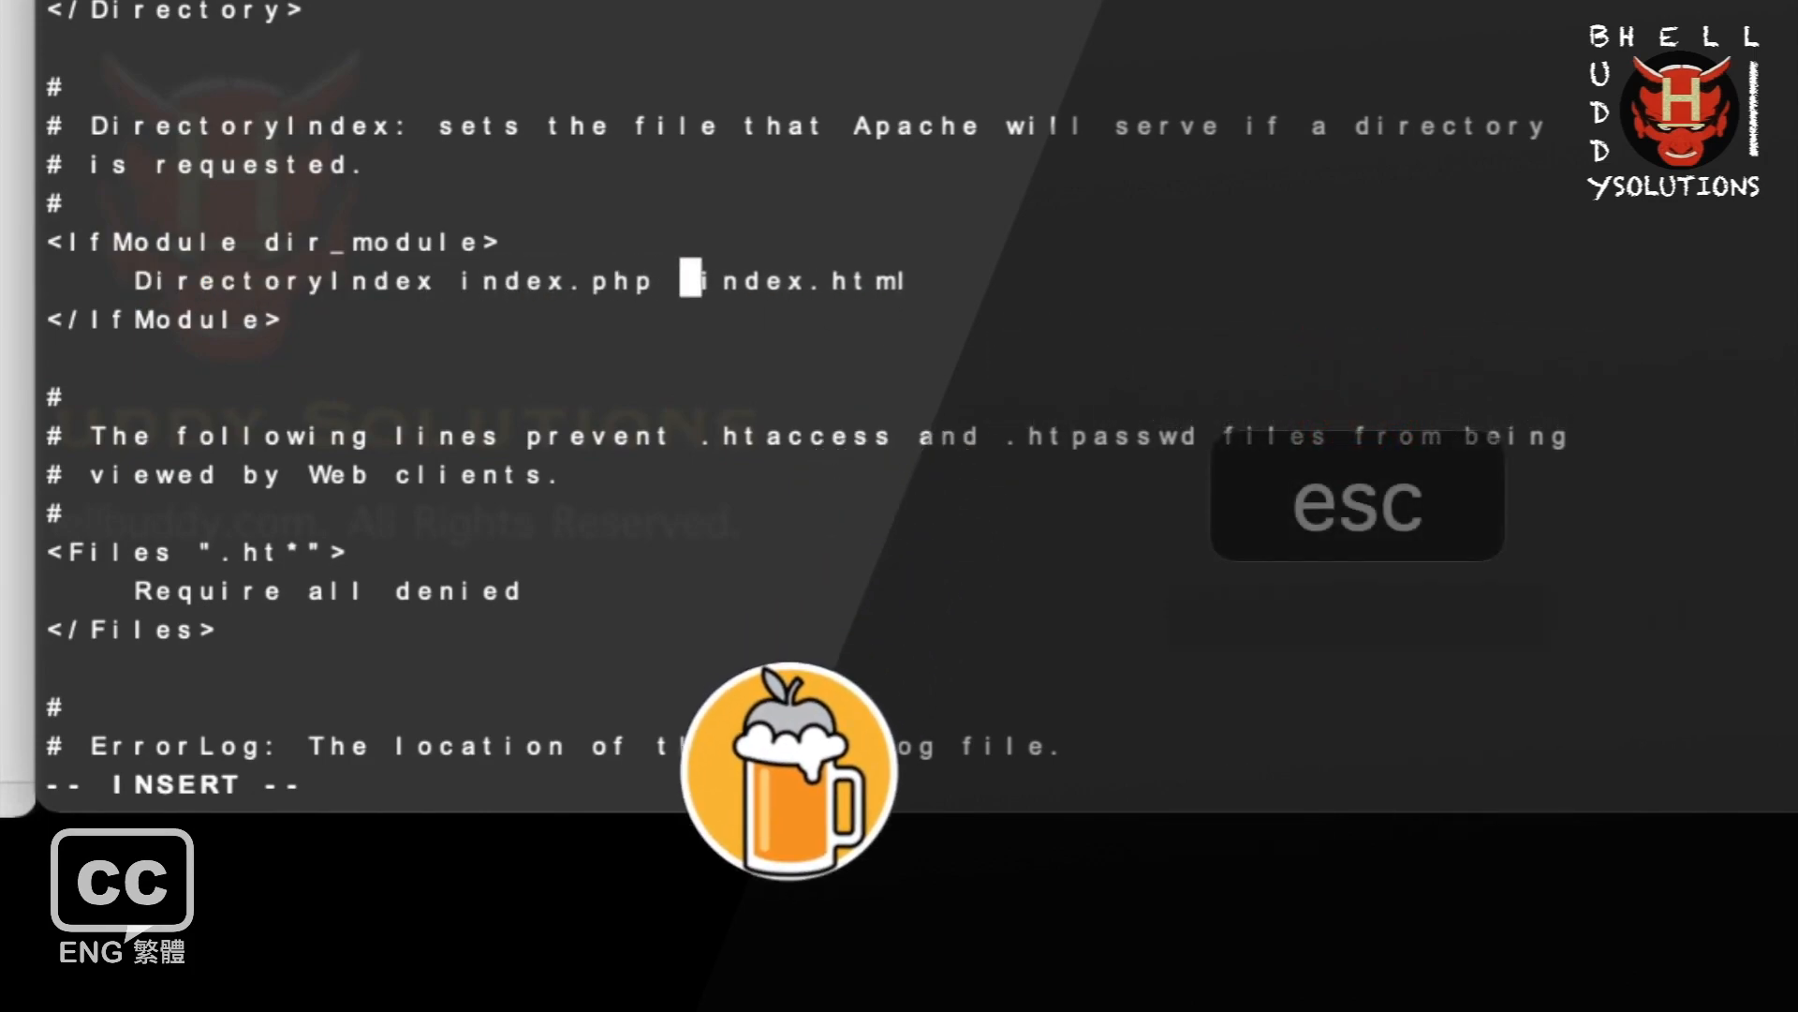
key("Escape")
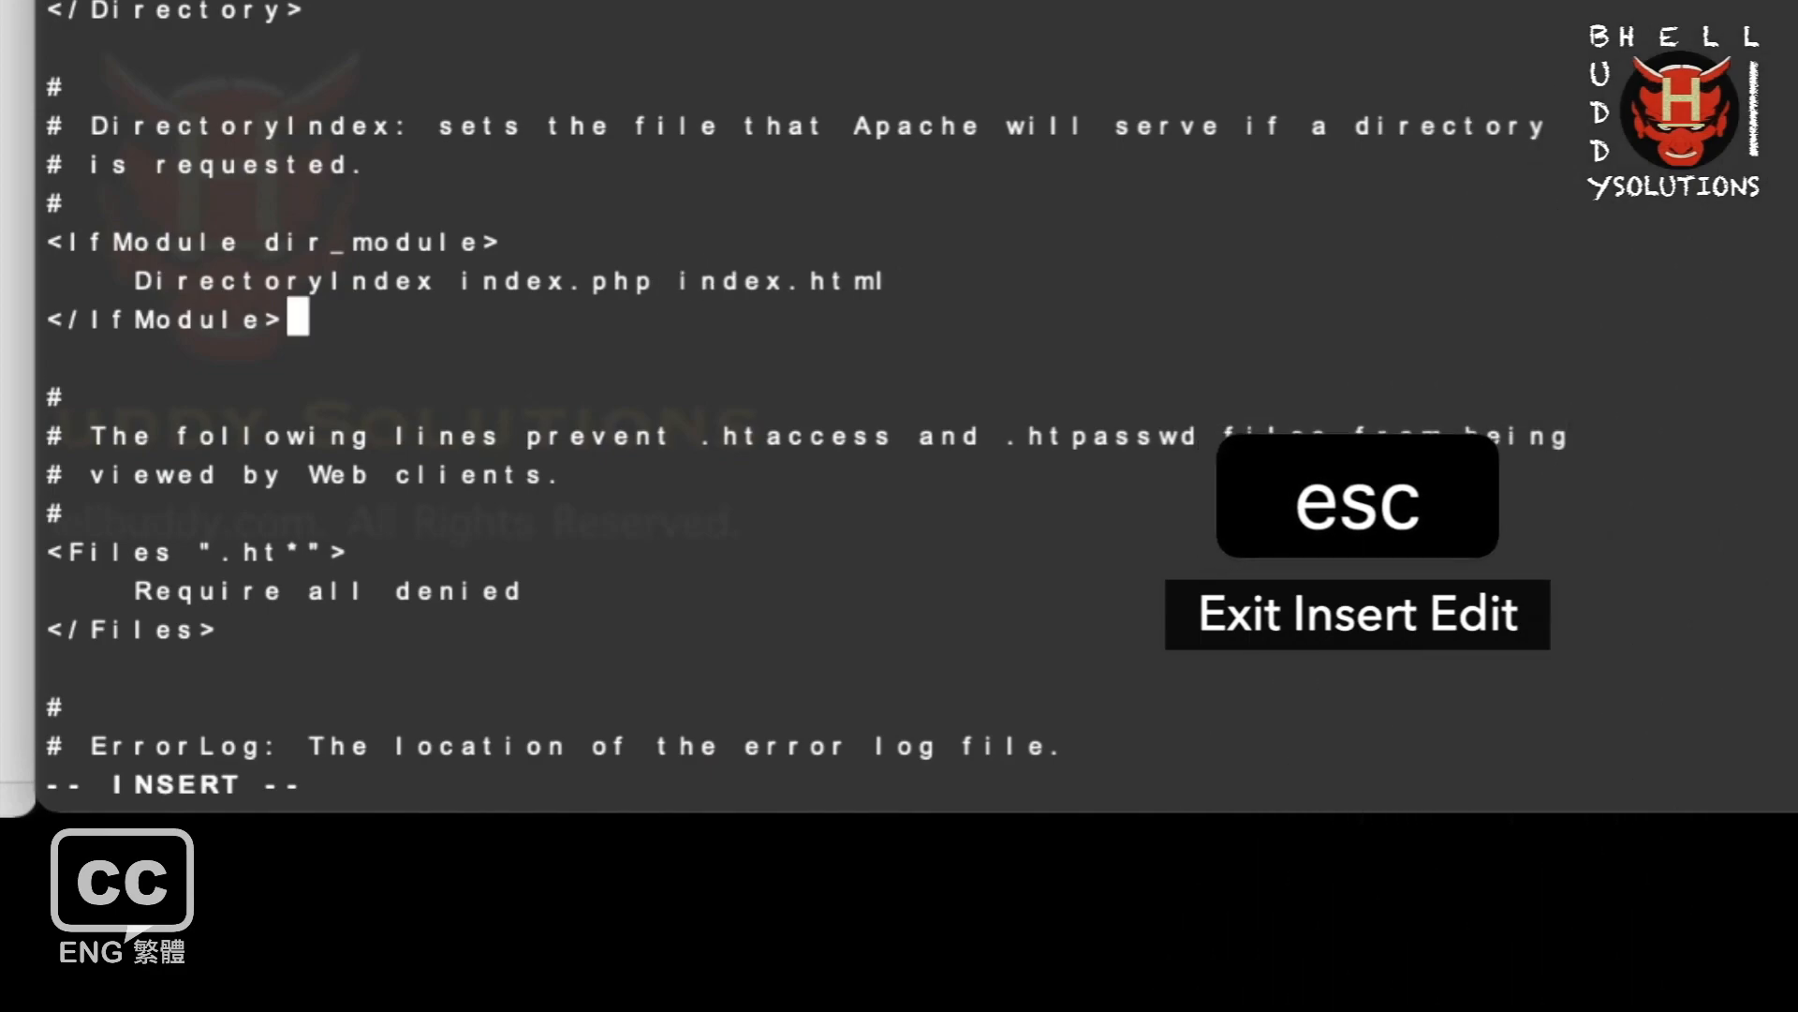
scroll("down", 3)
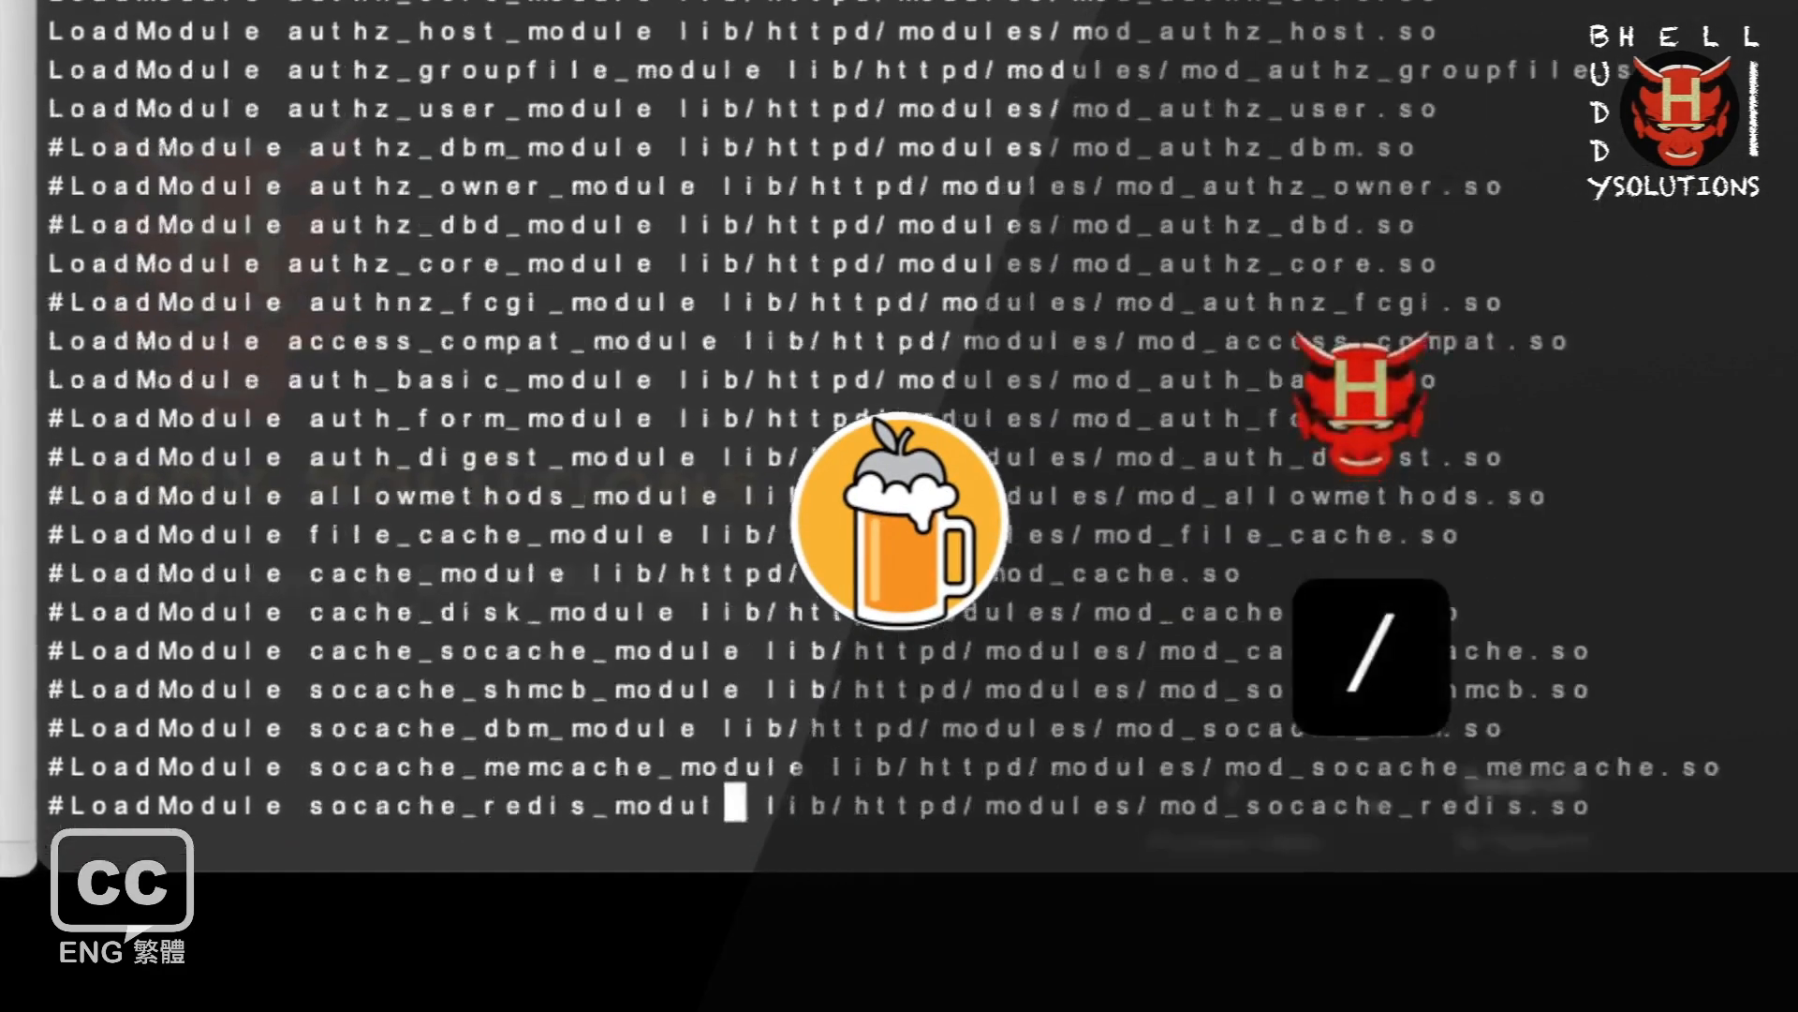
Uncomment the mod_proxy and mod_proxy_fcgi LoadModule lines, then locate mod_rewrite.
scroll("up", 3)
type("/")
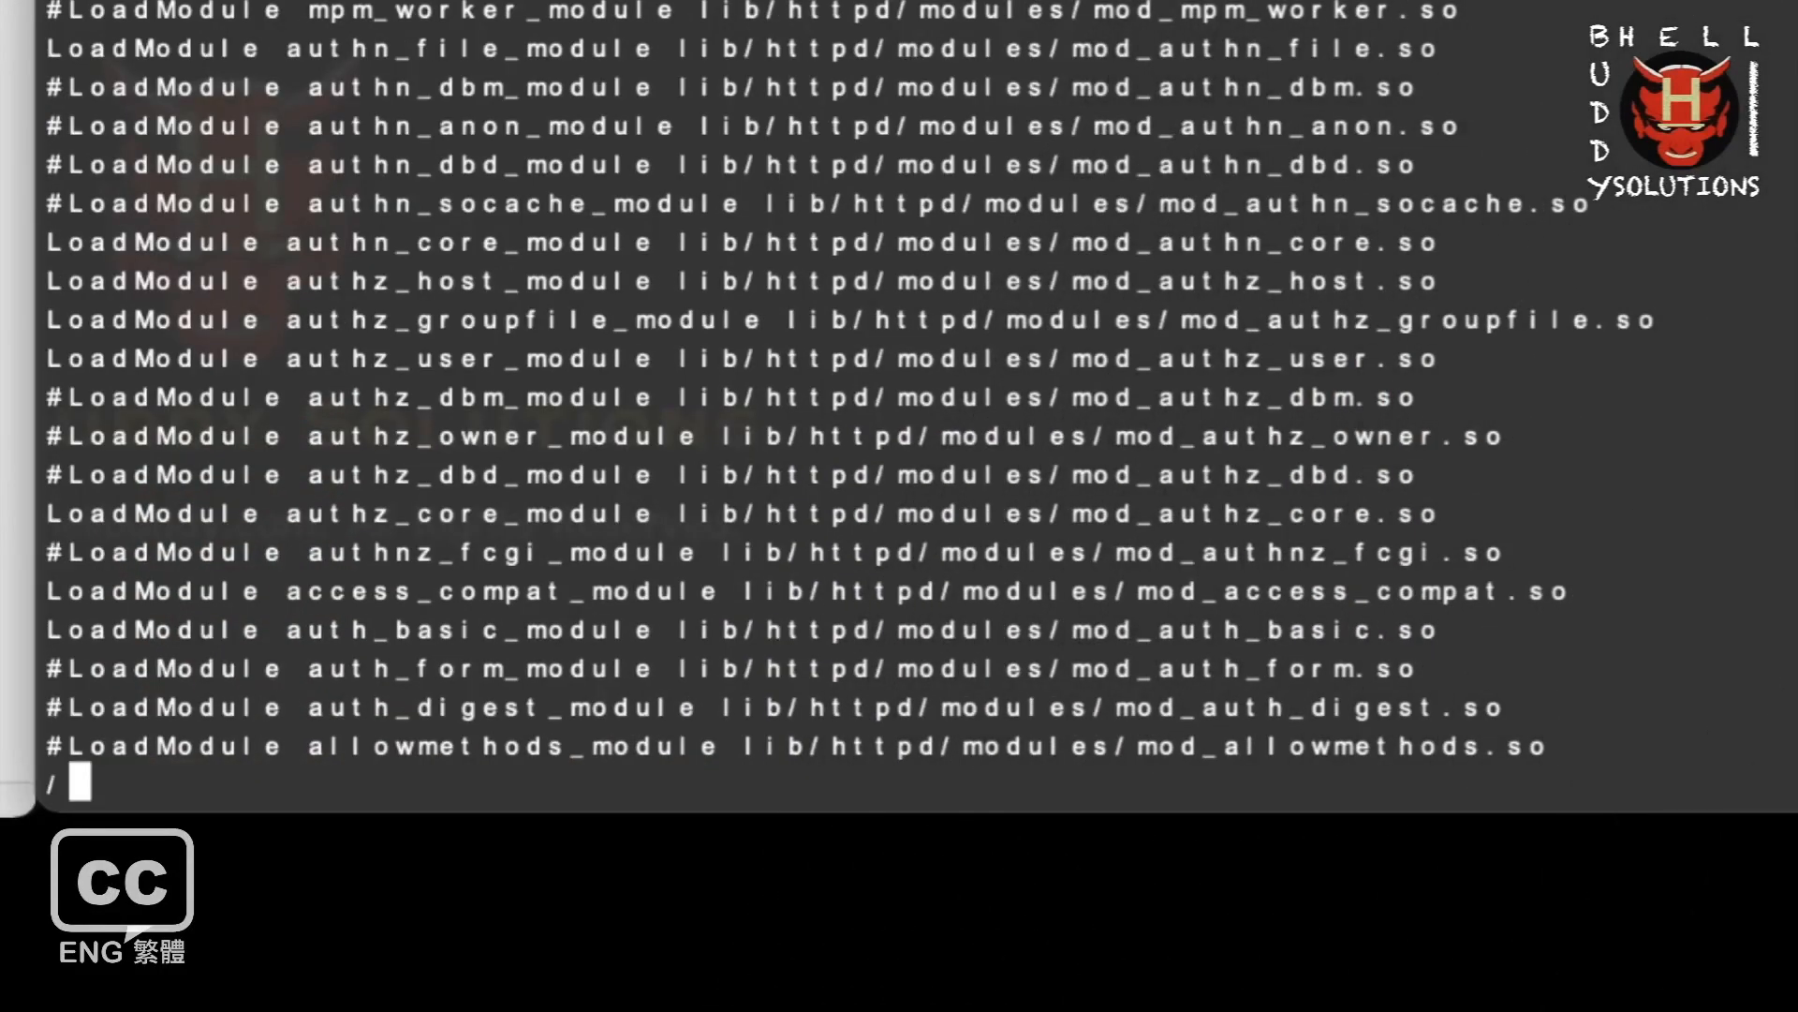
type("mod")
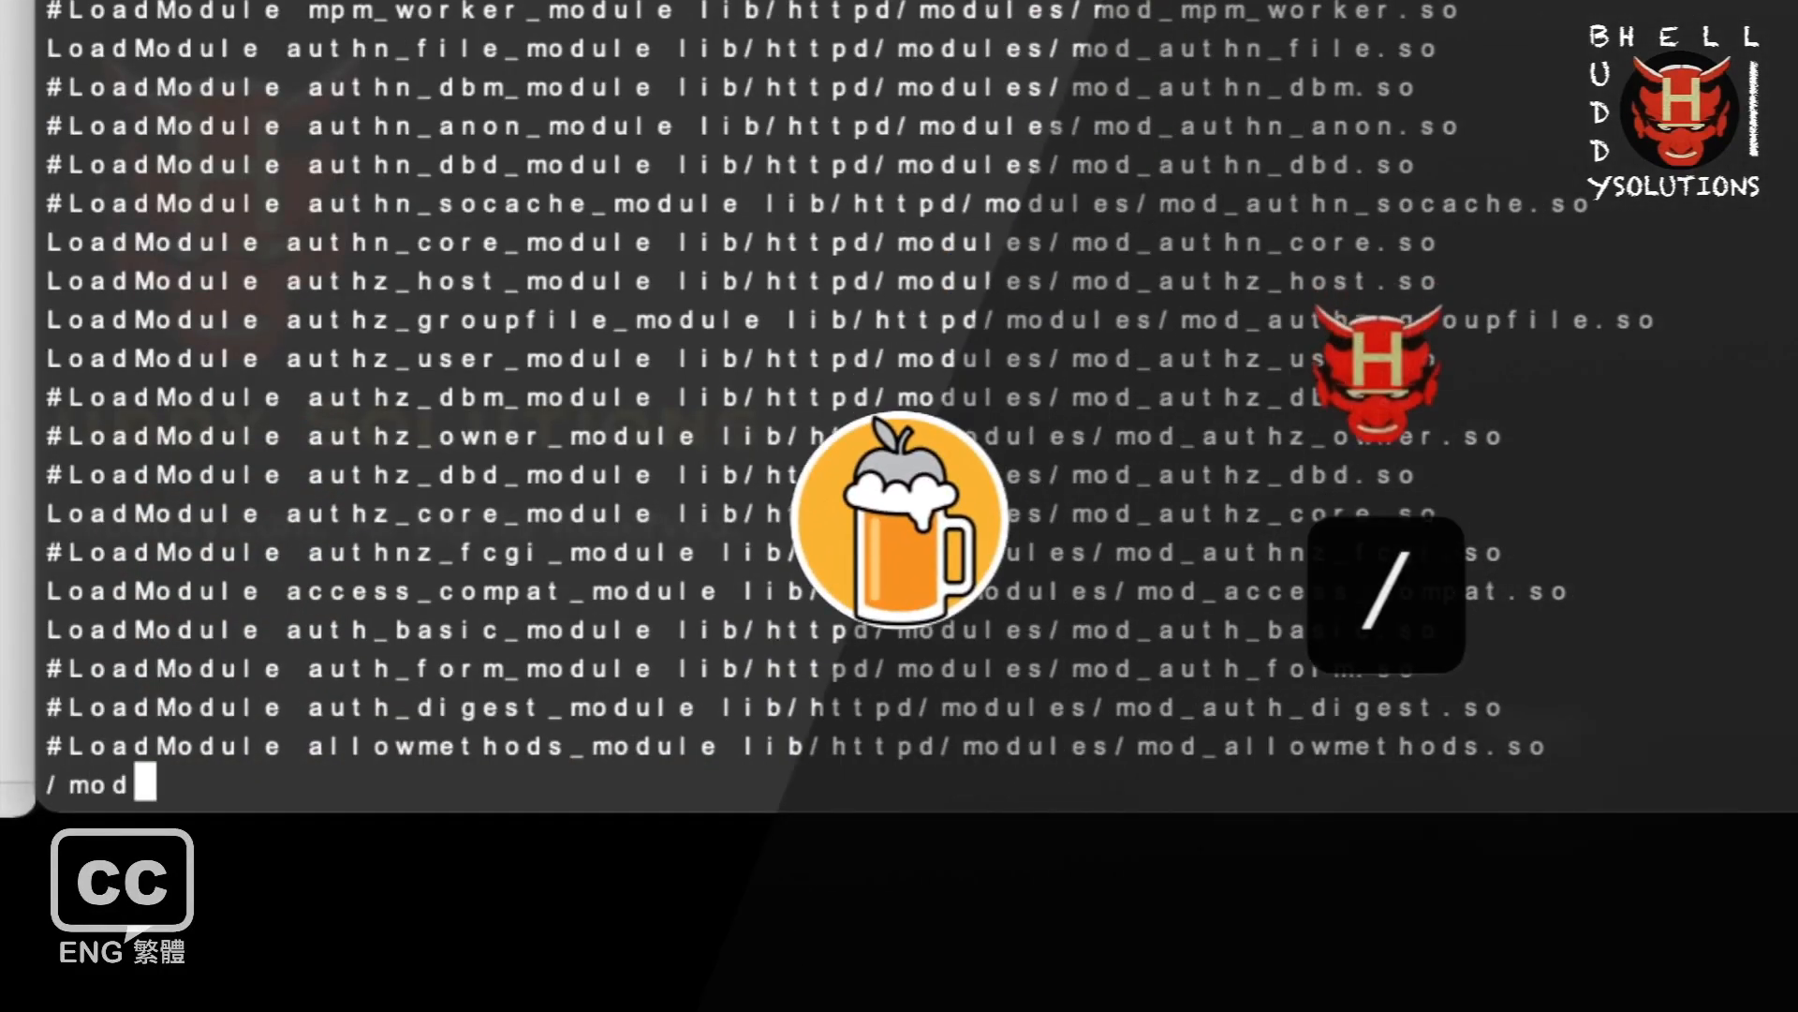
type("_proxy")
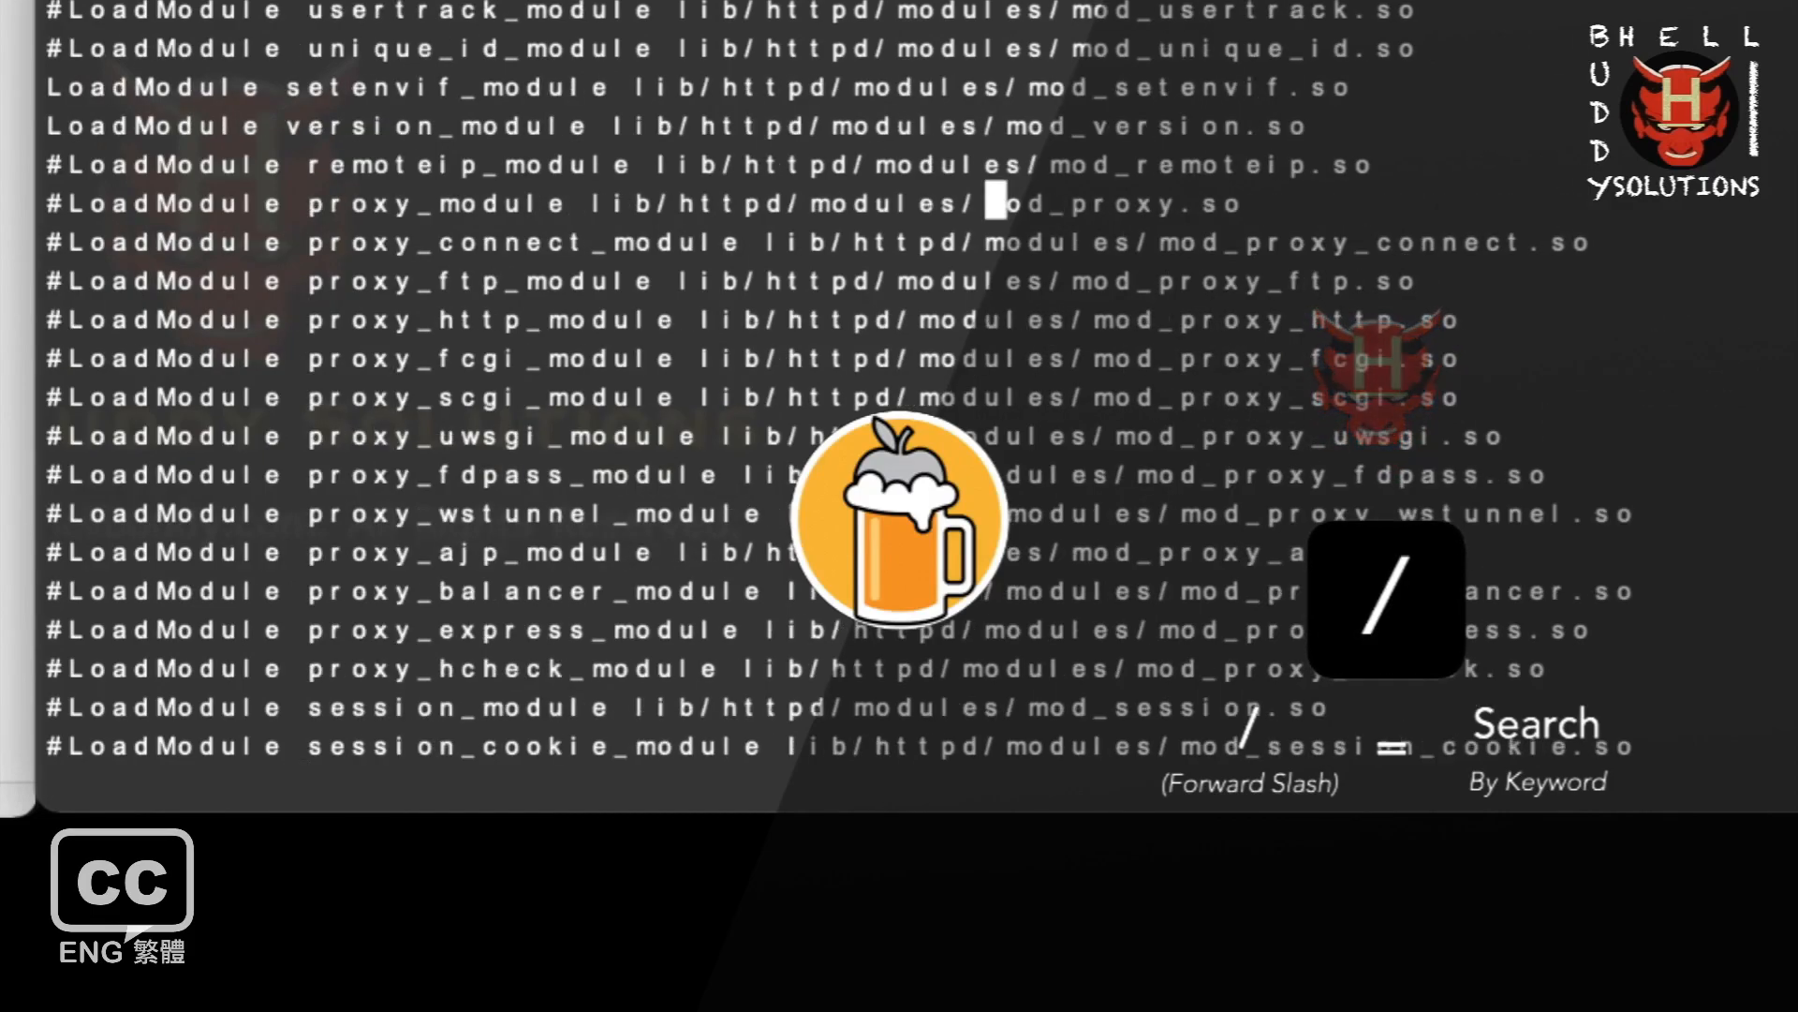
key("i")
type("/")
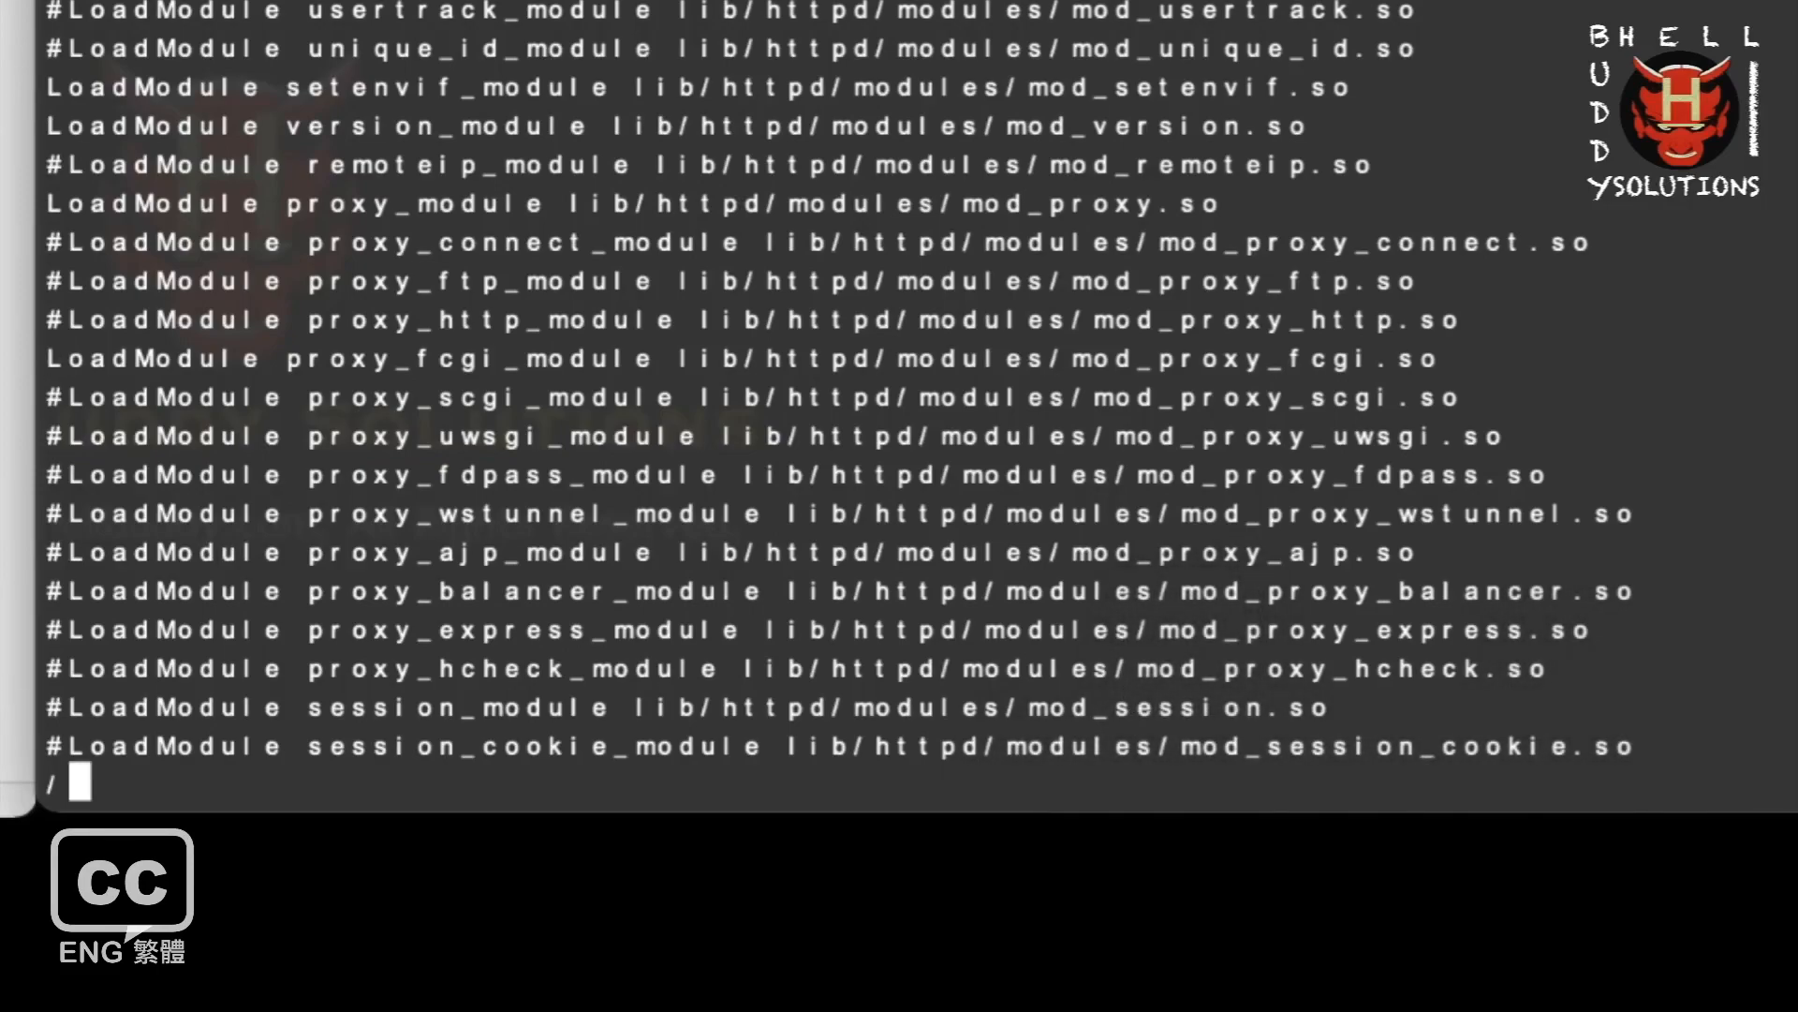
type("mod_")
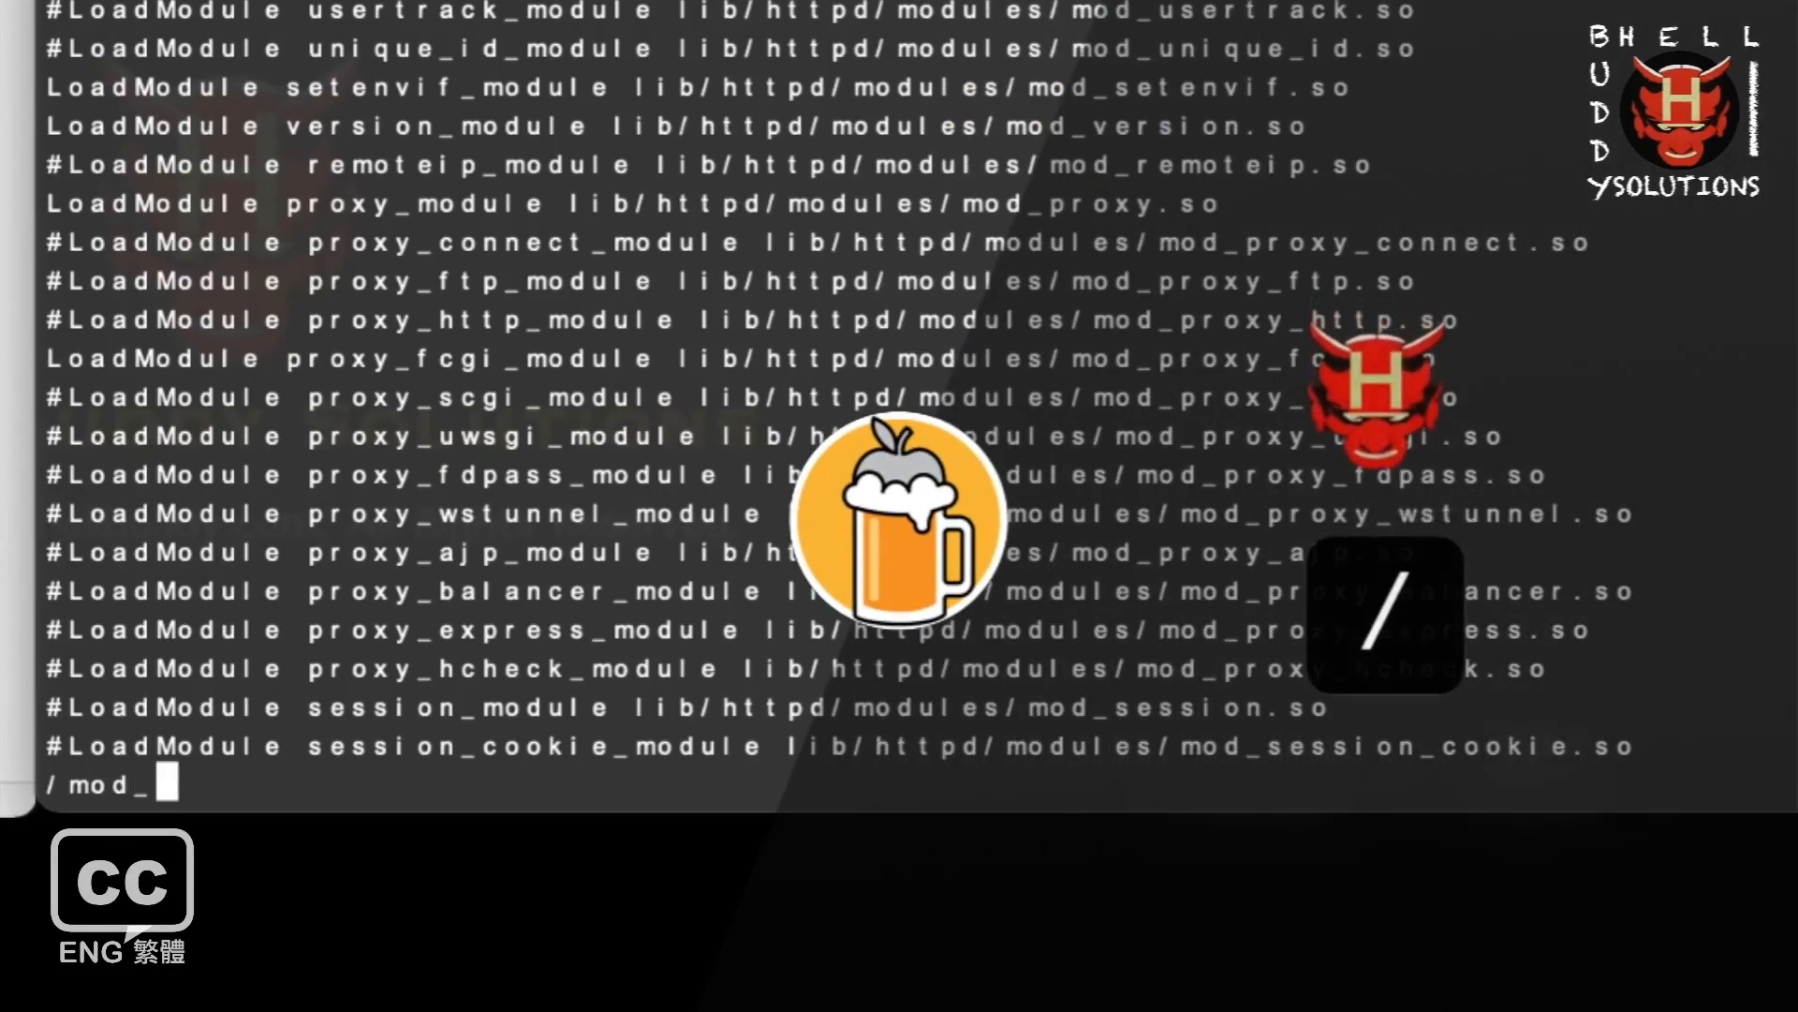
type("rewrite")
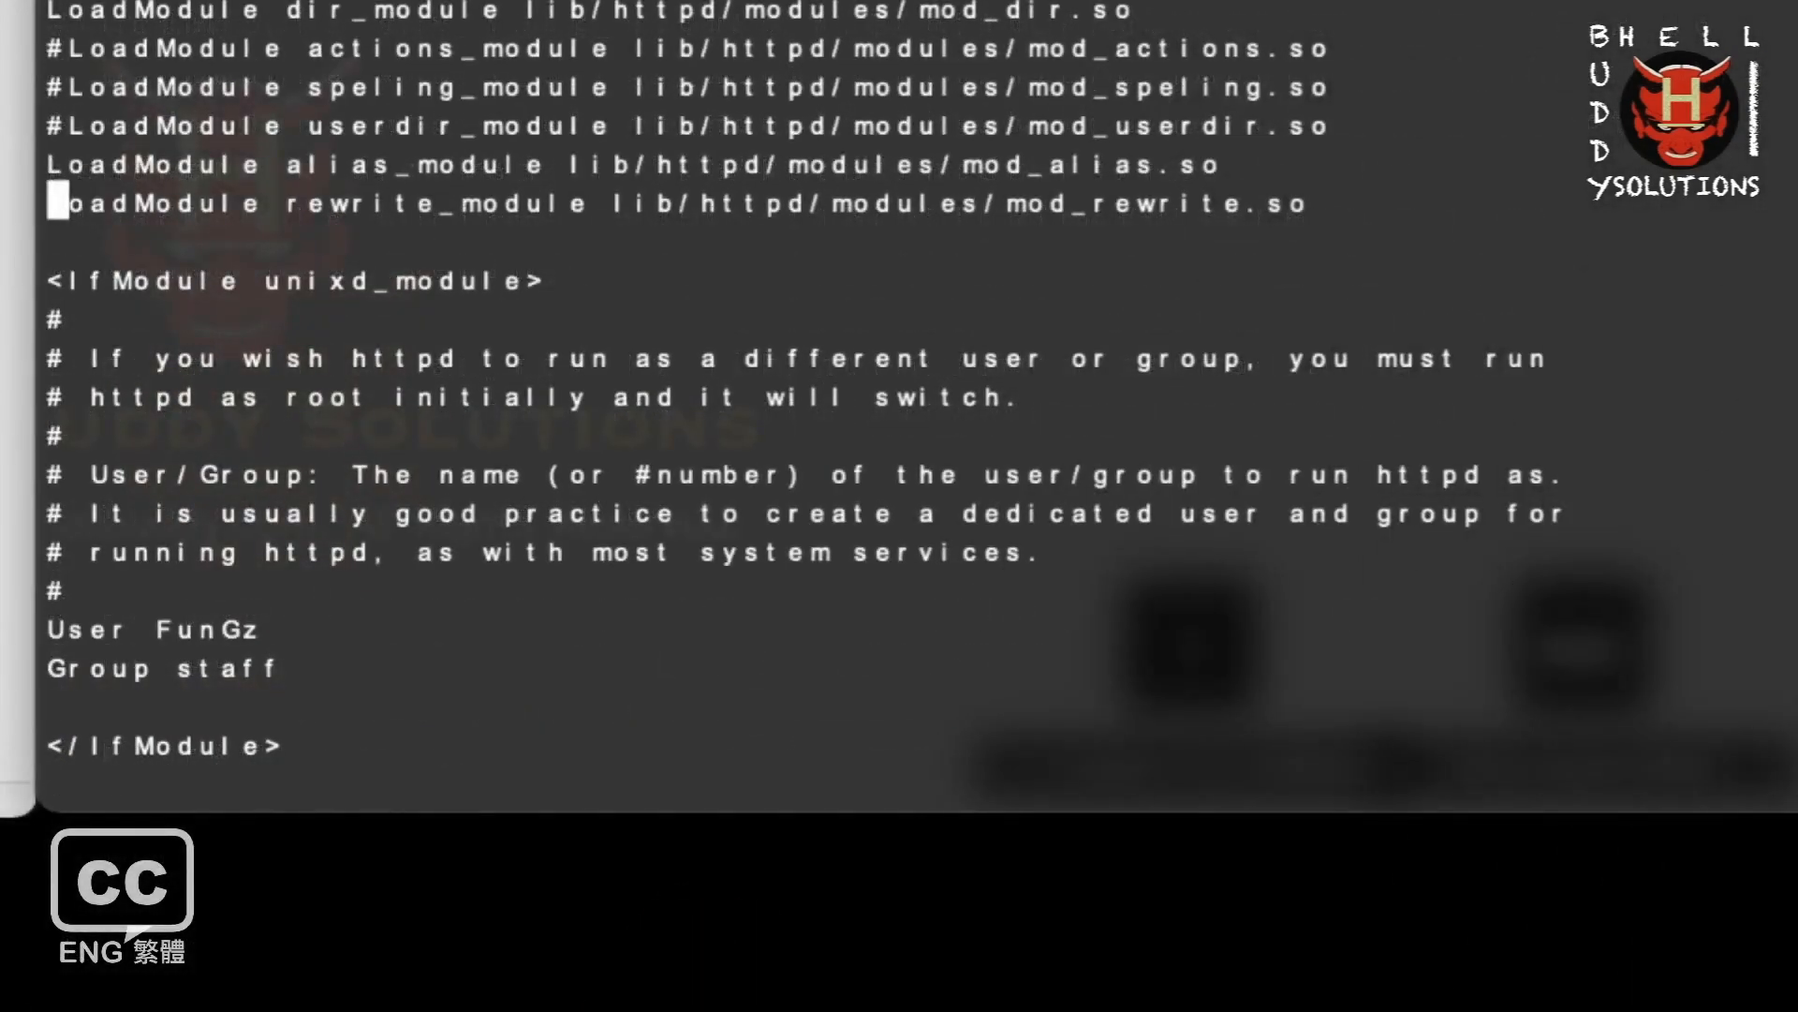
Uncomment the mod_userdir LoadModule line and the httpd-userdir.conf Include line.
scroll("up", 3)
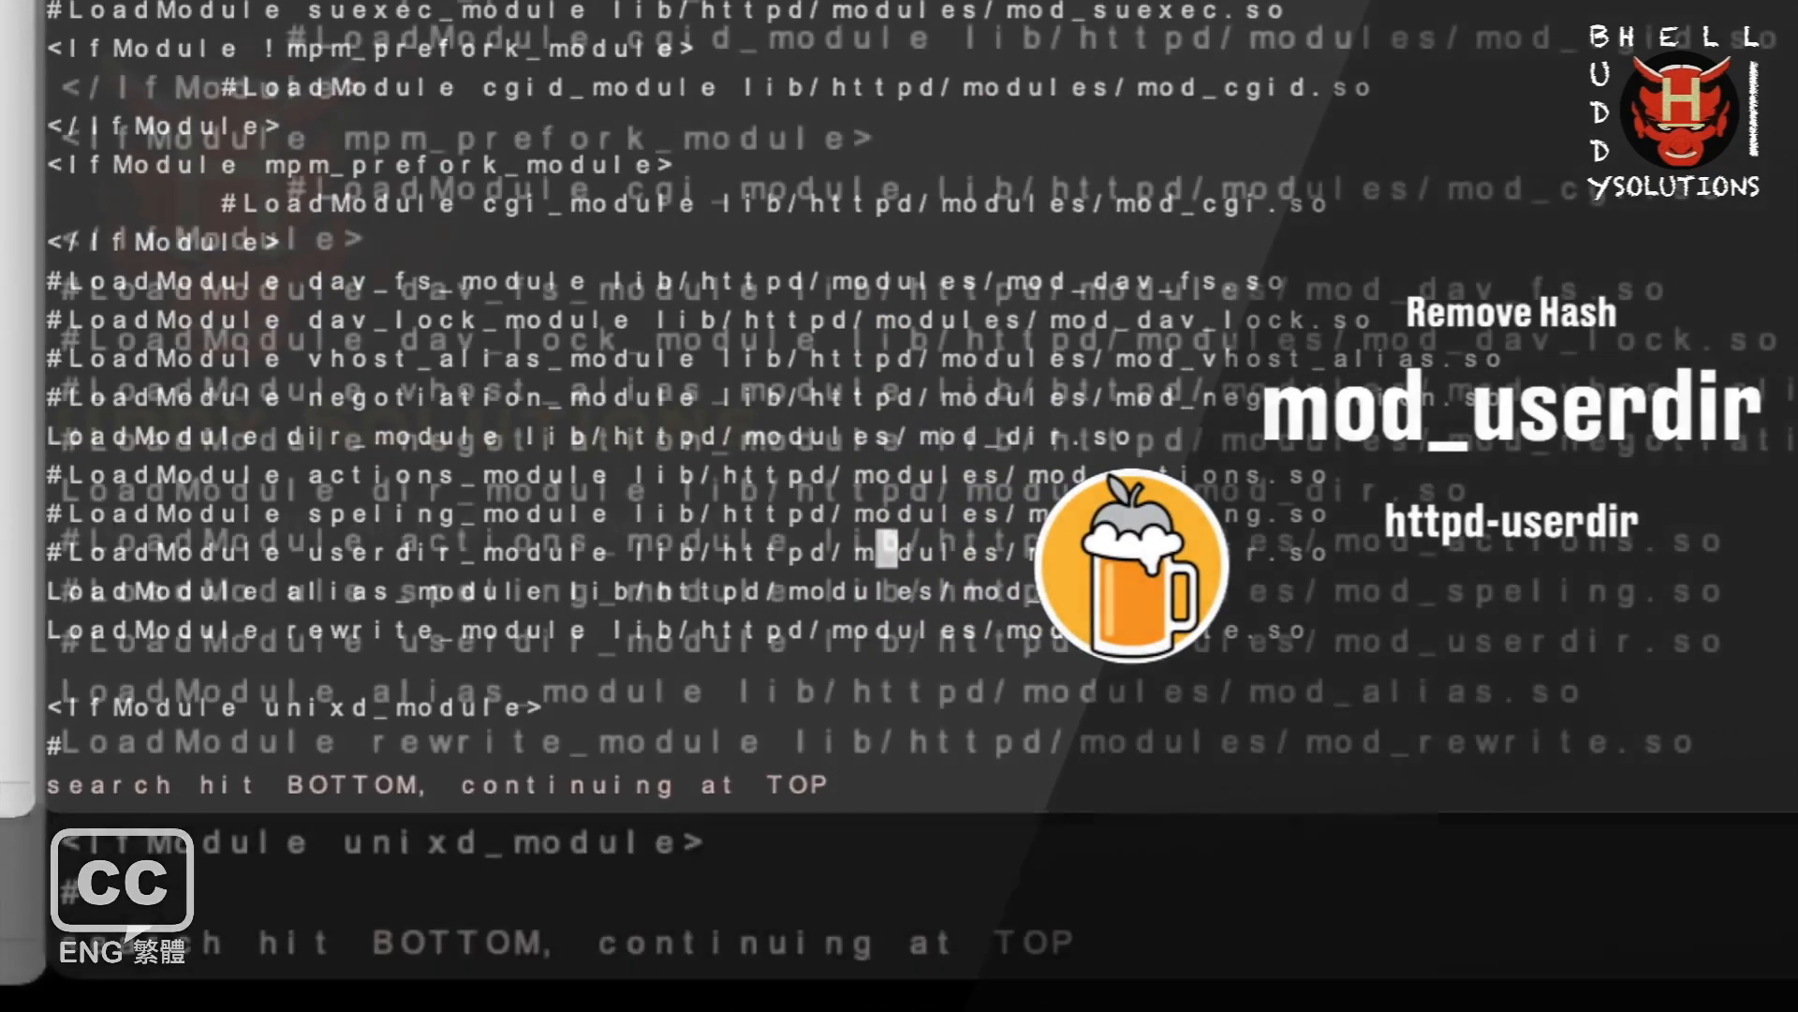
key("i")
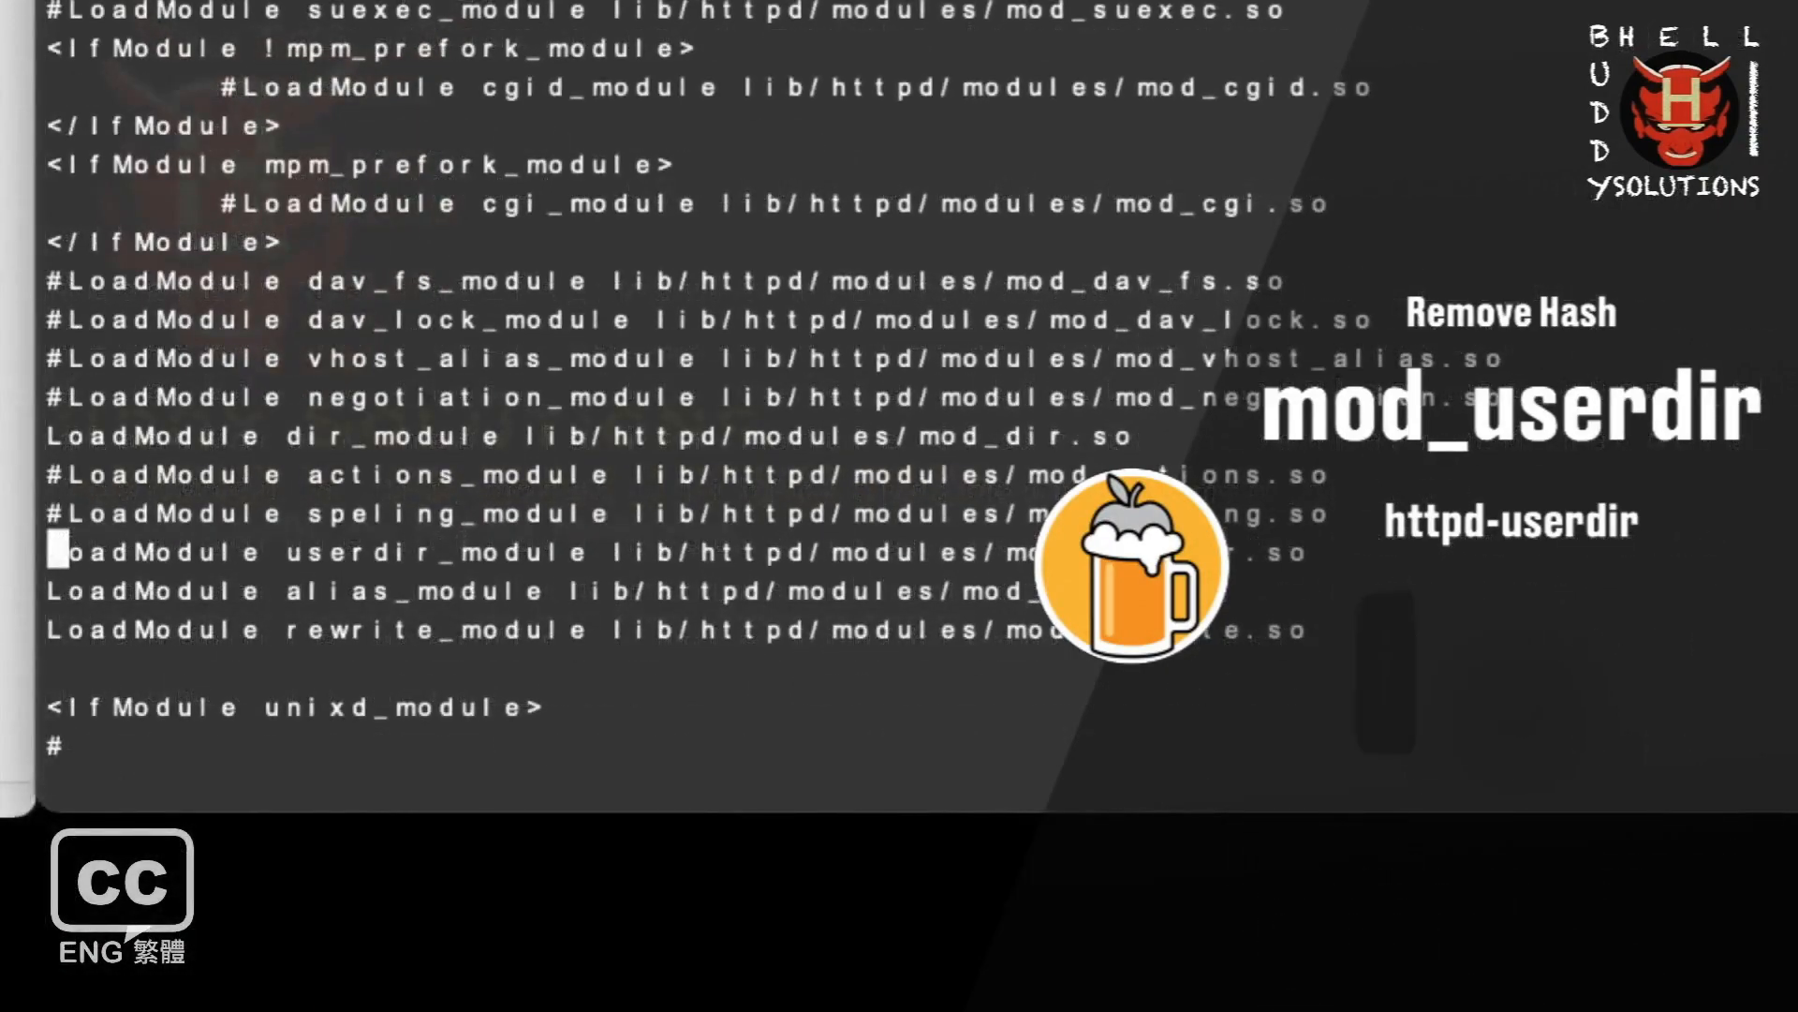
key("Escape")
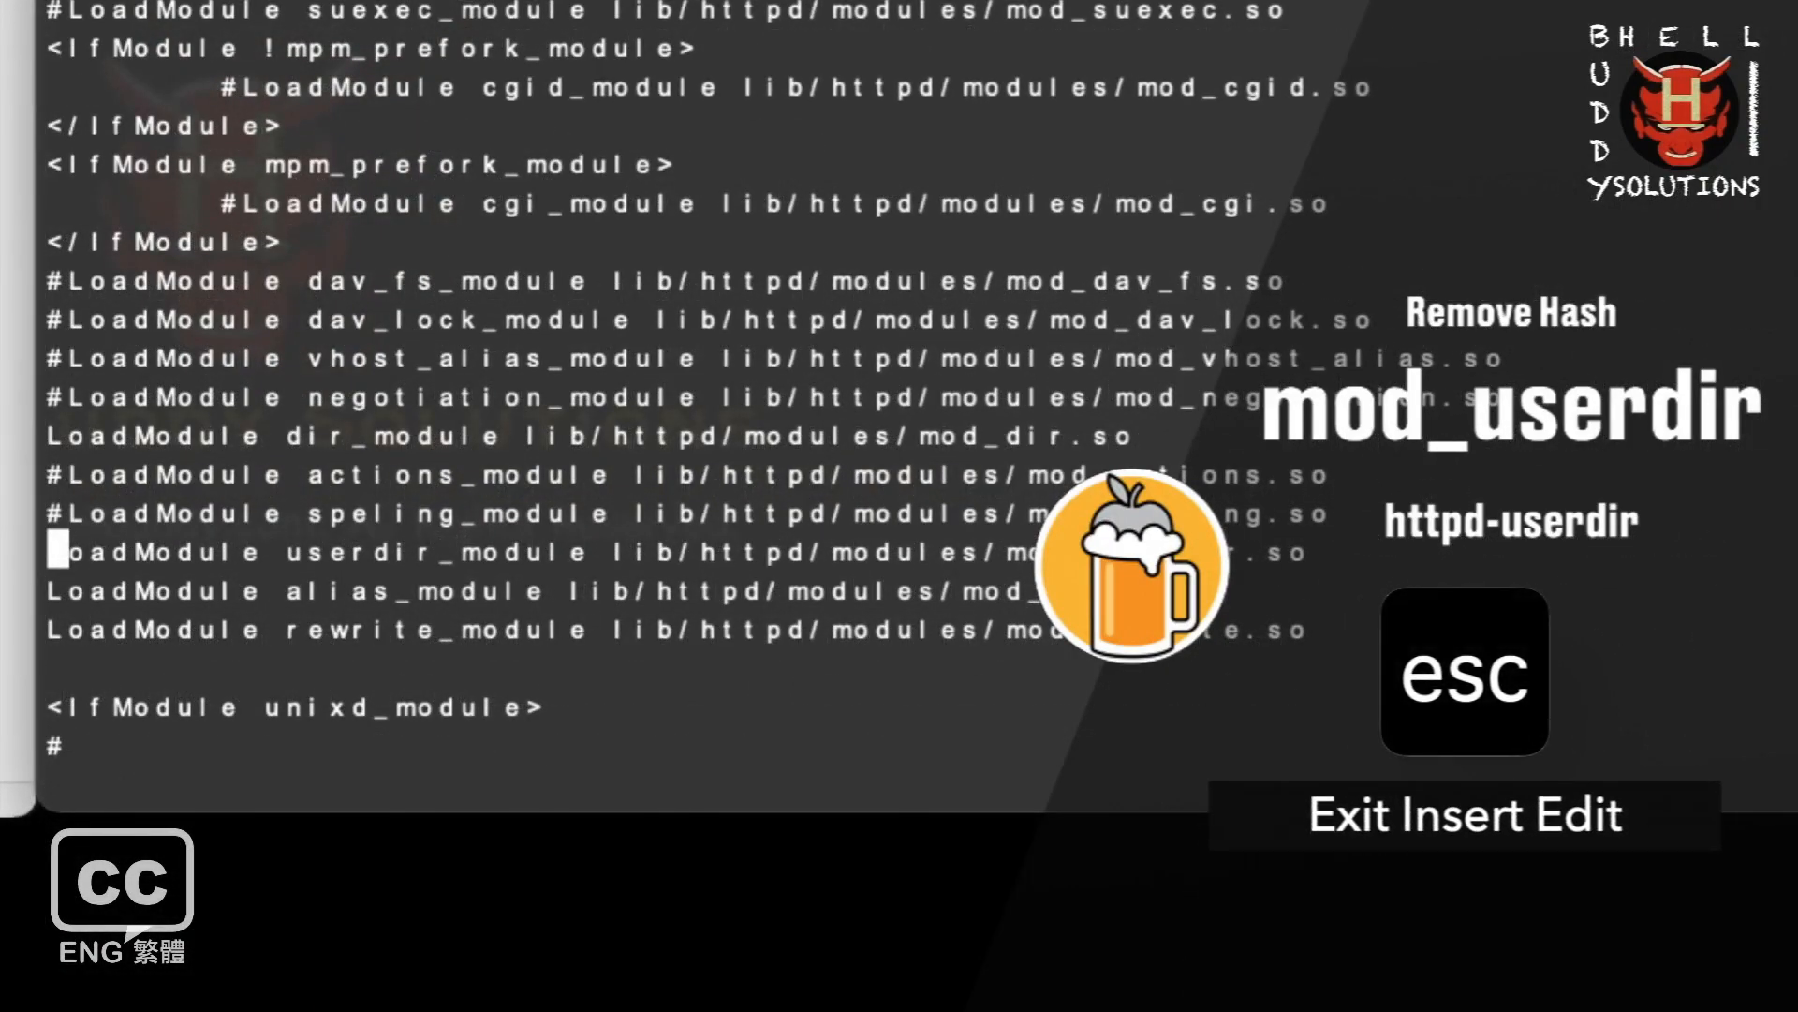
key("Escape")
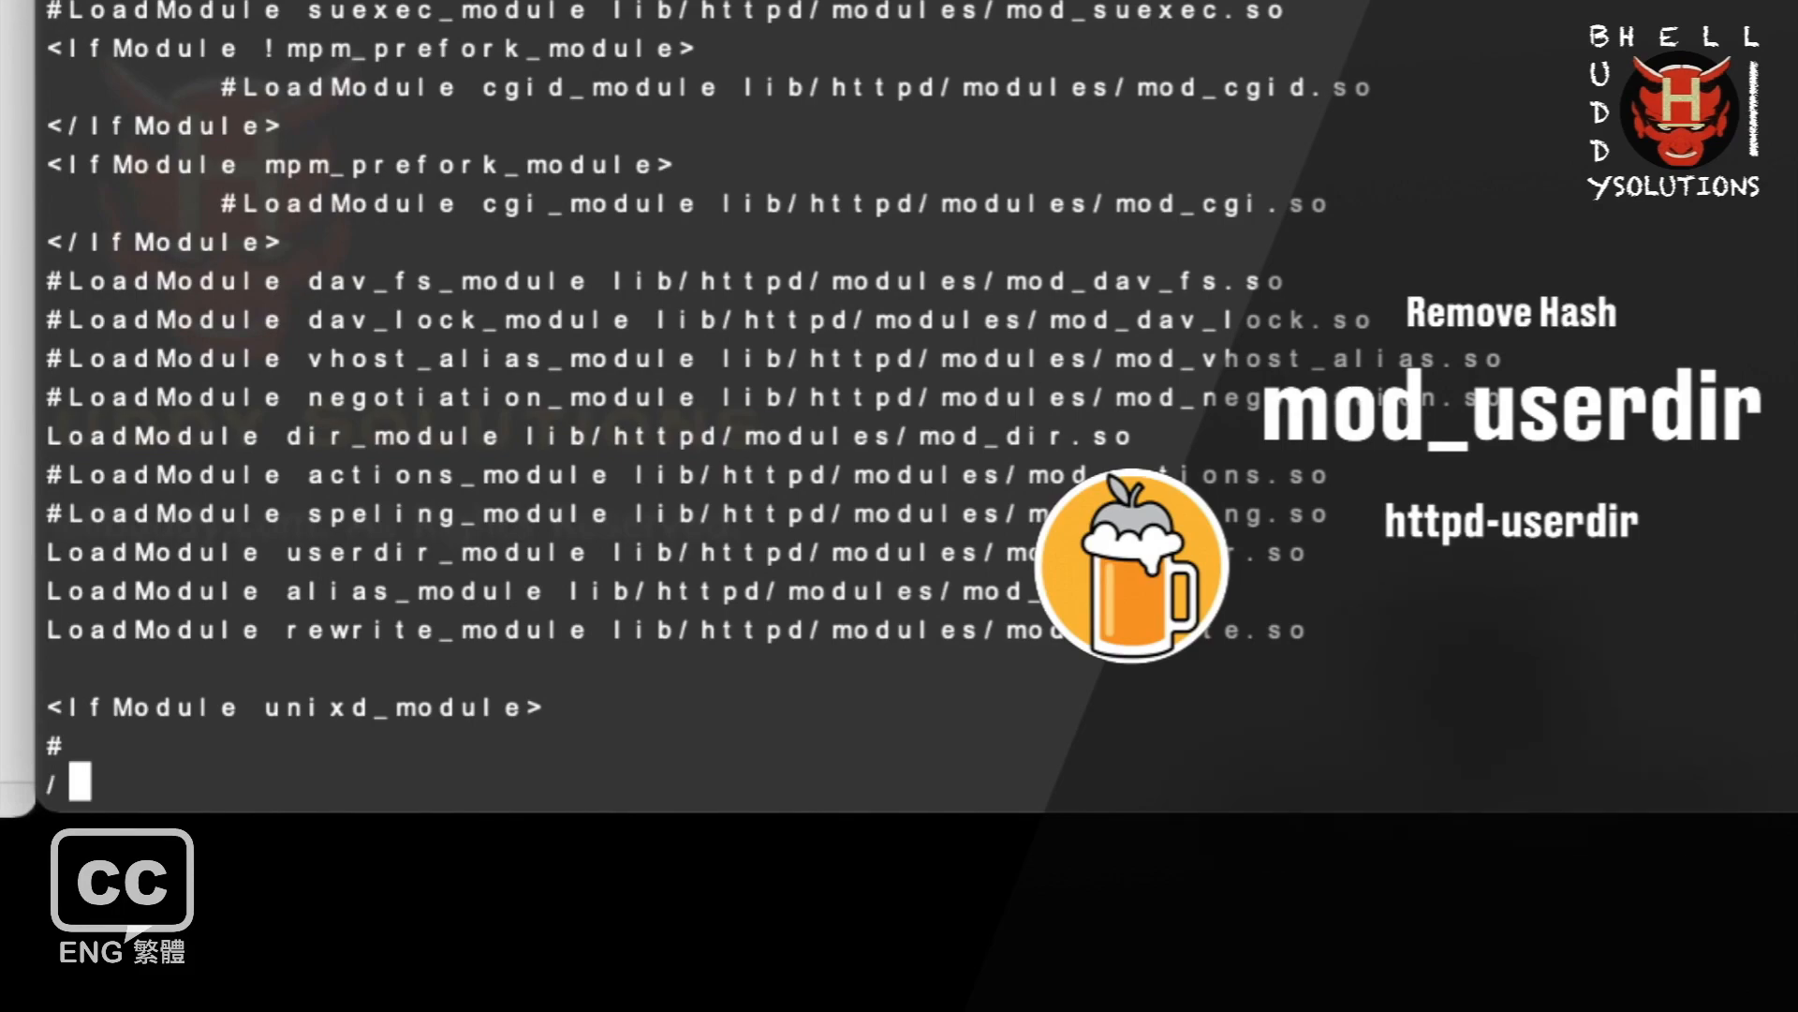
type("httpd-")
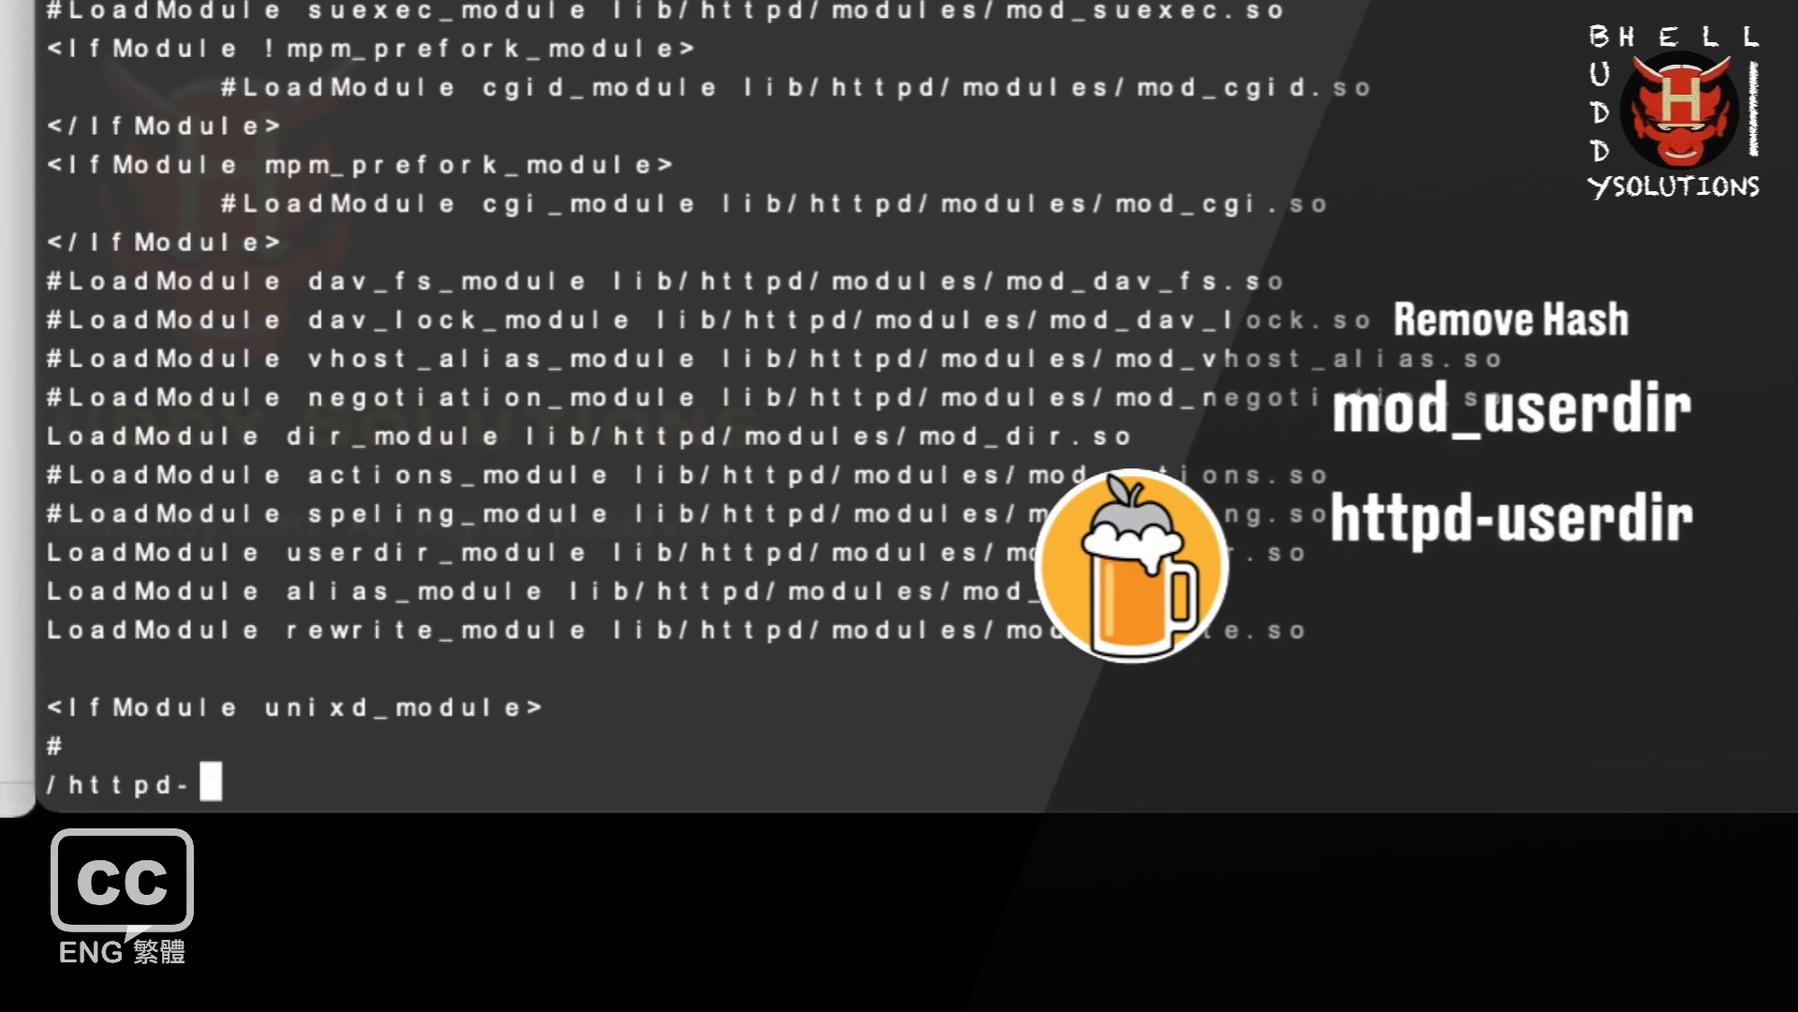
type("userdir")
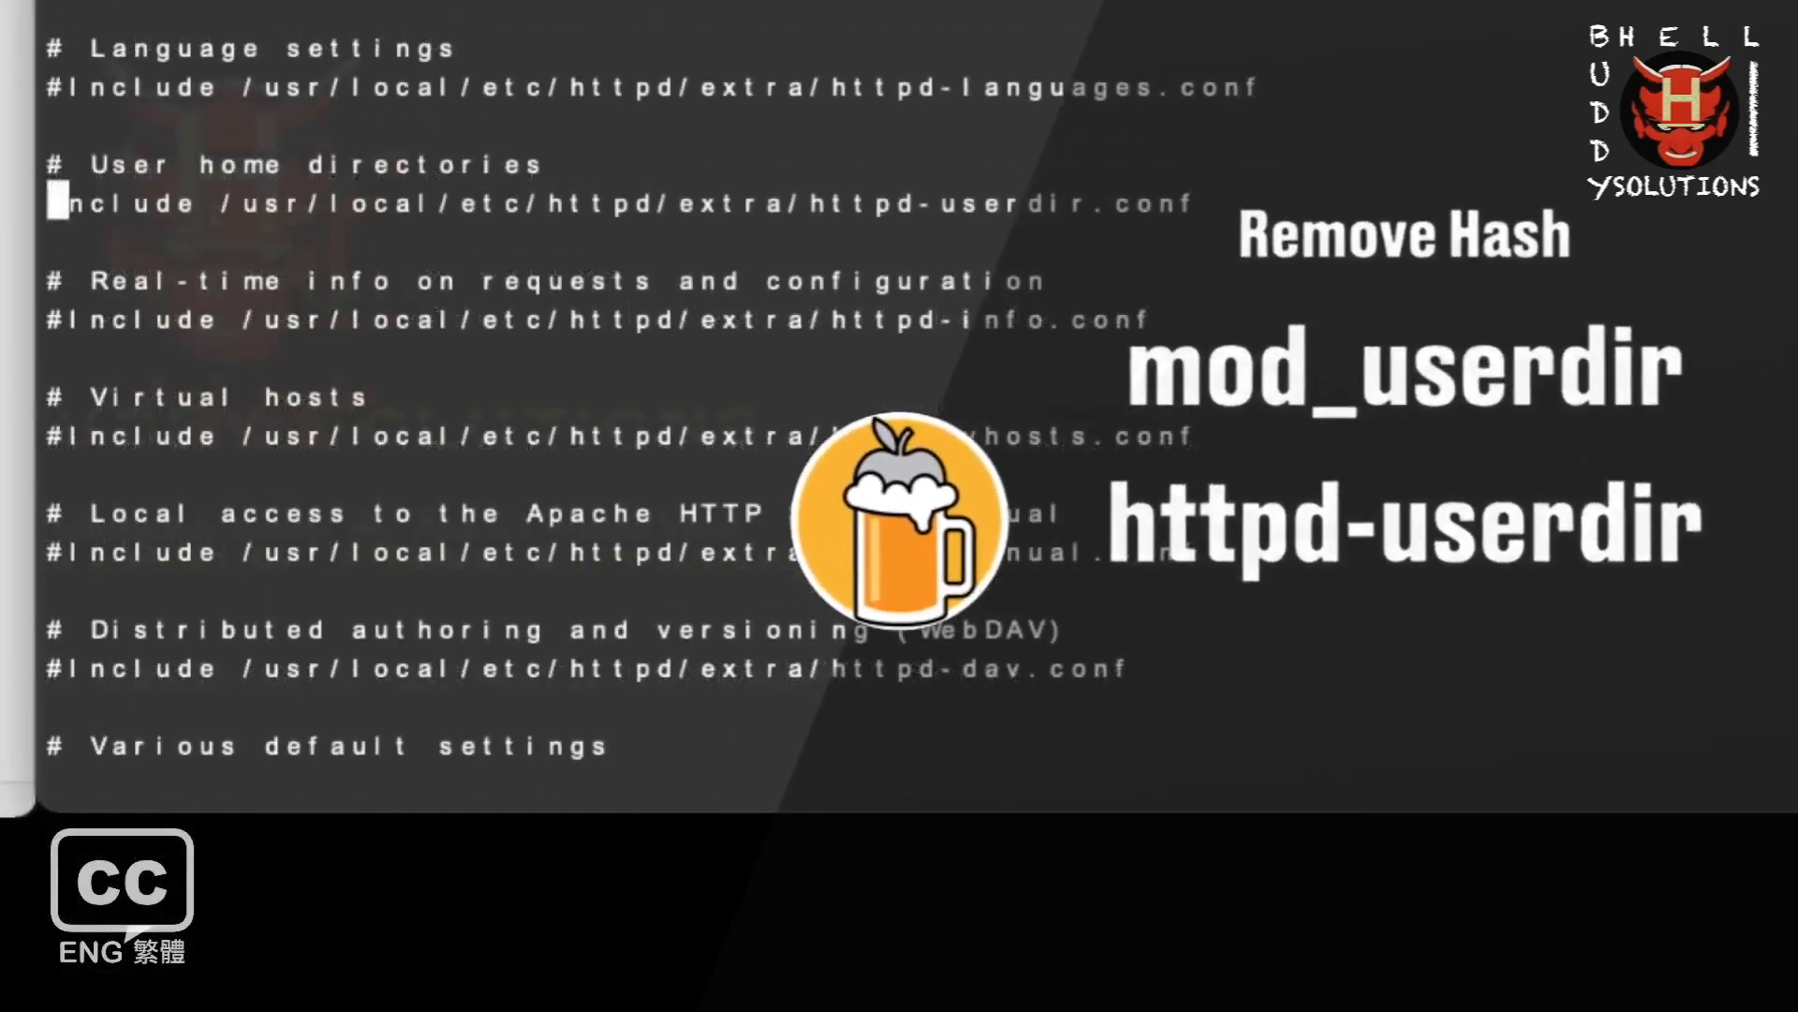
type("/mod_autoinde")
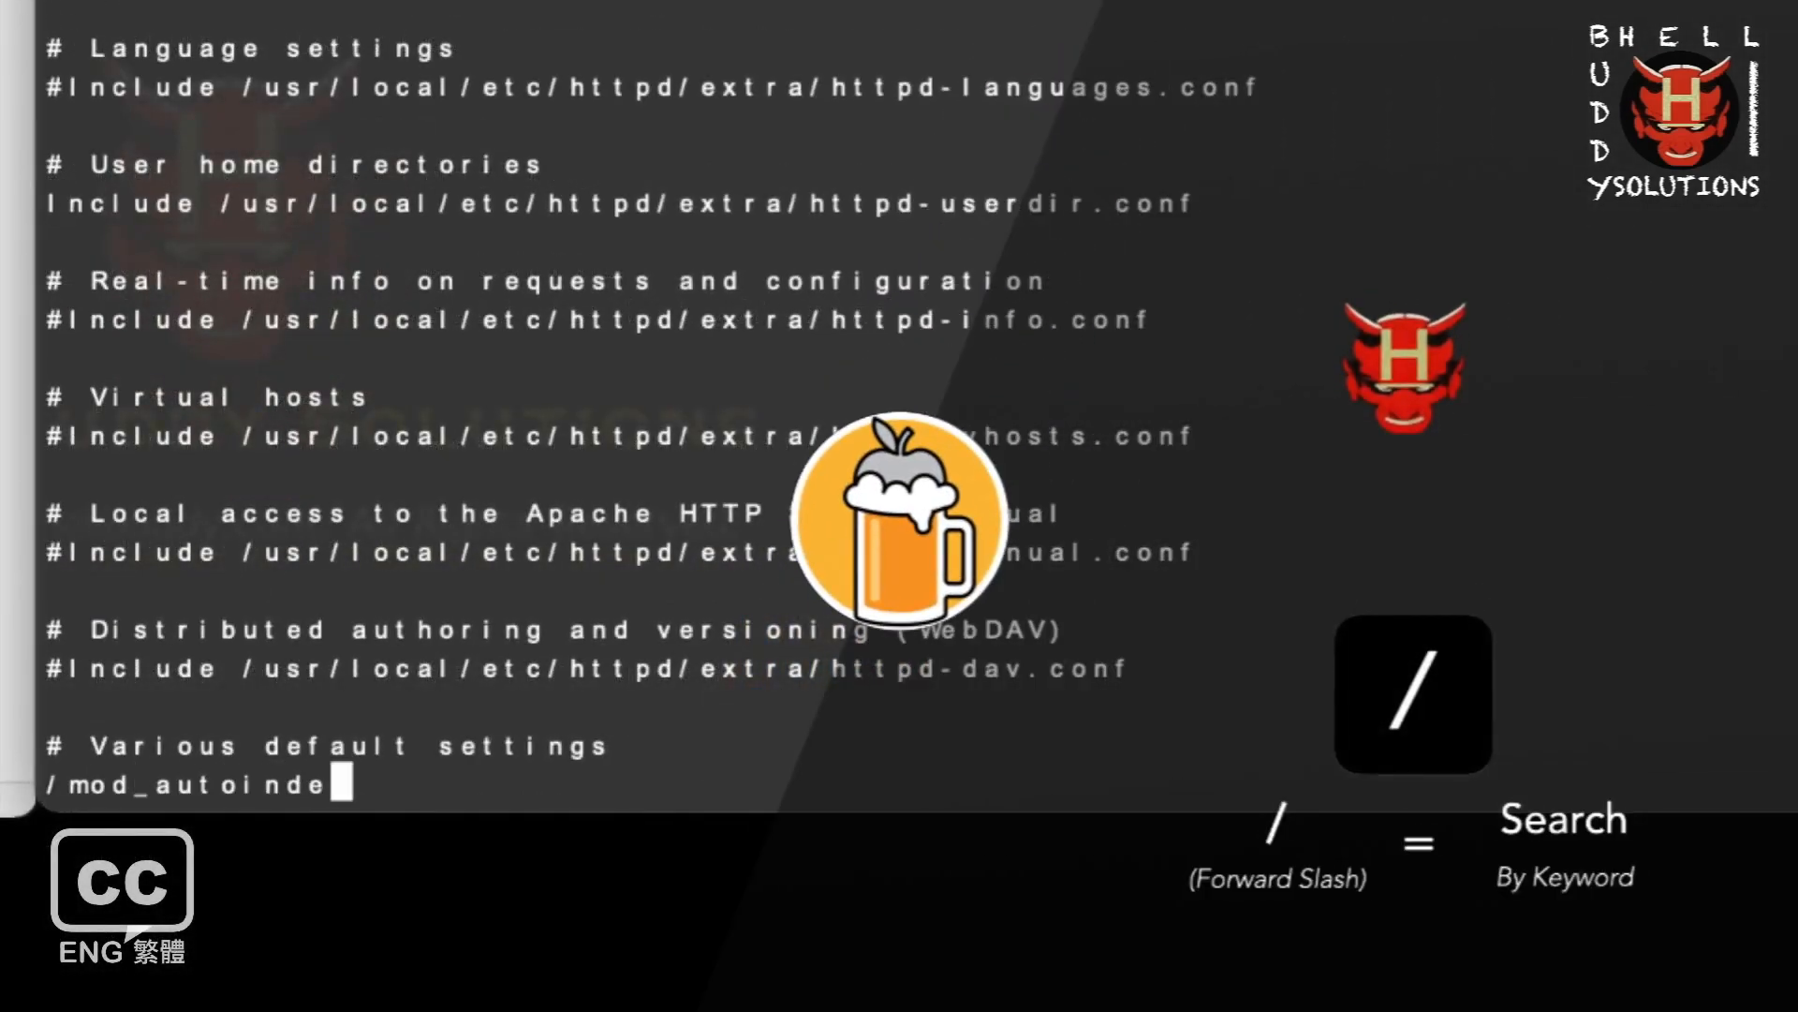
key("Return")
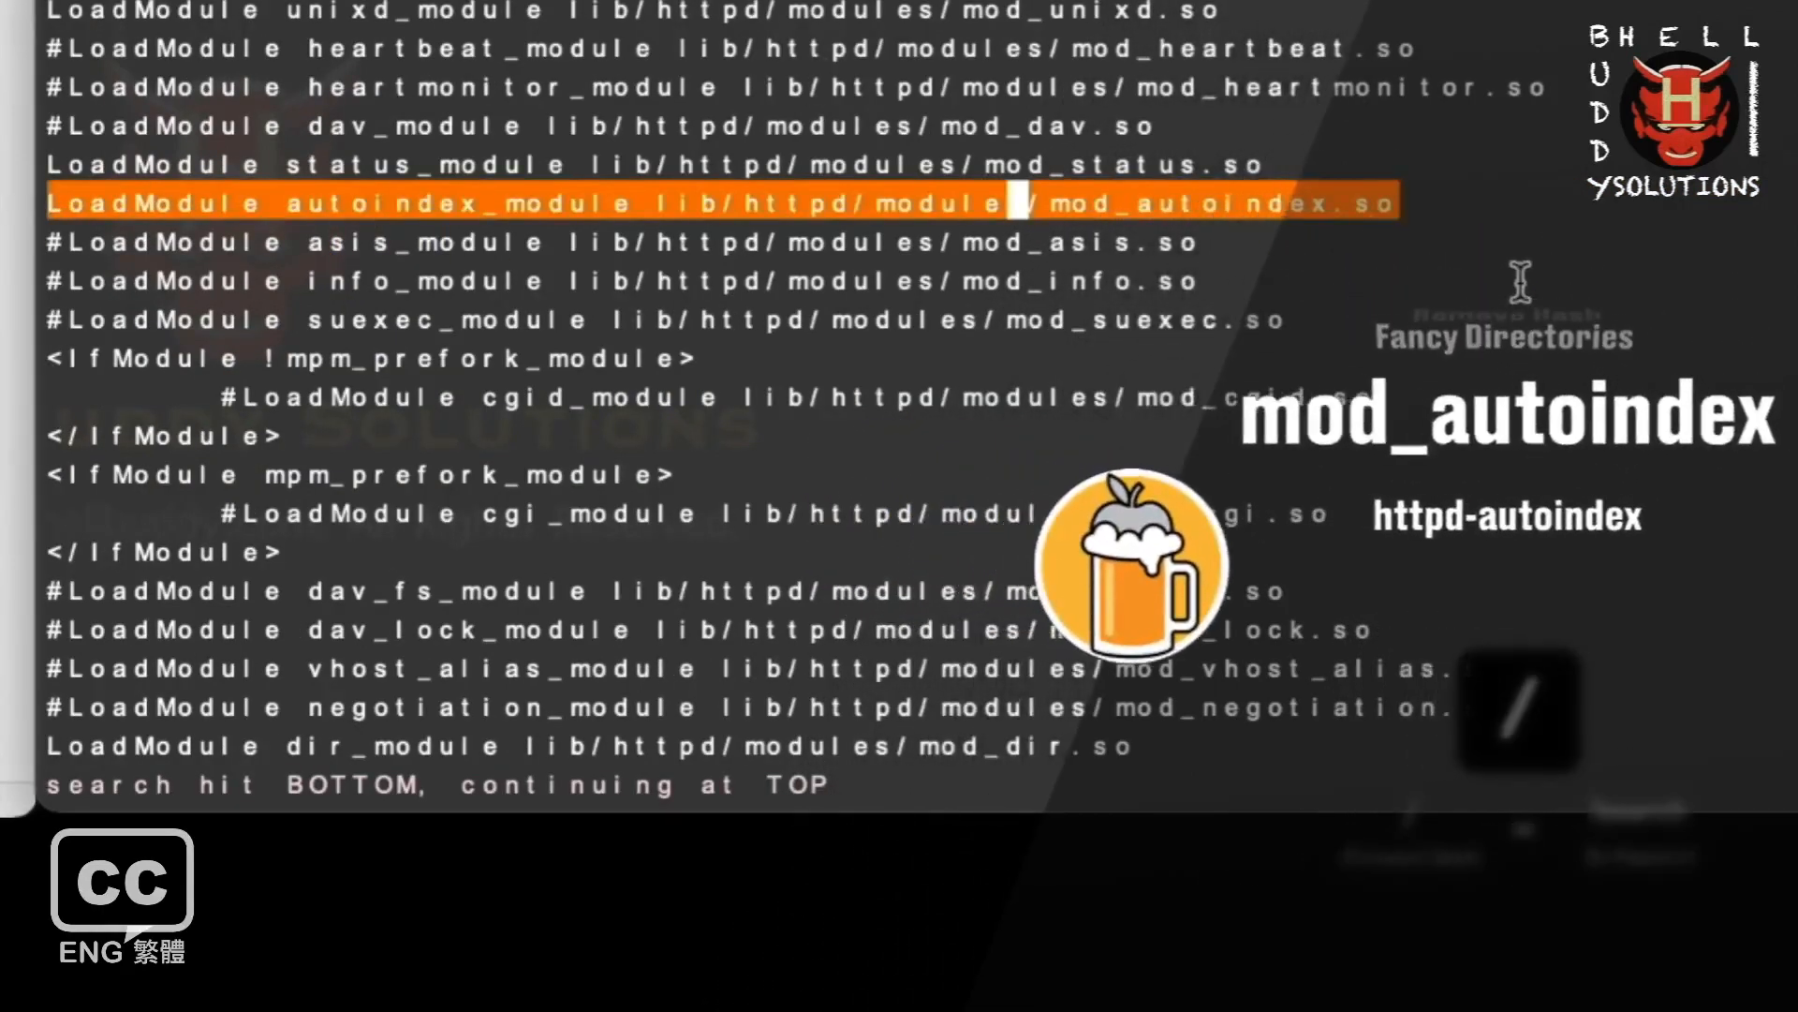
key("i")
type("/h")
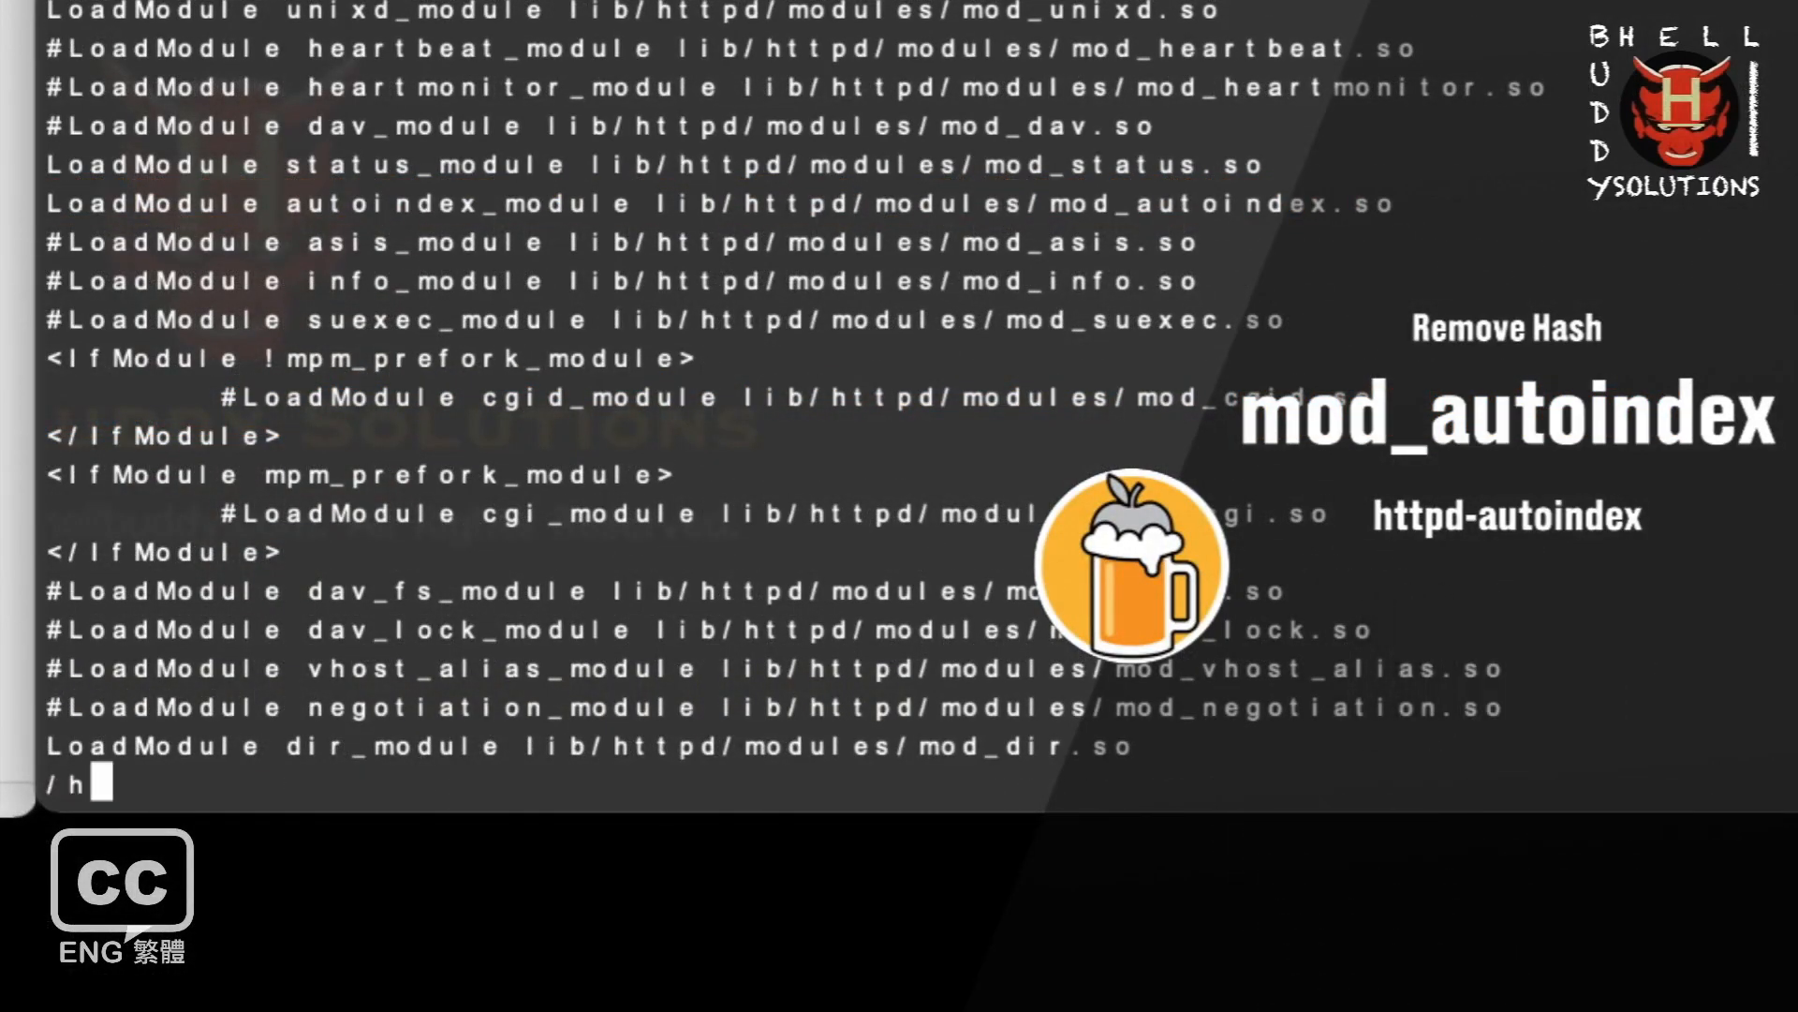
type("ttpd-autoin")
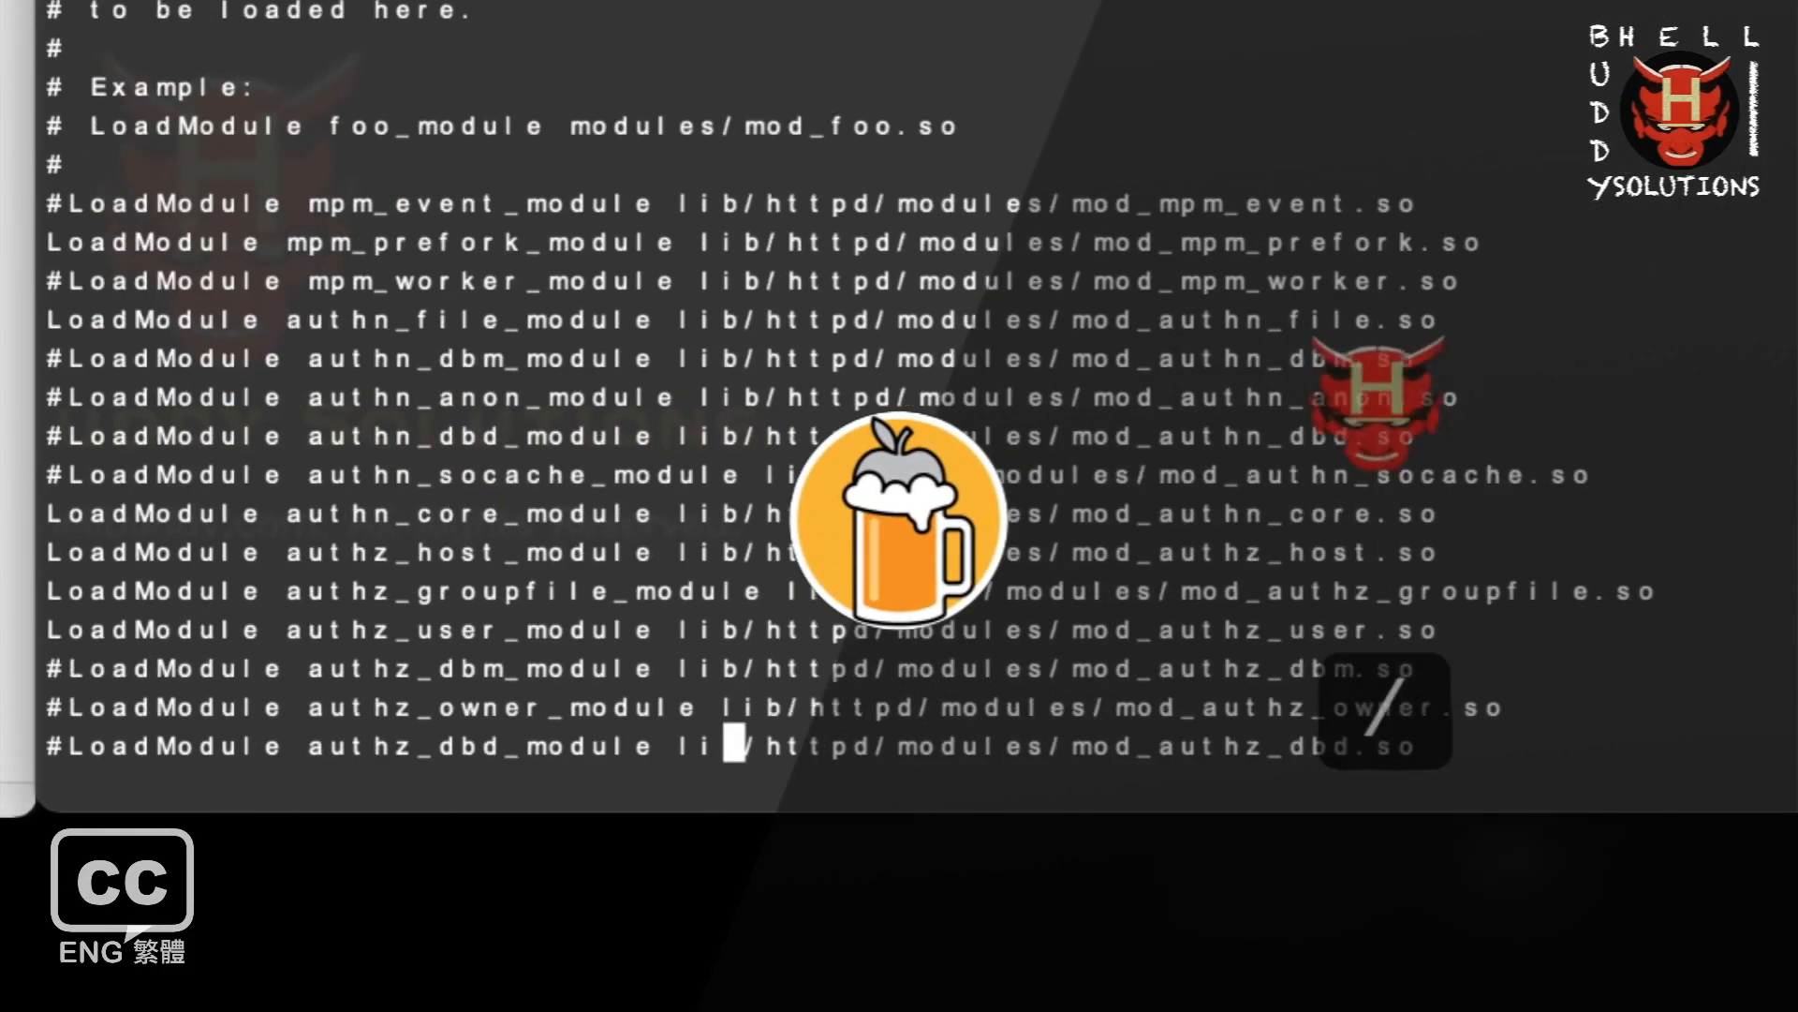
Uncomment the mod_authn_core, mod_authz_host and mod_include LoadModule lines.
scroll("down", 3)
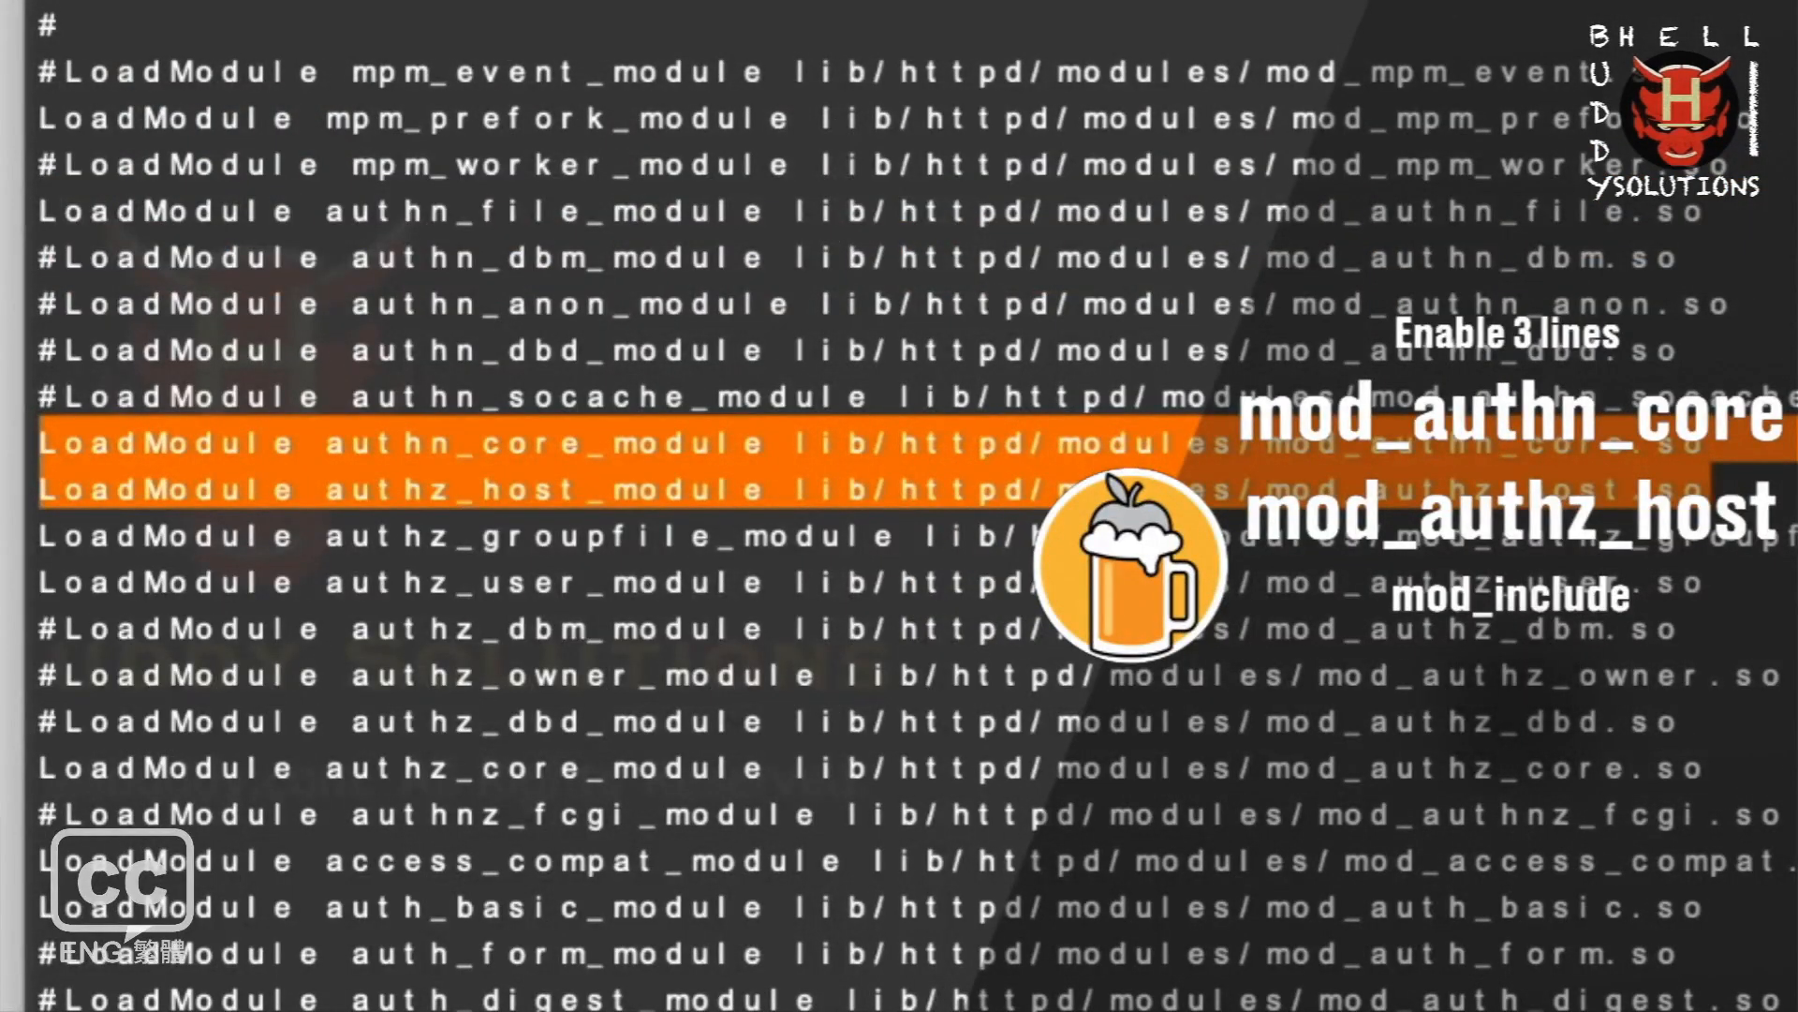
key("i")
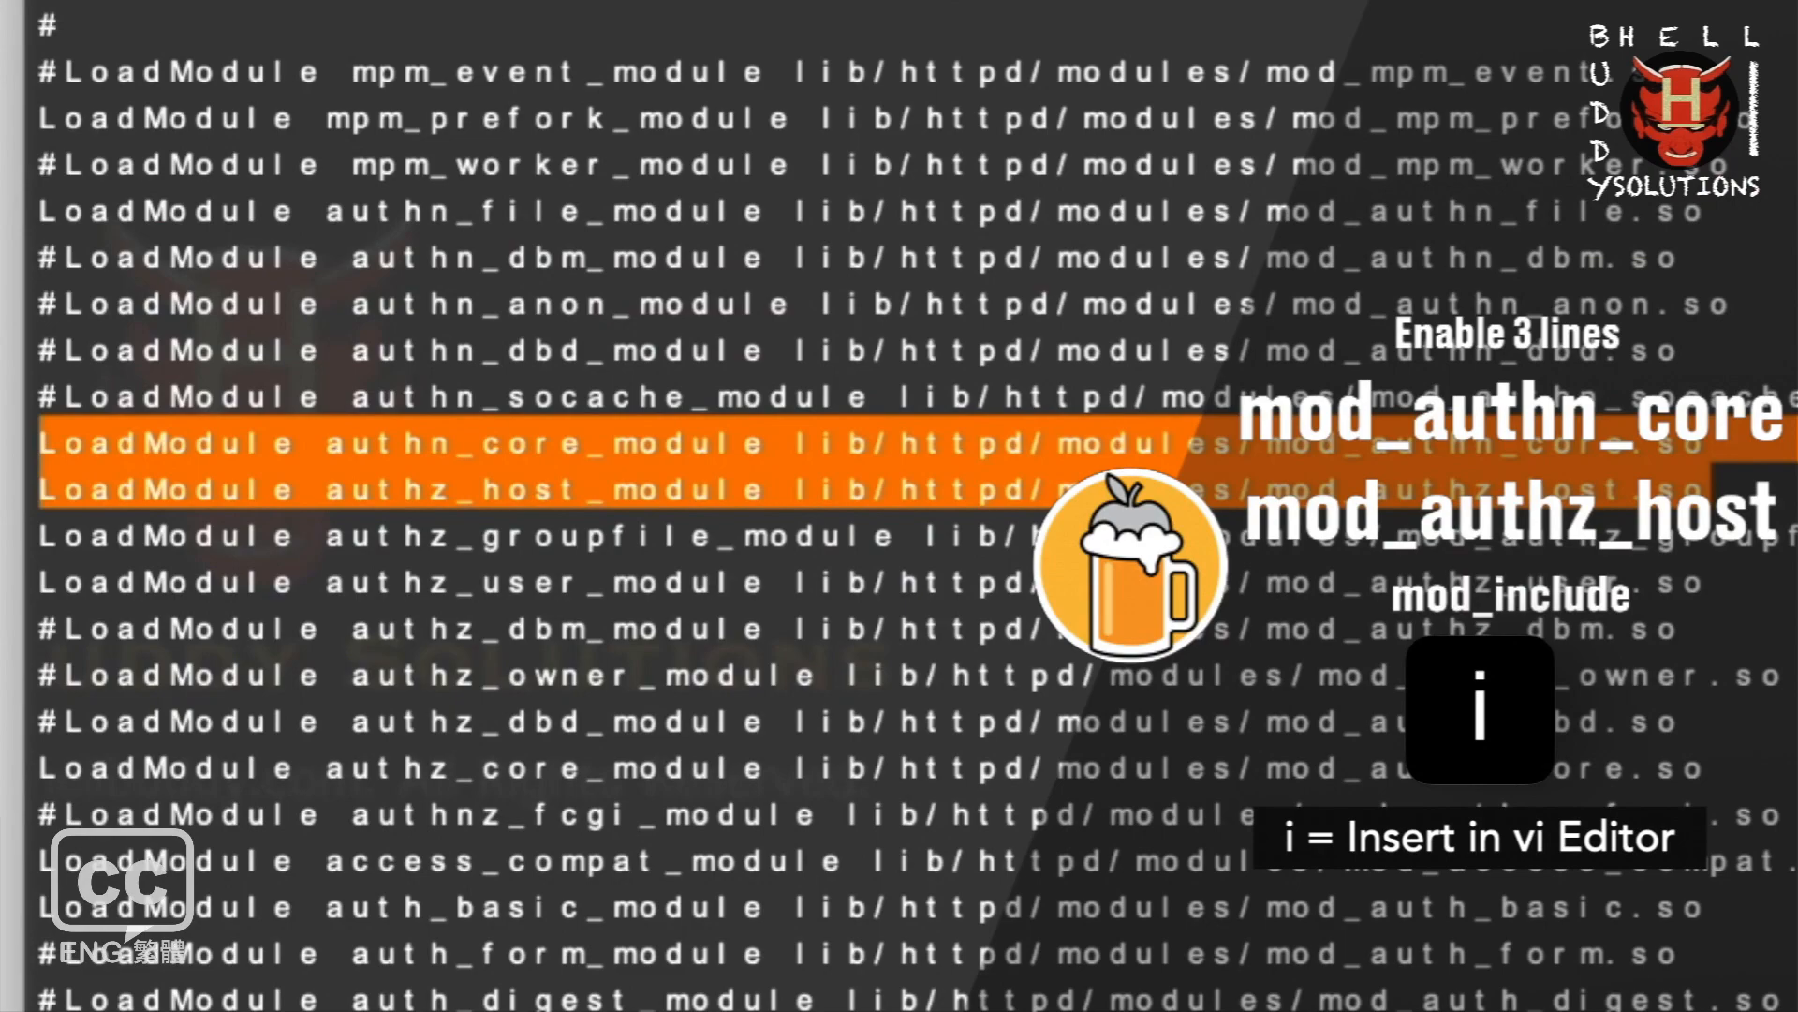
scroll("down", 3)
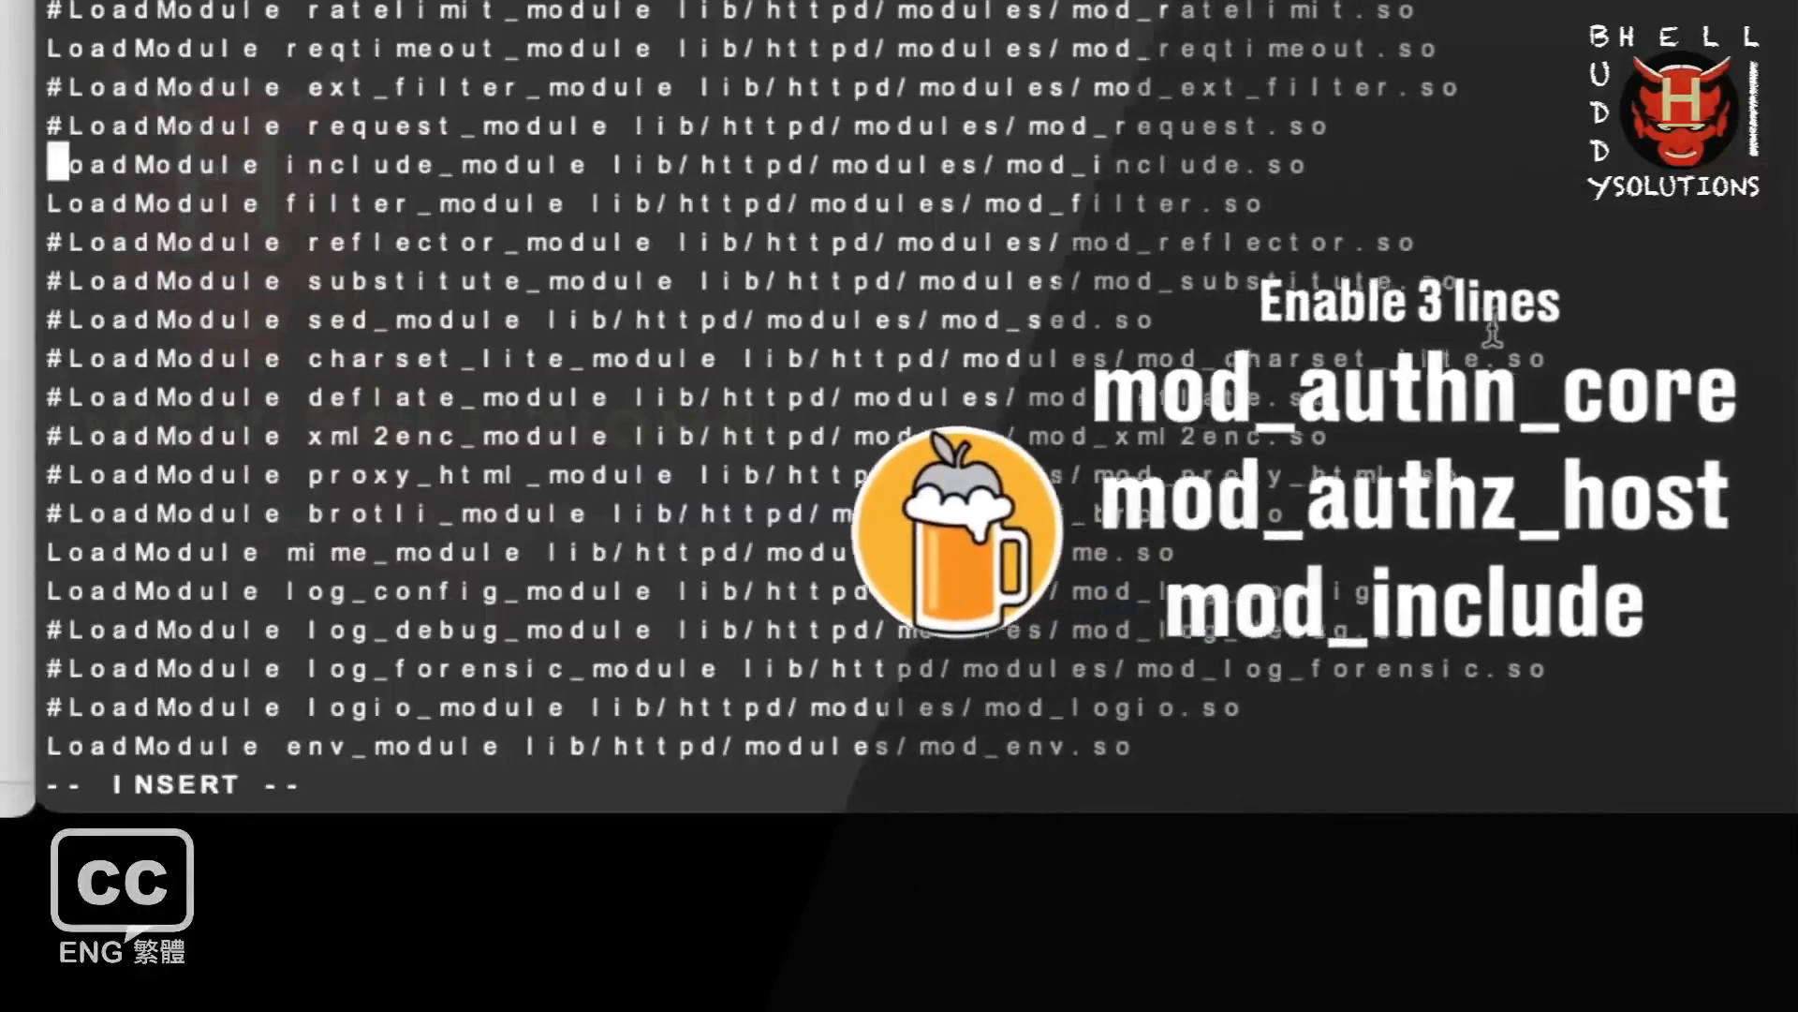
scroll("down", 3)
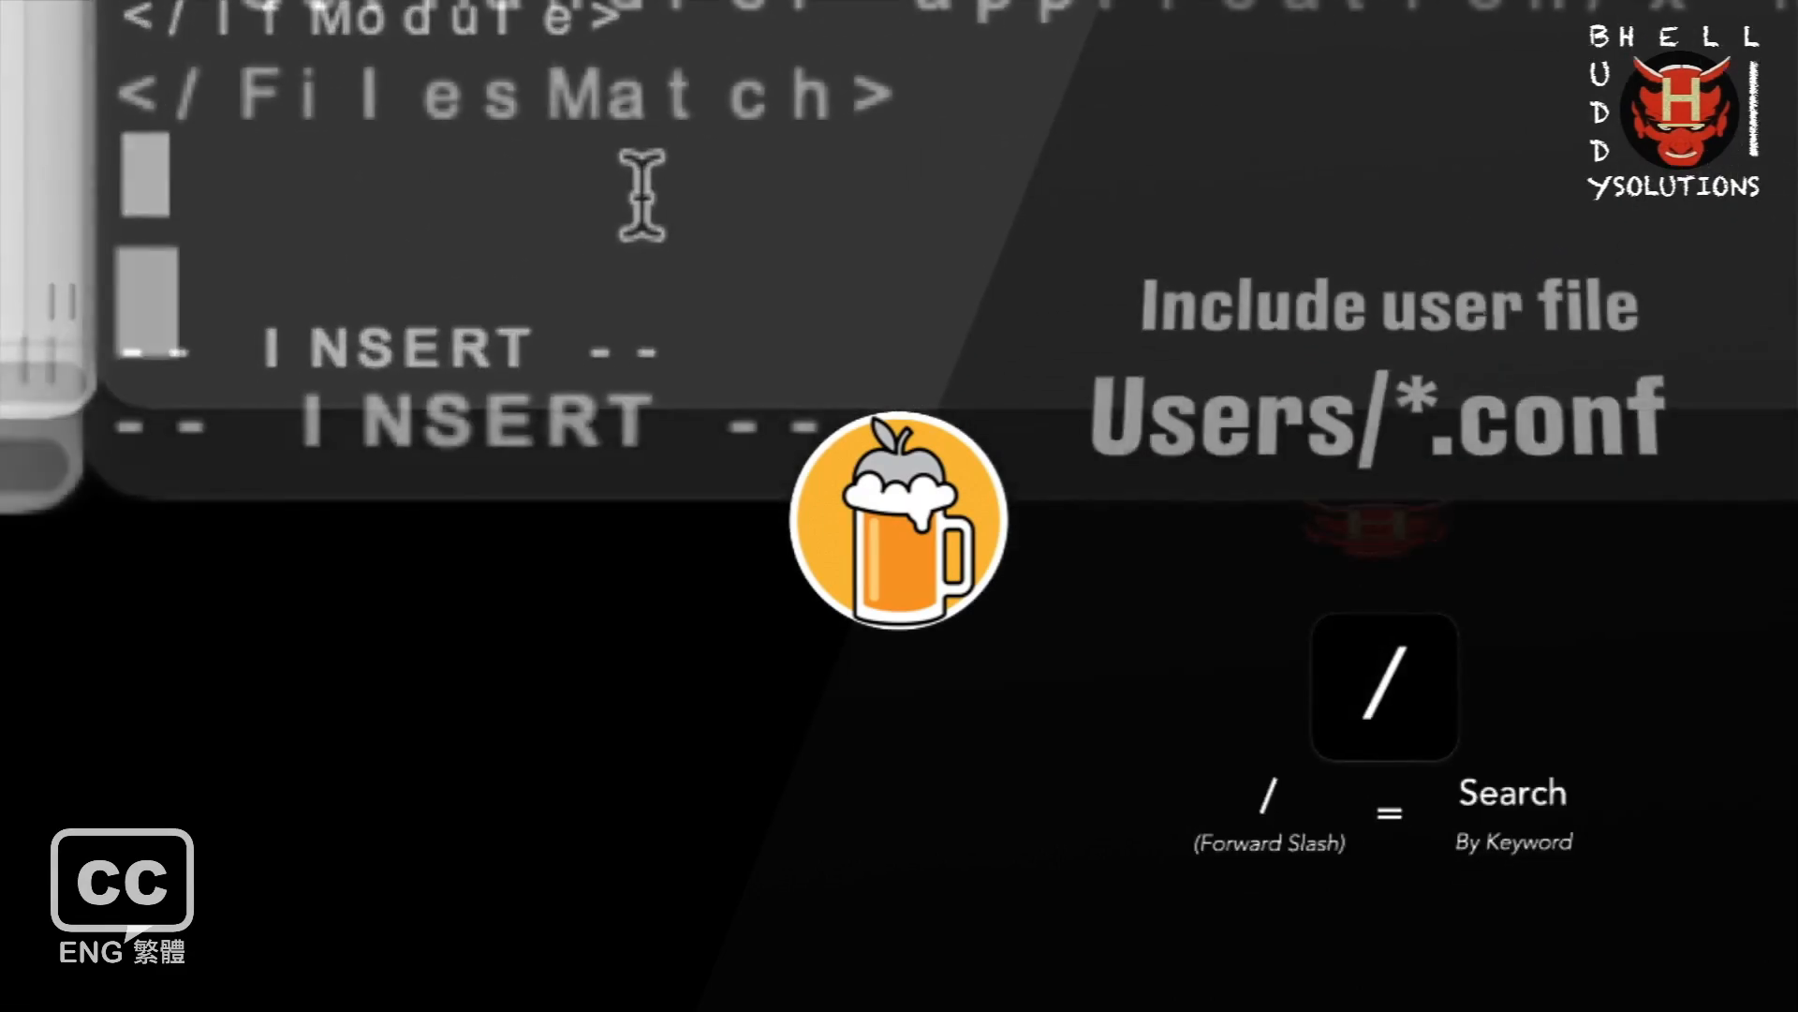
Type 'Include /usr/local/etc/httpd/' at the end of httpd.conf.
type("Include")
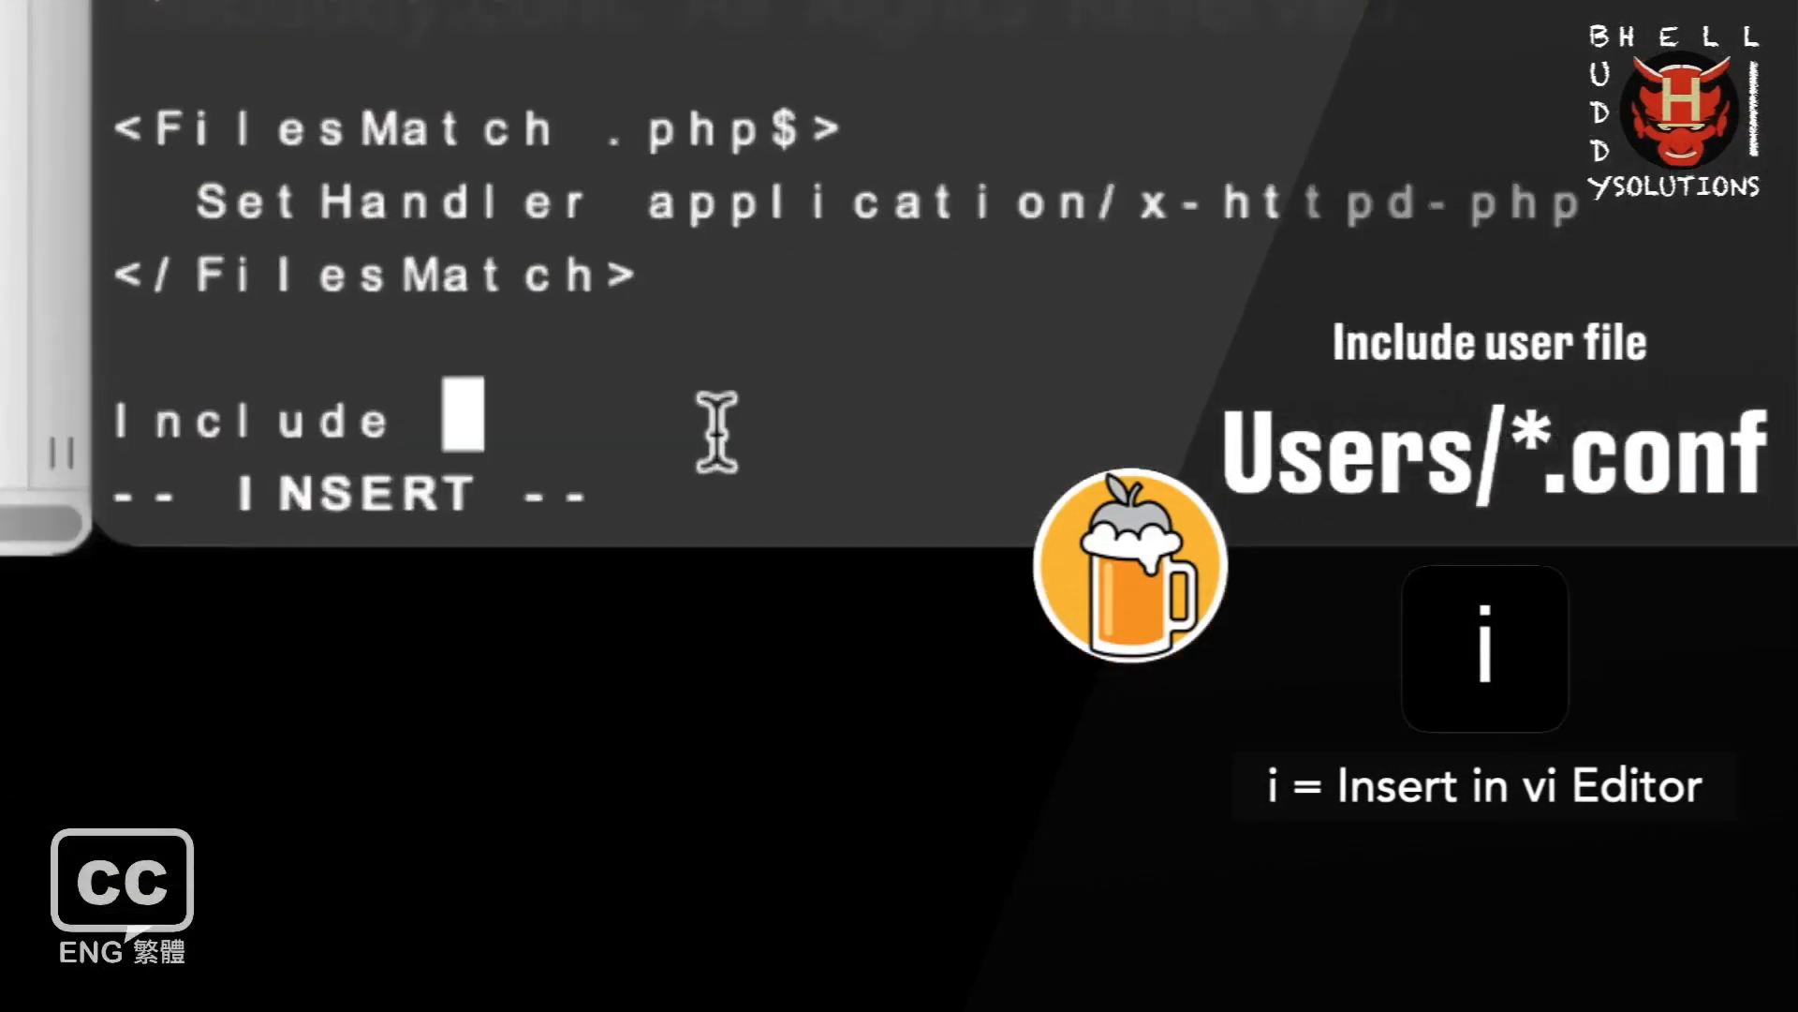
type("/usr/local/etc/httpd/")
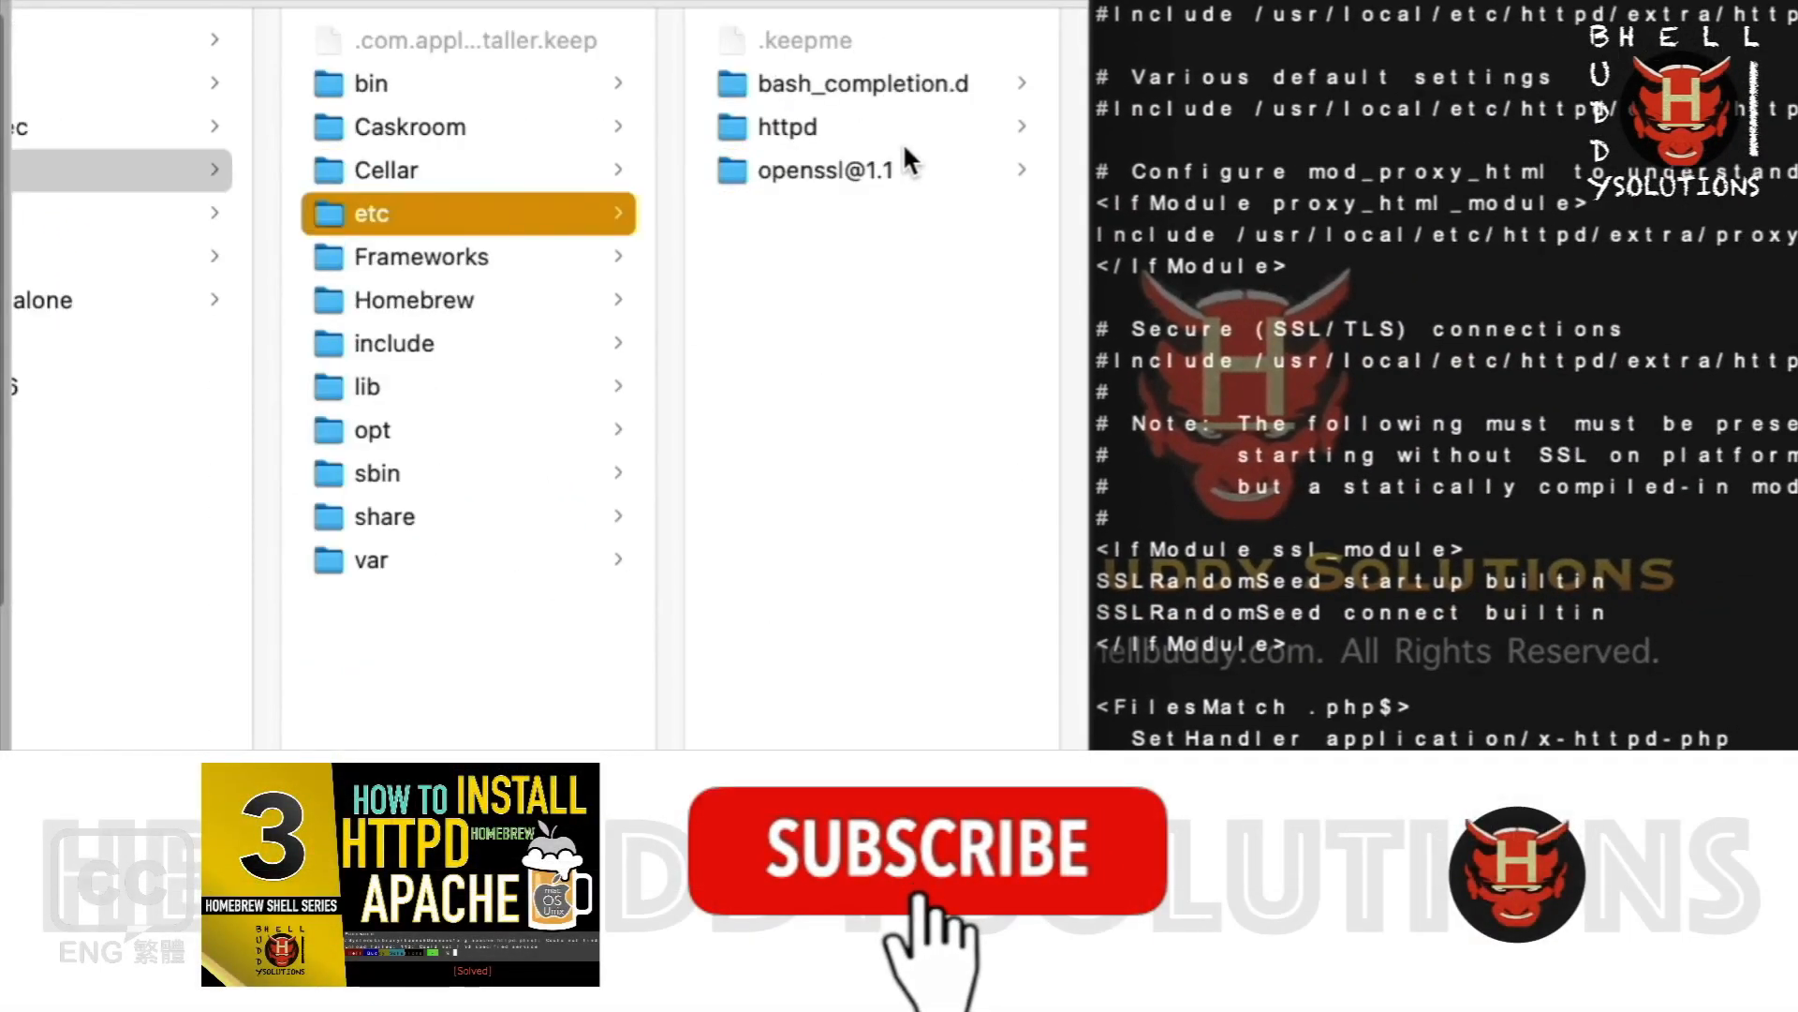
Open the httpd folder under /usr/local/etc in Finder to list httpd.conf, extra and mime.types.
left_click(785, 126)
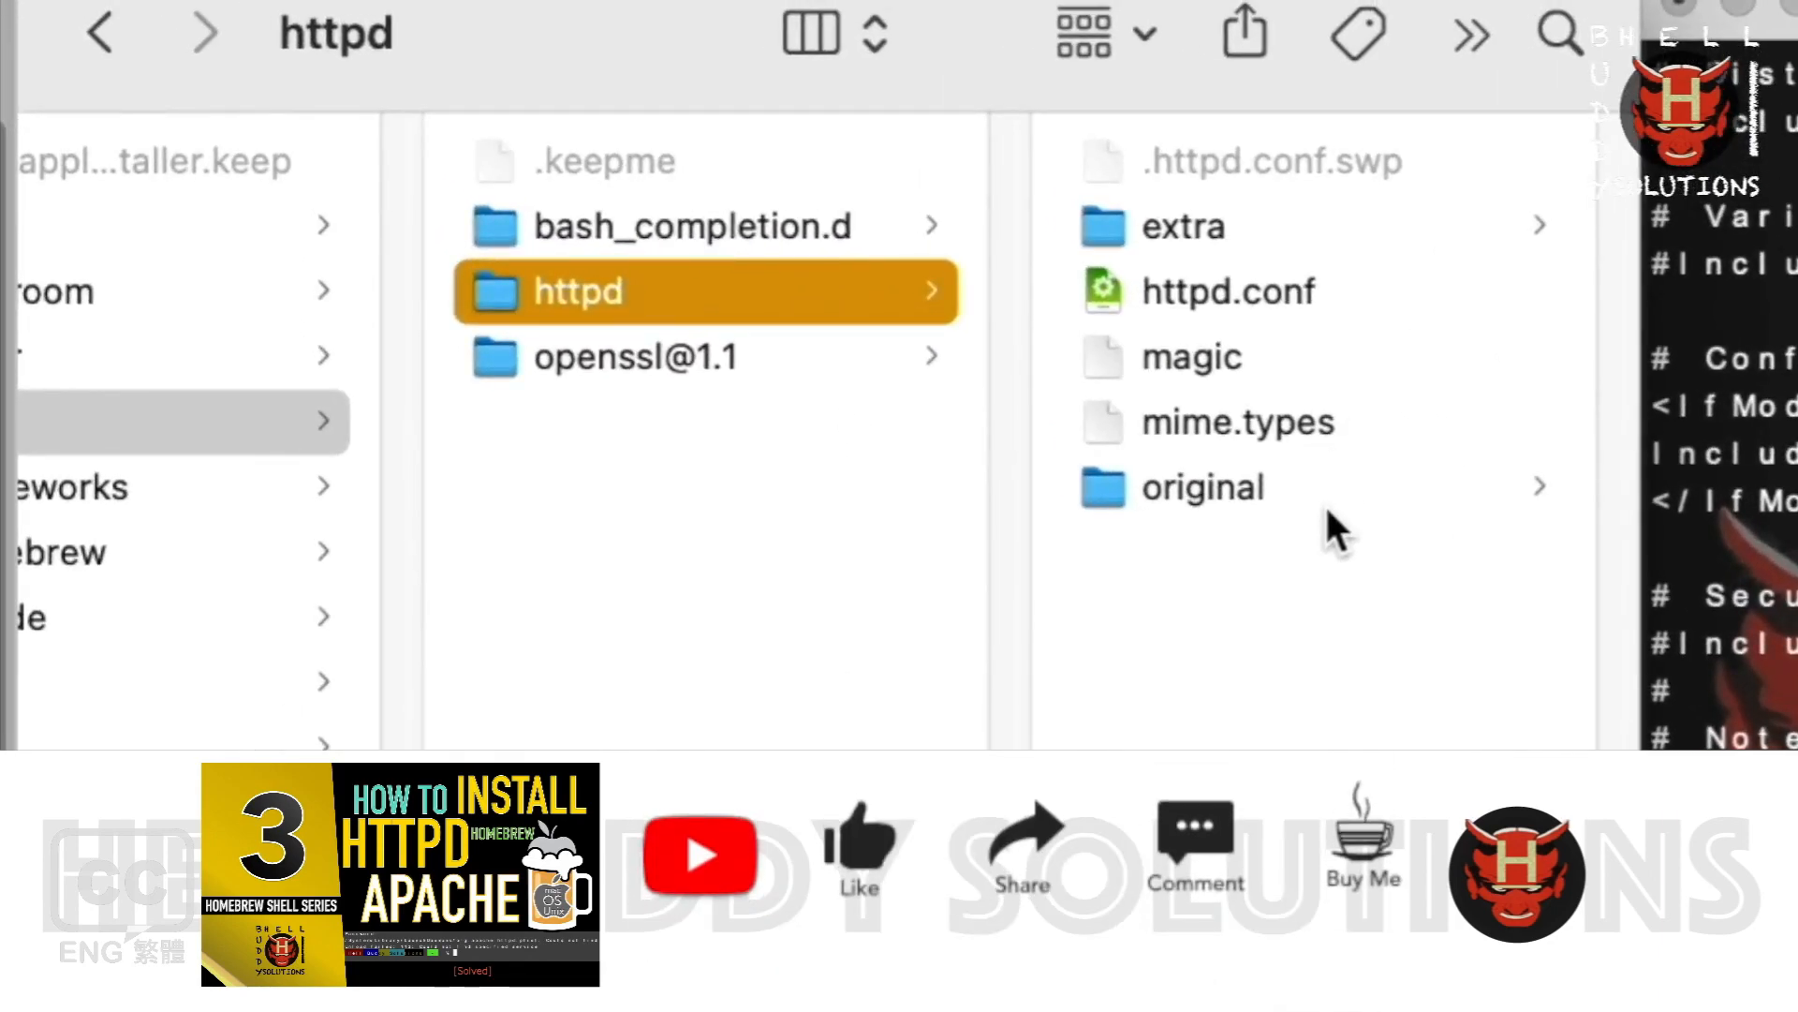
mouse_move(1434, 694)
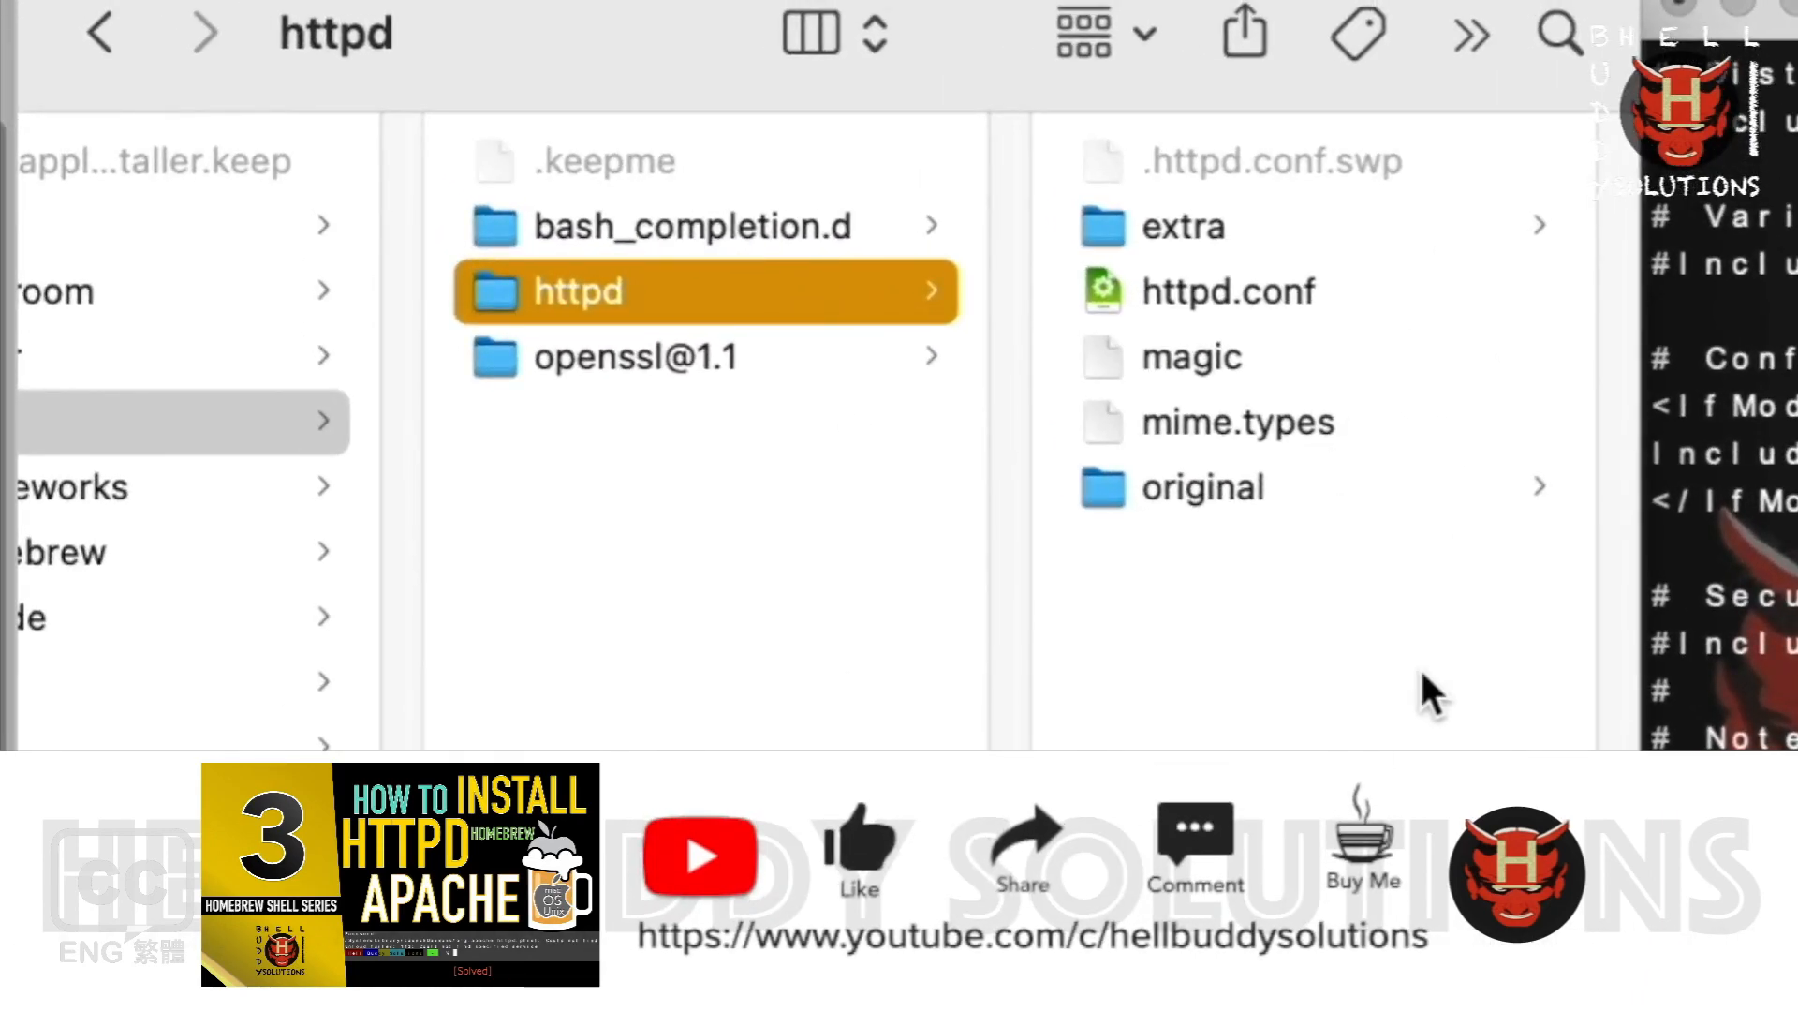
mouse_move(1407, 628)
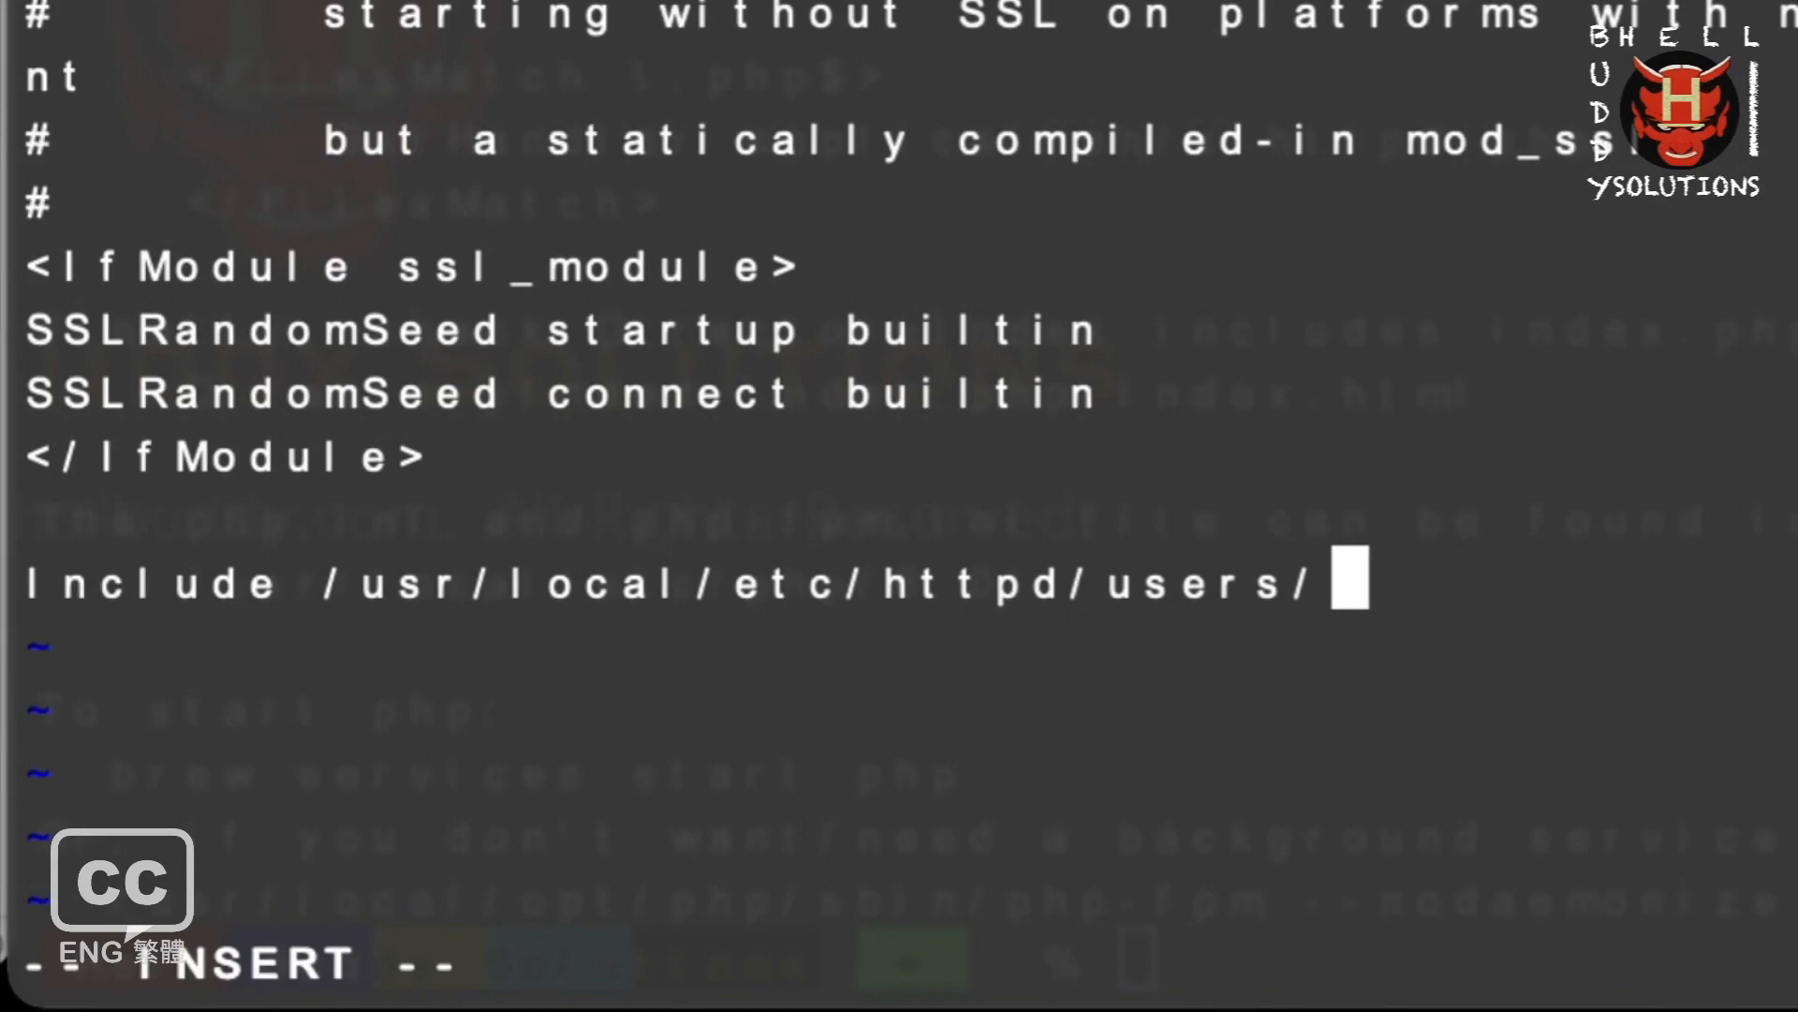
Complete the httpd.conf line as 'Include /usr/local/etc/httpd/users/*.conf'.
type("*.conf")
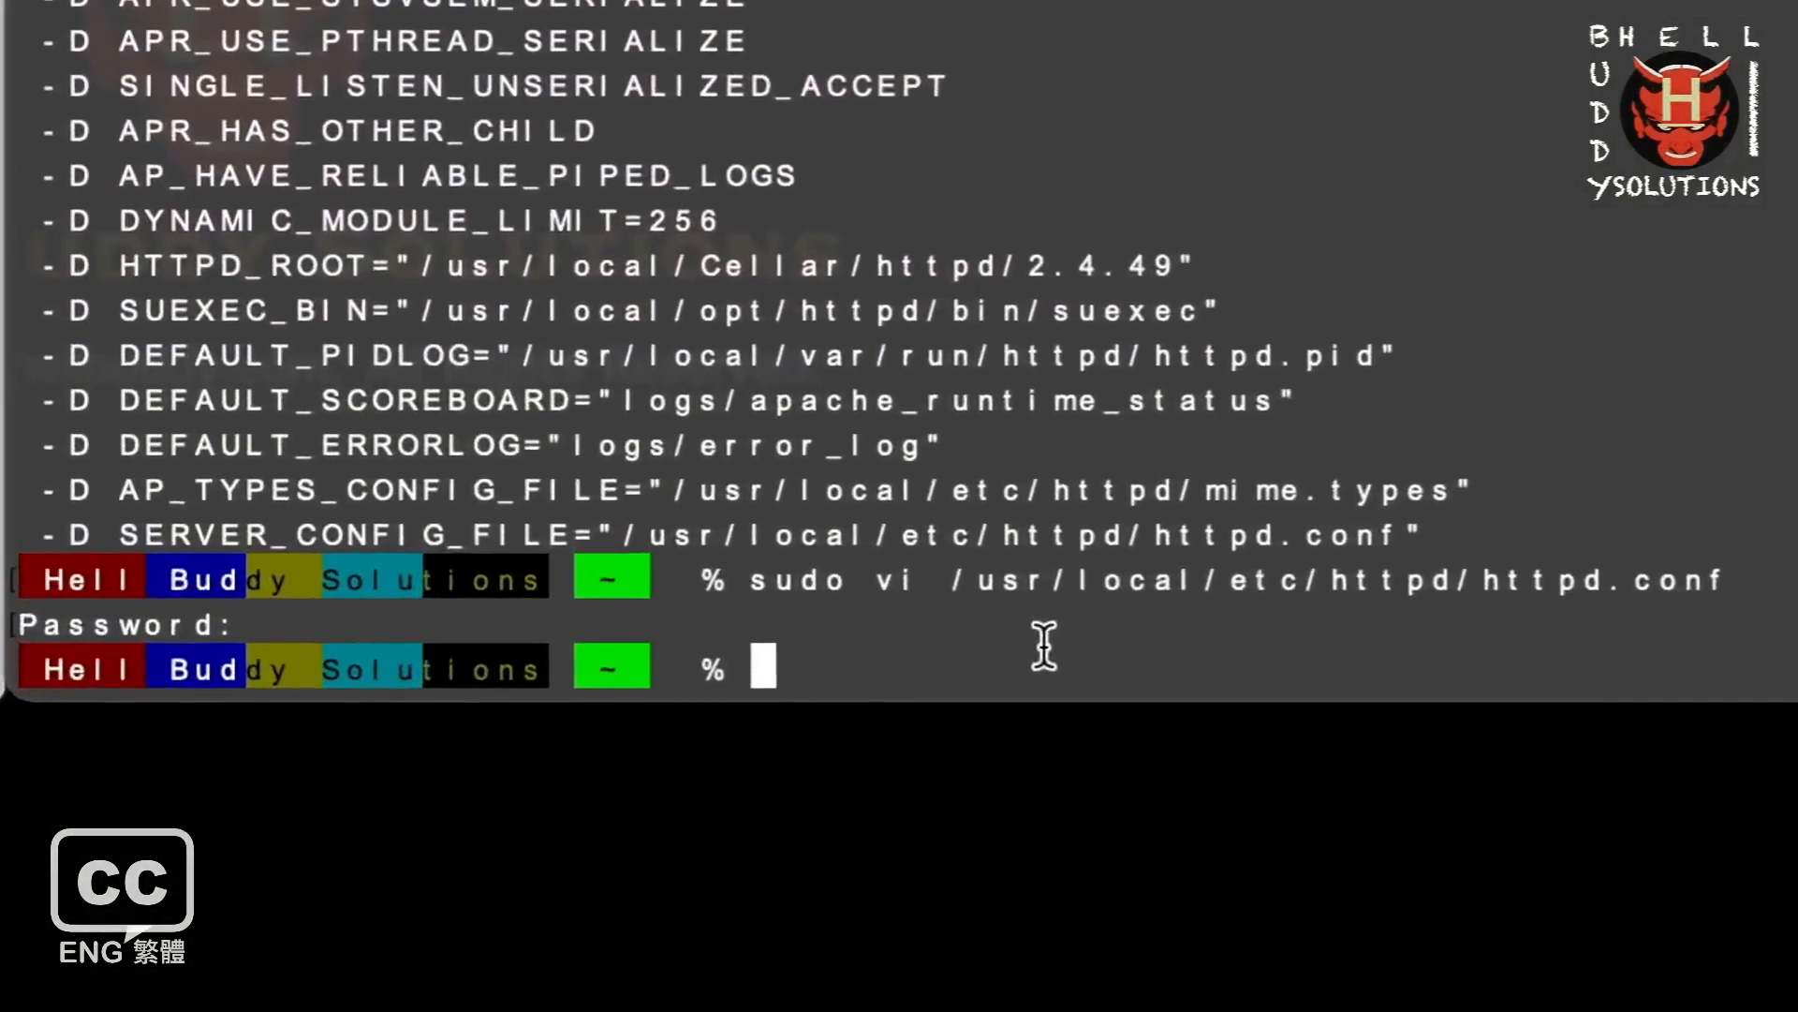
Create the /usr/local/etc/httpd/users directory with sudo mkdir.
type("sudo mkdir /usr/local/")
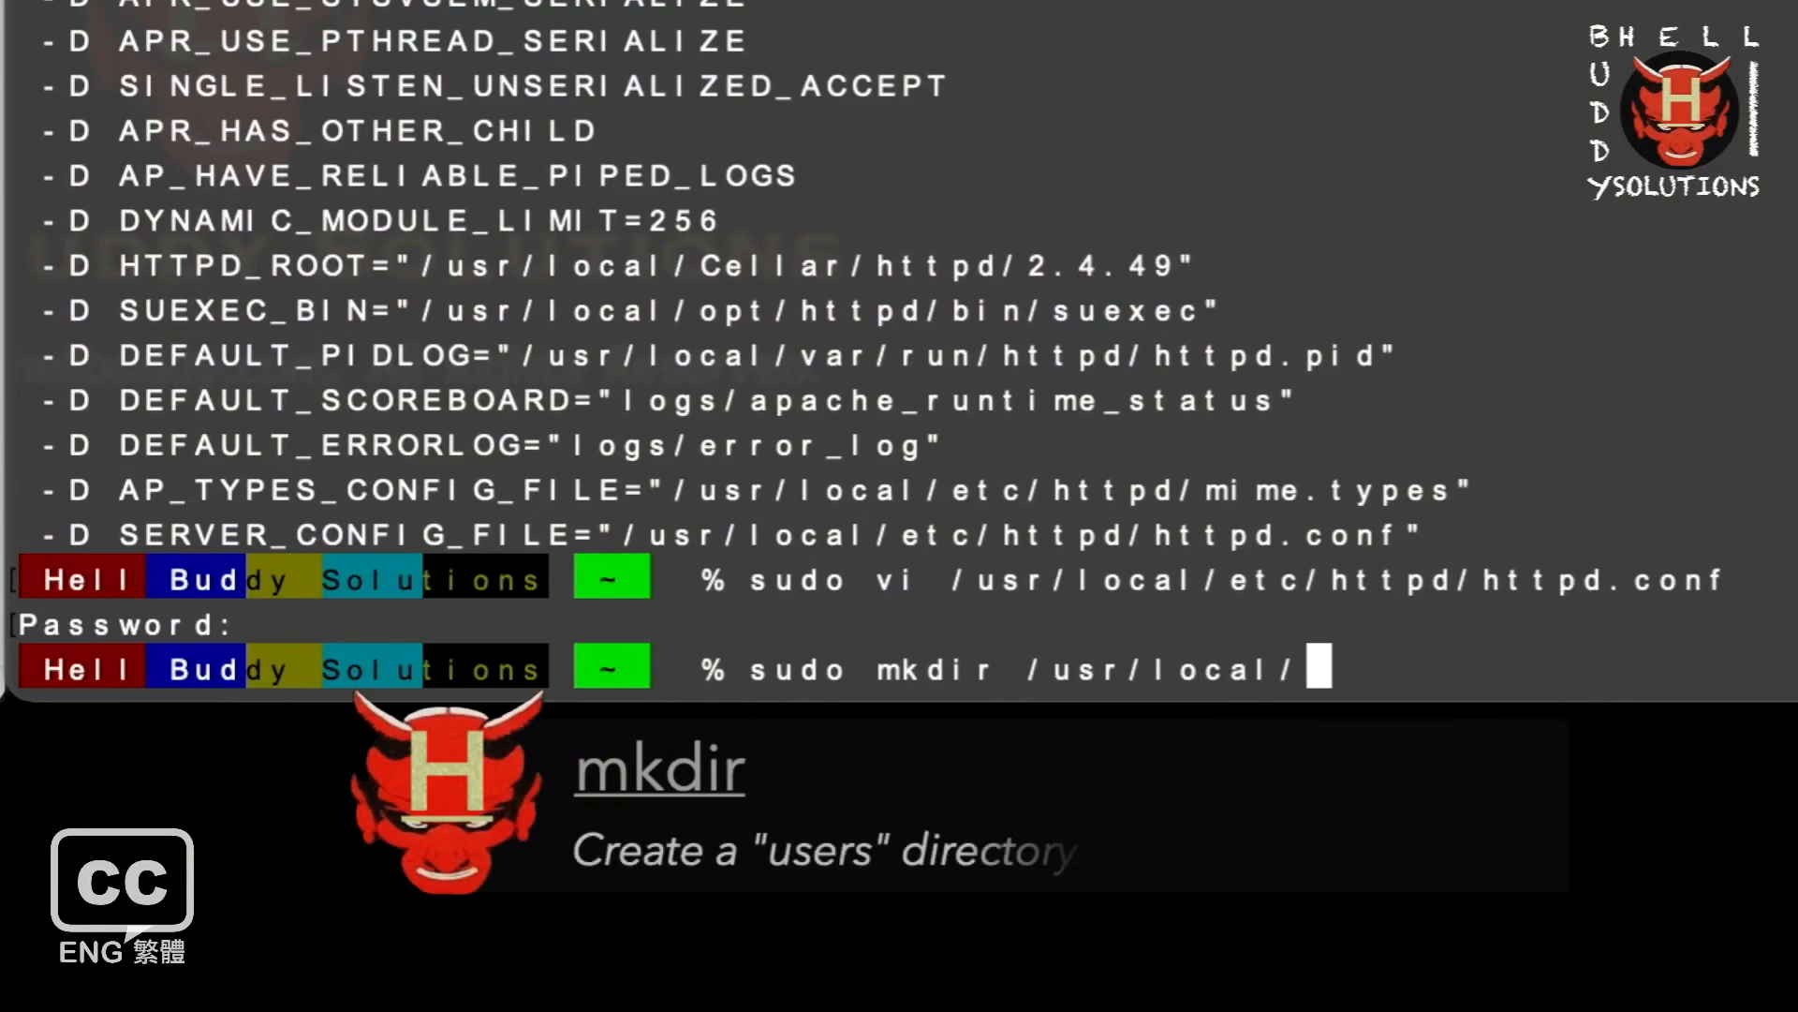
type("etc/httpd/")
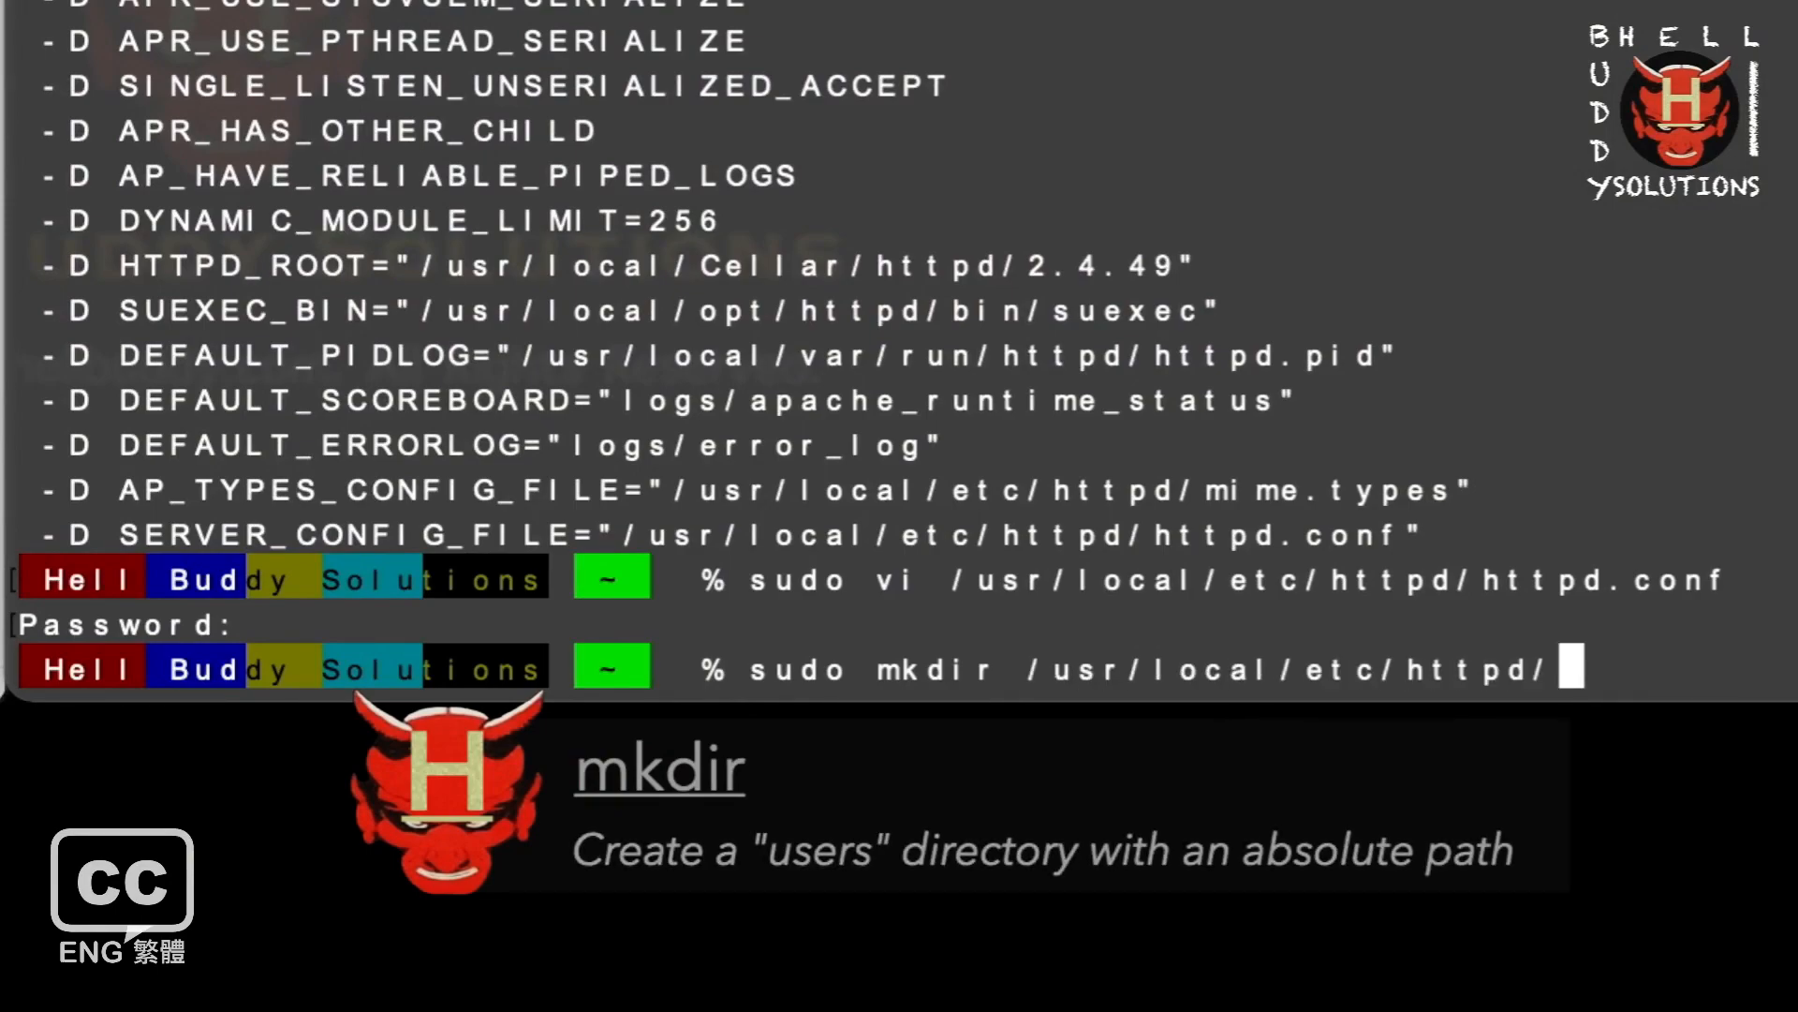
type("users")
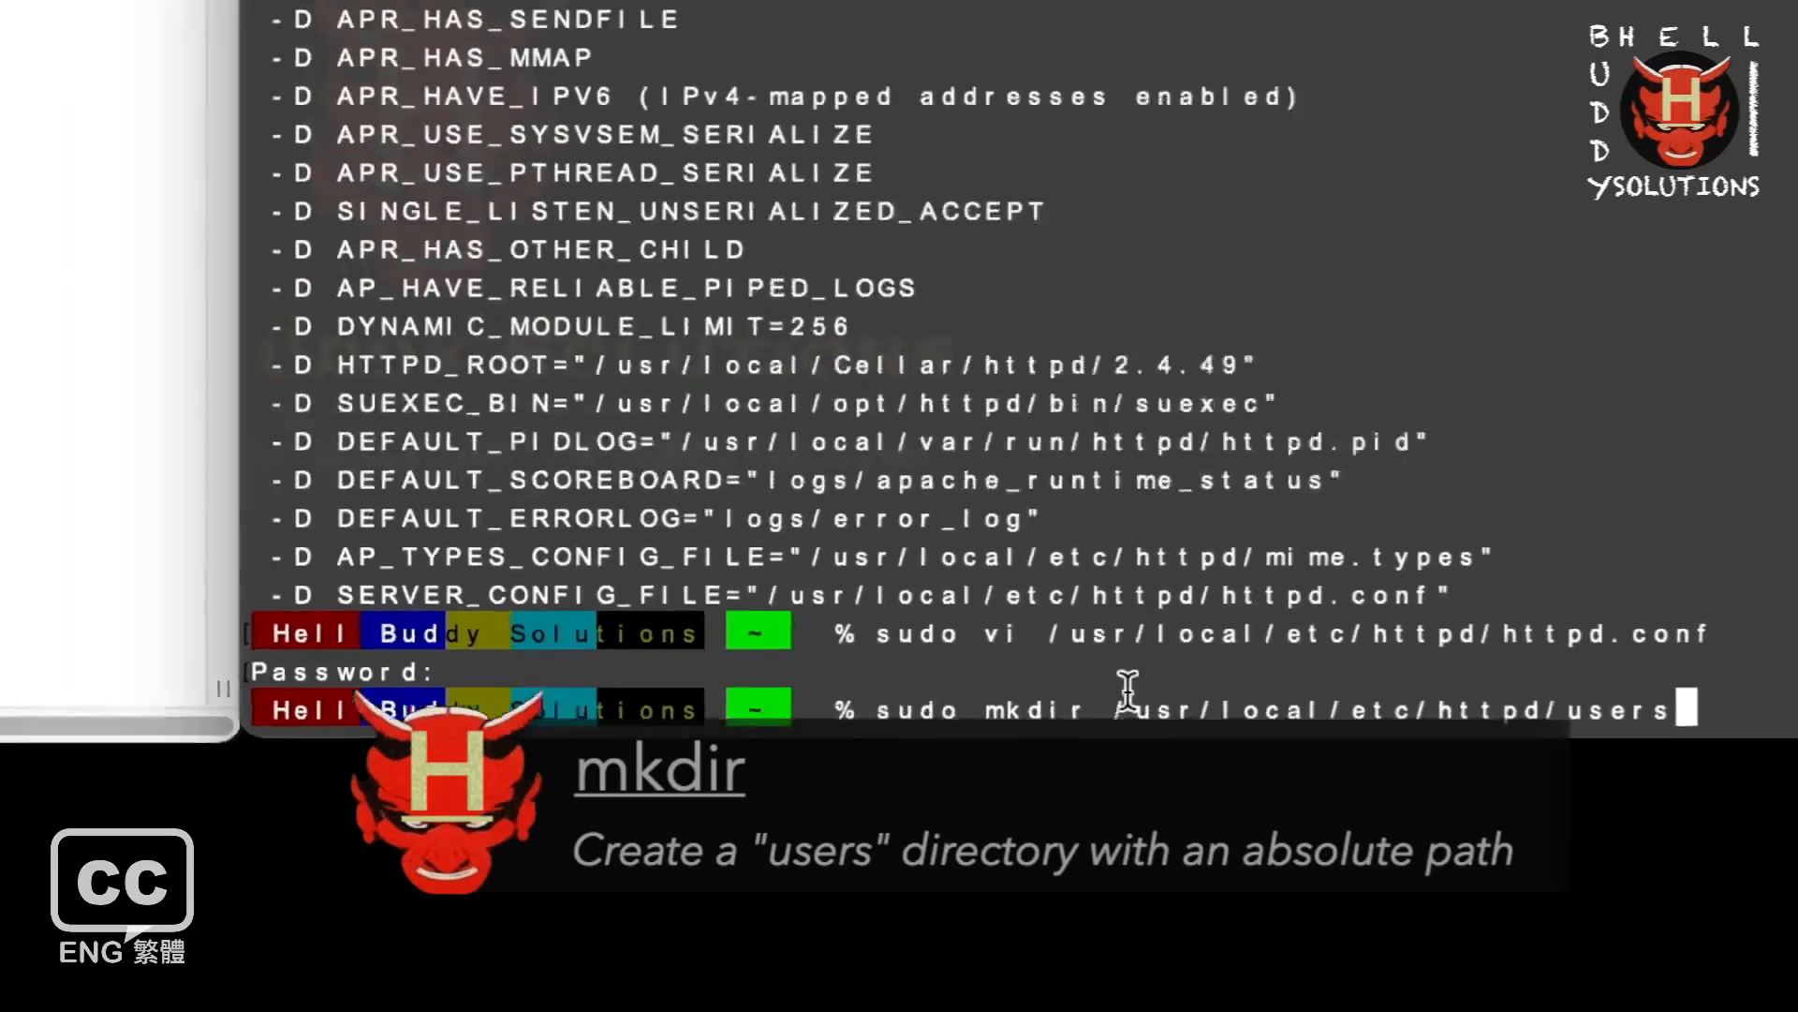
key("Return")
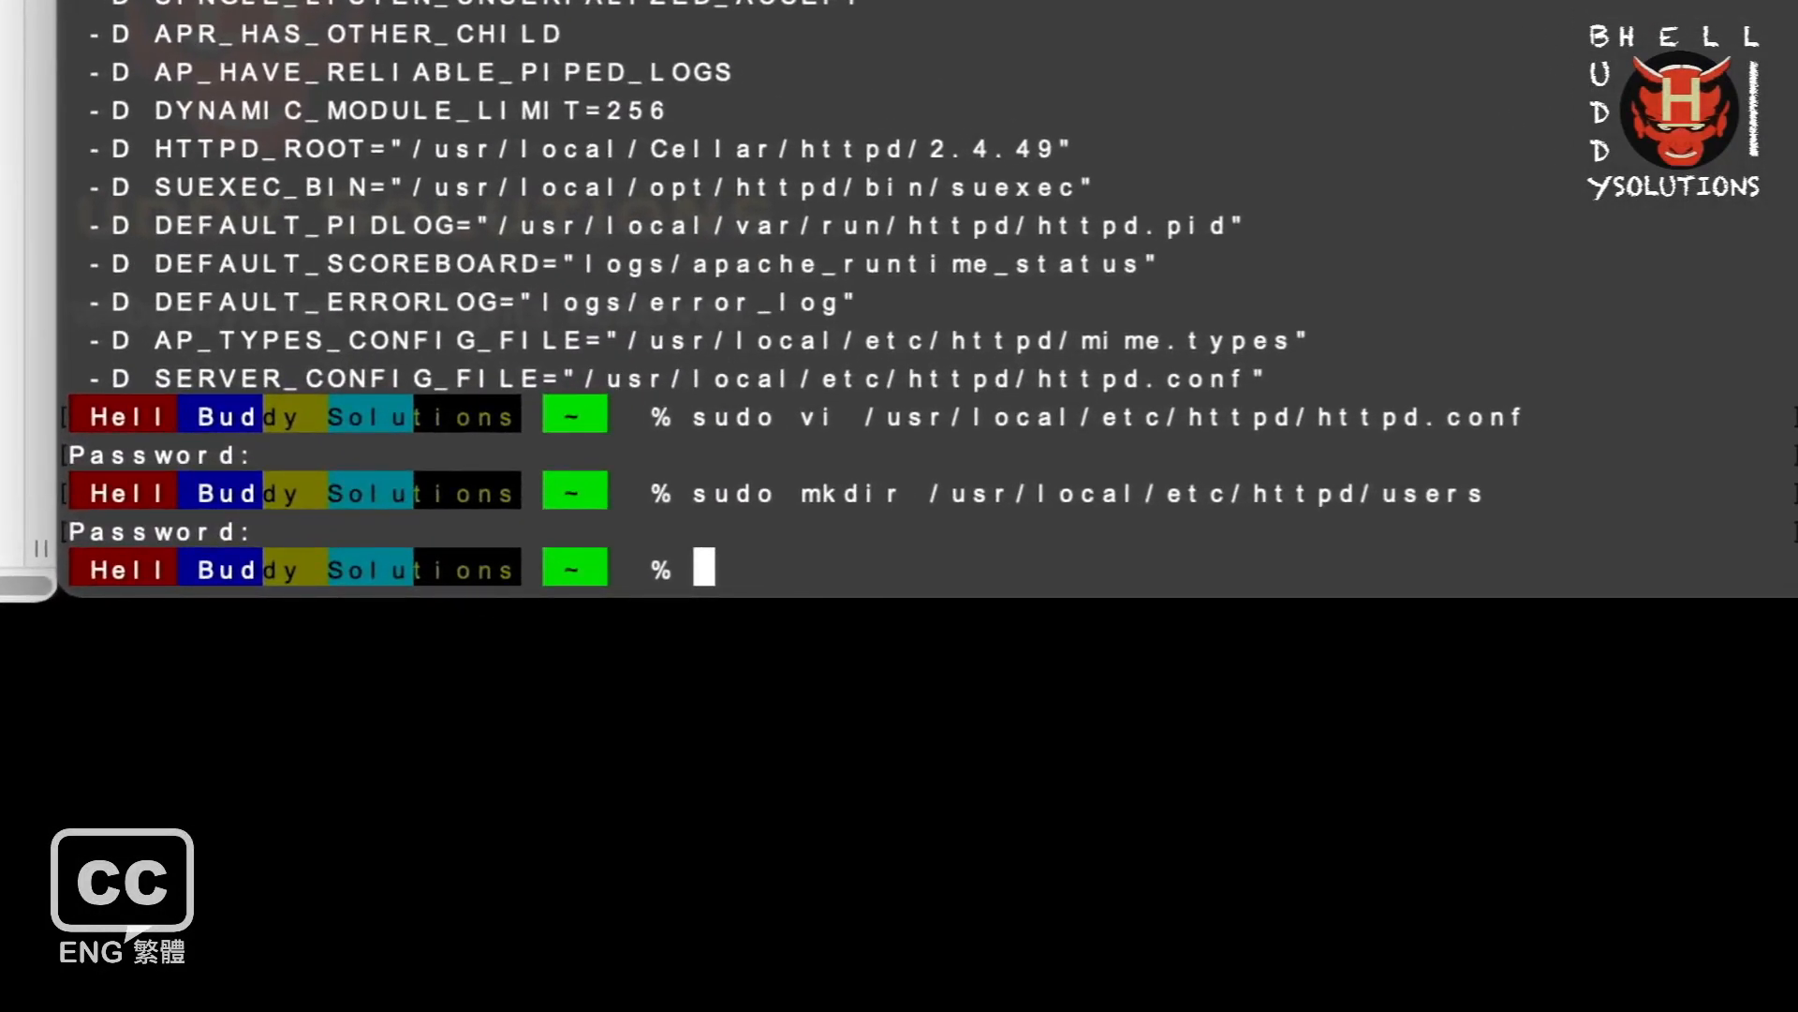
Start a sudo vi session on the new users/FunGz.conf file.
type("sud")
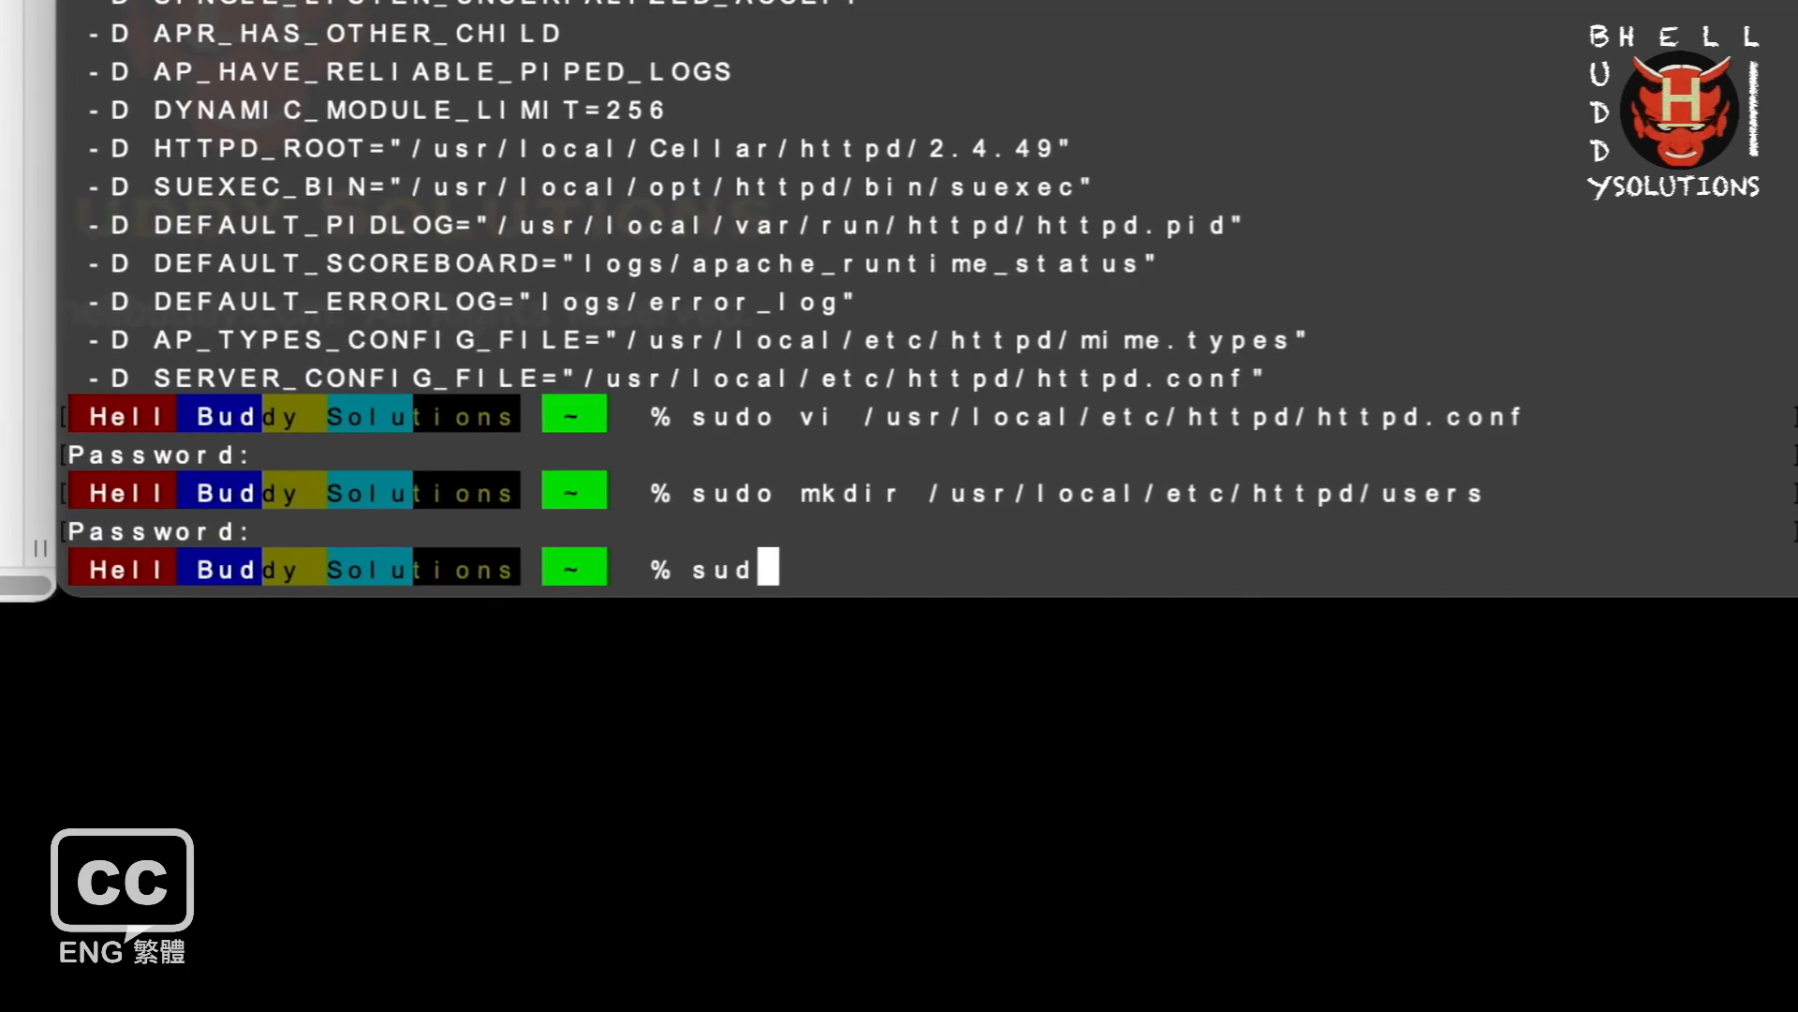
type("o")
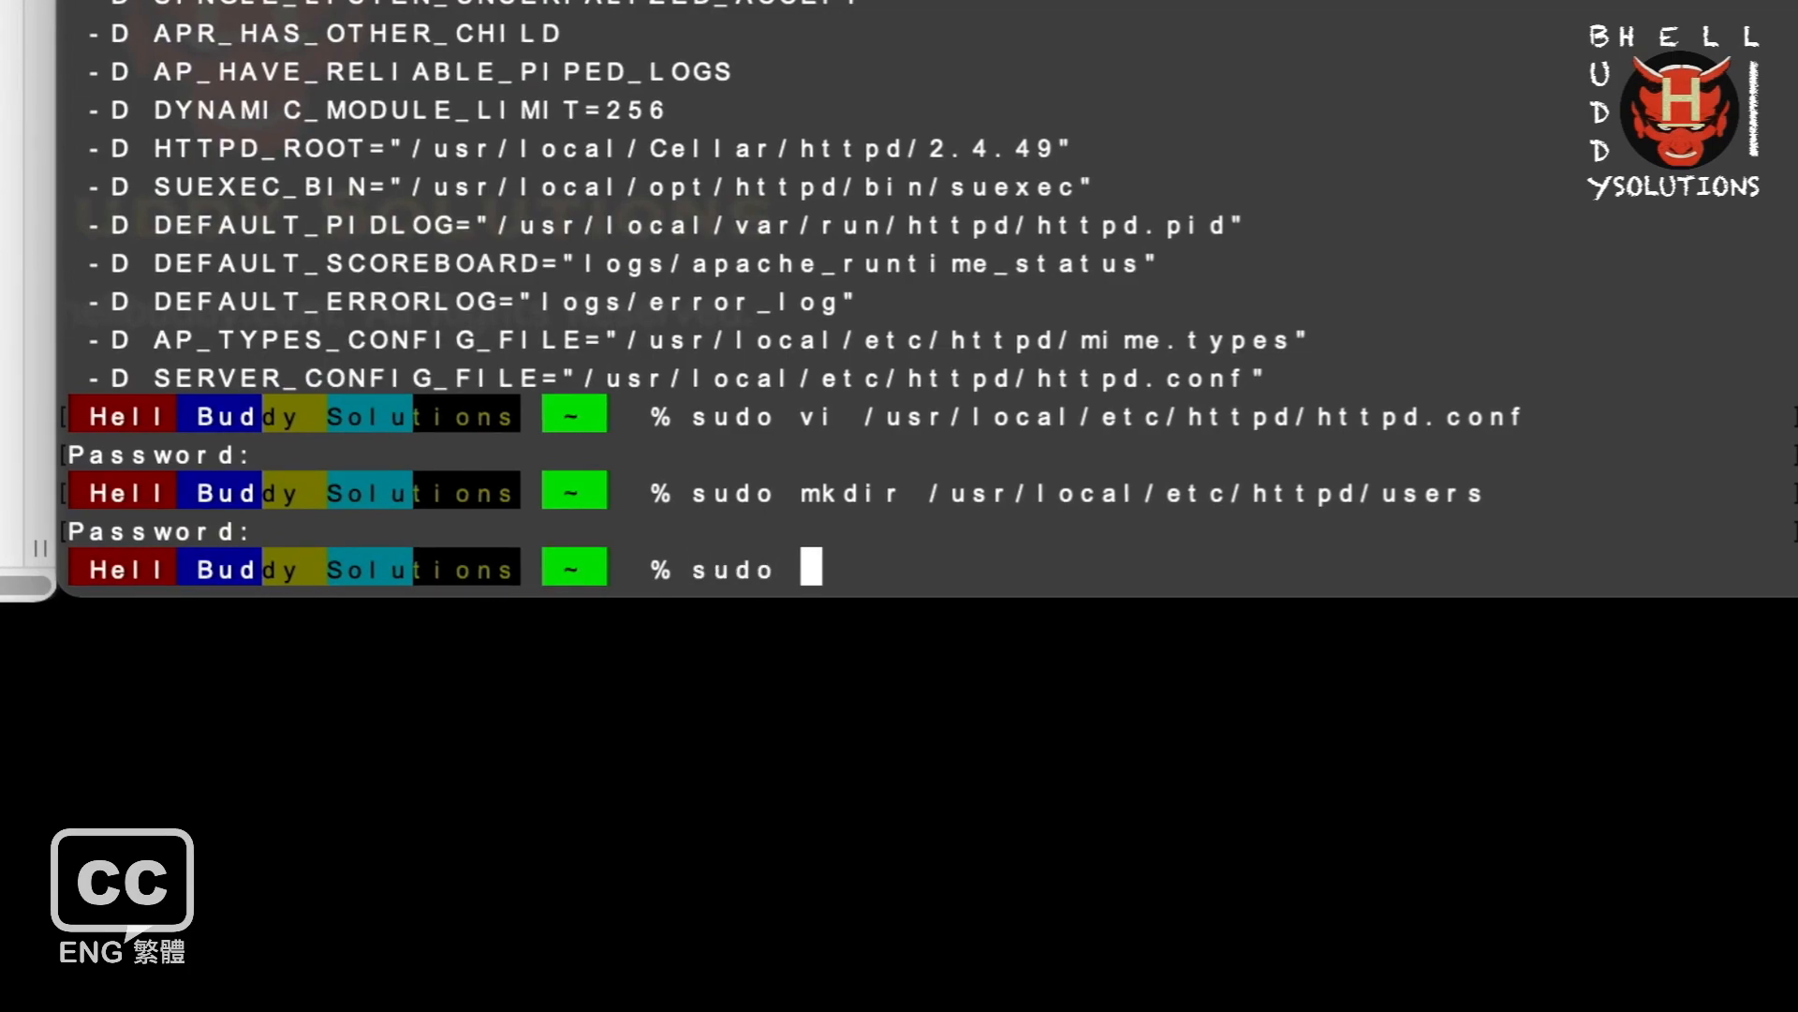
type("vi /")
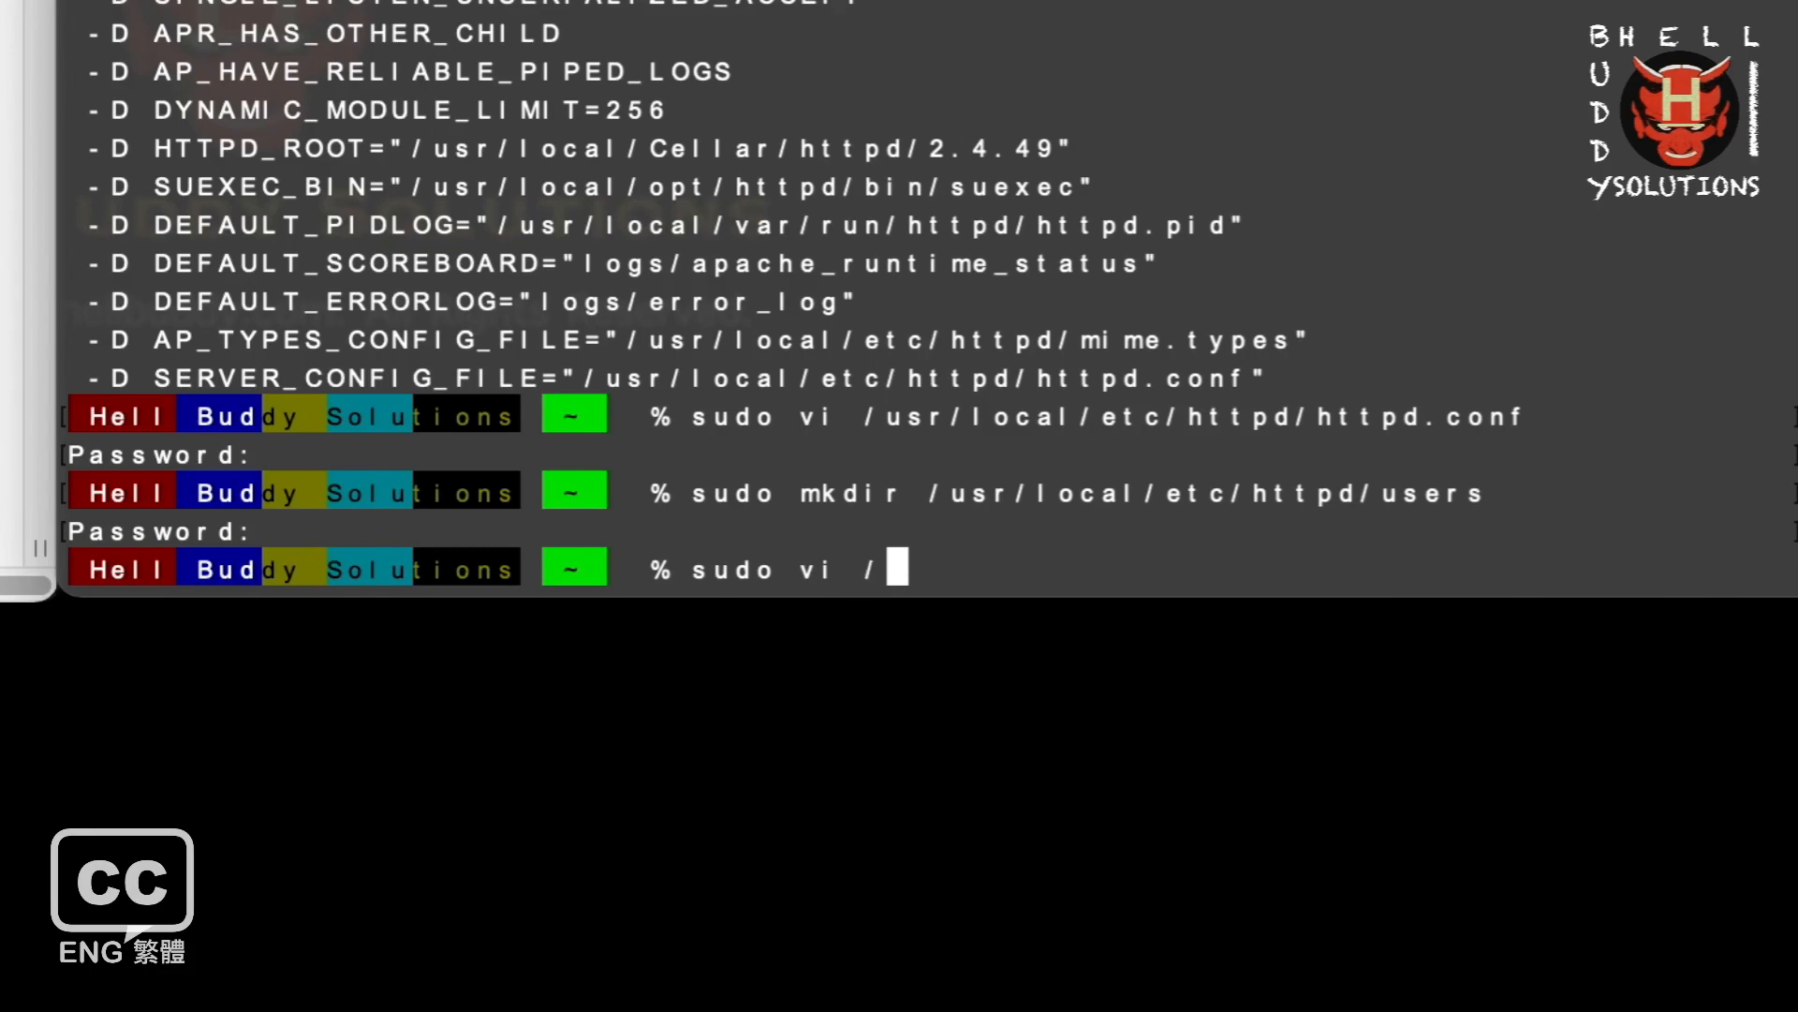
type("usr/local/etc/httpd/u")
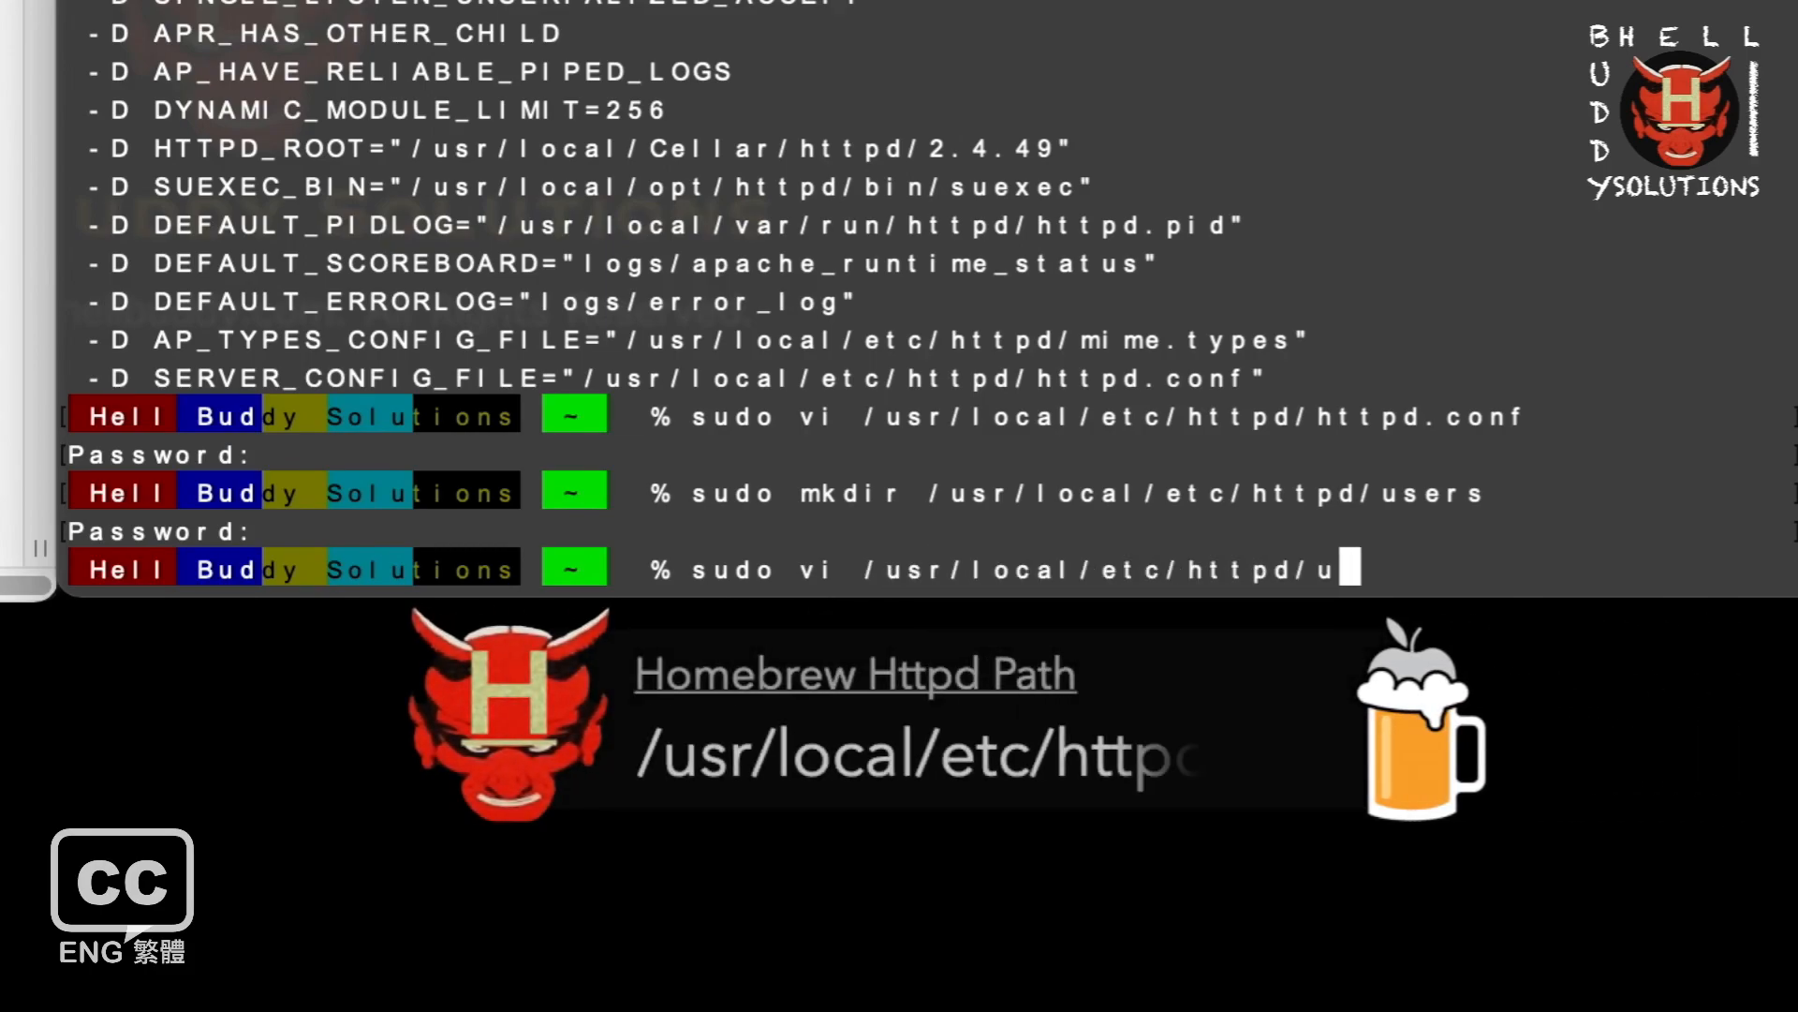
type("sers/")
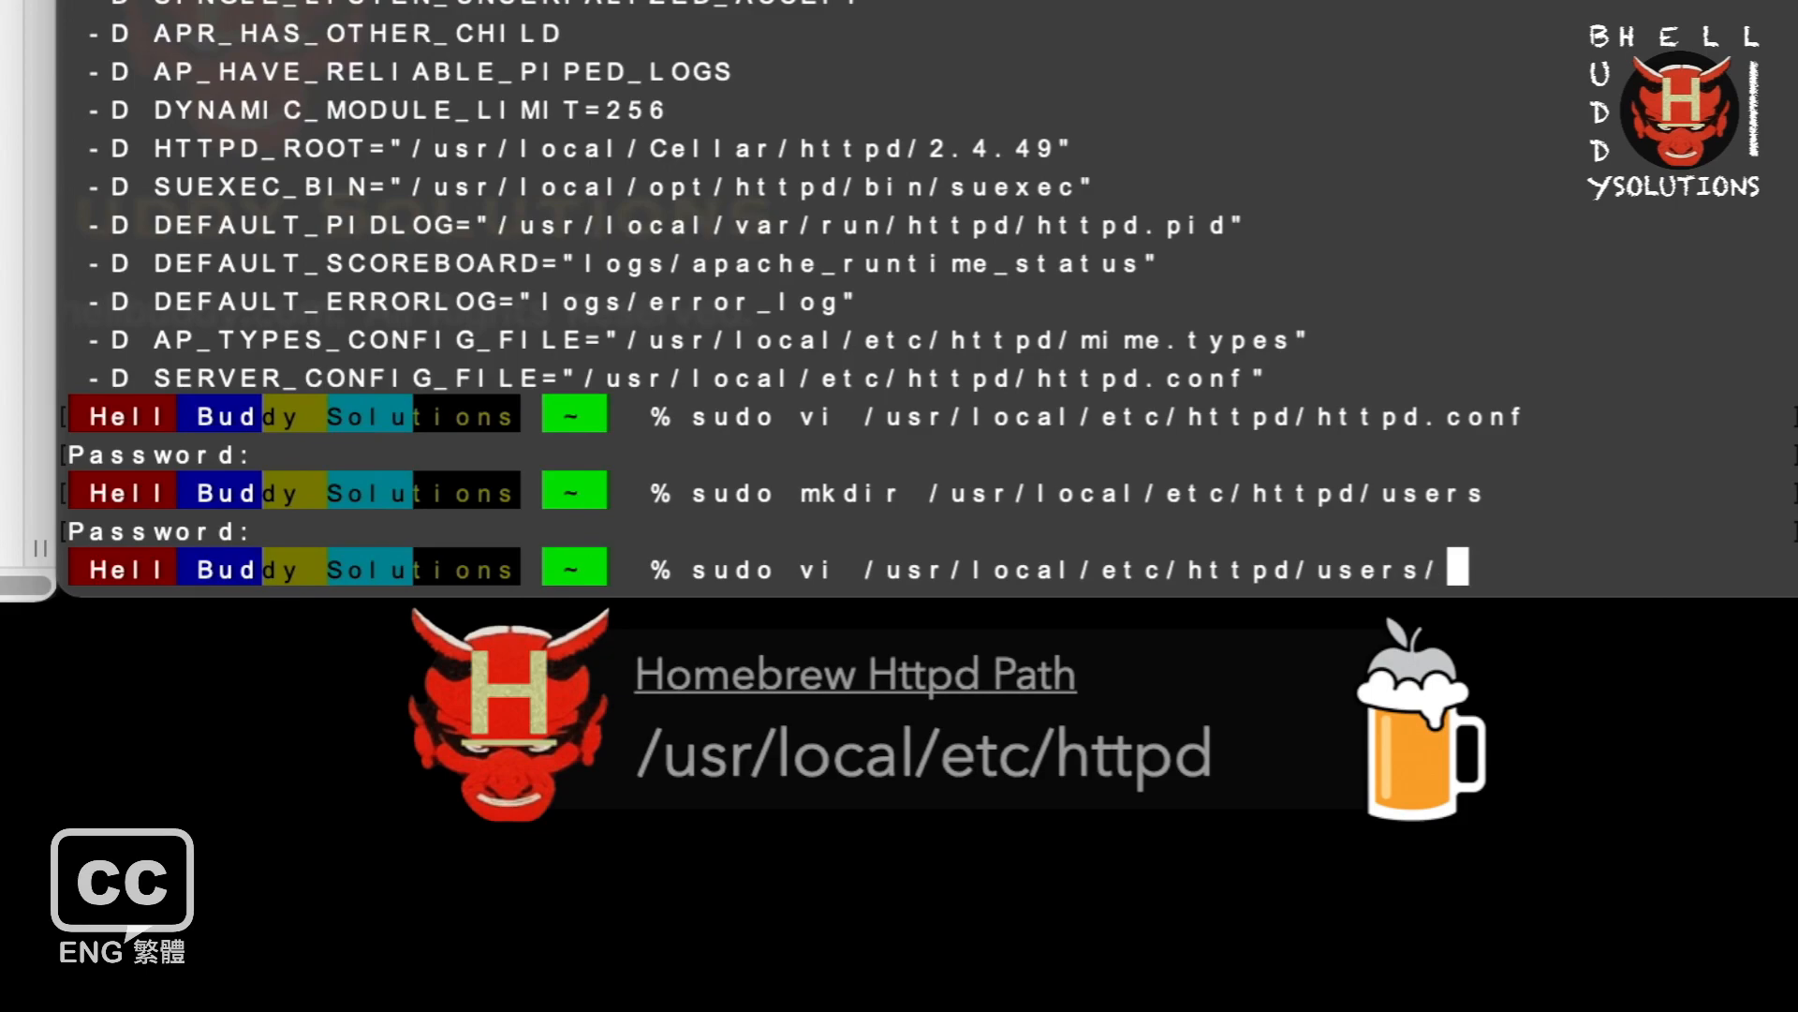
type("FunGz")
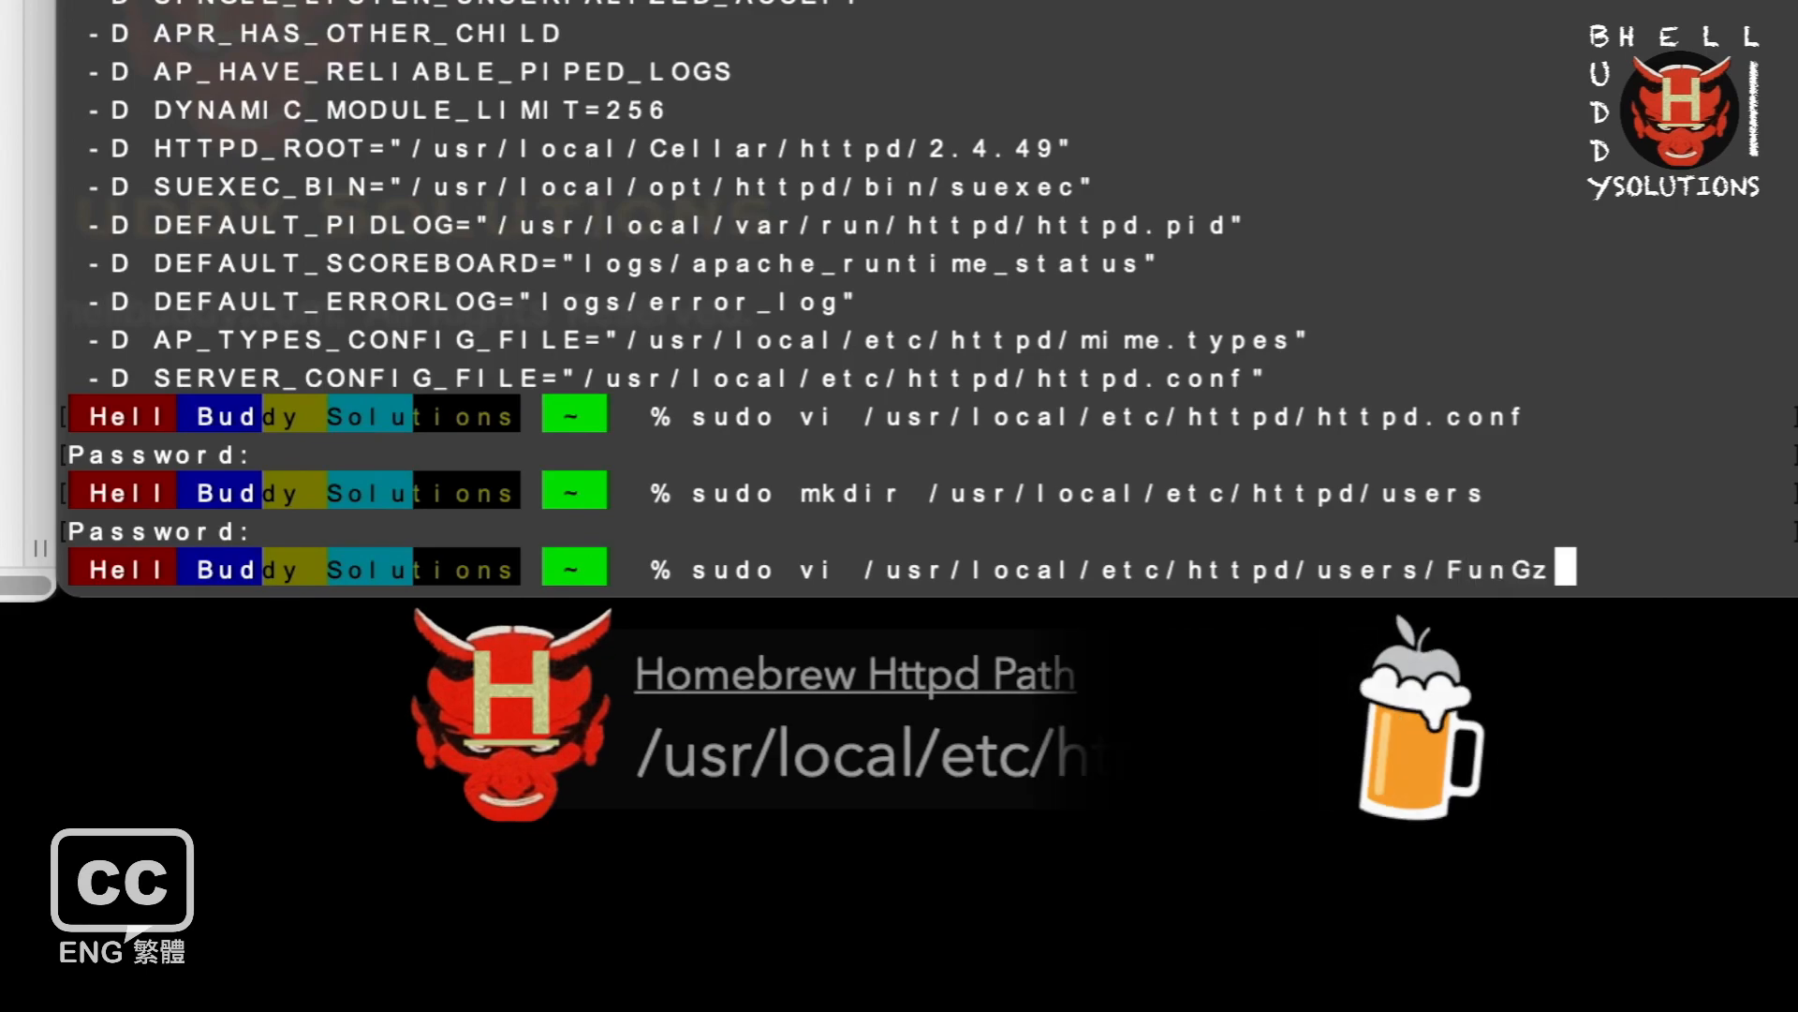
type(".conf")
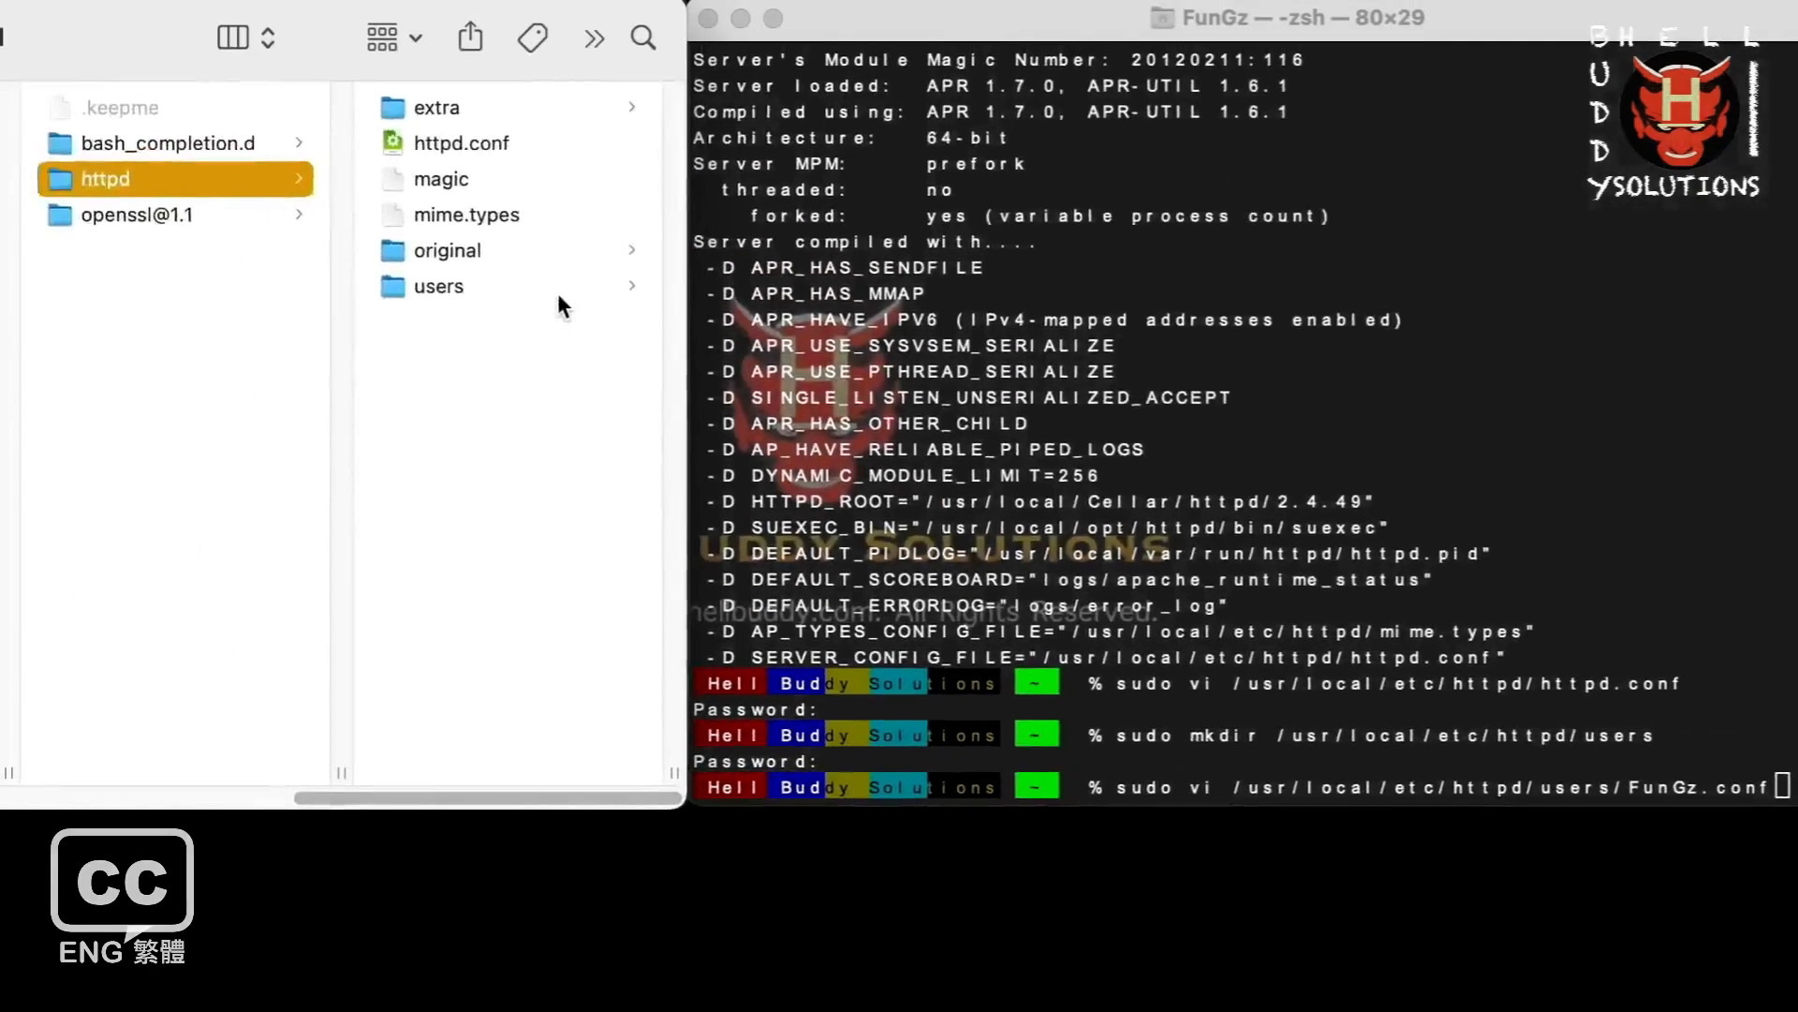
left_click(438, 286)
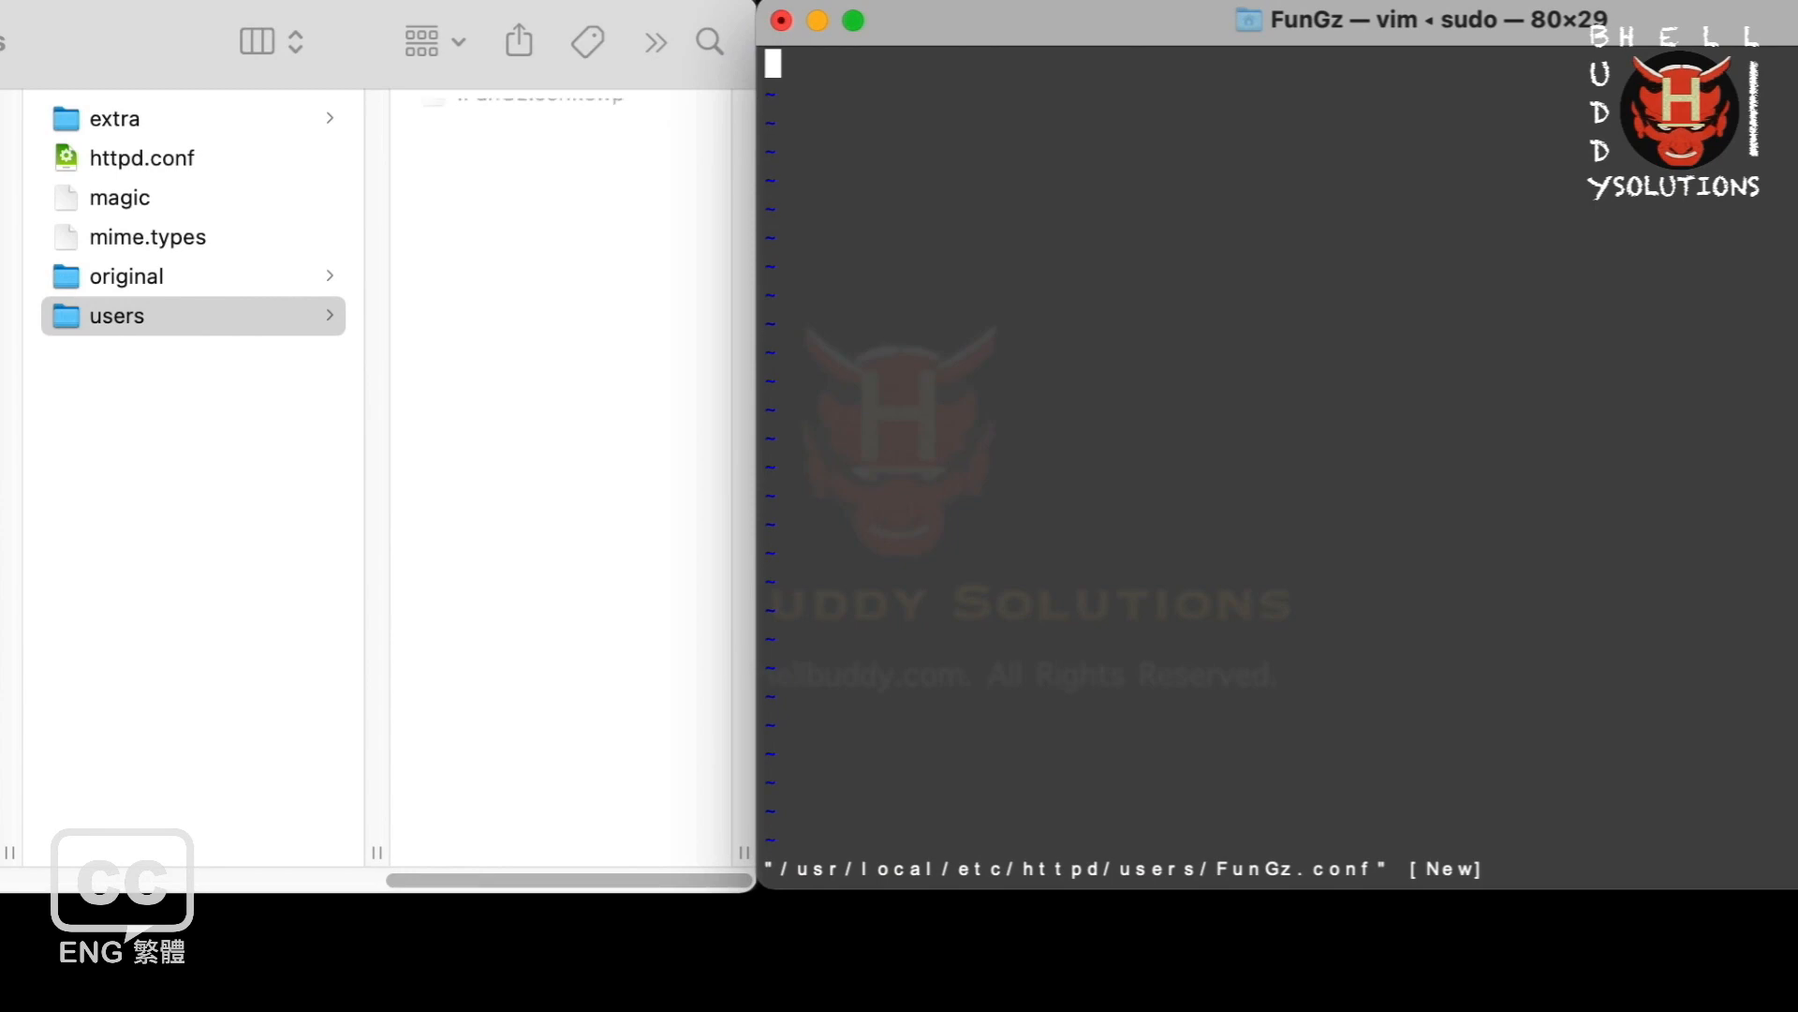
Enter the <Directory "/Users/FunGz/Projects/"> access block and save FunGz.conf.
key("i")
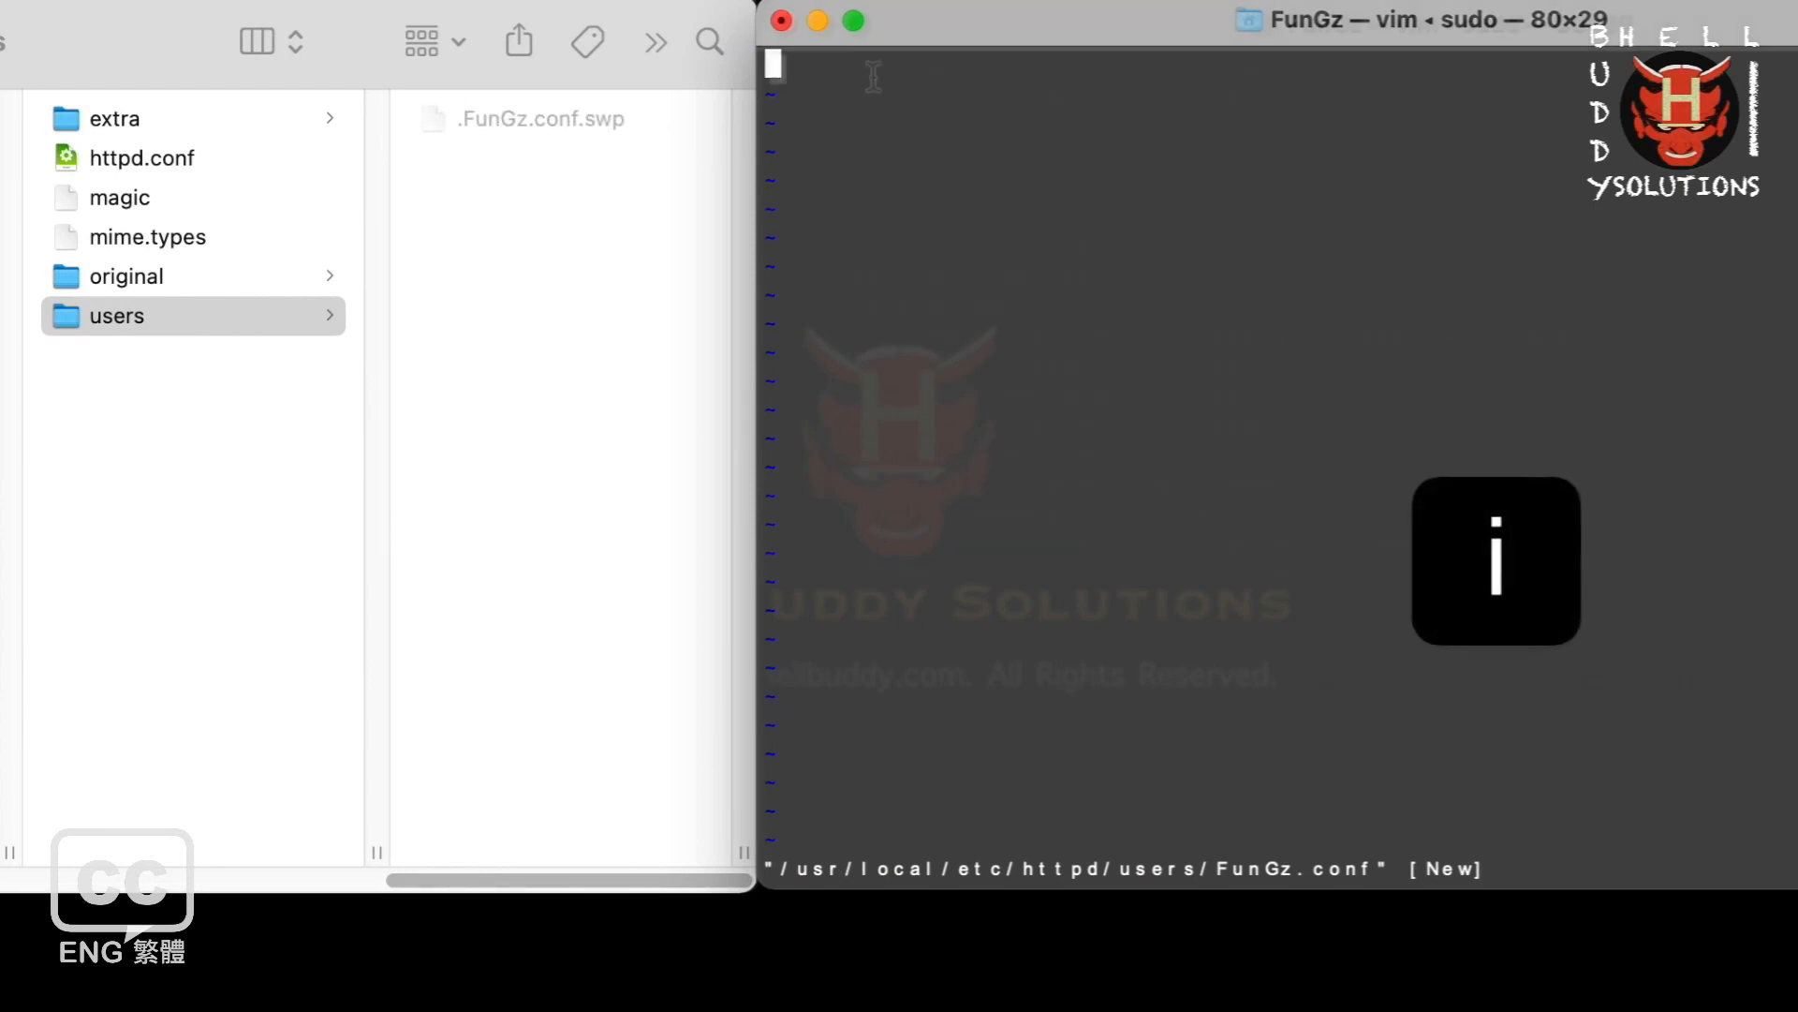
type("<Directory \"/Users/FunGz/Projects/\">")
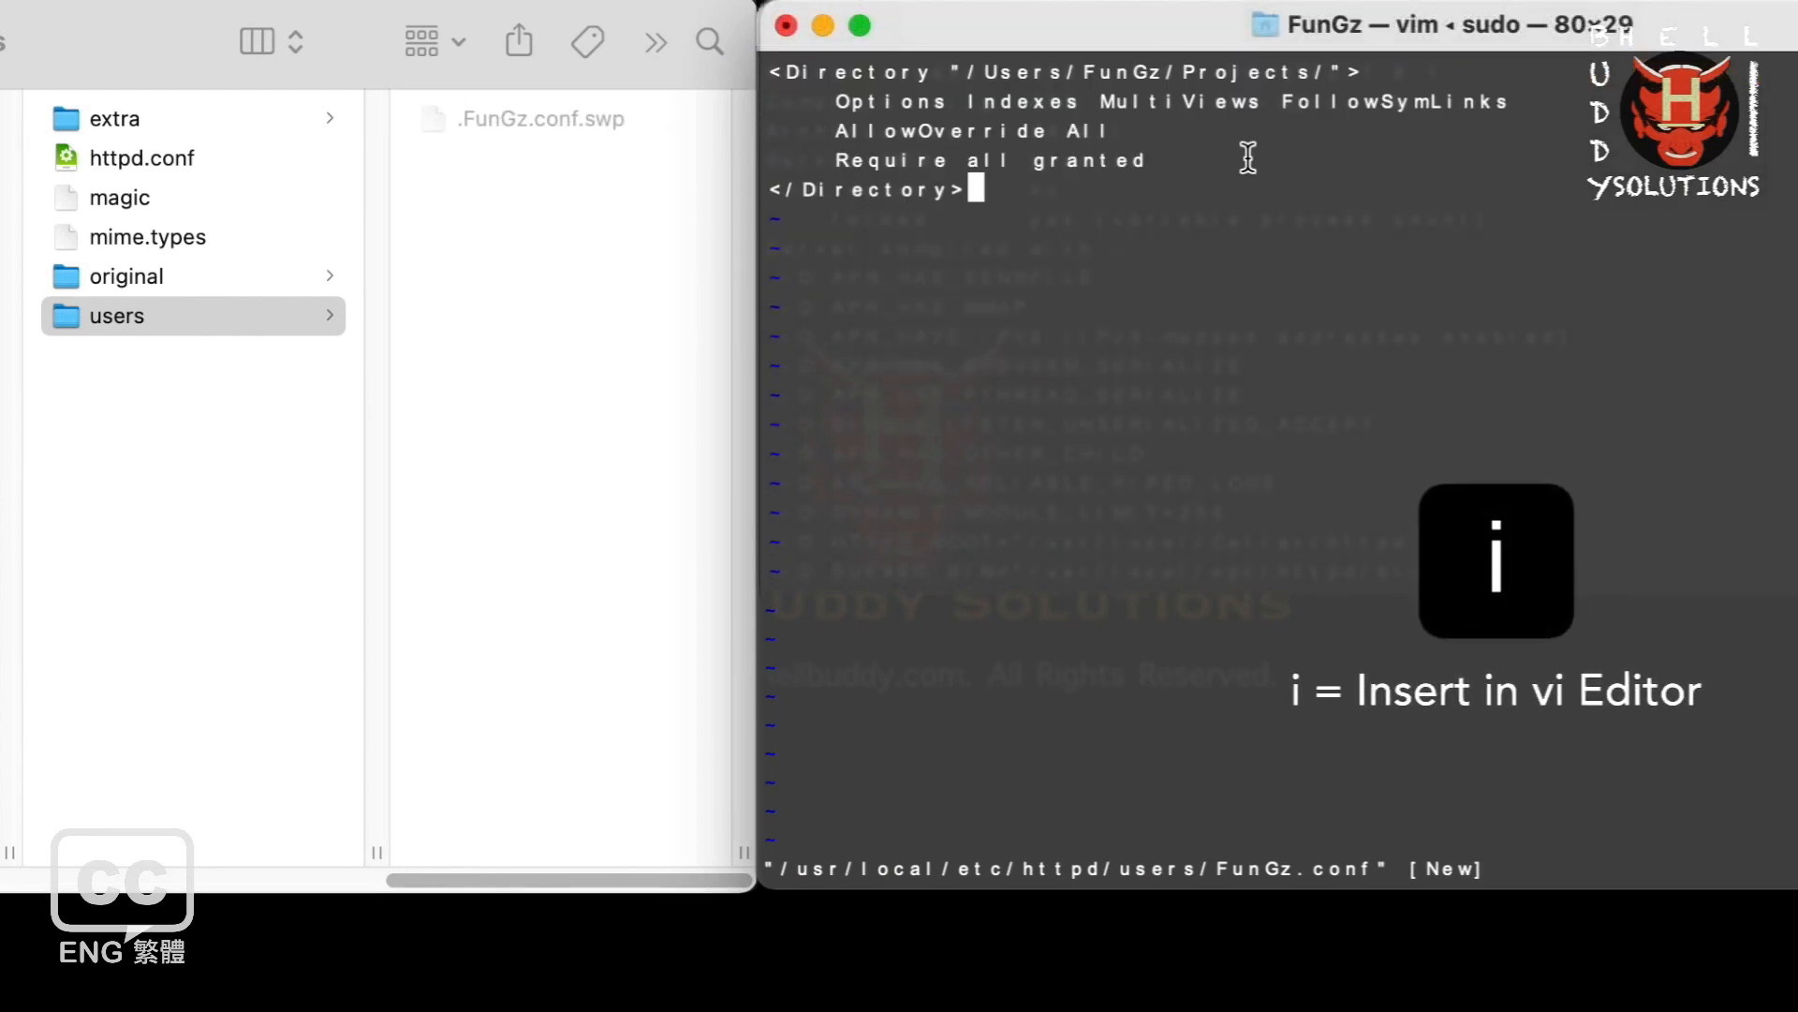
key("i")
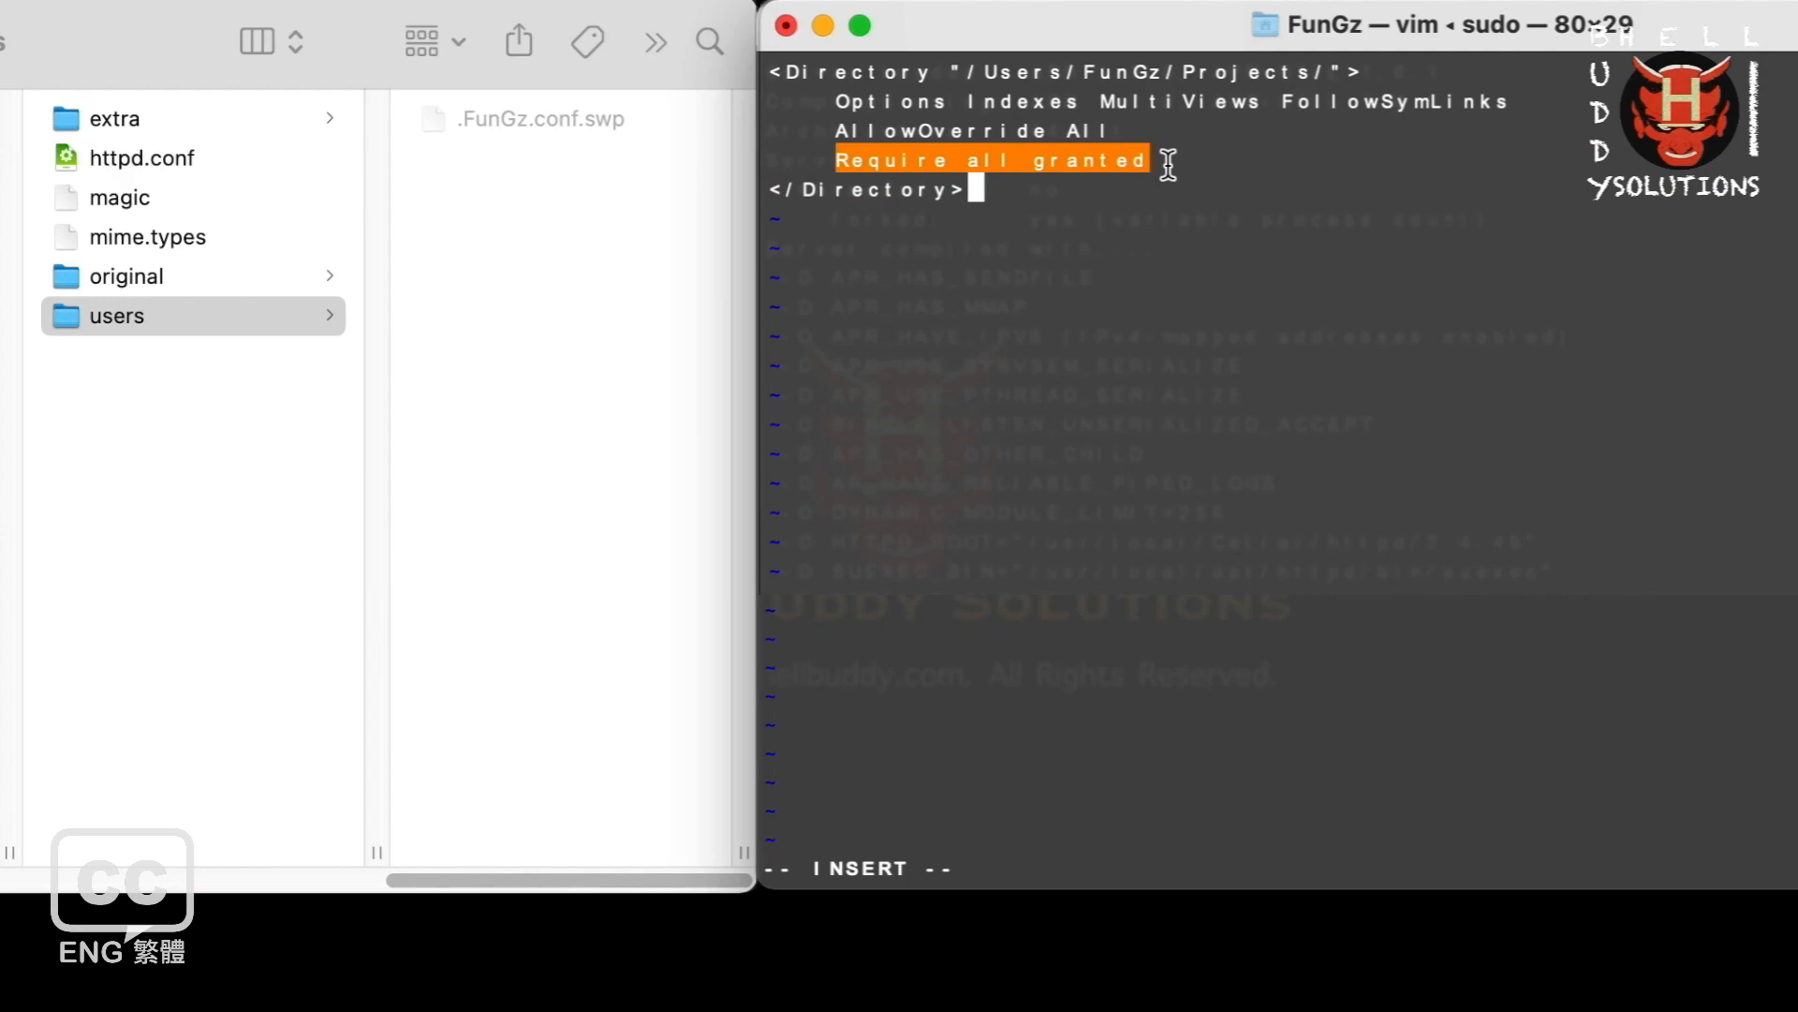
mouse_move(1216, 267)
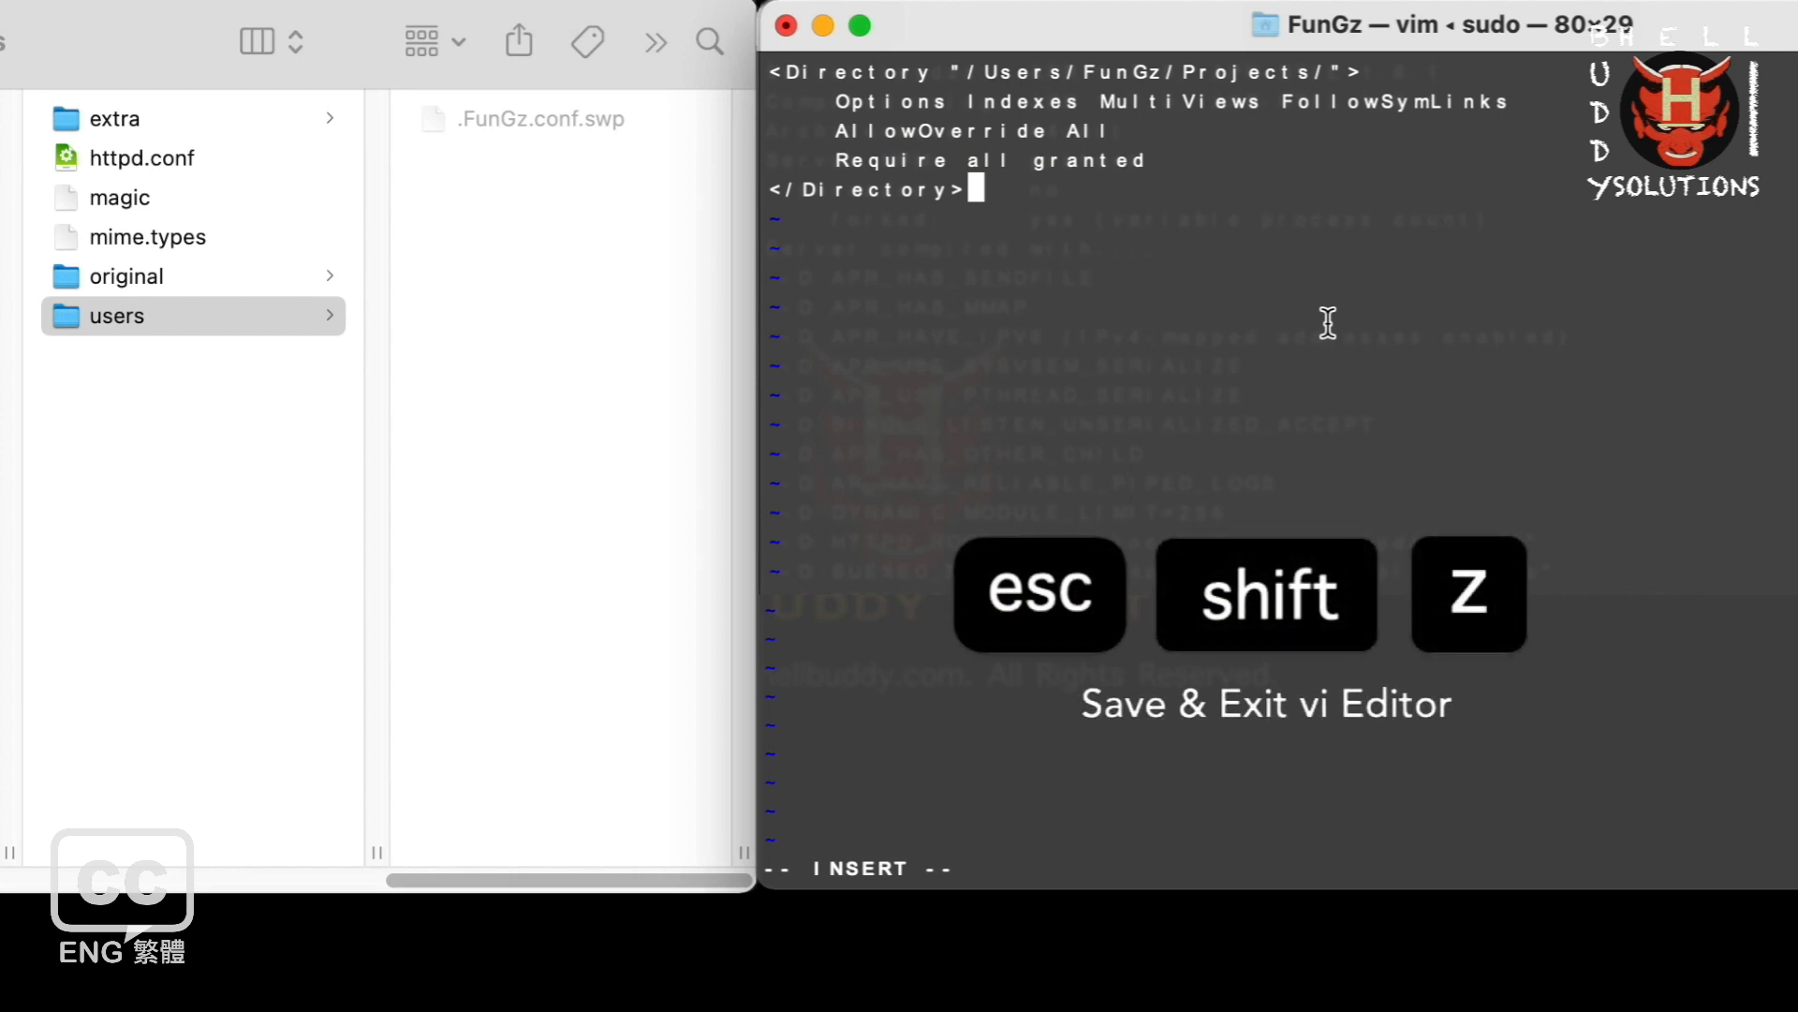
key("Z")
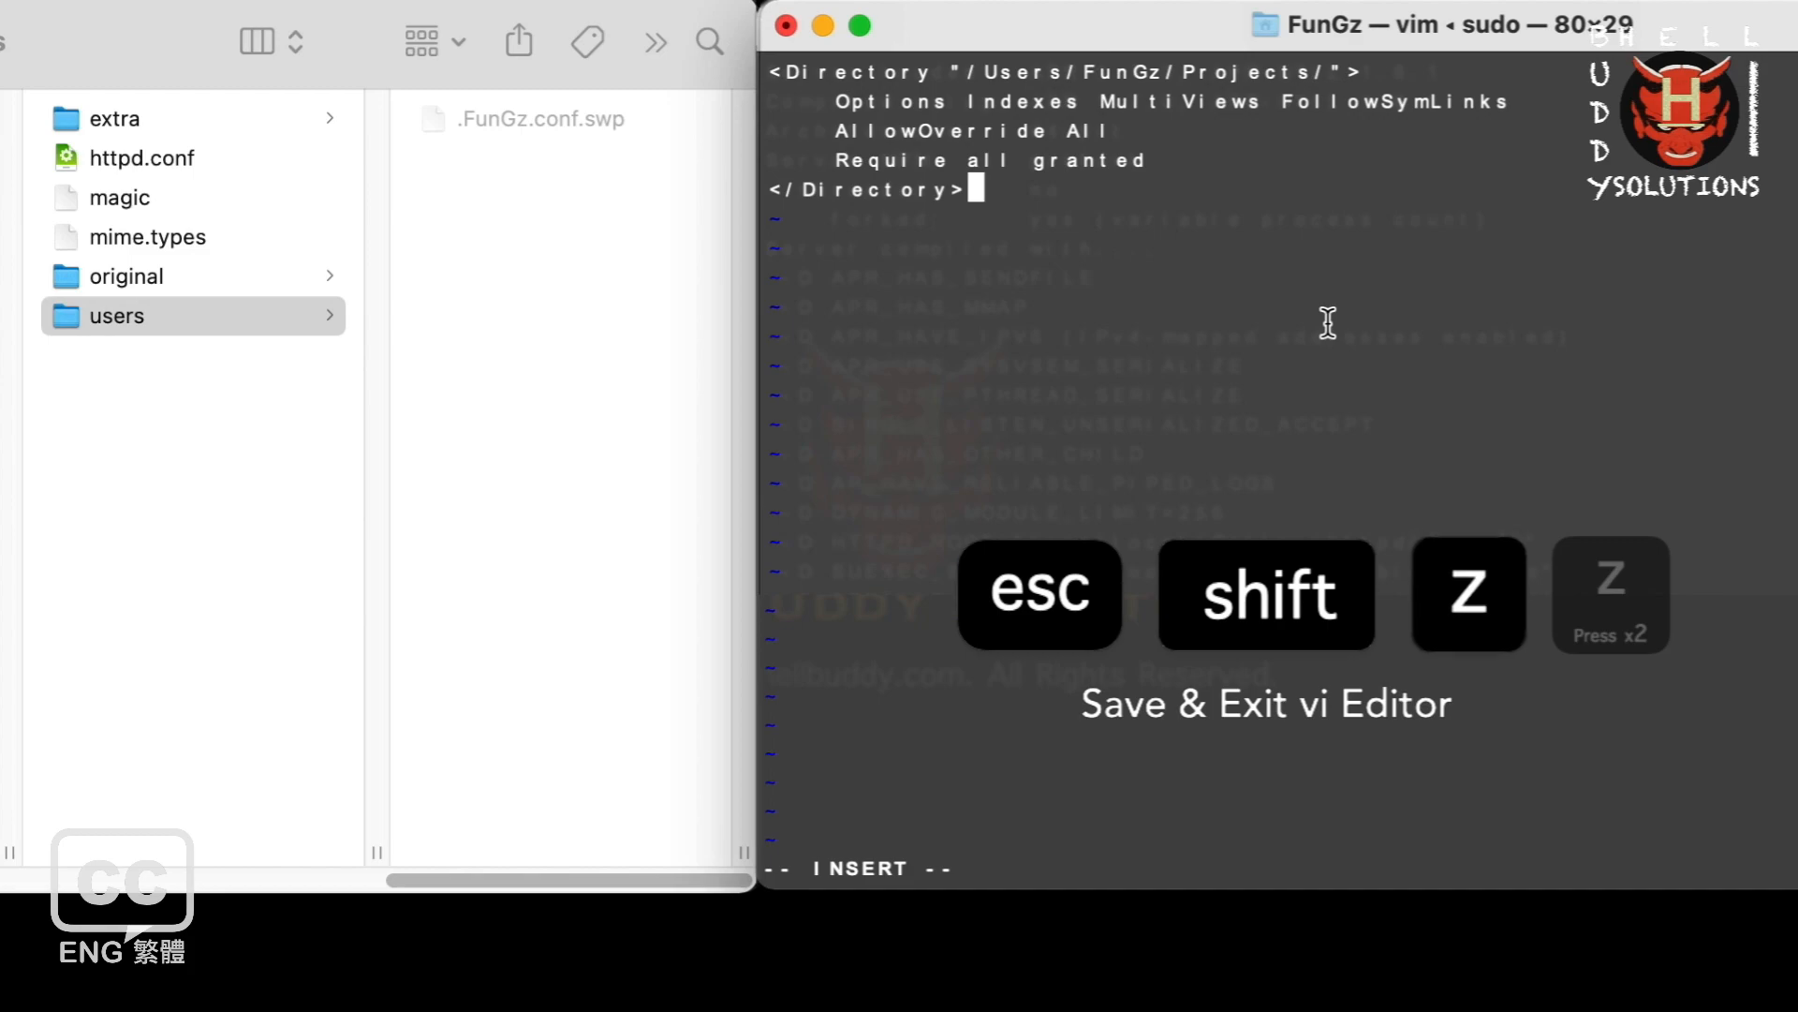
key("Escape")
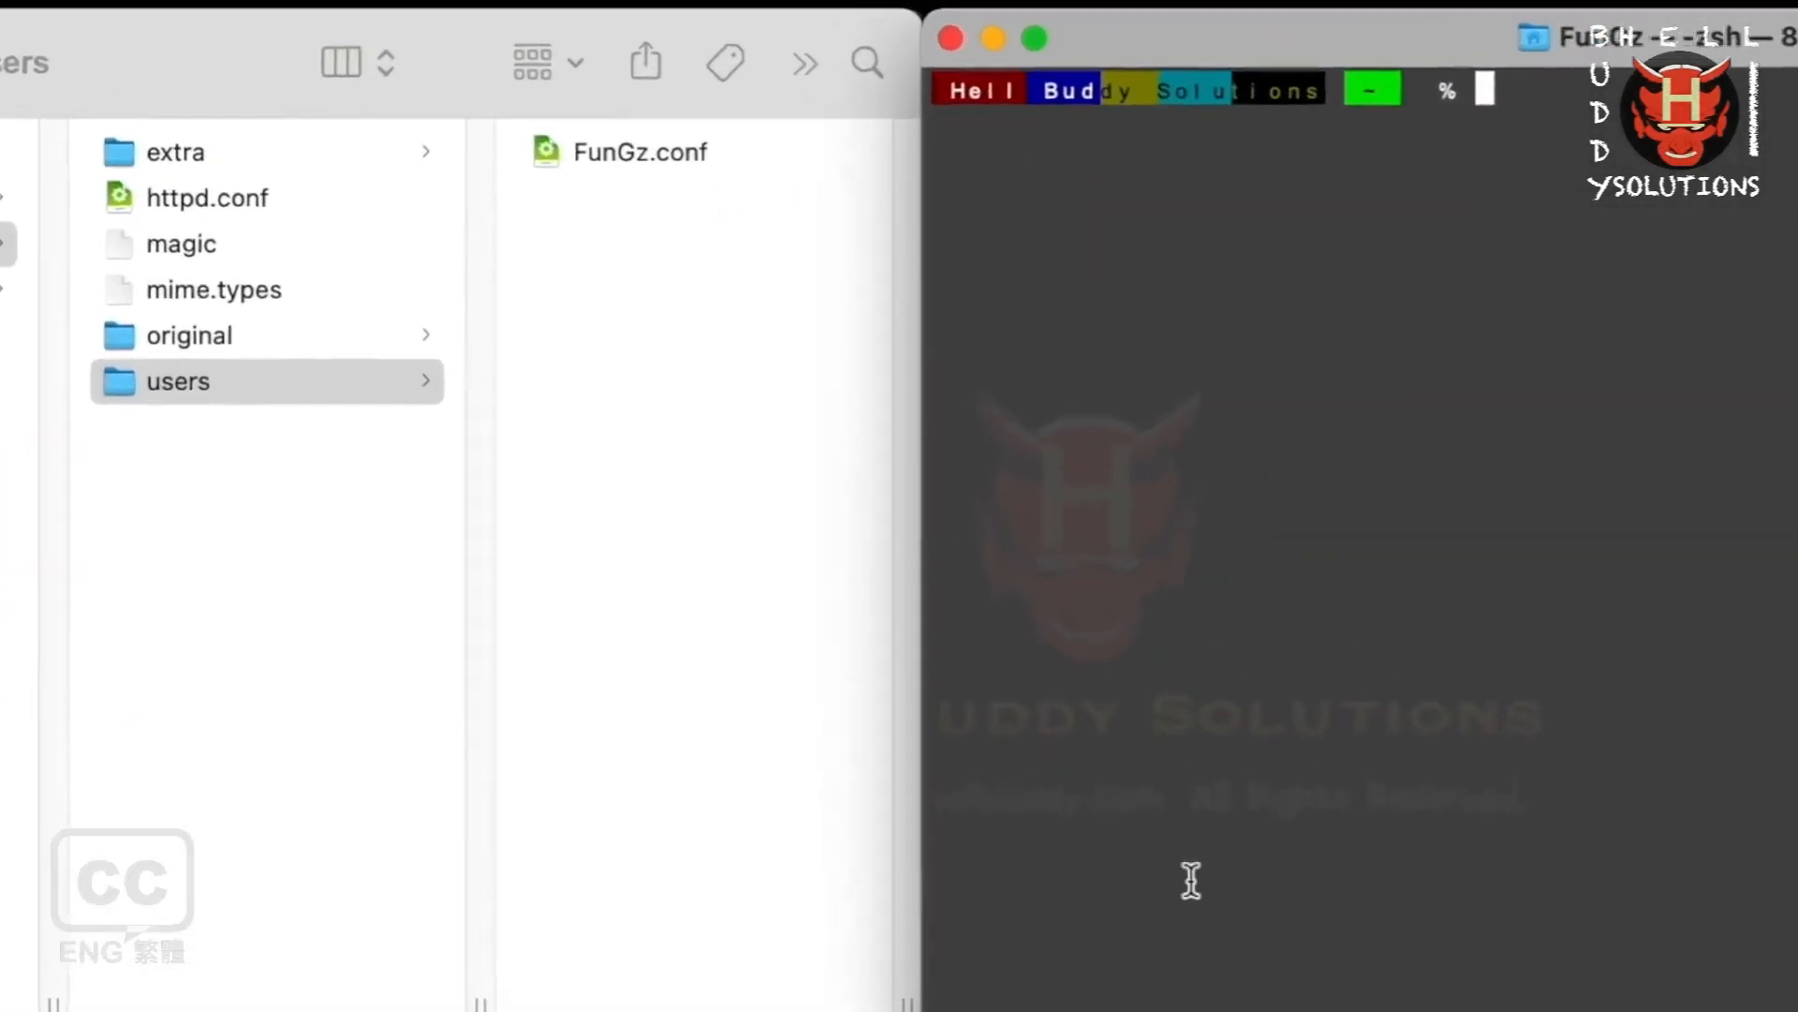
Edit extra/httpd-userdir.conf so UserDir uses Projects instead of public_html, then save.
left_click(175, 152)
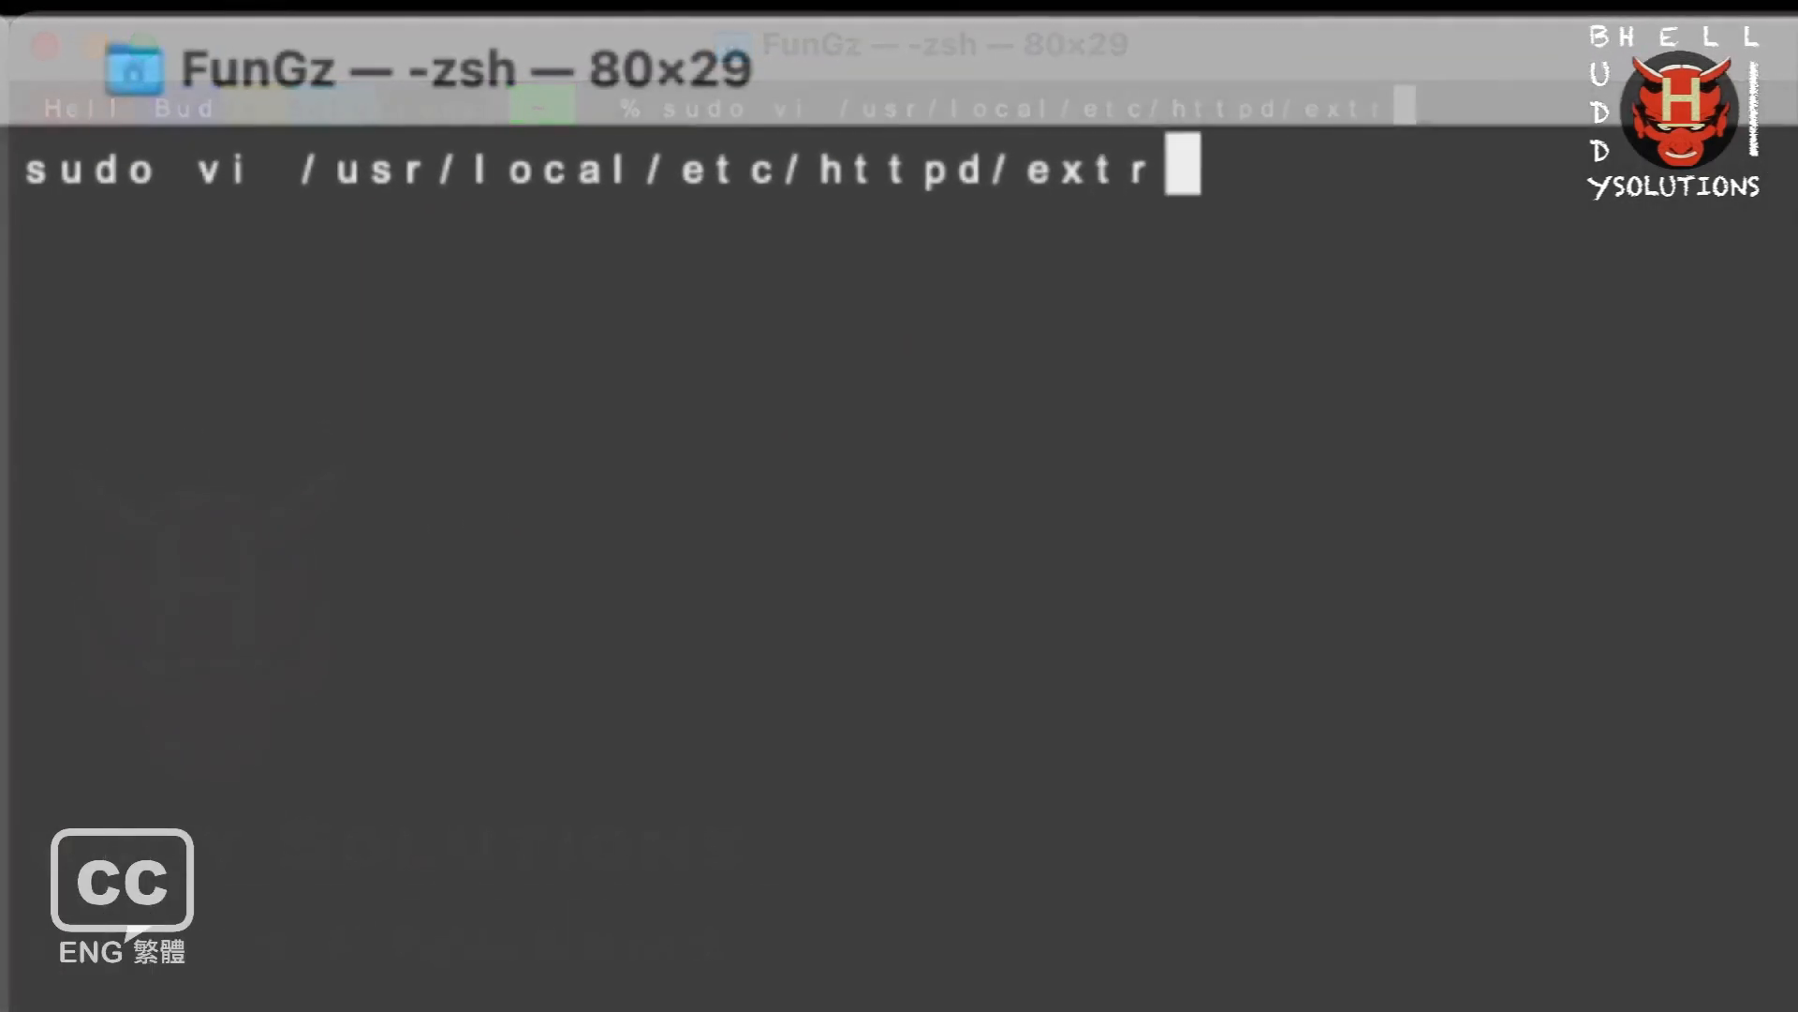
type("a/httpd-use")
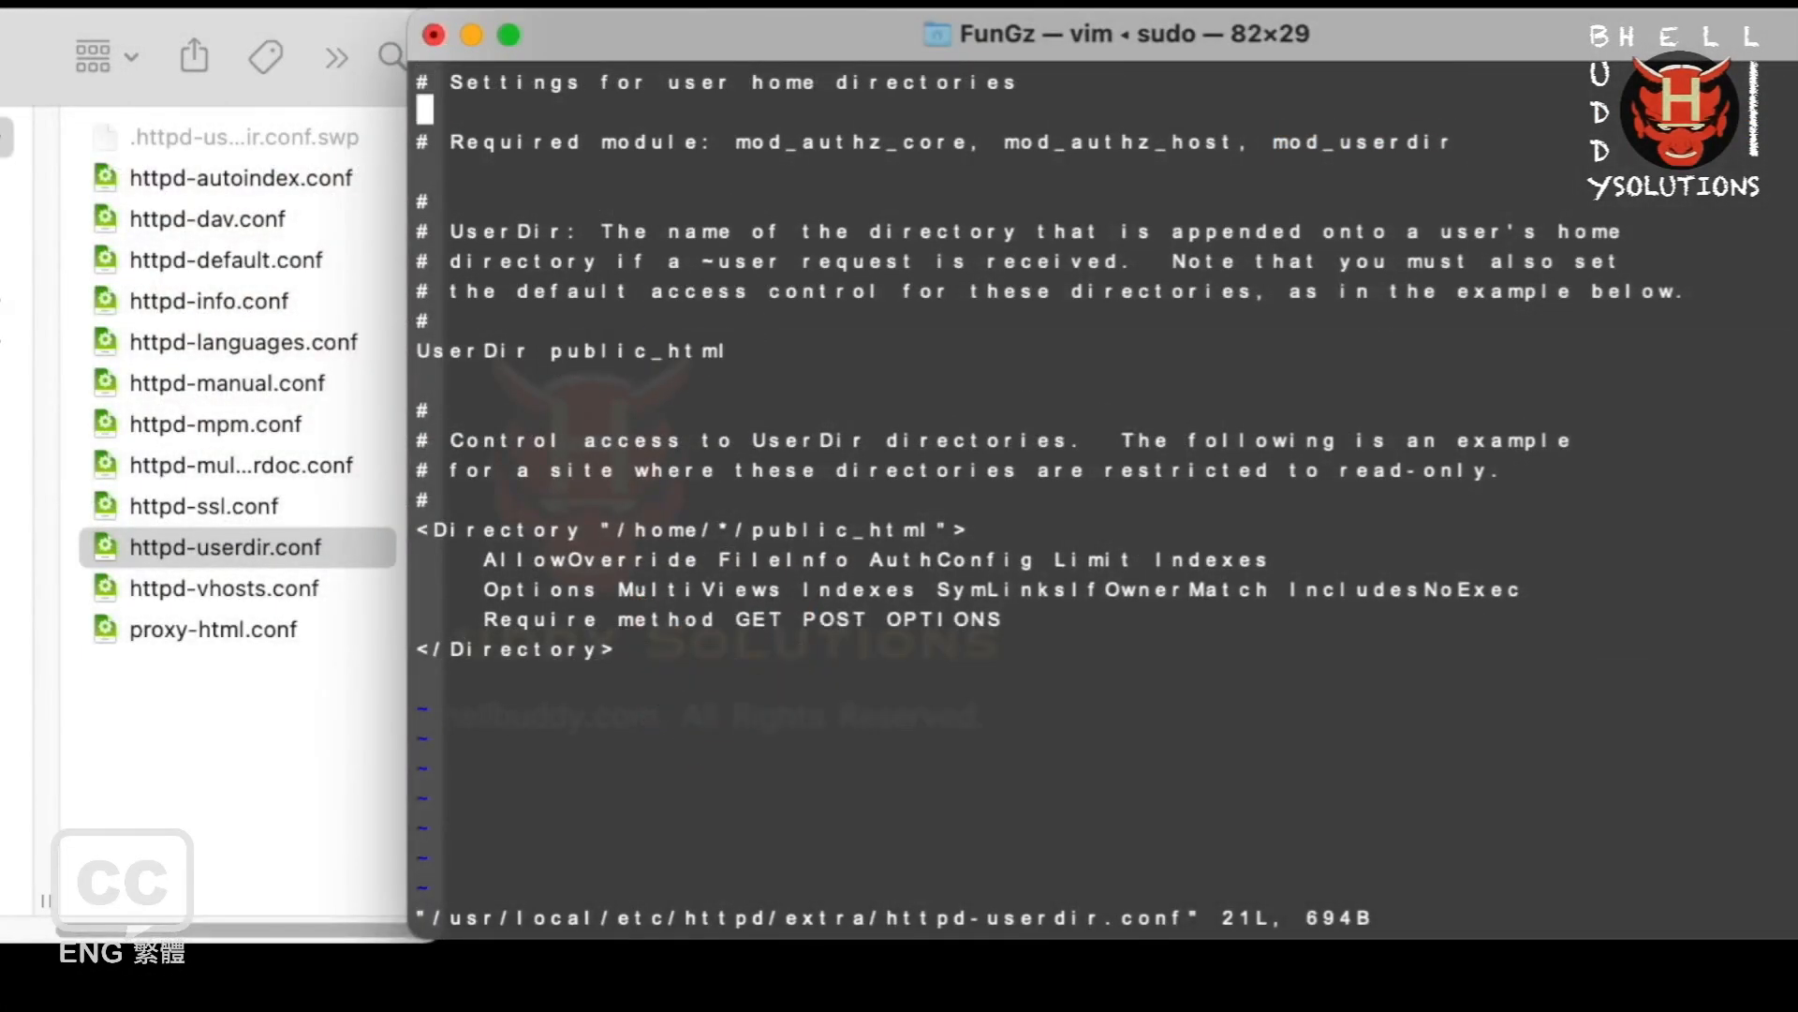
key("i")
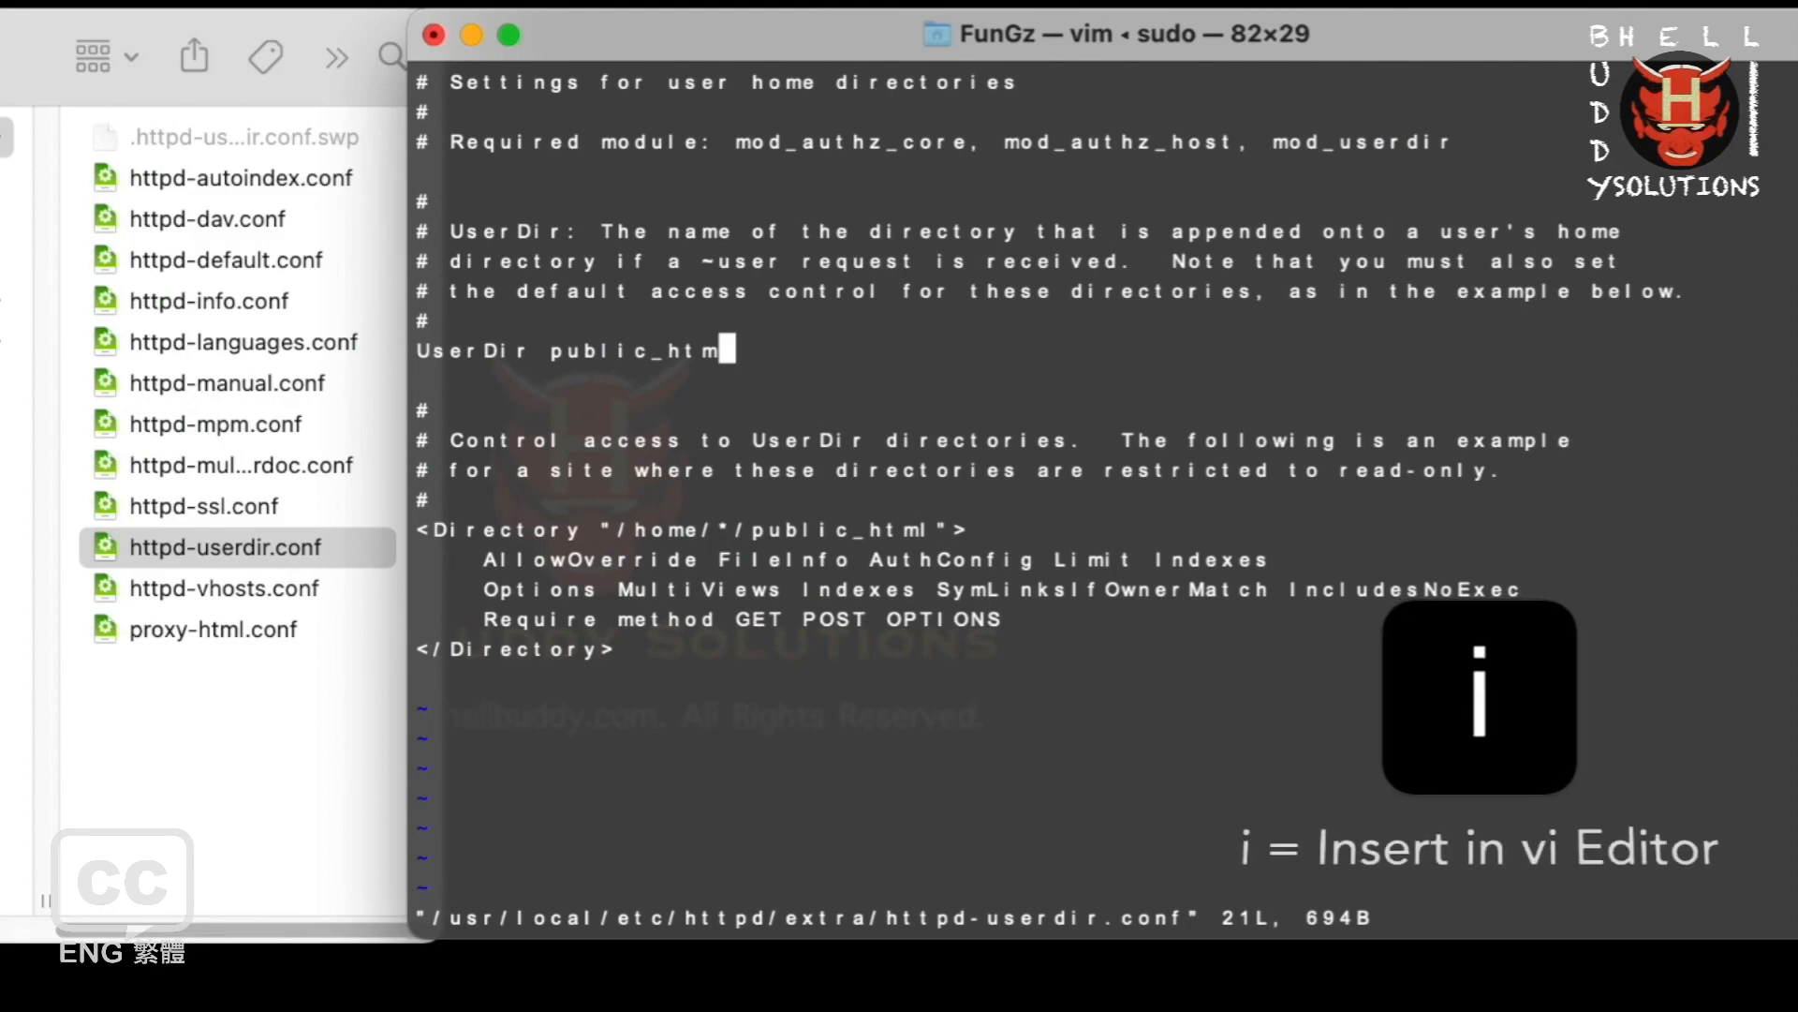
key("i")
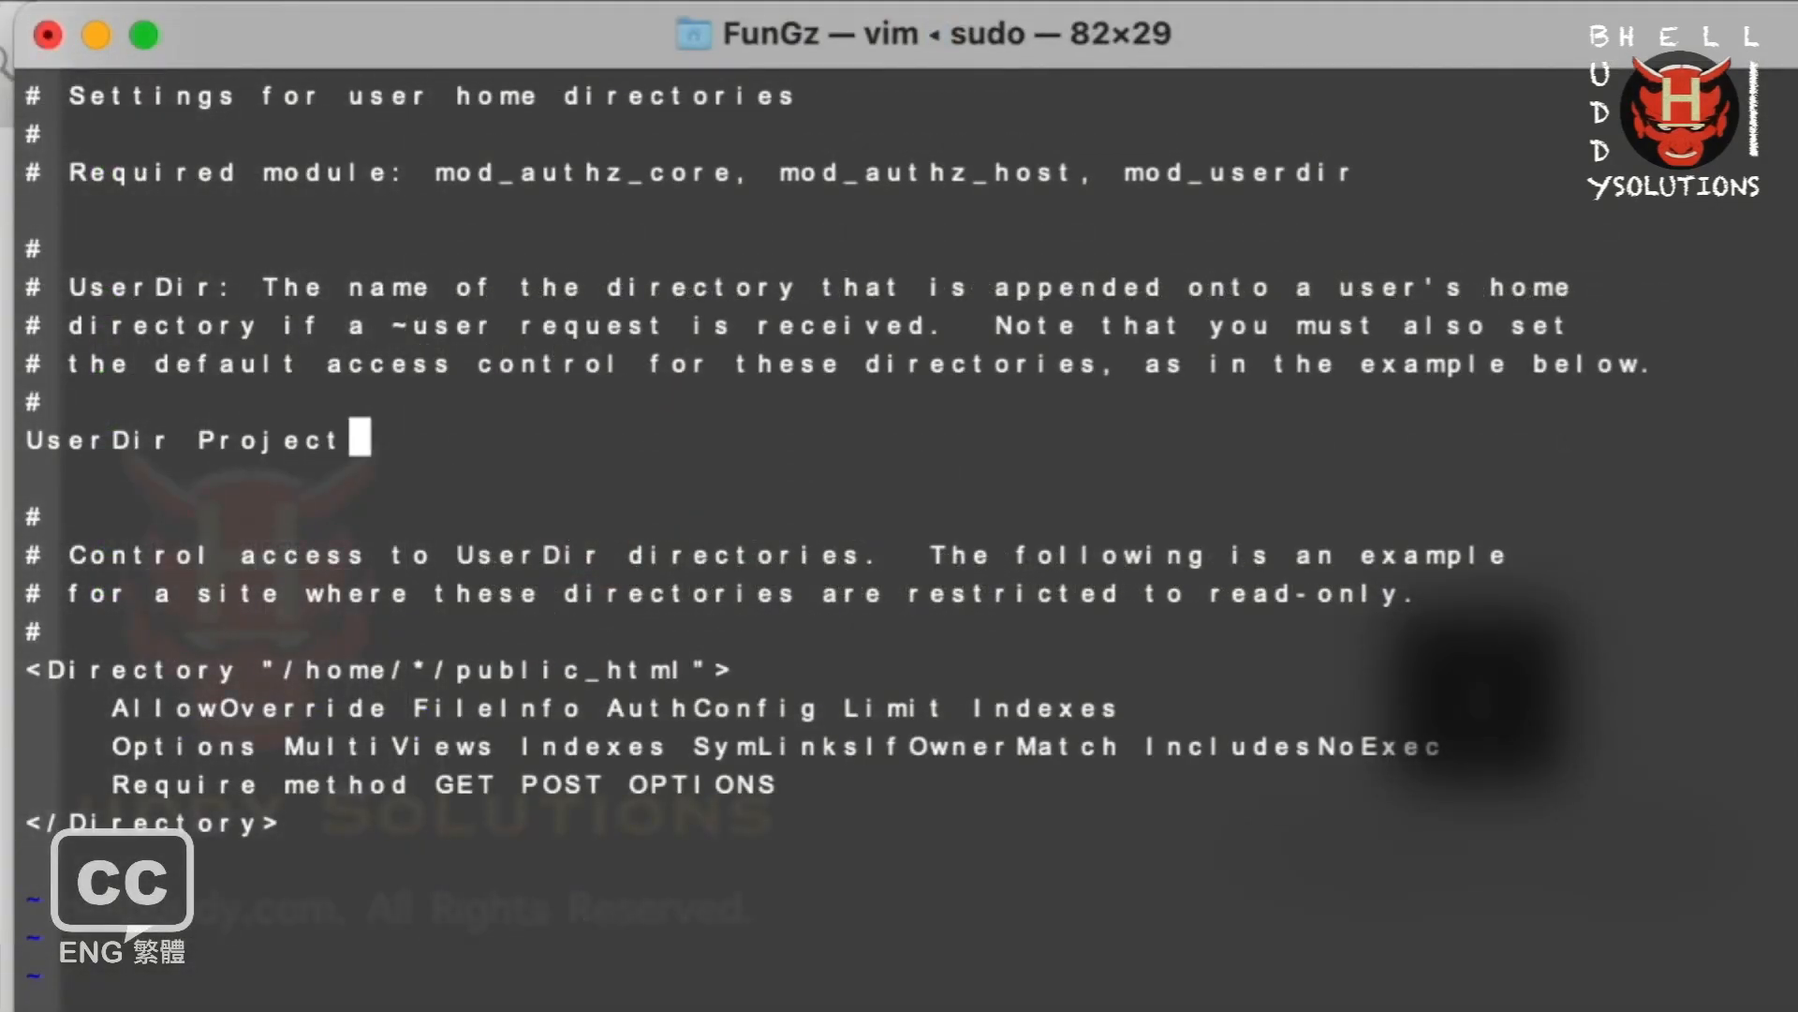
type("s")
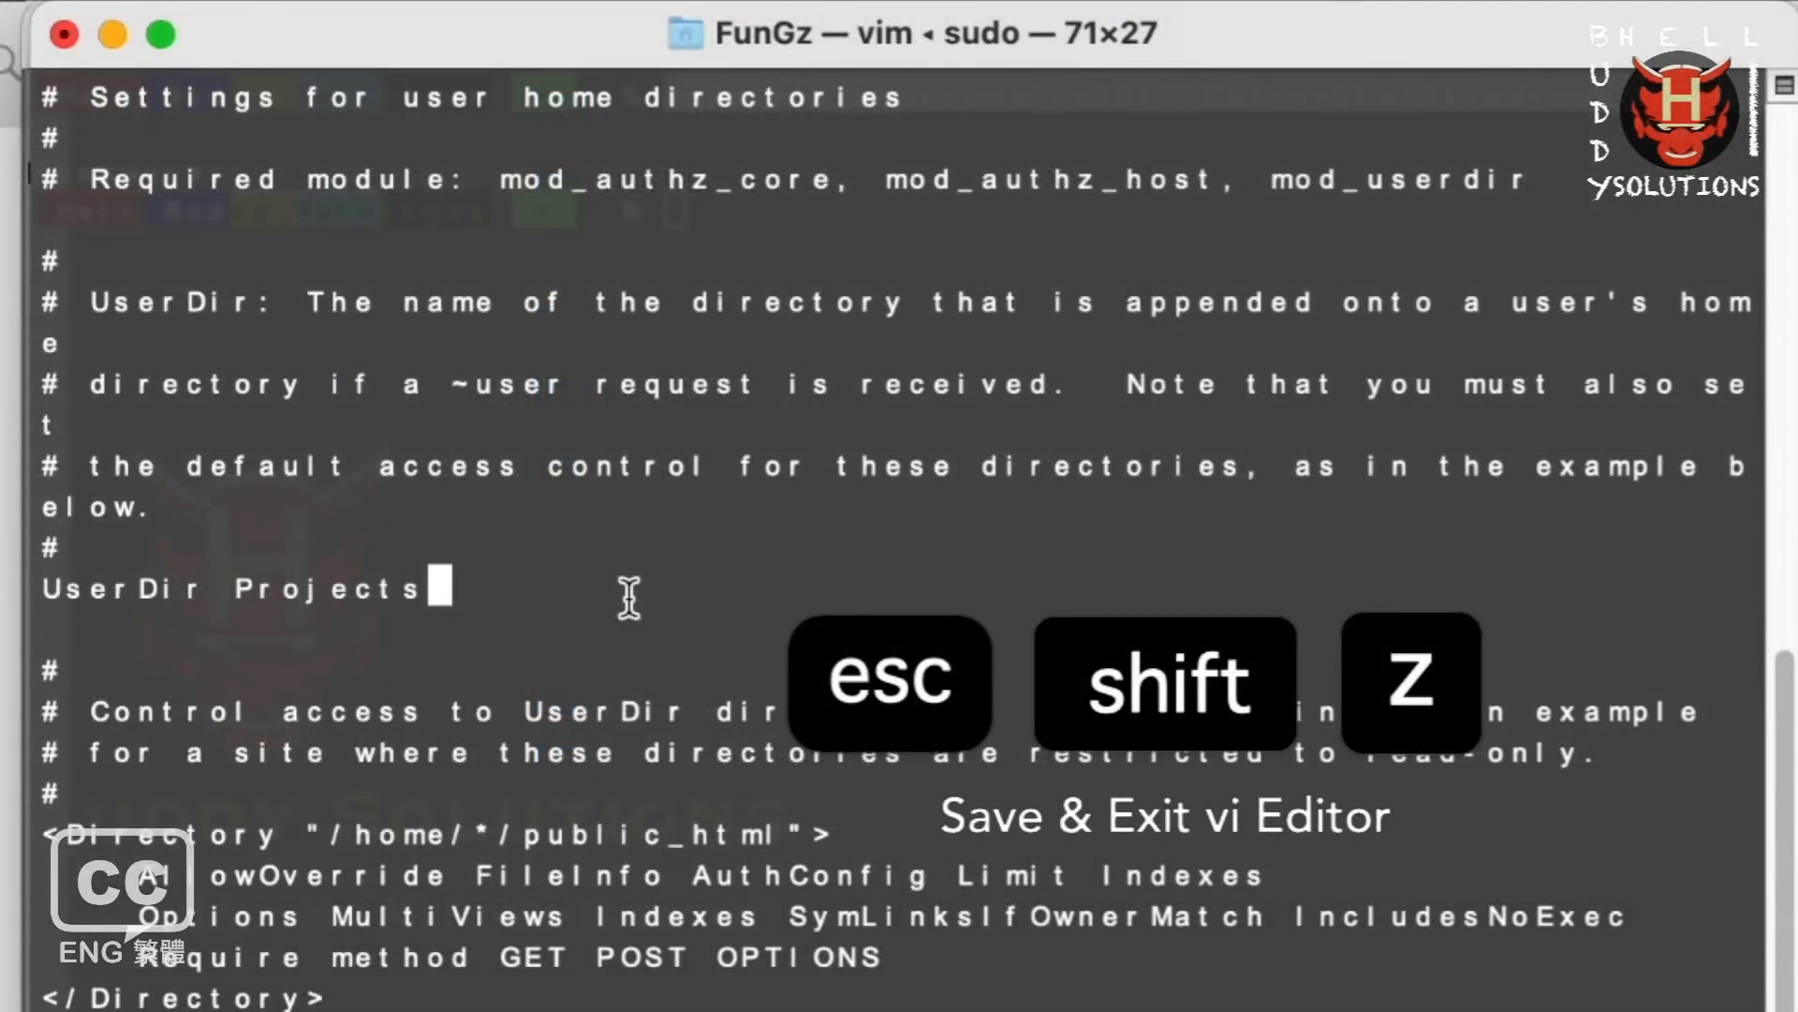
key("Z")
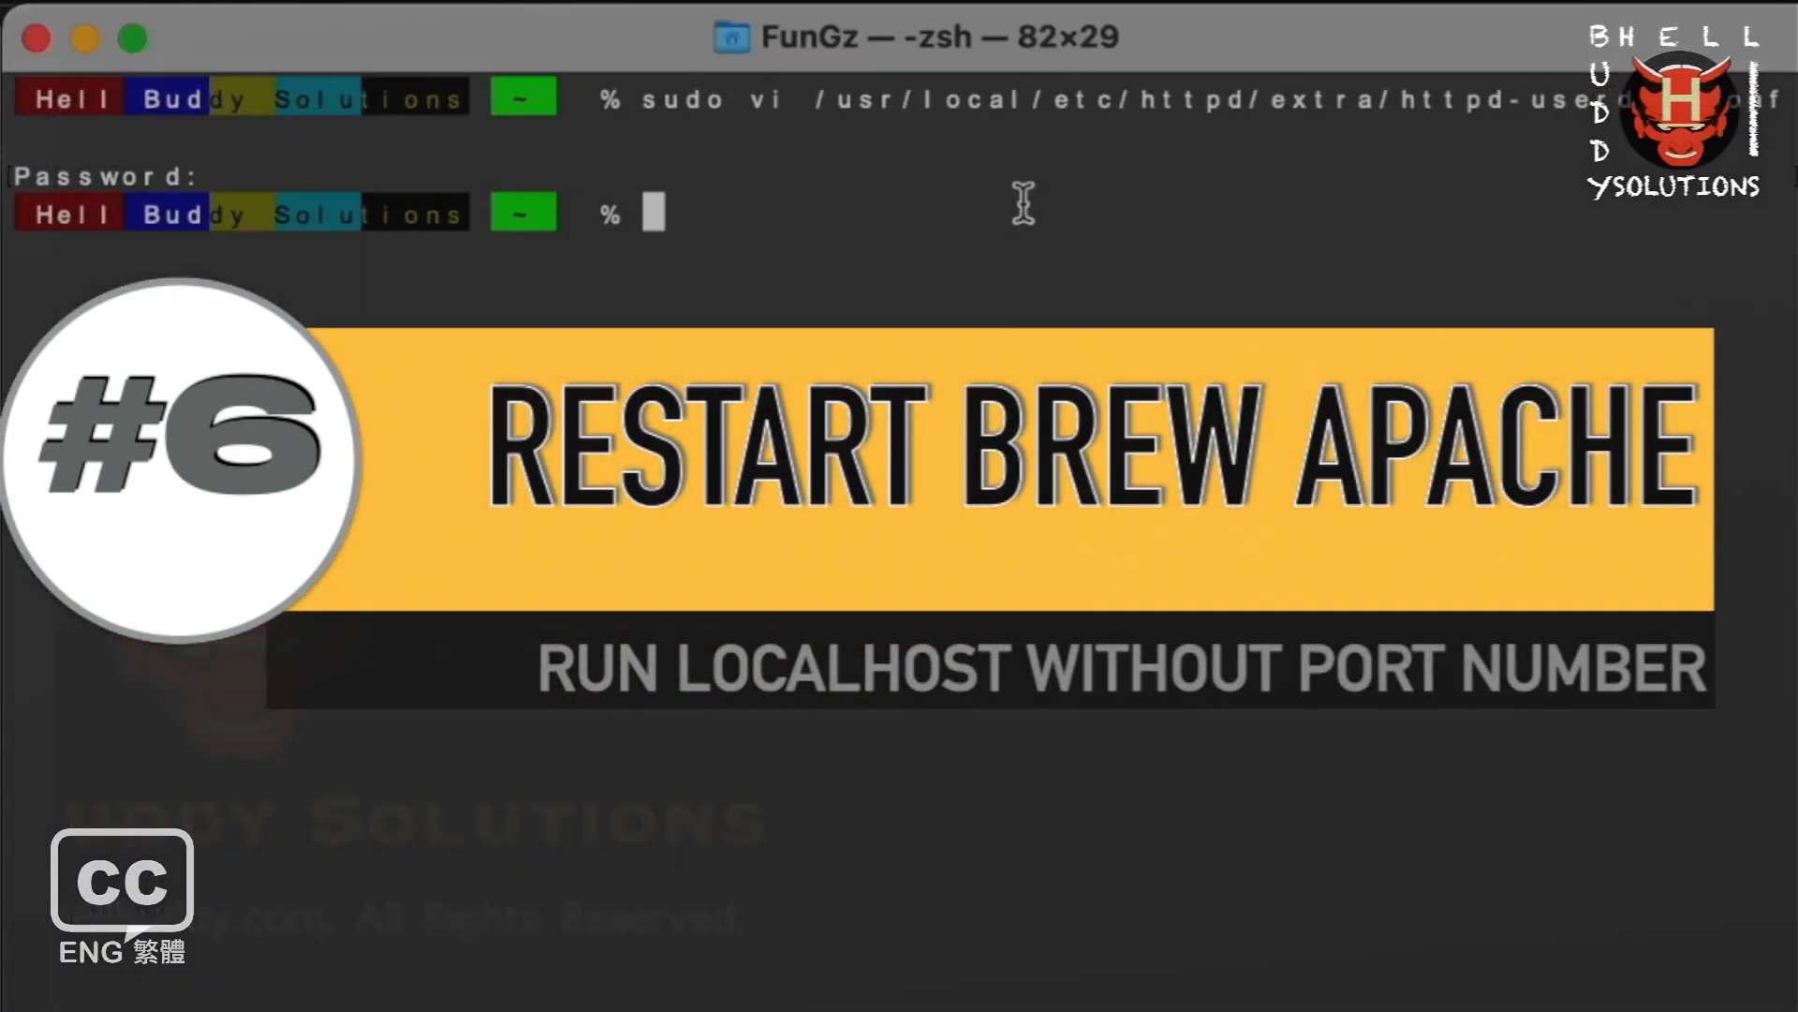
Locate the apachectl binary with 'which apachectl'.
type("wh")
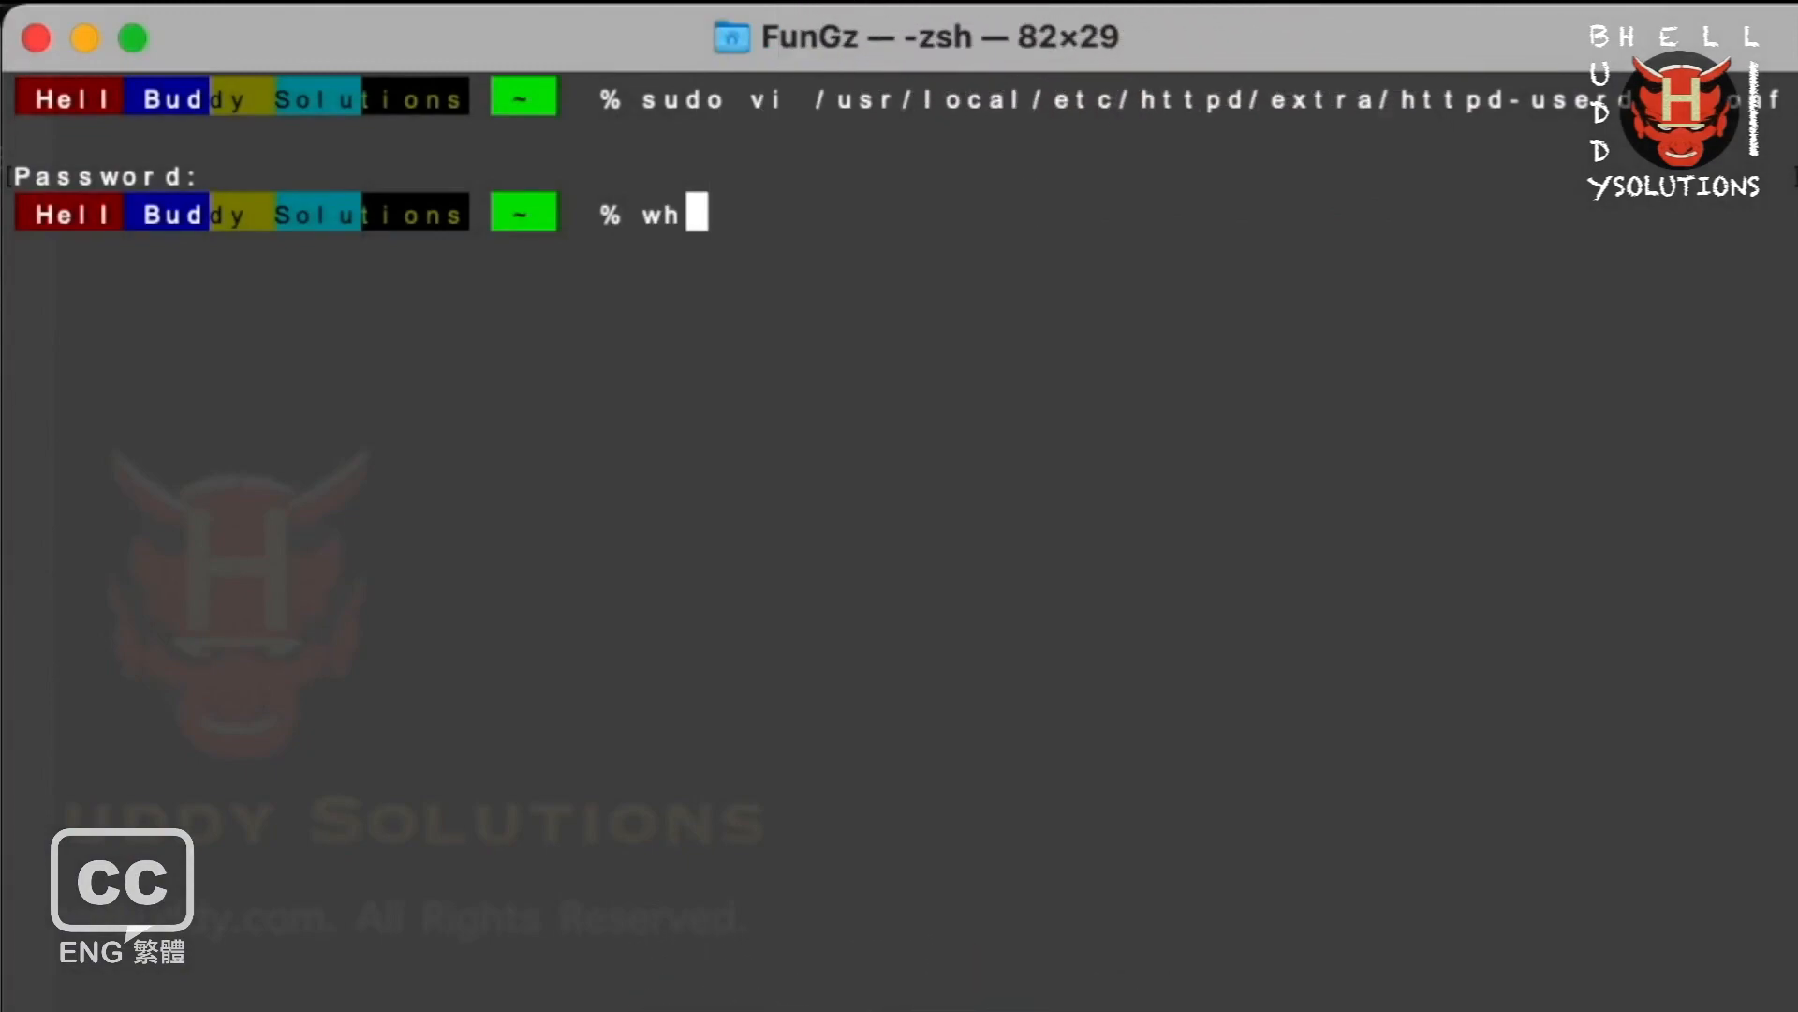
type("ich a")
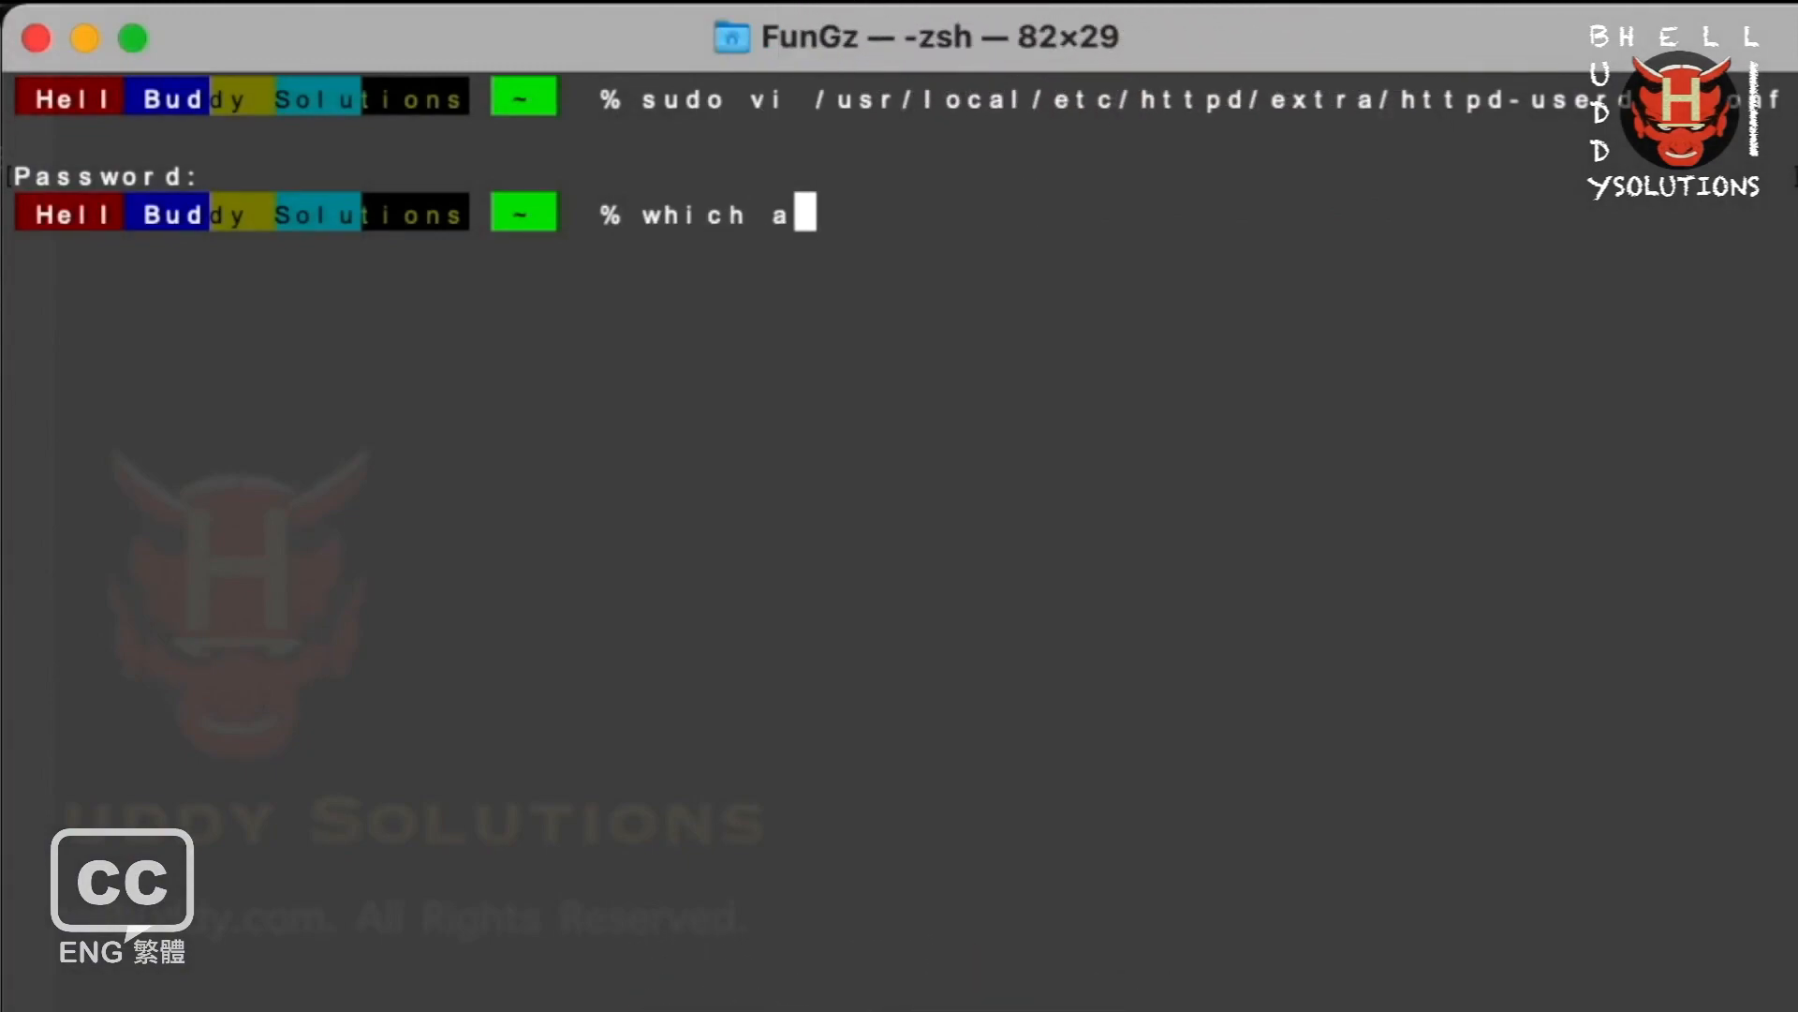
type("pachectl")
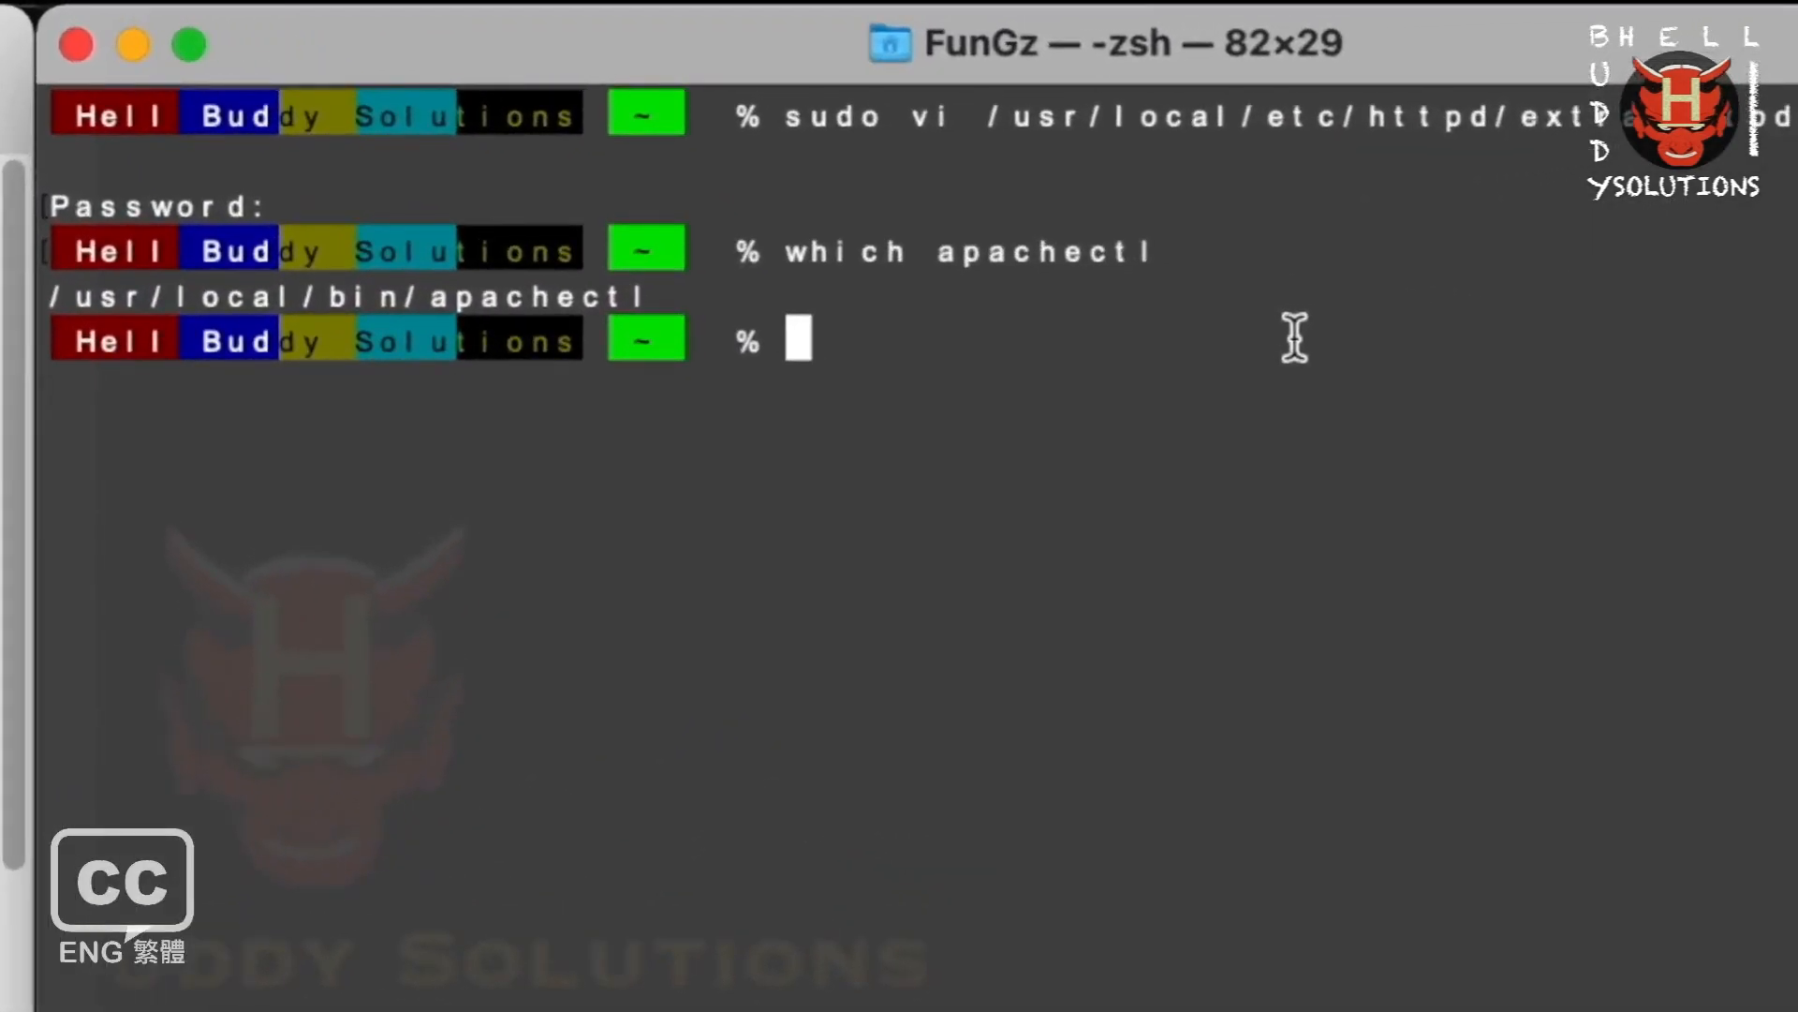
Run 'sudo apachectl configtest' with the admin password, getting Syntax OK.
type("sudo")
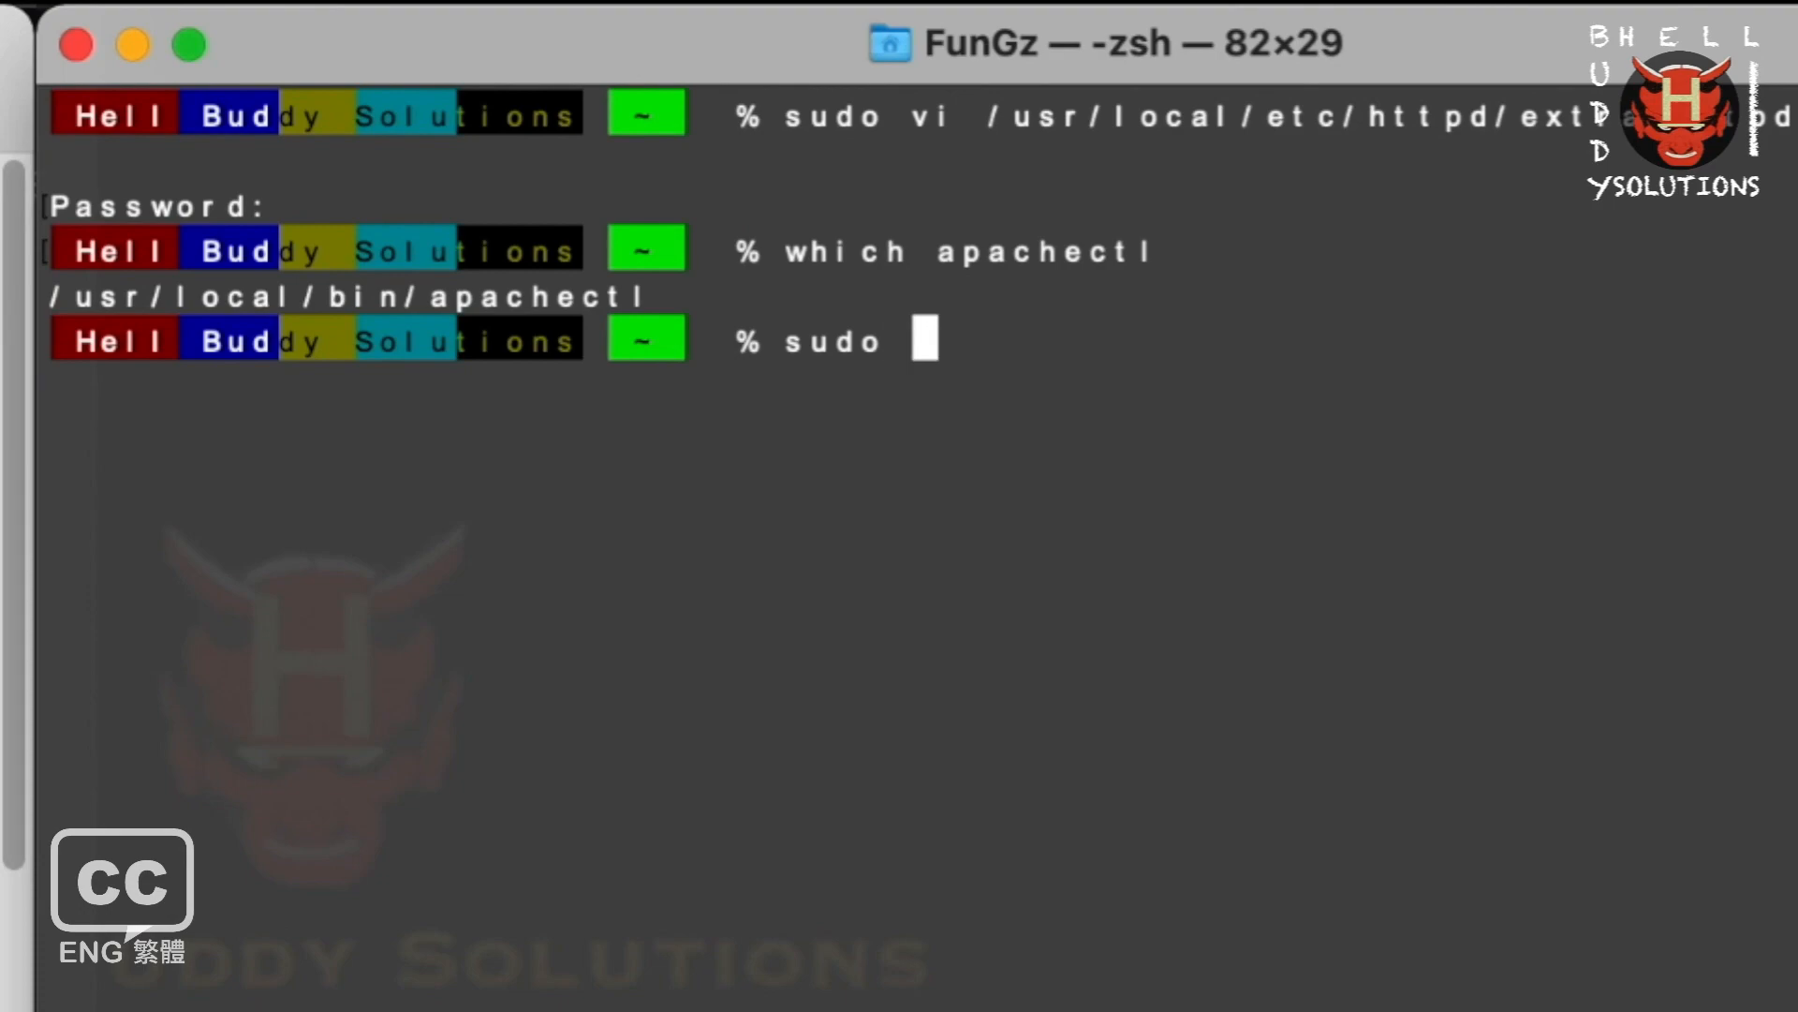
type("apachectl")
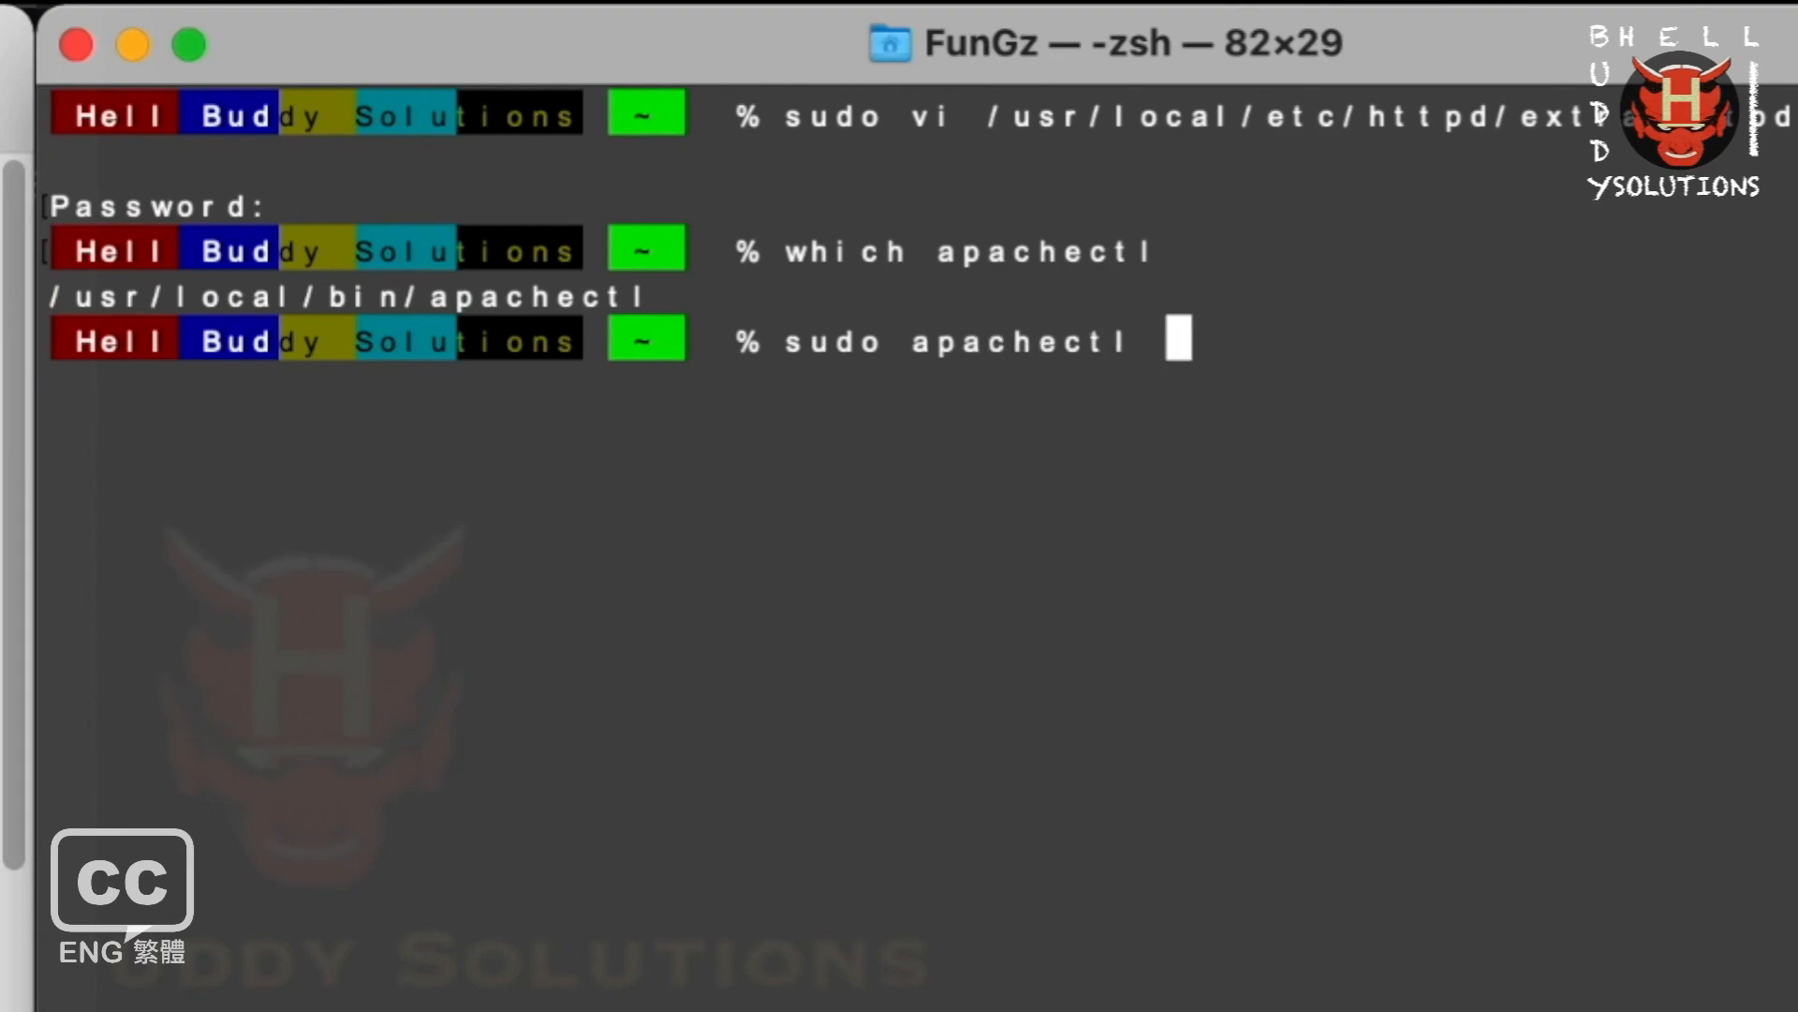
type("confi")
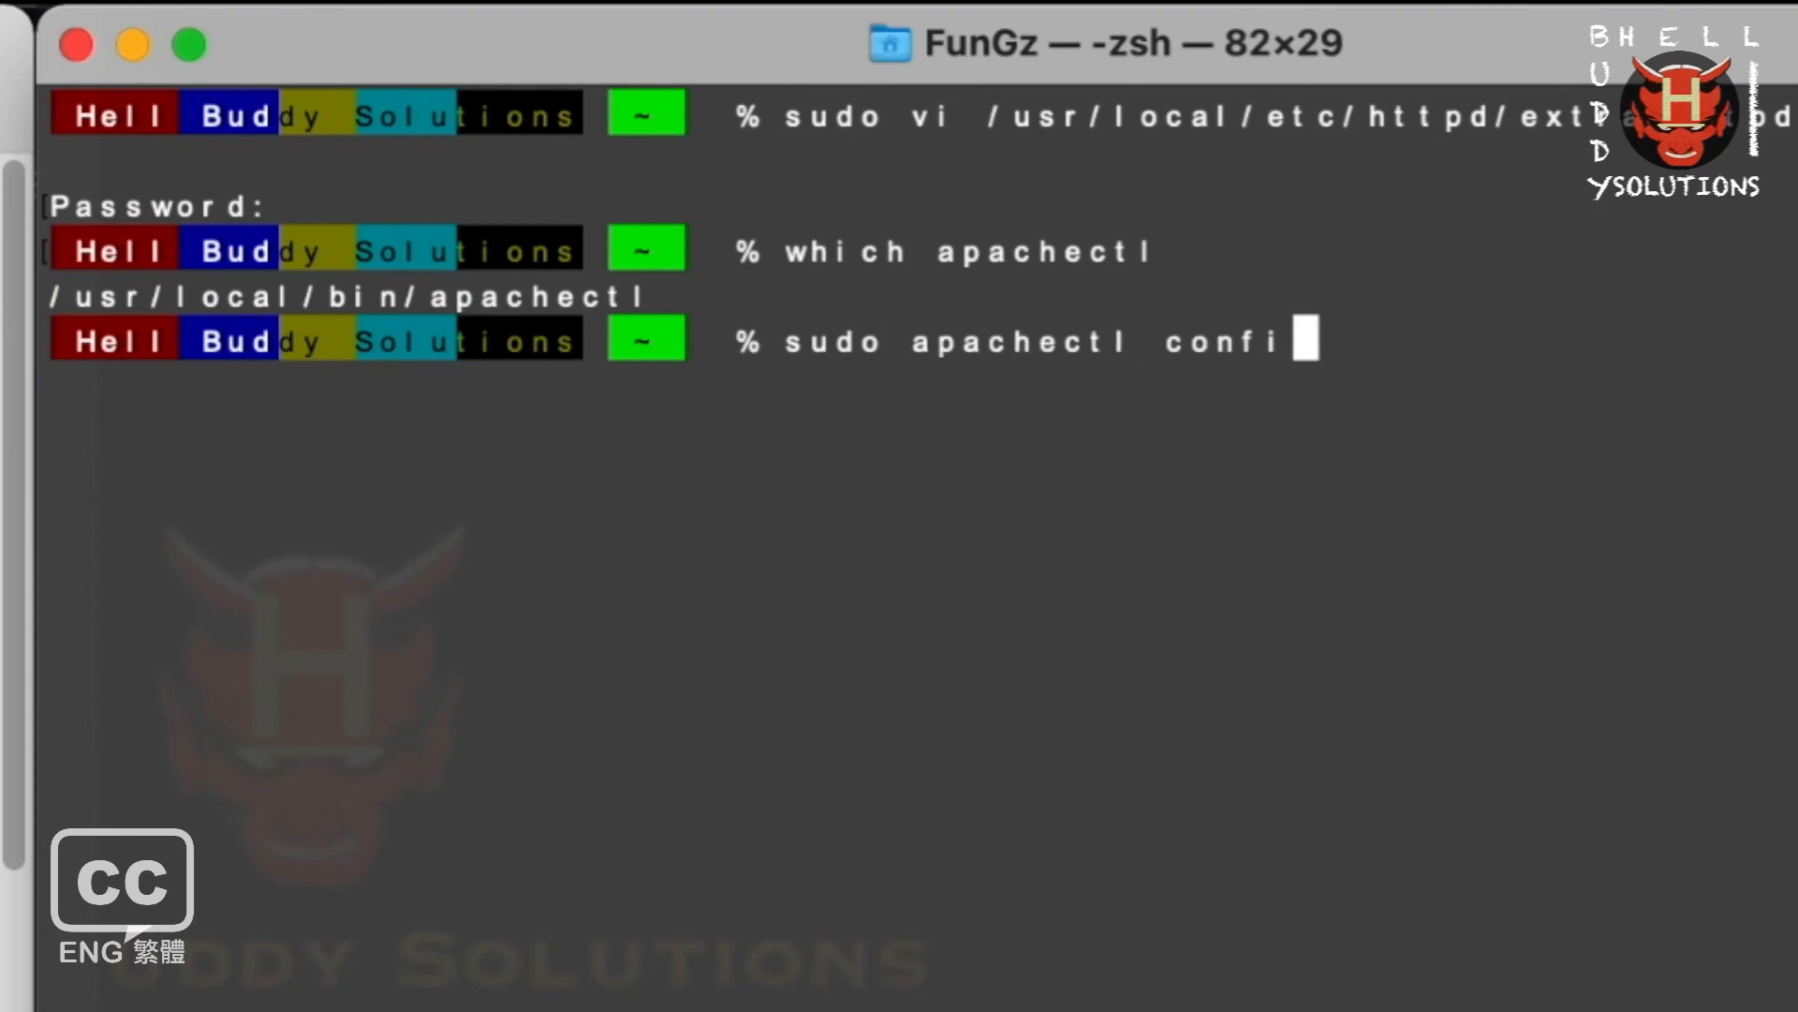
type("gtest")
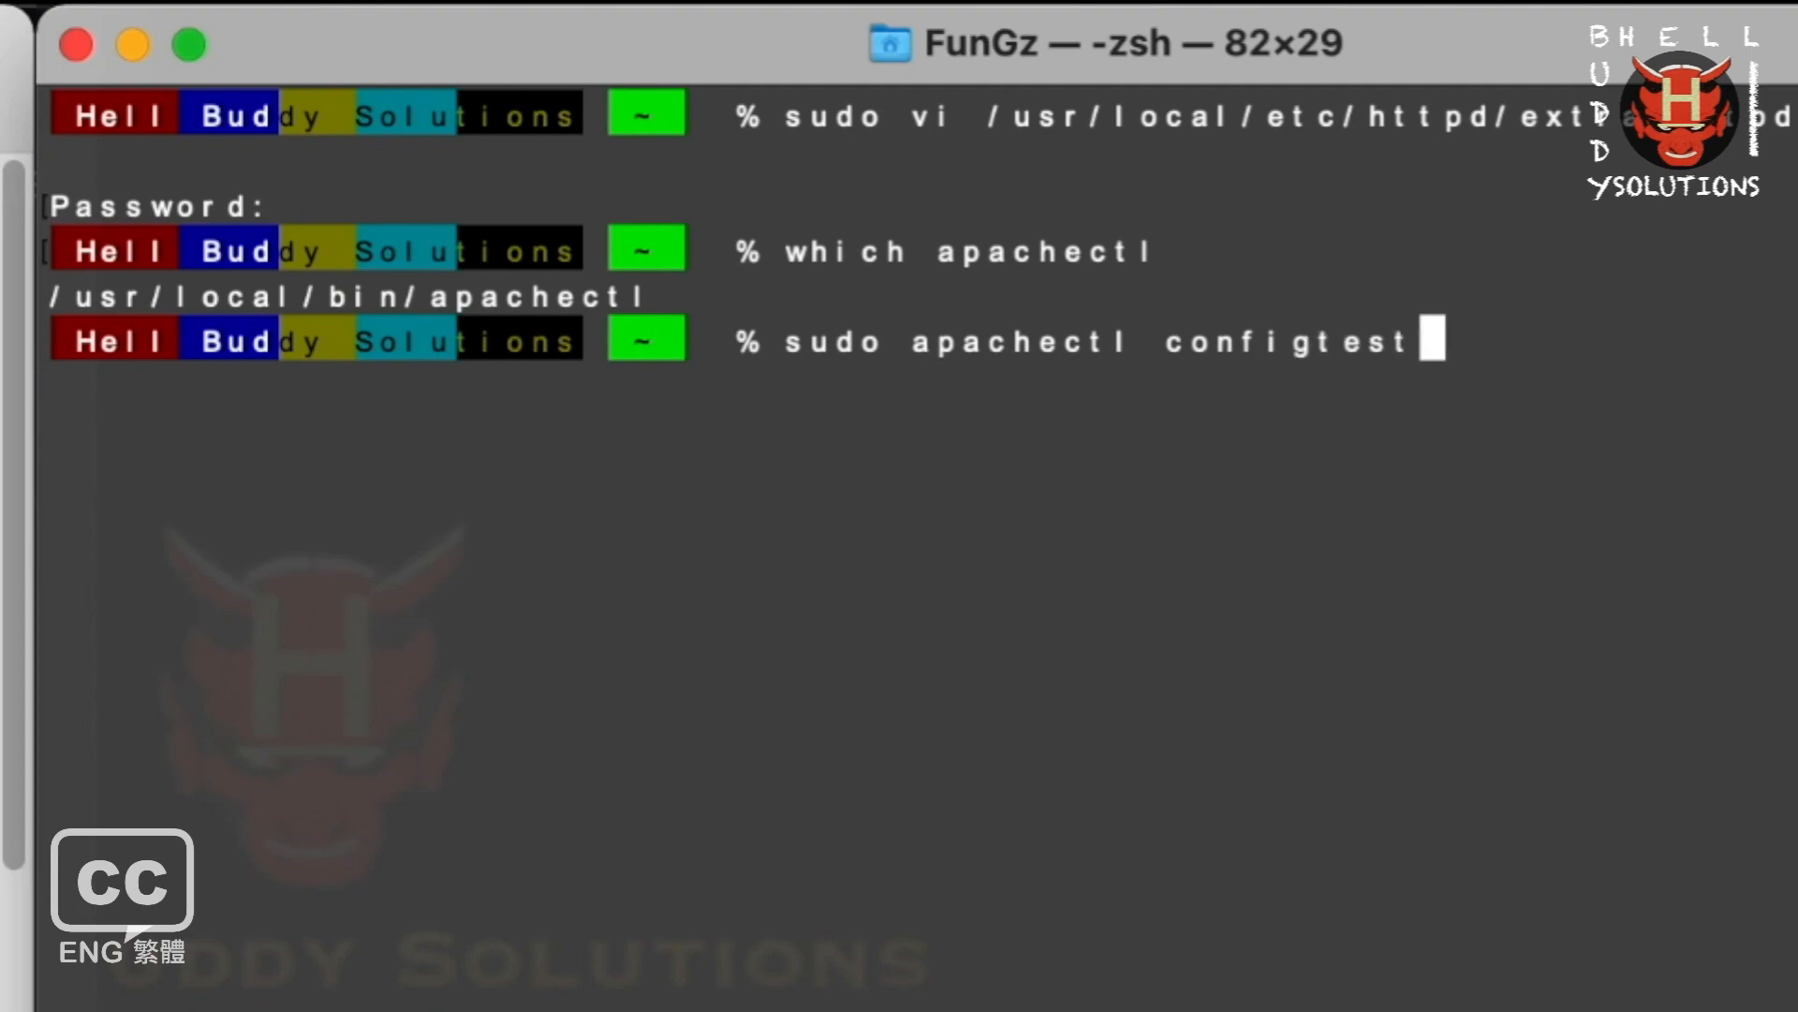
key("Return")
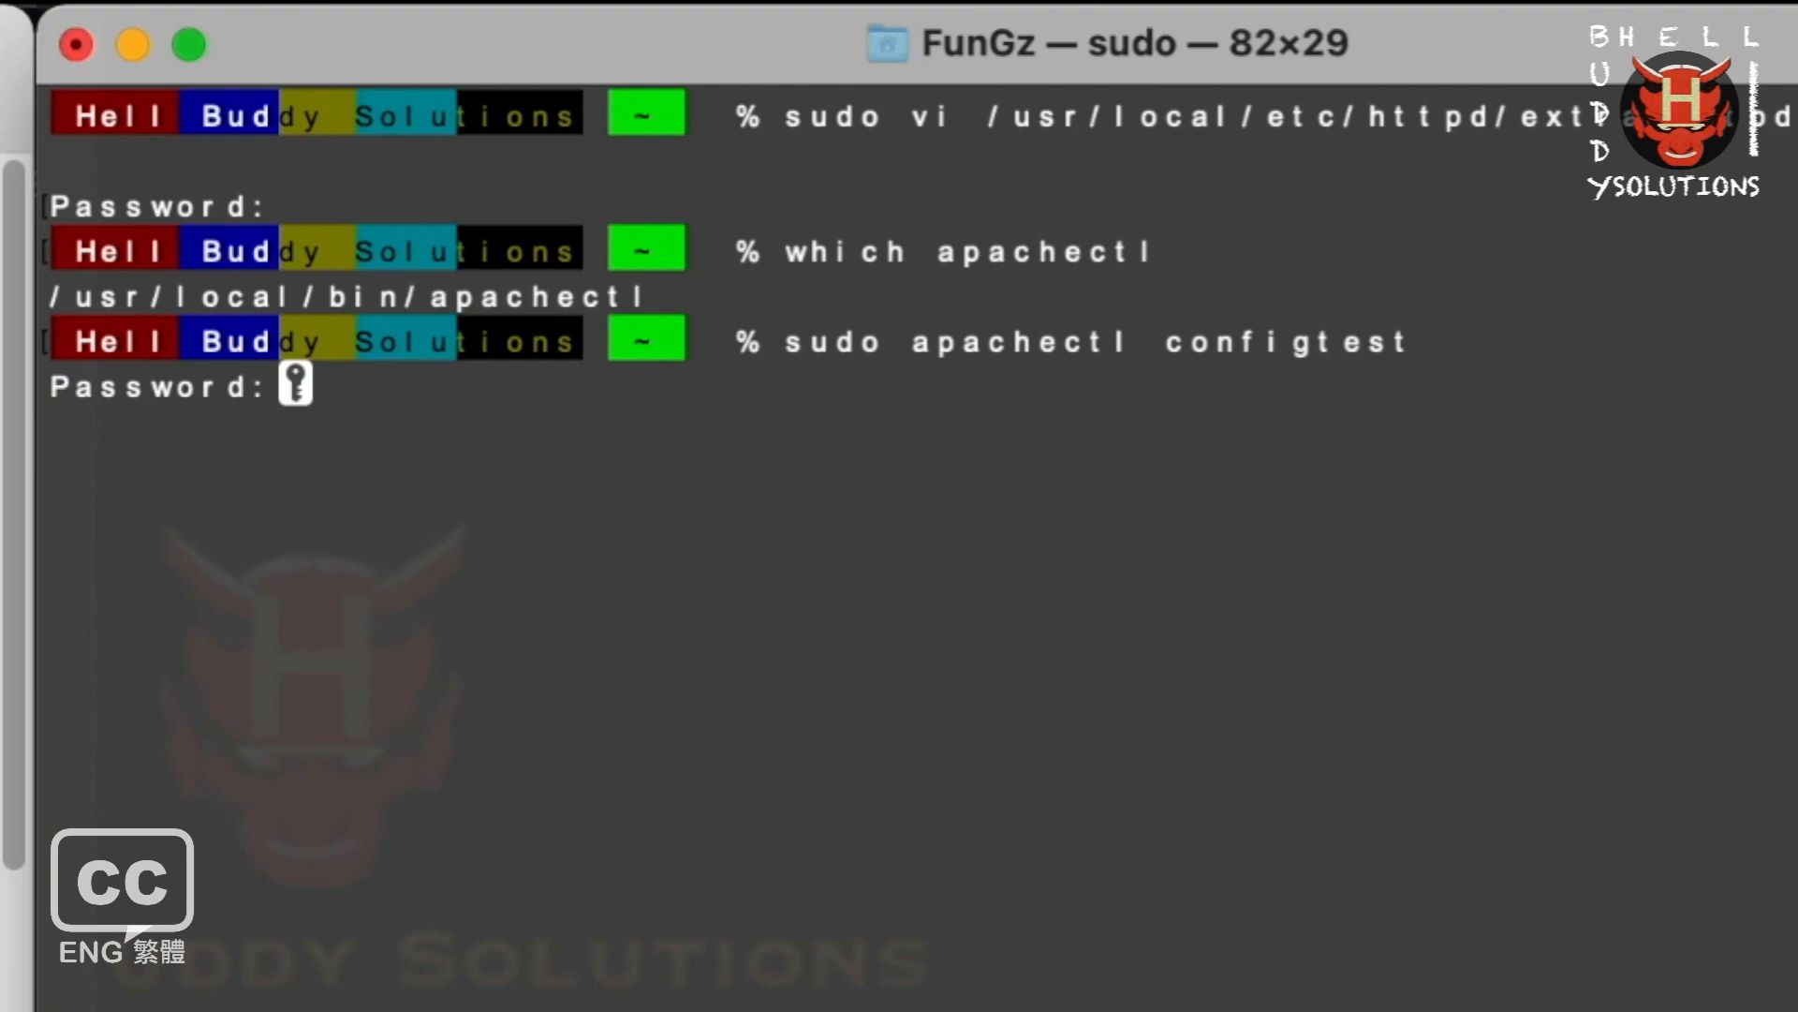
key("Return")
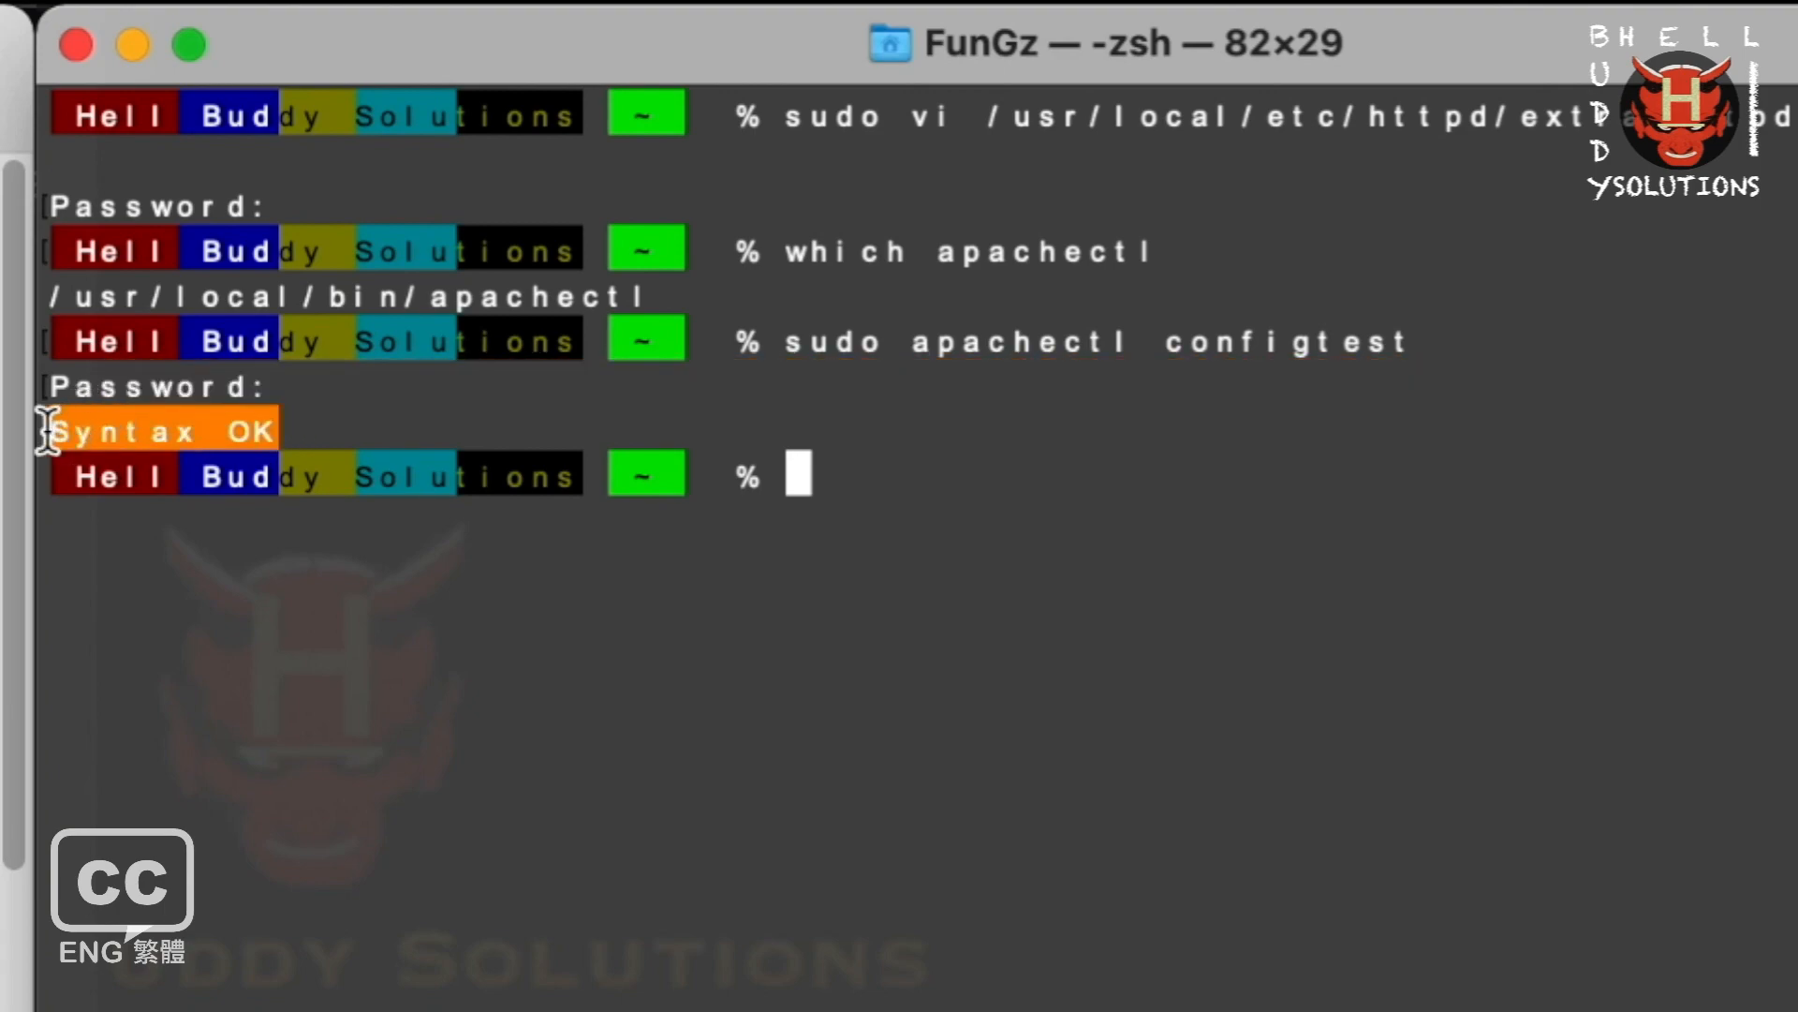
mouse_move(1034, 485)
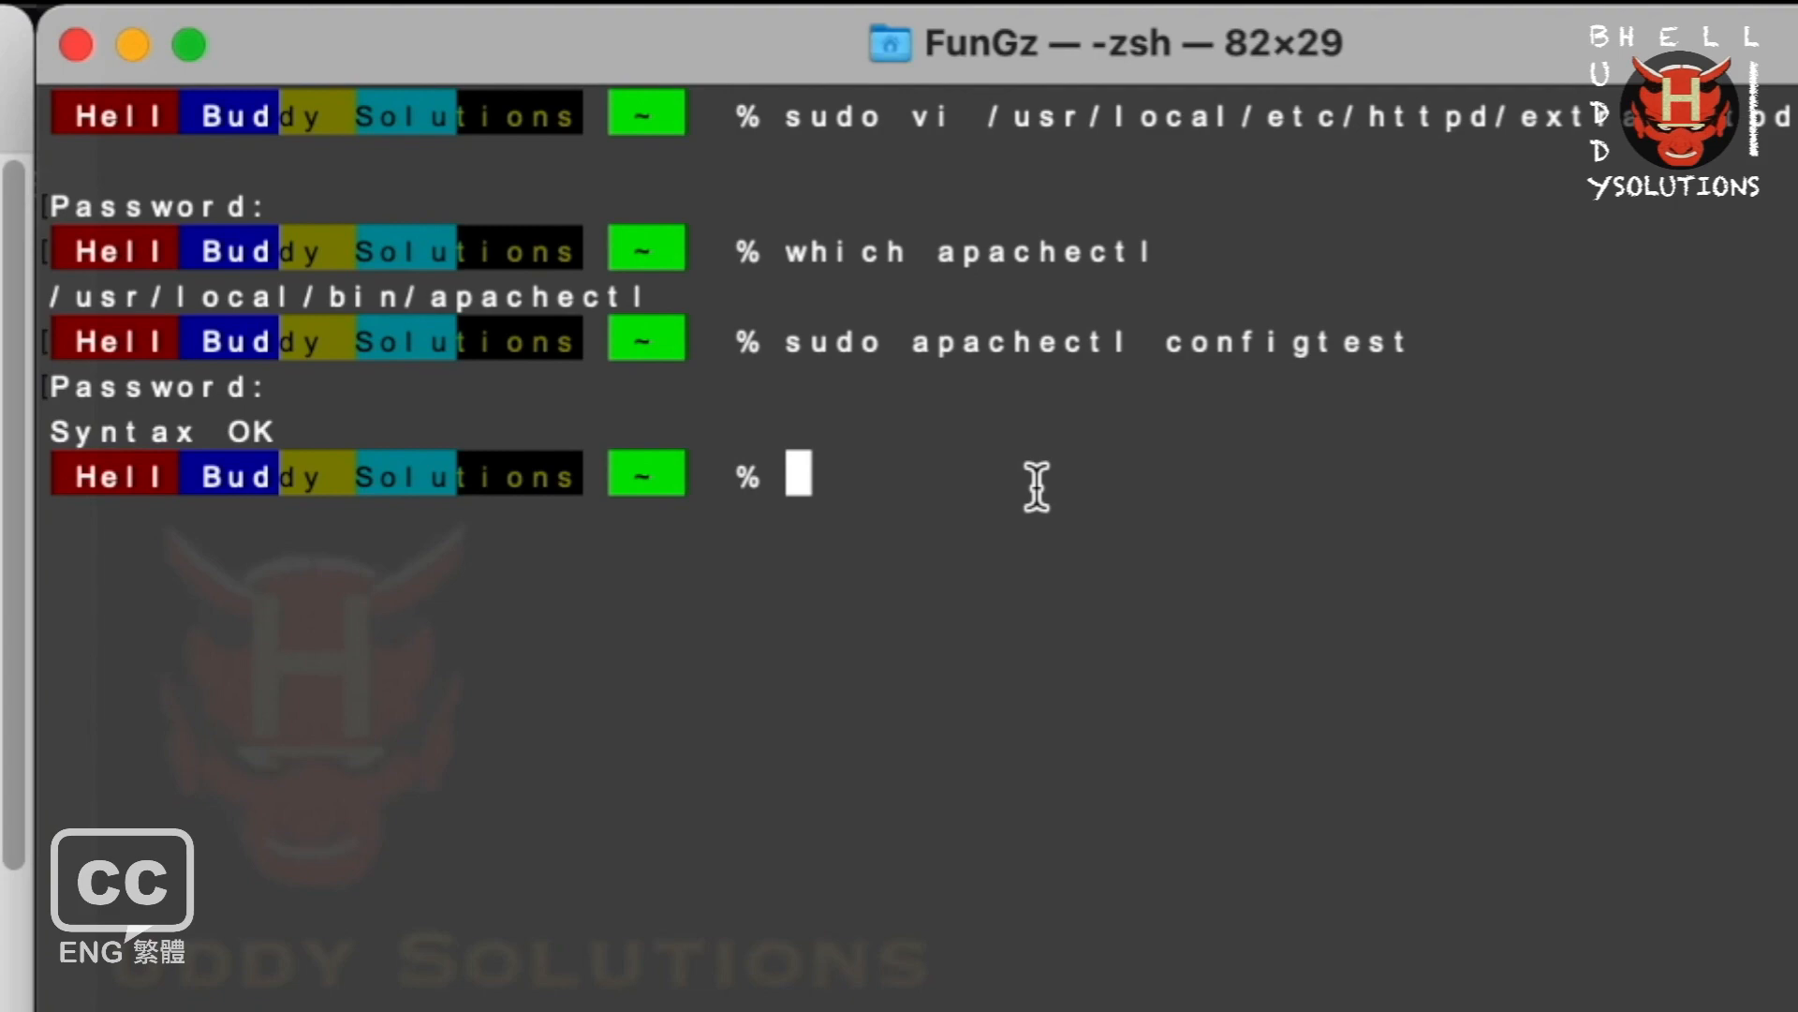
Draft an apachectl -k restart command using /usr/local/bin/apachectl.
type("sudo")
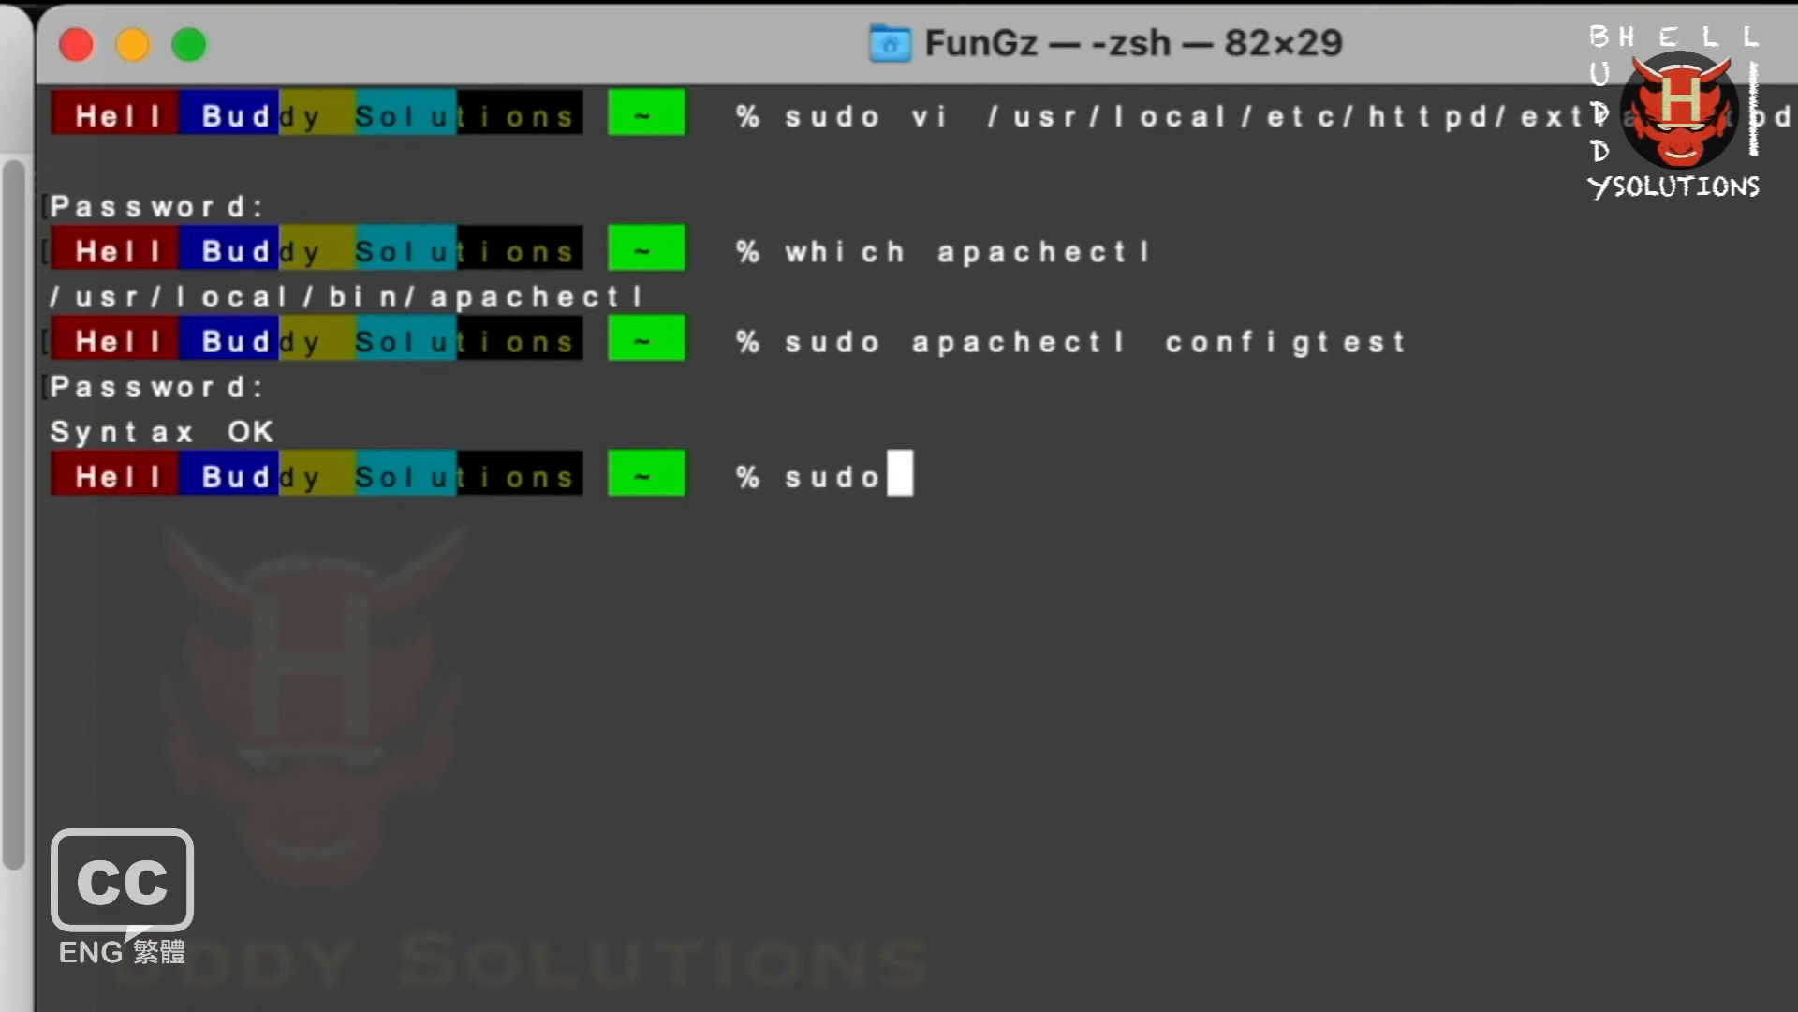
type("apac")
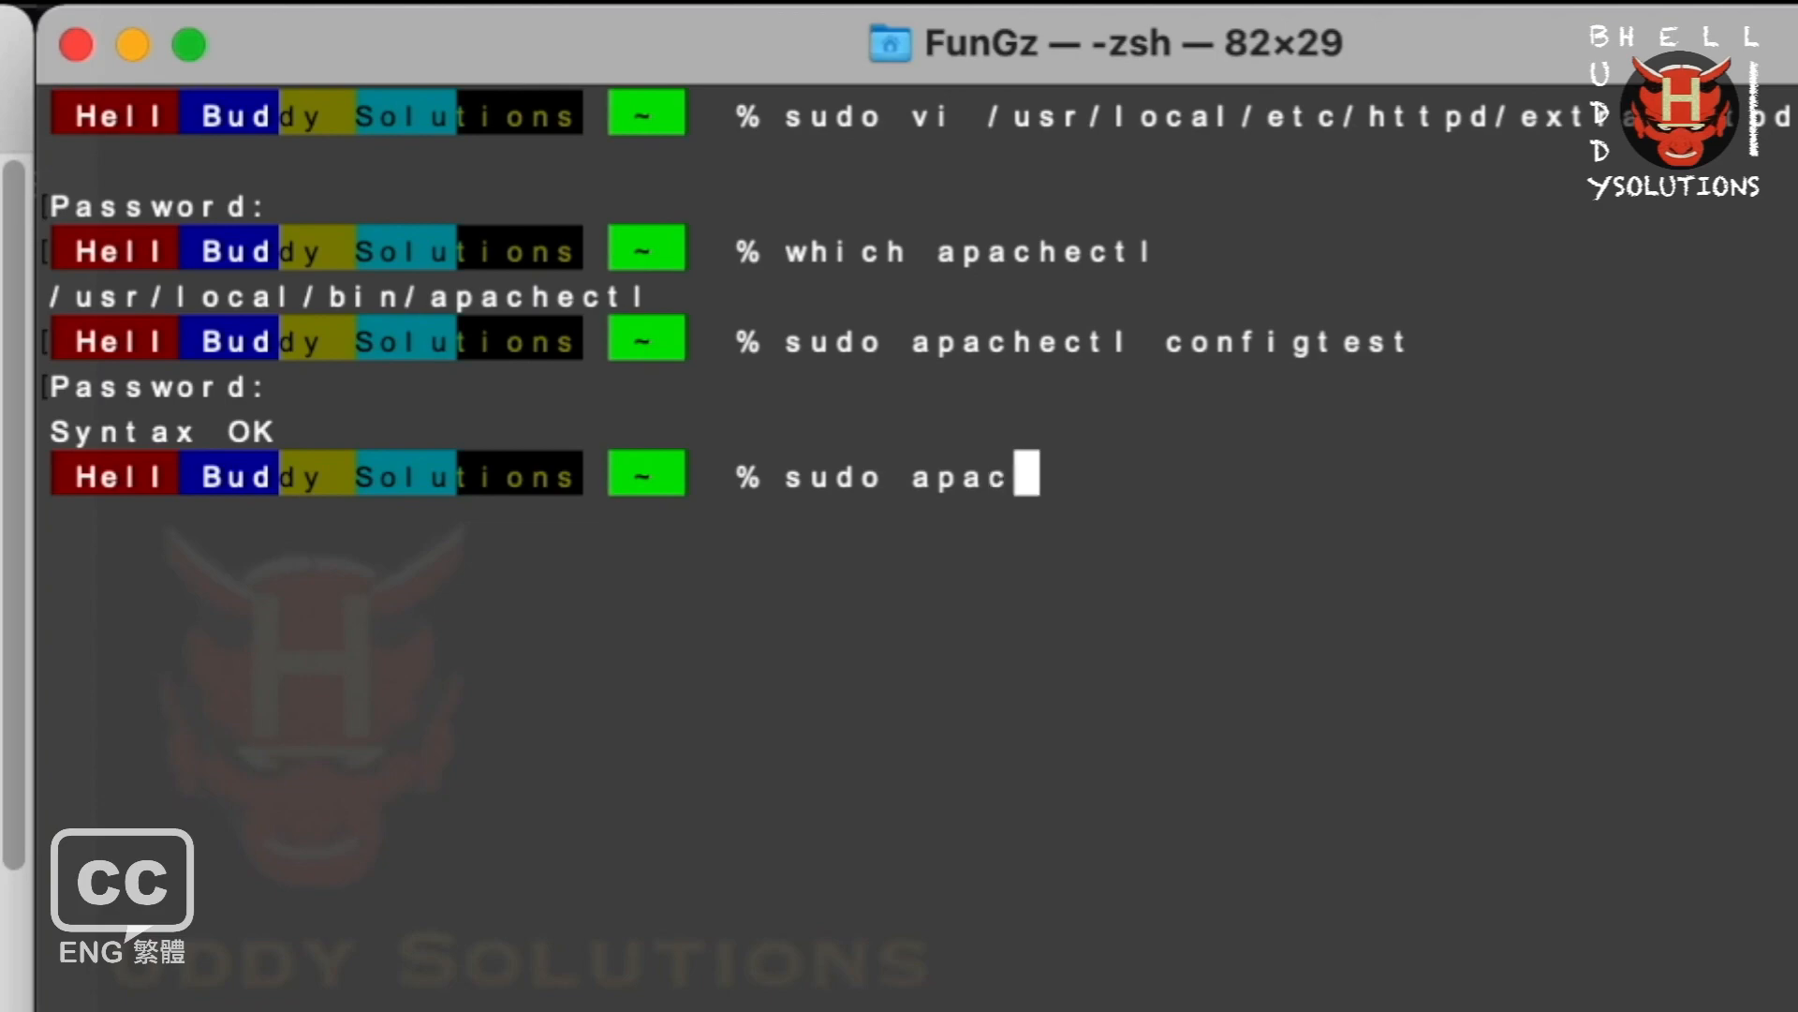
type("hectl")
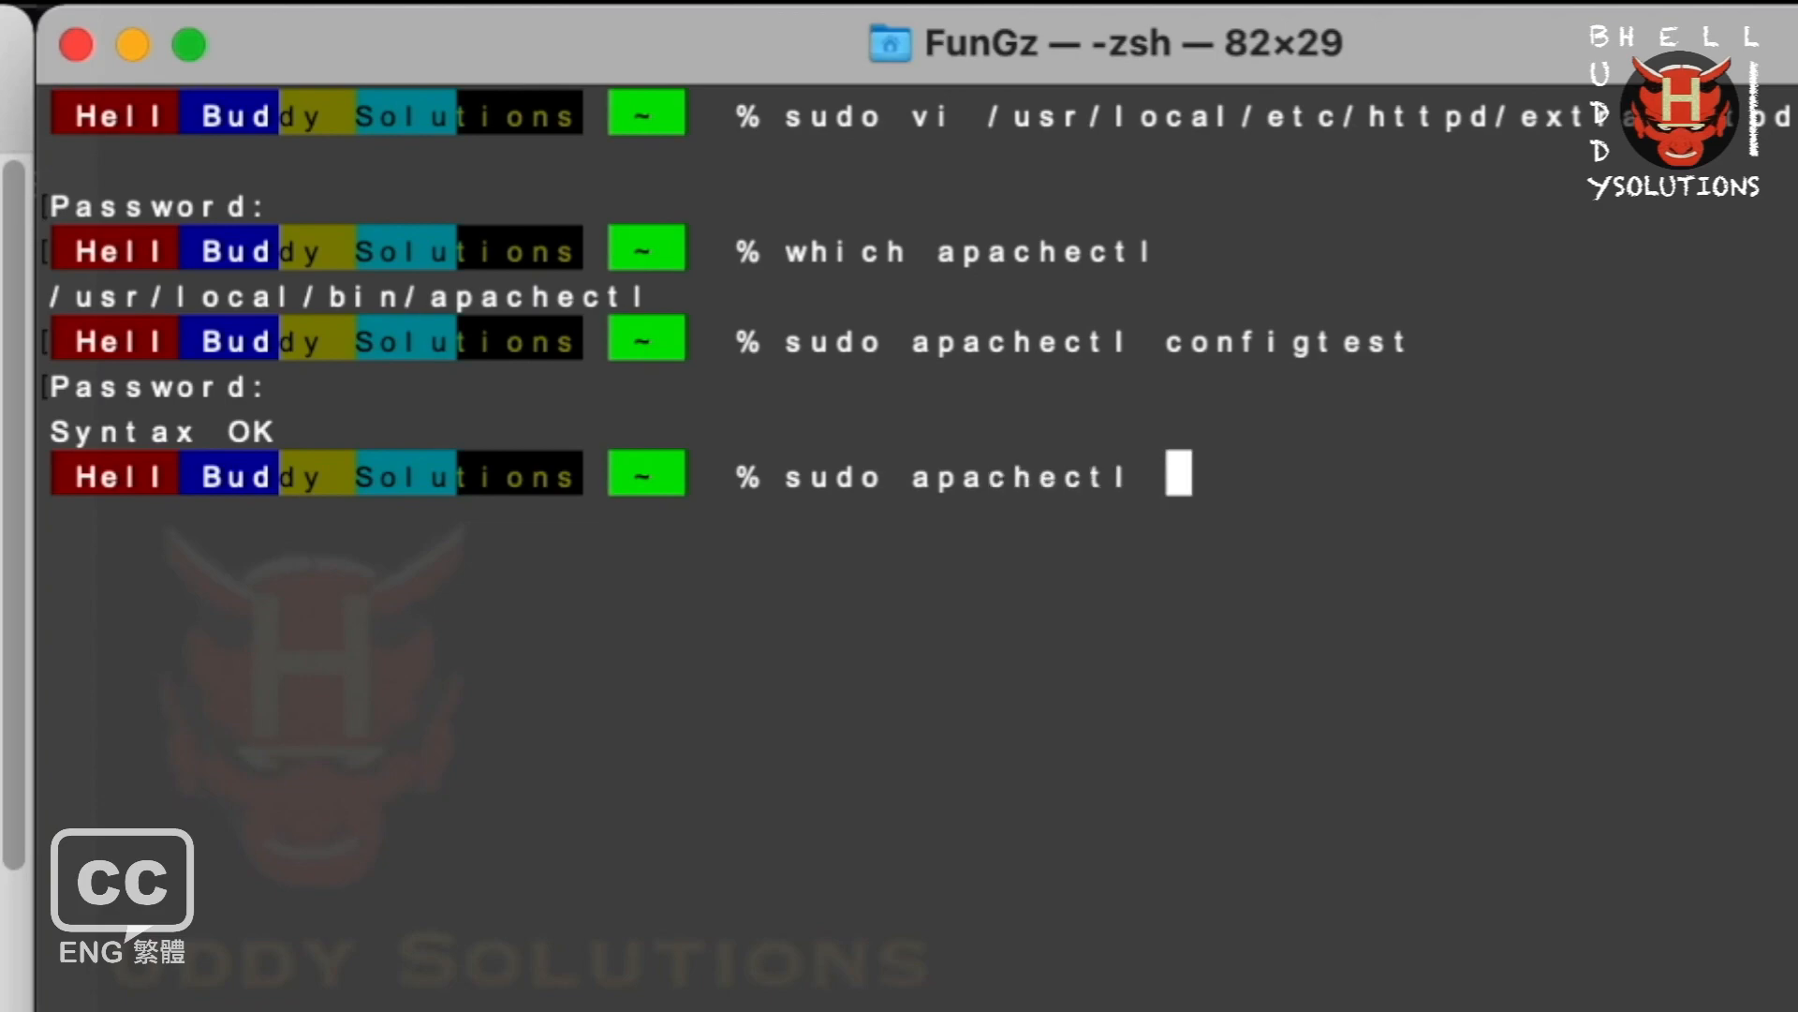
type("restart")
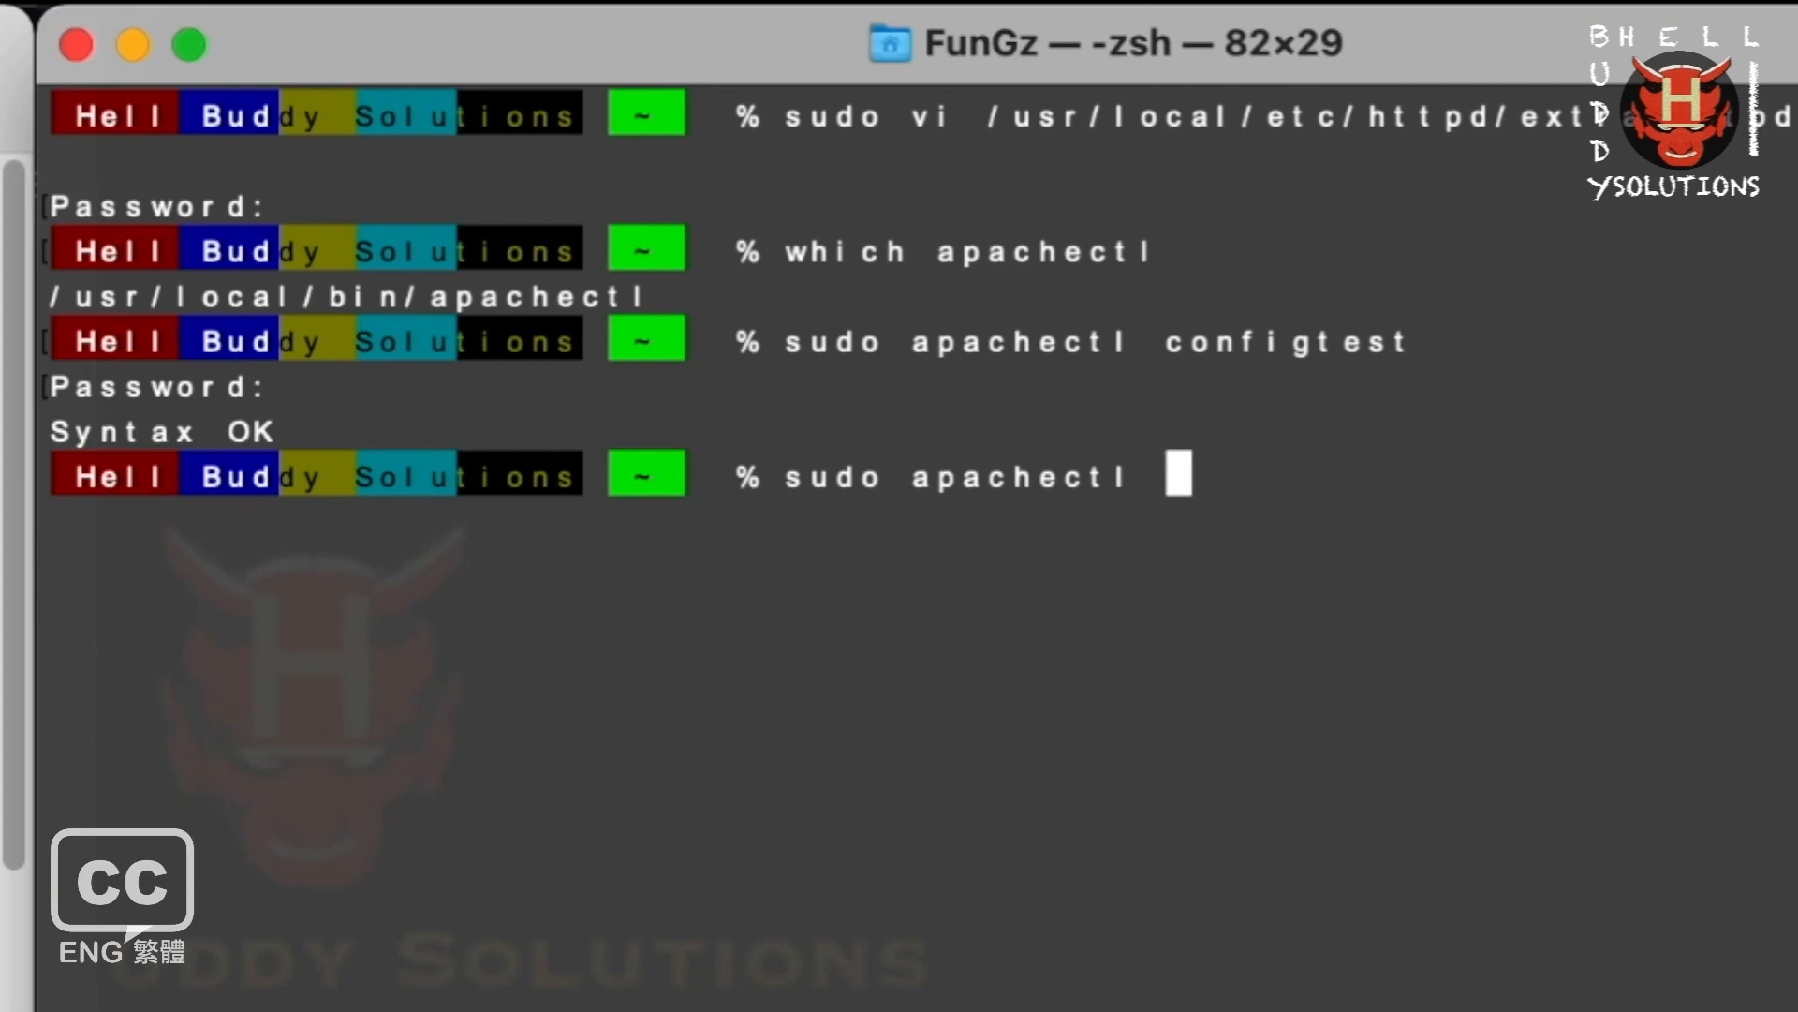
type("-k")
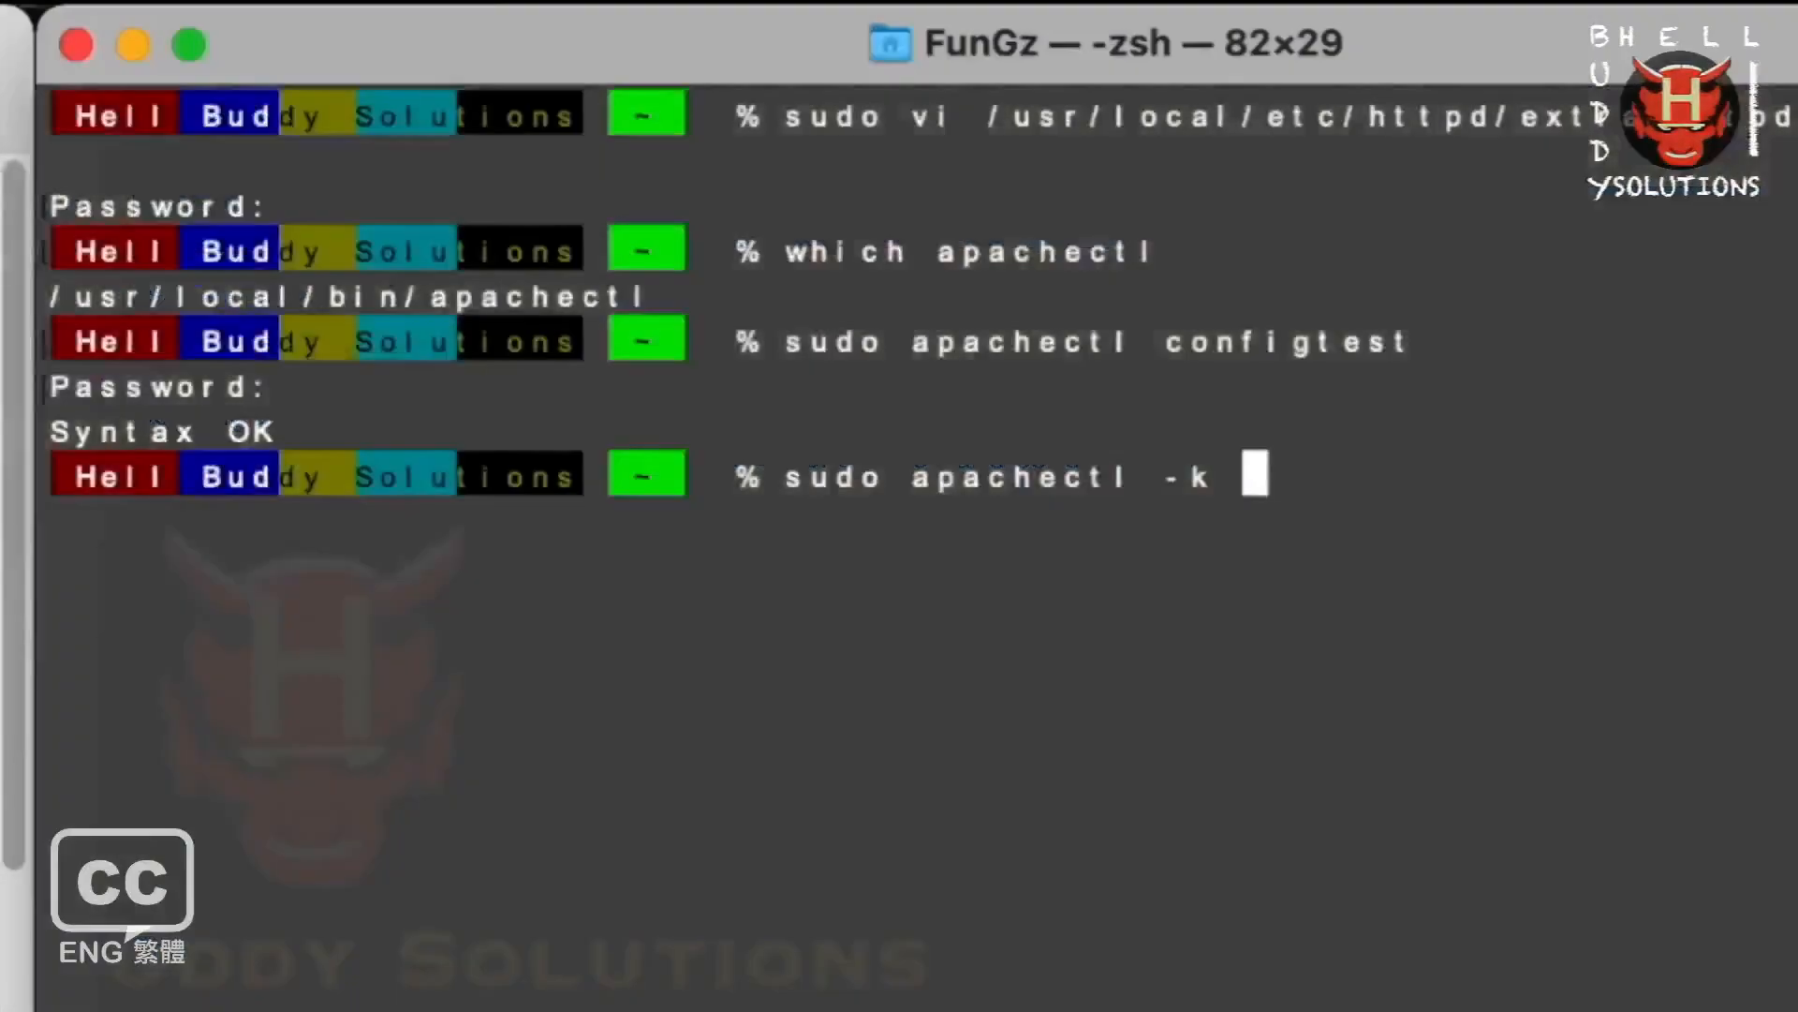
type("restart")
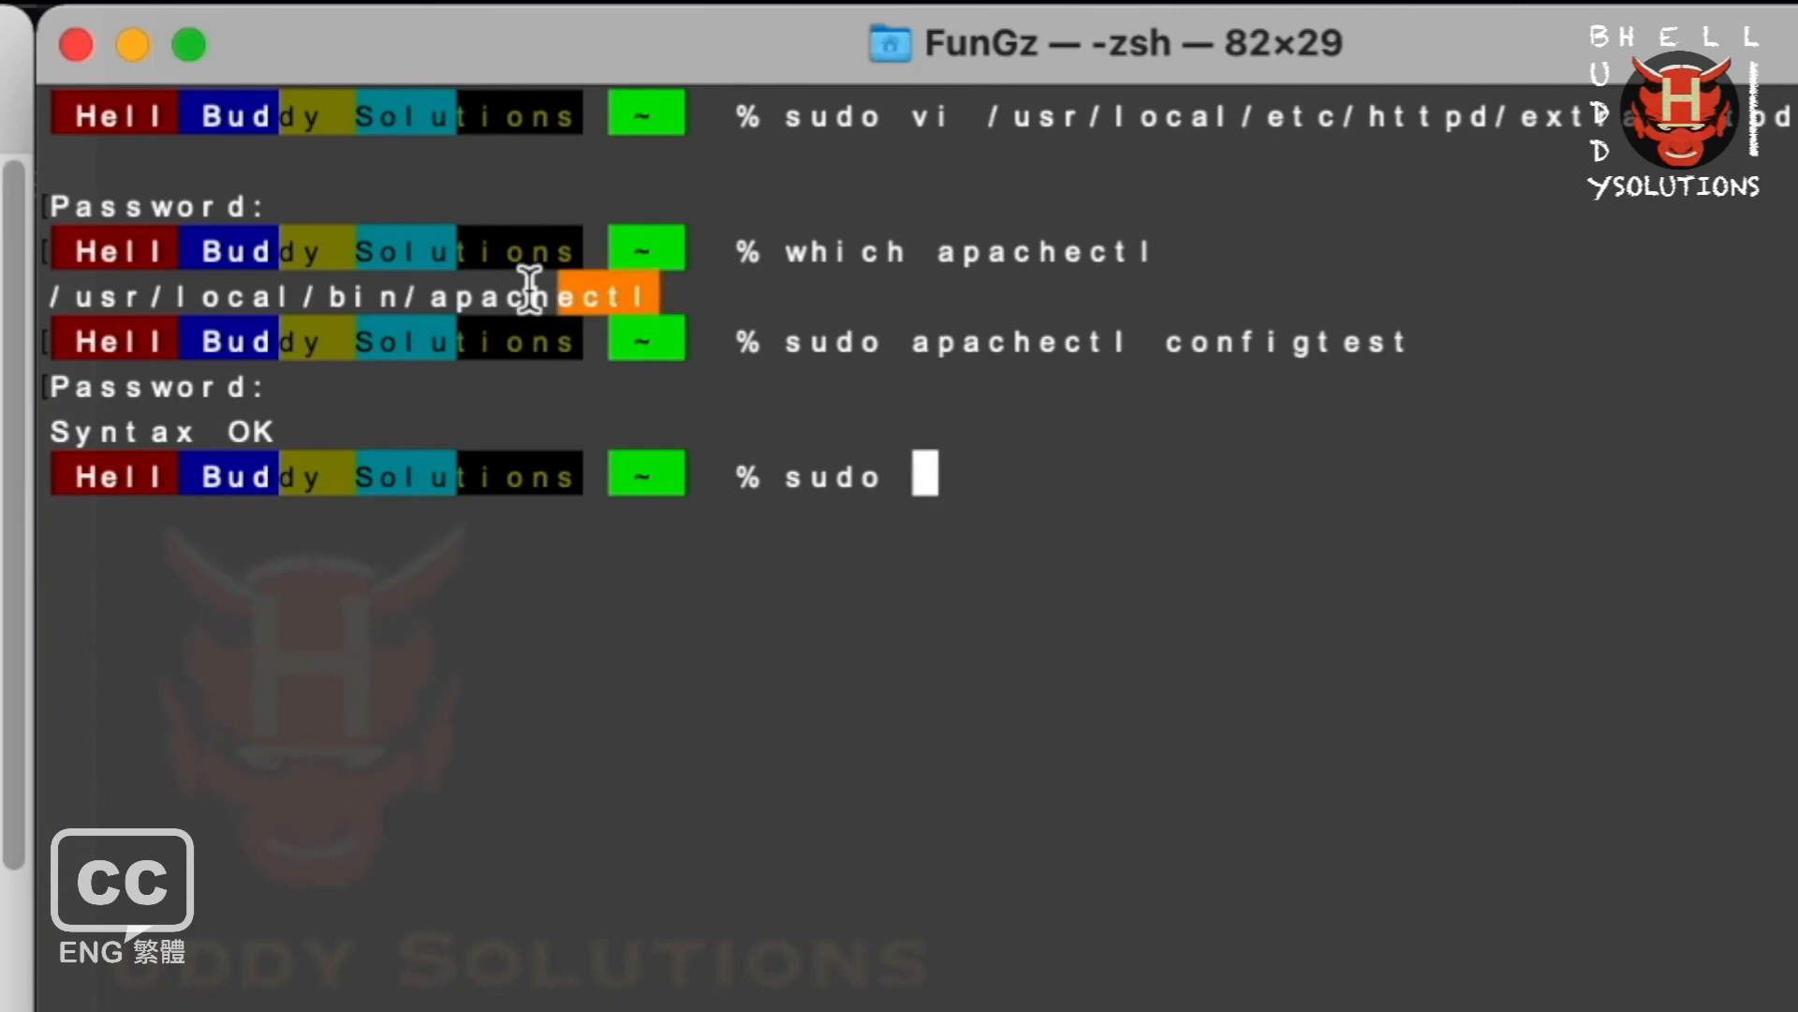
type("/usr/local/bin/apachectl")
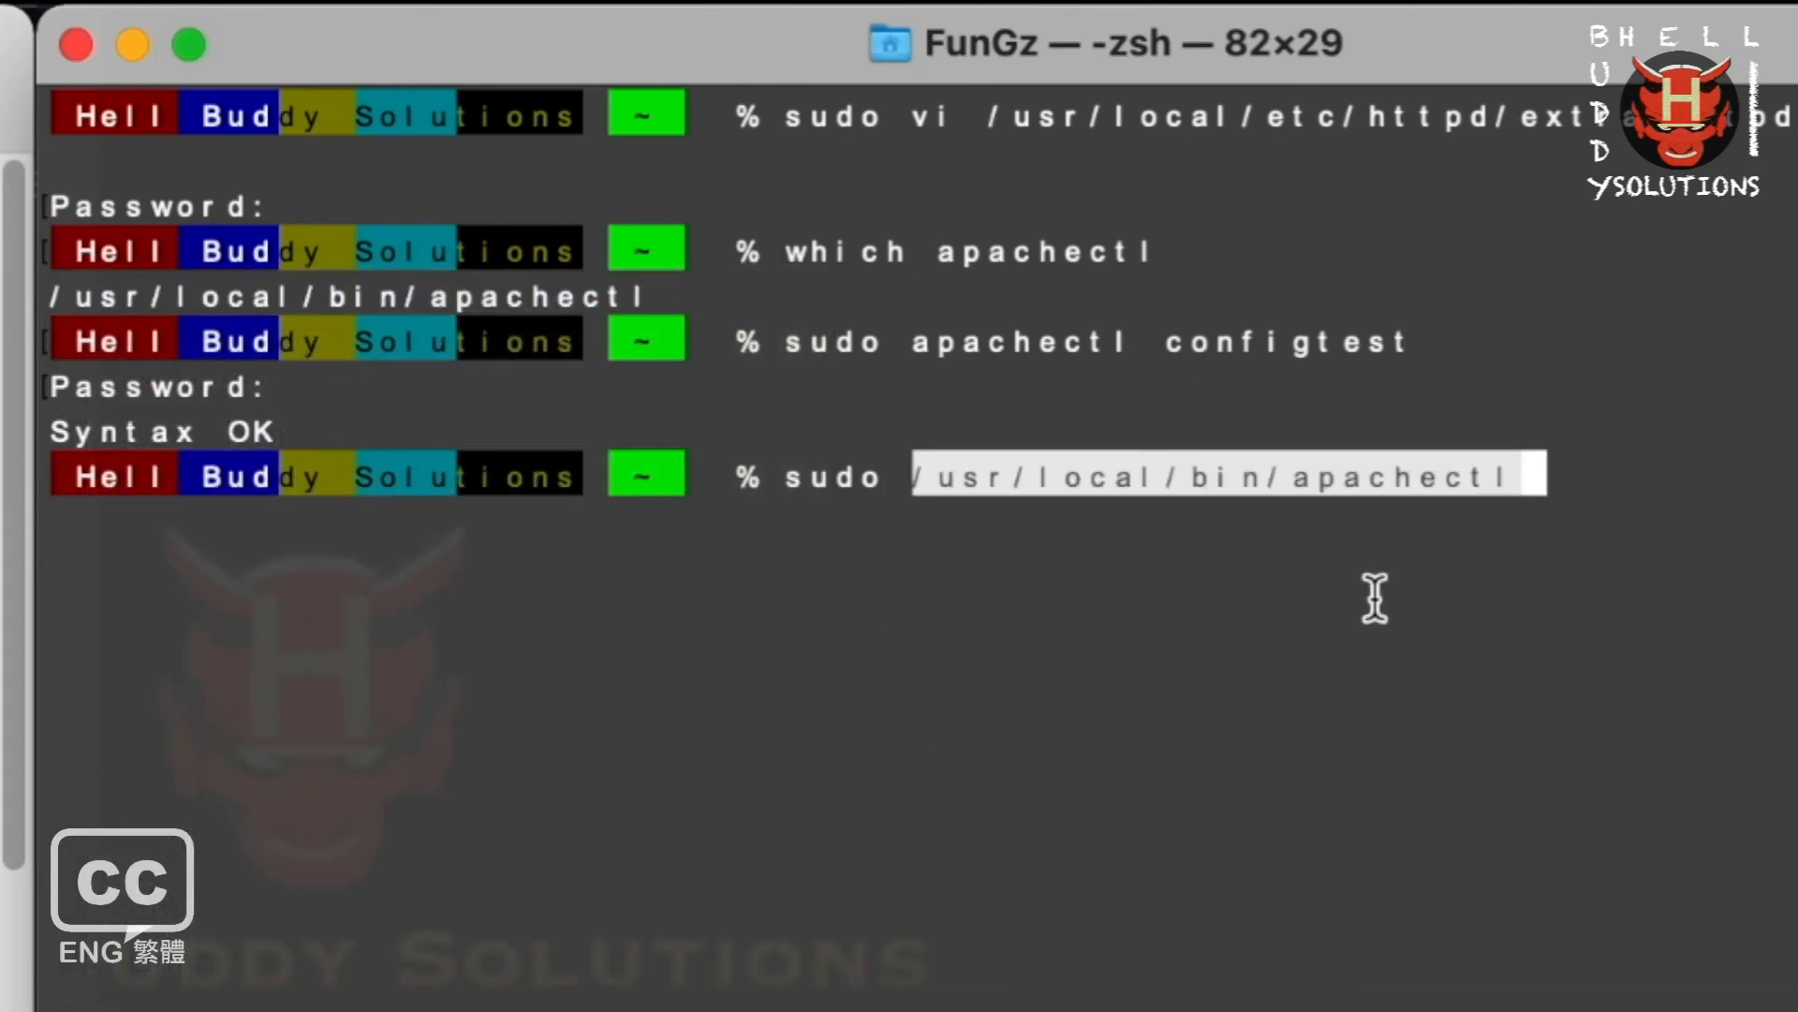
type("-k rest")
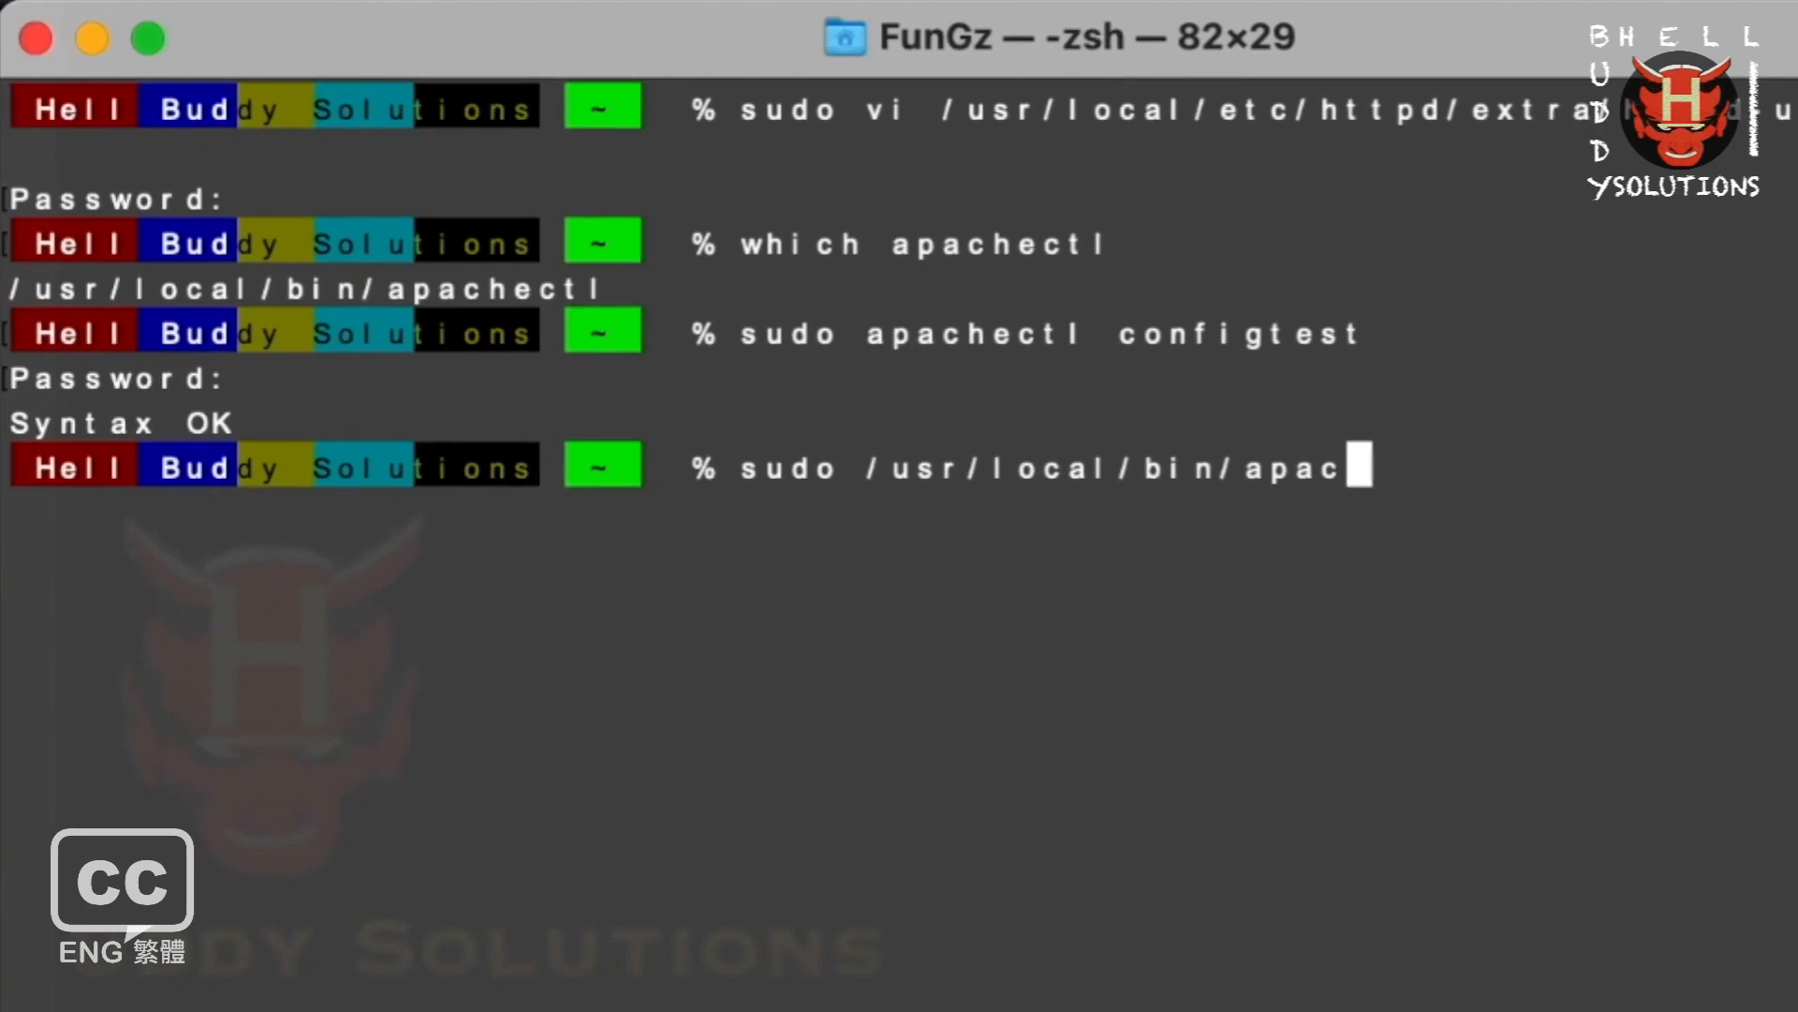
Restart Apache with 'brew services restart httpd'.
type("bre")
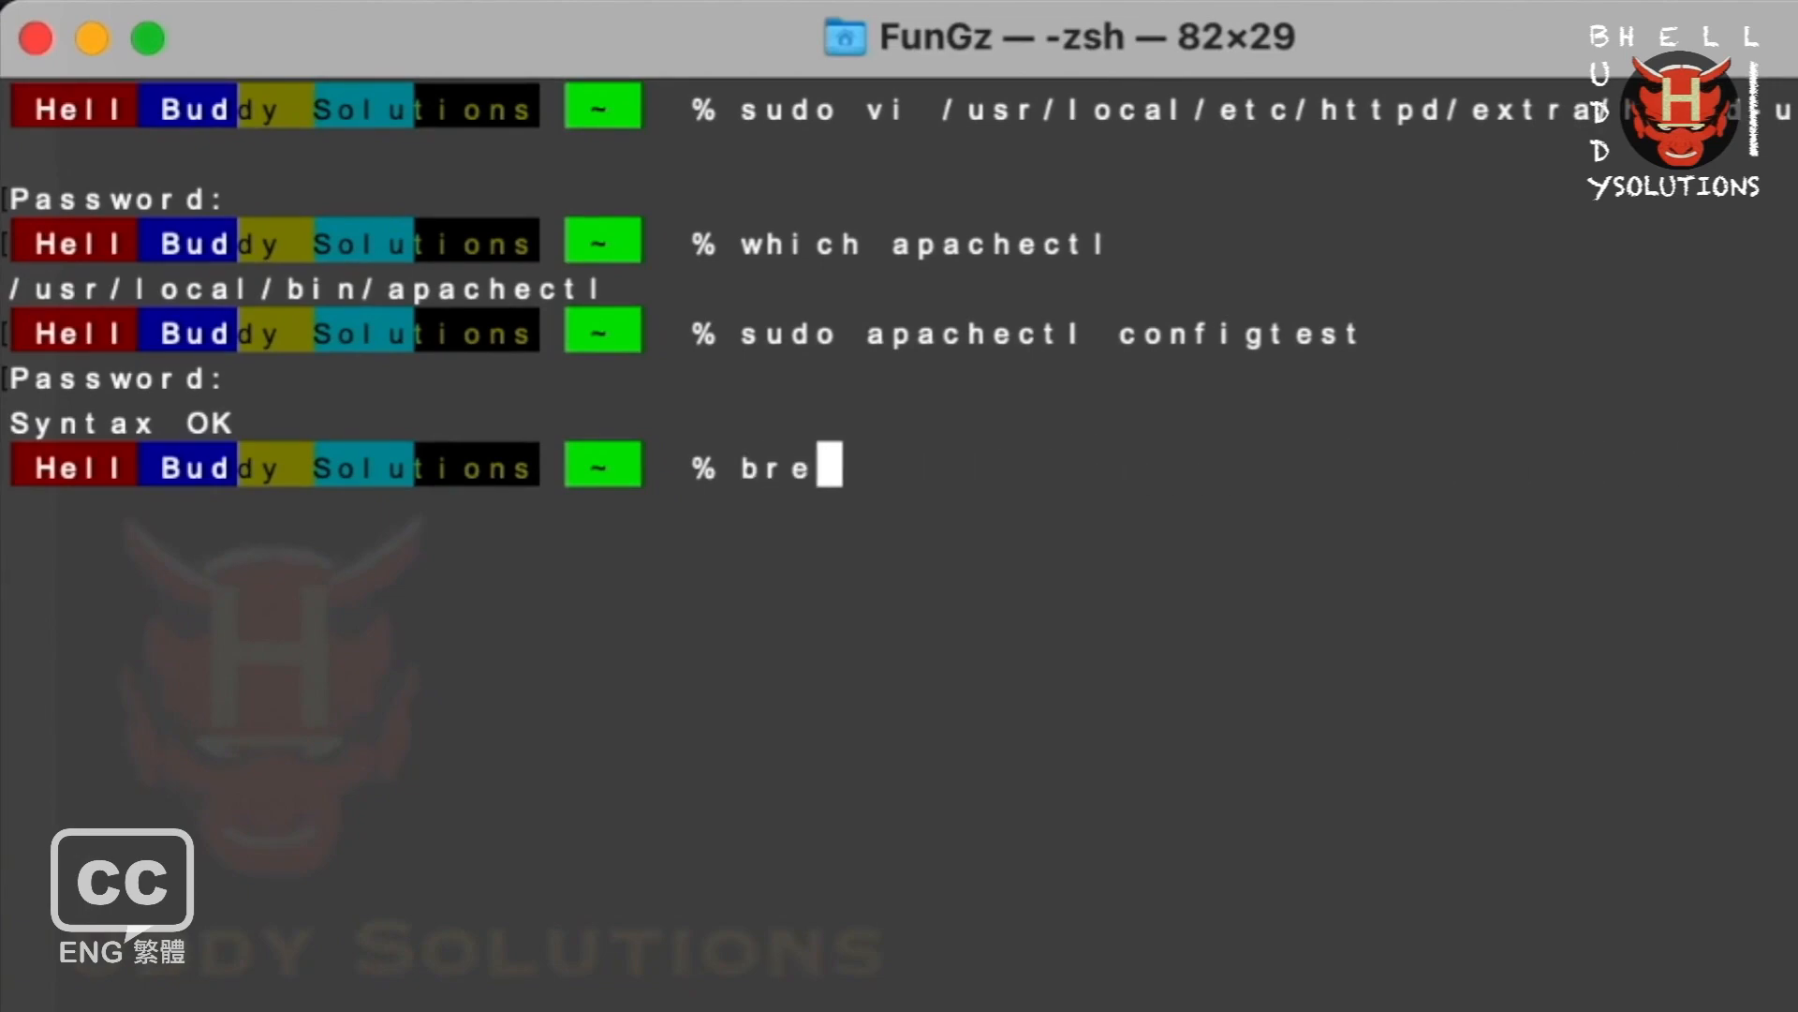
type("w serv")
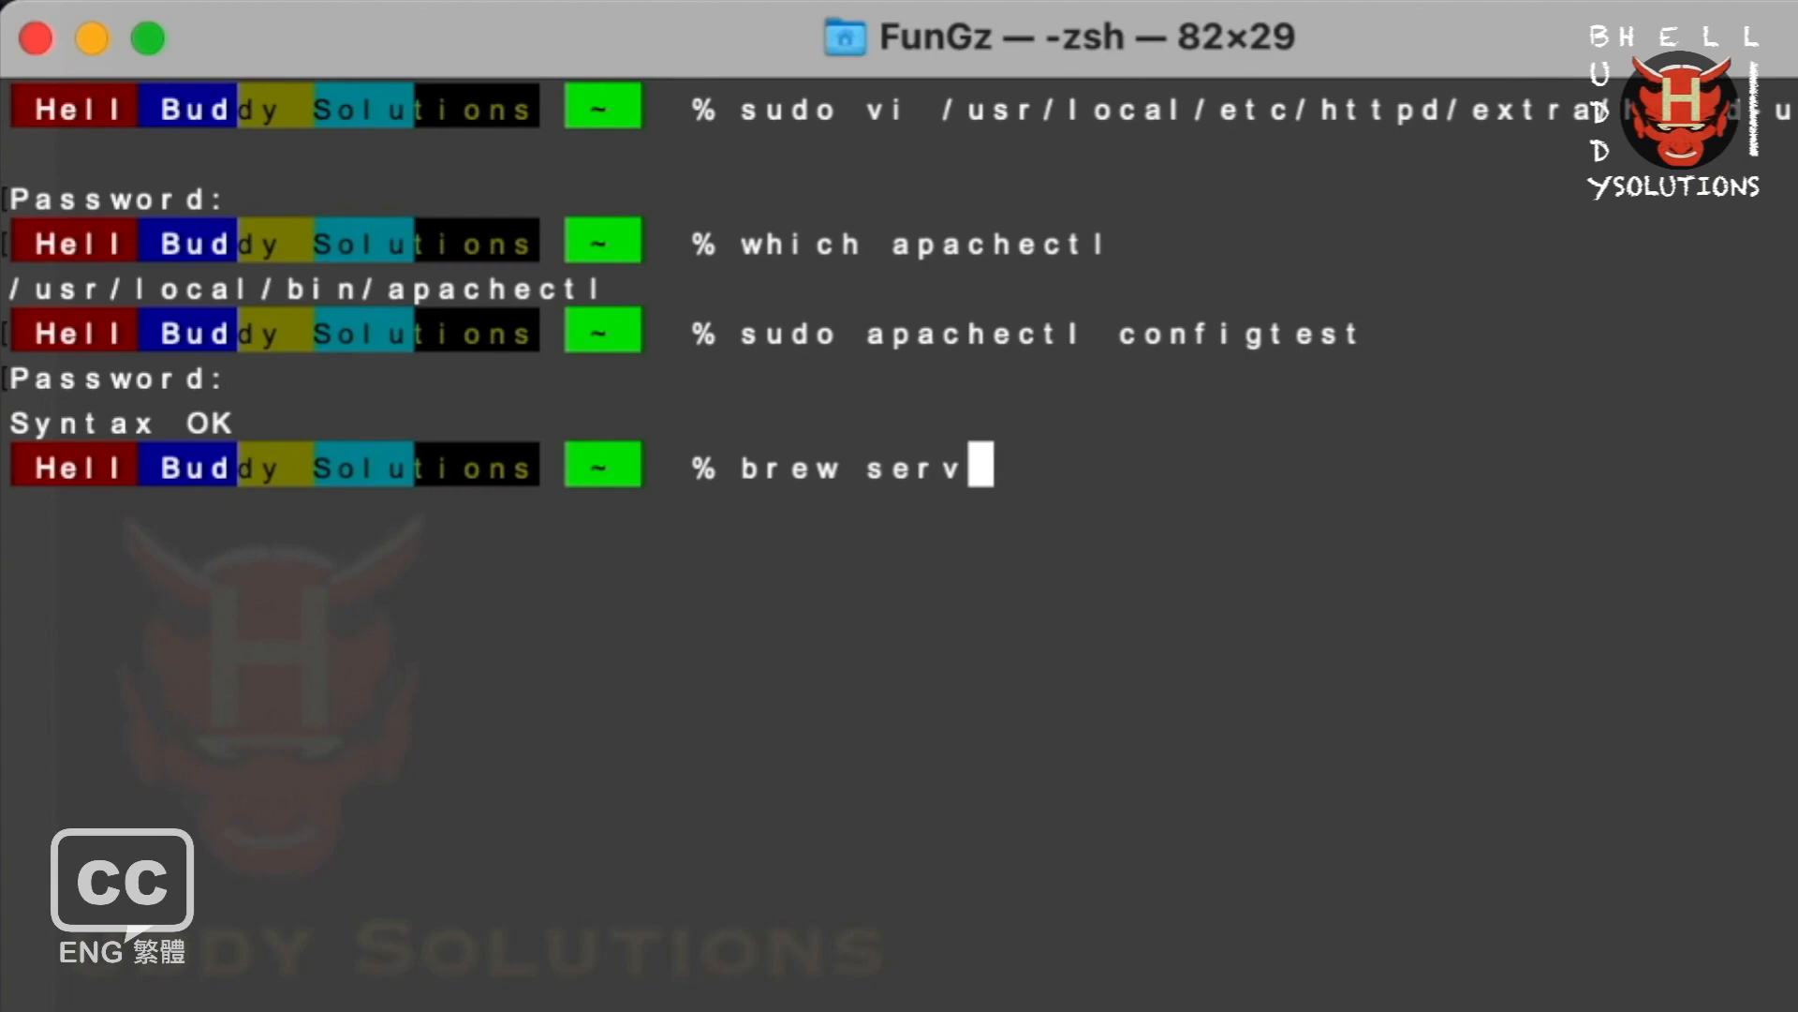
type("ices")
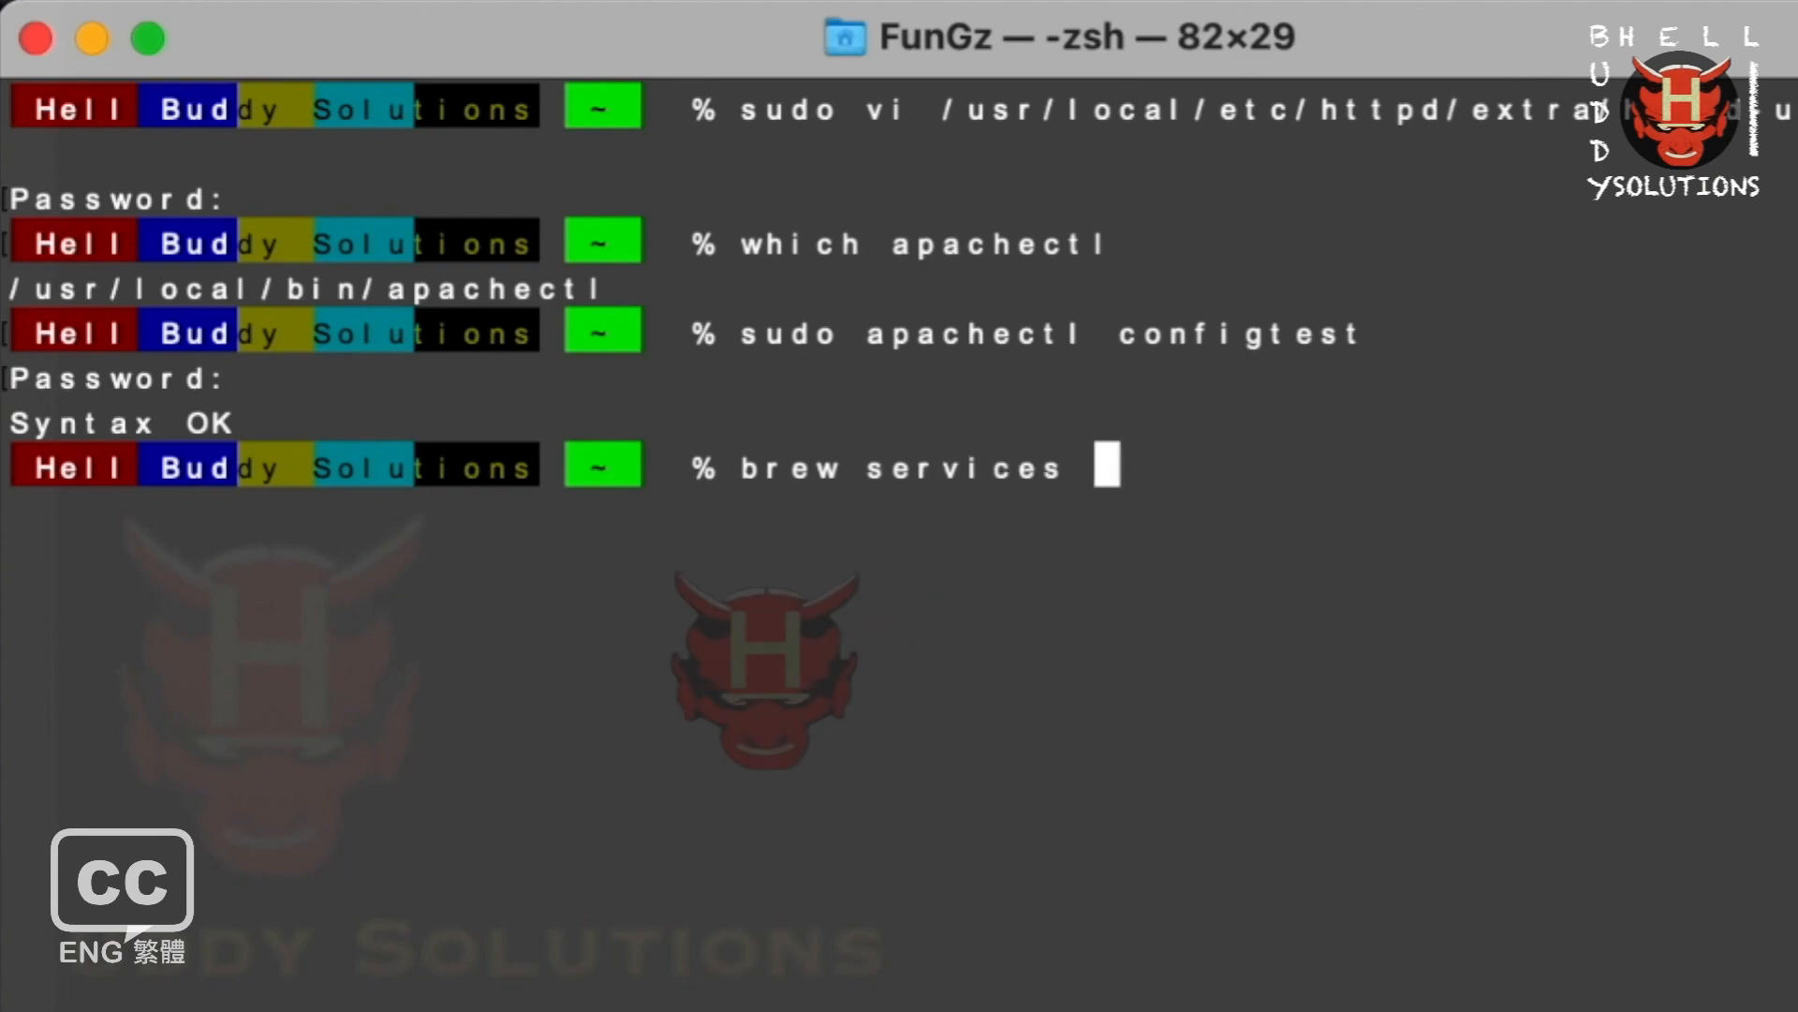
type("restart")
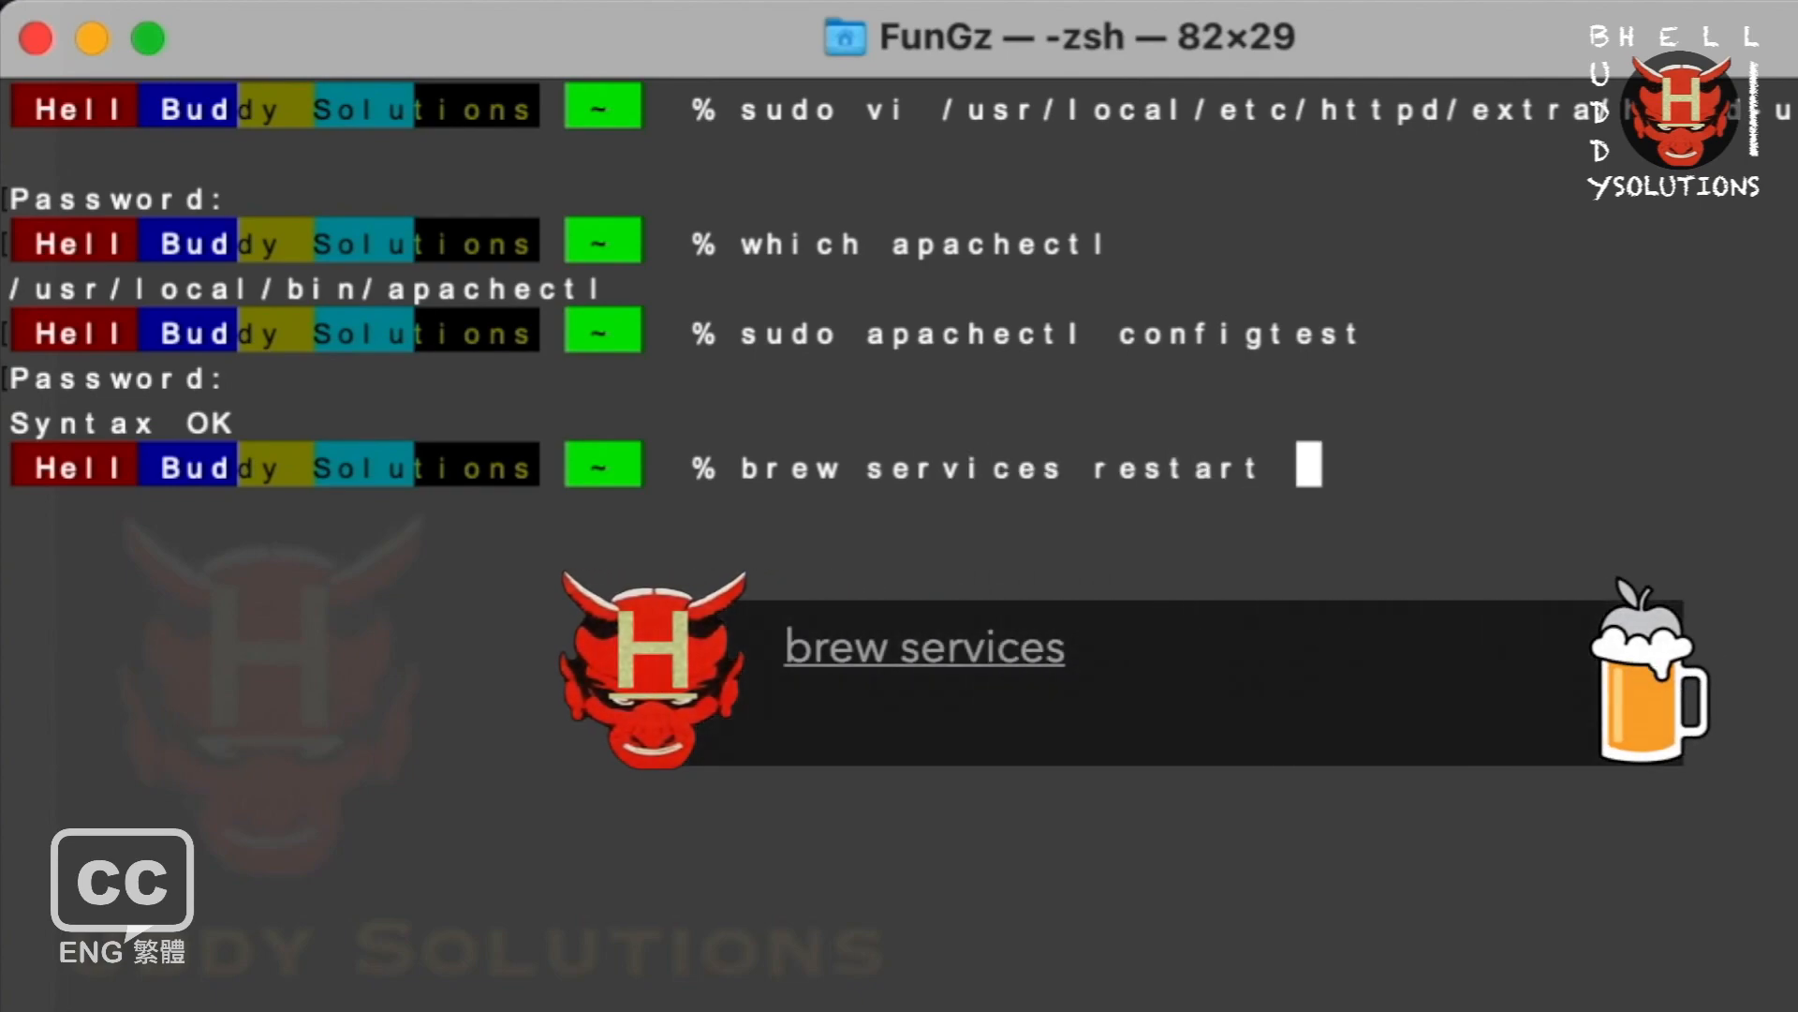
type("http")
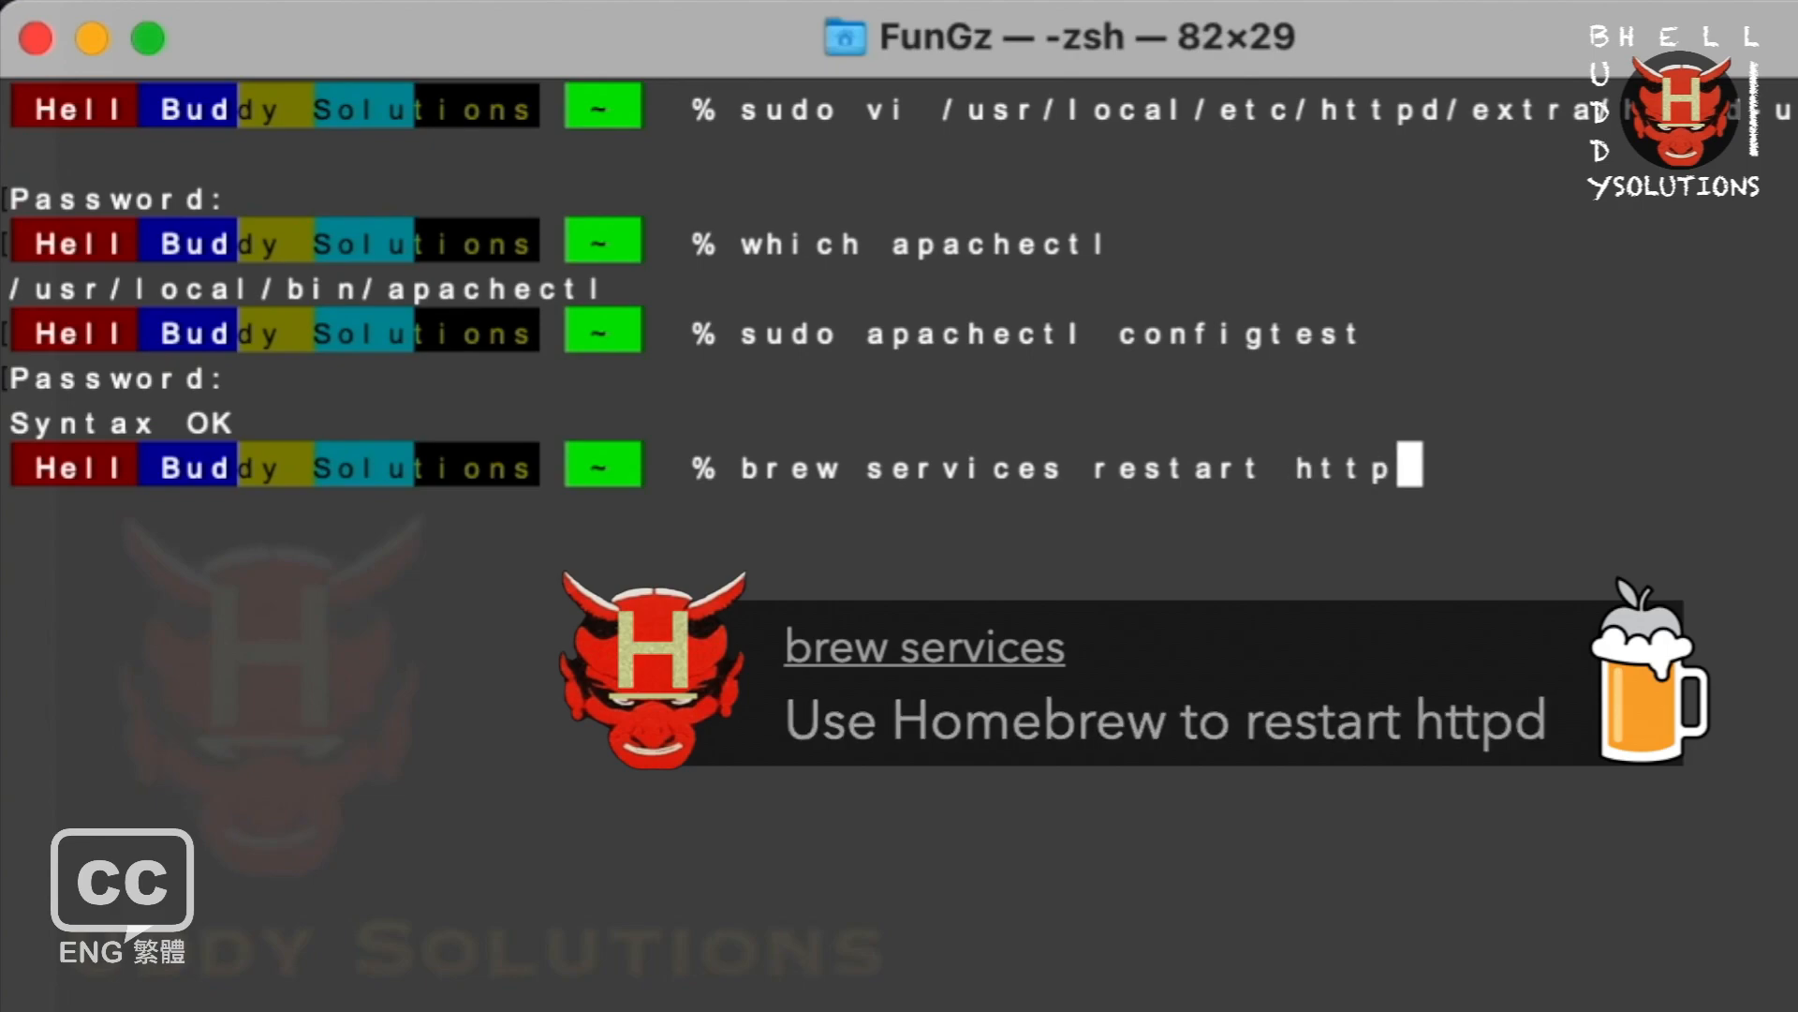
key("Return")
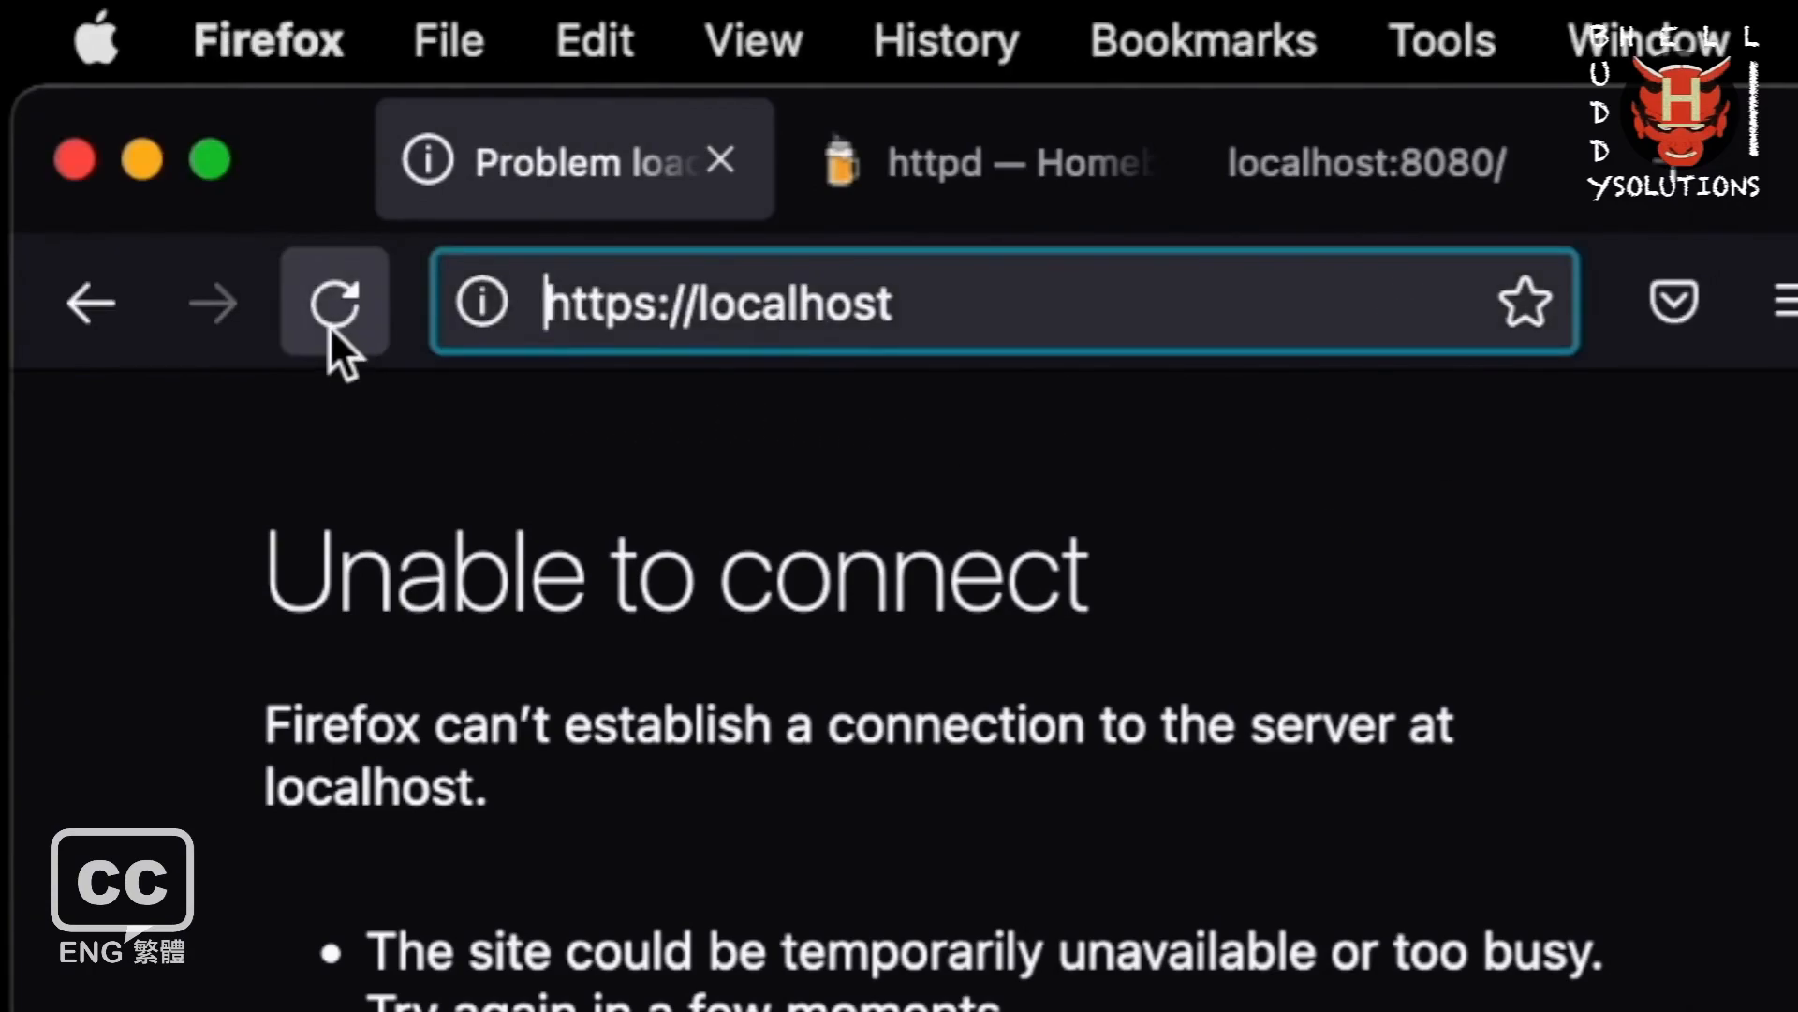
mouse_move(1018, 97)
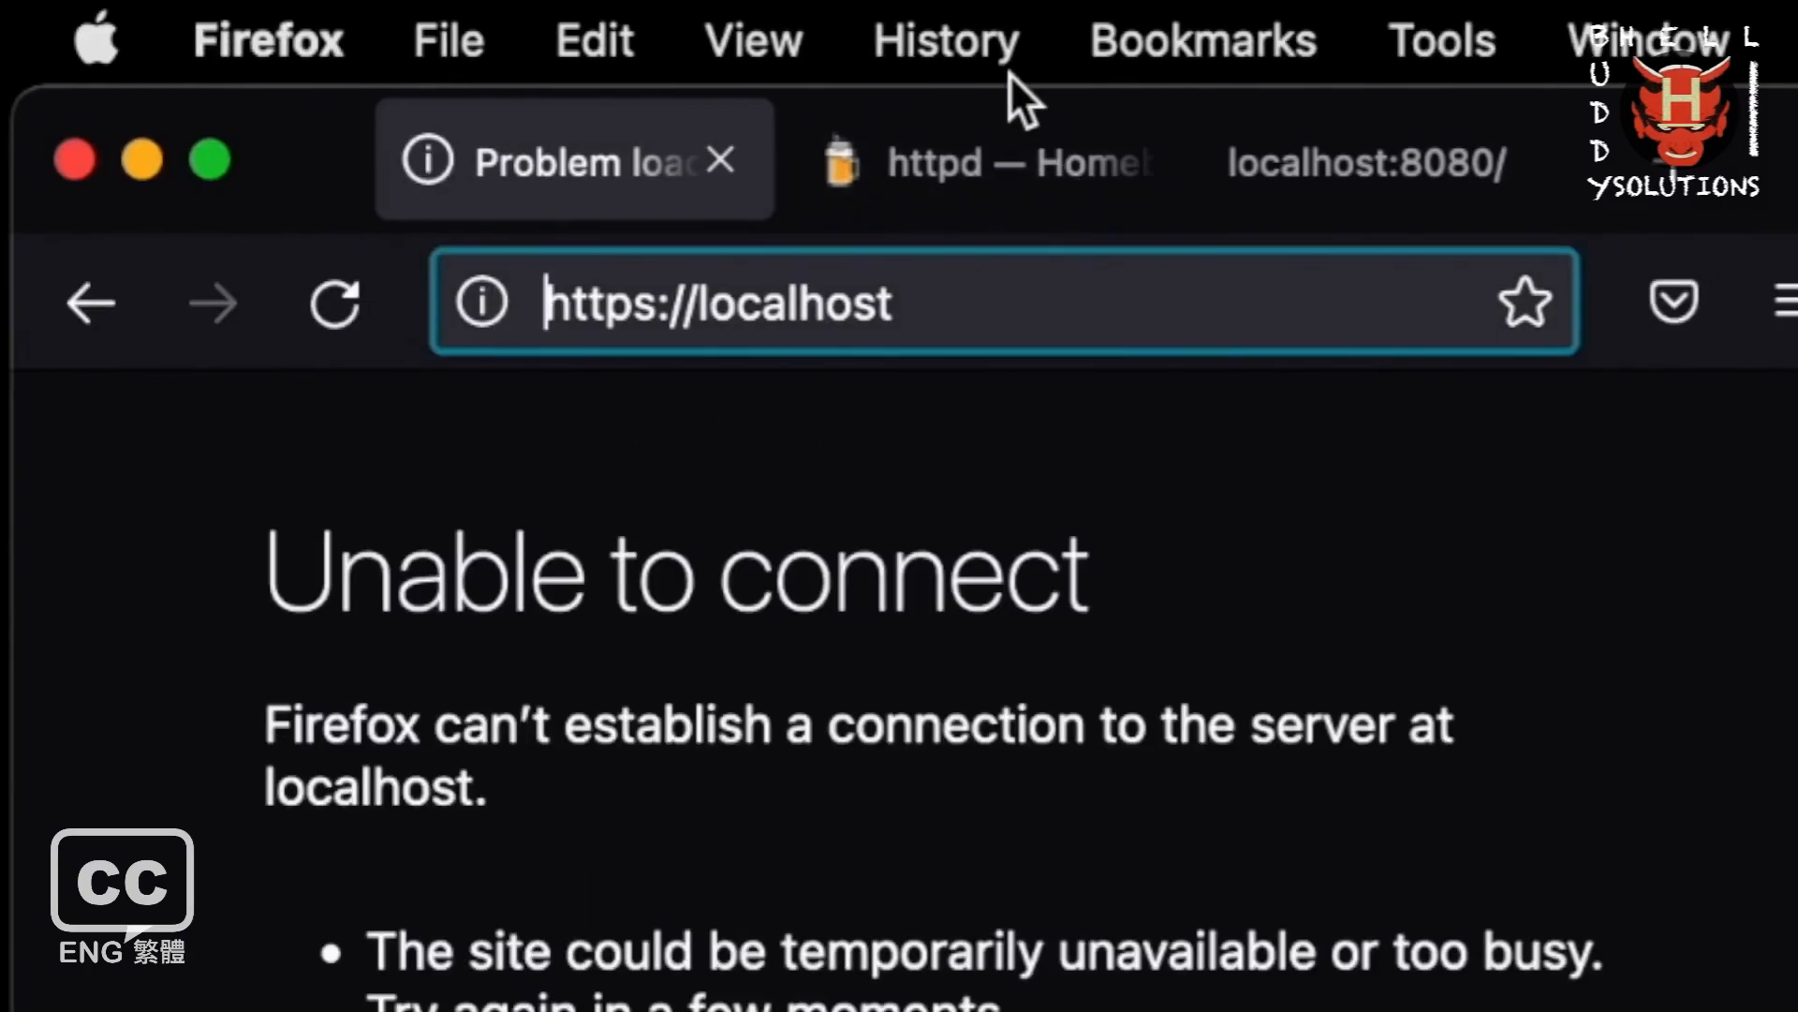
left_click(943, 41)
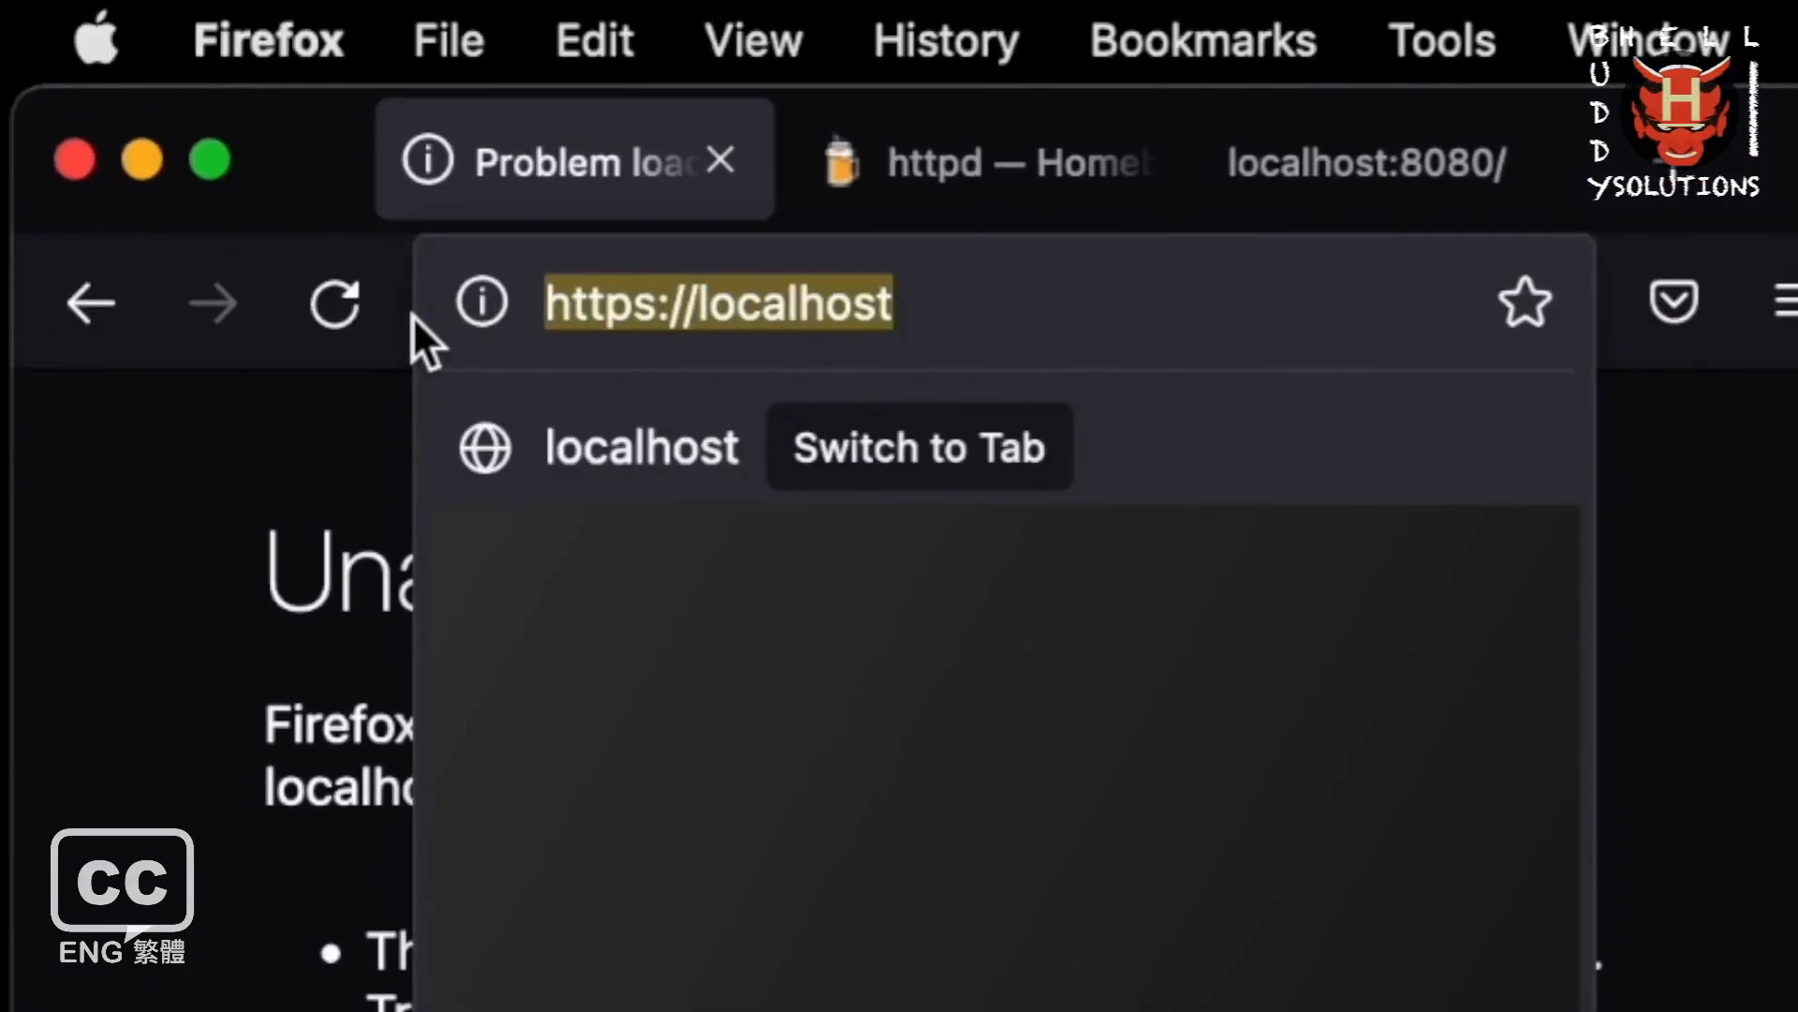
type("http://localhost:8080/")
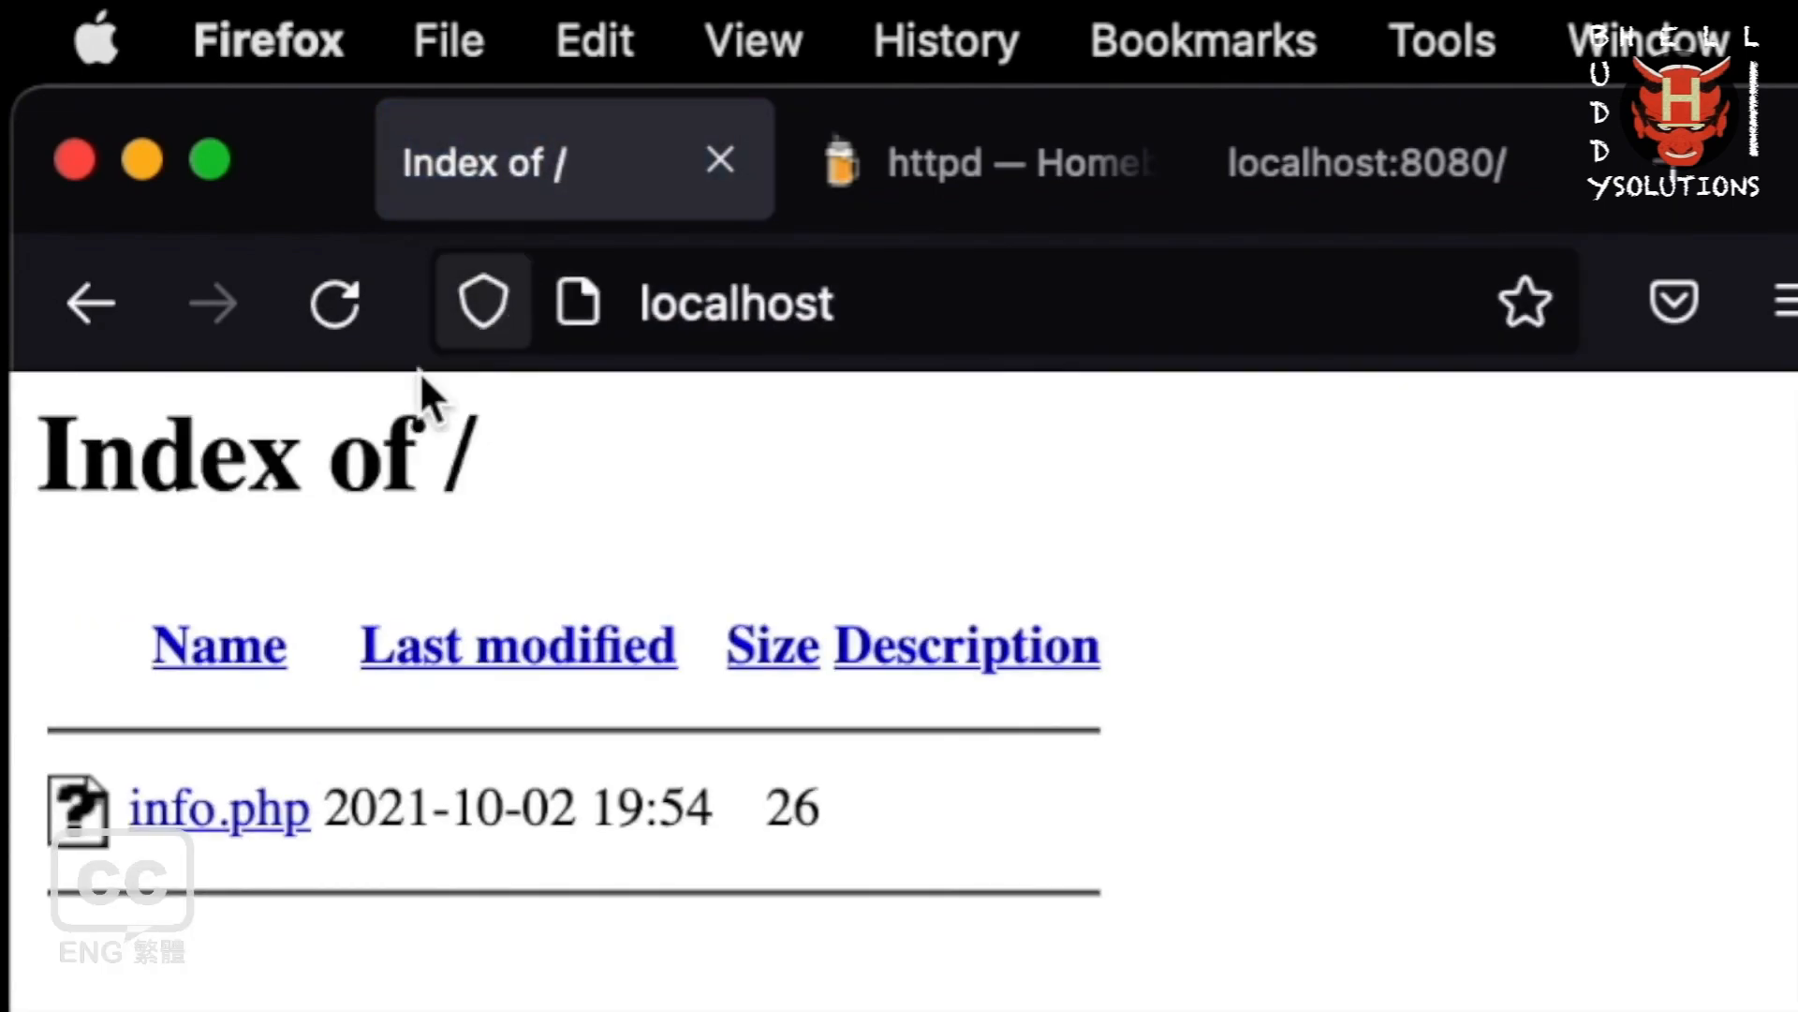
mouse_move(235, 826)
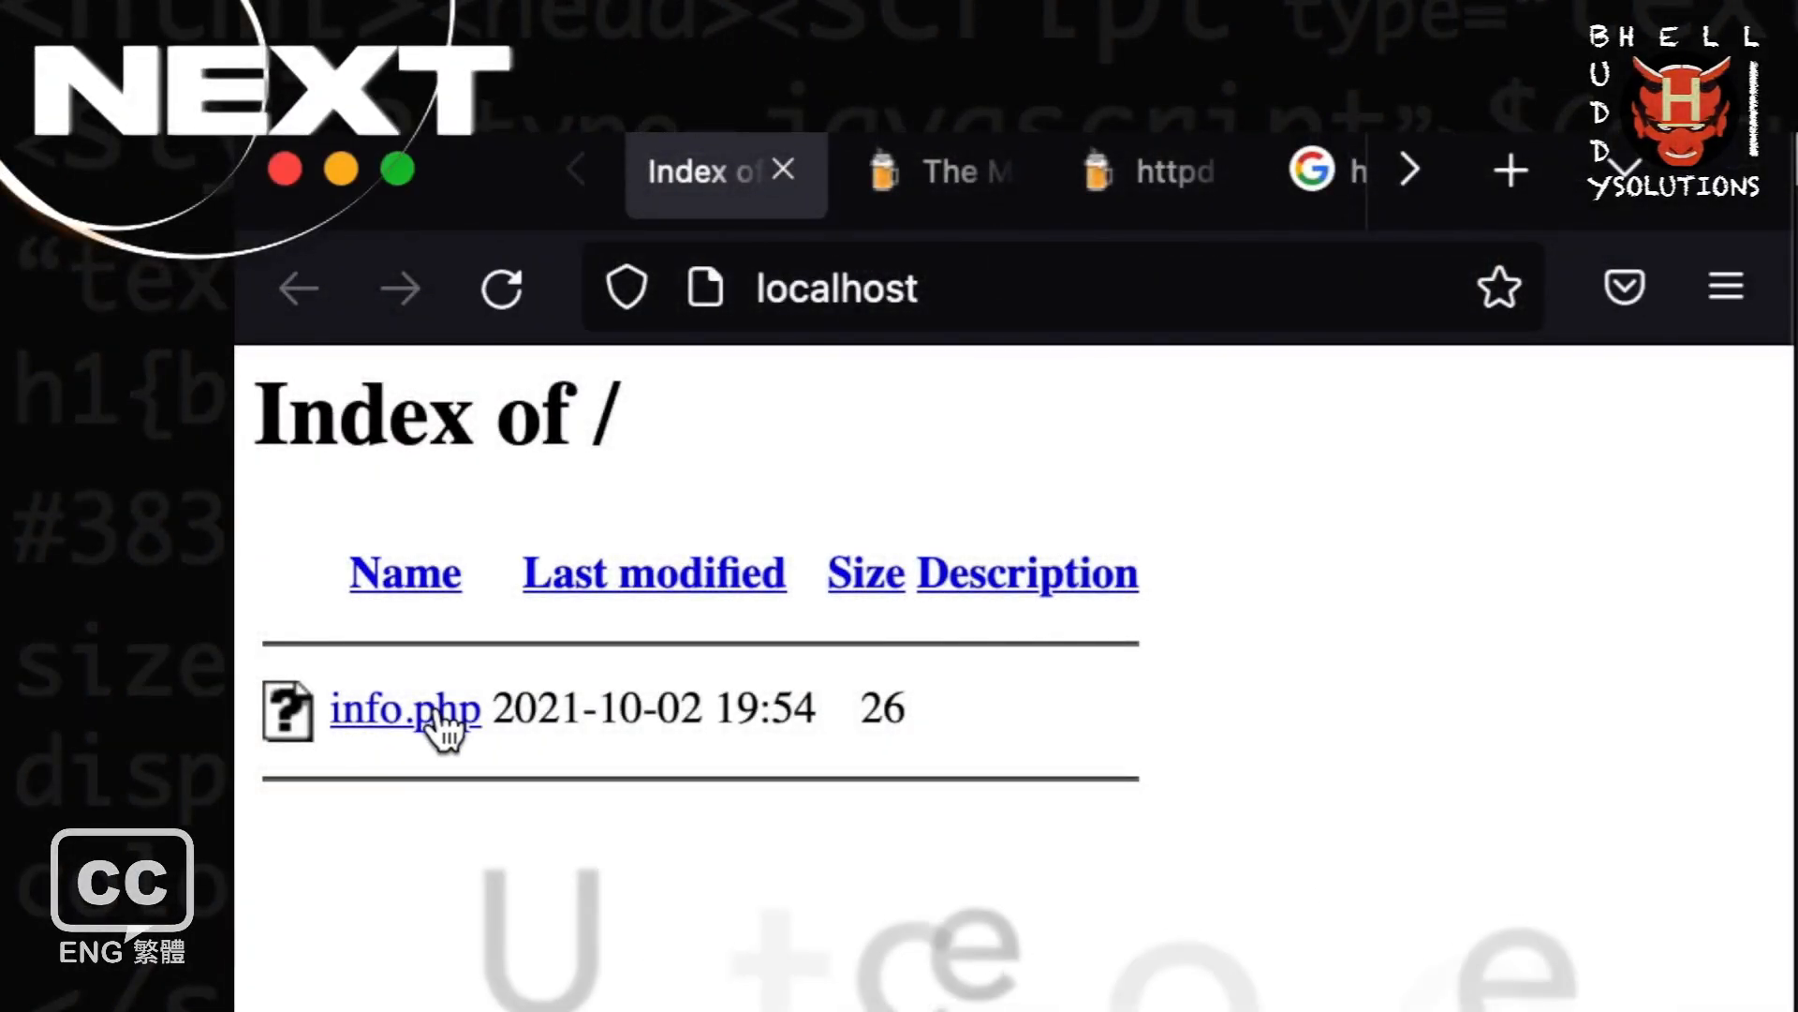
left_click(404, 708)
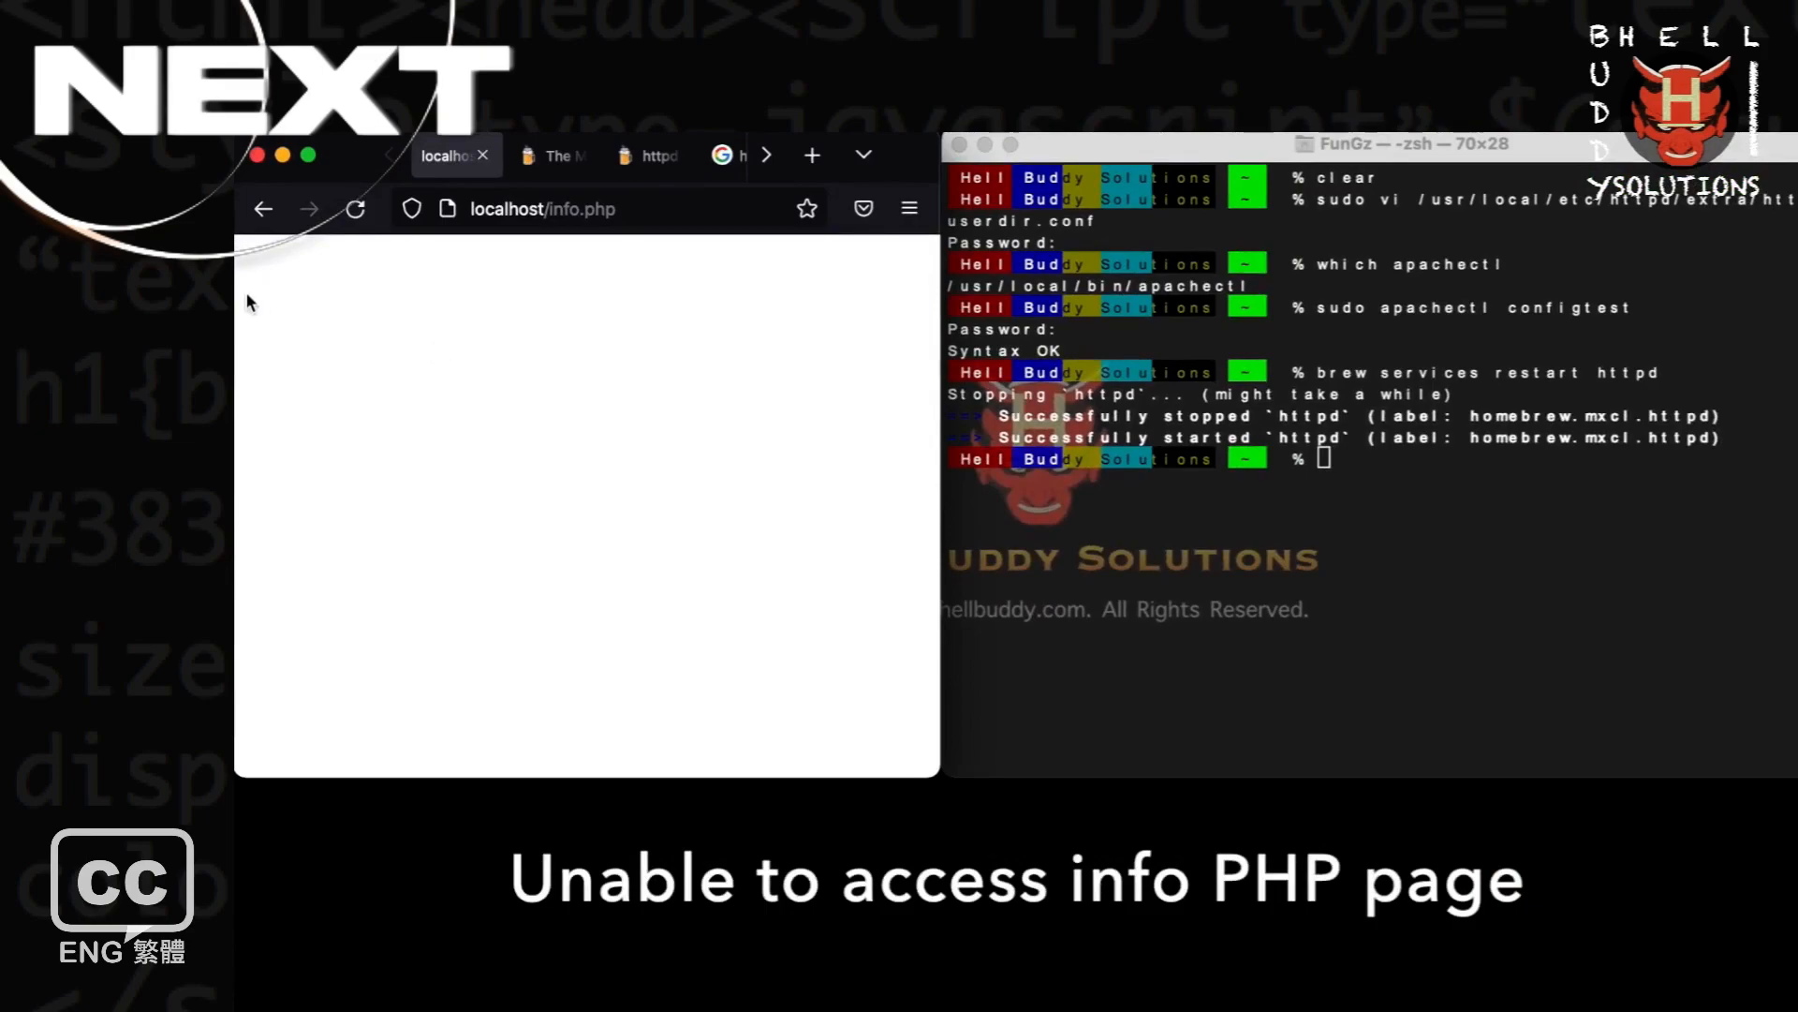